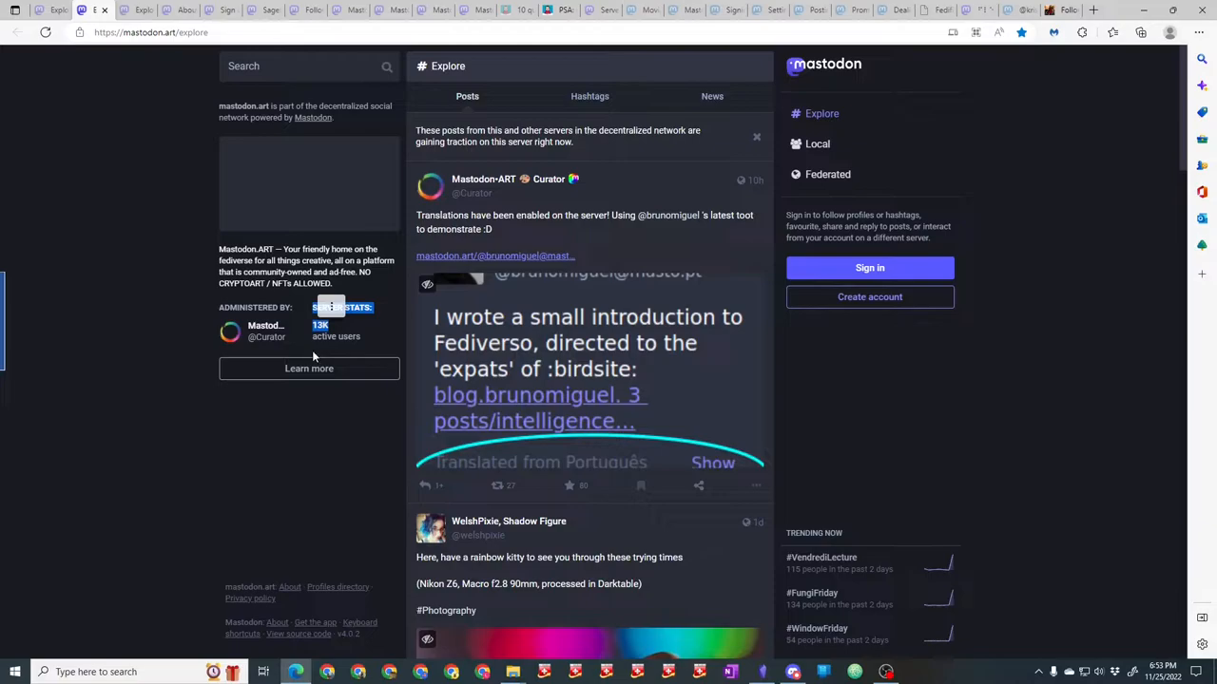
mouse_move(289, 334)
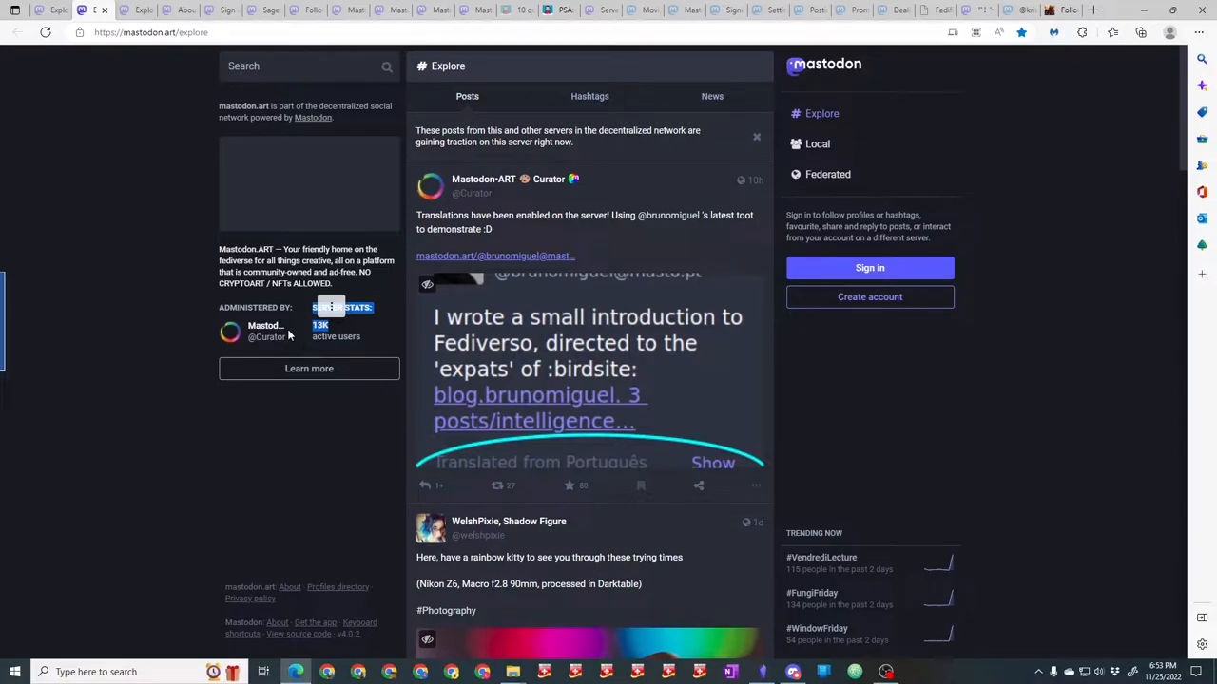
View the dice.camp explore page and highlight its server stats.
click(136, 10)
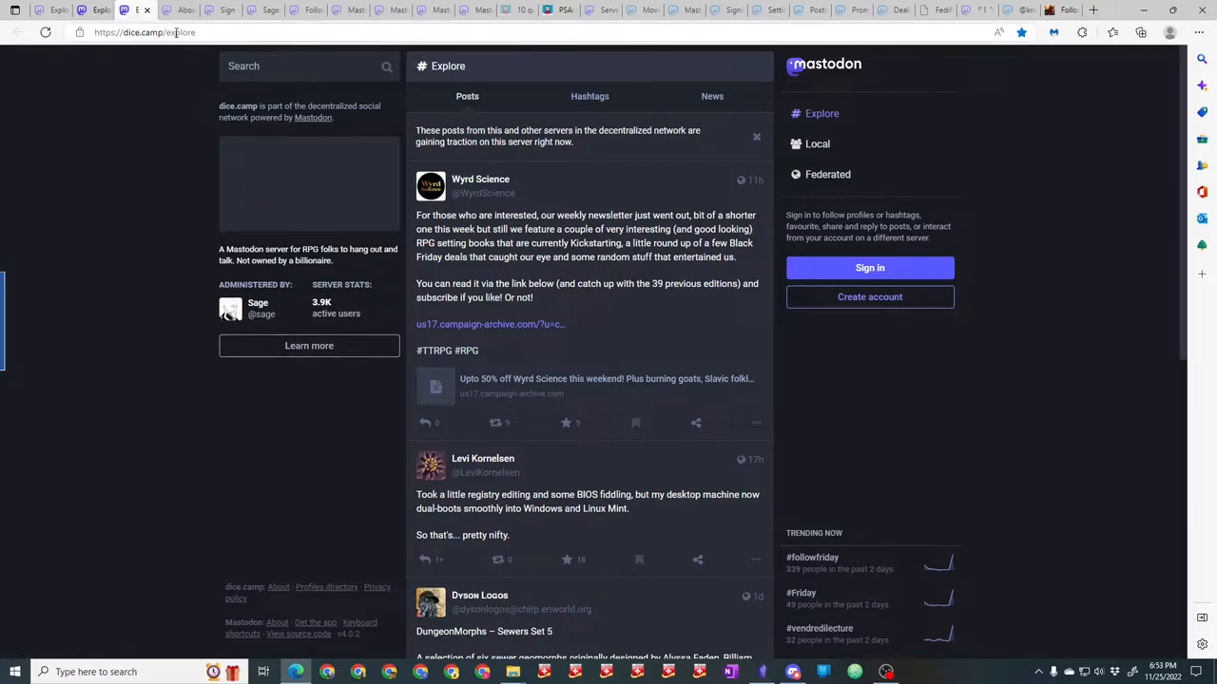
click(142, 30)
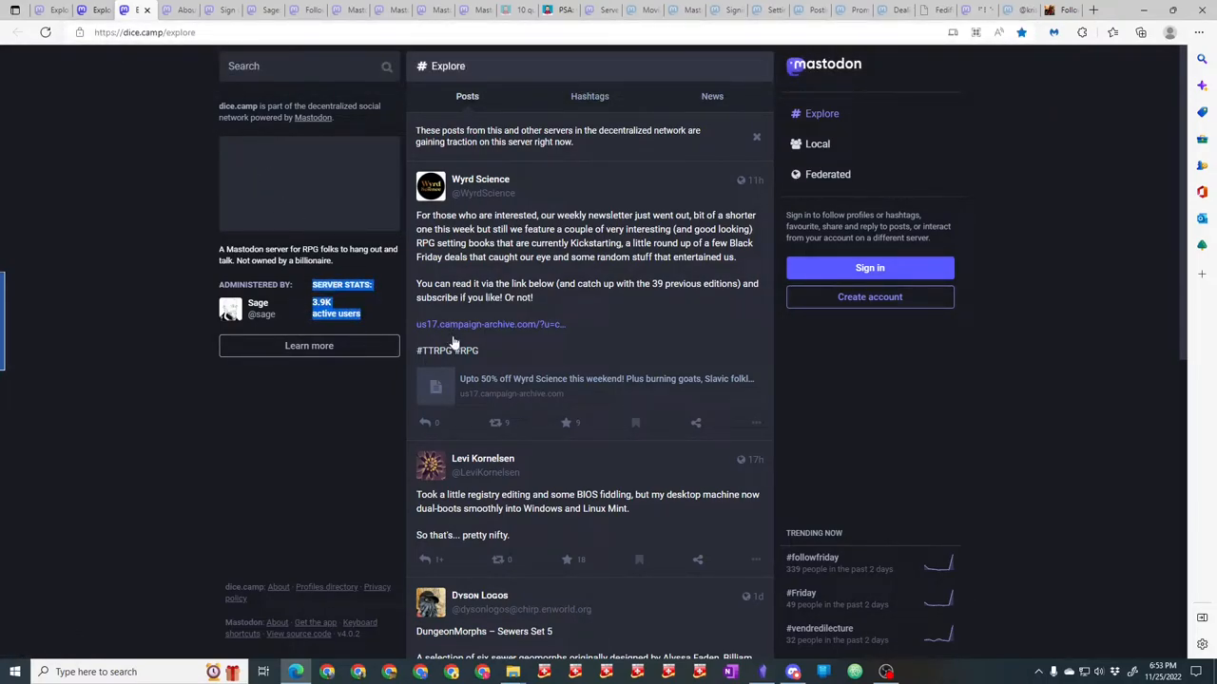
mouse_move(182, 133)
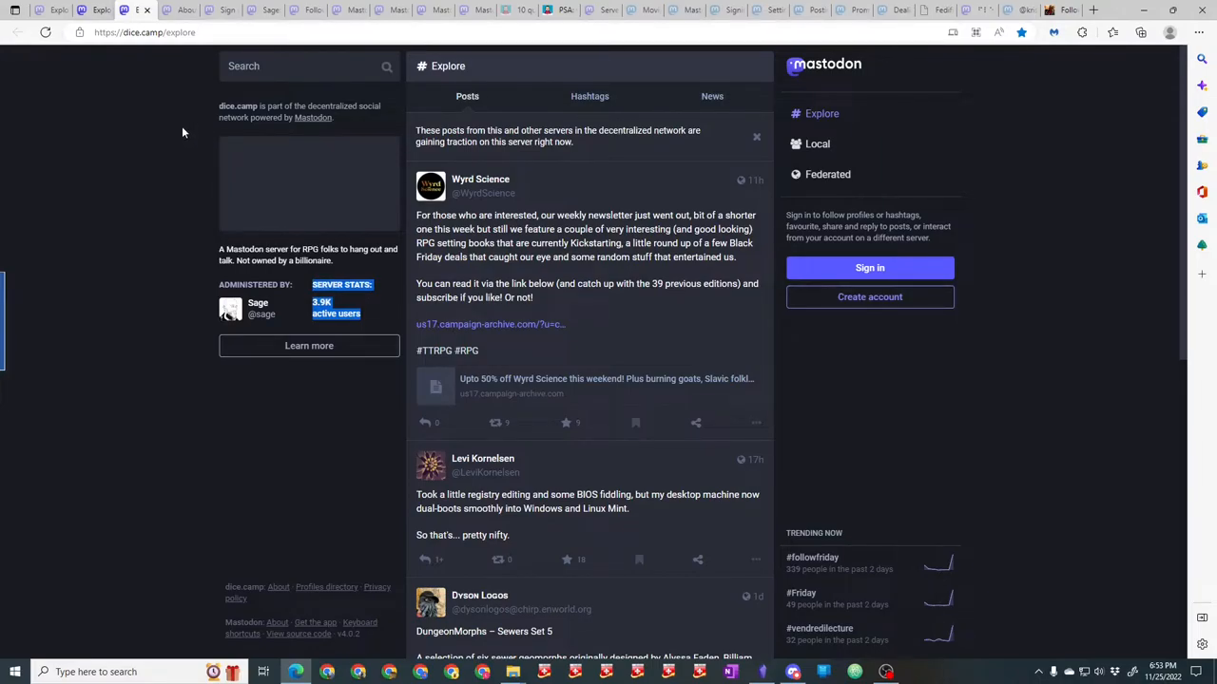
mouse_move(50, 84)
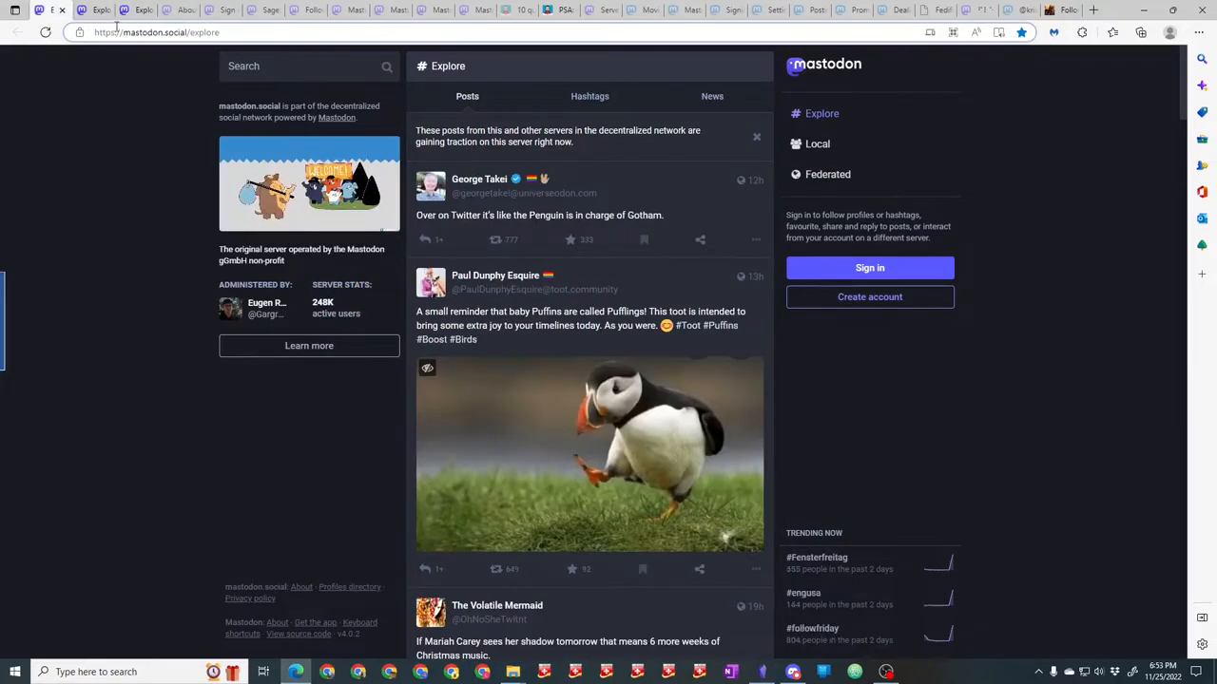
Highlight mastodon.social's address and 248K active users, then move to the instance-choosing article.
click(156, 30)
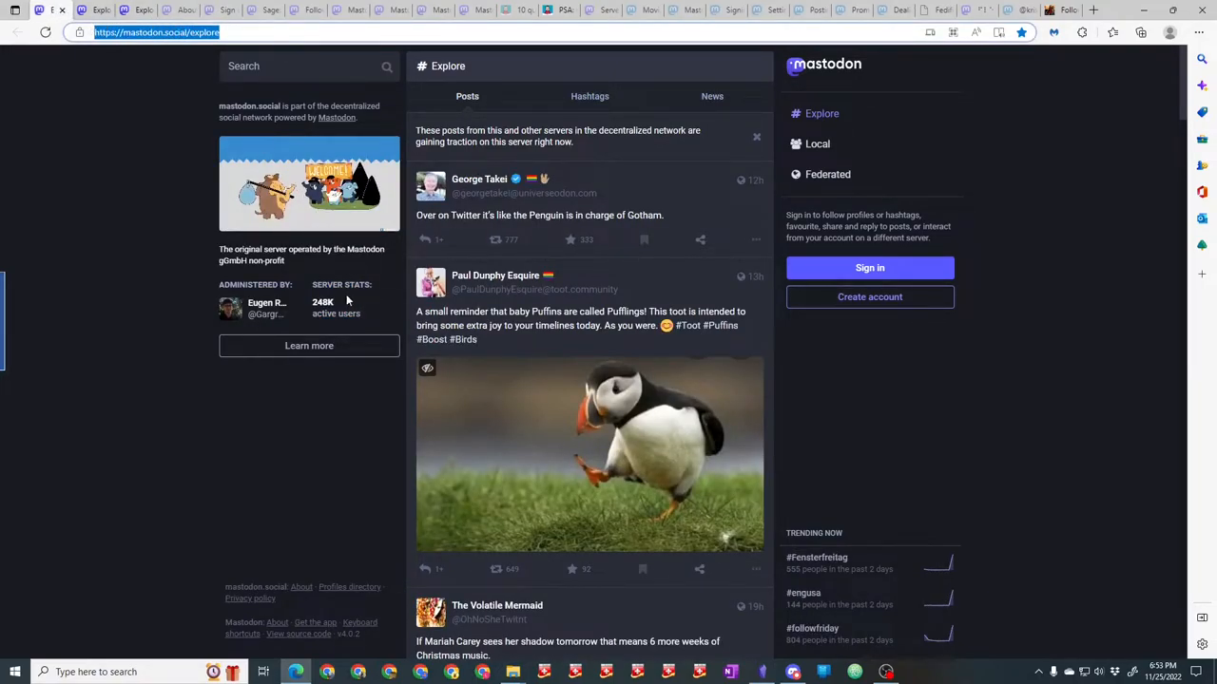
double_click(323, 302)
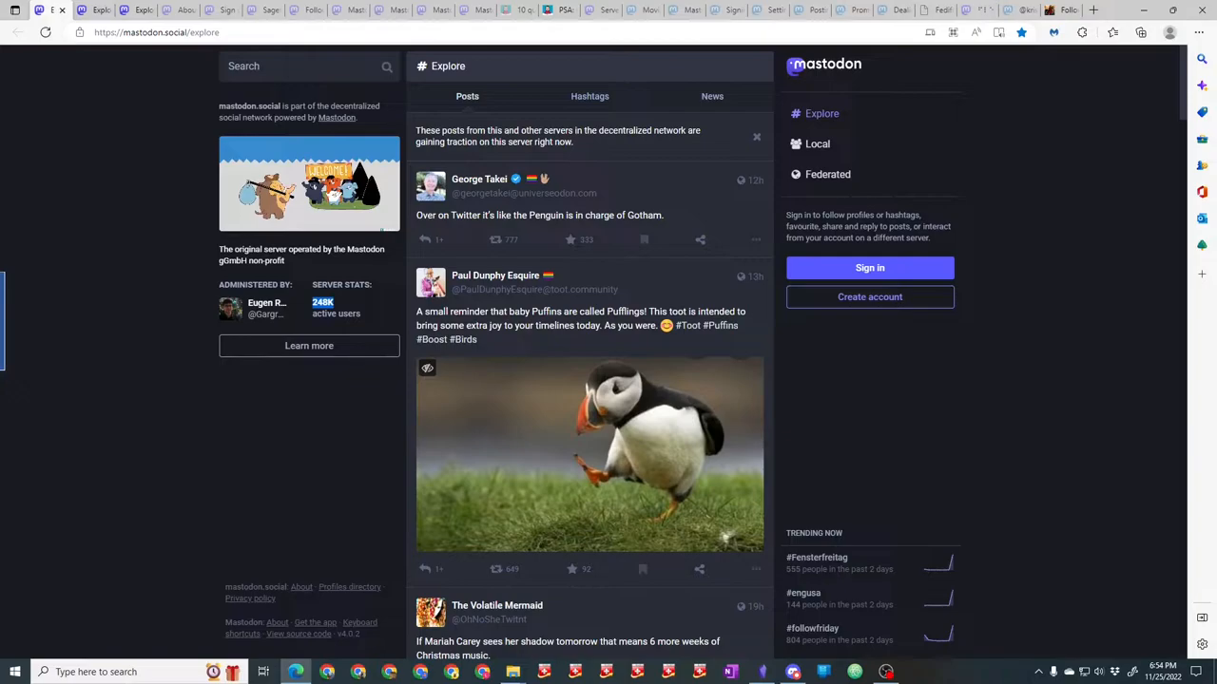
mouse_move(574, 72)
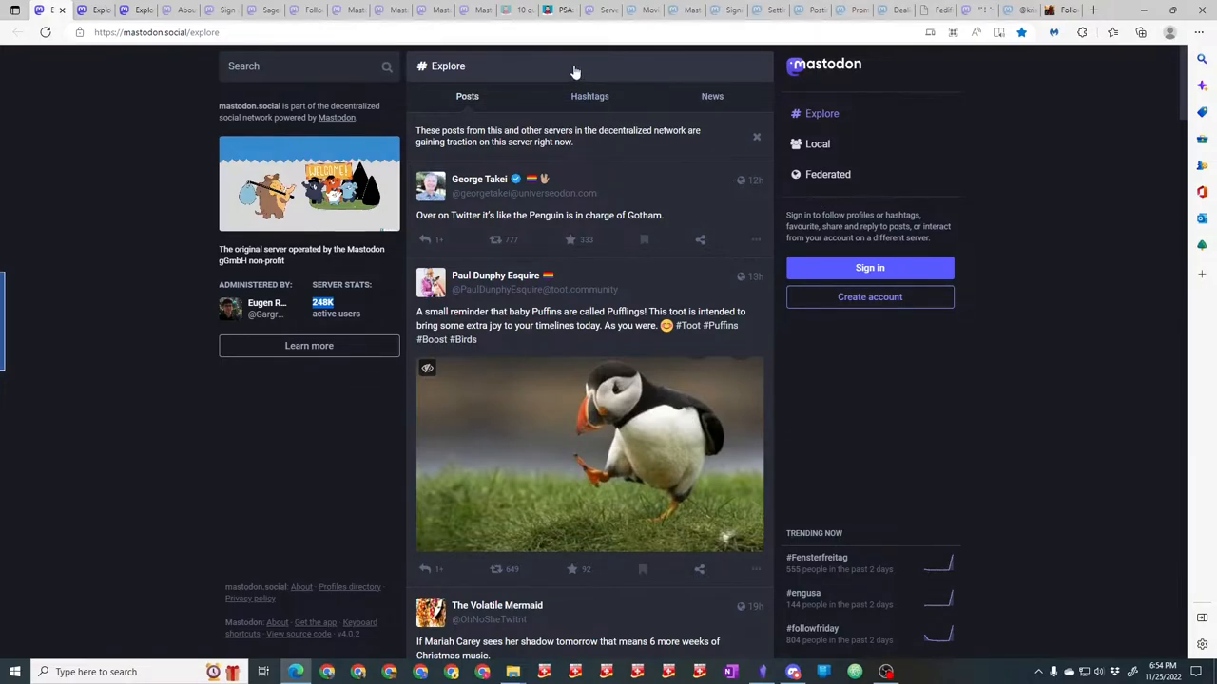
click(559, 10)
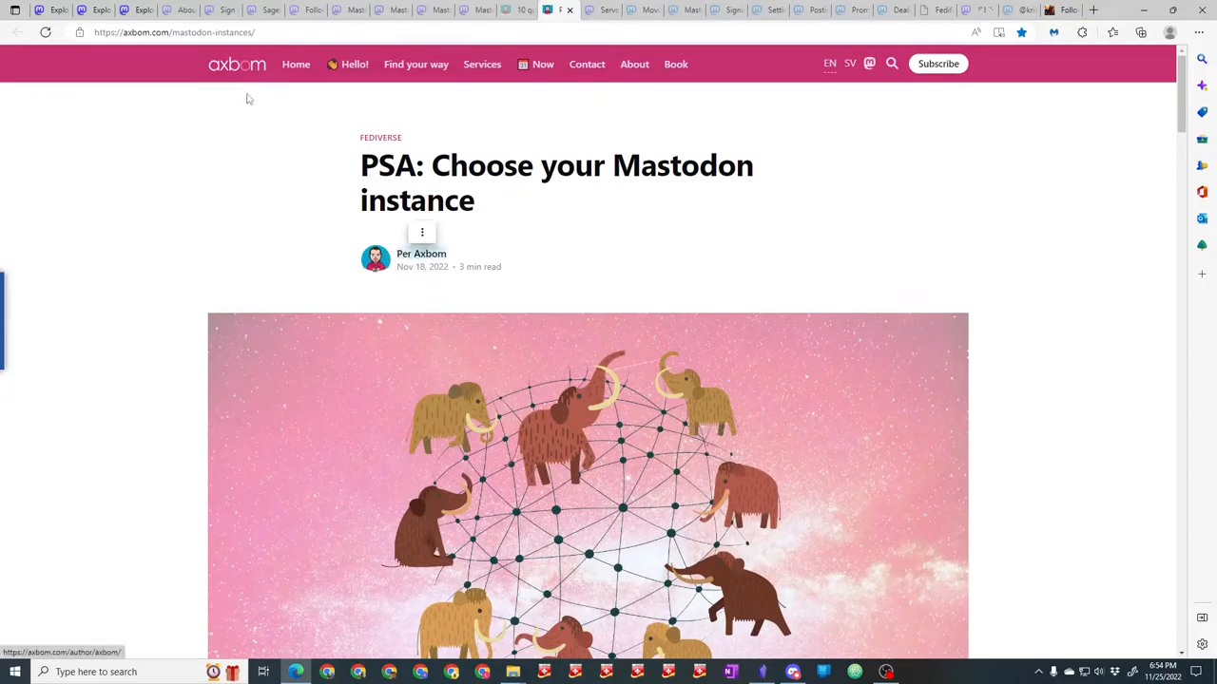
Scroll down through the article's list of recommended instances.
click(175, 31)
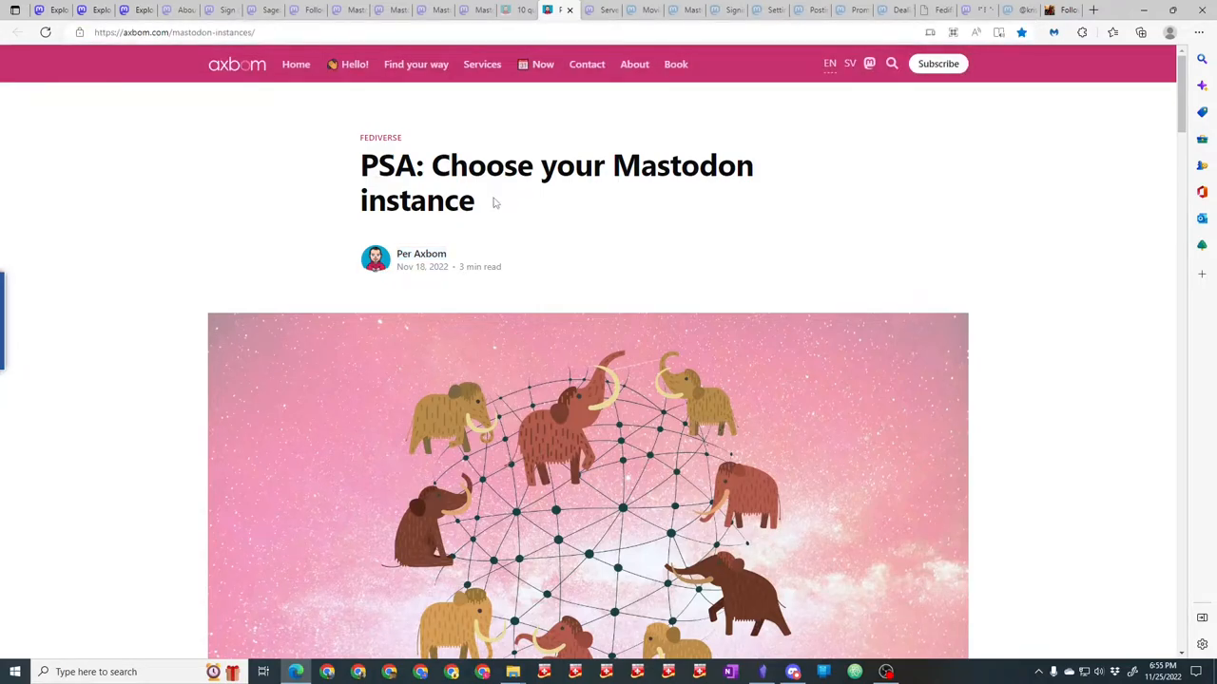
mouse_move(434, 180)
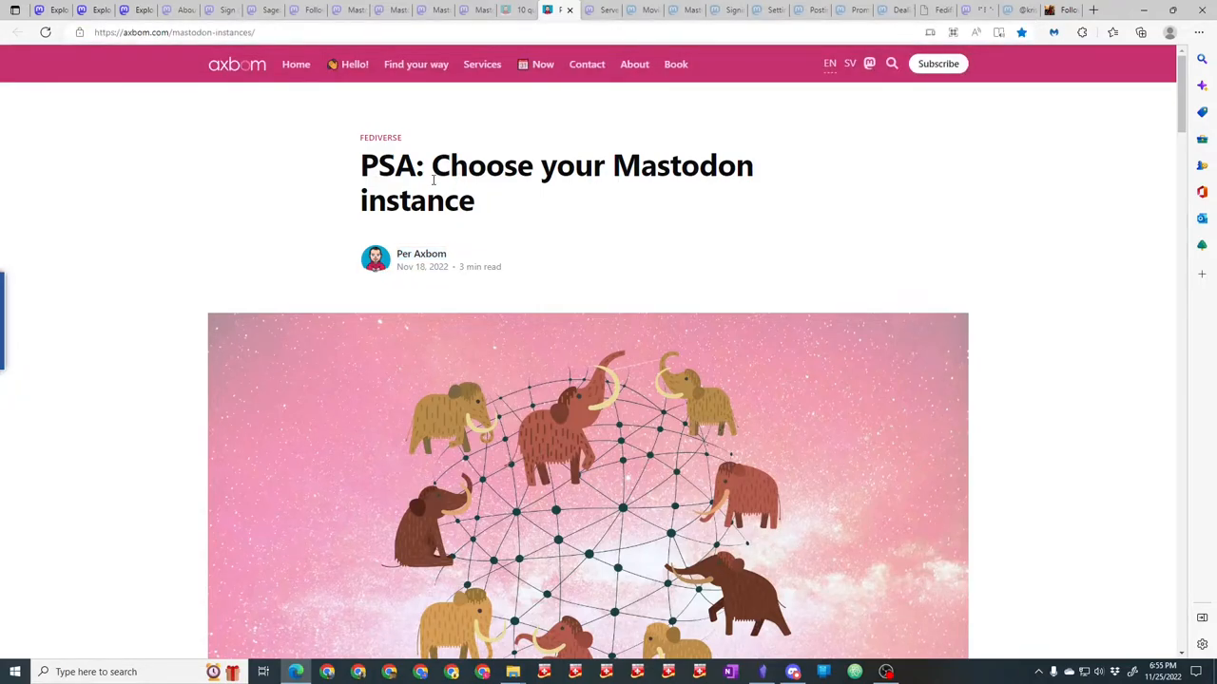
scroll(down, 3)
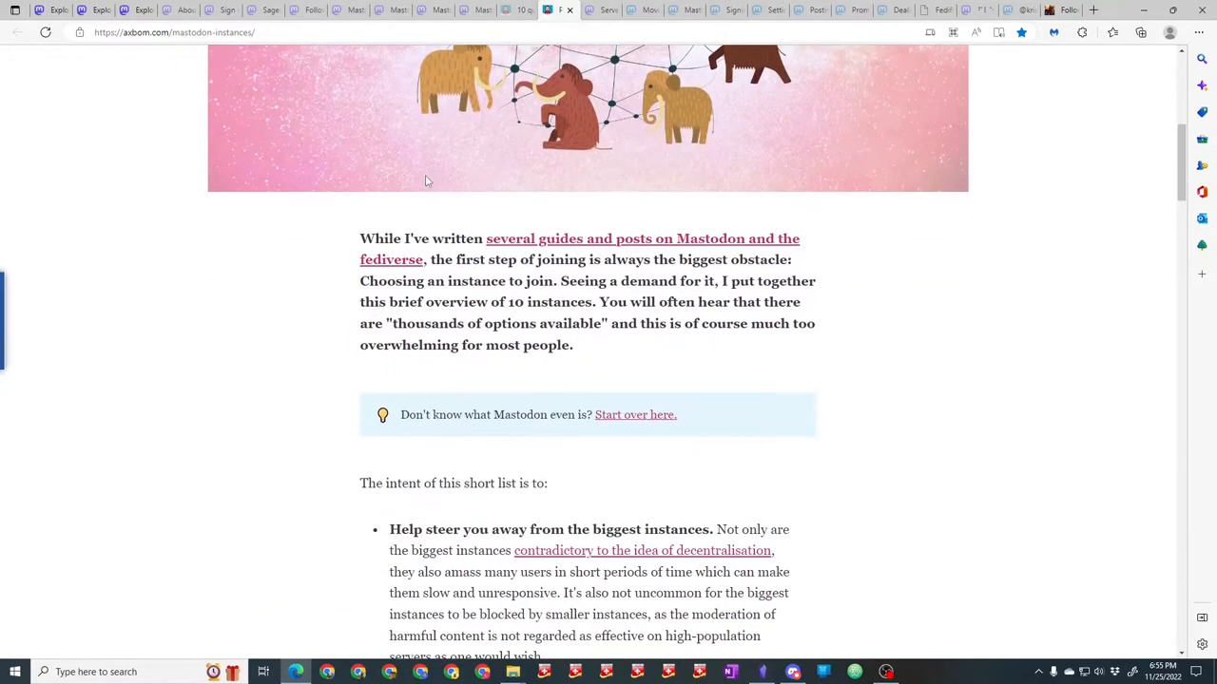
scroll(down, 3)
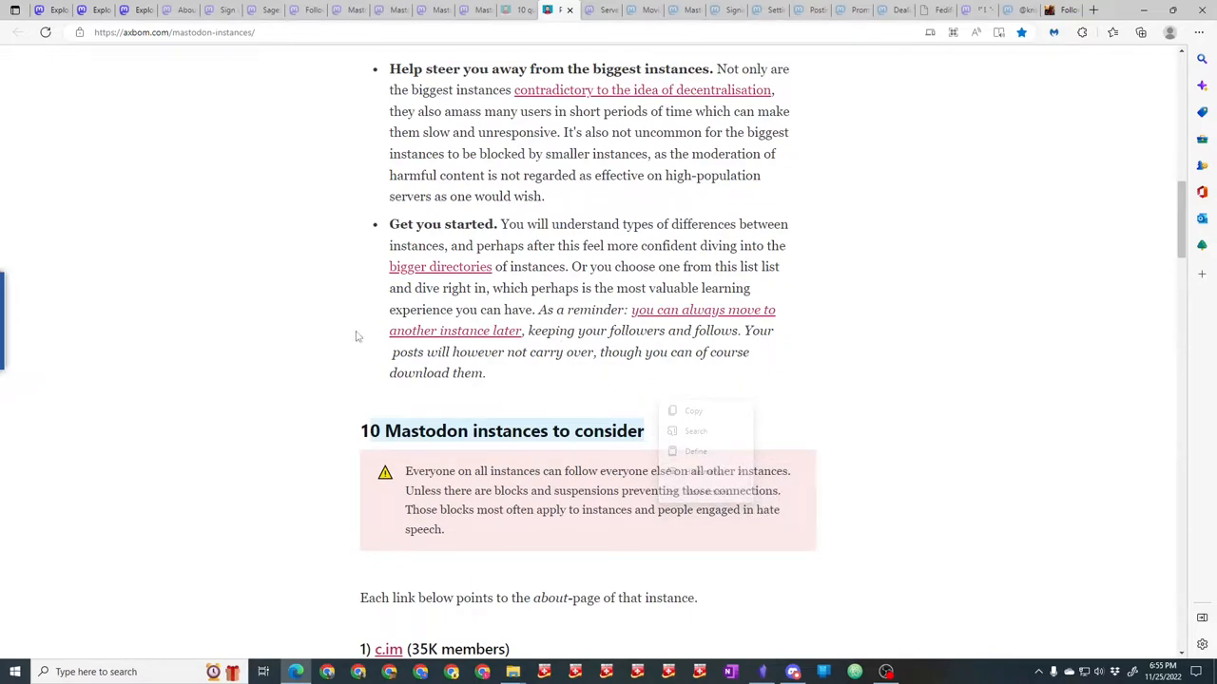
click(380, 266)
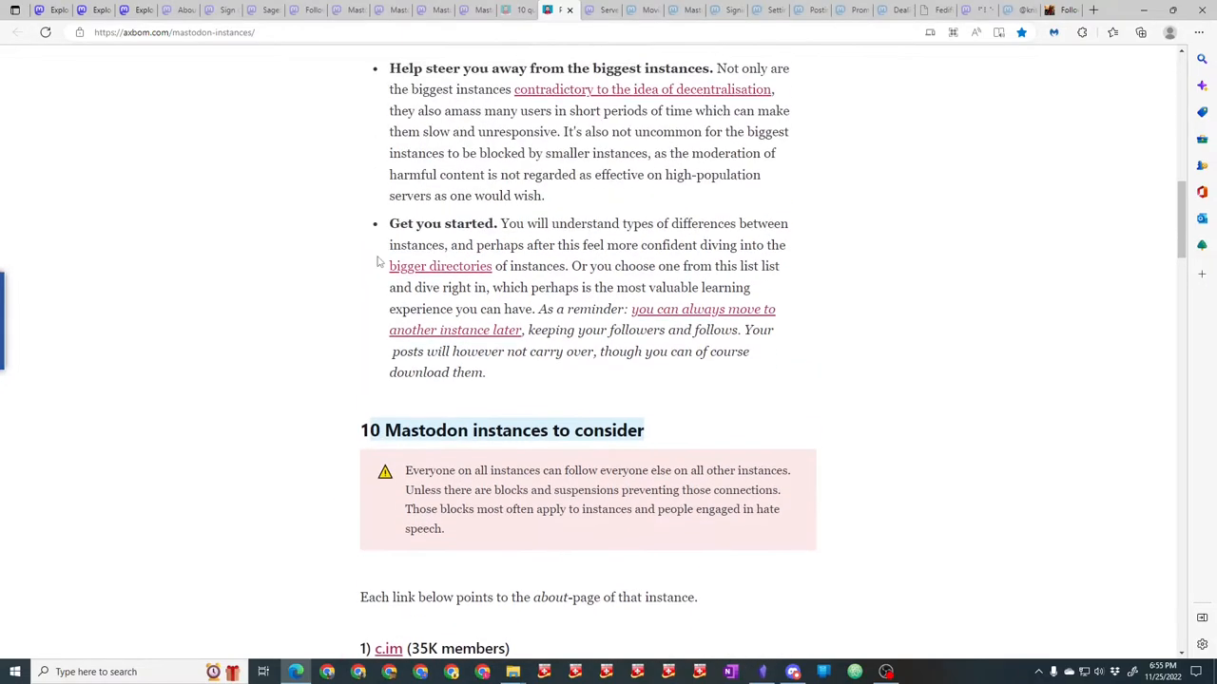
Follow the article's link to the big directory on joinmastodon.org.
scroll(up, 3)
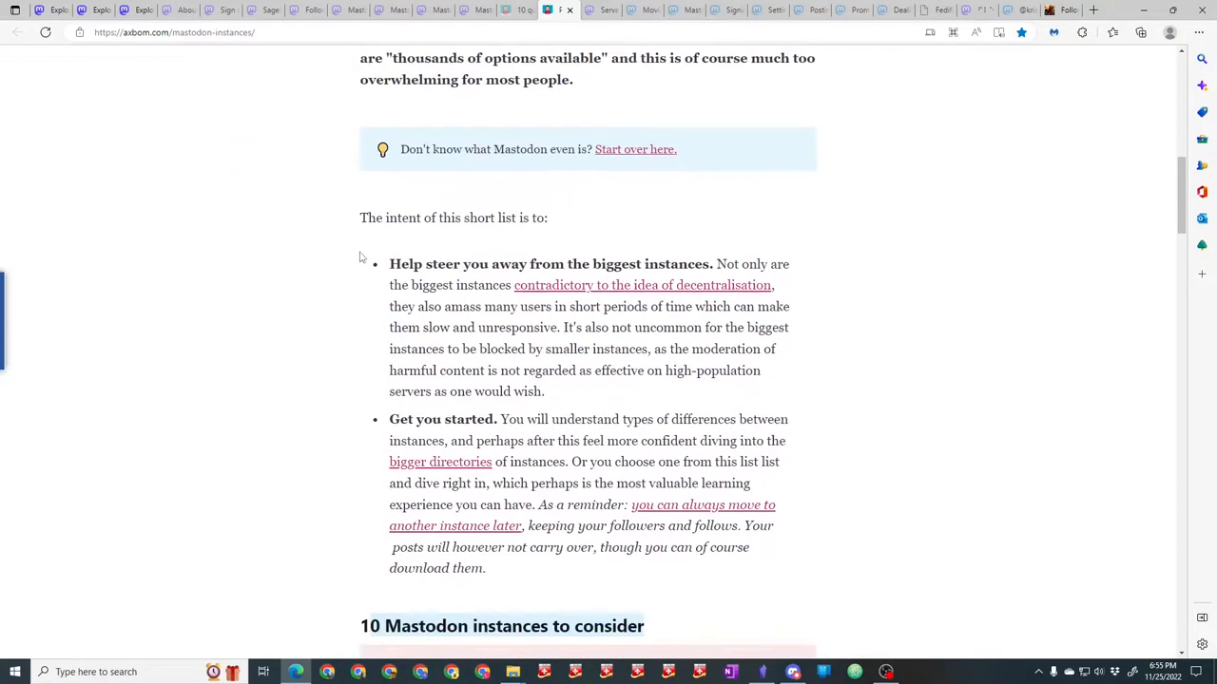
scroll(down, 3)
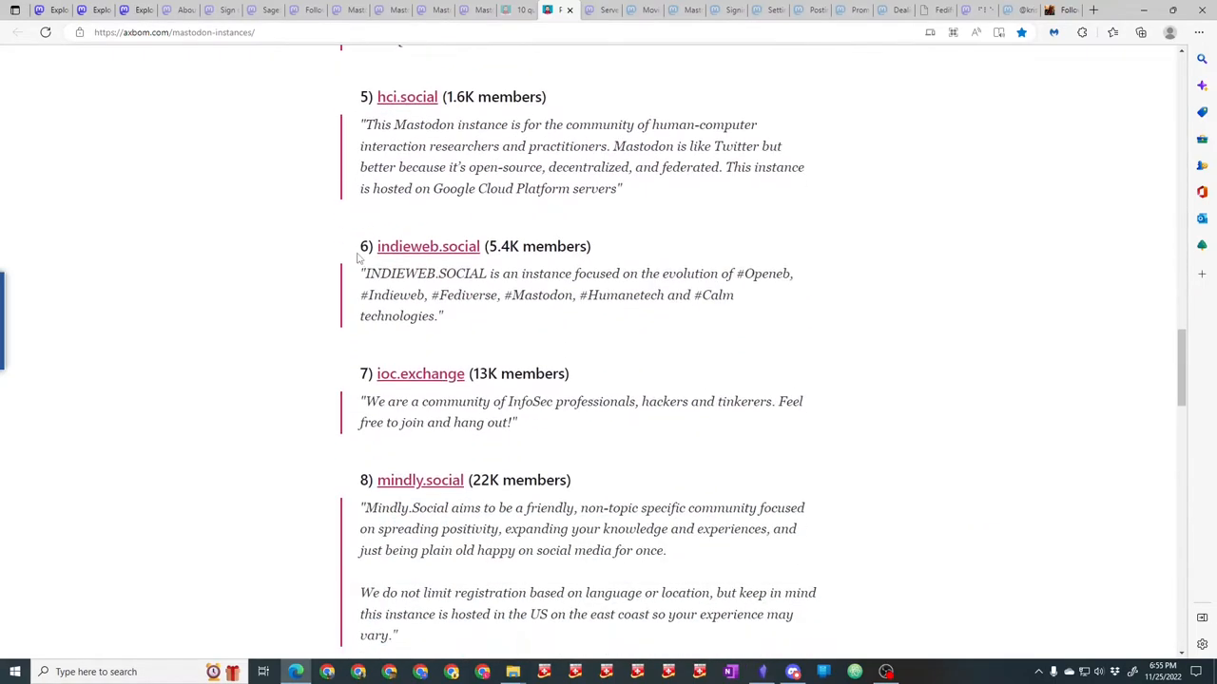
scroll(down, 3)
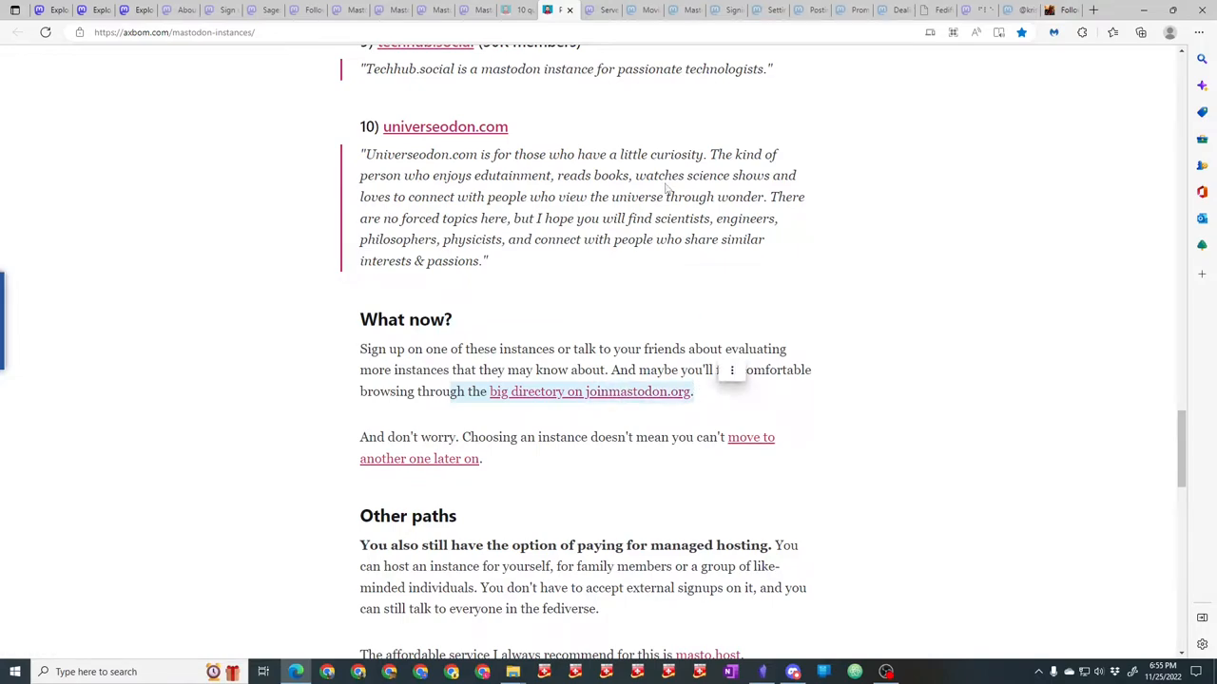
click(590, 391)
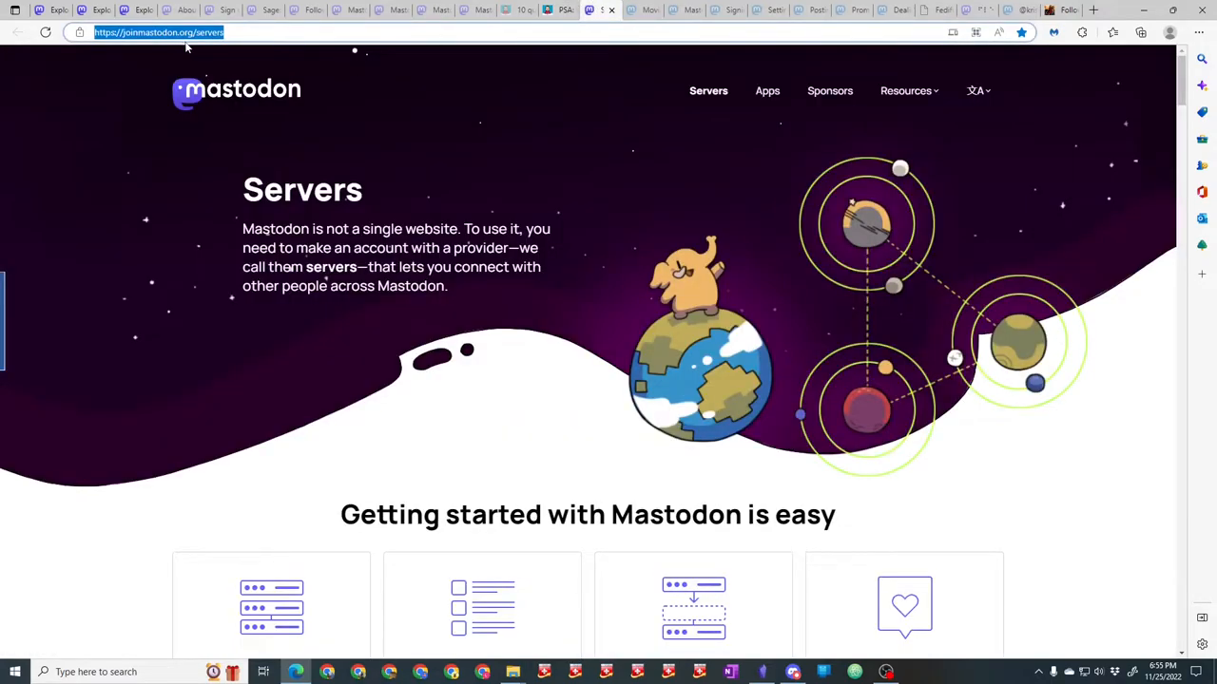
mouse_move(504, 441)
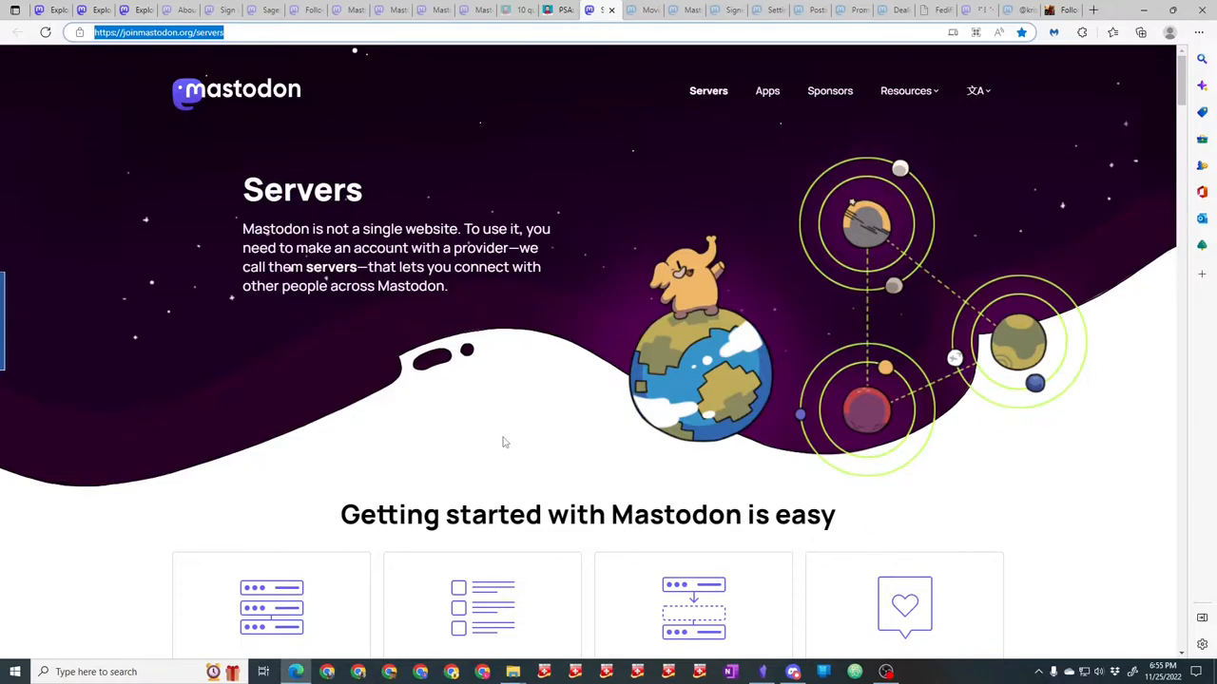
mouse_move(491, 429)
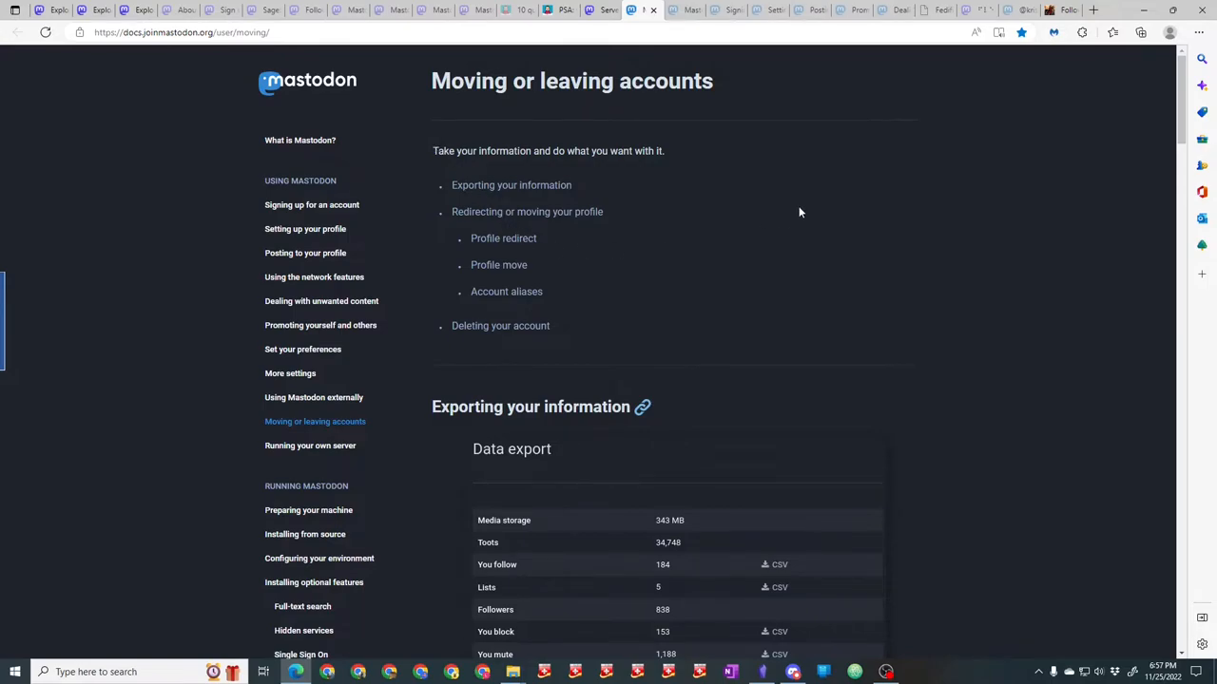
scroll(down, 3)
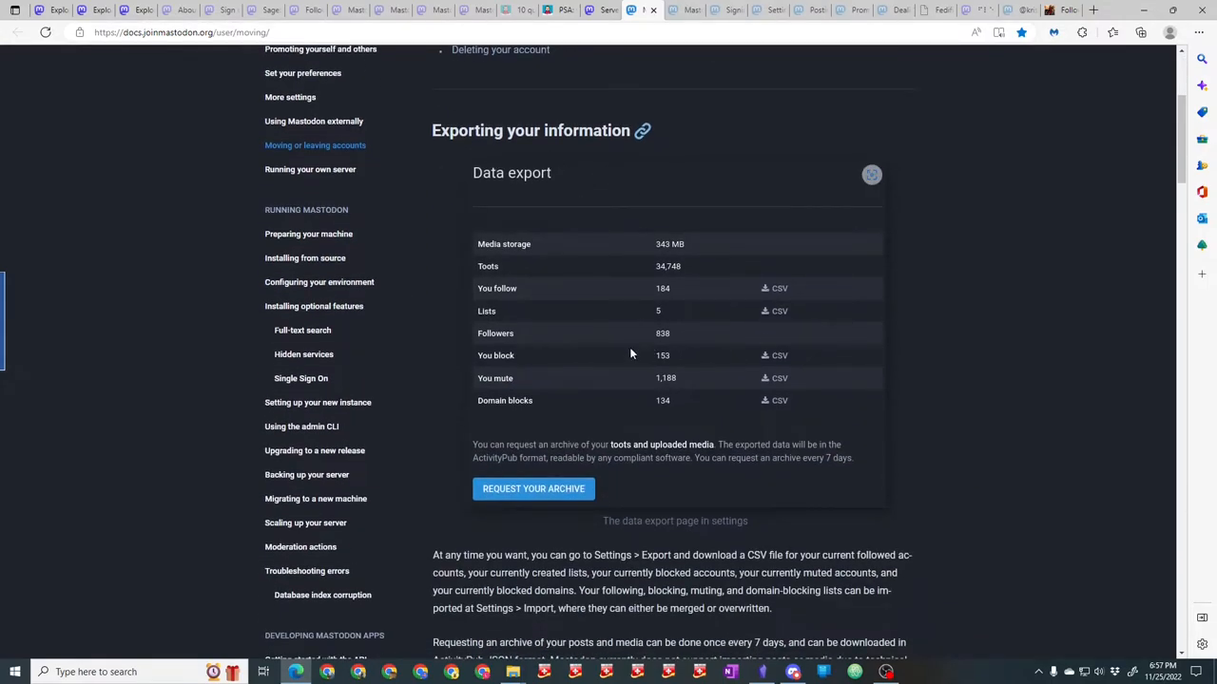
mouse_move(487, 300)
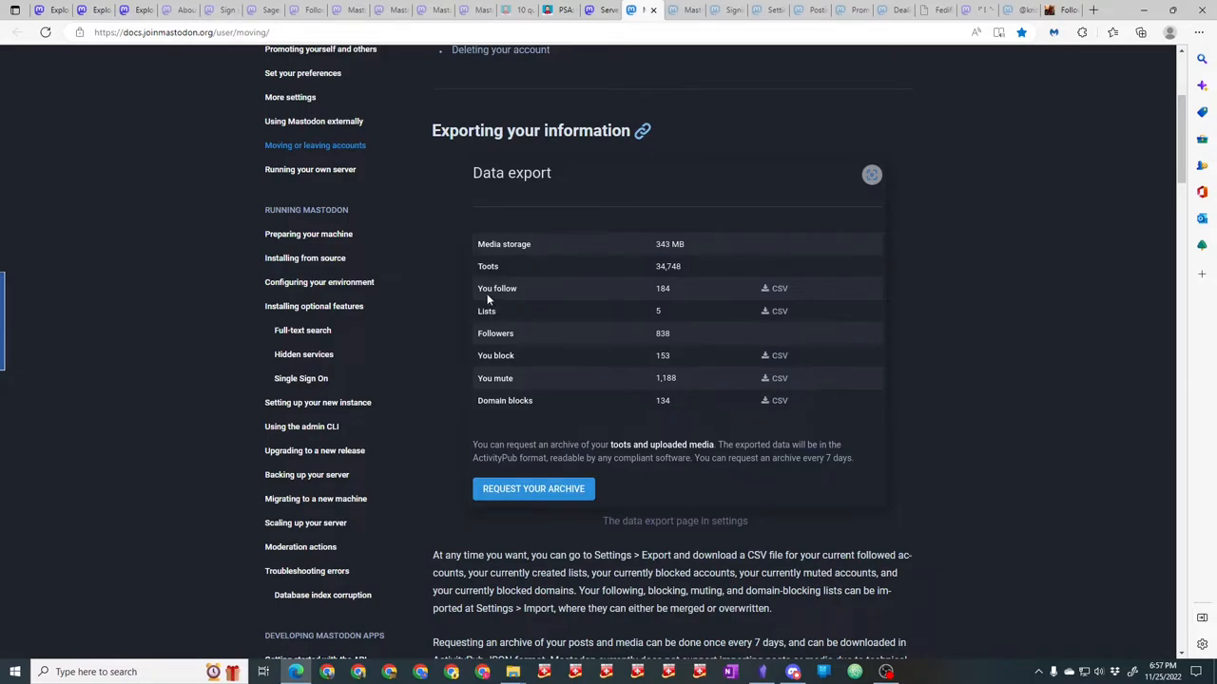
mouse_move(526, 335)
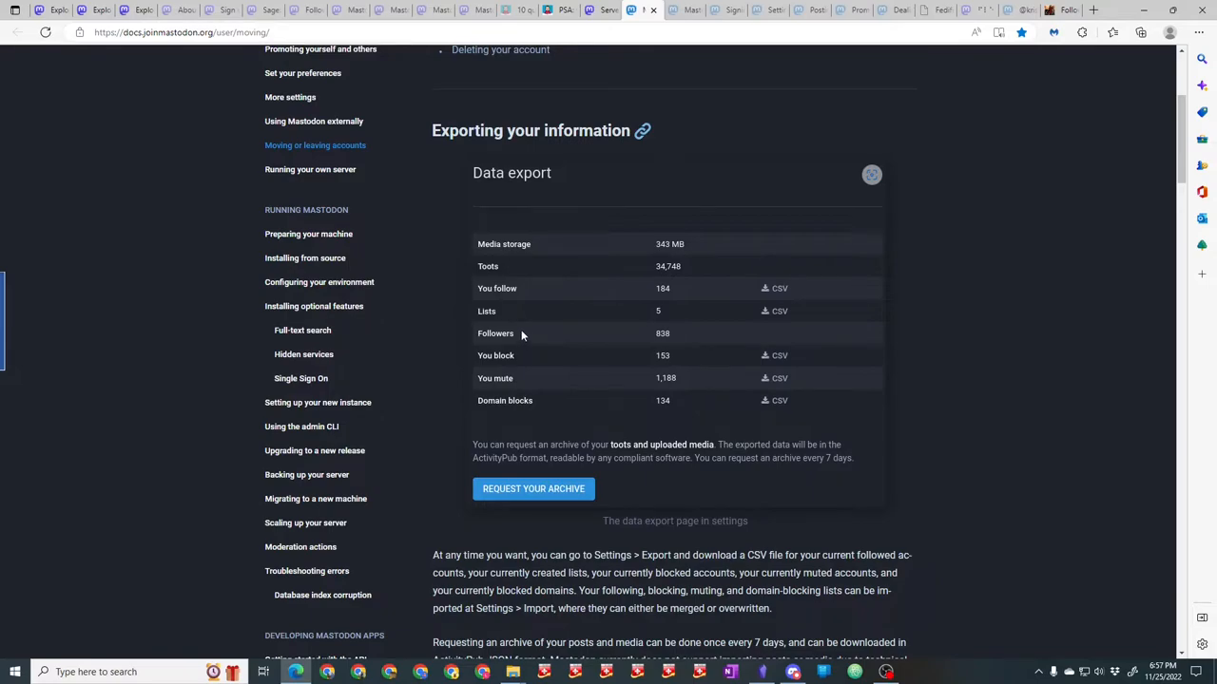
mouse_move(517, 332)
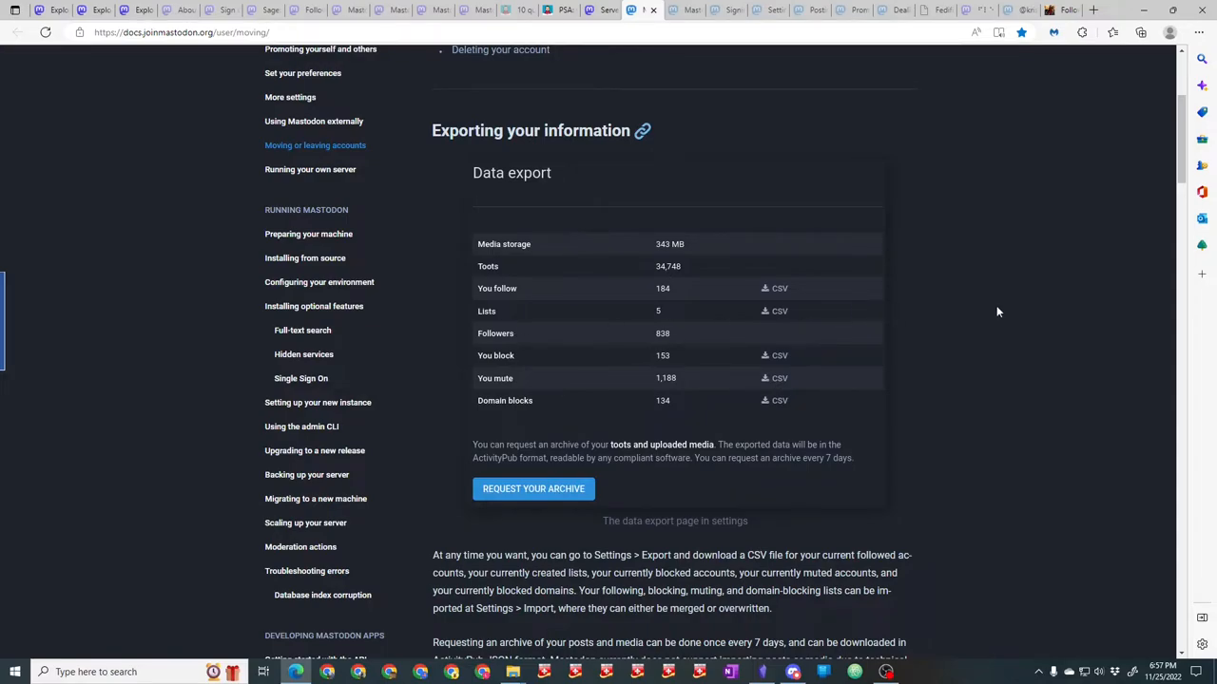
mouse_move(998, 312)
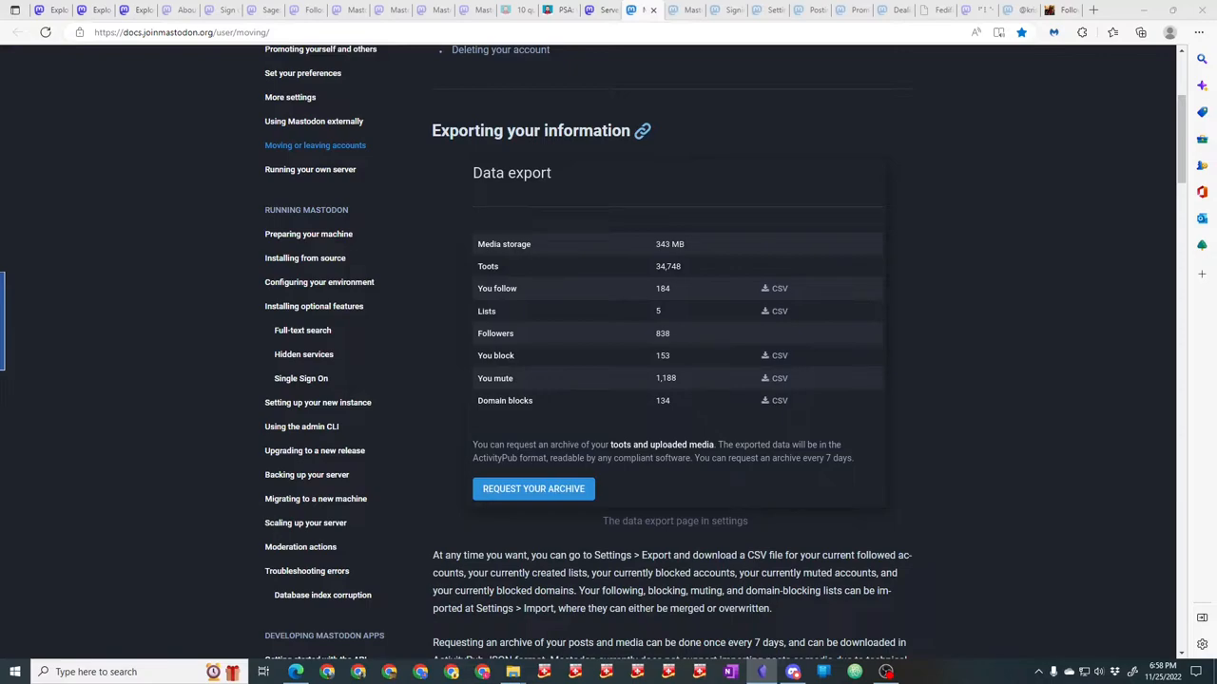
mouse_move(637, 87)
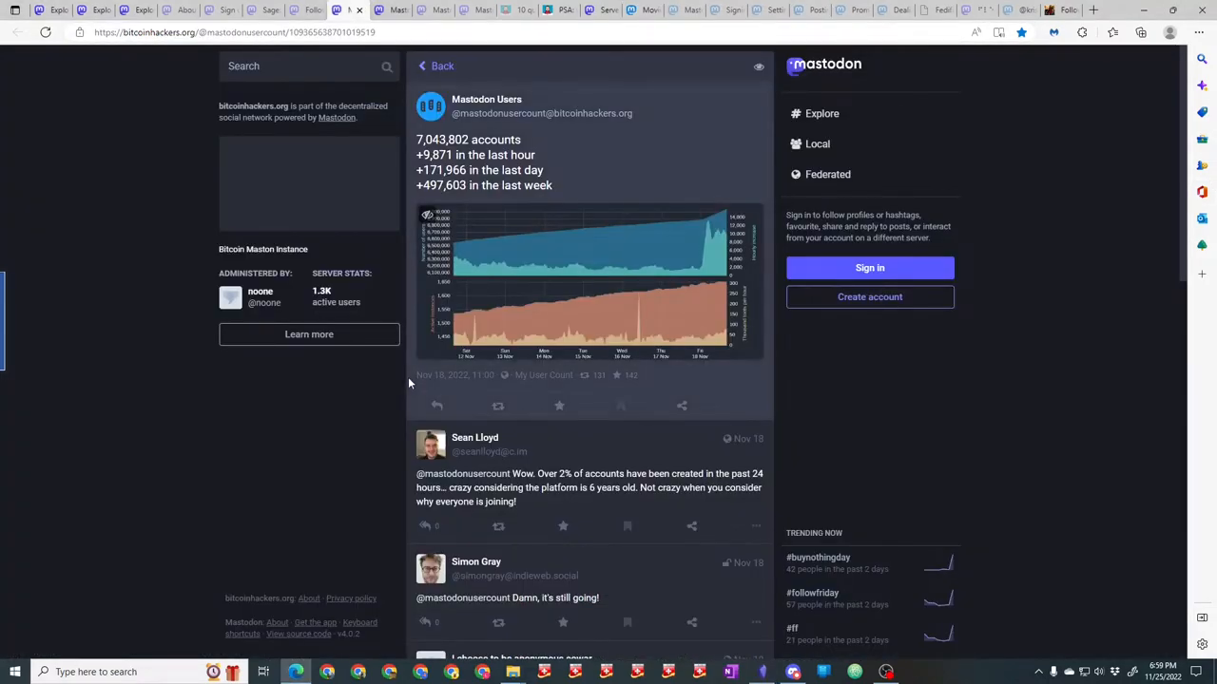
Highlight the post's date, then view the Mastodon Users bot's latest 7,604,356-accounts post.
double_click(429, 375)
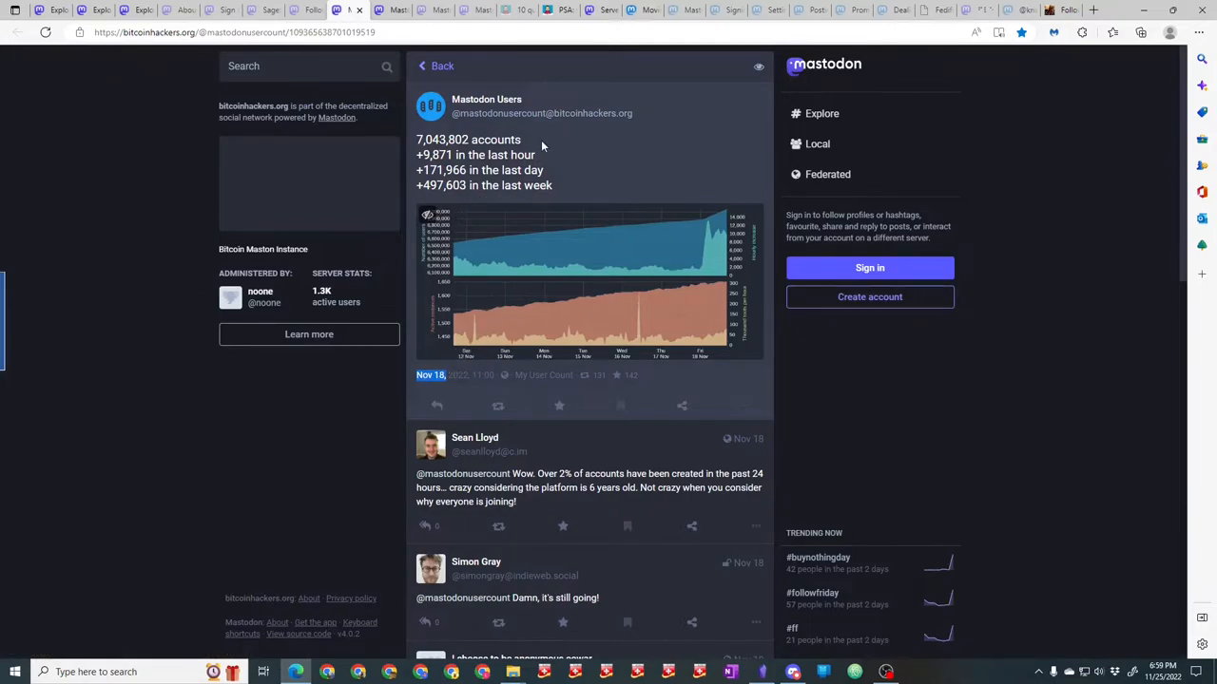
double_click(467, 140)
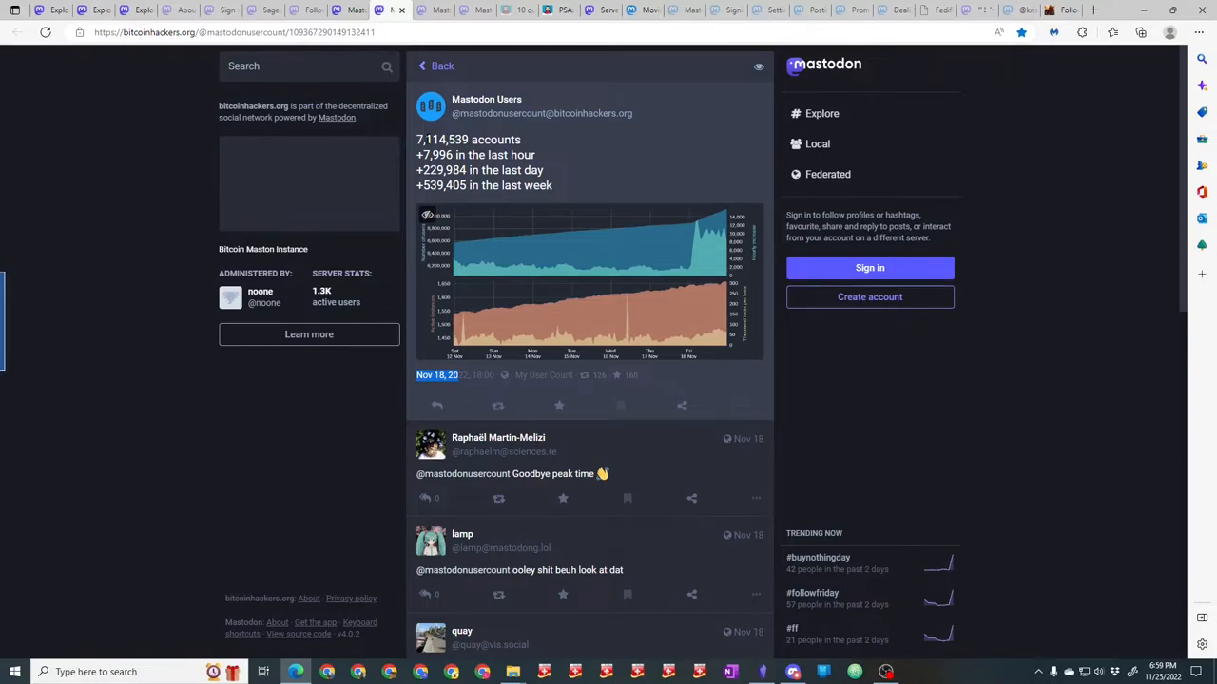
mouse_move(354, 11)
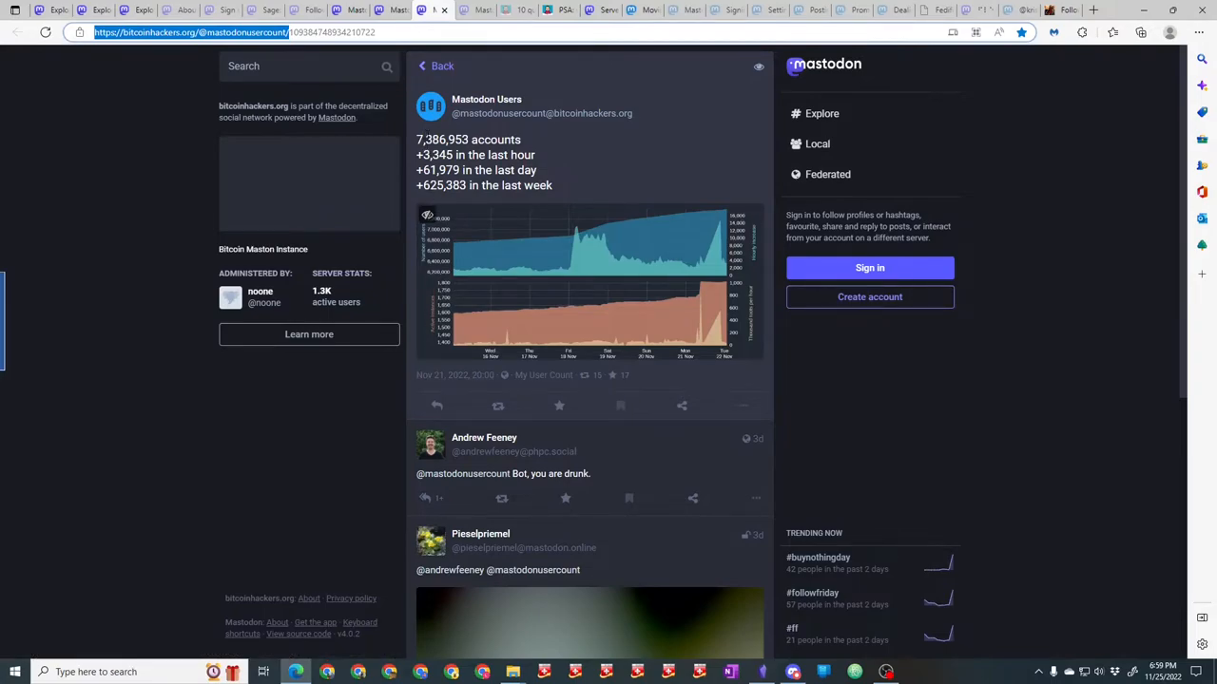
mouse_move(486, 98)
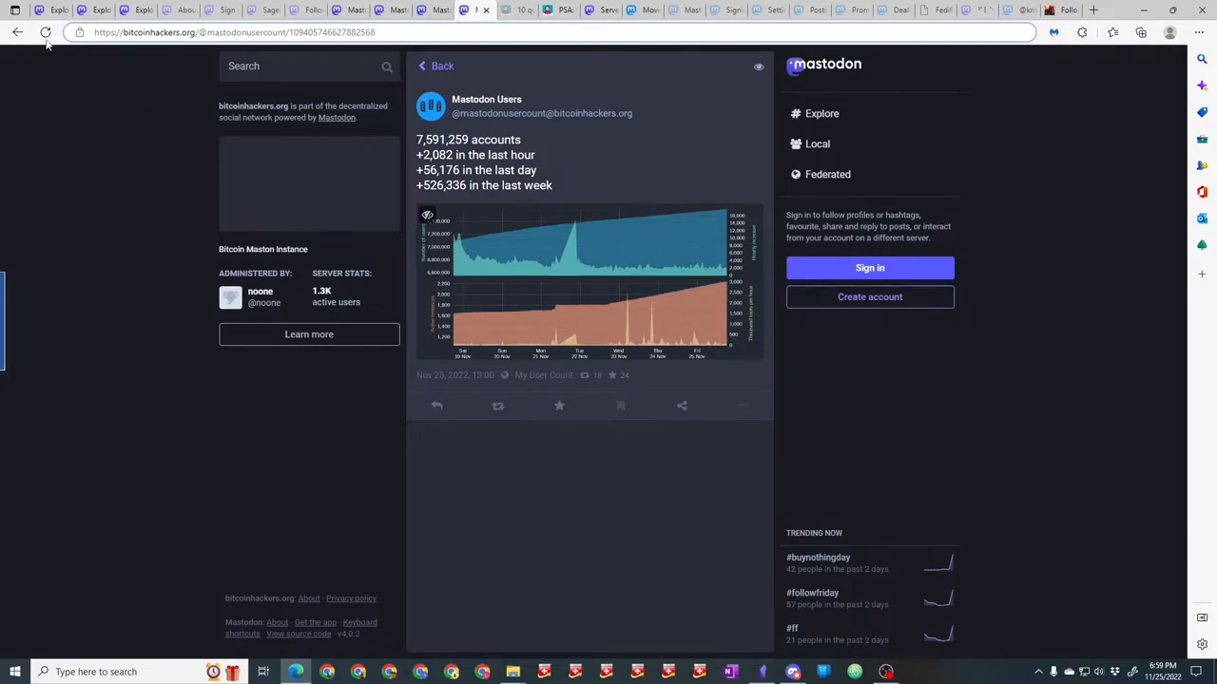
click(487, 99)
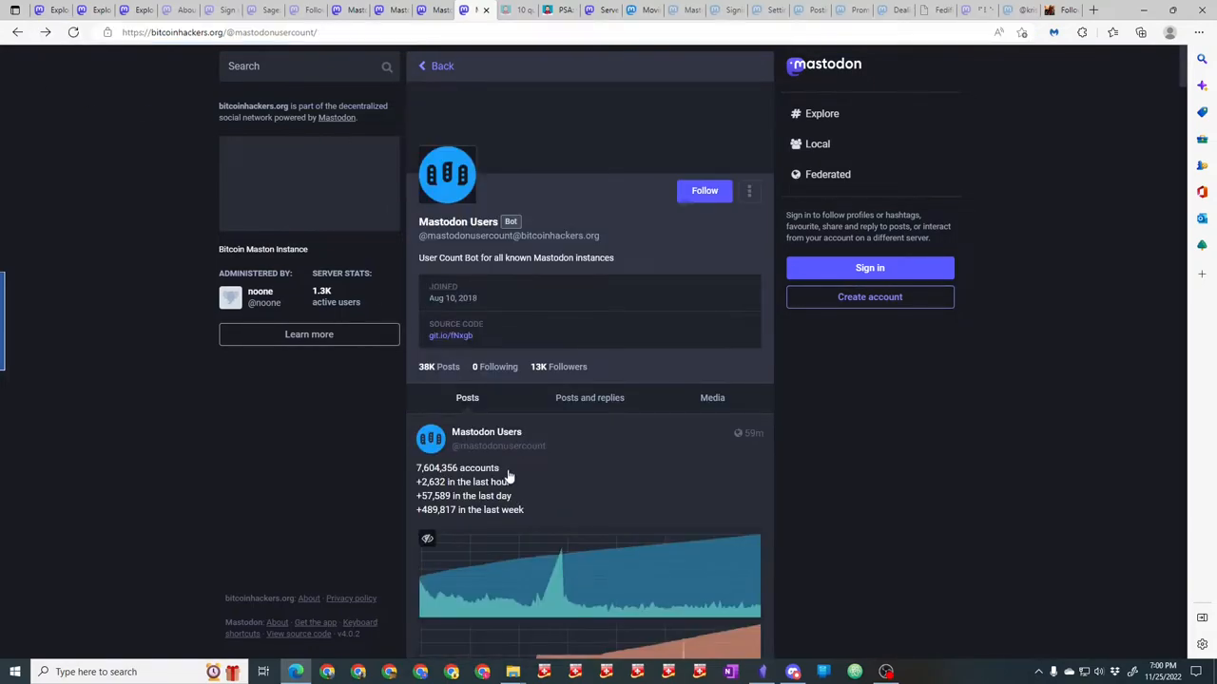
double_click(456, 467)
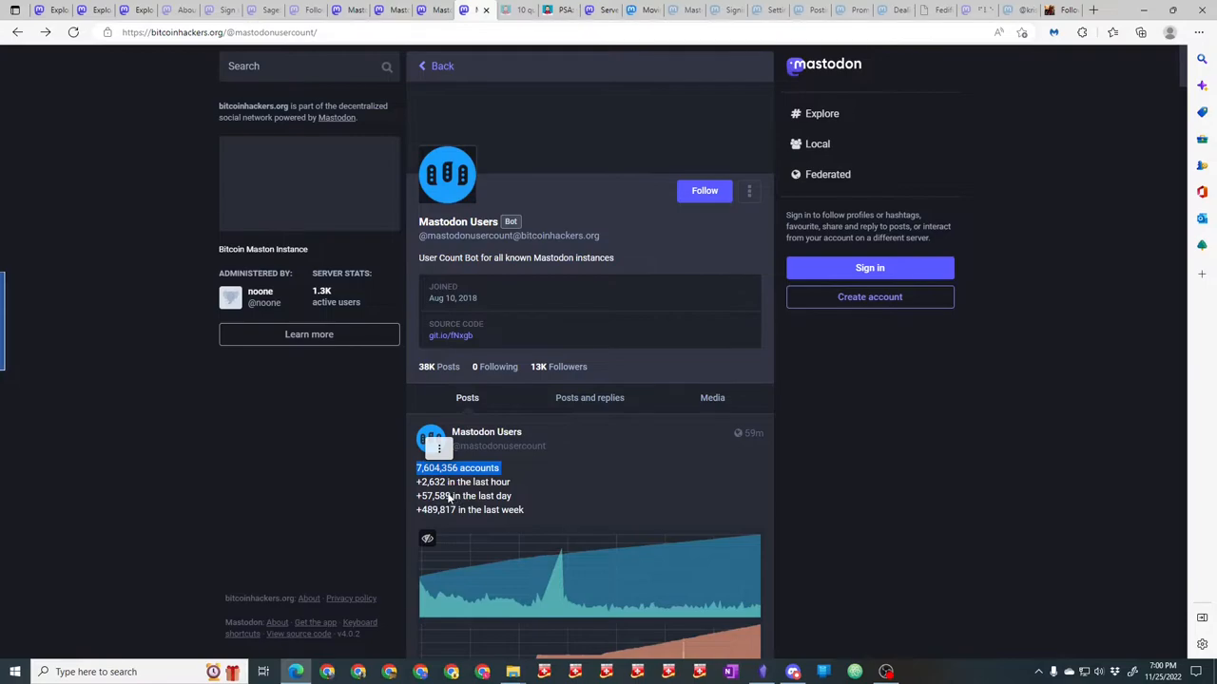
scroll(down, 3)
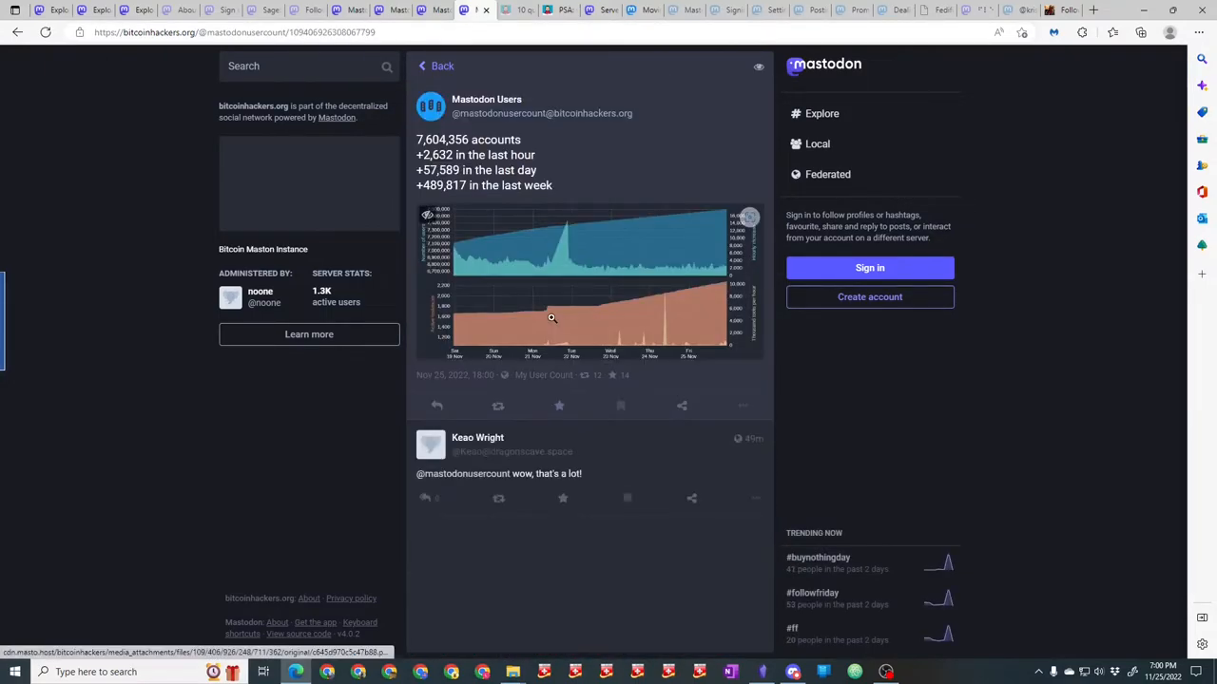
mouse_move(479, 388)
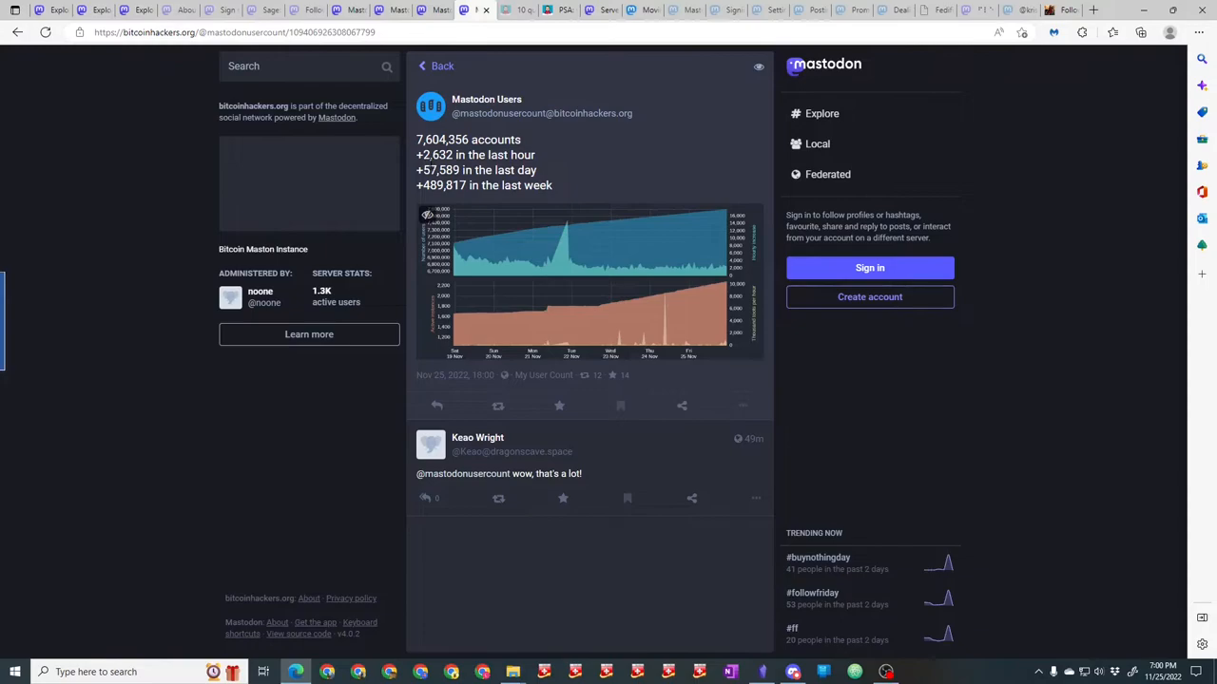
mouse_move(98, 95)
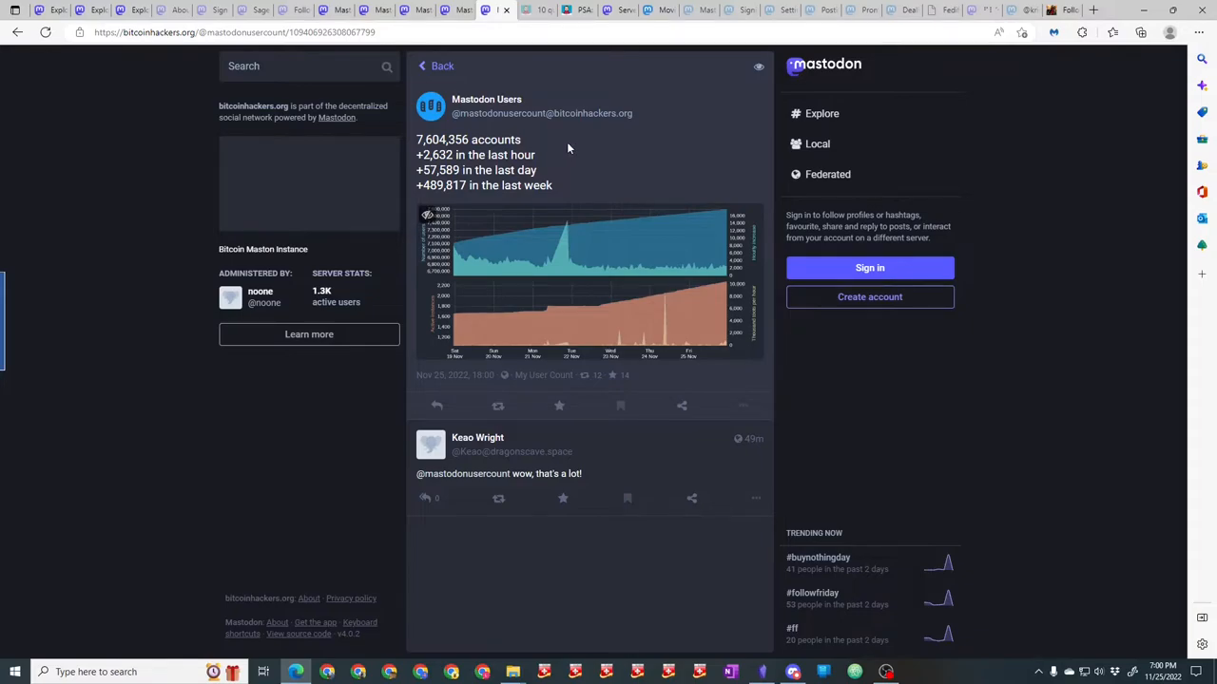
mouse_move(555, 148)
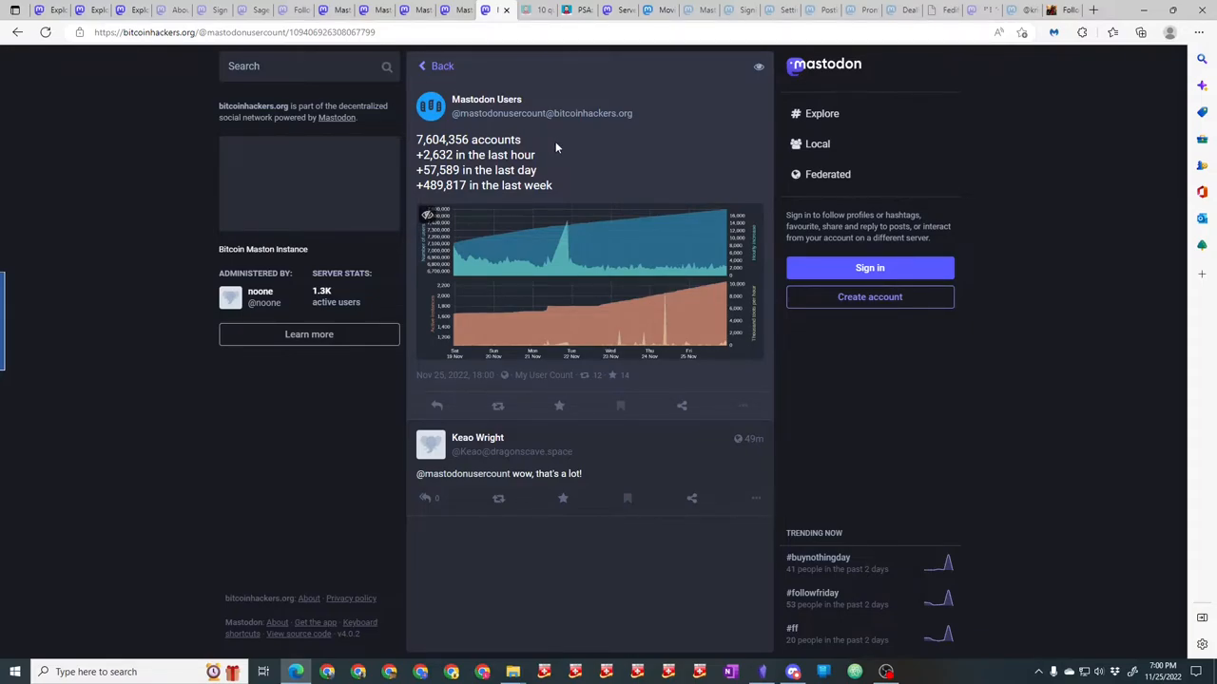
mouse_move(486, 98)
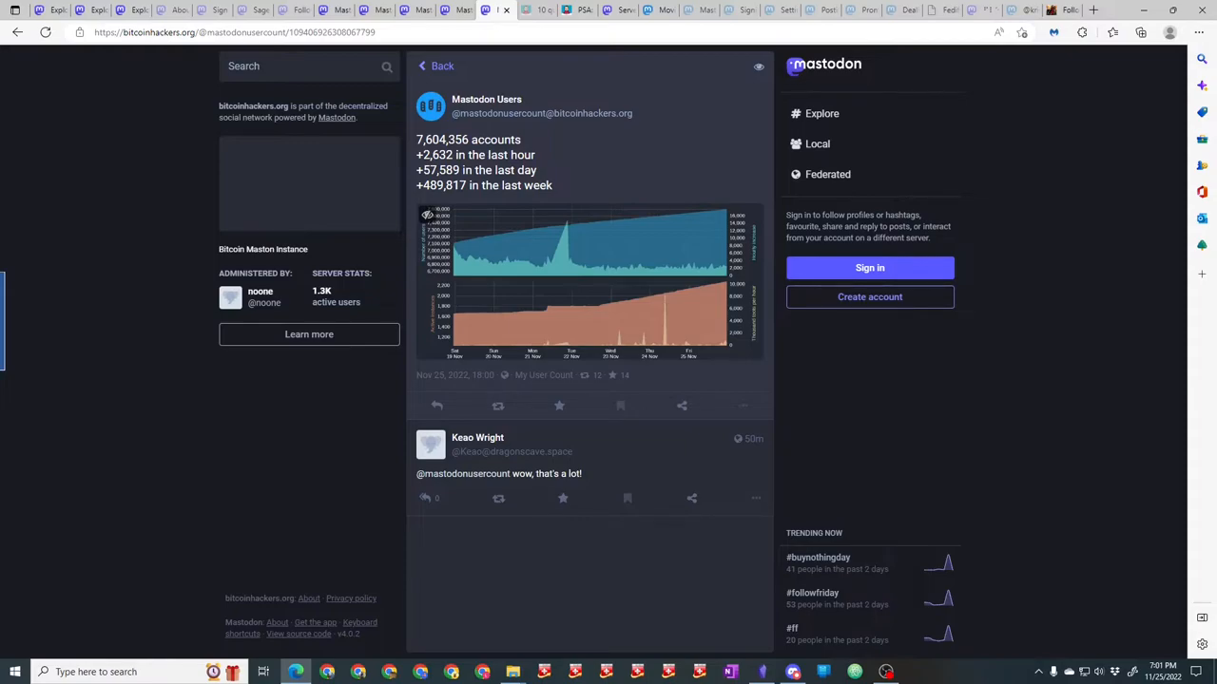
Read down the dice.camp about page.
click(171, 10)
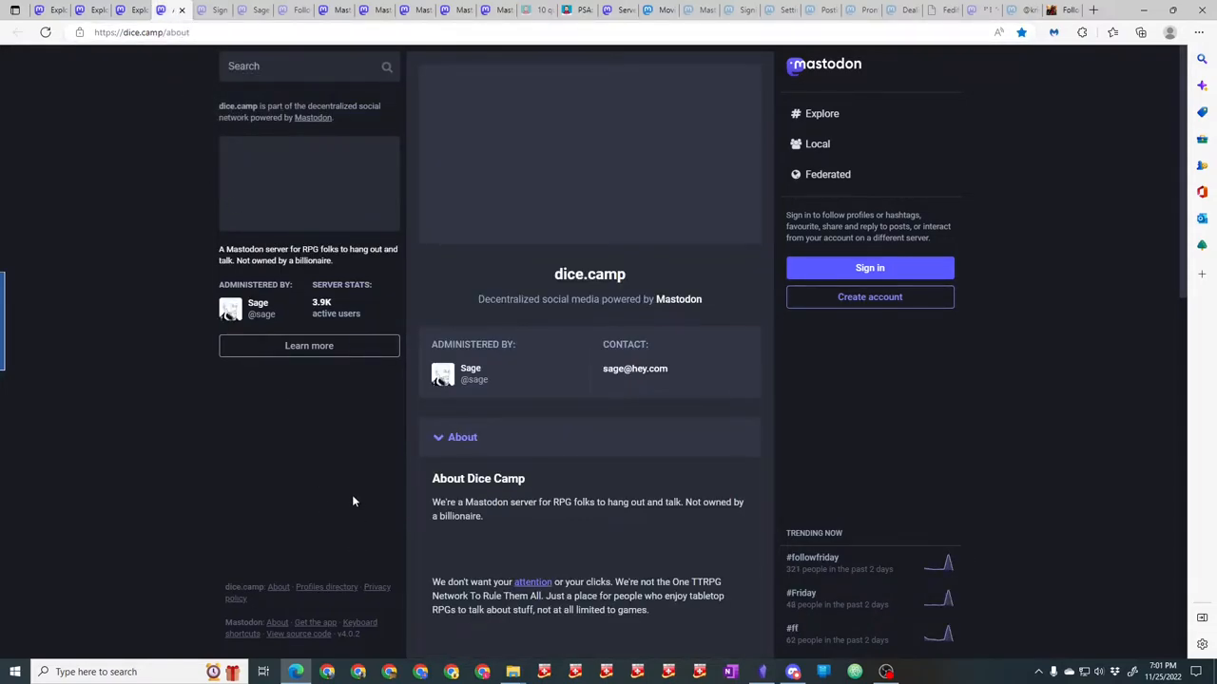
mouse_move(306, 445)
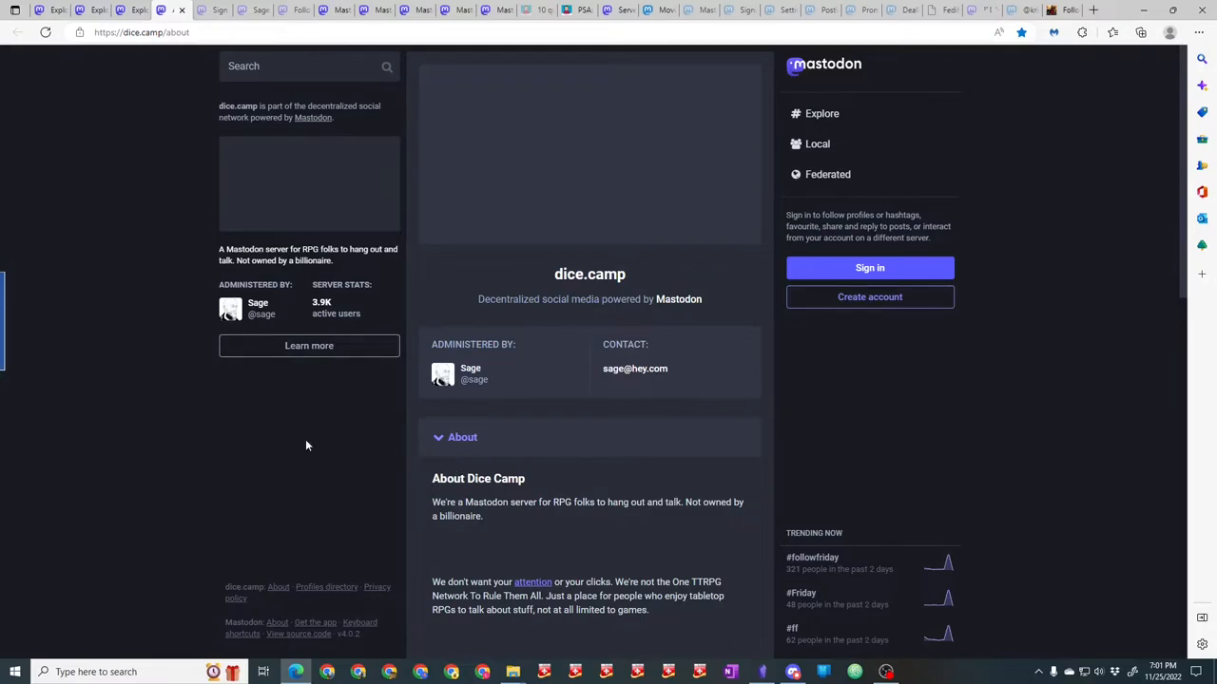
mouse_move(871, 266)
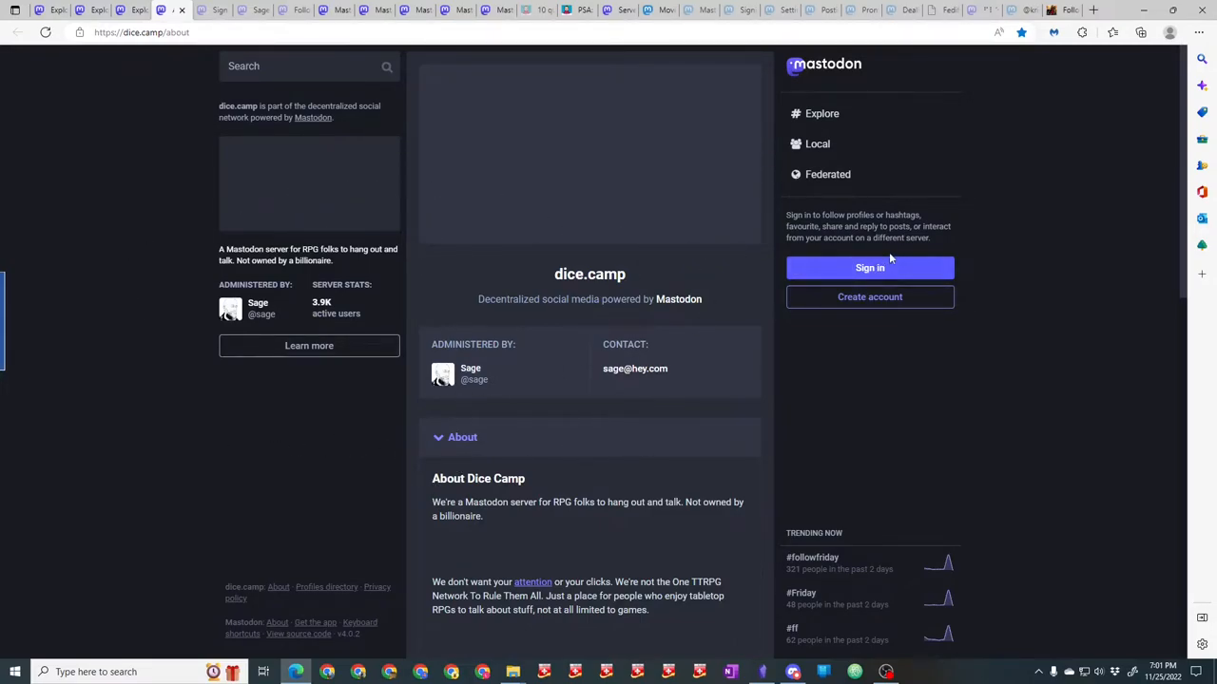
mouse_move(869, 266)
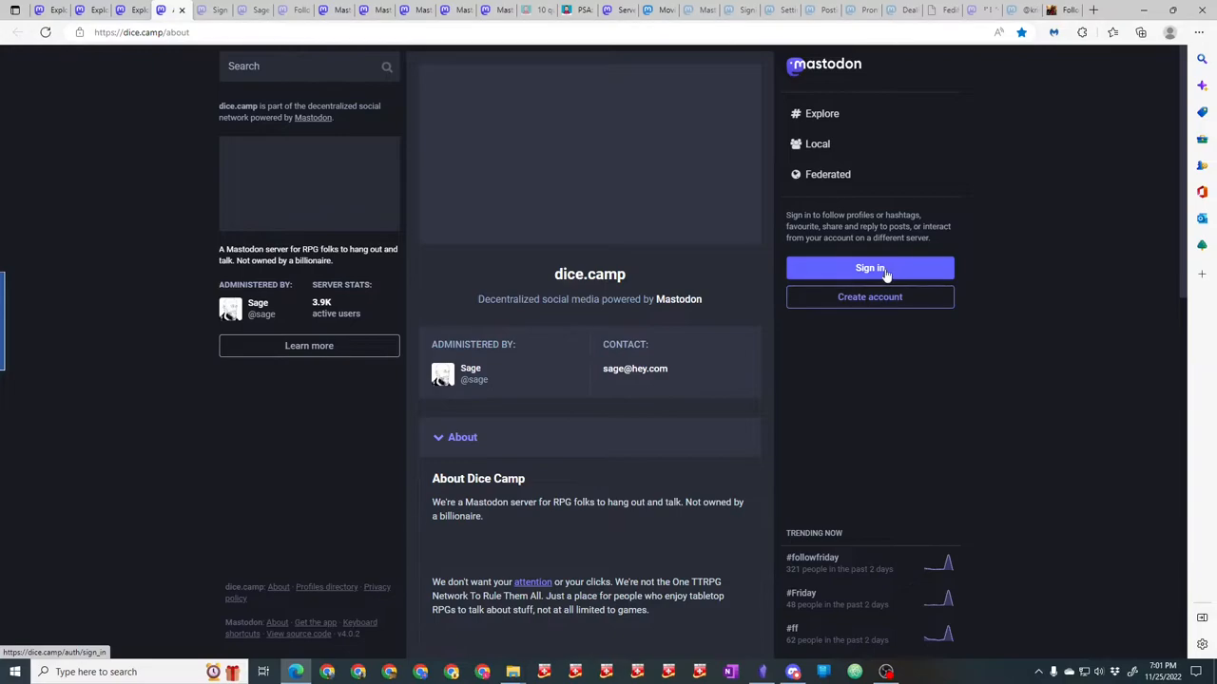
scroll(down, 3)
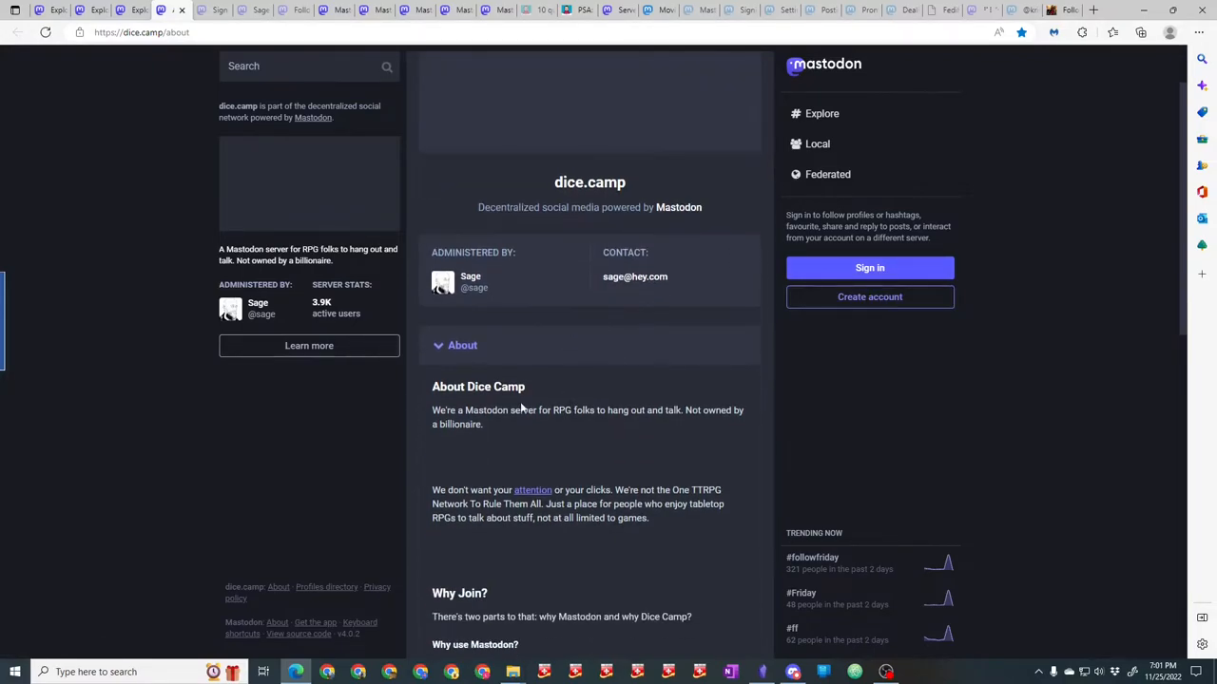
mouse_move(494, 465)
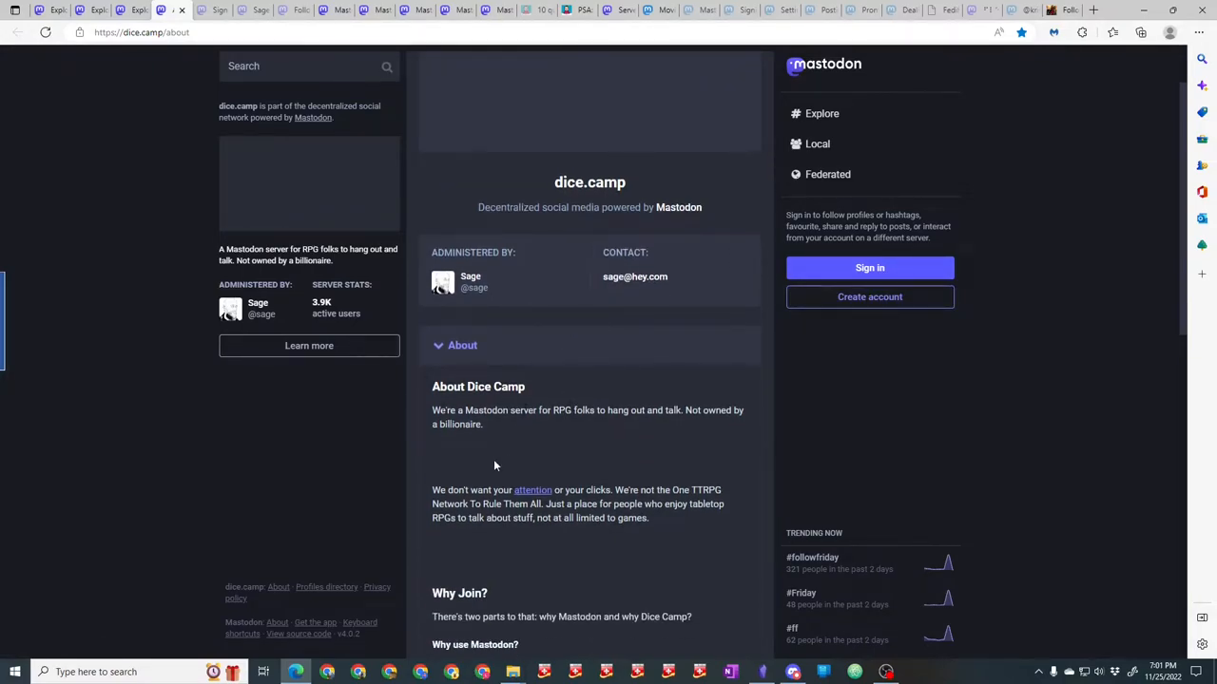
scroll(down, 3)
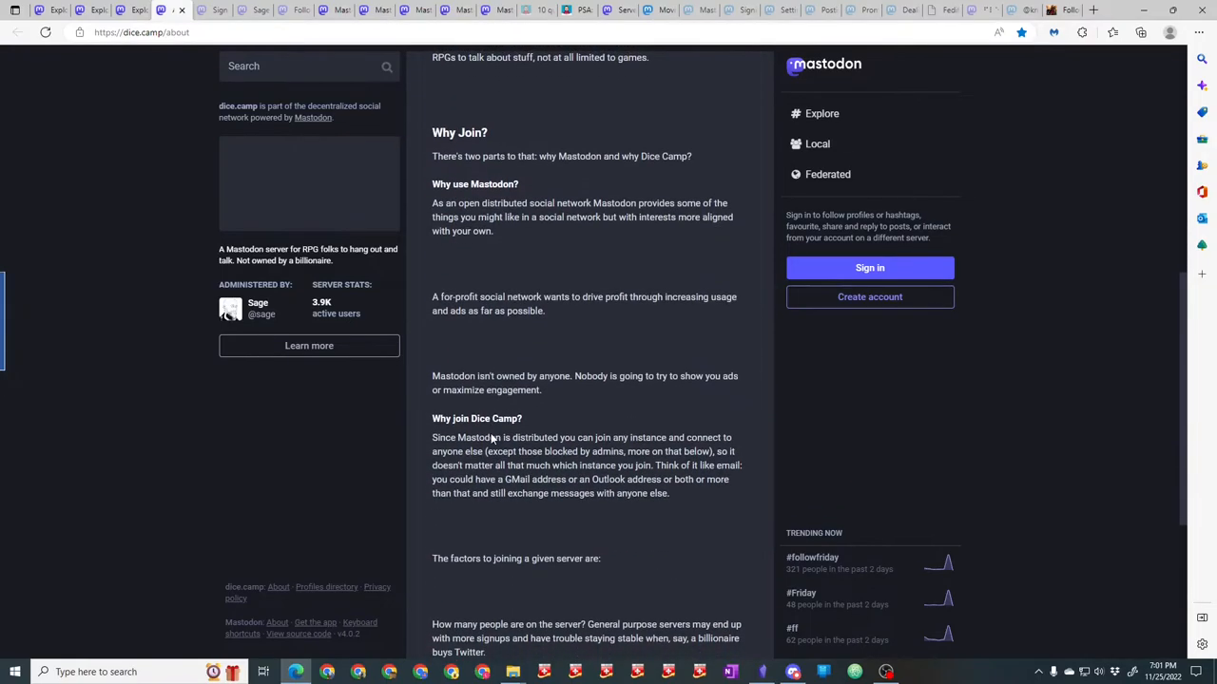
scroll(down, 3)
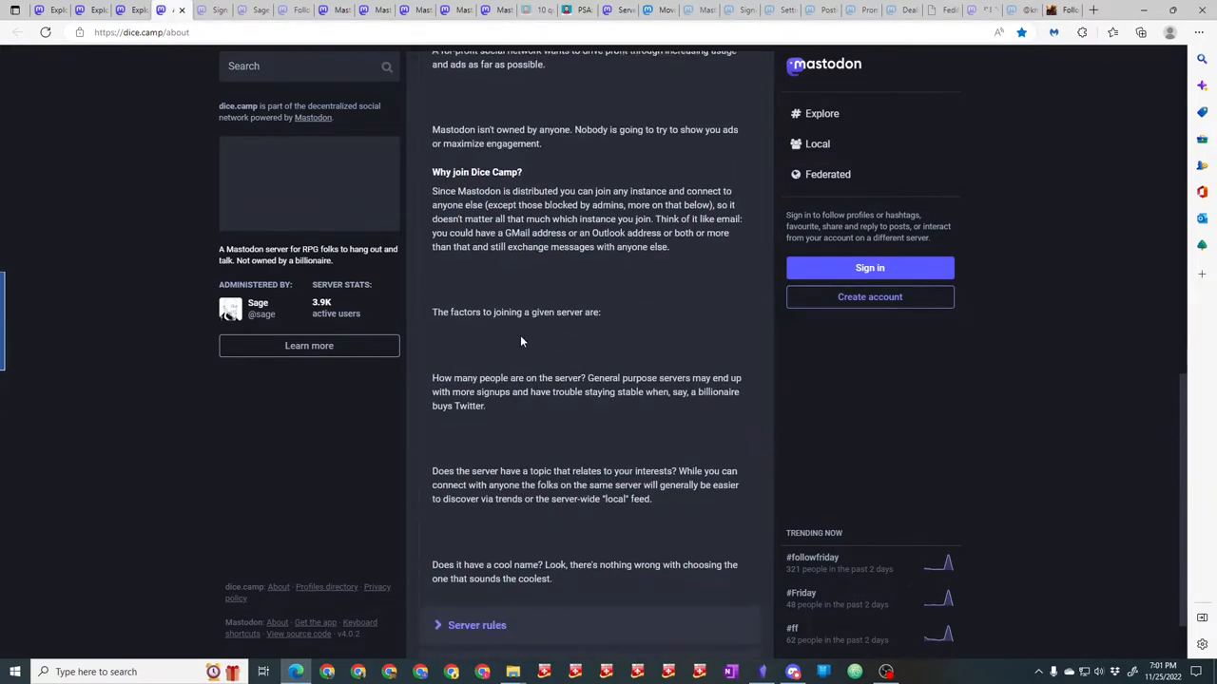
Expand the dice.camp server rules, review them, and return to the top.
click(475, 623)
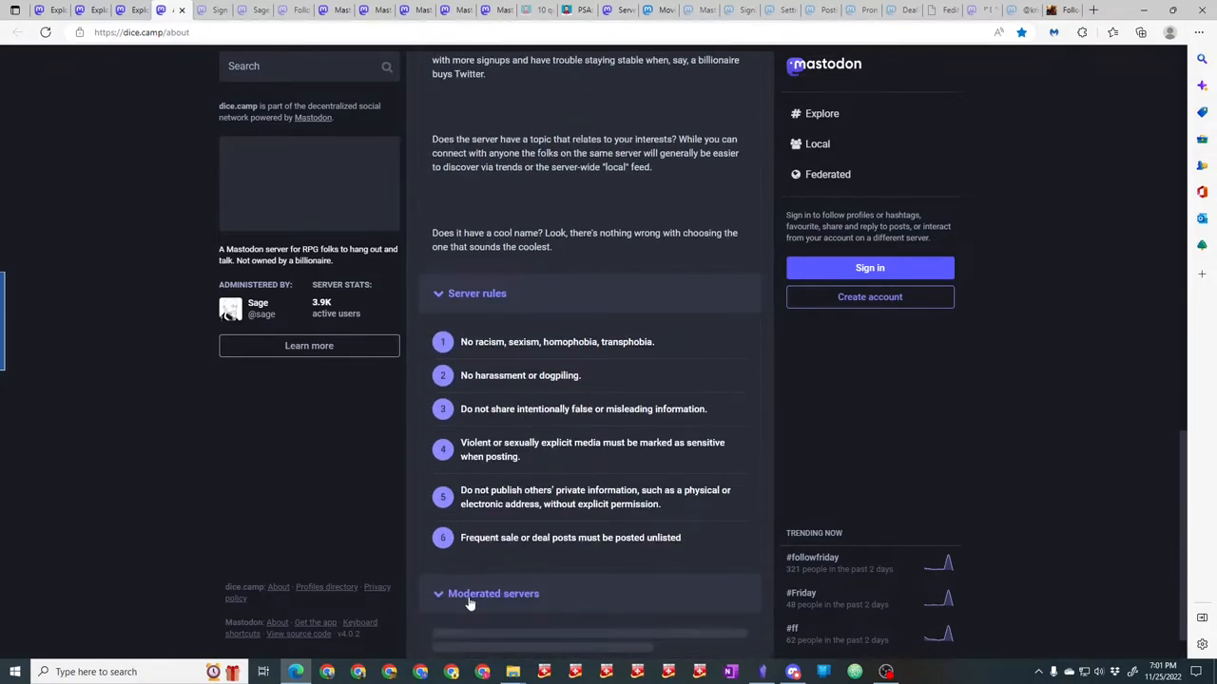
scroll(down, 3)
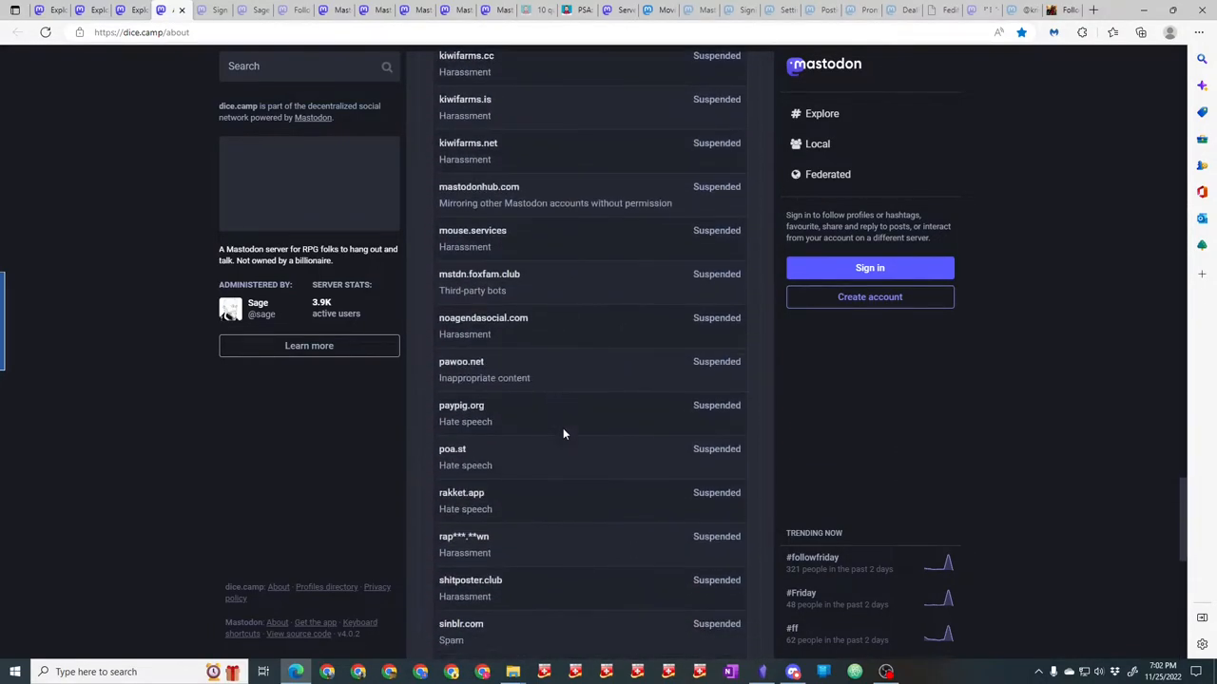
scroll(up, 3)
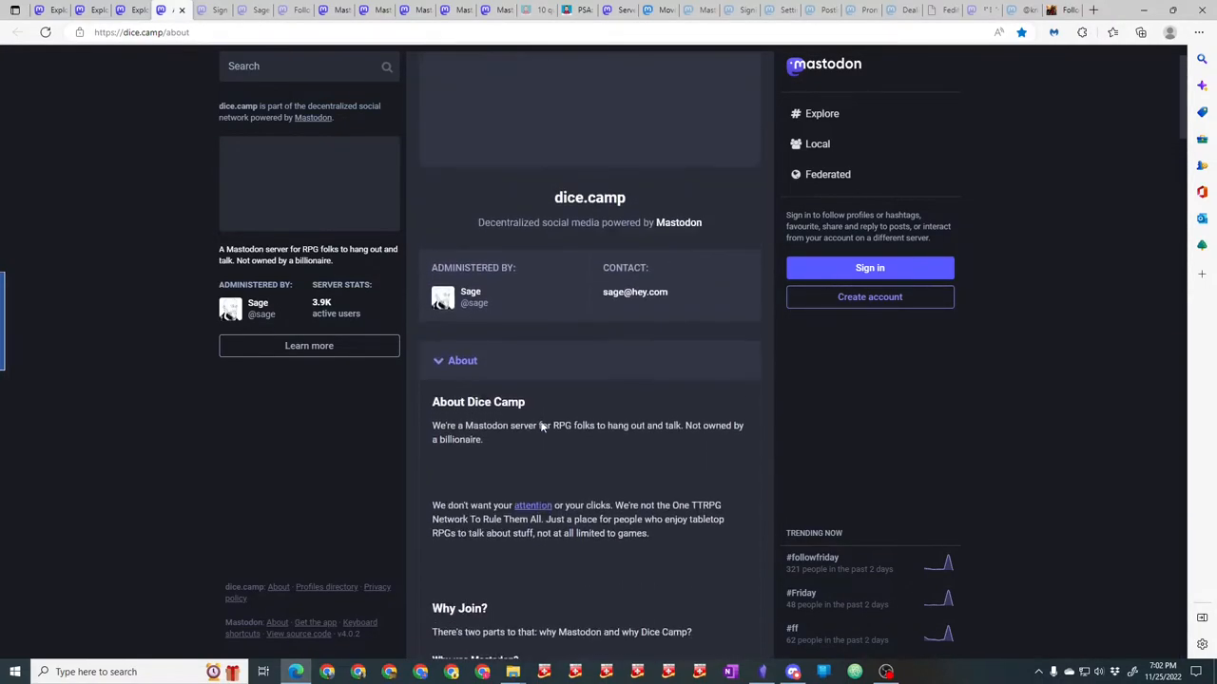
scroll(up, 3)
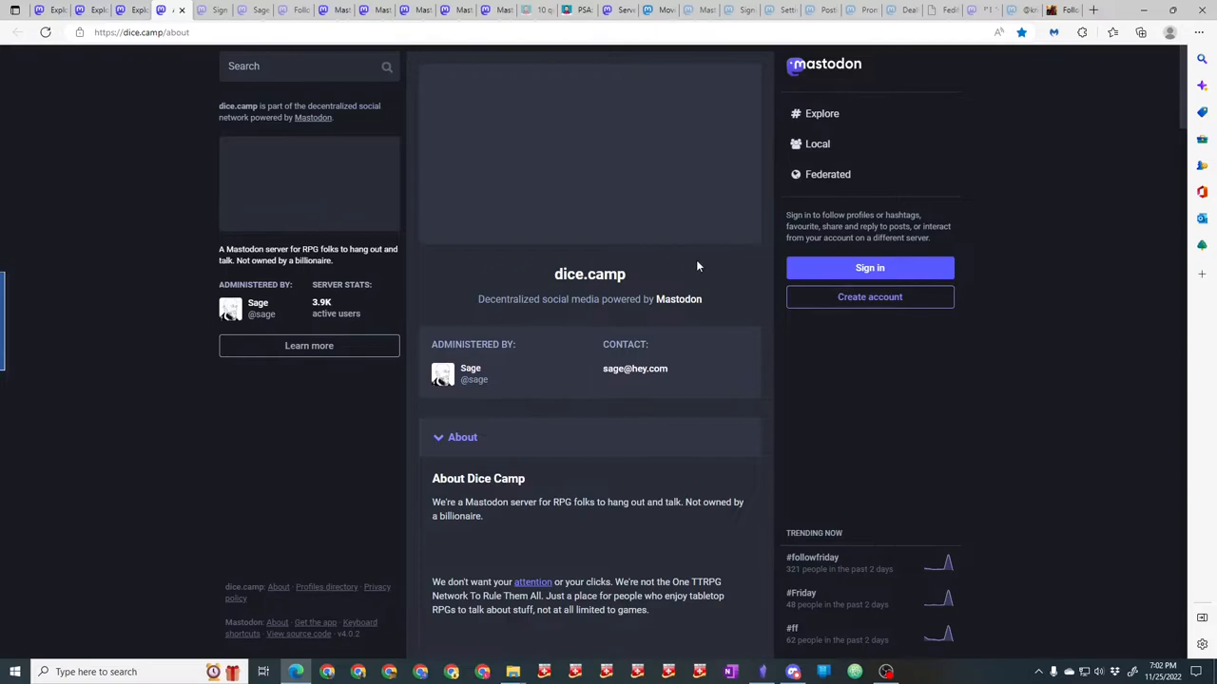
View the admin's post about approving over 400 new accounts with its replies.
click(868, 296)
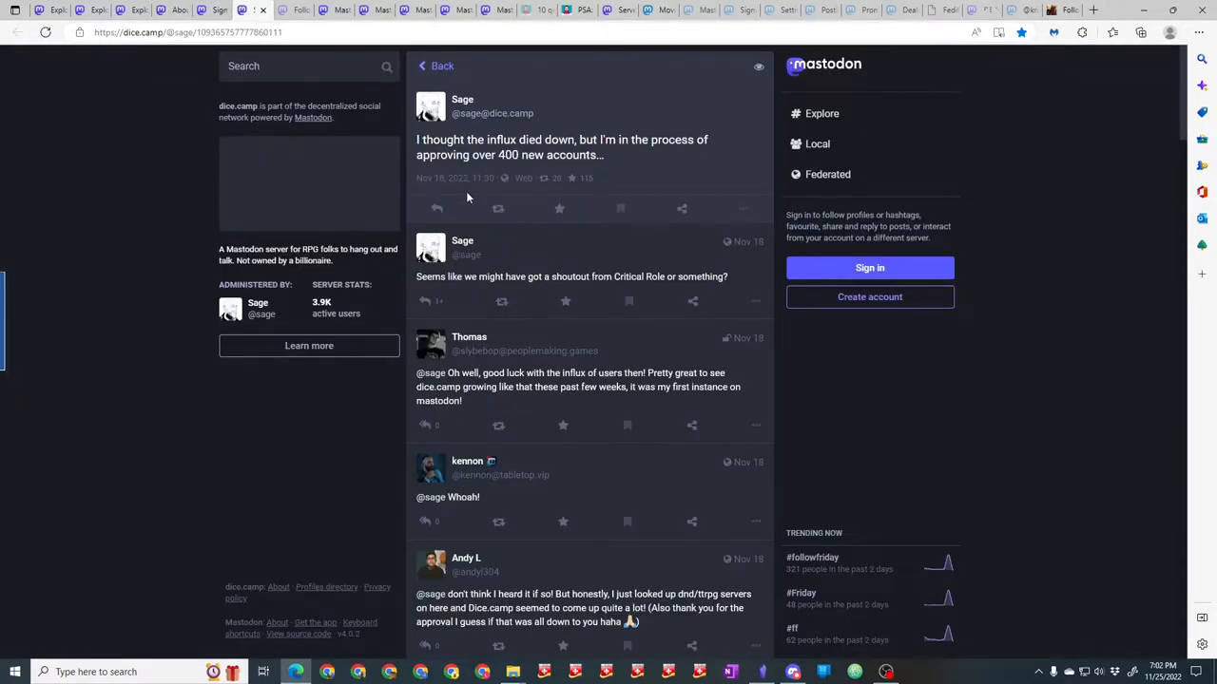
mouse_move(441, 190)
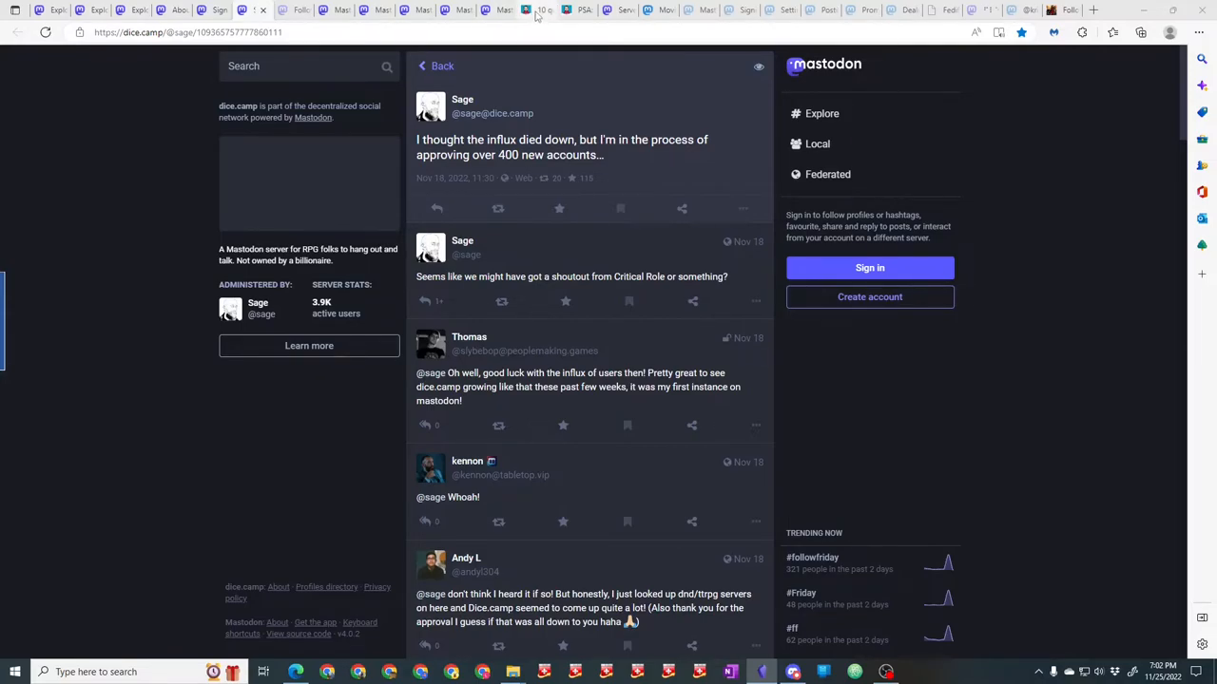
View the '10 quick Mastodon tips' article at its Good apps section.
click(536, 11)
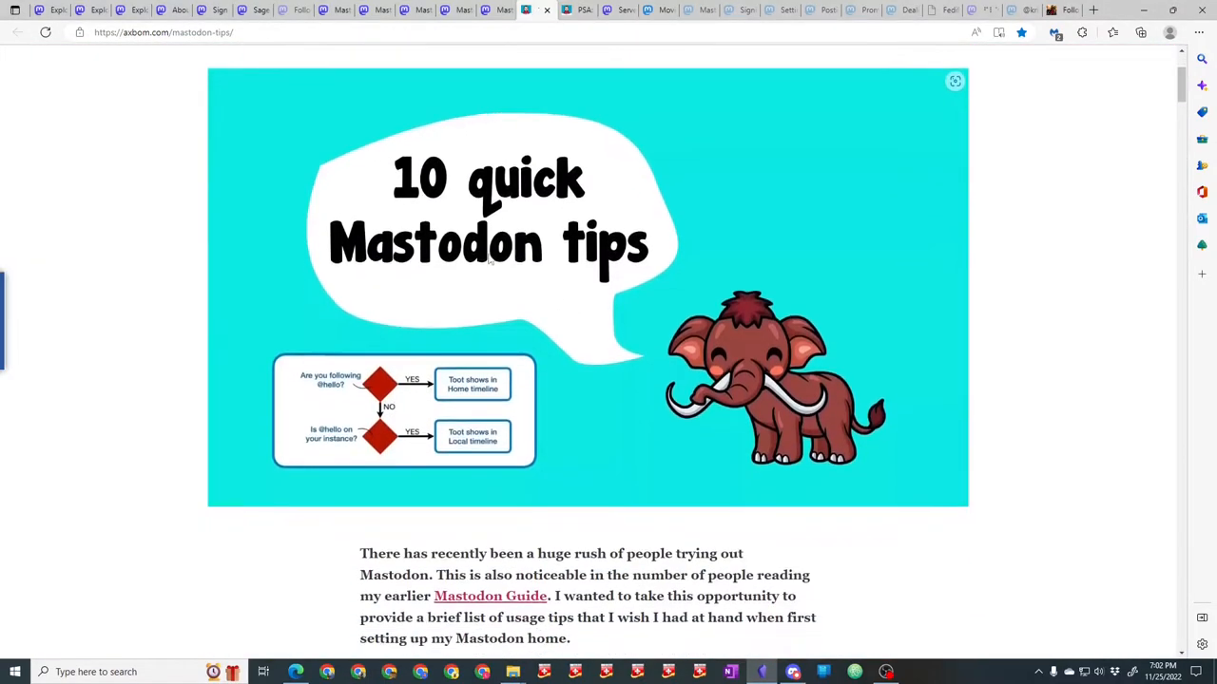
scroll(down, 3)
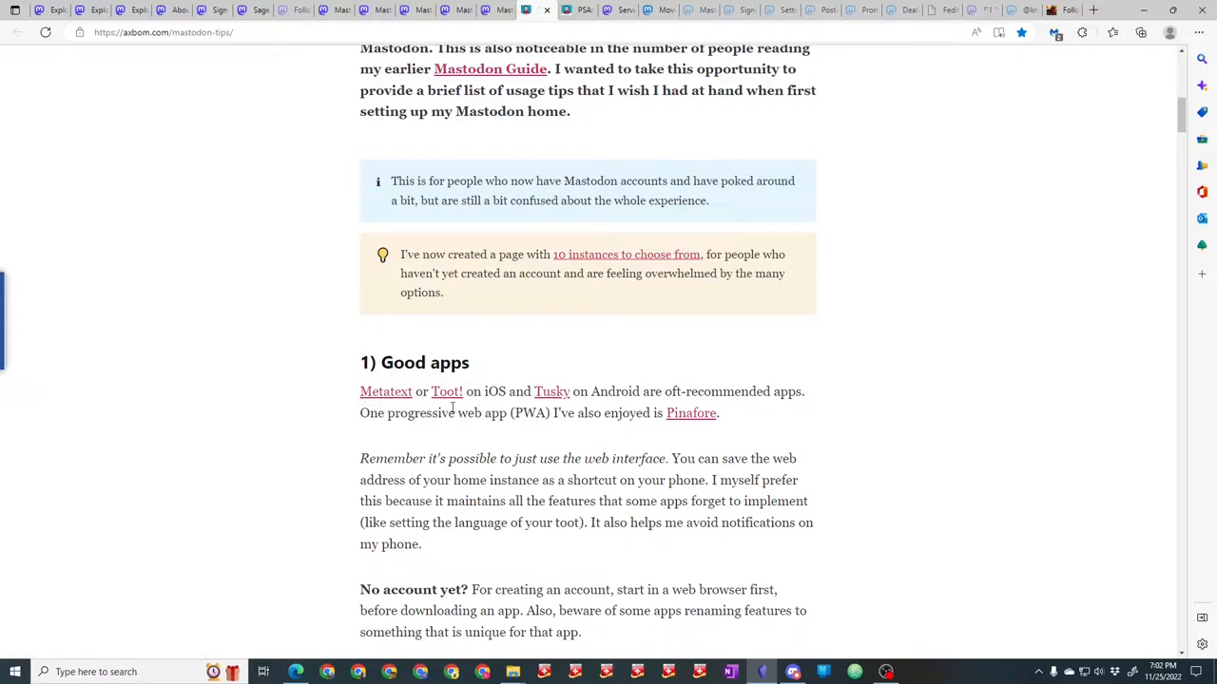
mouse_move(563, 409)
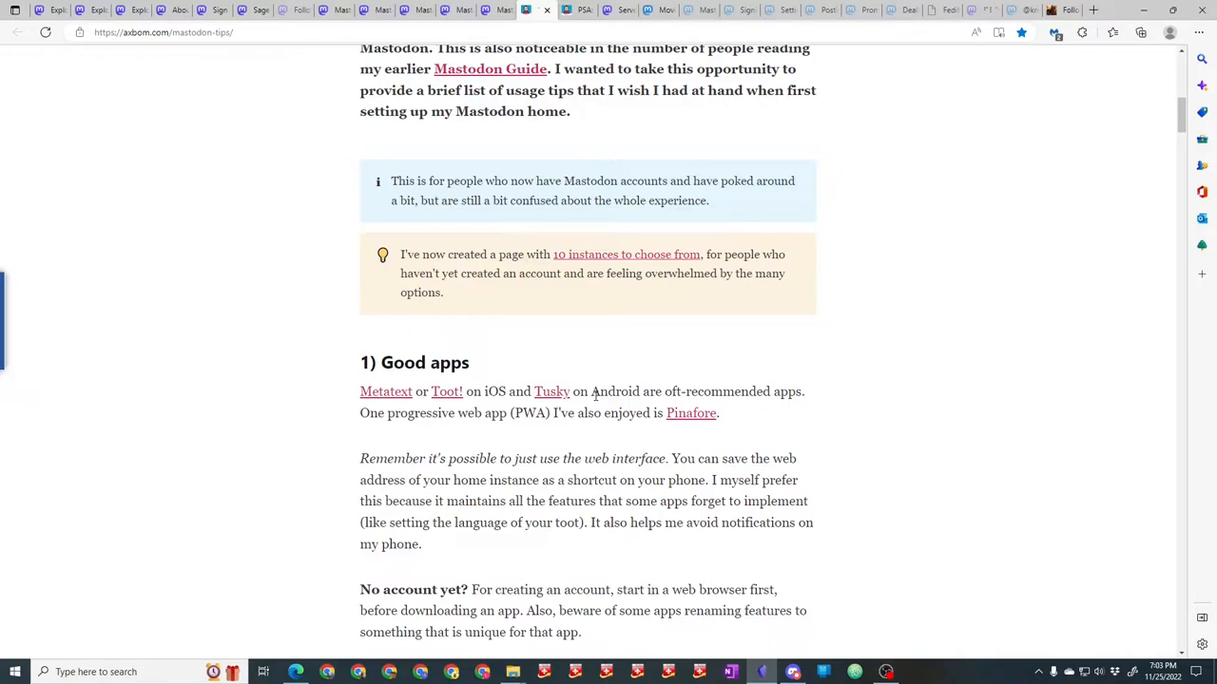
mouse_move(889, 407)
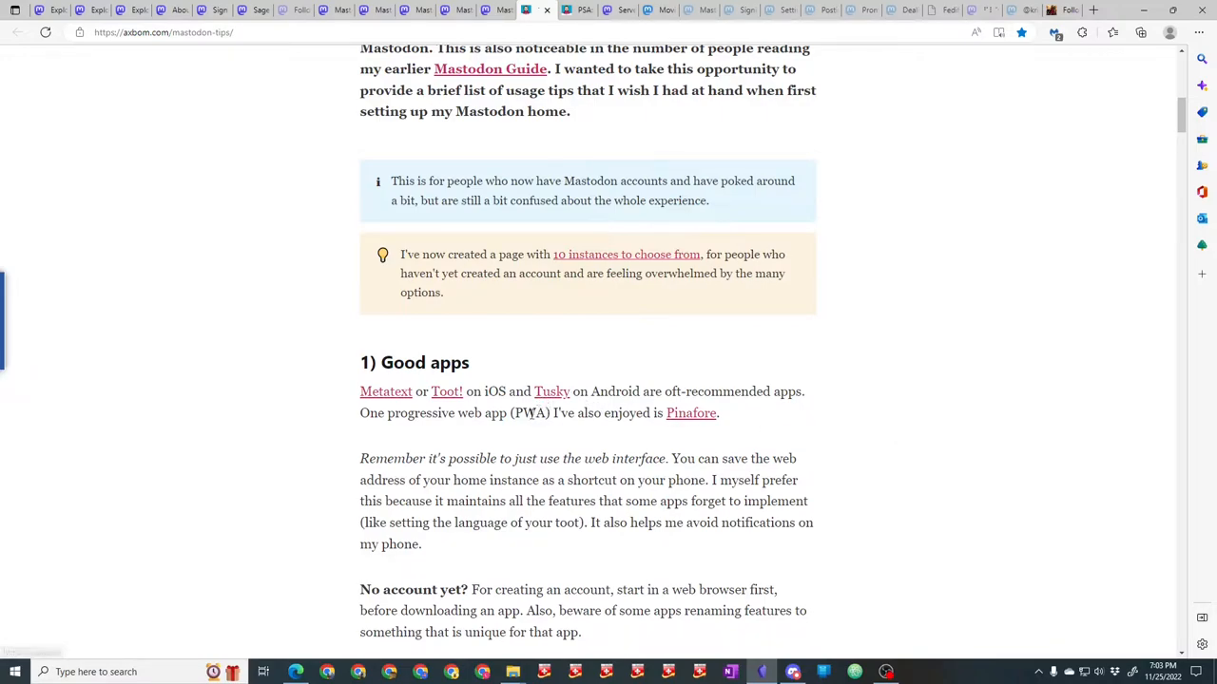
mouse_move(487, 407)
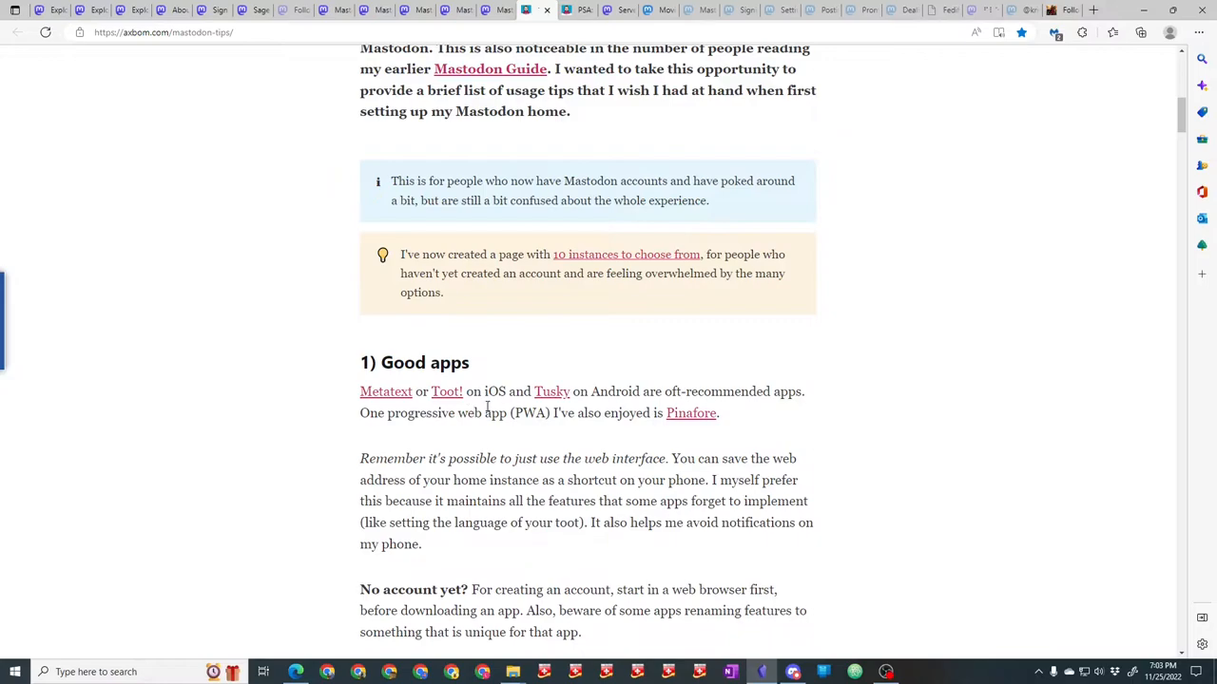
mouse_move(948, 441)
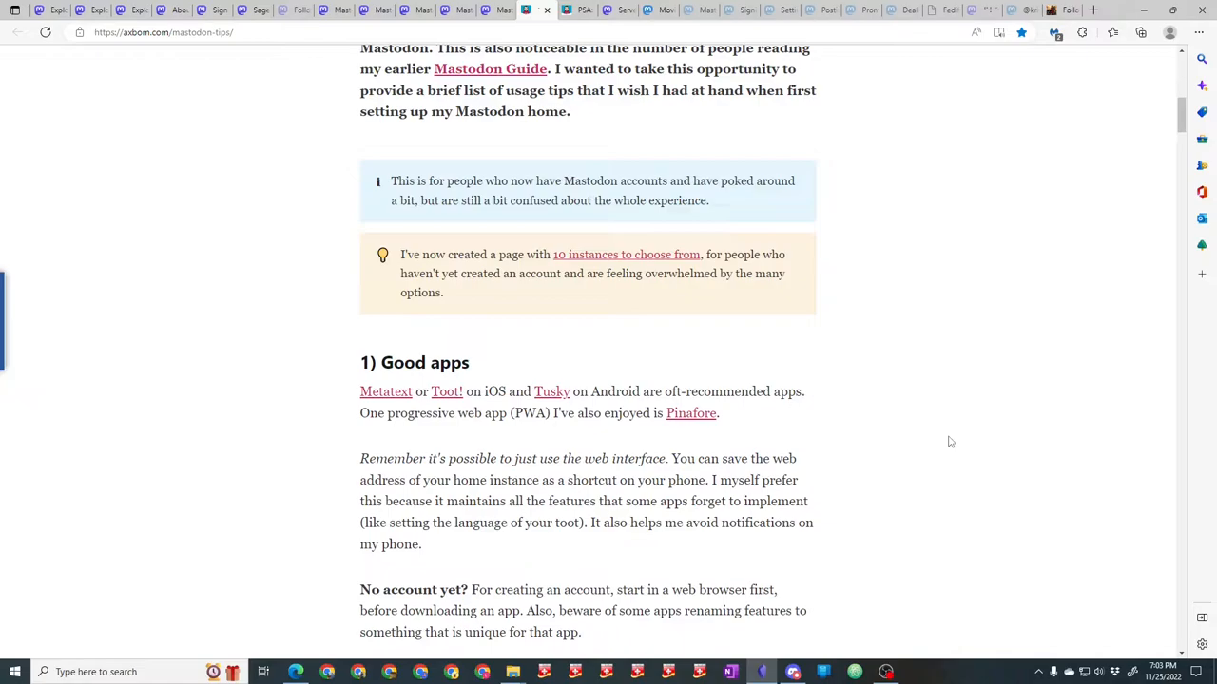
scroll(down, 3)
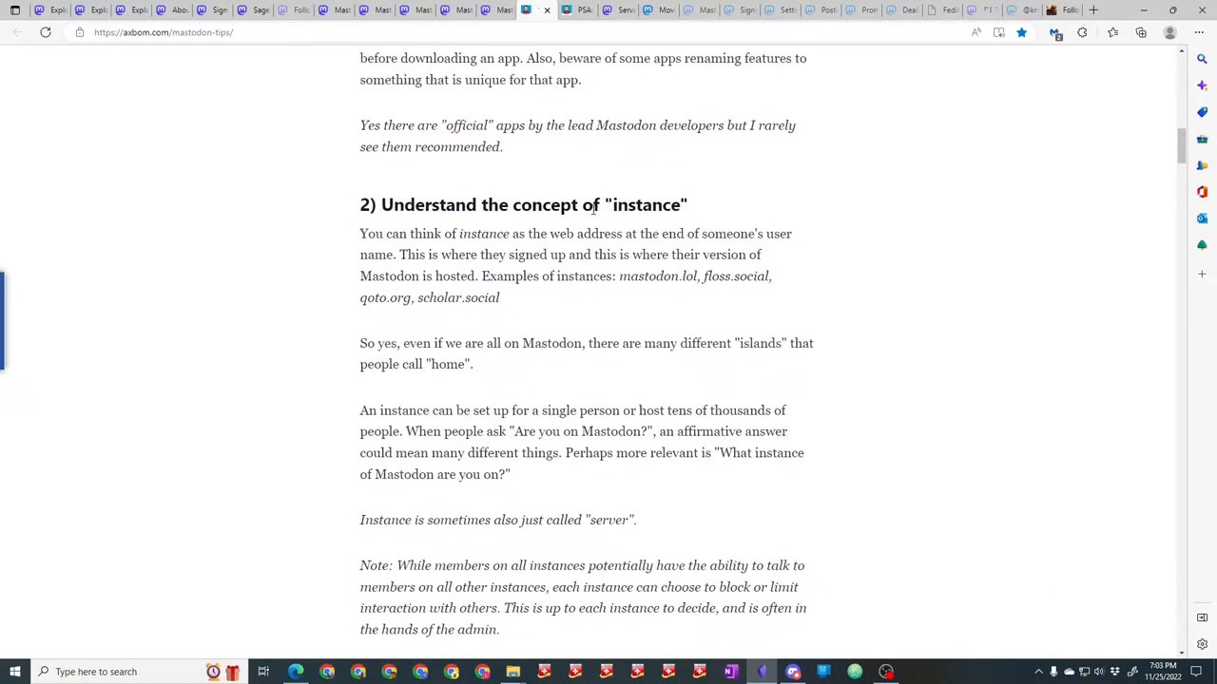
scroll(down, 3)
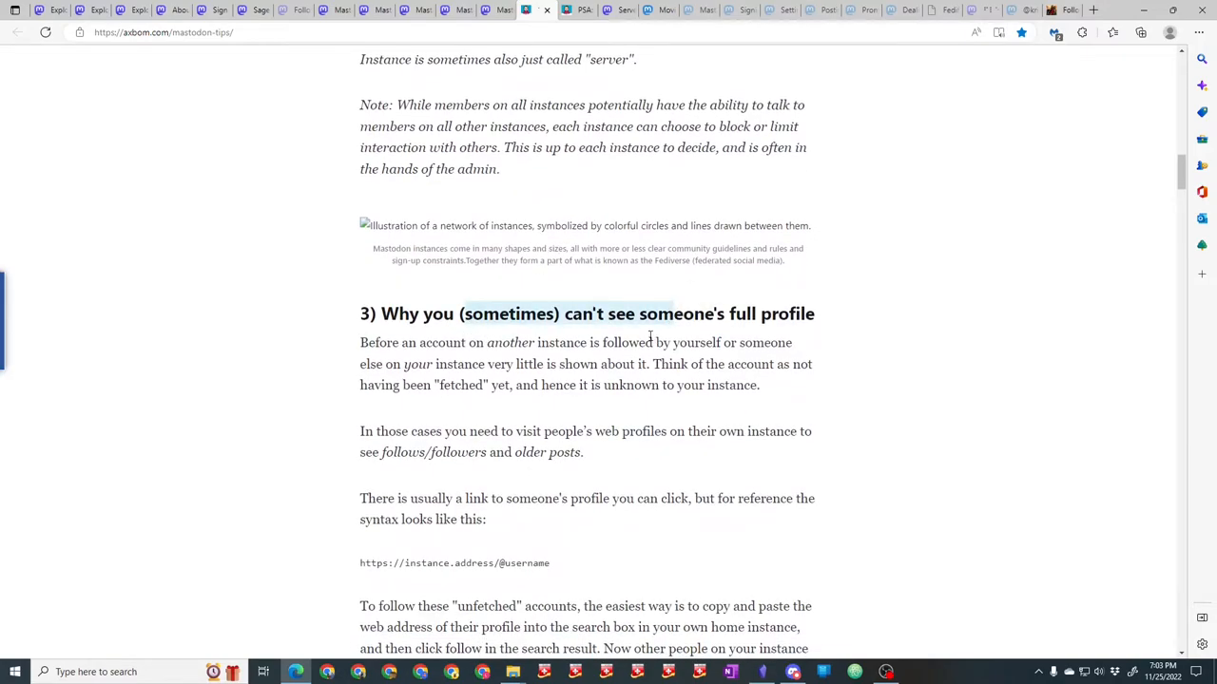
mouse_move(657, 331)
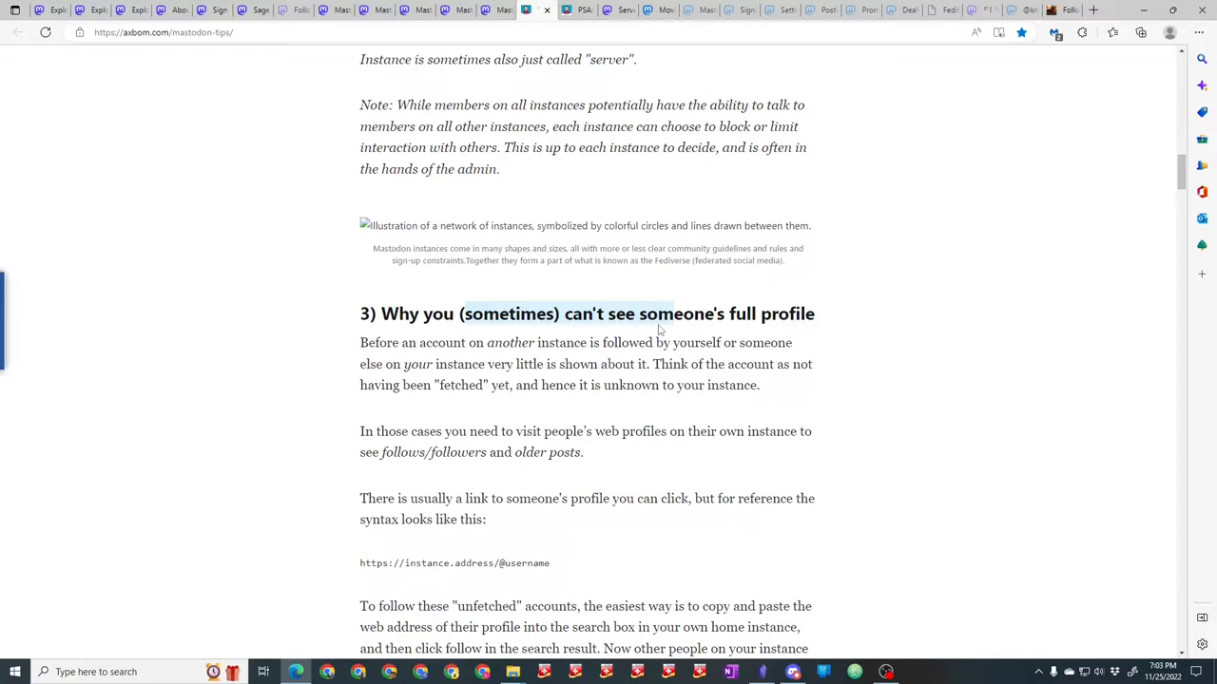
mouse_move(629, 304)
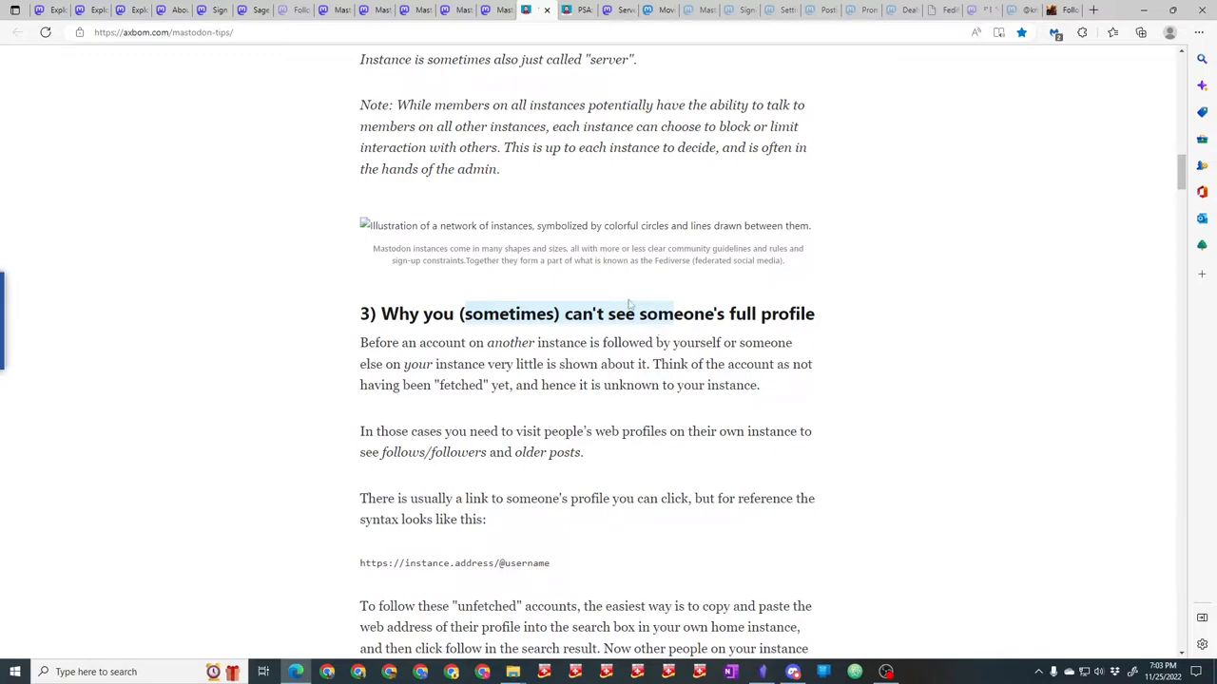
scroll(down, 3)
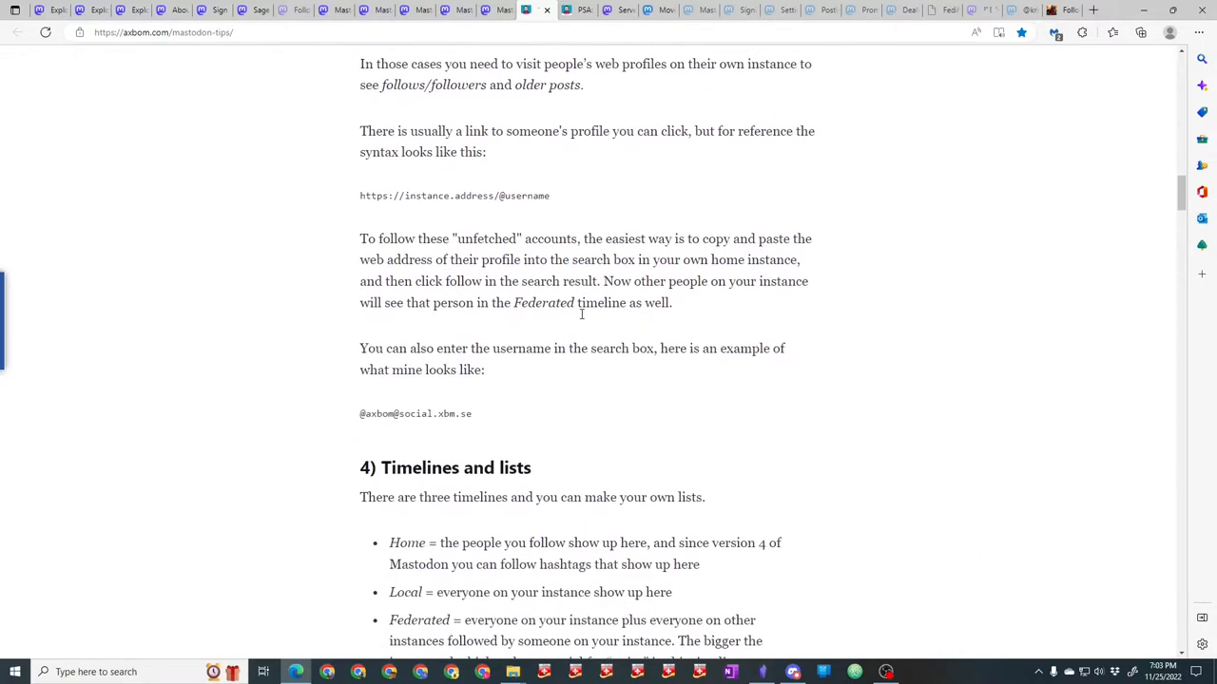
scroll(down, 3)
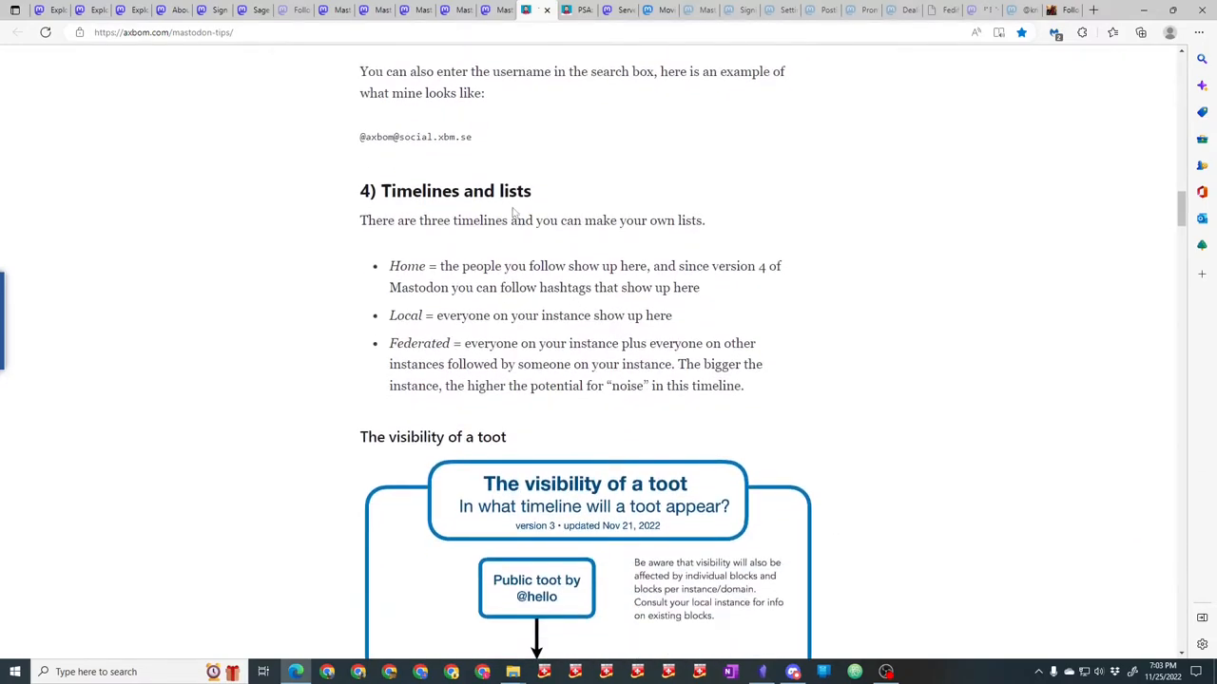
scroll(down, 3)
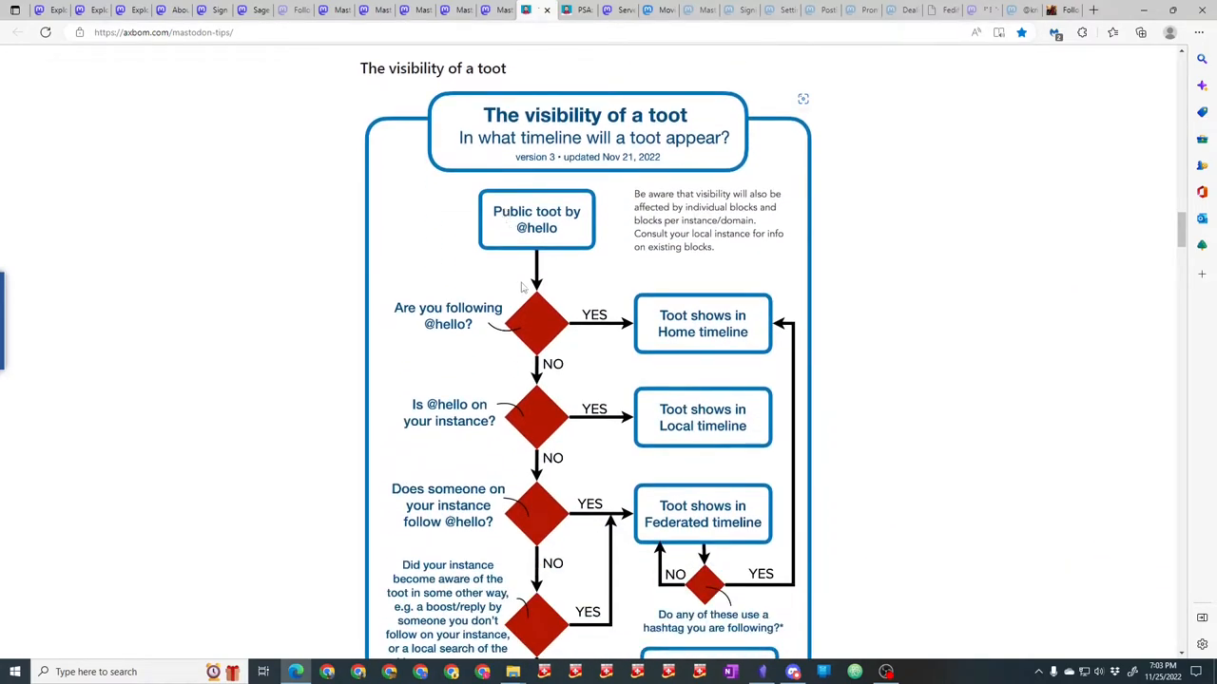
mouse_move(547, 161)
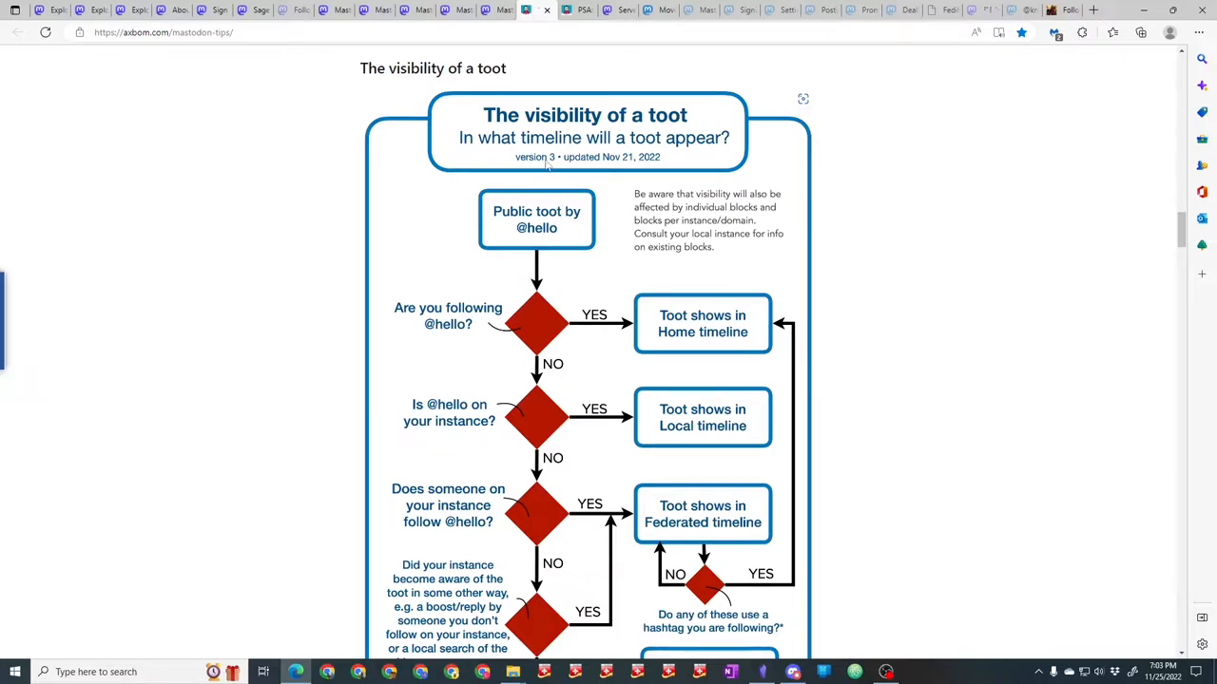
mouse_move(660, 126)
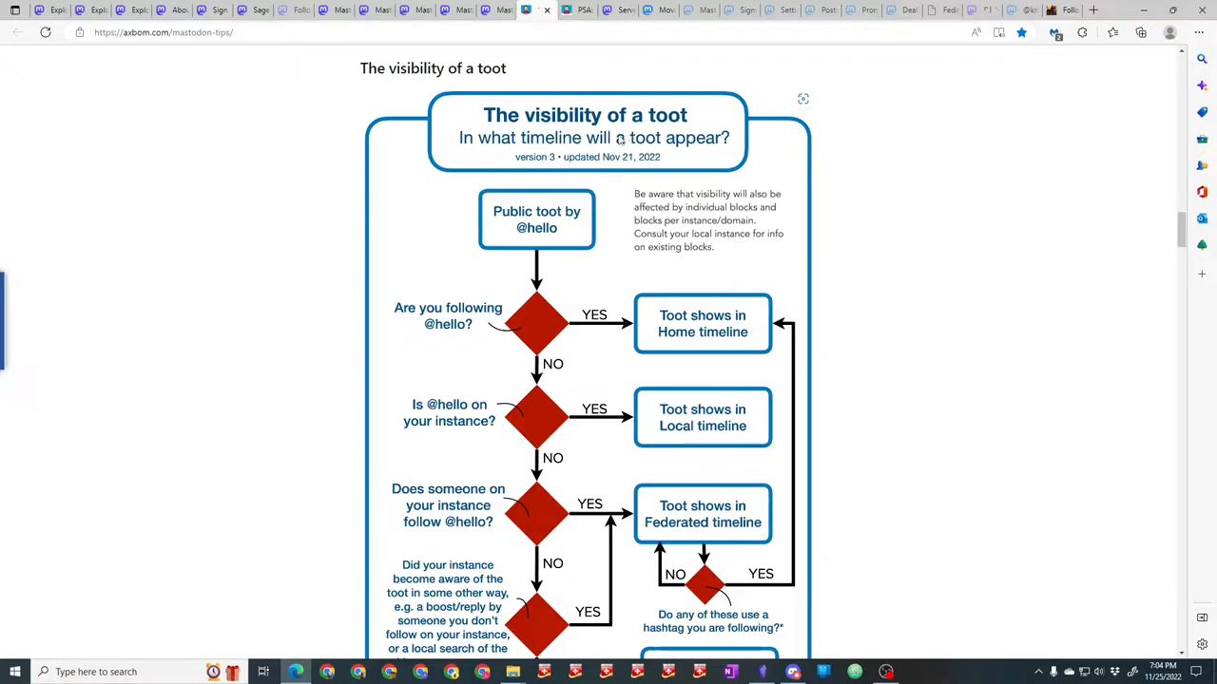
scroll(down, 3)
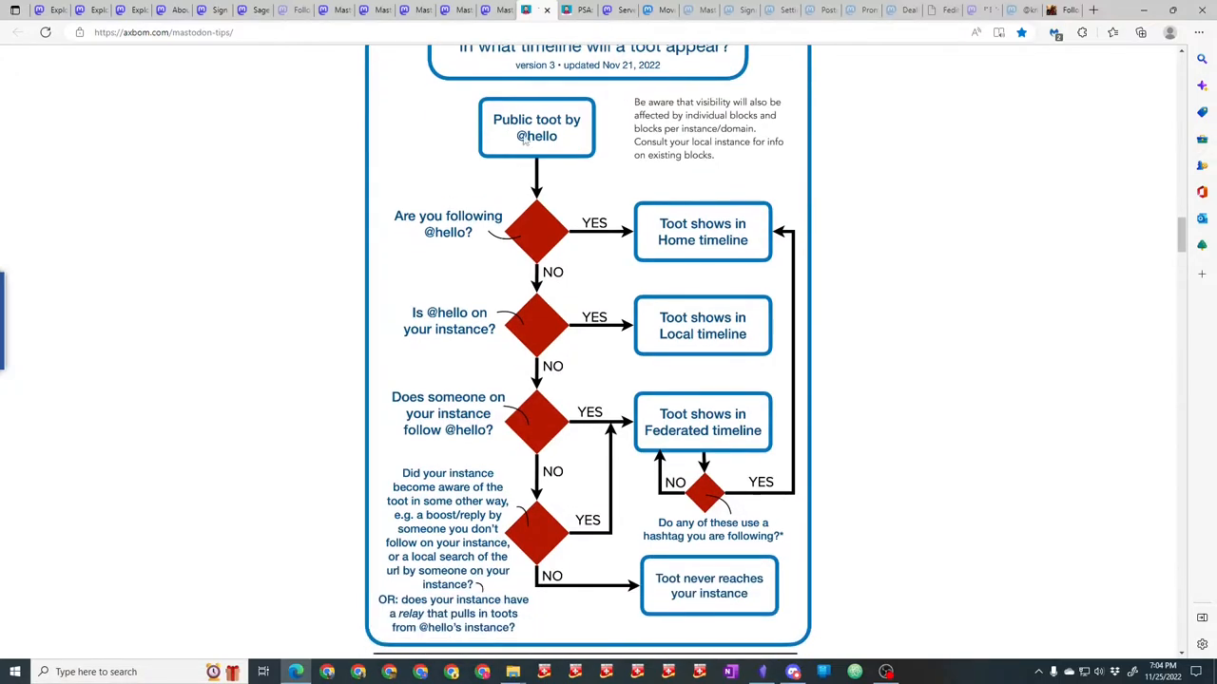
mouse_move(517, 68)
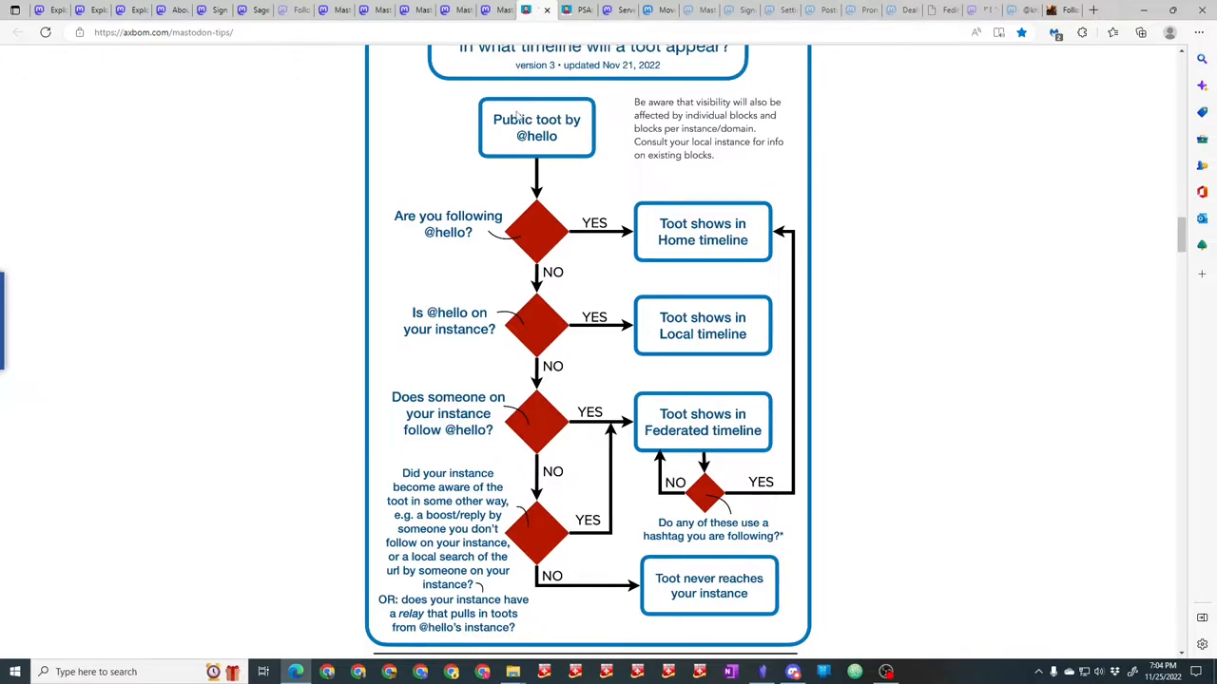
scroll(up, 3)
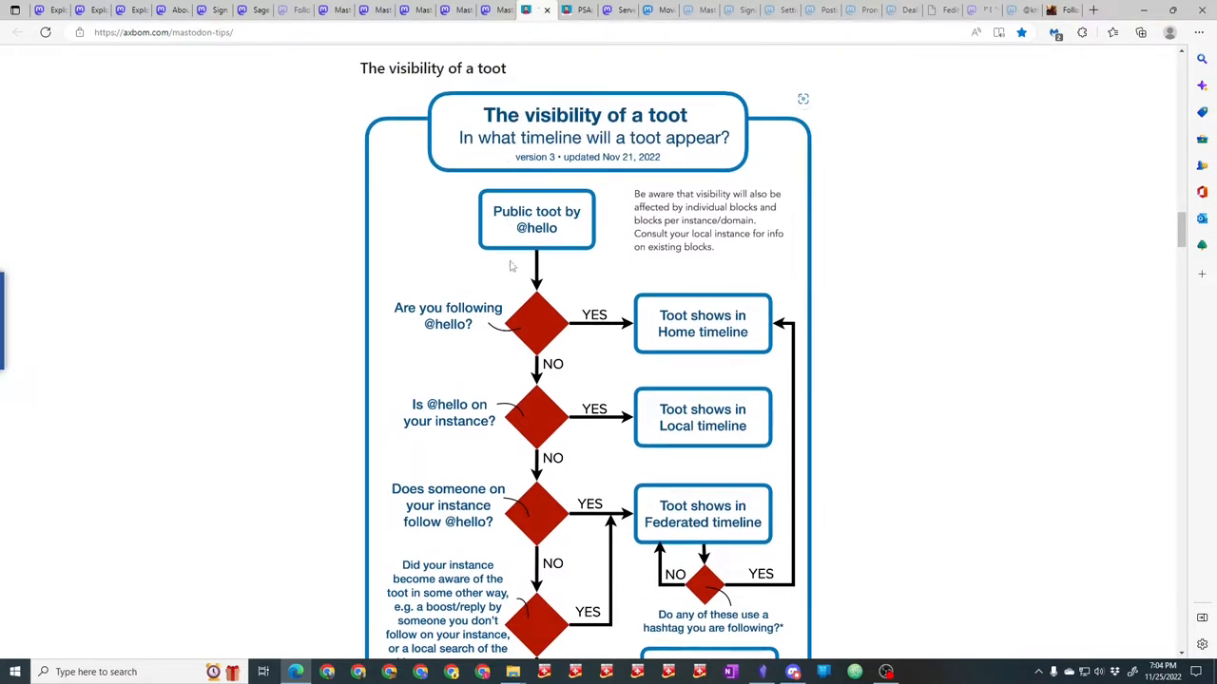
scroll(down, 3)
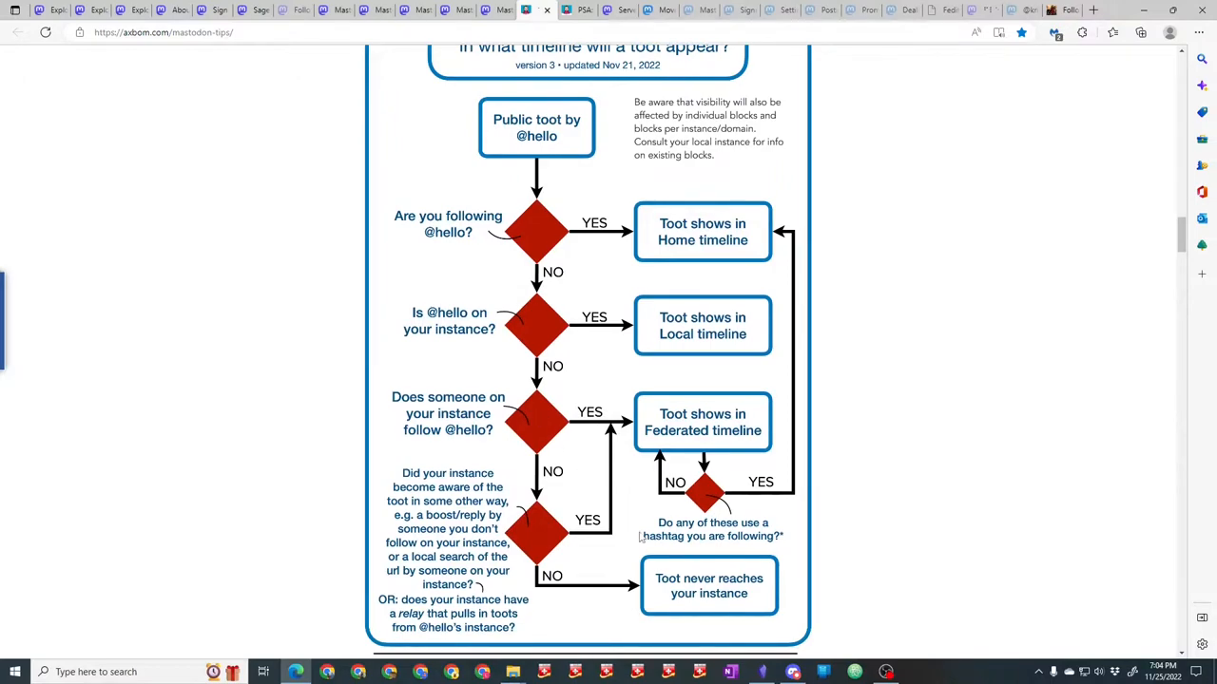
mouse_move(510, 199)
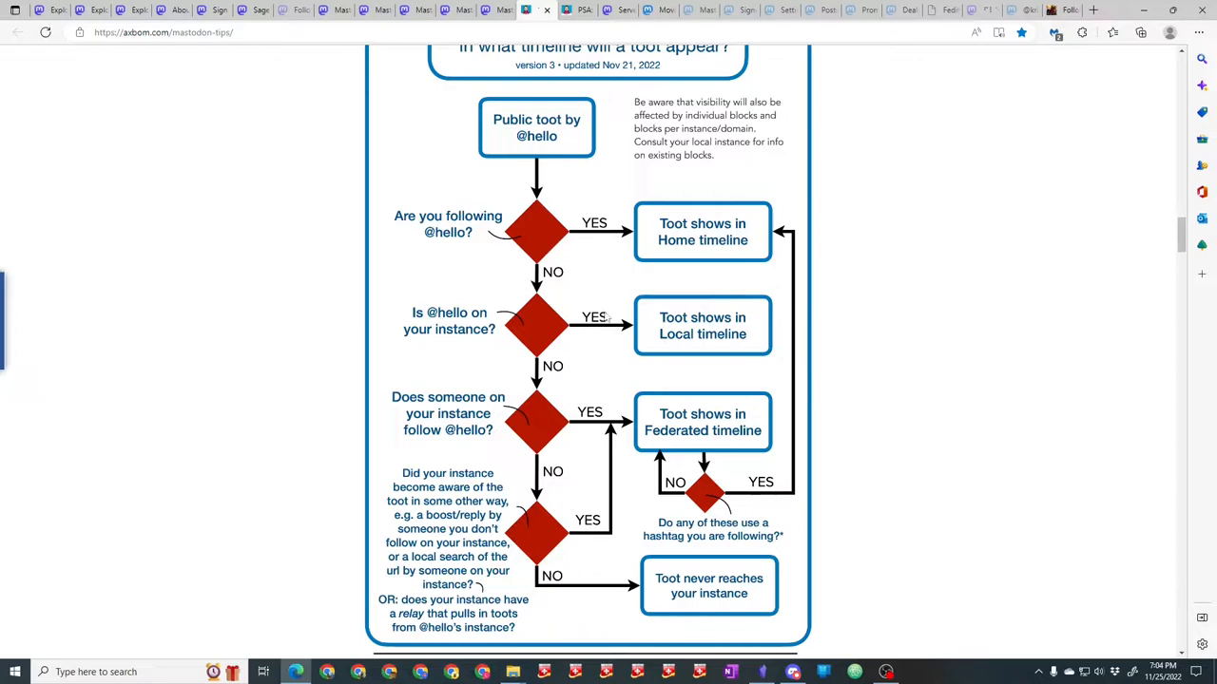
mouse_move(661, 268)
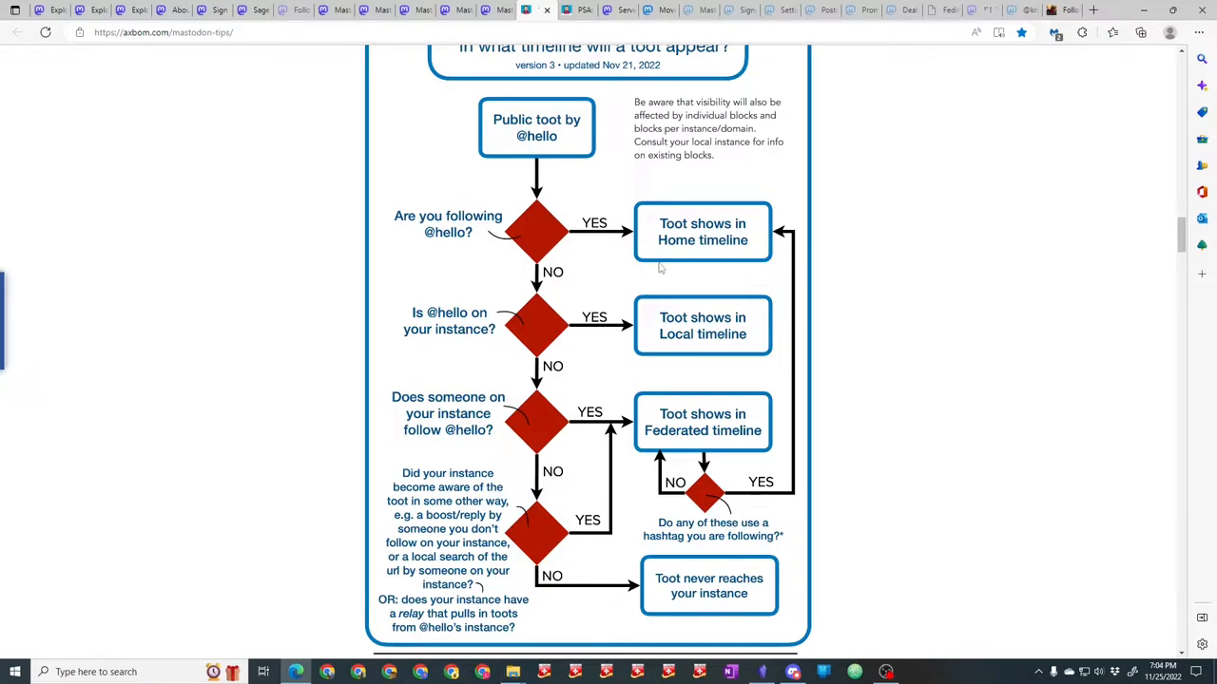
mouse_move(627, 266)
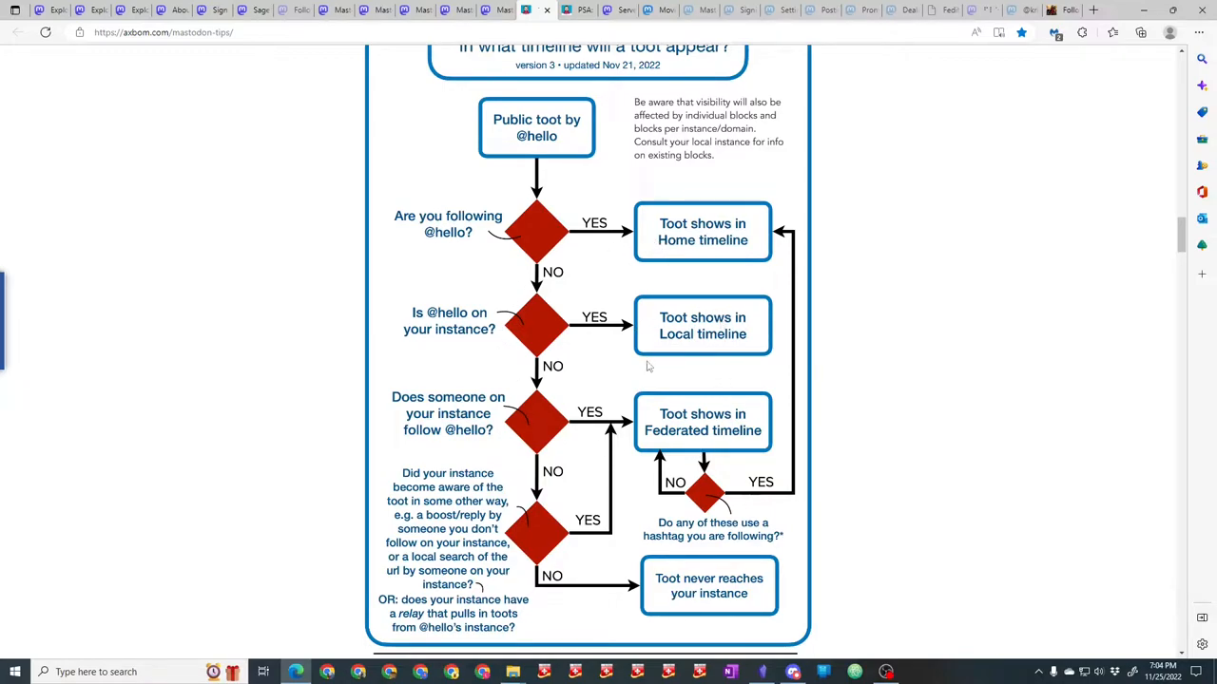
mouse_move(689, 451)
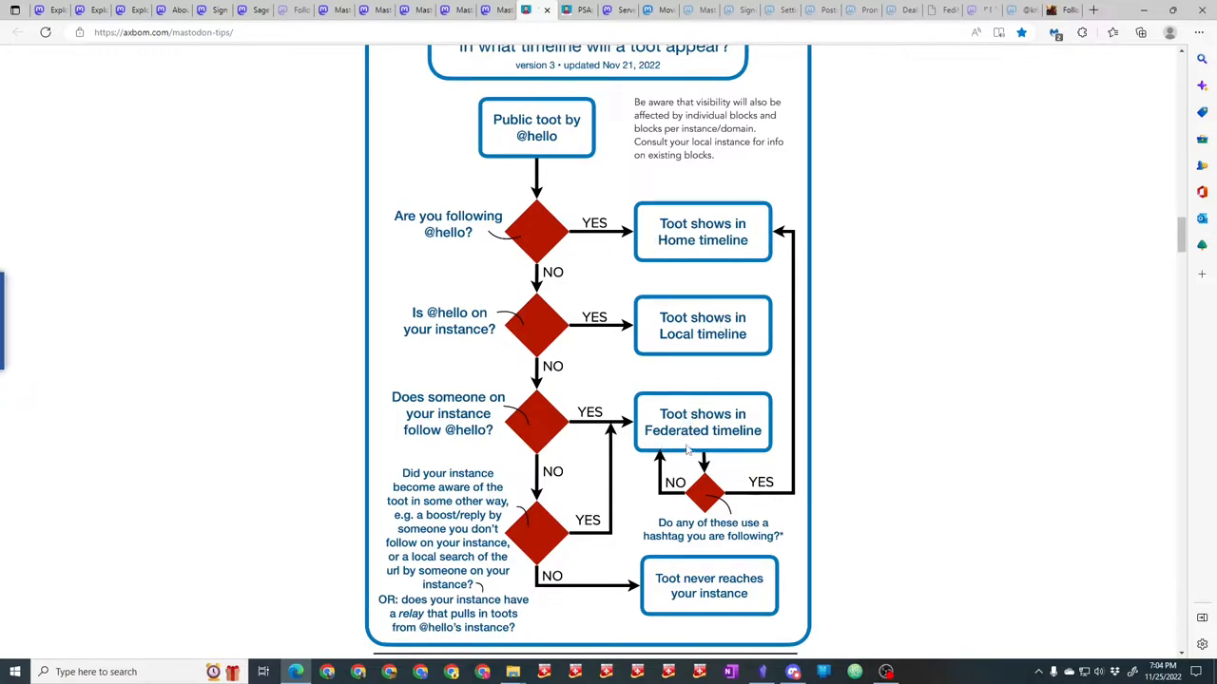
mouse_move(795, 399)
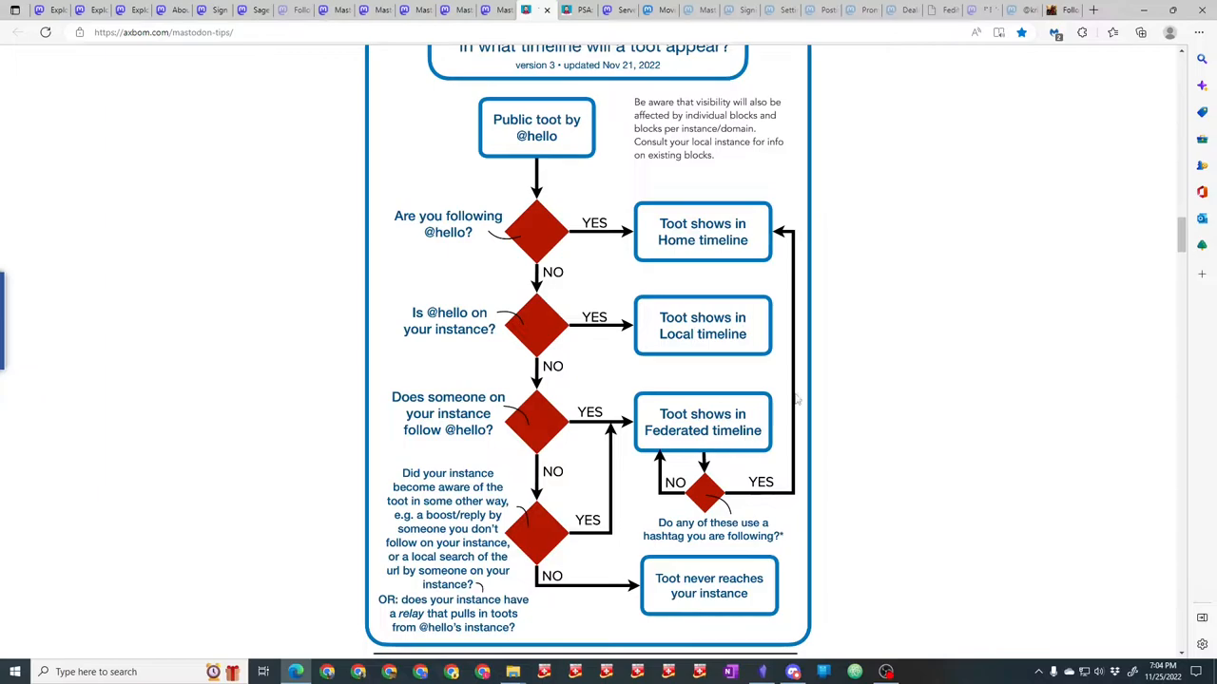
mouse_move(732, 238)
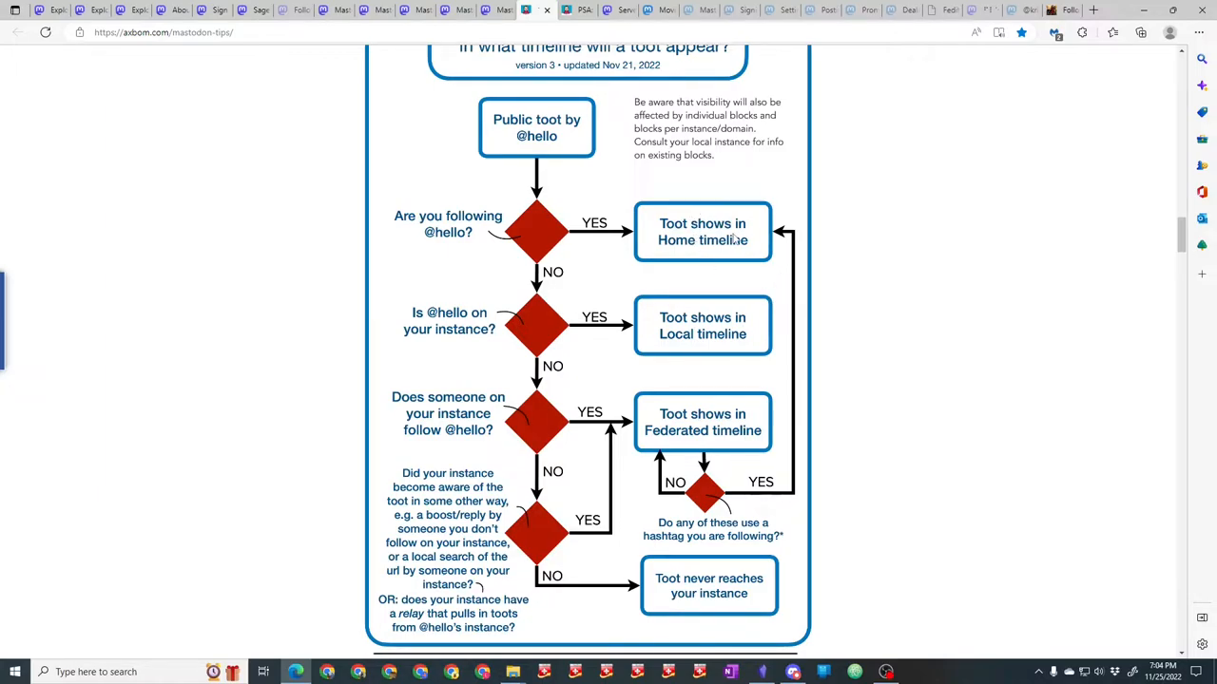
scroll(down, 3)
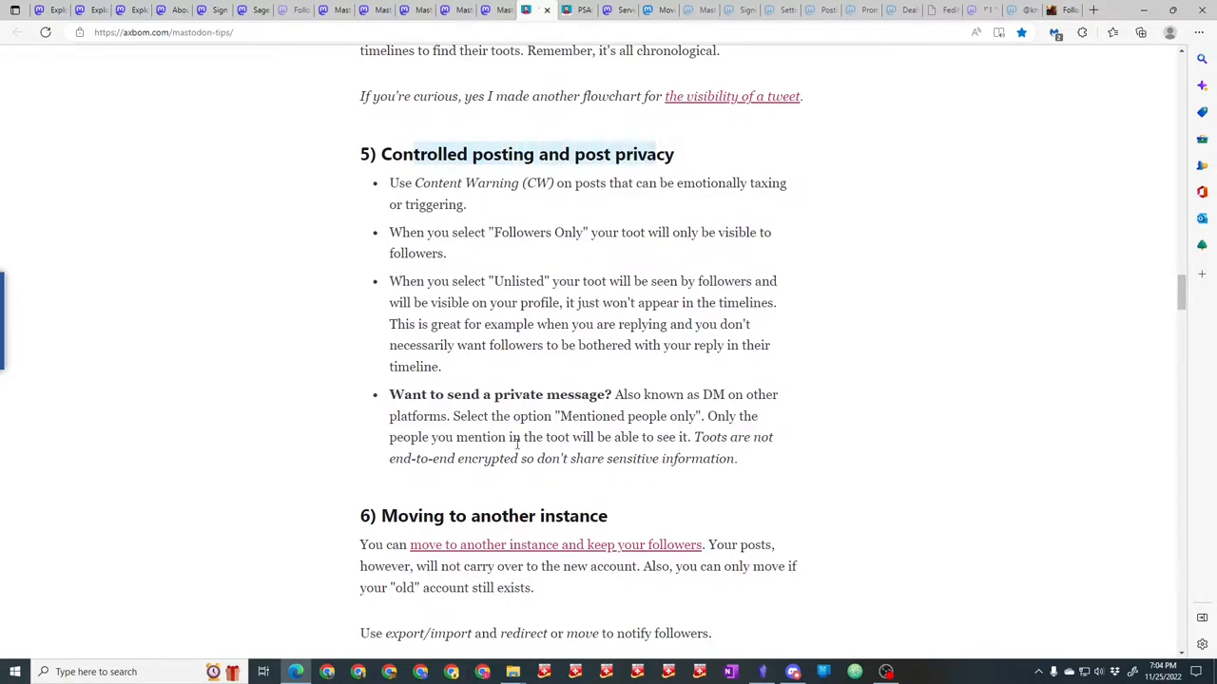
scroll(down, 3)
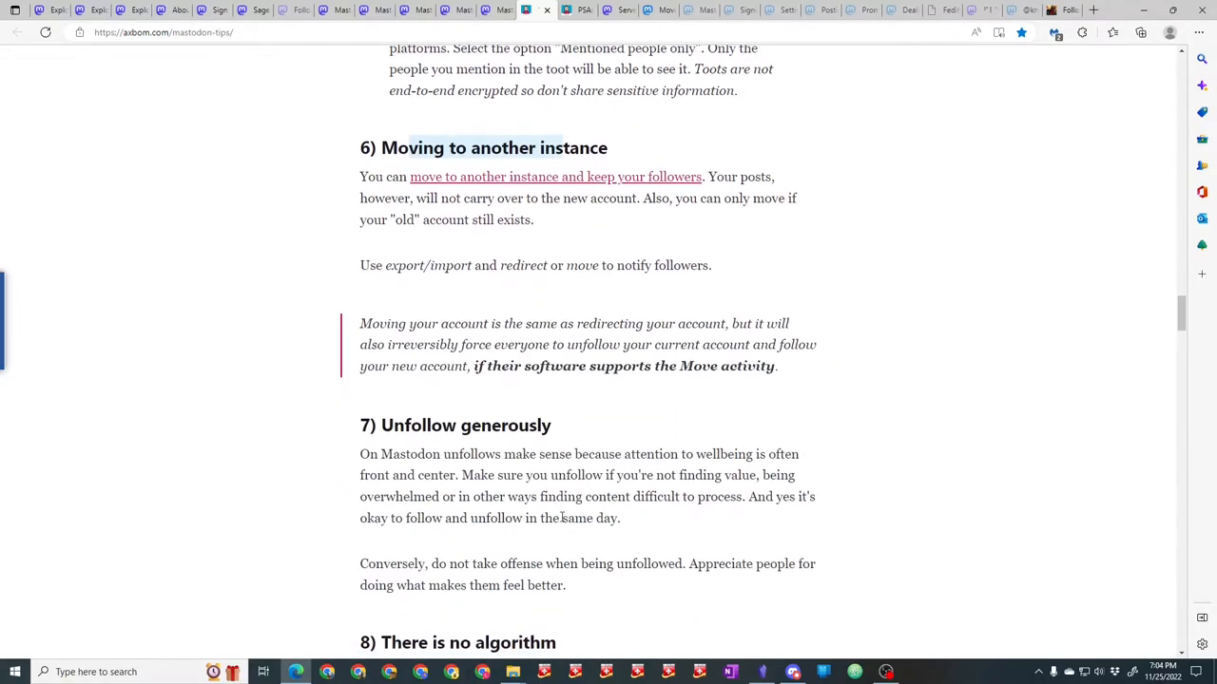
scroll(down, 3)
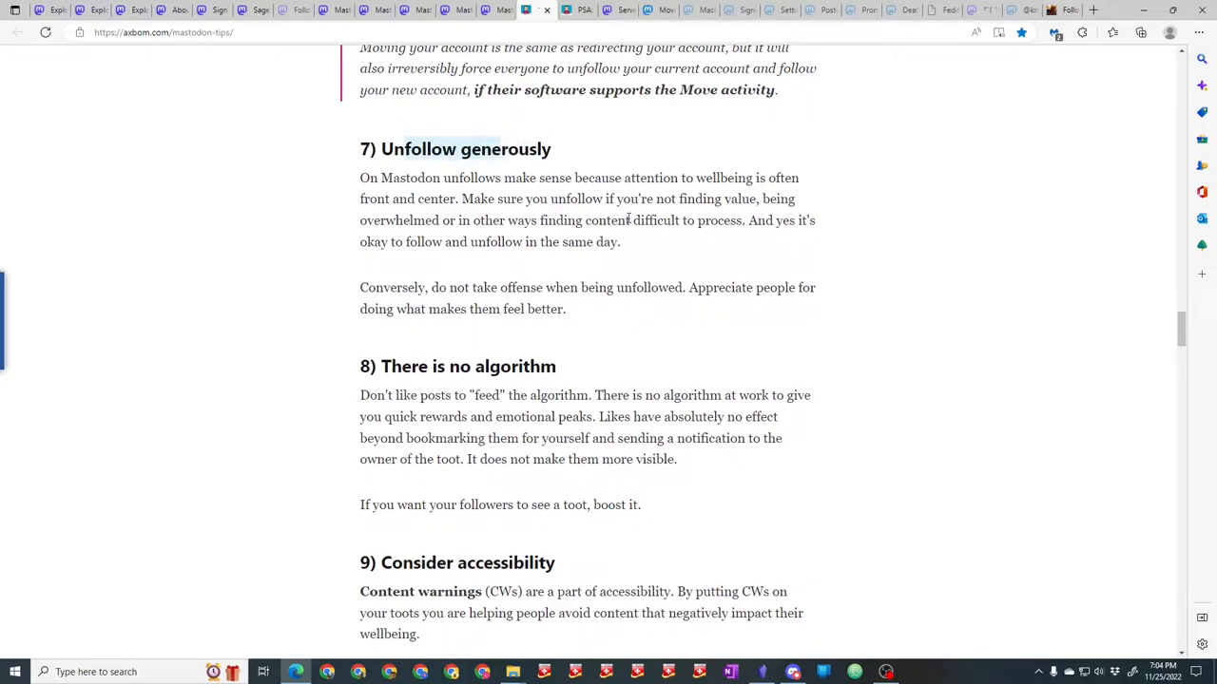
mouse_move(768, 191)
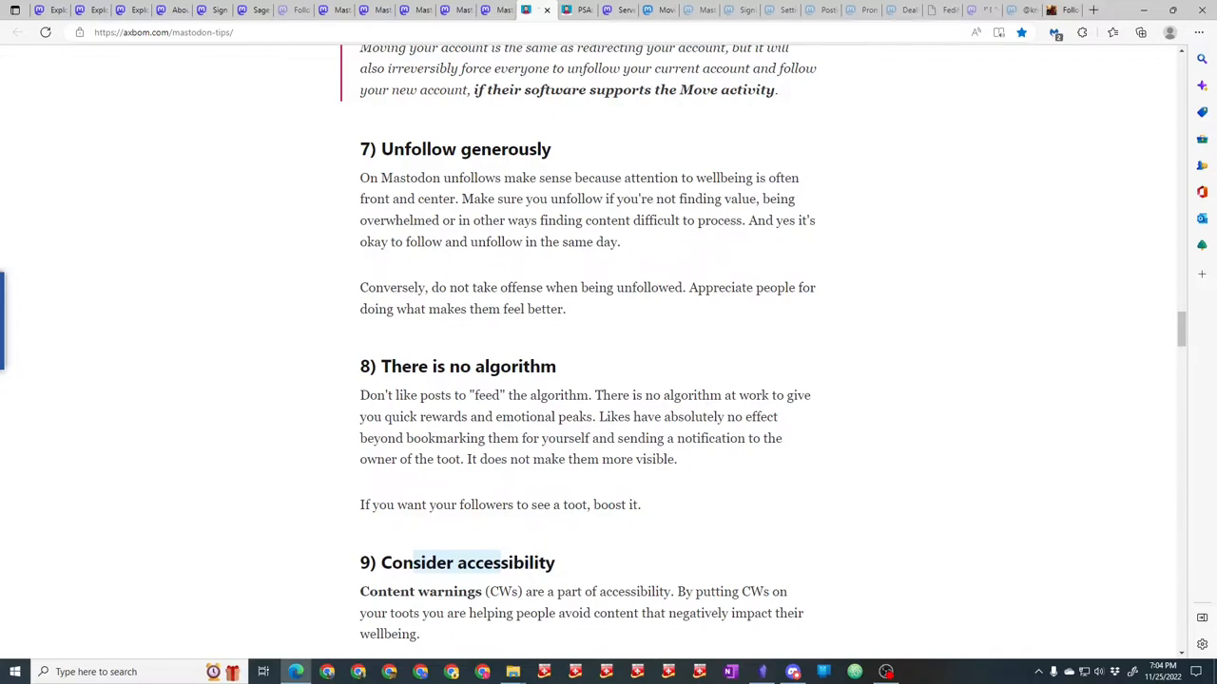
scroll(down, 3)
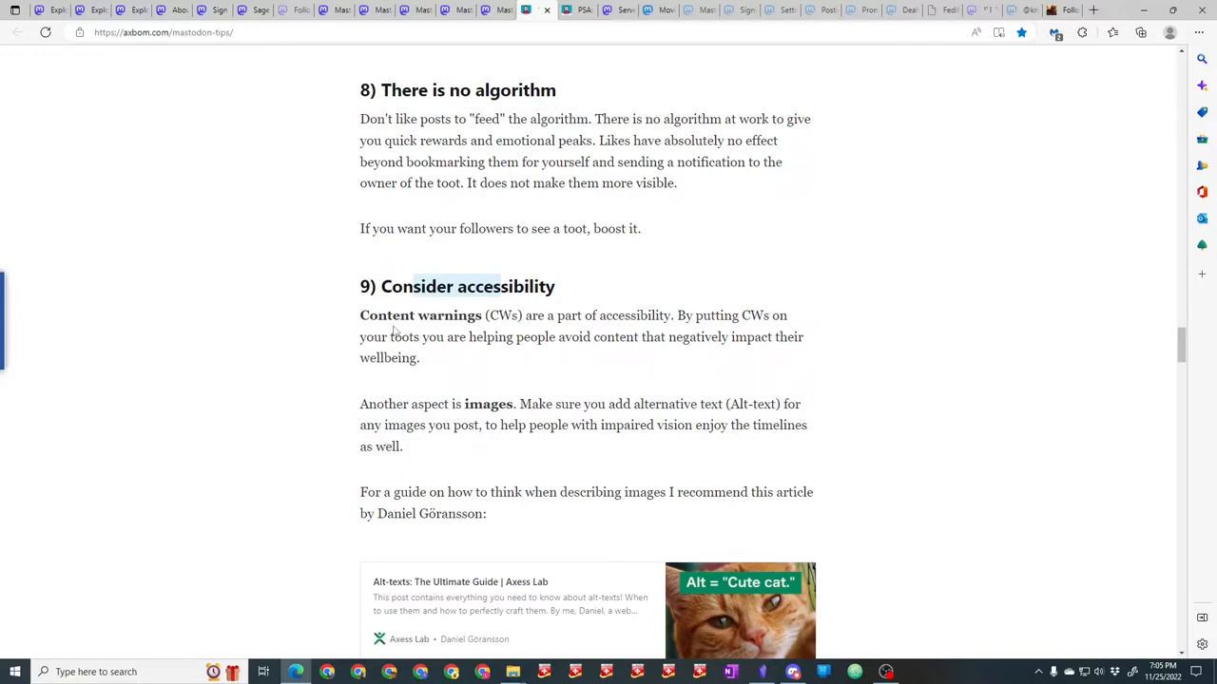
scroll(down, 3)
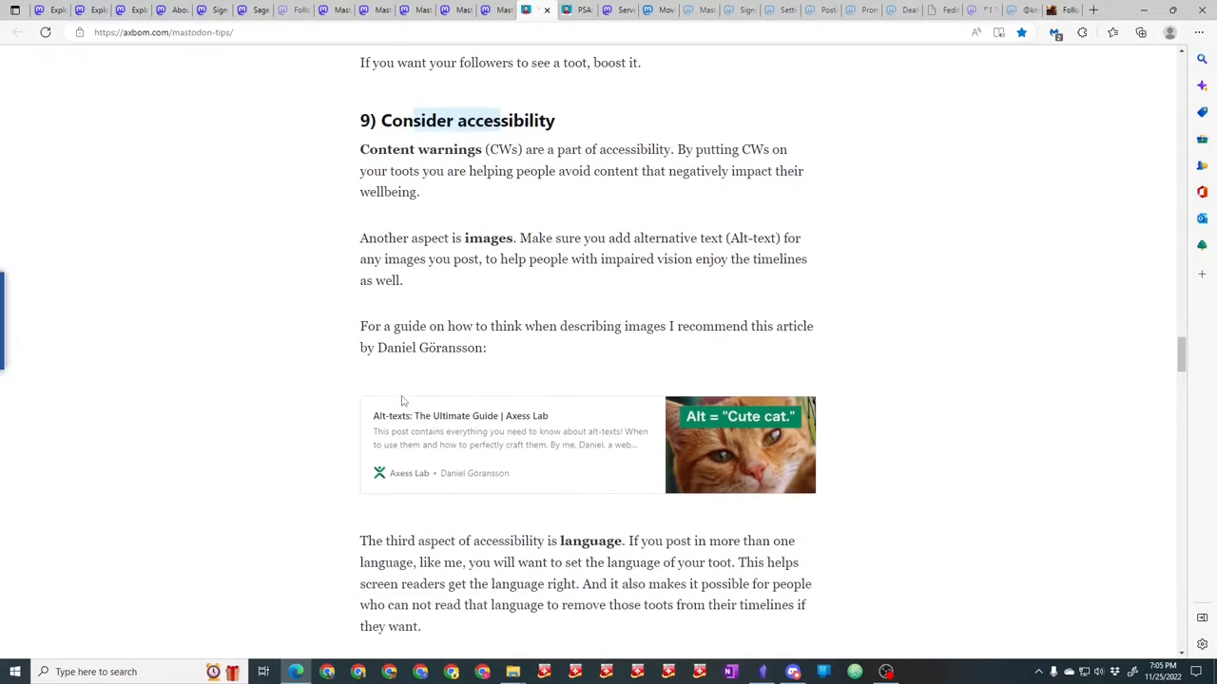
scroll(down, 3)
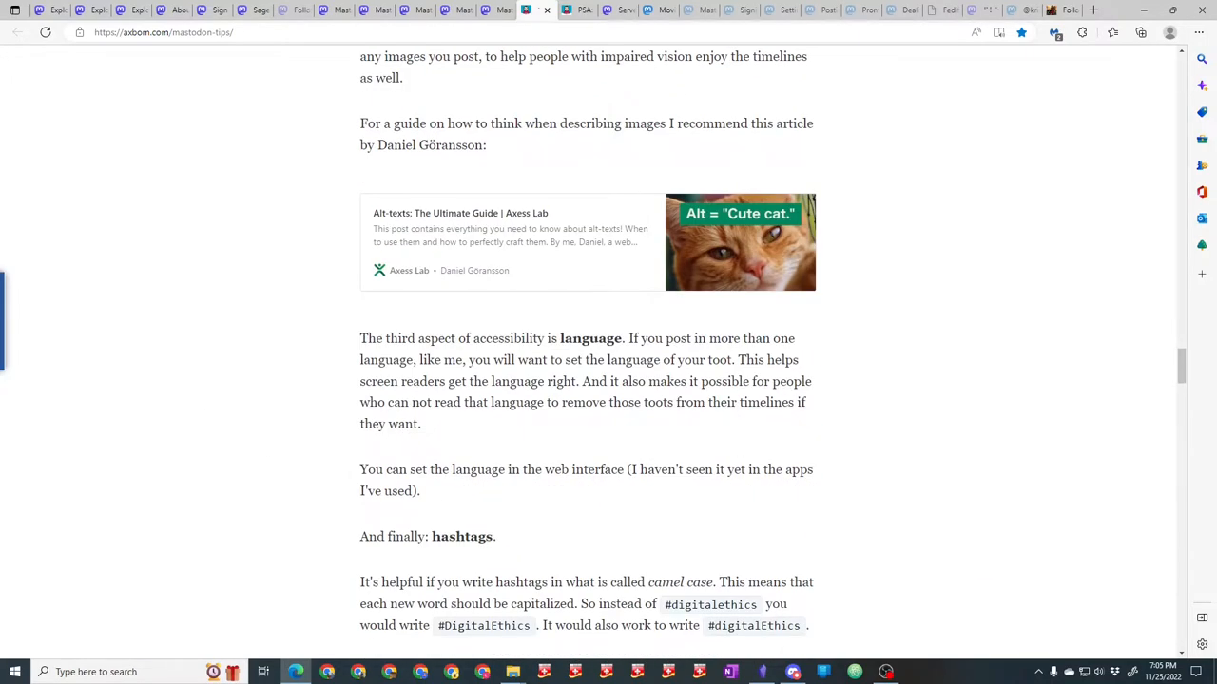
scroll(up, 3)
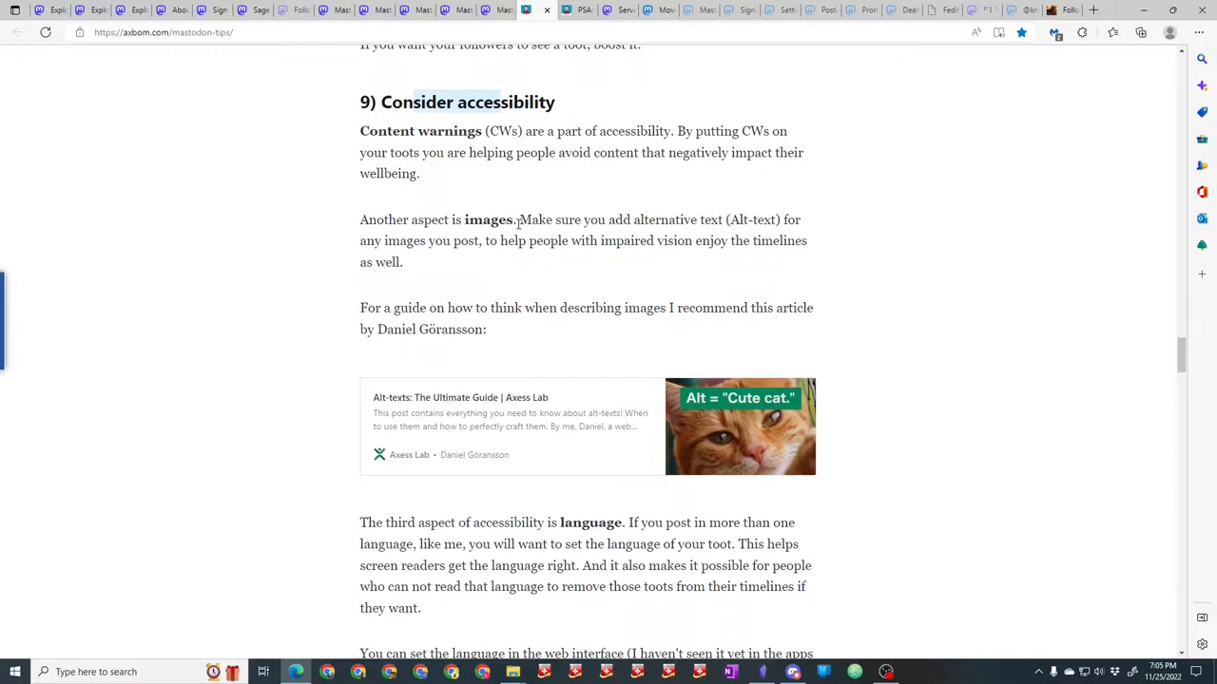
scroll(down, 3)
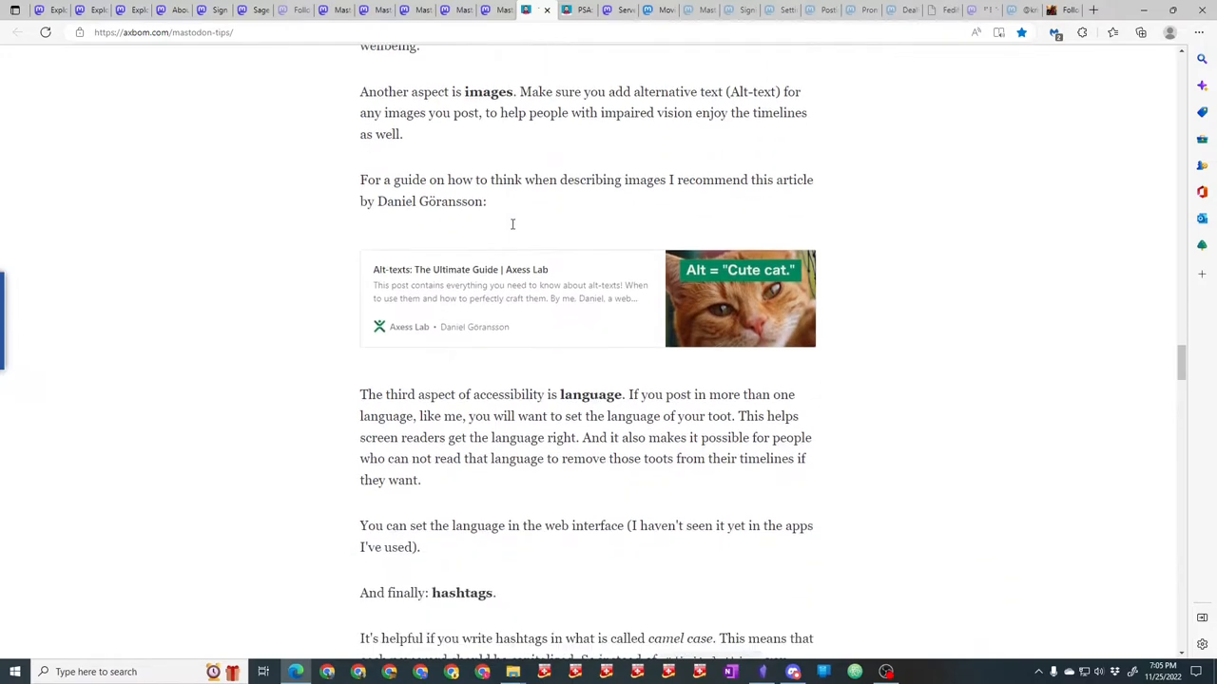
scroll(down, 3)
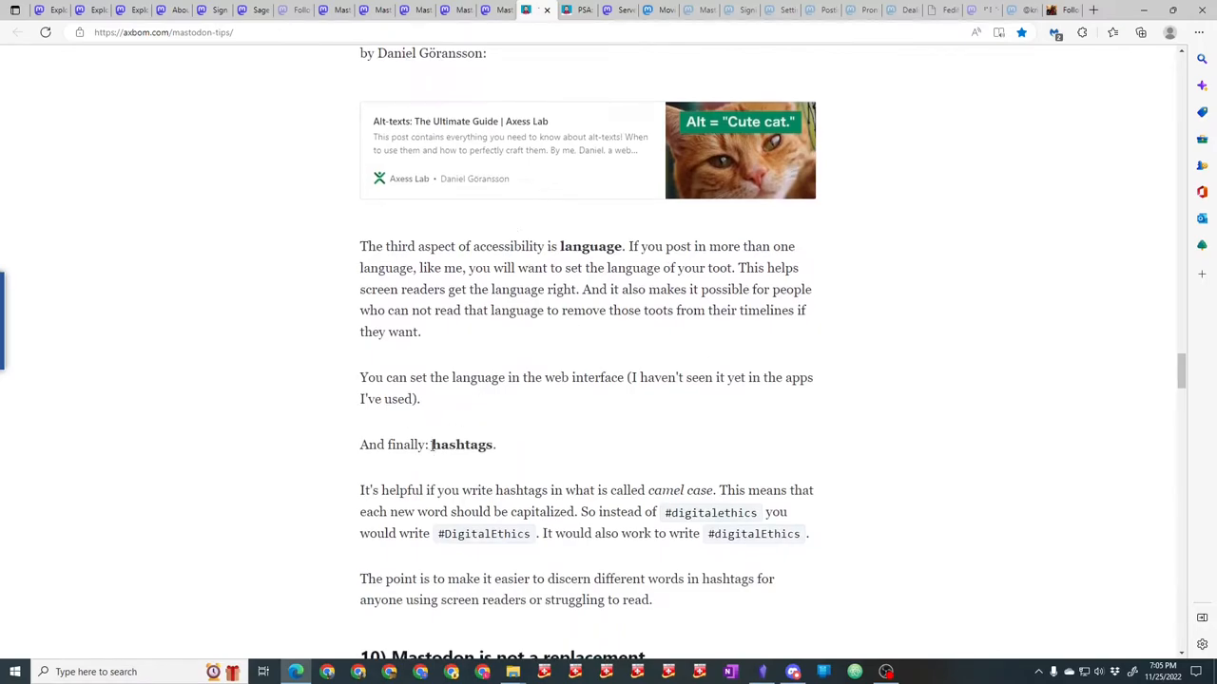
scroll(down, 3)
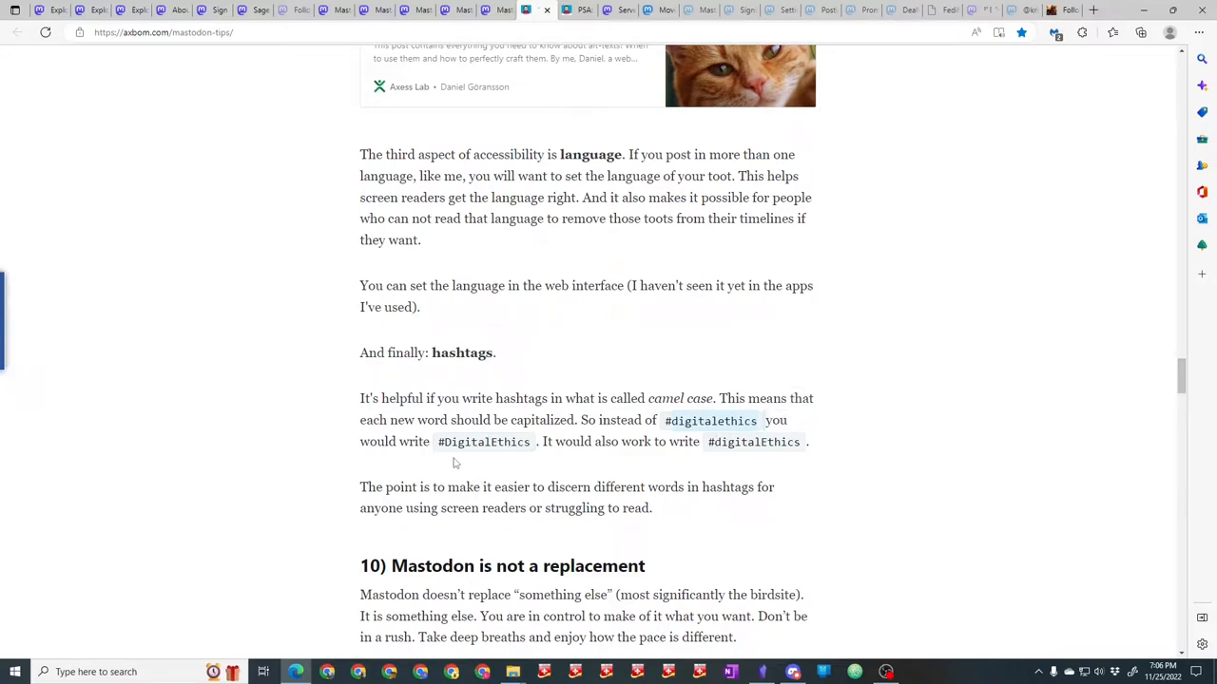
mouse_move(447, 456)
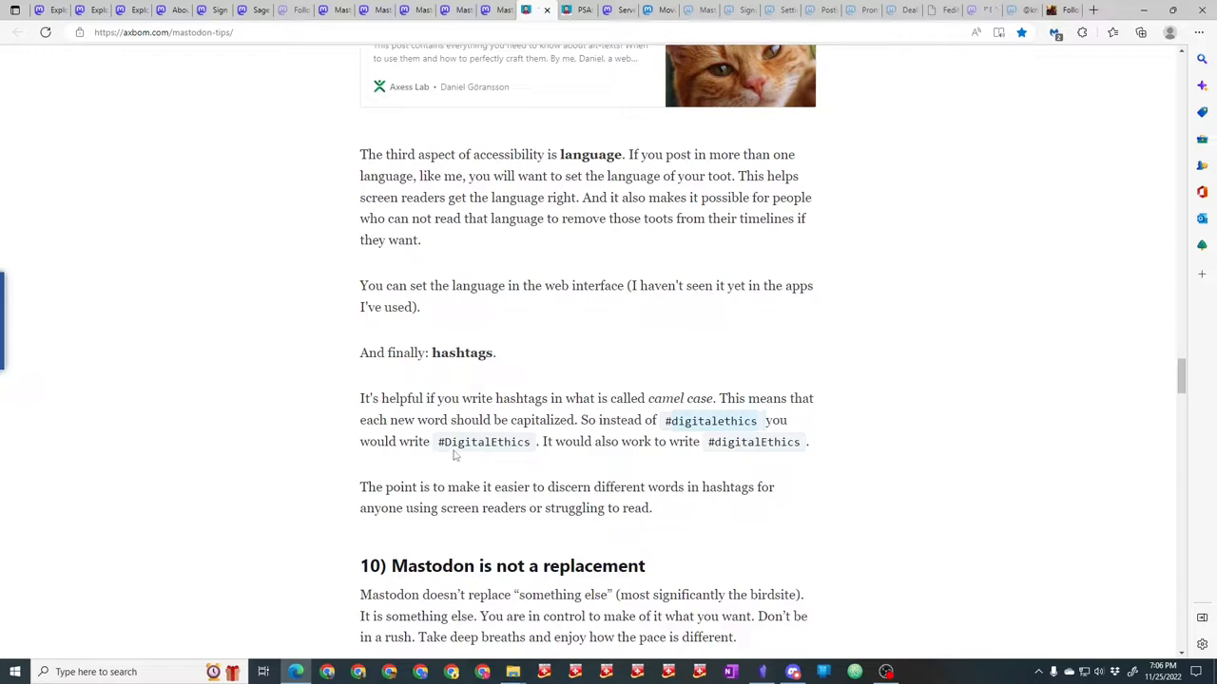
mouse_move(574, 464)
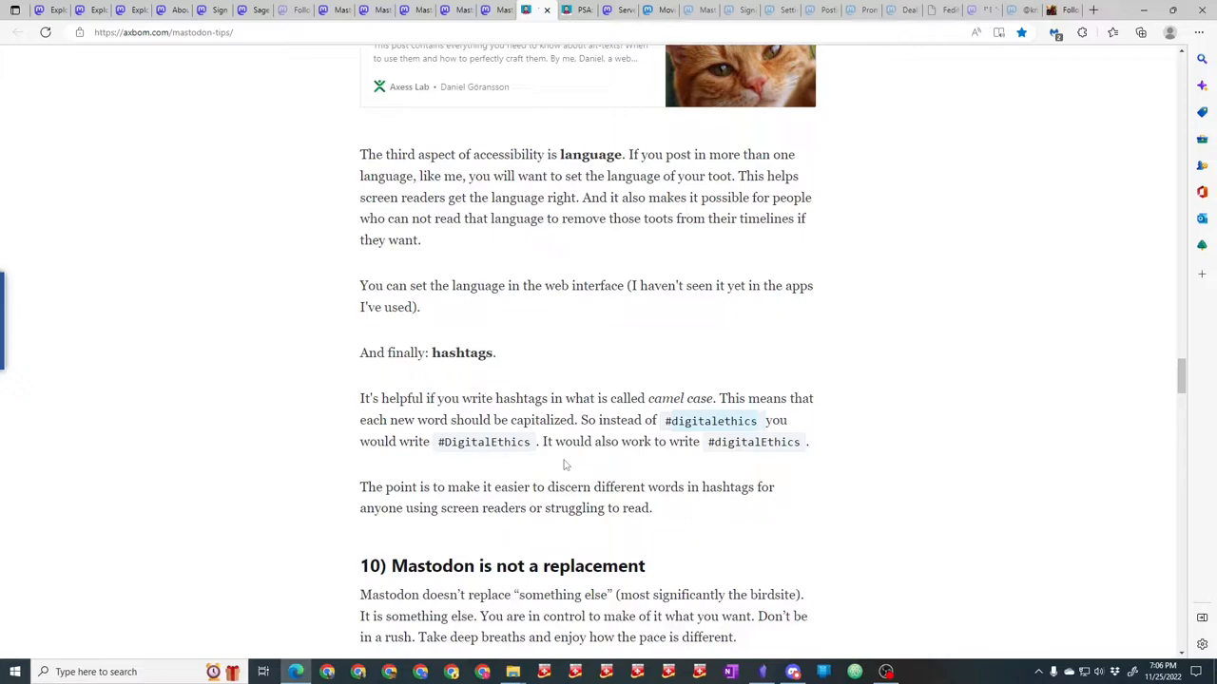
scroll(down, 3)
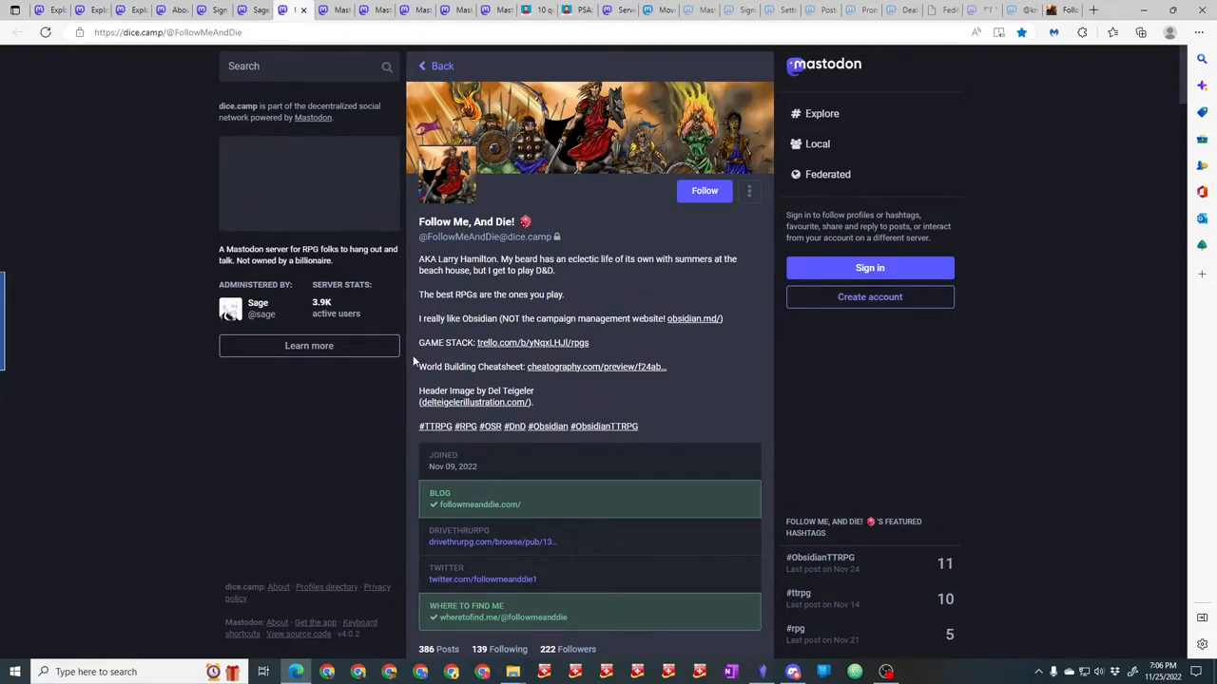
mouse_move(827, 395)
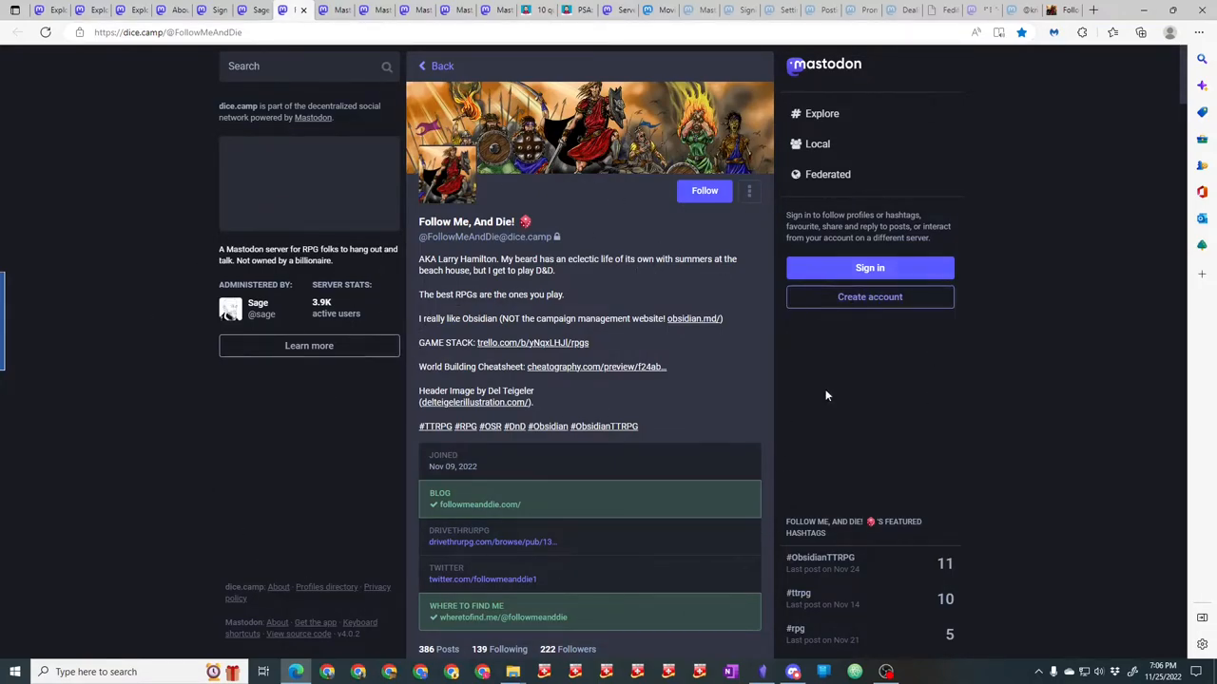
mouse_move(544, 502)
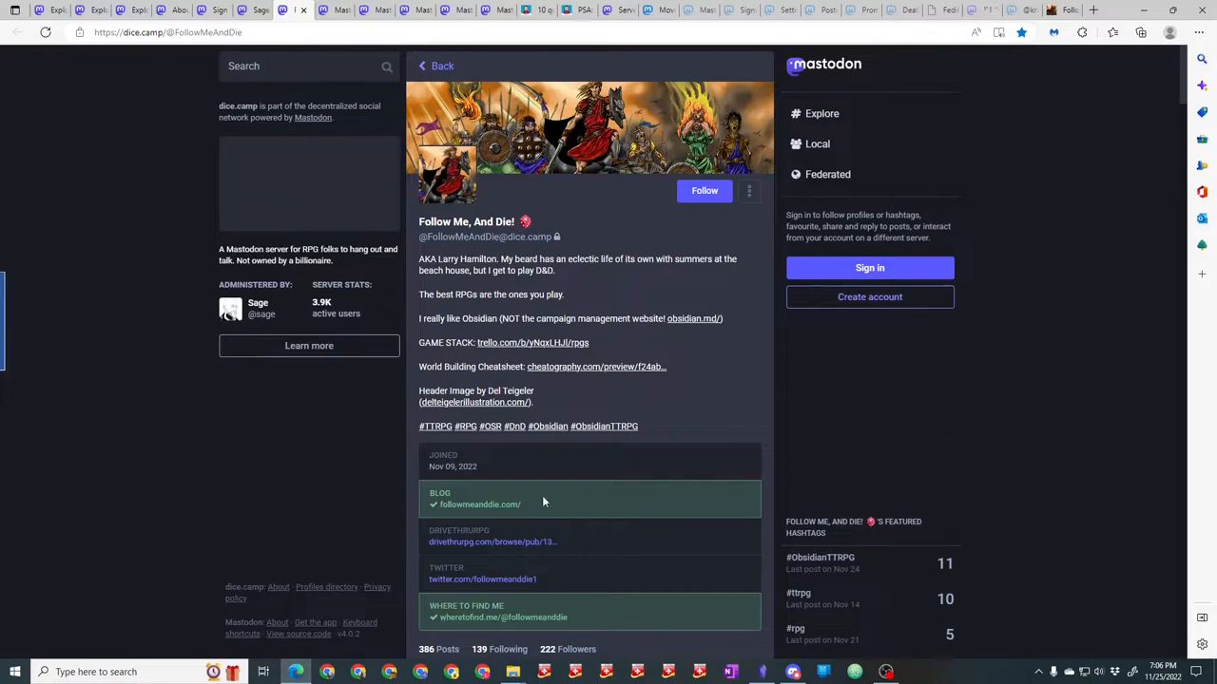
mouse_move(460, 498)
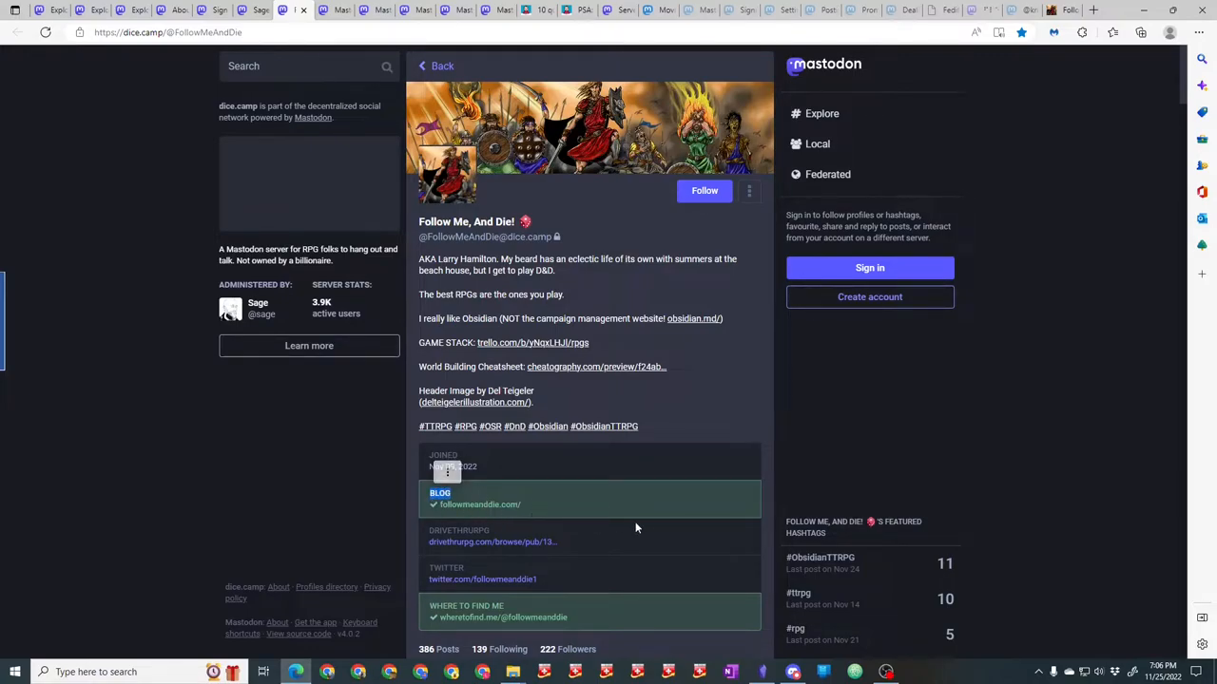
mouse_move(633, 509)
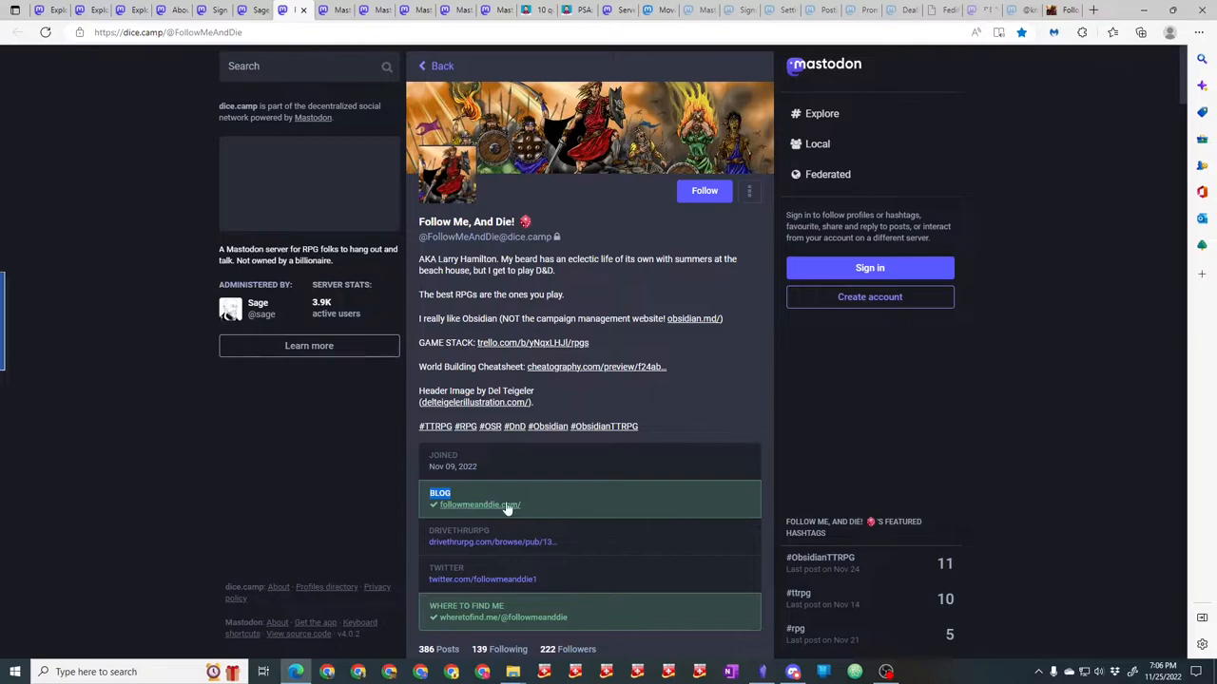
mouse_move(479, 506)
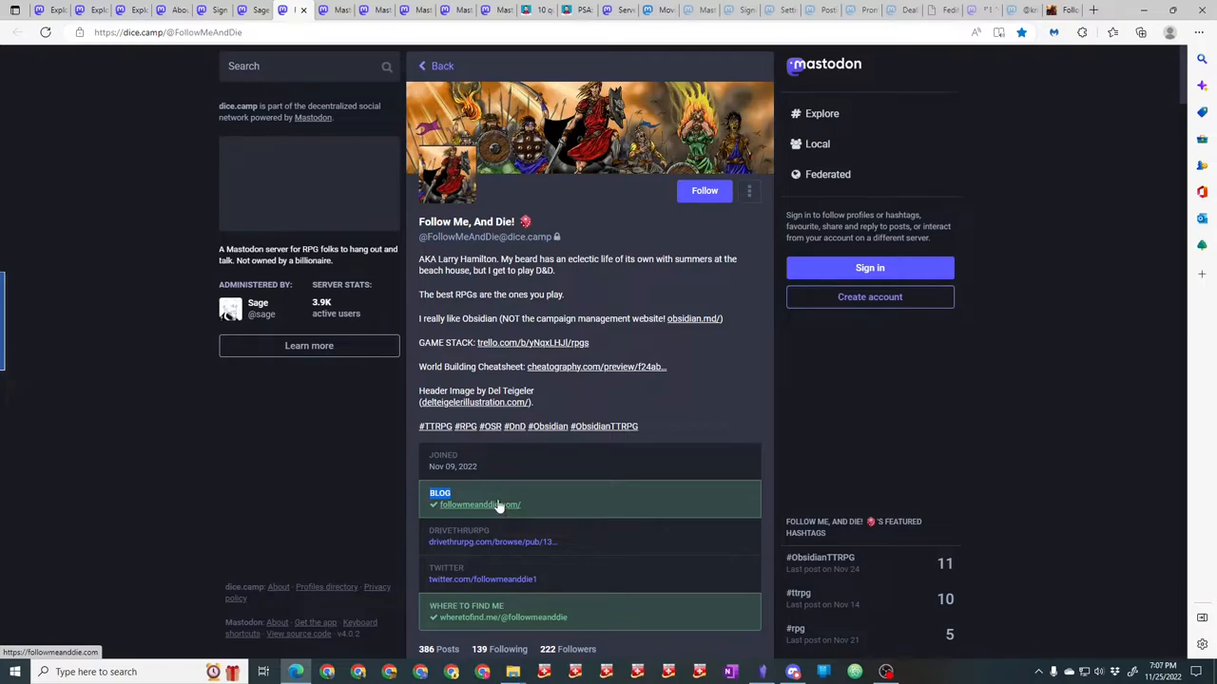
mouse_move(479, 506)
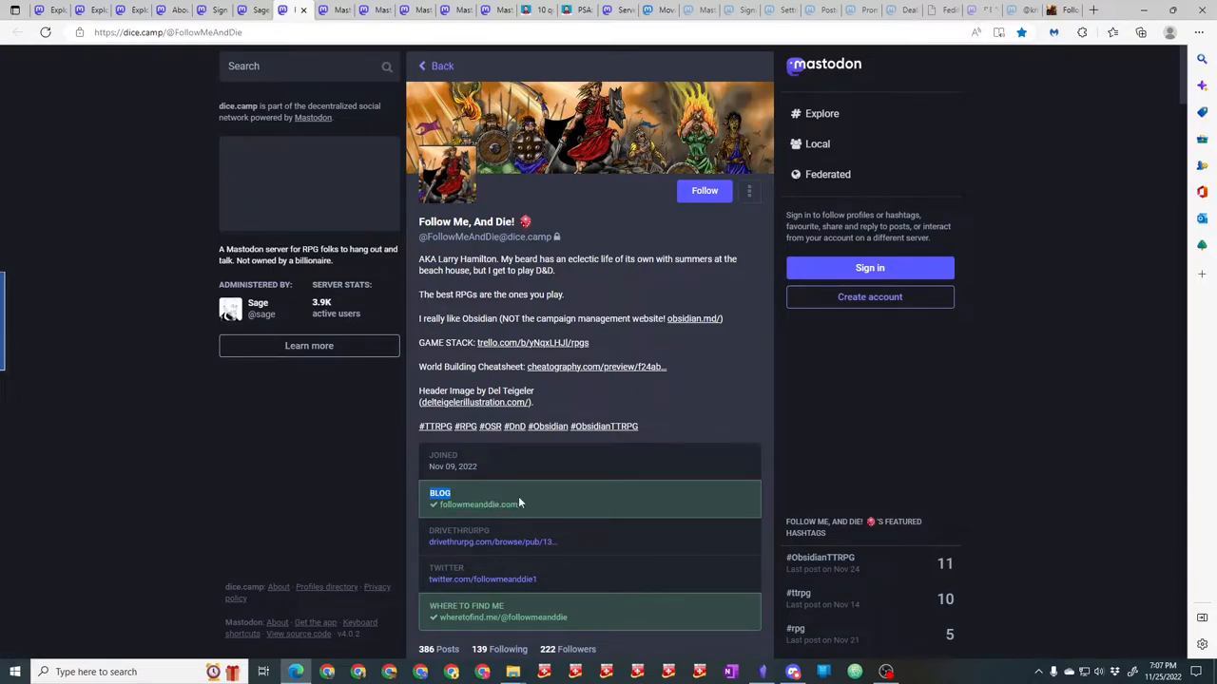
mouse_move(544, 506)
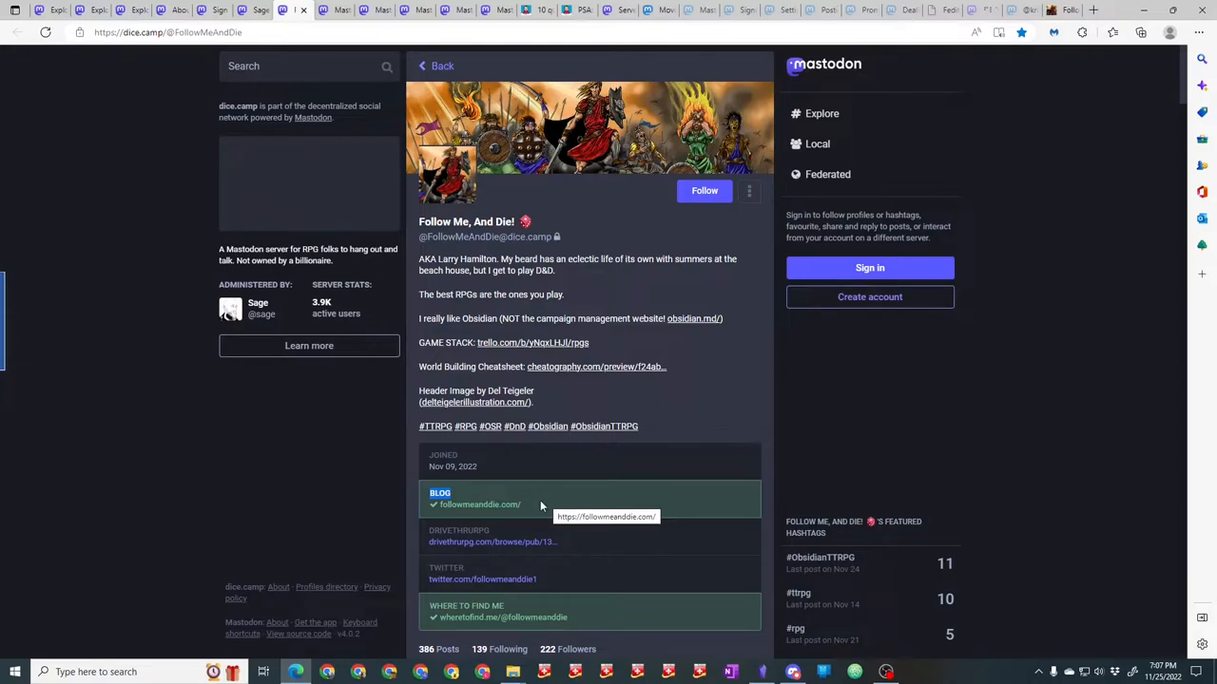
mouse_move(525, 220)
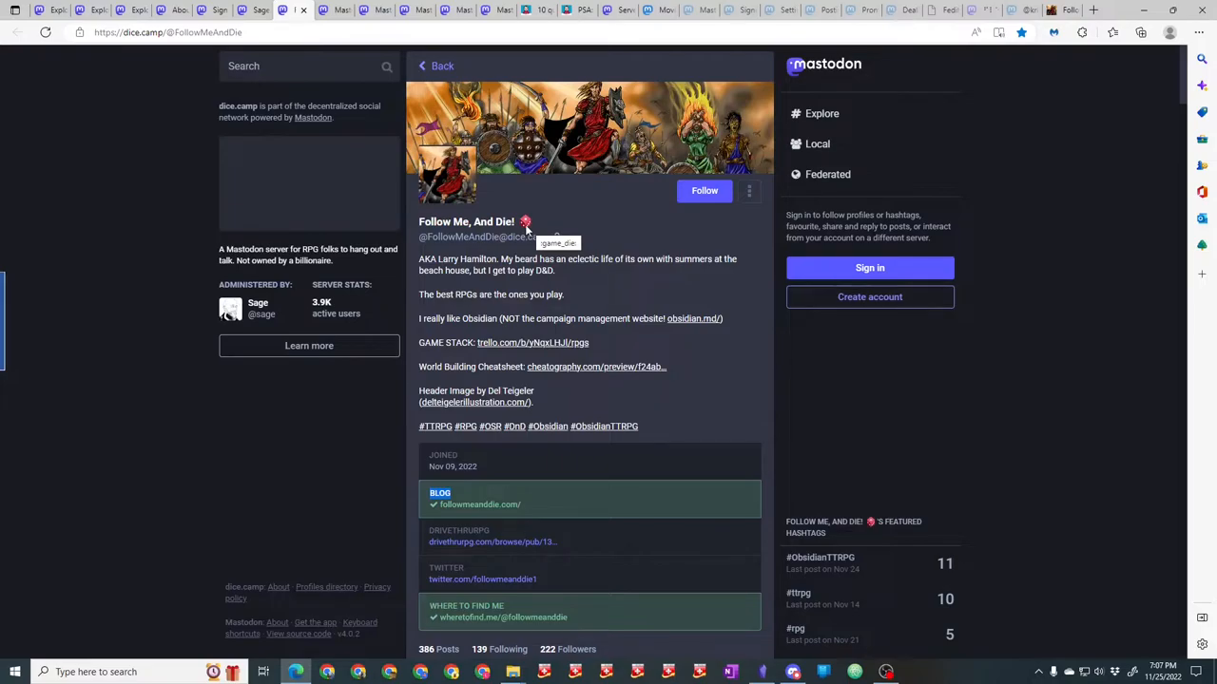
mouse_move(532, 485)
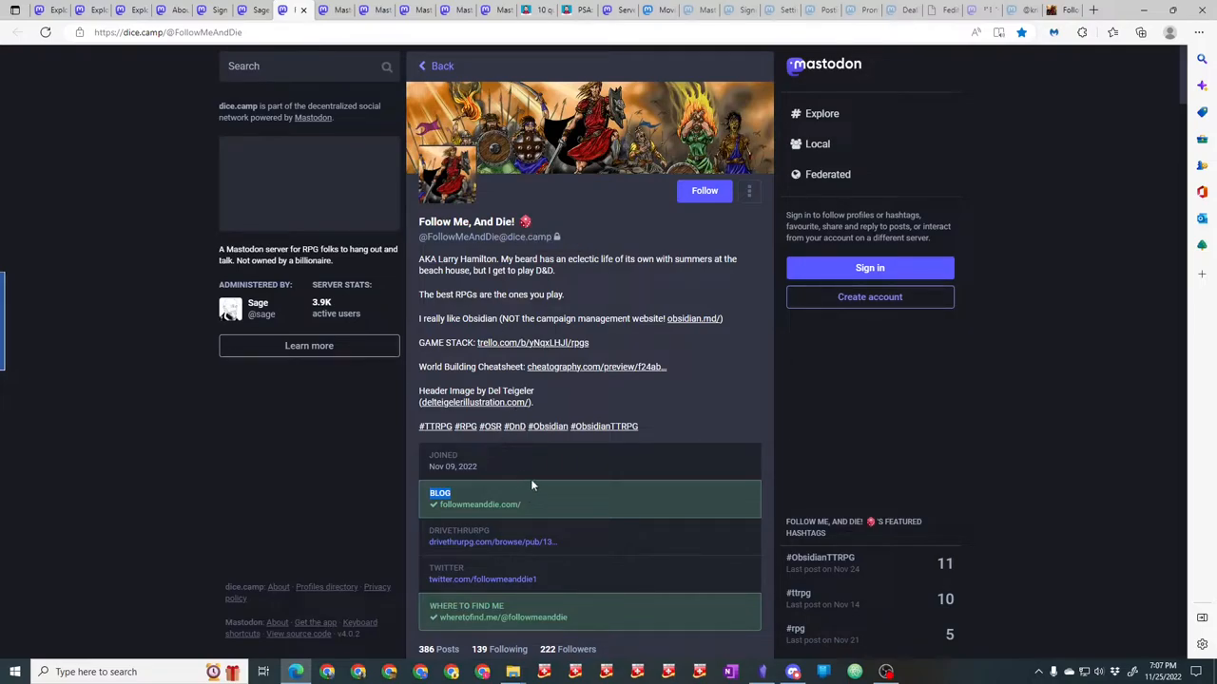
mouse_move(514, 555)
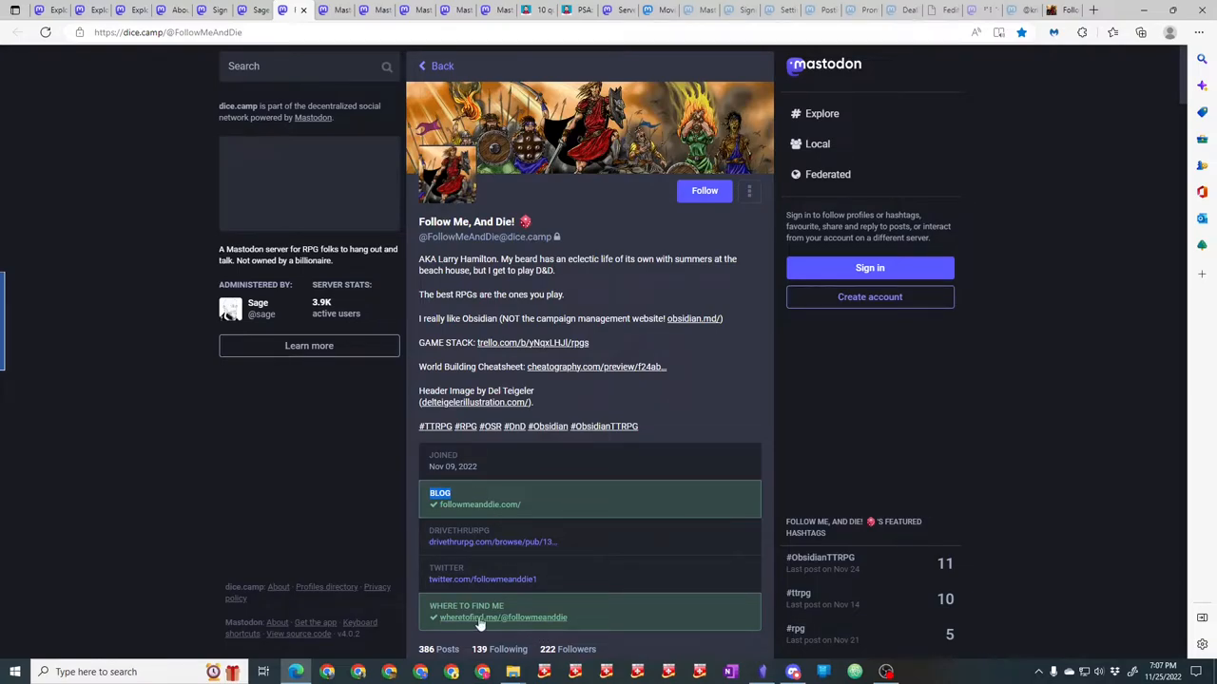
mouse_move(504, 612)
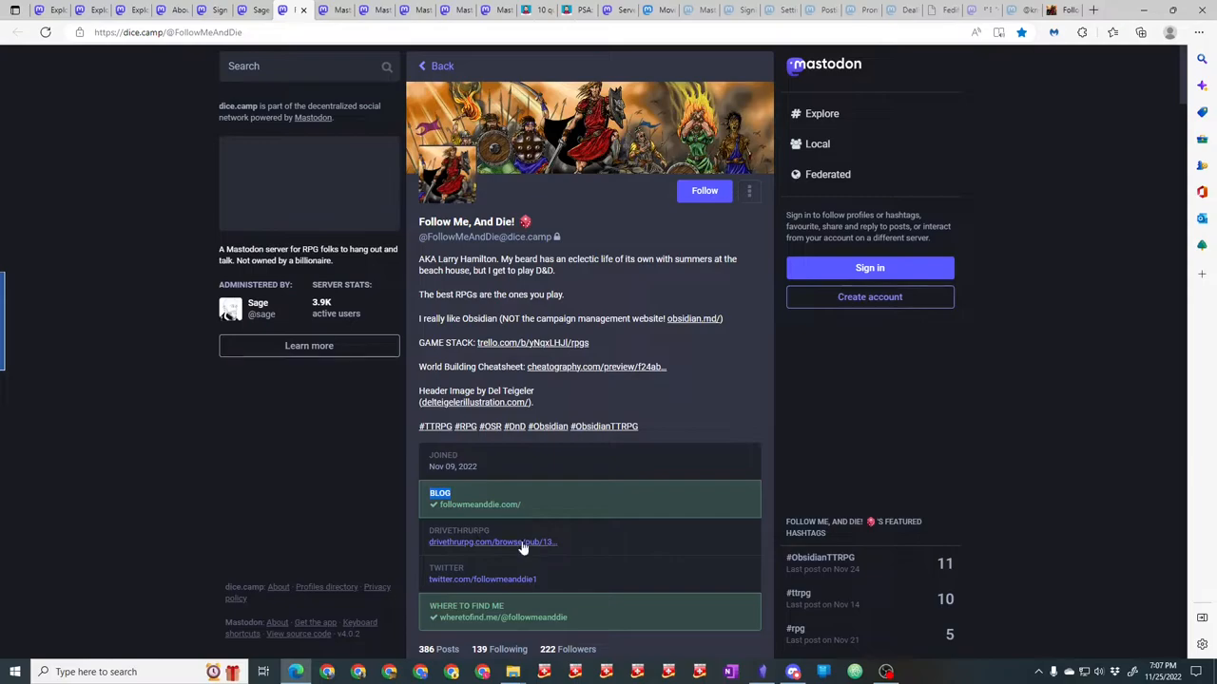
mouse_move(495, 569)
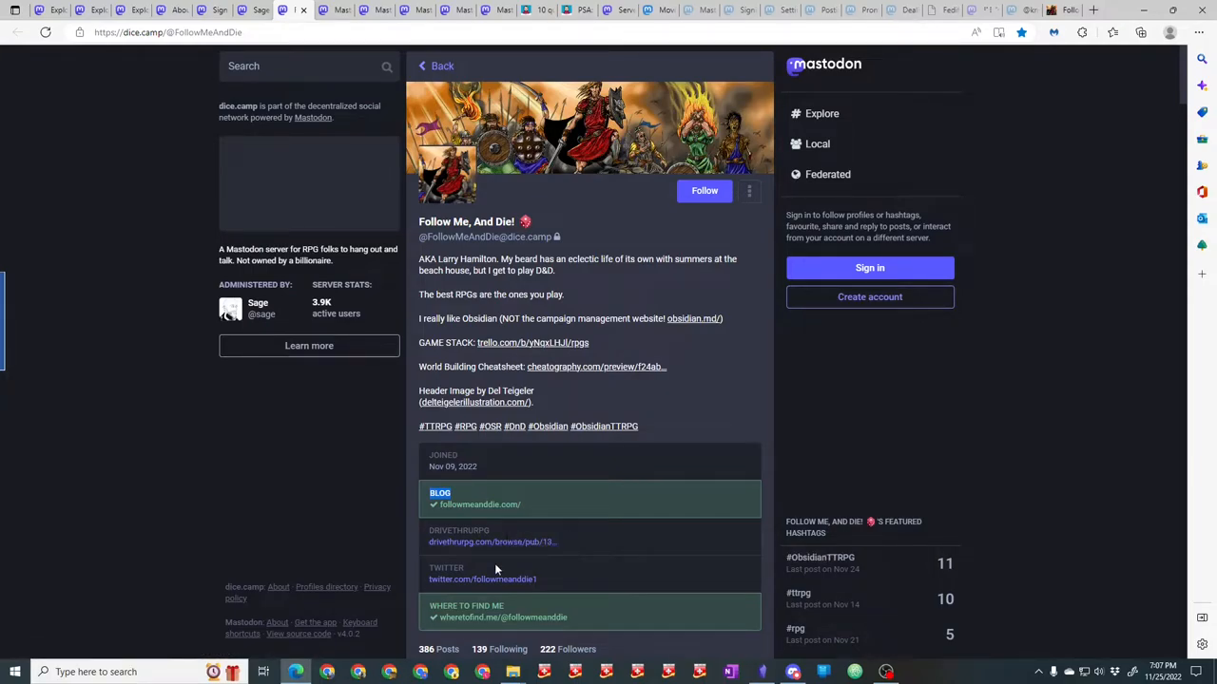
mouse_move(494, 570)
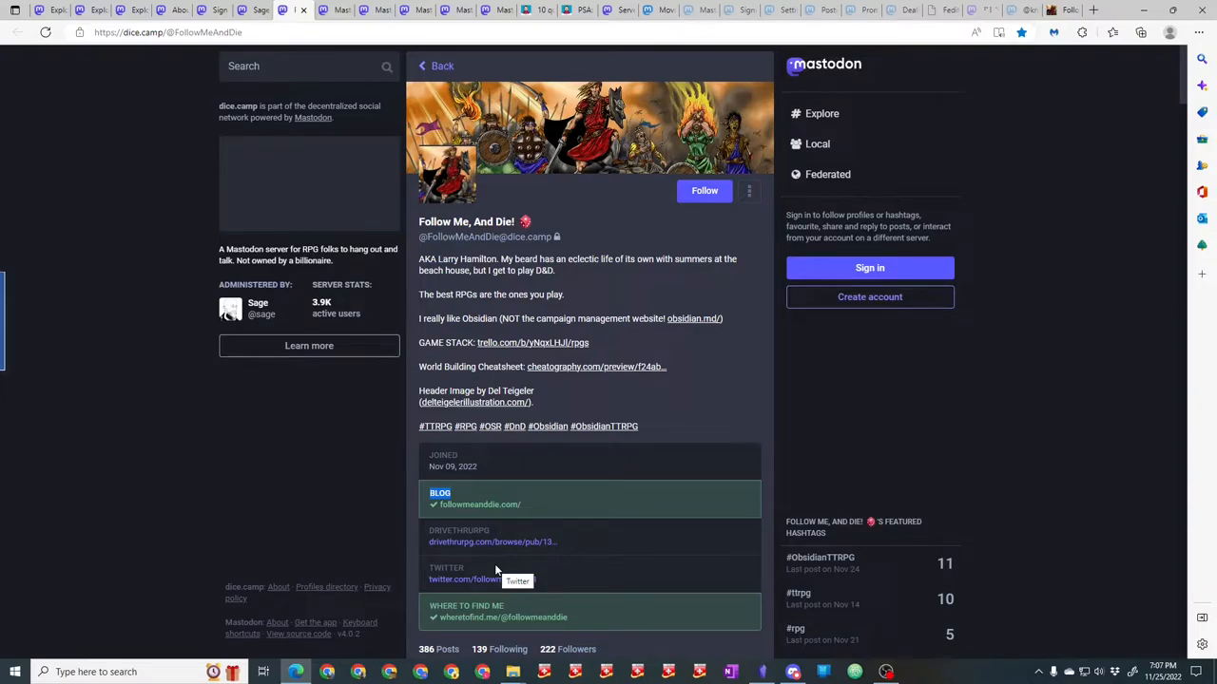
Return to the Mastodon tips article and scroll to its Bonus 2 and Bonus 3 sections.
click(542, 11)
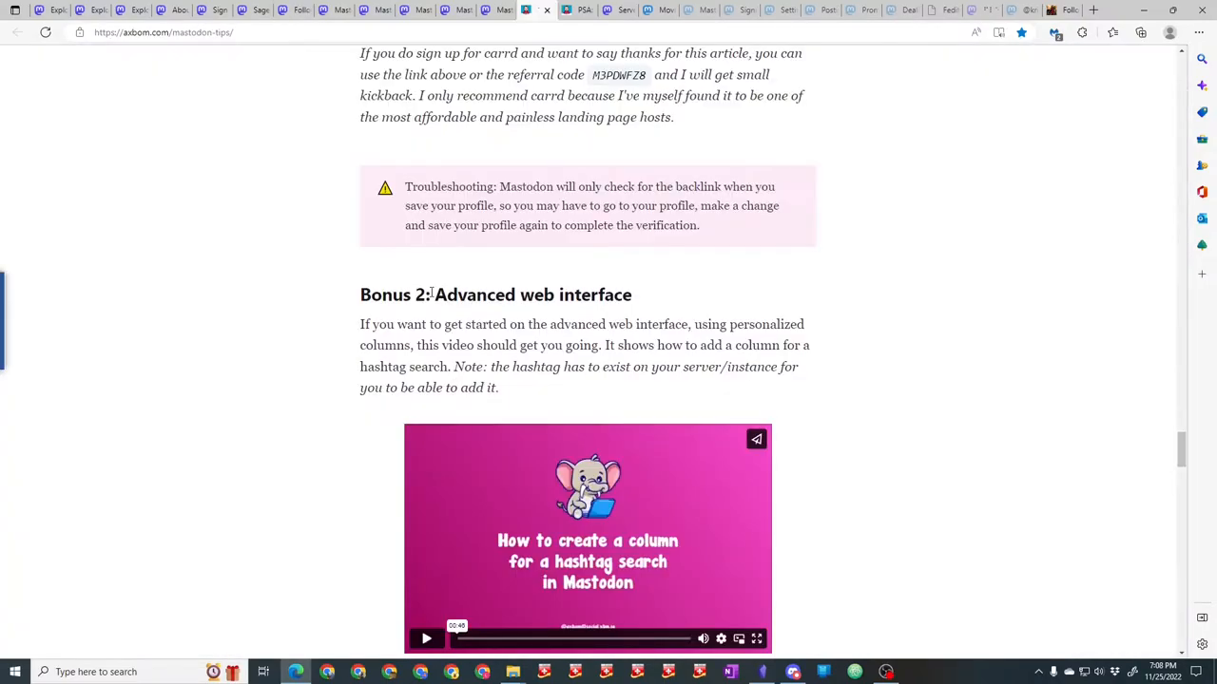
scroll(down, 3)
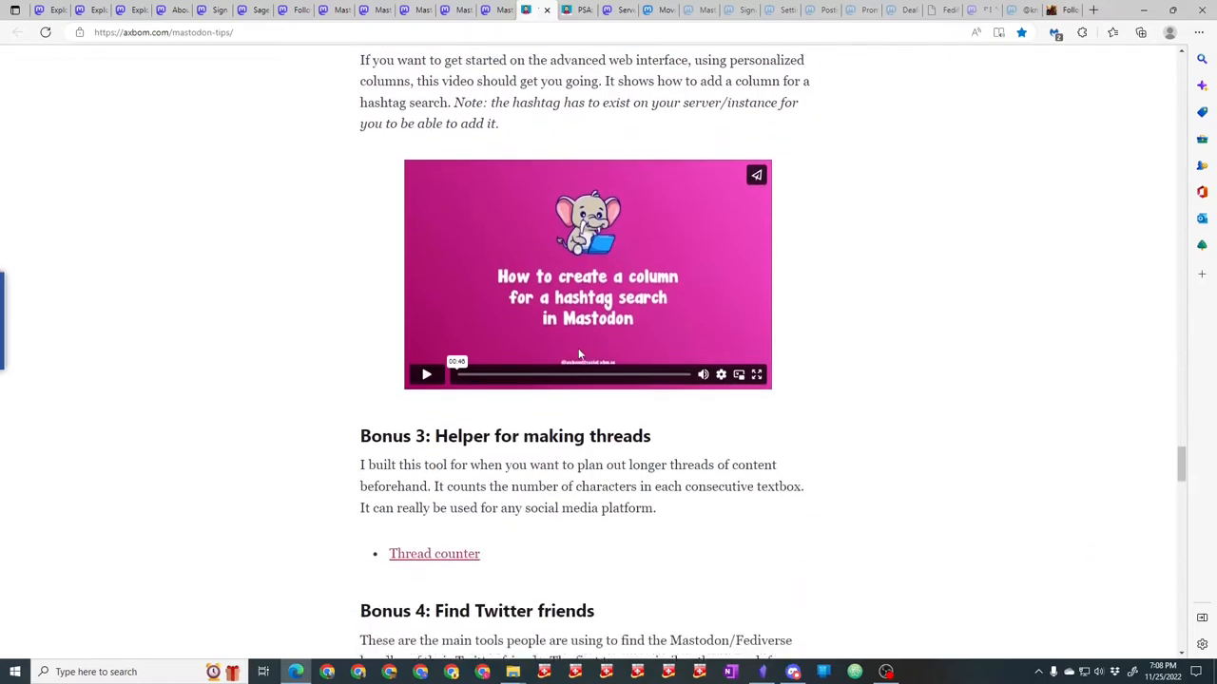
scroll(down, 3)
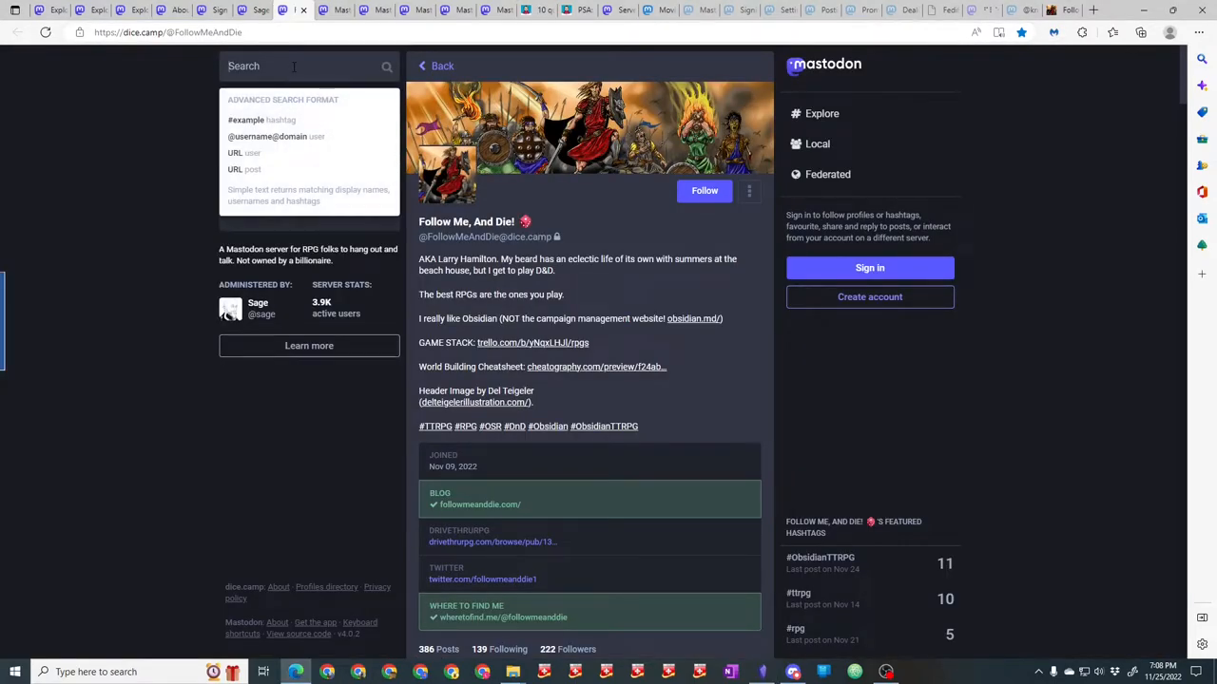
Reopen the dice.camp search box to show the advanced search format tips.
click(239, 143)
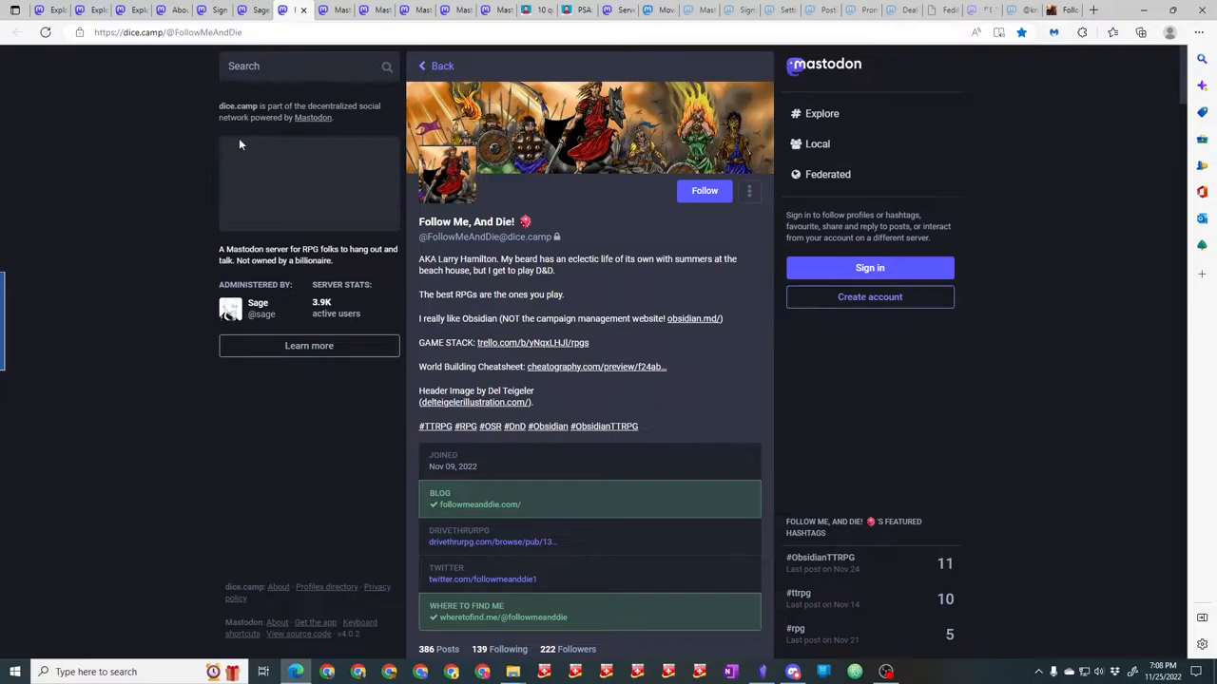
click(304, 64)
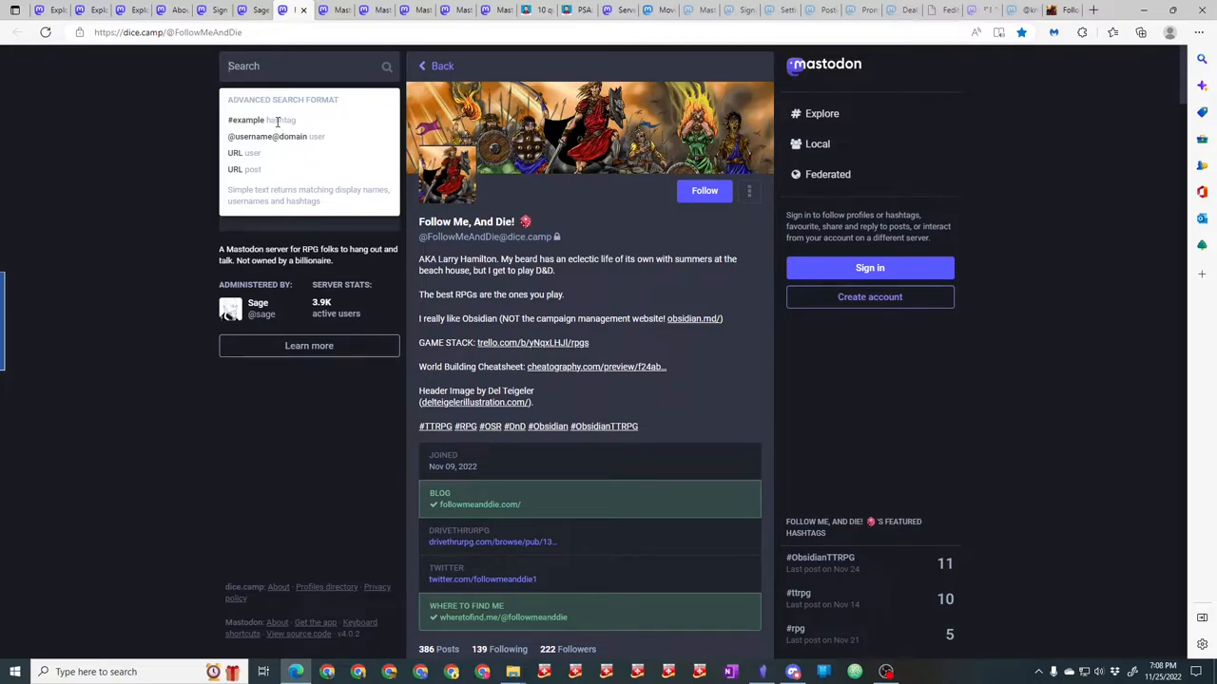
mouse_move(243, 167)
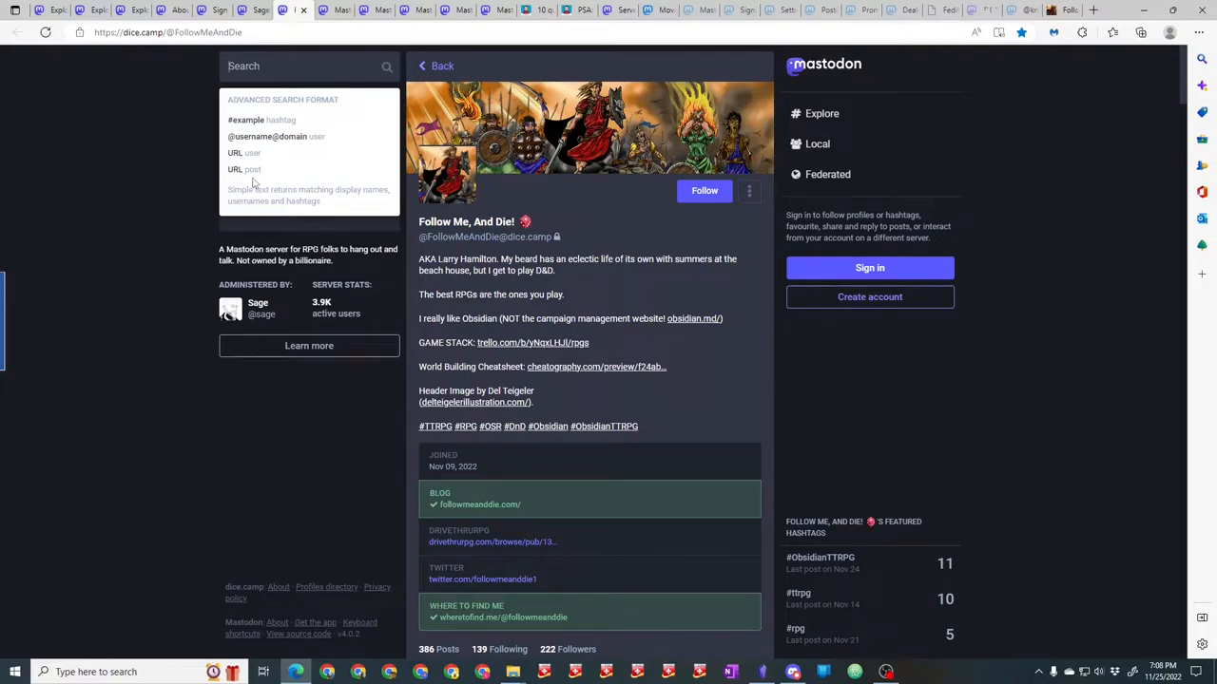
mouse_move(274, 141)
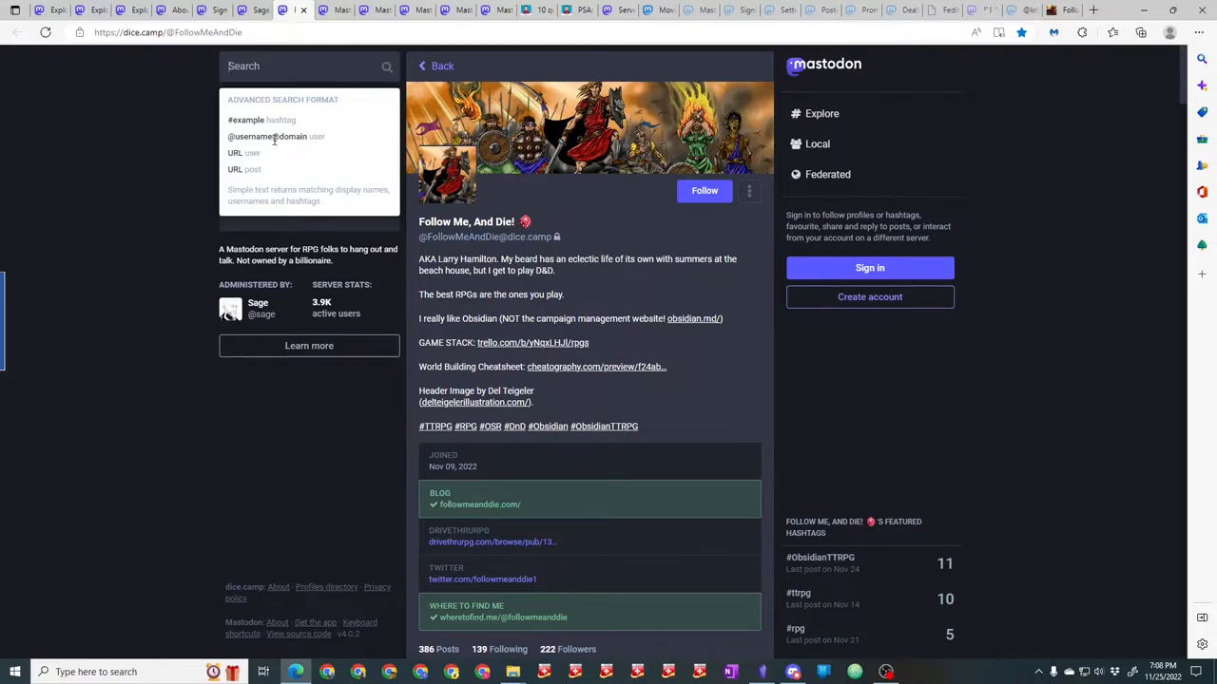
mouse_move(353, 143)
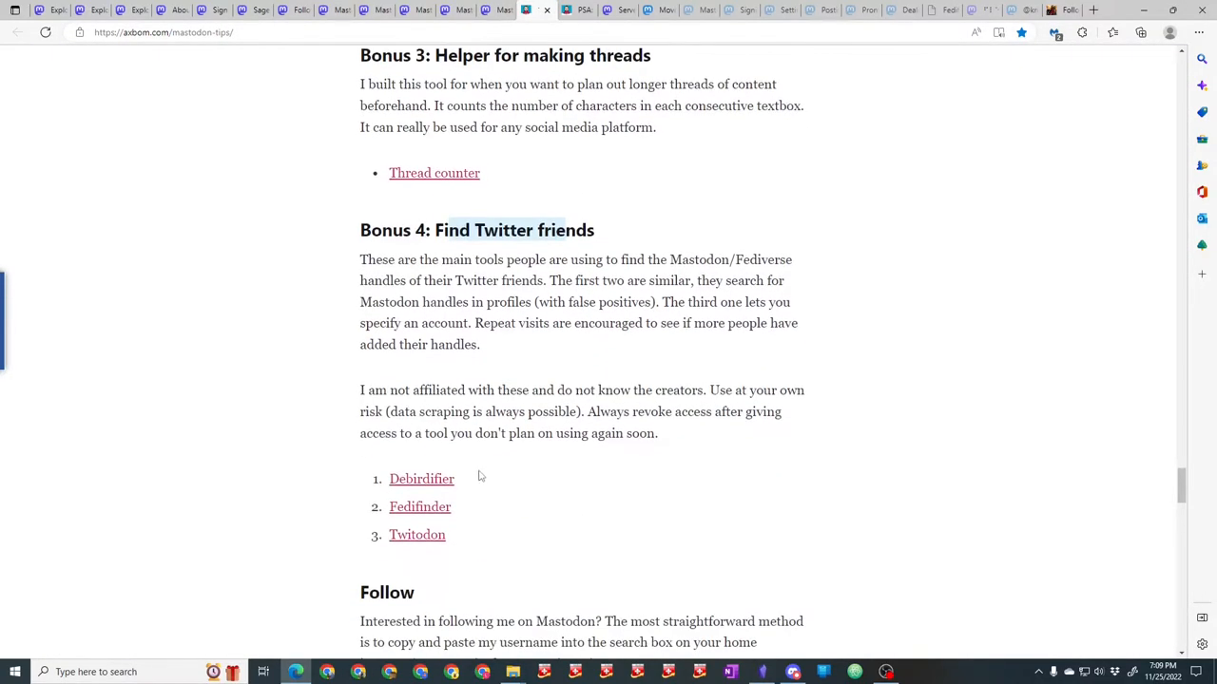
mouse_move(419, 498)
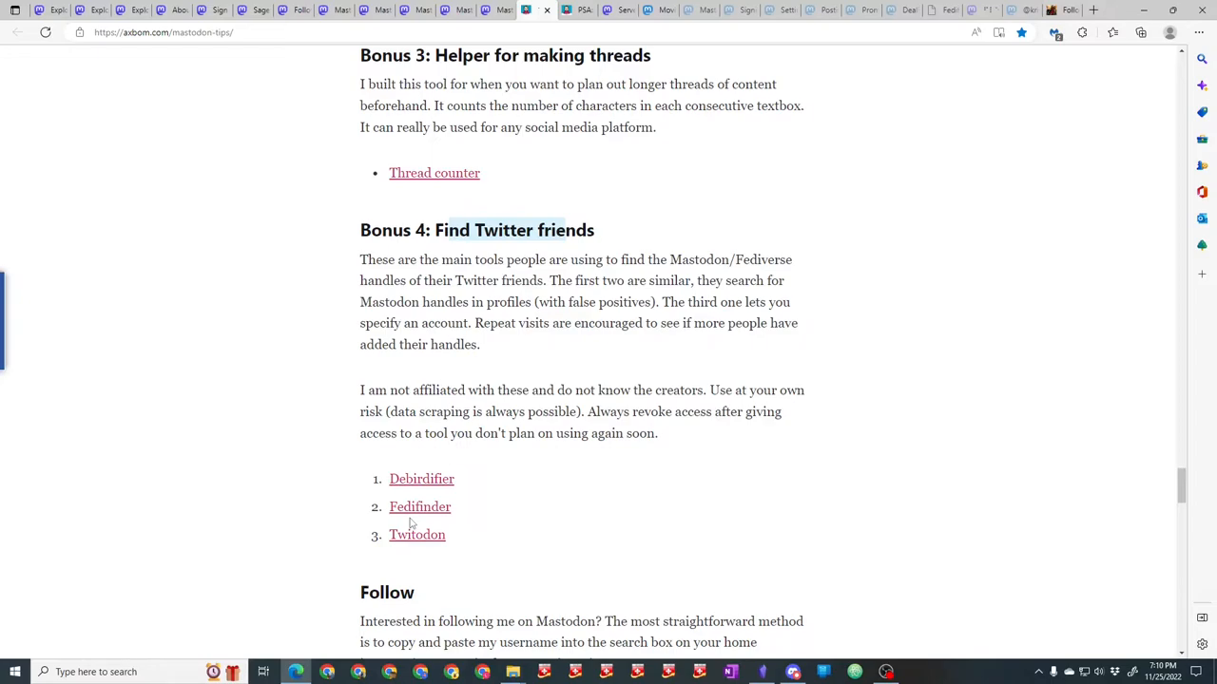
mouse_move(827, 506)
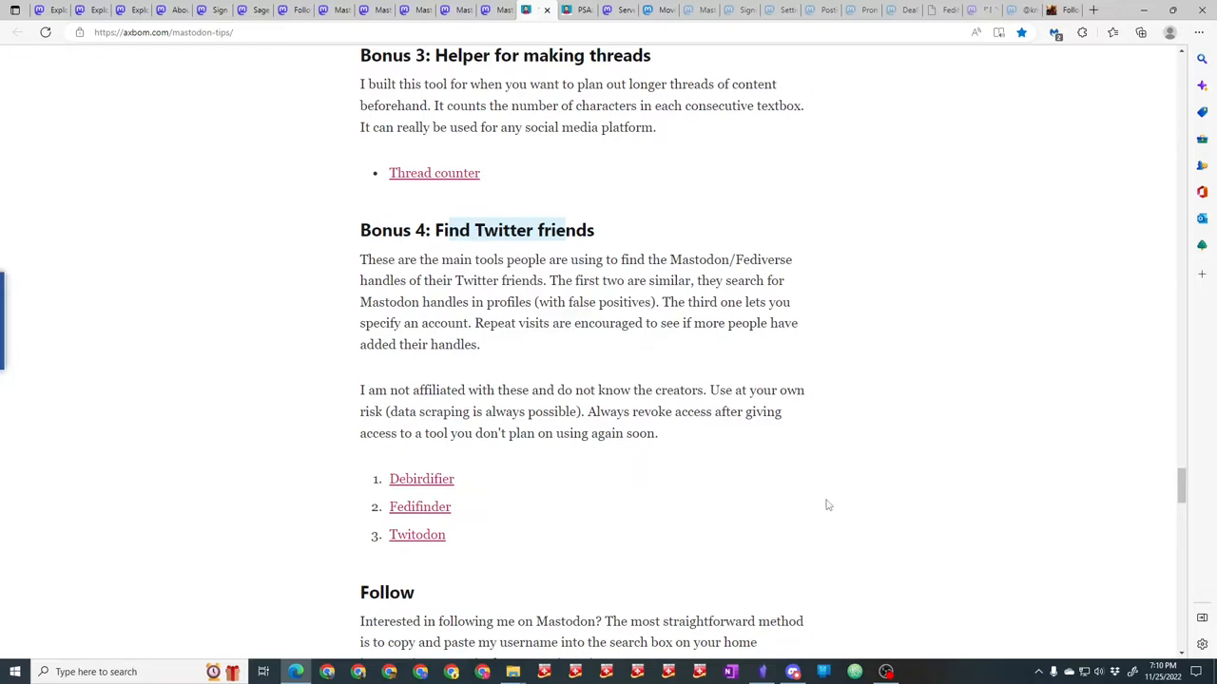
mouse_move(841, 487)
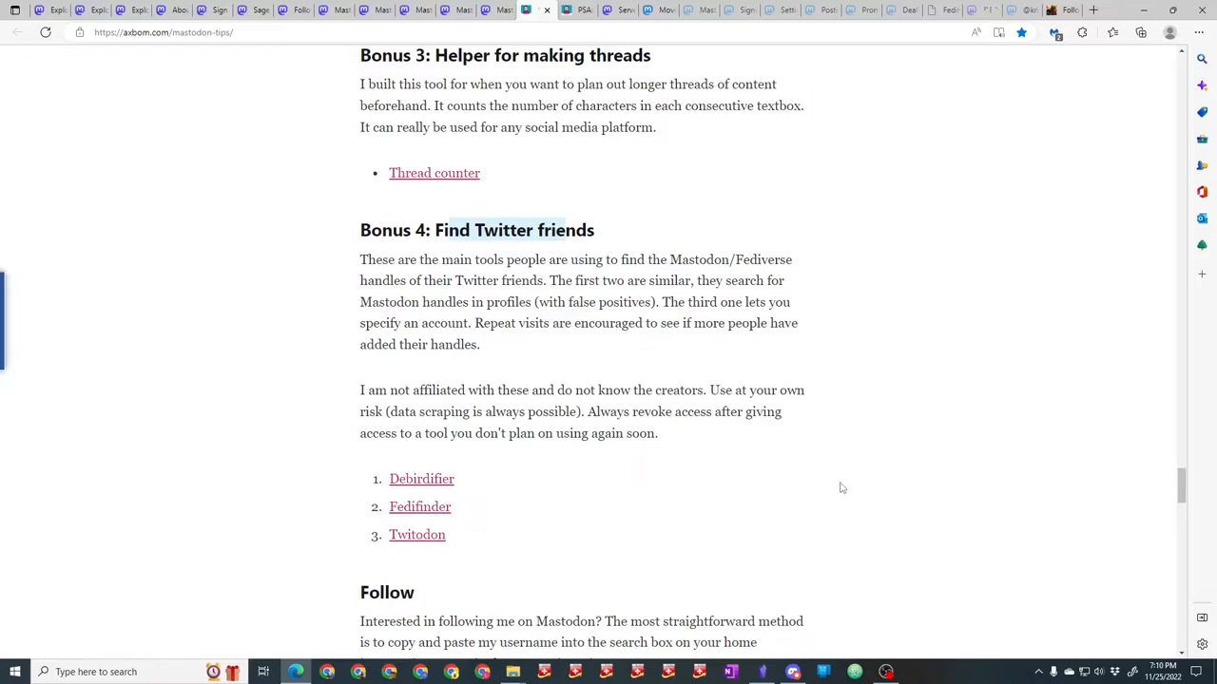
mouse_move(669, 525)
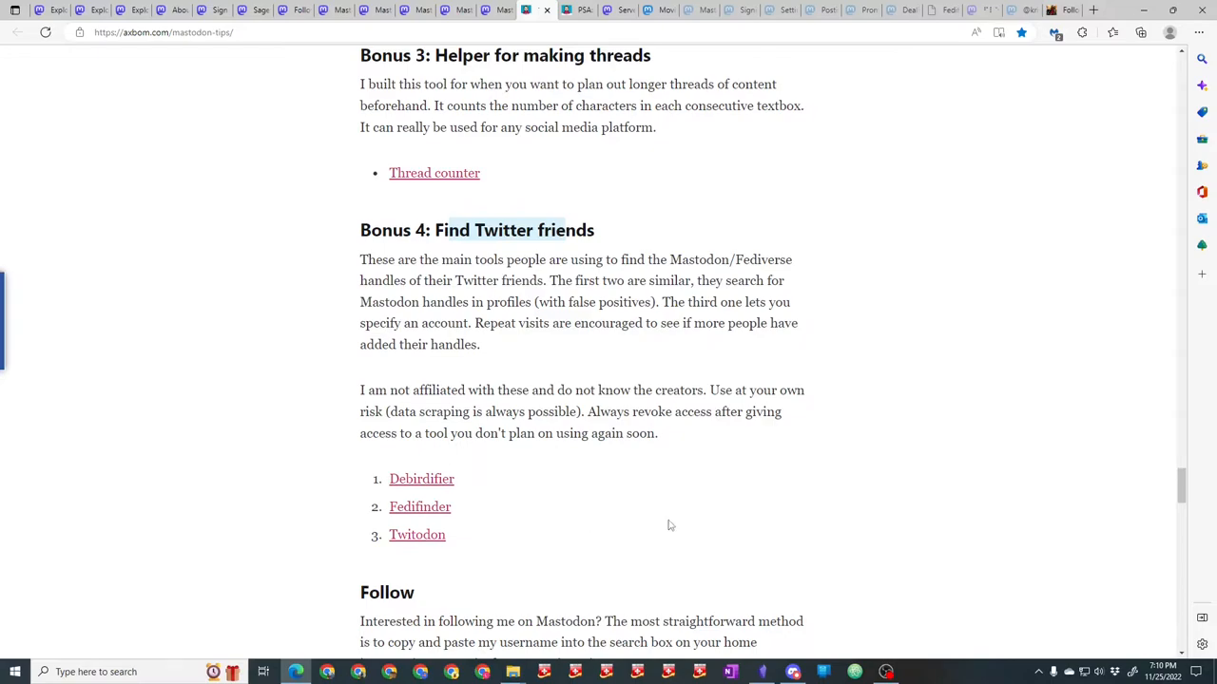
mouse_move(655, 536)
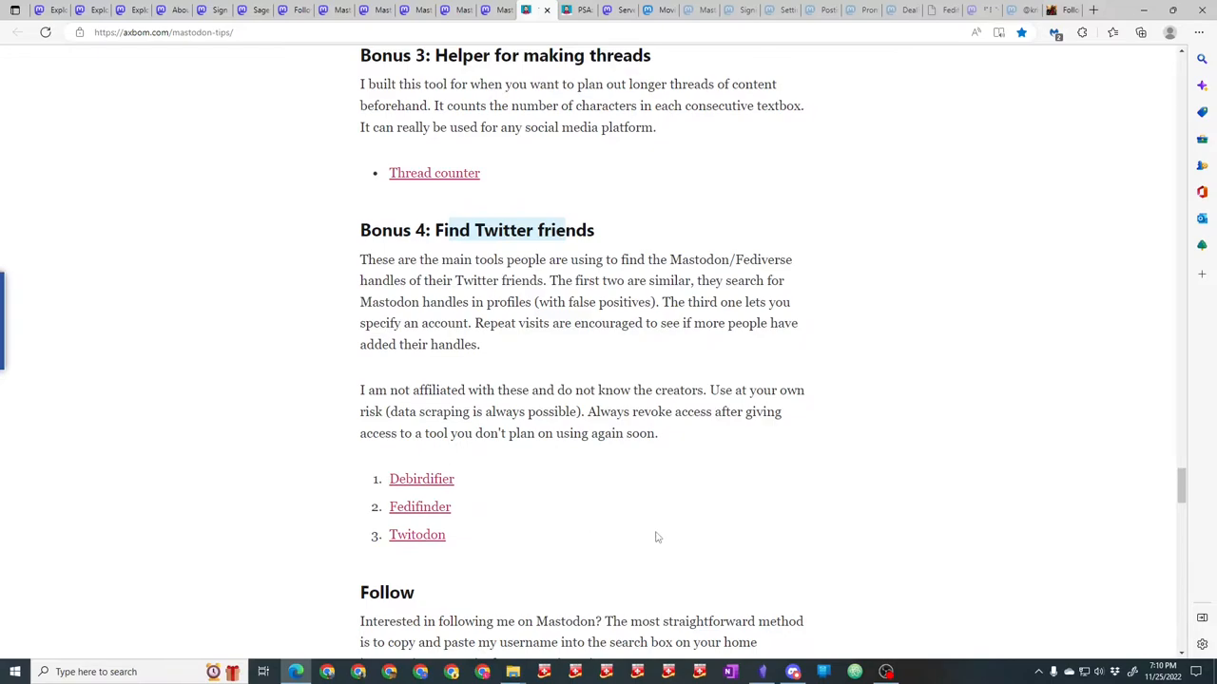
mouse_move(597, 477)
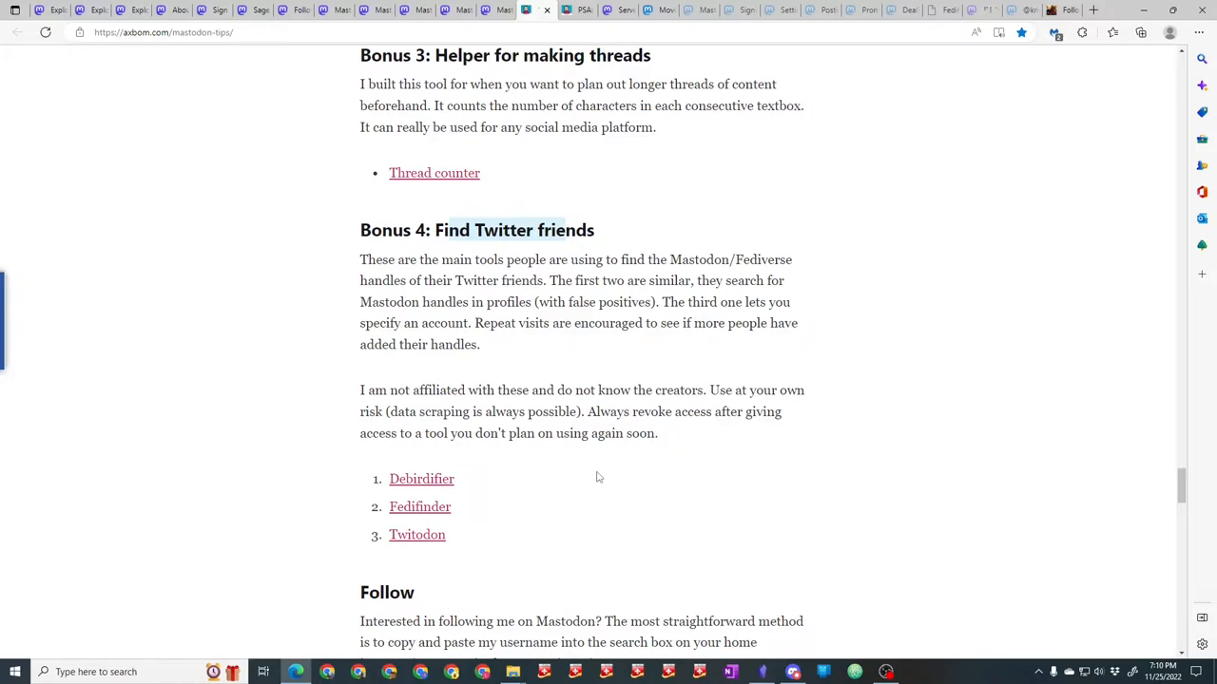
mouse_move(540, 548)
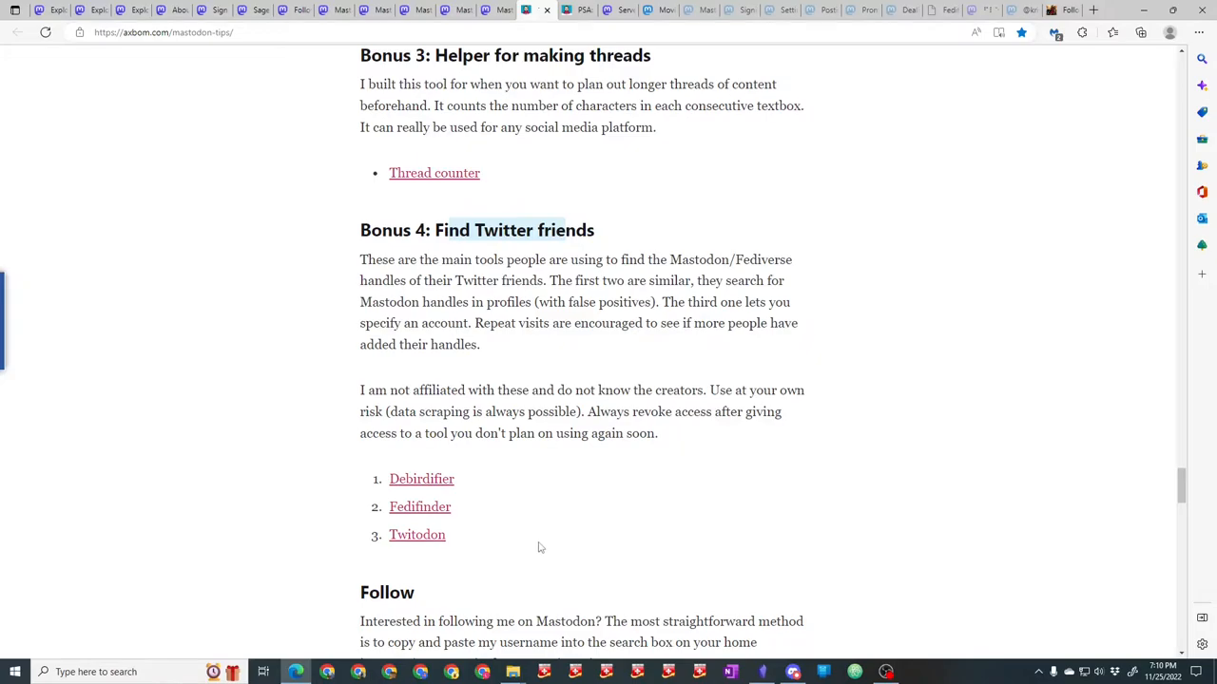
Scroll the tips article back up from Bonus 4 to the Bonus 2 section.
scroll(up, 3)
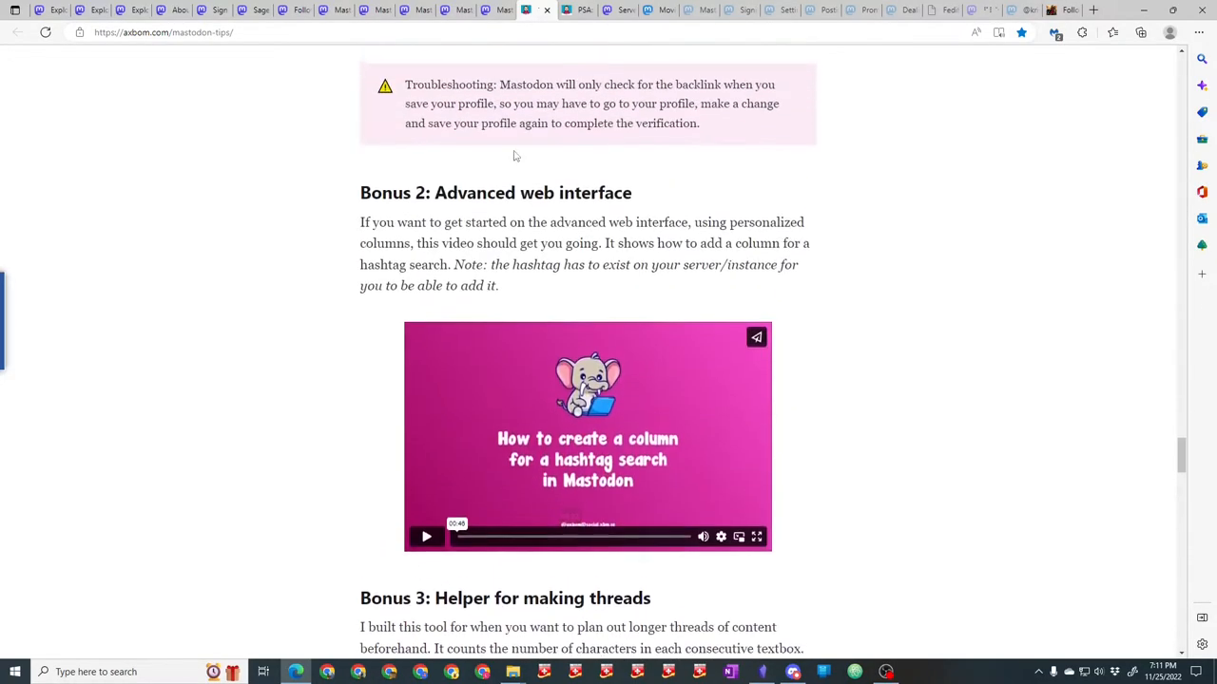
scroll(up, 3)
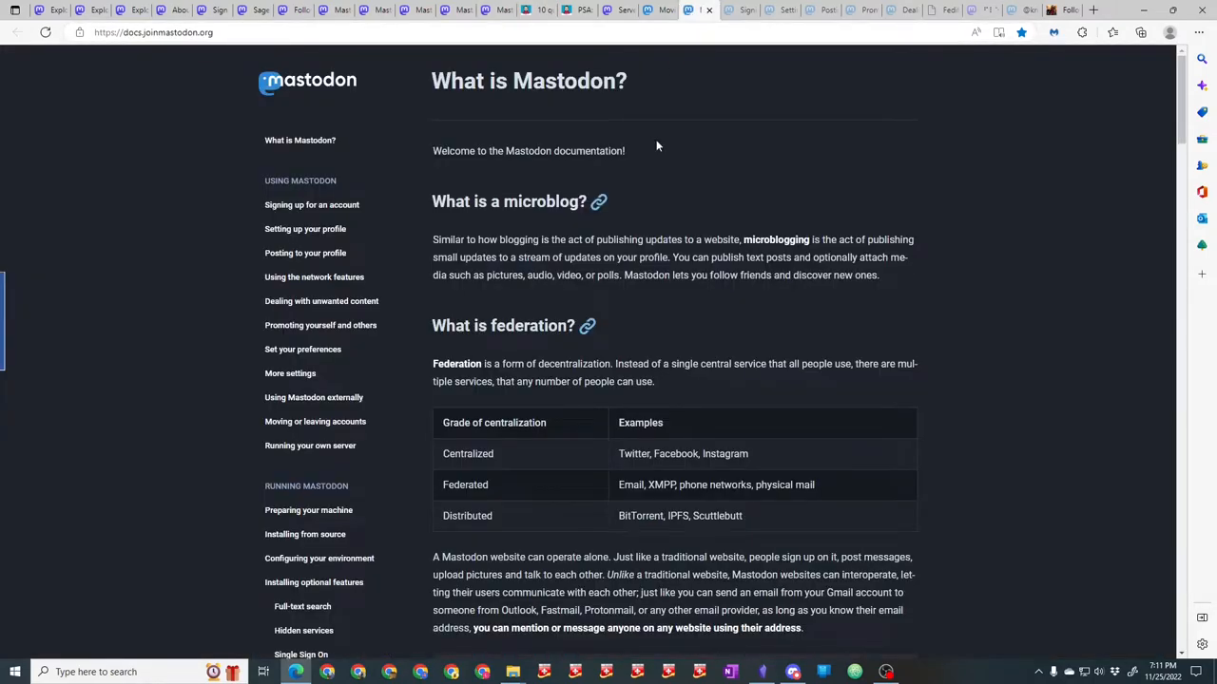
mouse_move(422, 123)
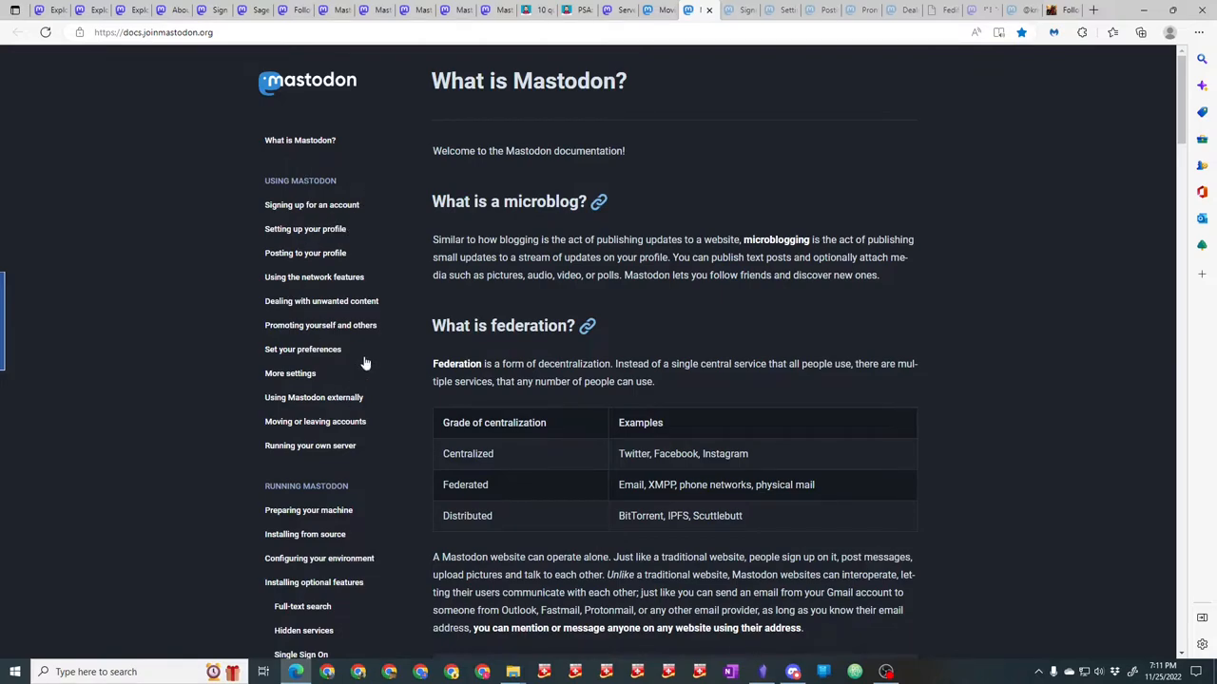
mouse_move(365, 363)
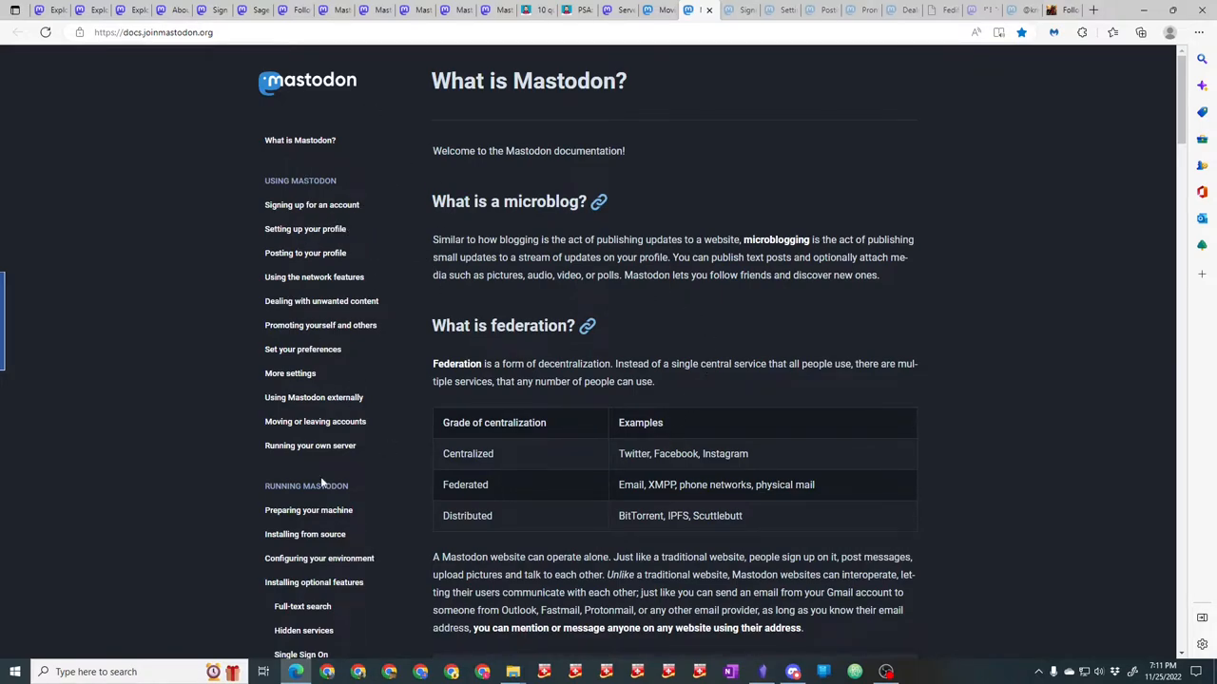
mouse_move(369, 502)
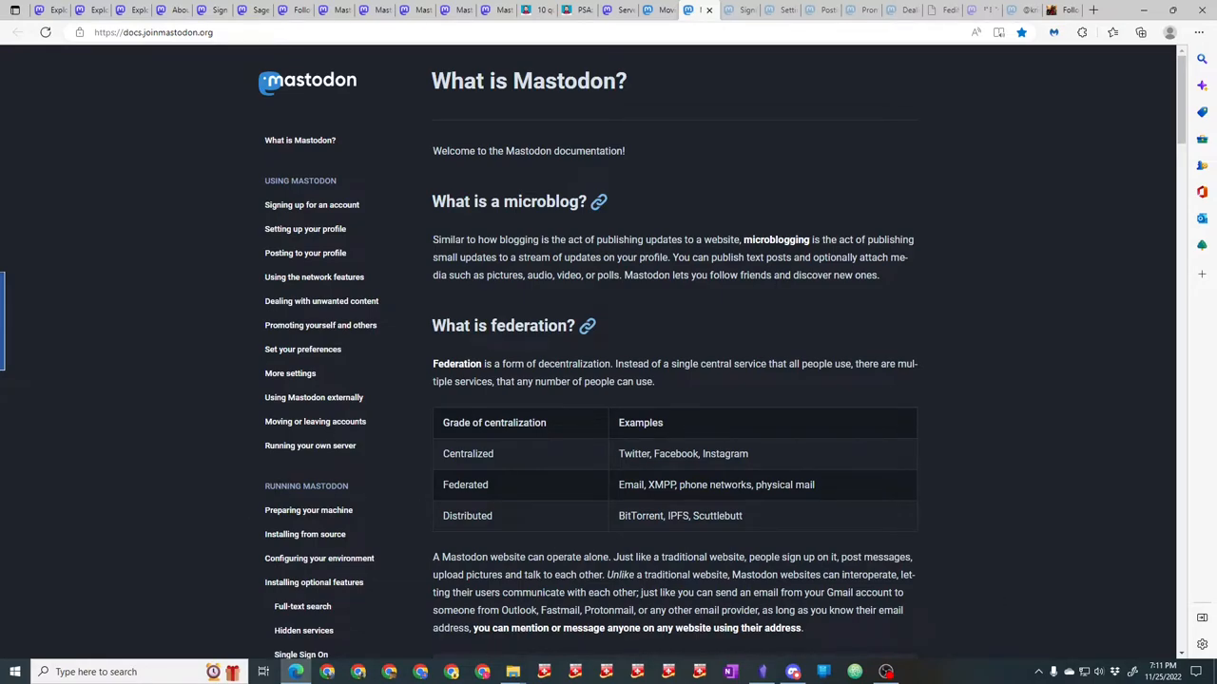
mouse_move(294, 12)
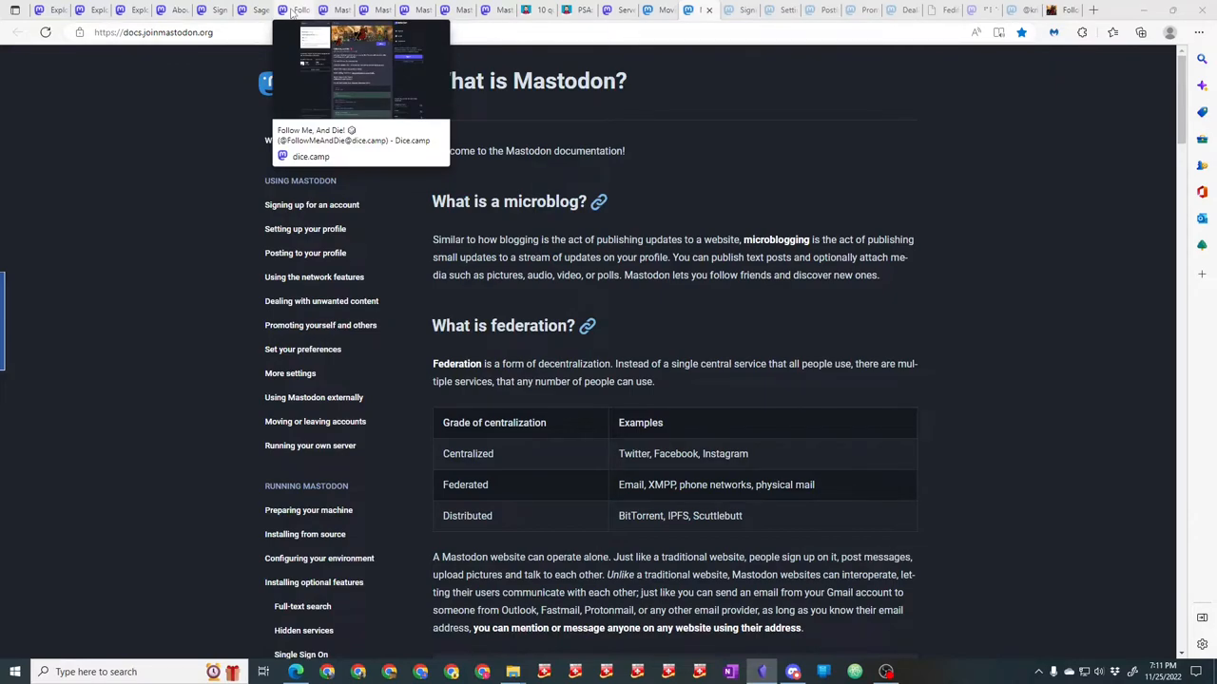
Return to the FollowMeAndDie profile on dice.camp and scroll down to its posts and pinned toot.
click(361, 143)
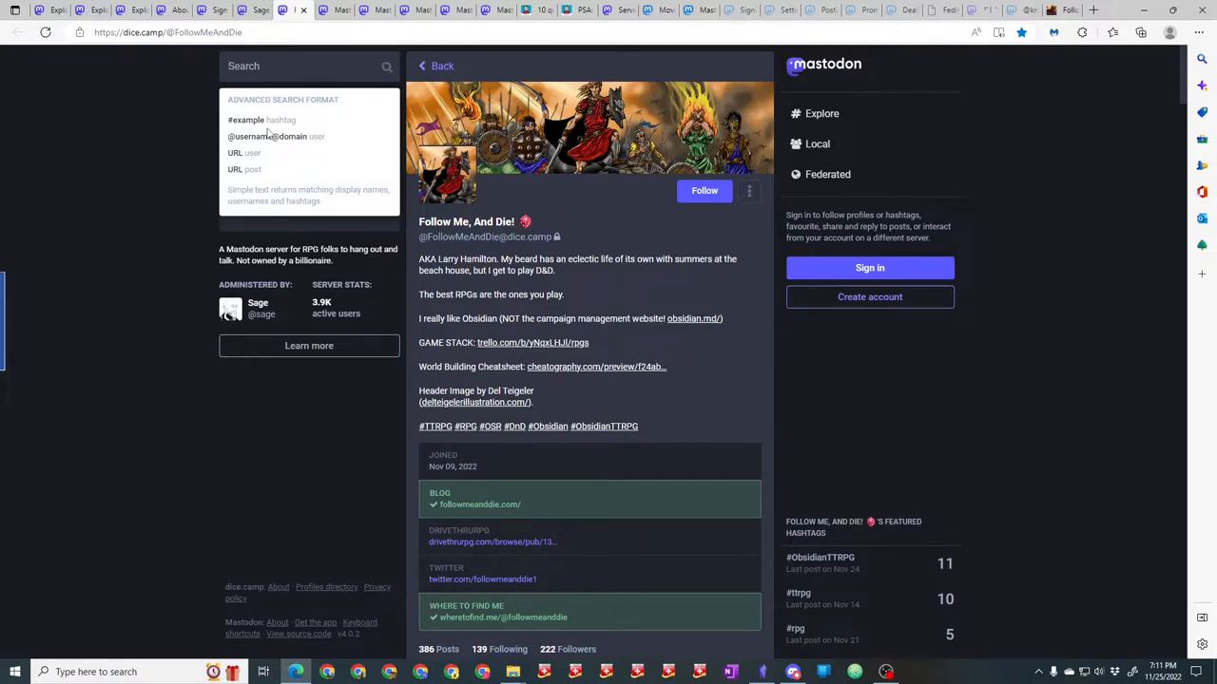
mouse_move(294, 106)
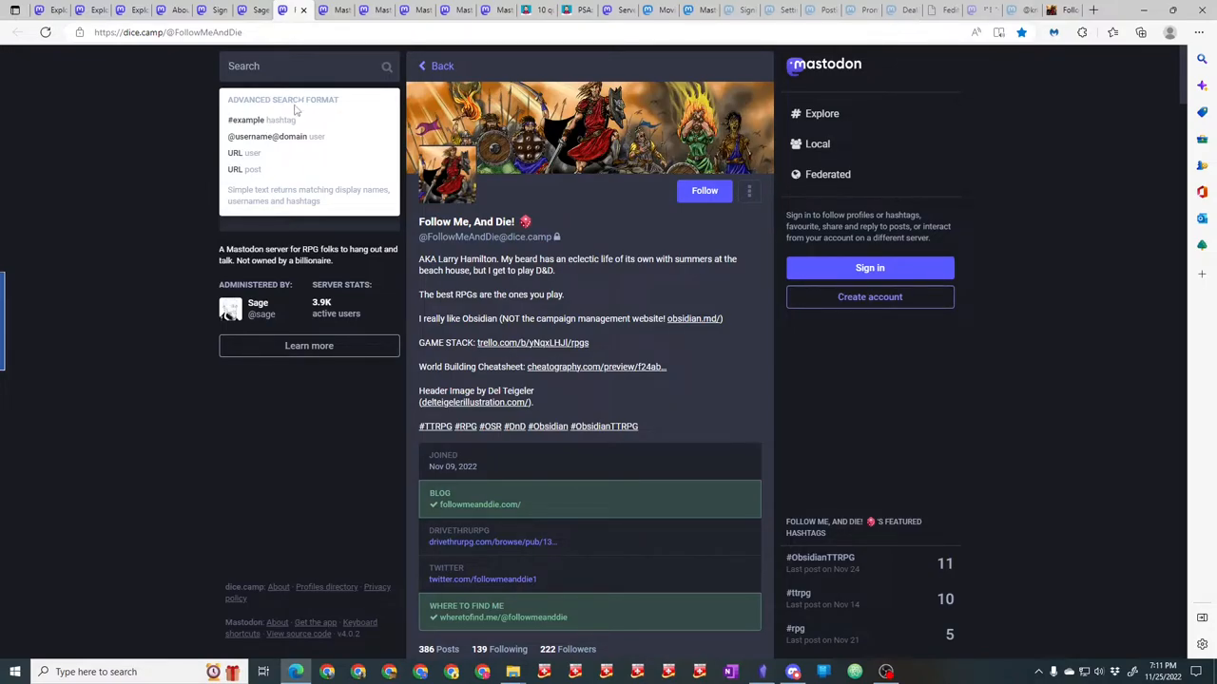
mouse_move(840, 540)
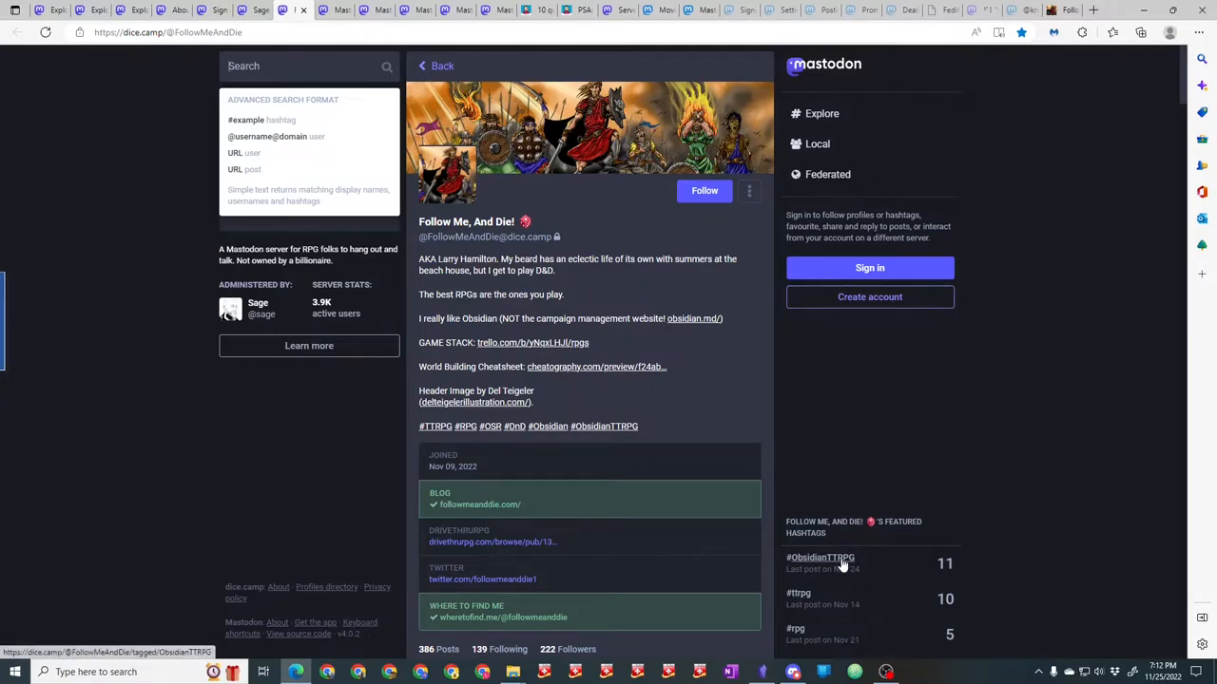
mouse_move(834, 502)
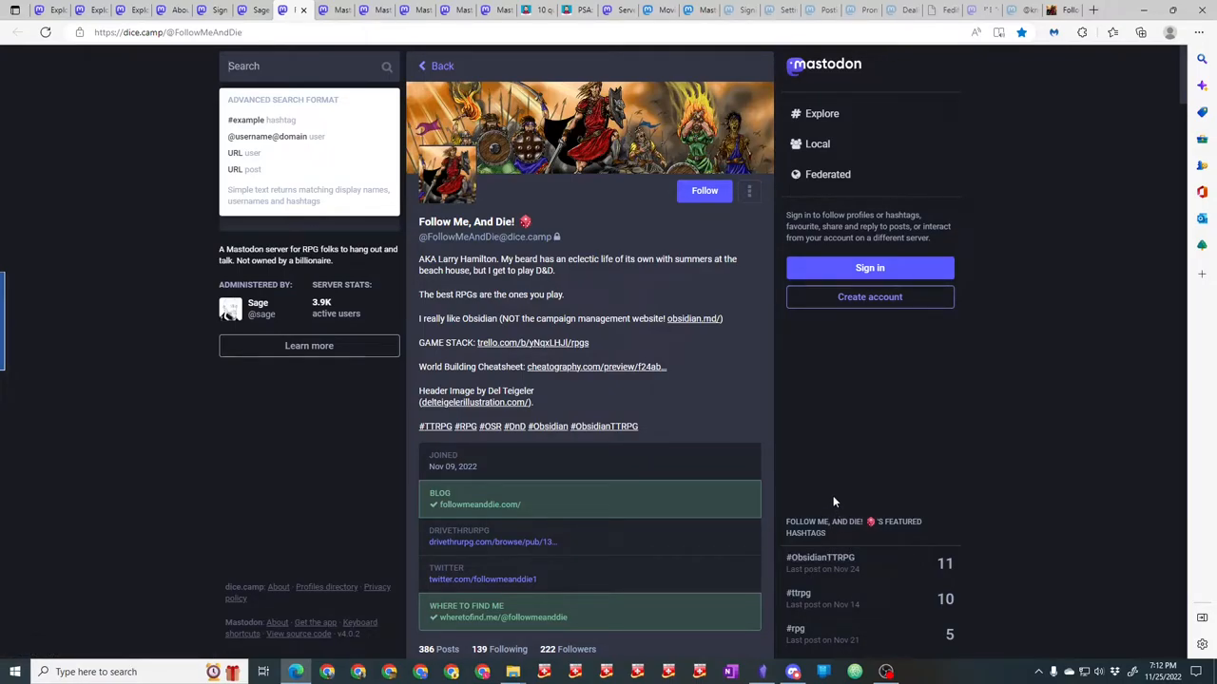
scroll(down, 3)
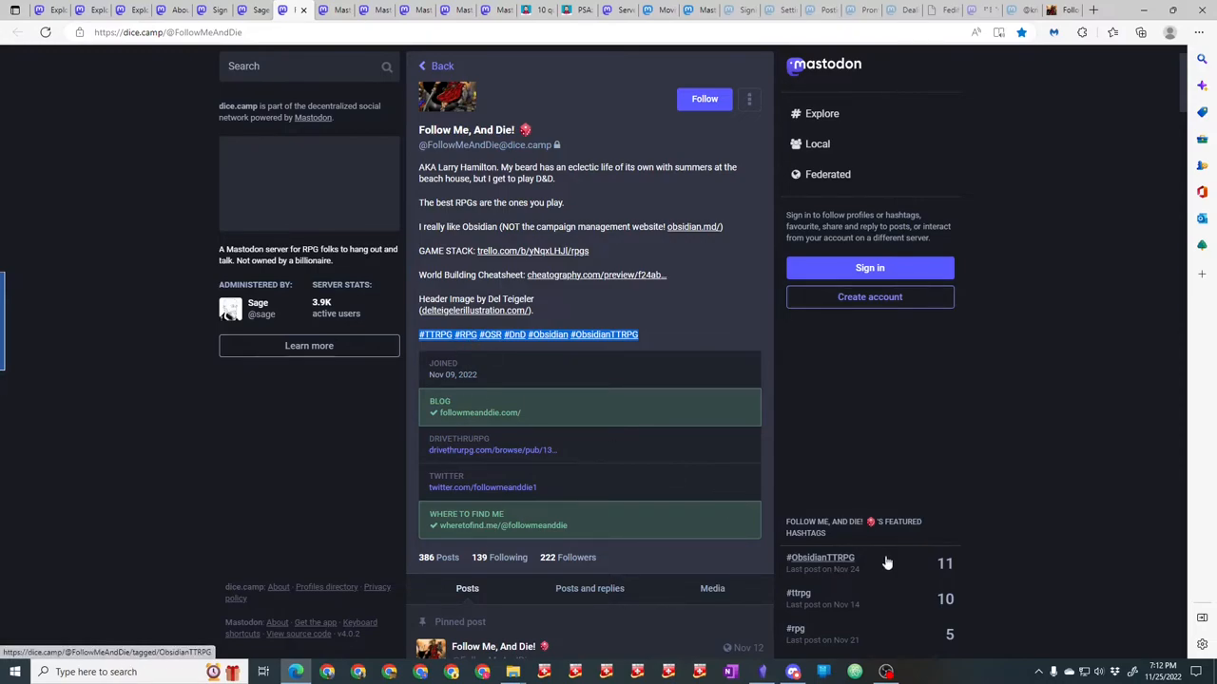
mouse_move(867, 562)
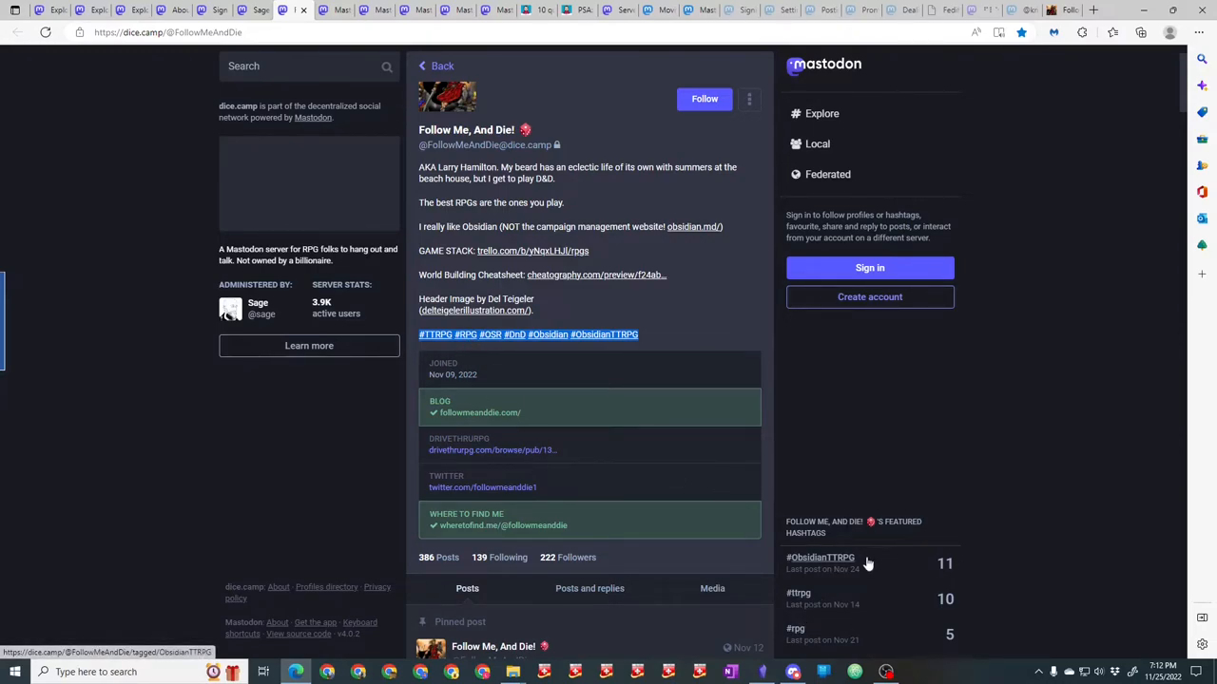
mouse_move(217, 91)
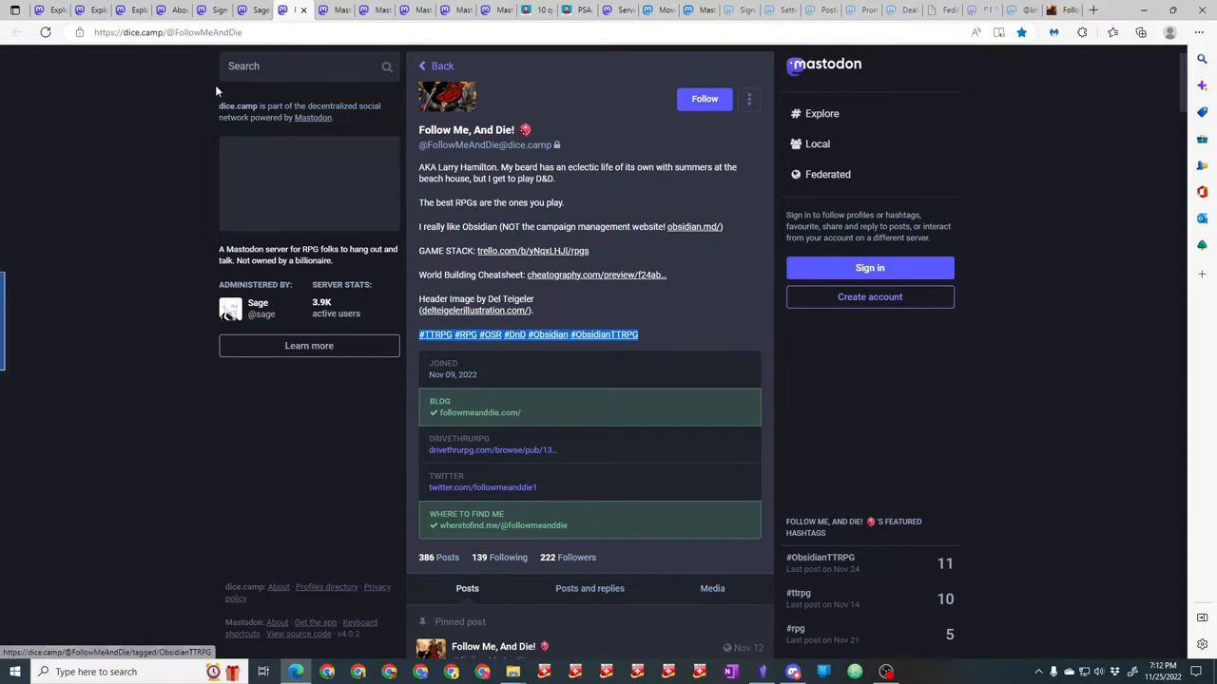
mouse_move(171, 11)
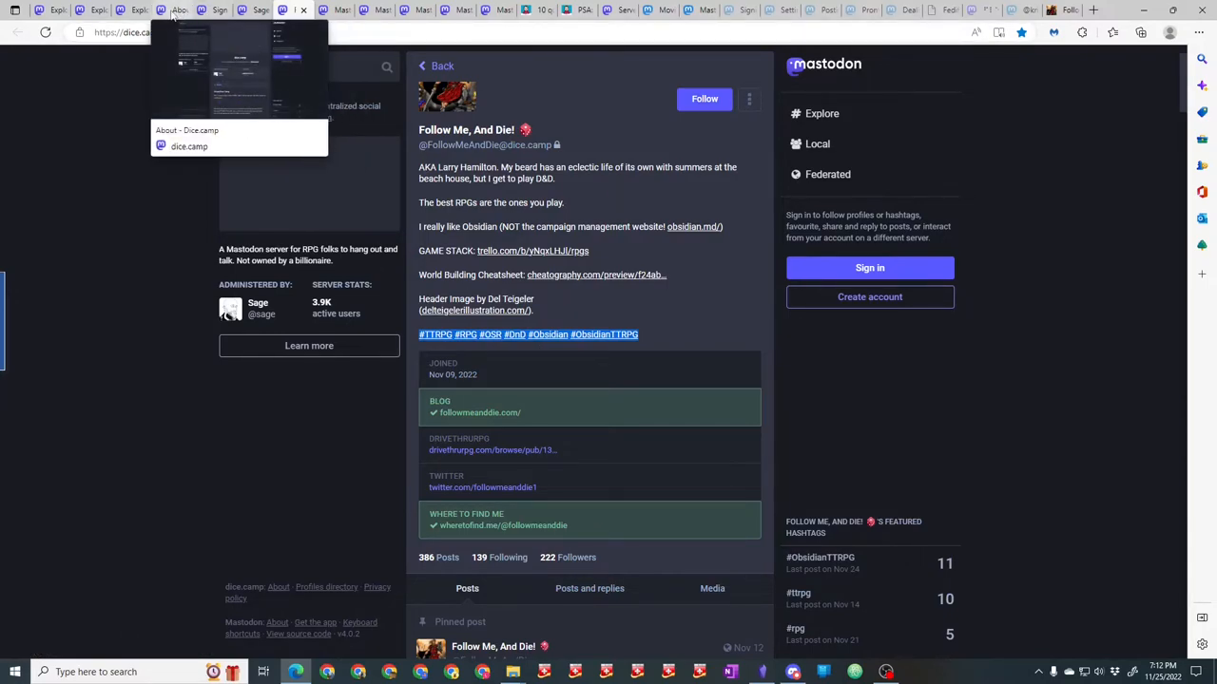
Switch to the dice.camp Explore page listing trending posts and hashtags like #followfriday.
click(821, 114)
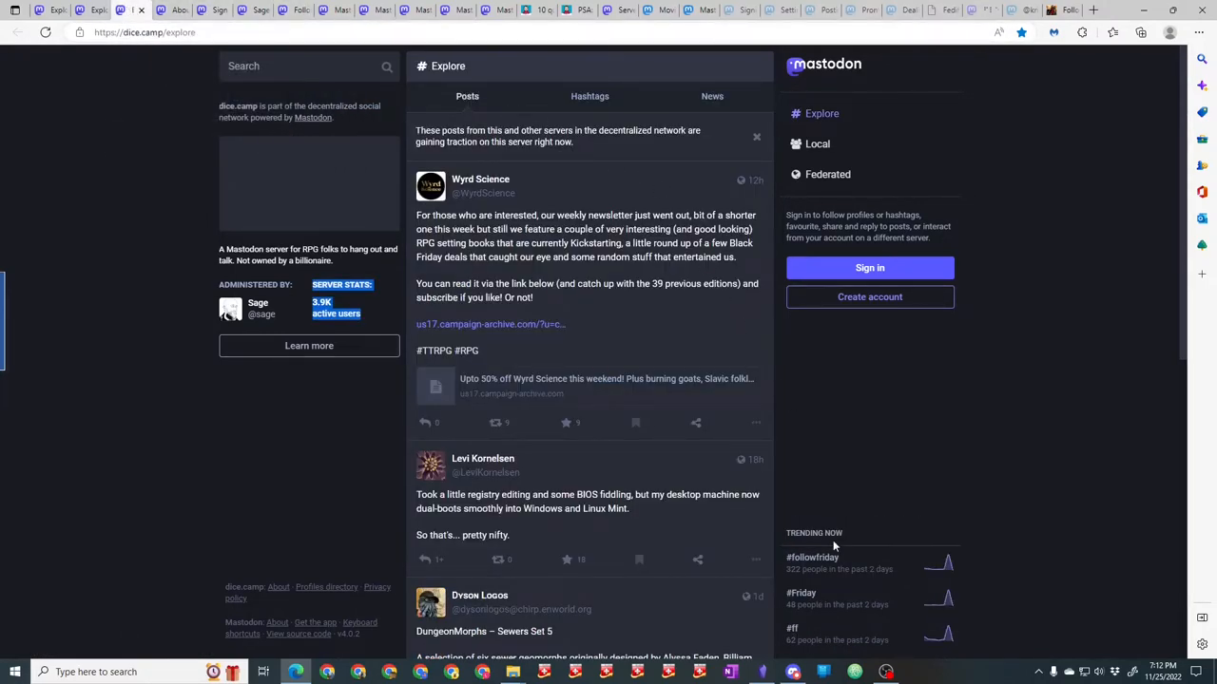
mouse_move(855, 542)
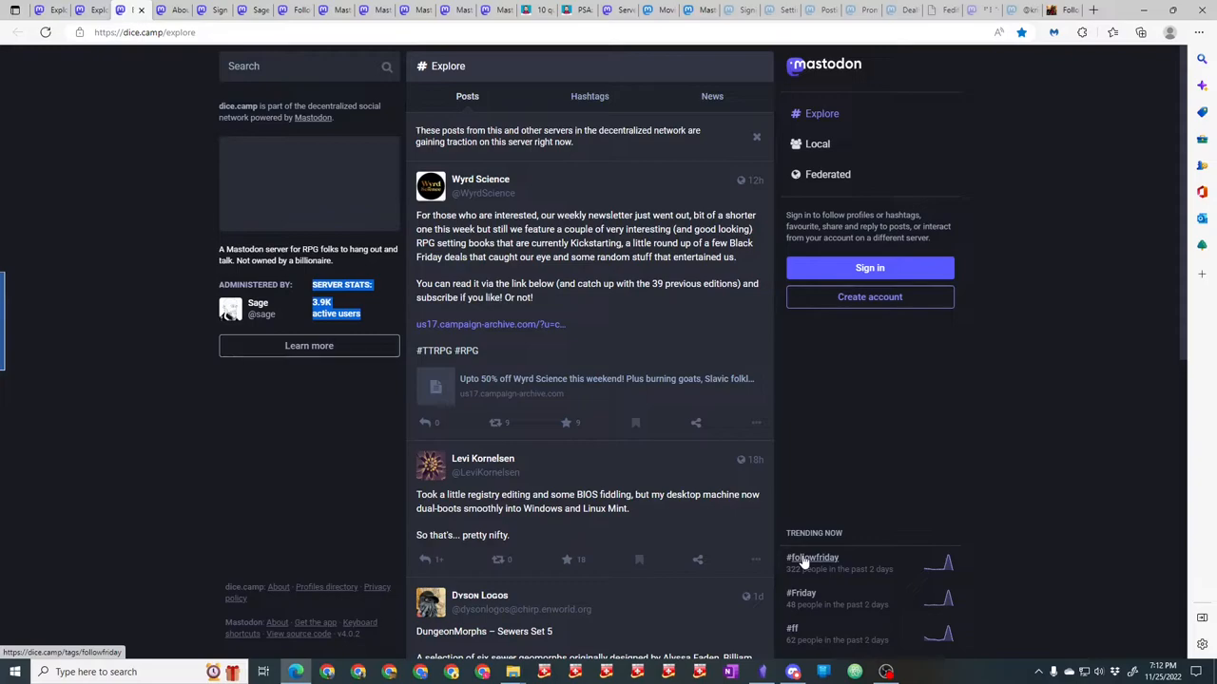
mouse_move(802, 636)
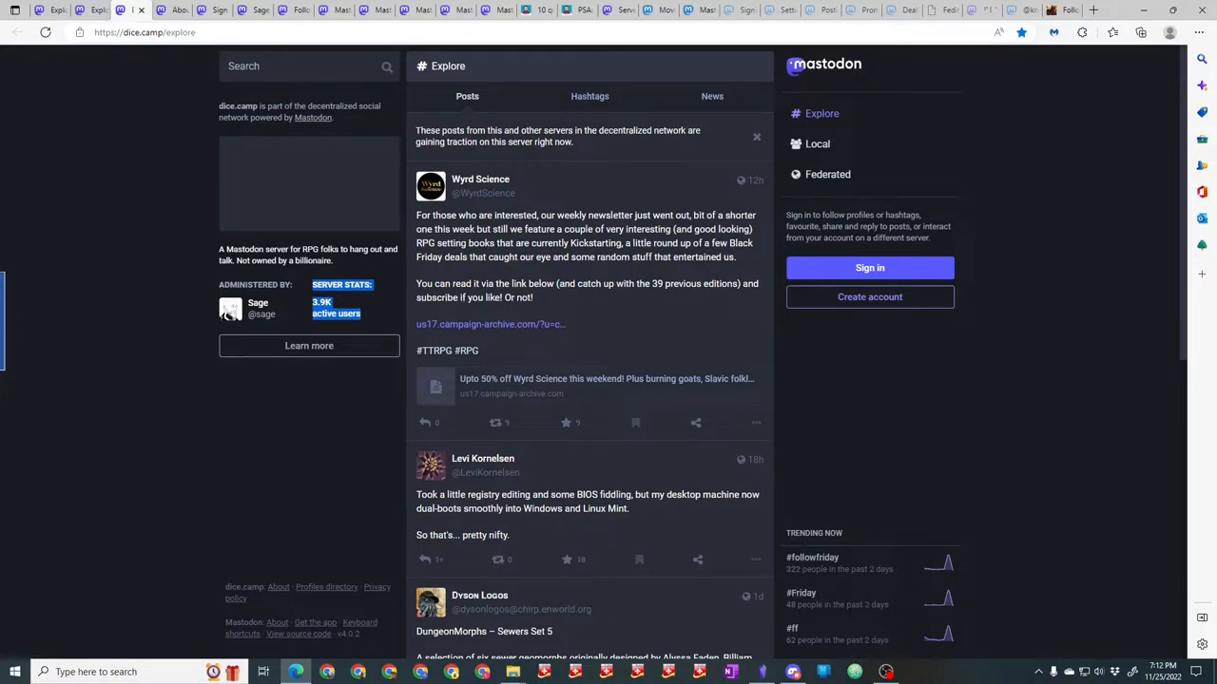
mouse_move(870, 583)
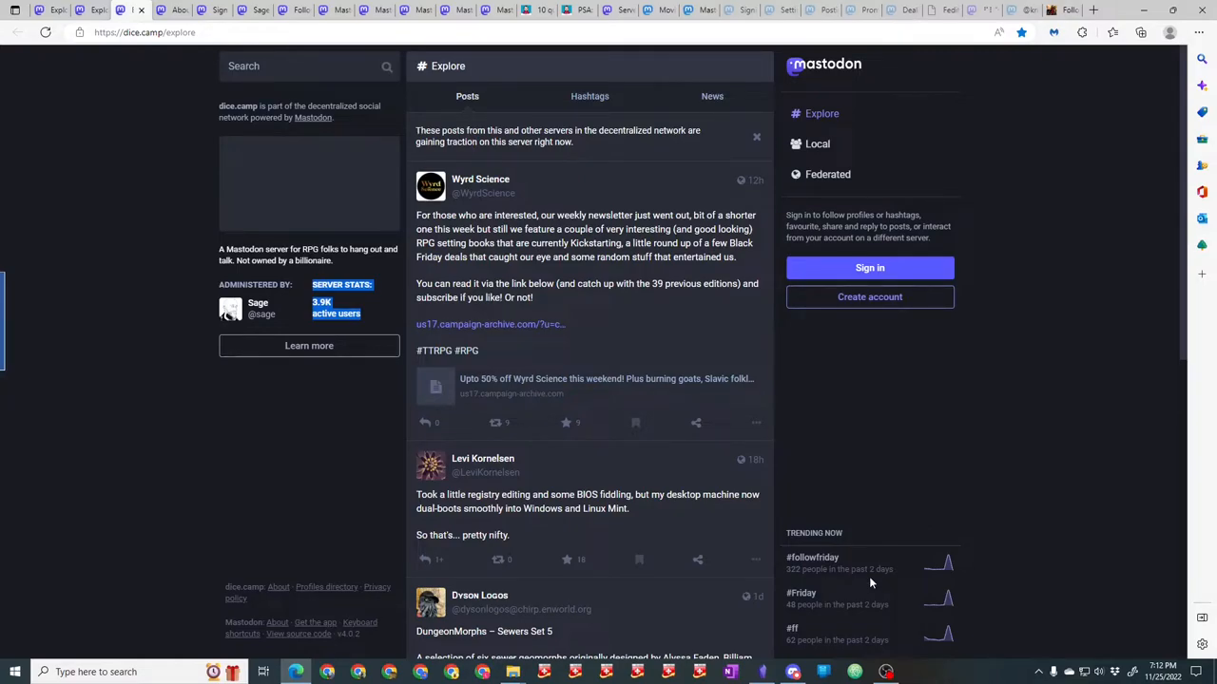
mouse_move(694, 323)
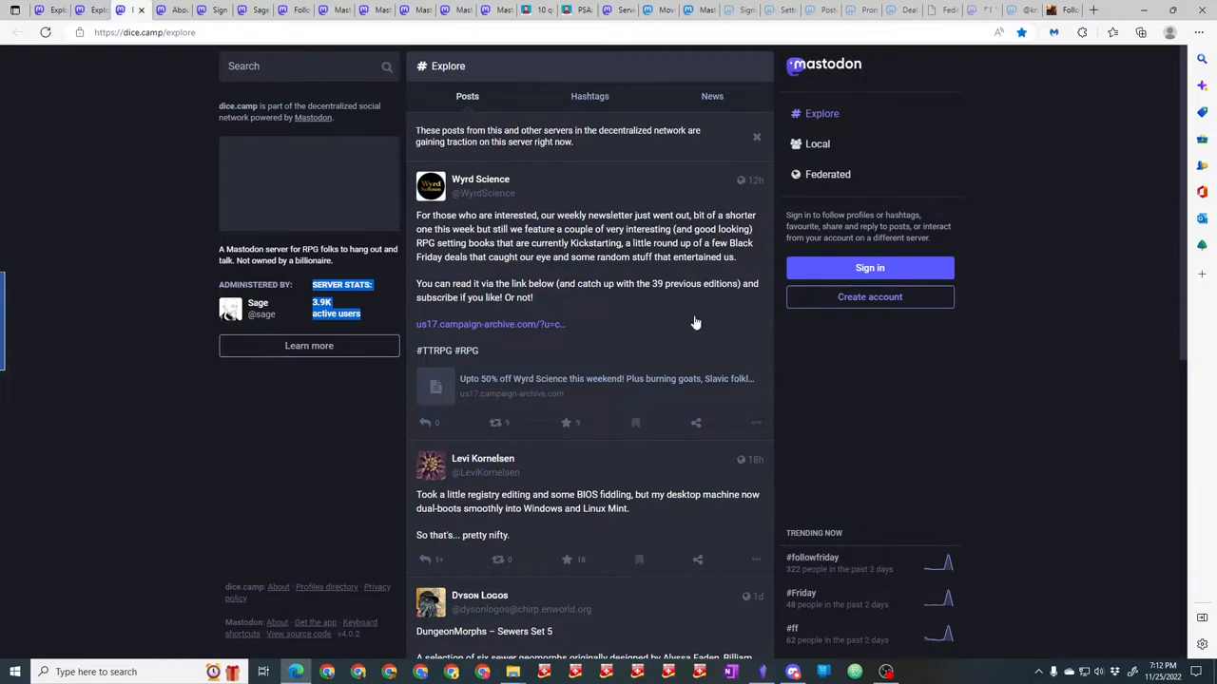
mouse_move(502, 105)
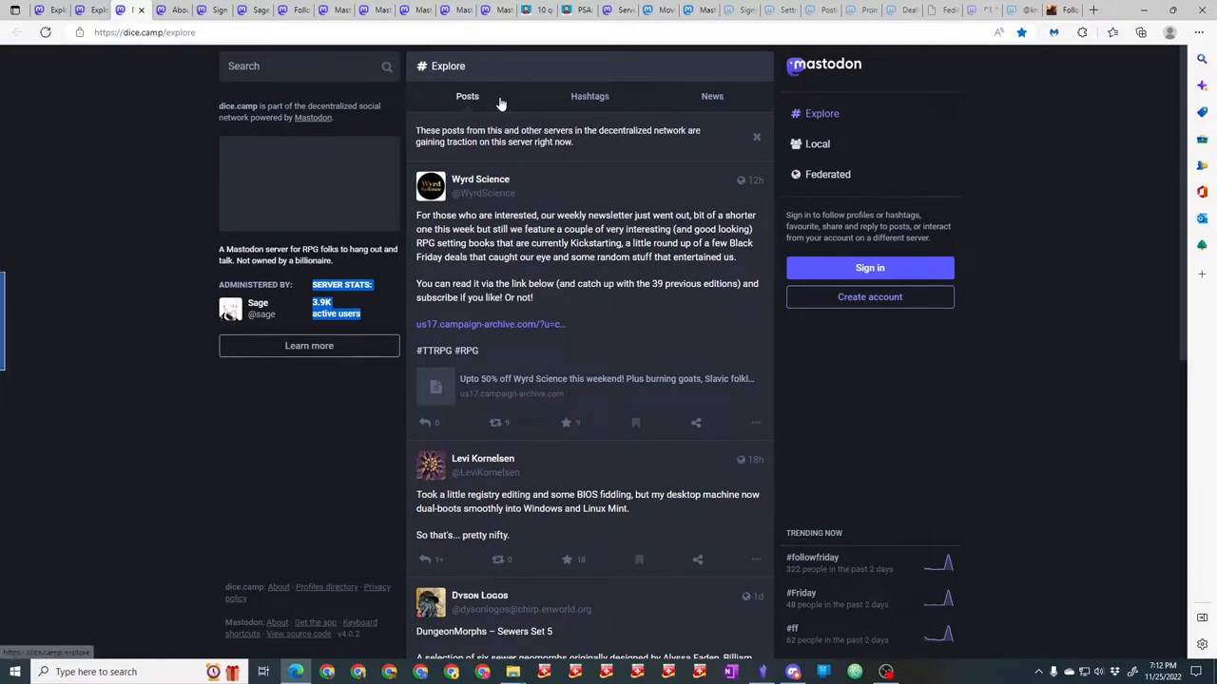
mouse_move(486, 108)
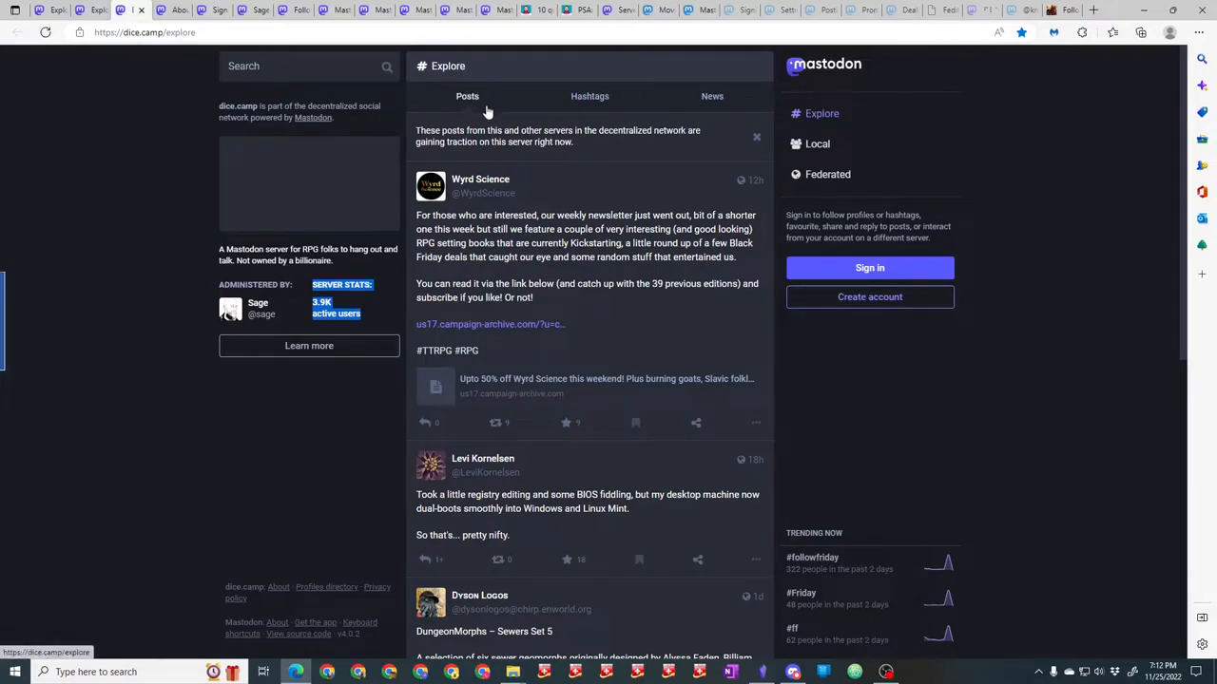
mouse_move(382, 106)
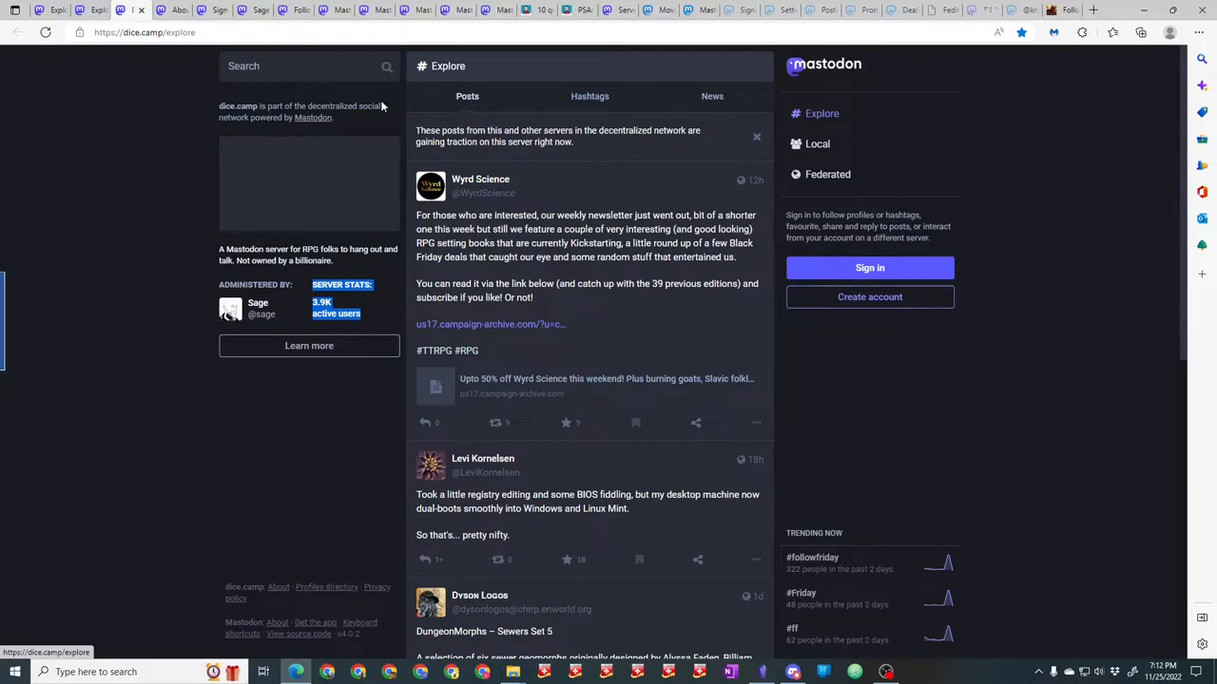
mouse_move(340, 313)
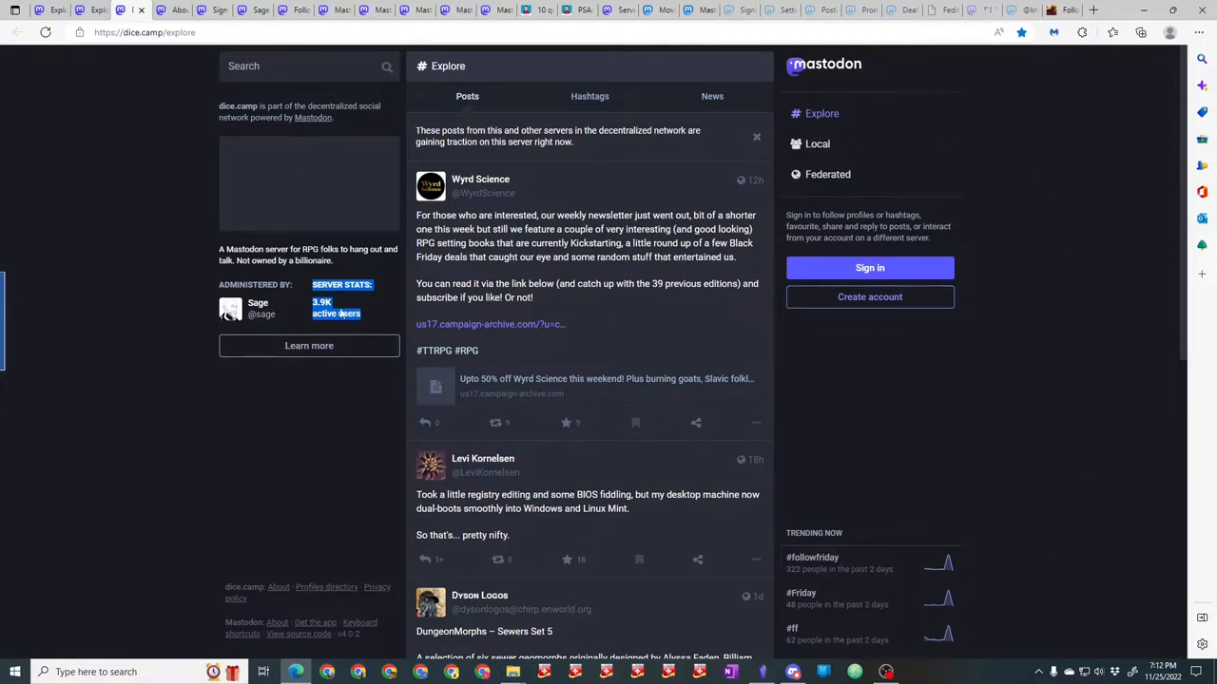
mouse_move(1053, 232)
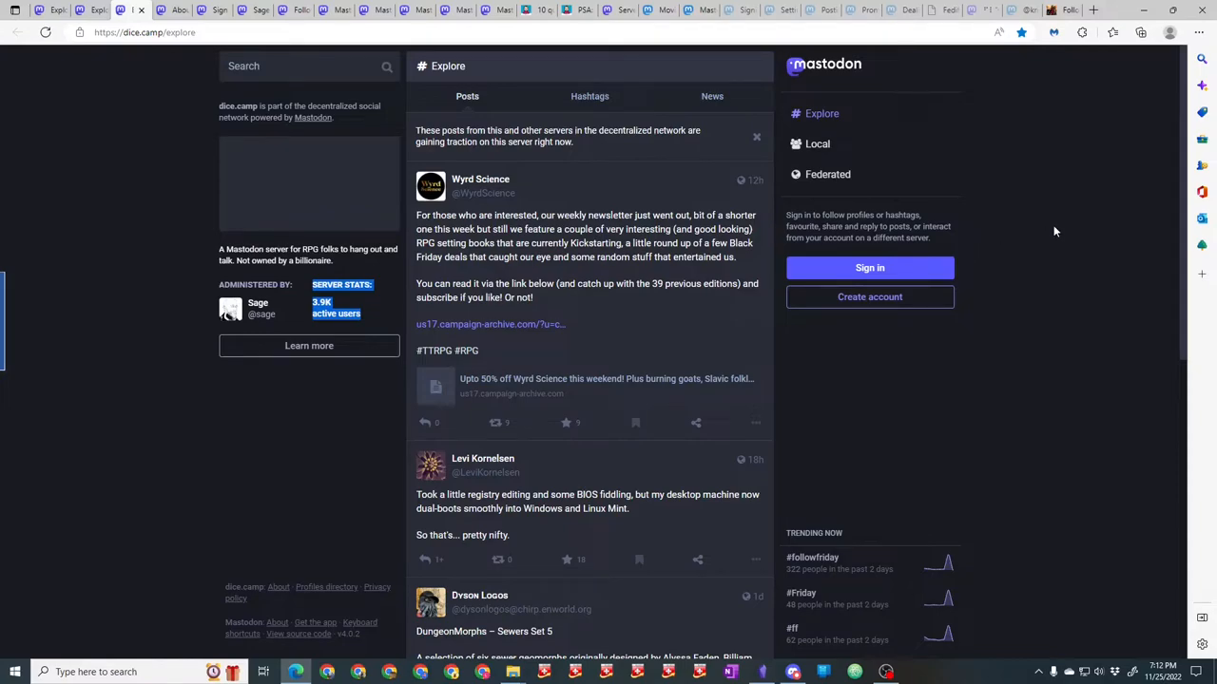
mouse_move(1042, 239)
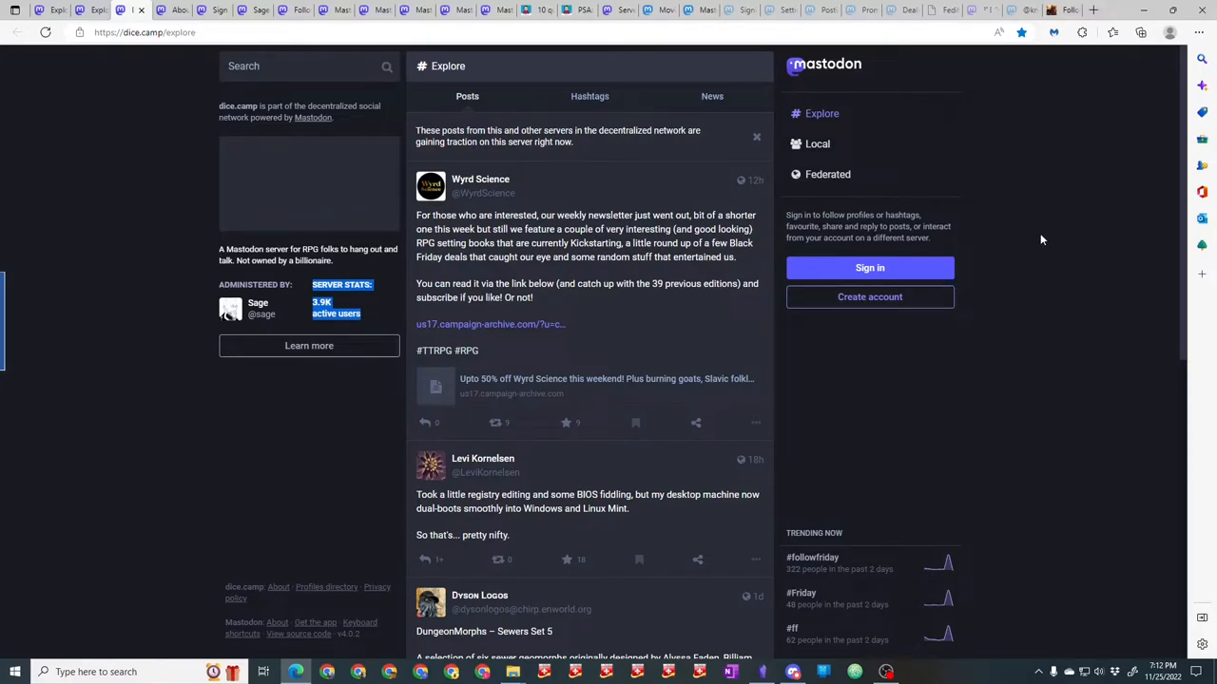
mouse_move(338, 104)
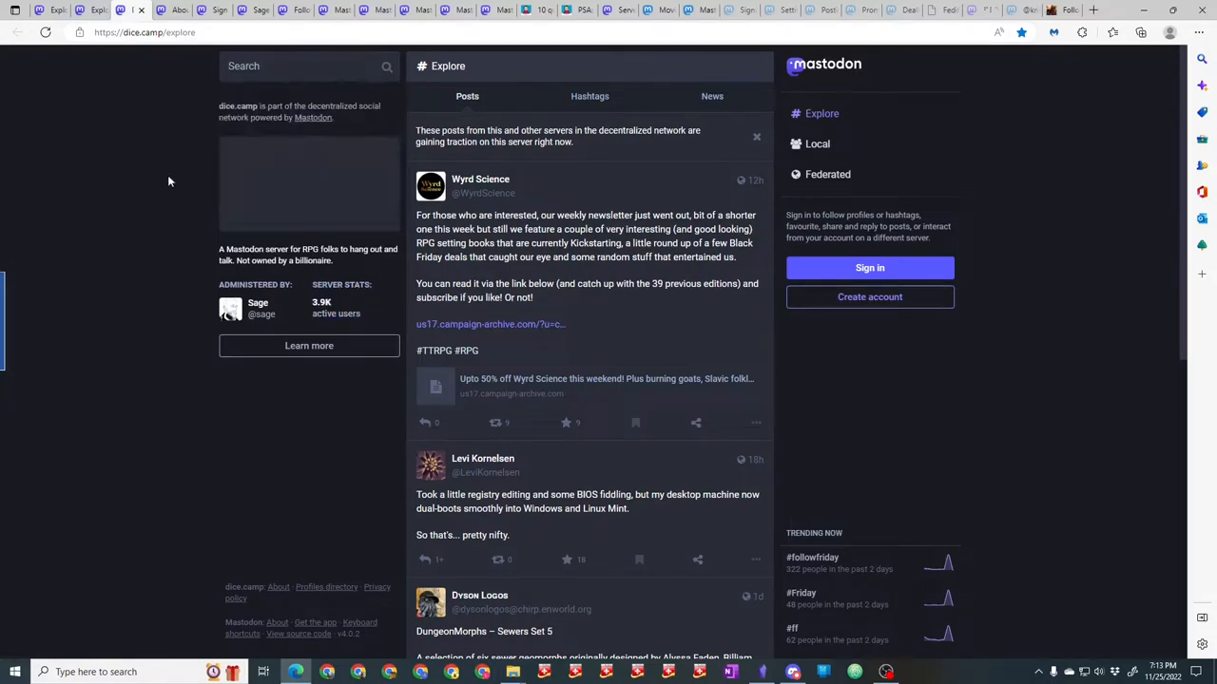
mouse_move(273, 206)
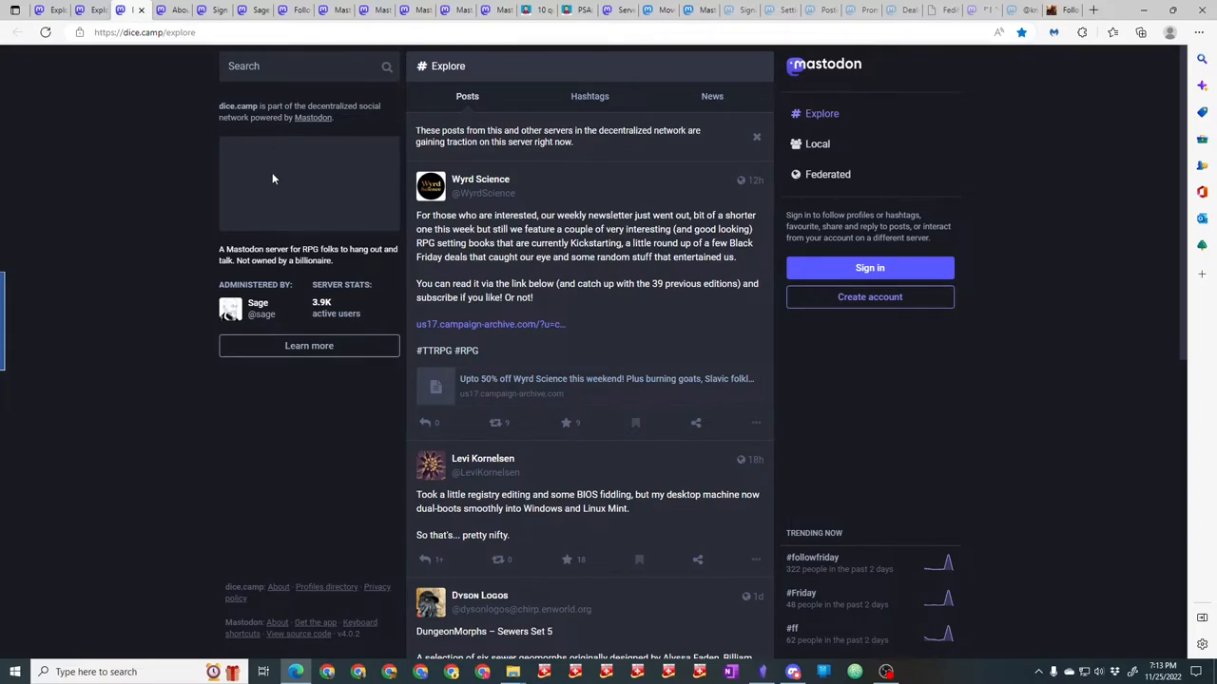
mouse_move(268, 599)
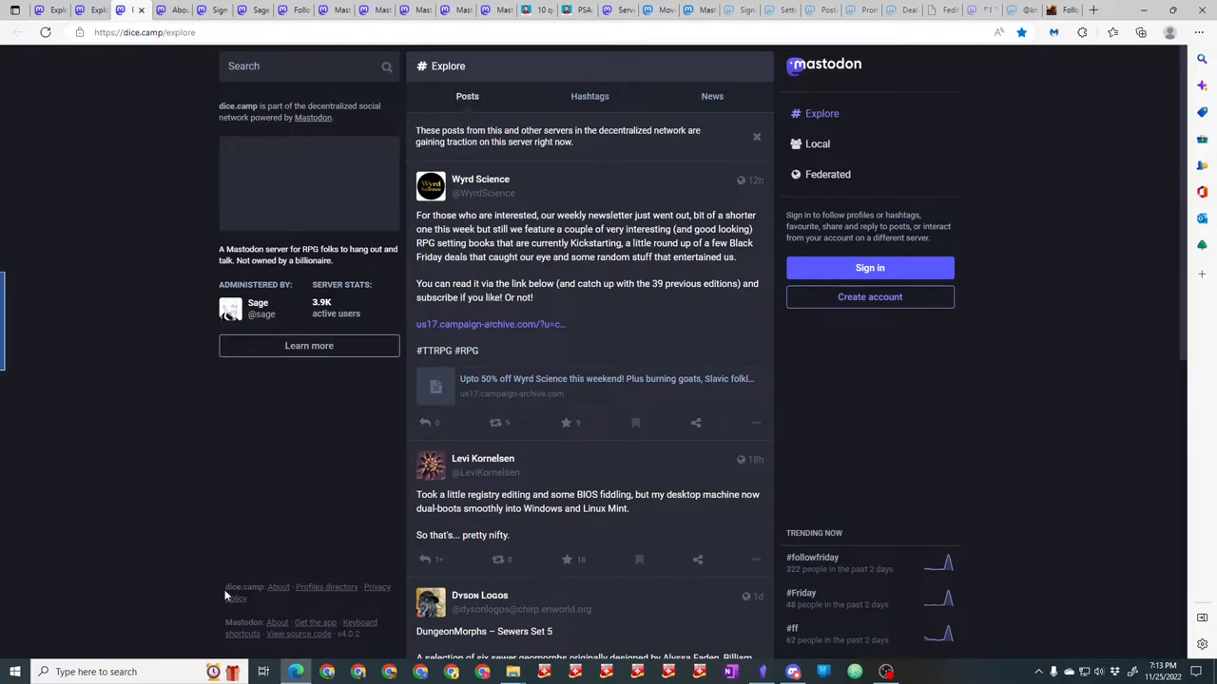
mouse_move(278, 597)
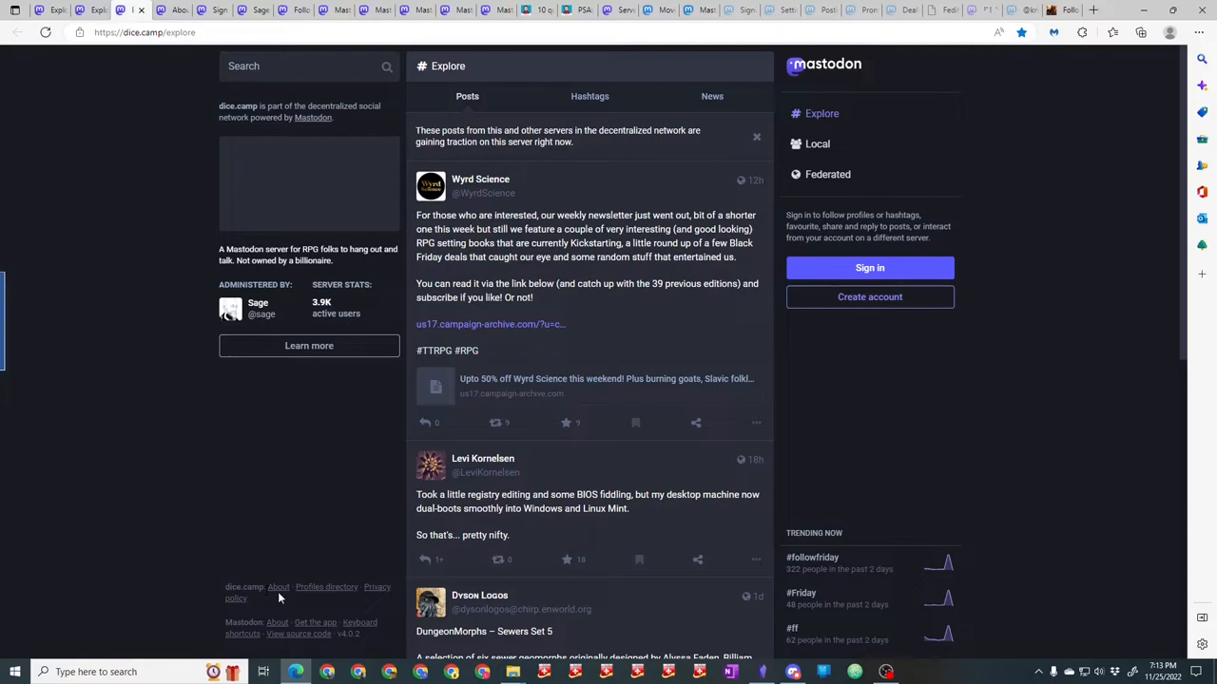
mouse_move(308, 601)
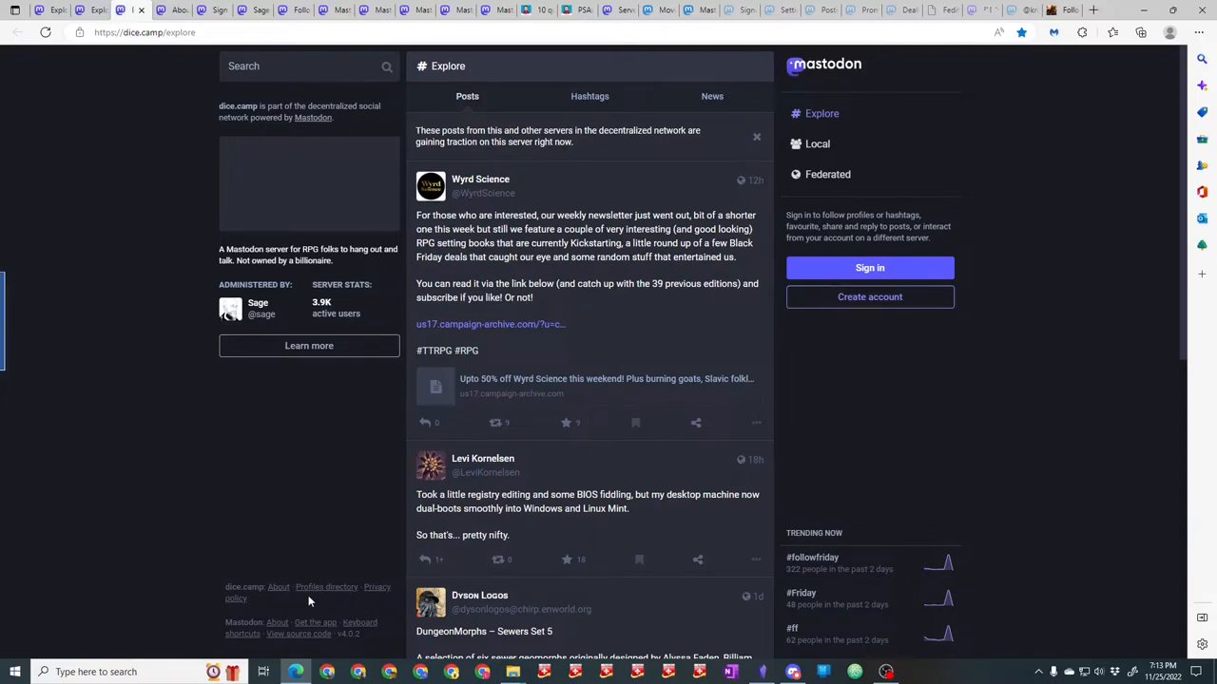
mouse_move(254, 635)
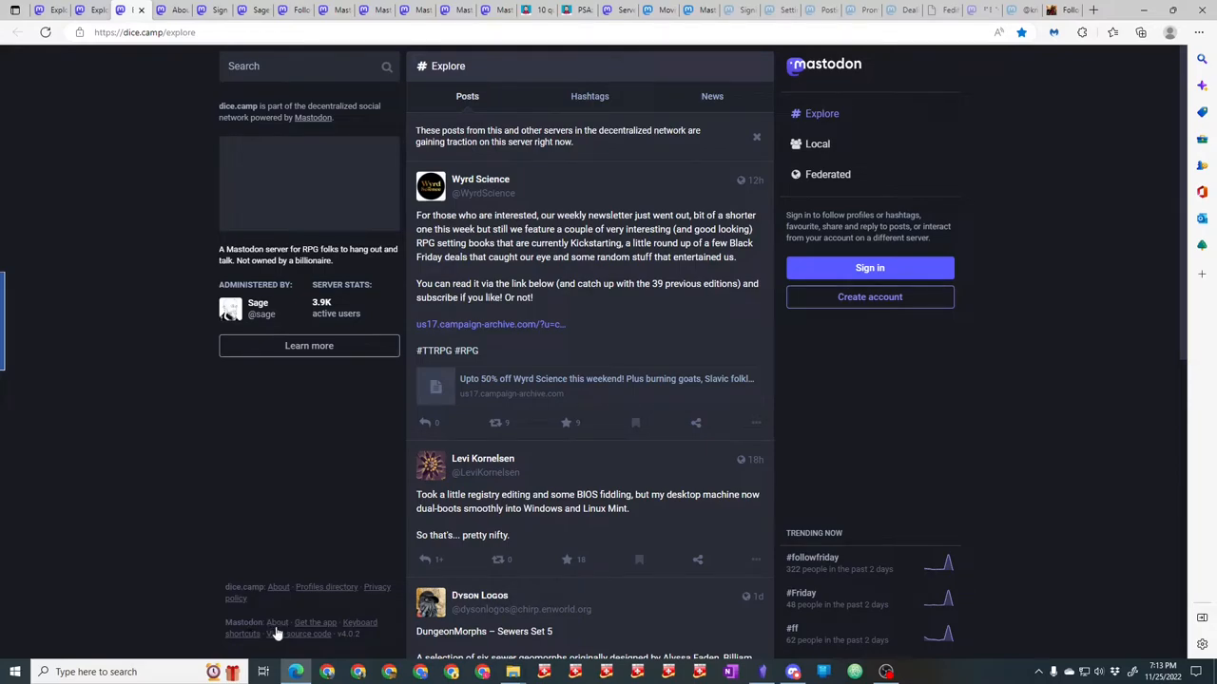
mouse_move(316, 624)
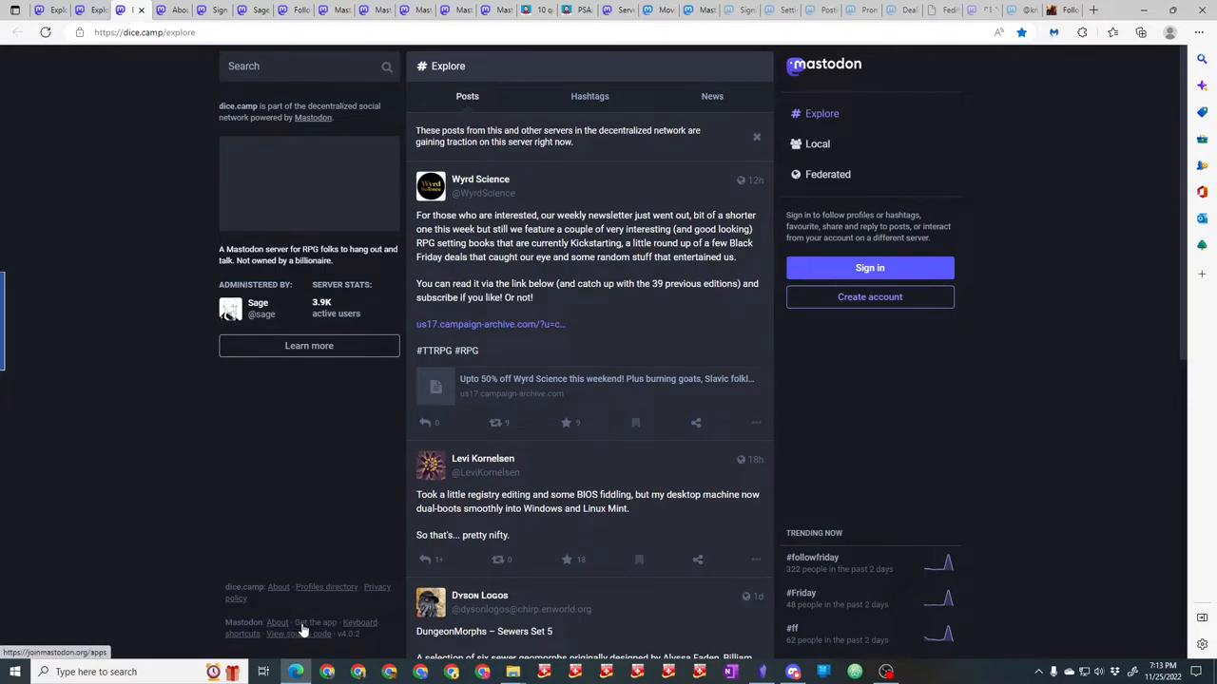
mouse_move(300, 635)
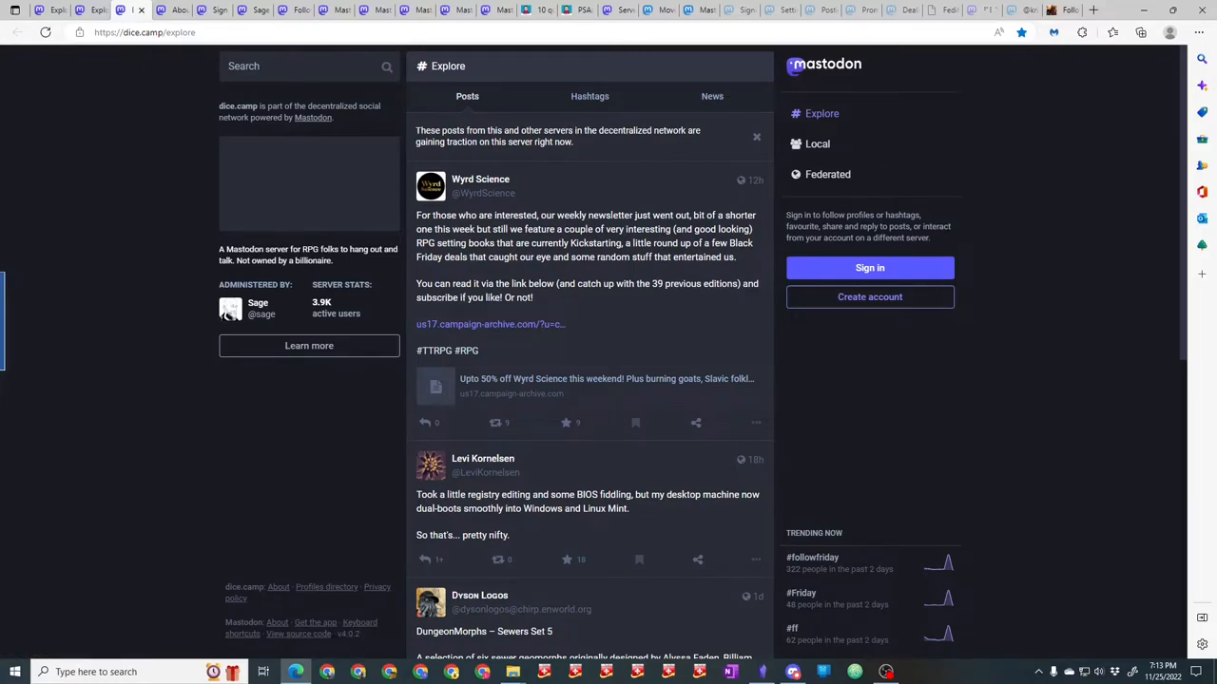
mouse_move(883, 331)
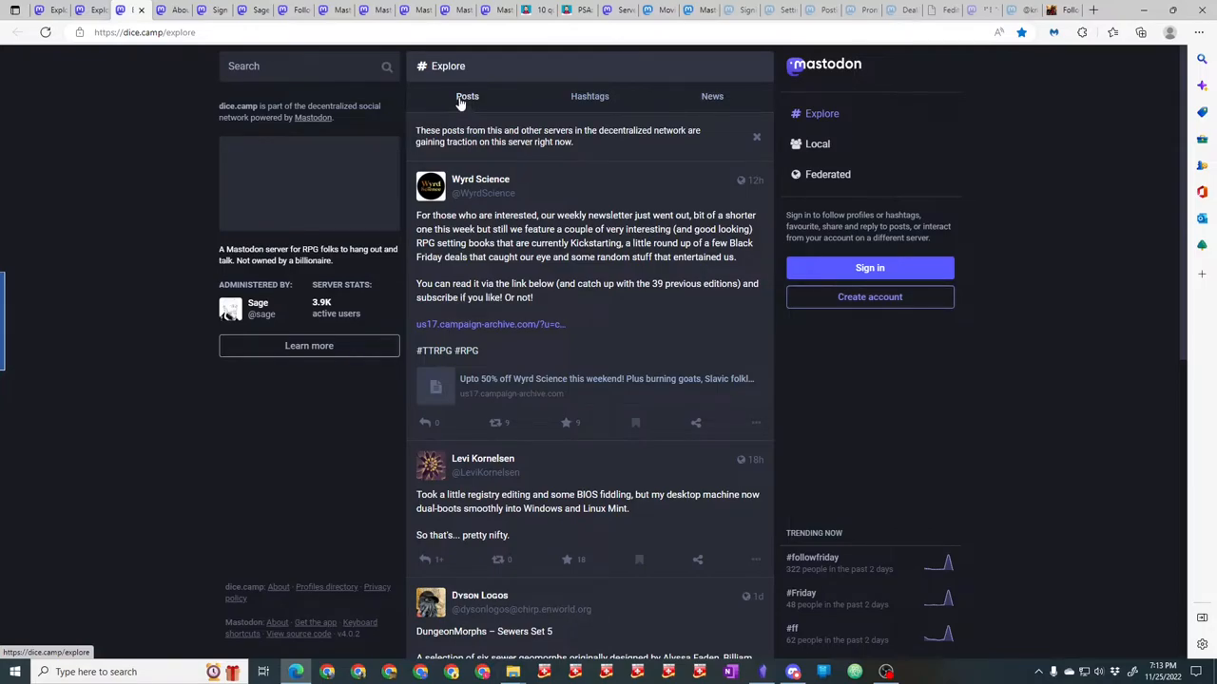
Move through the Hashtags view to the News section of dice.camp's Explore page.
click(589, 95)
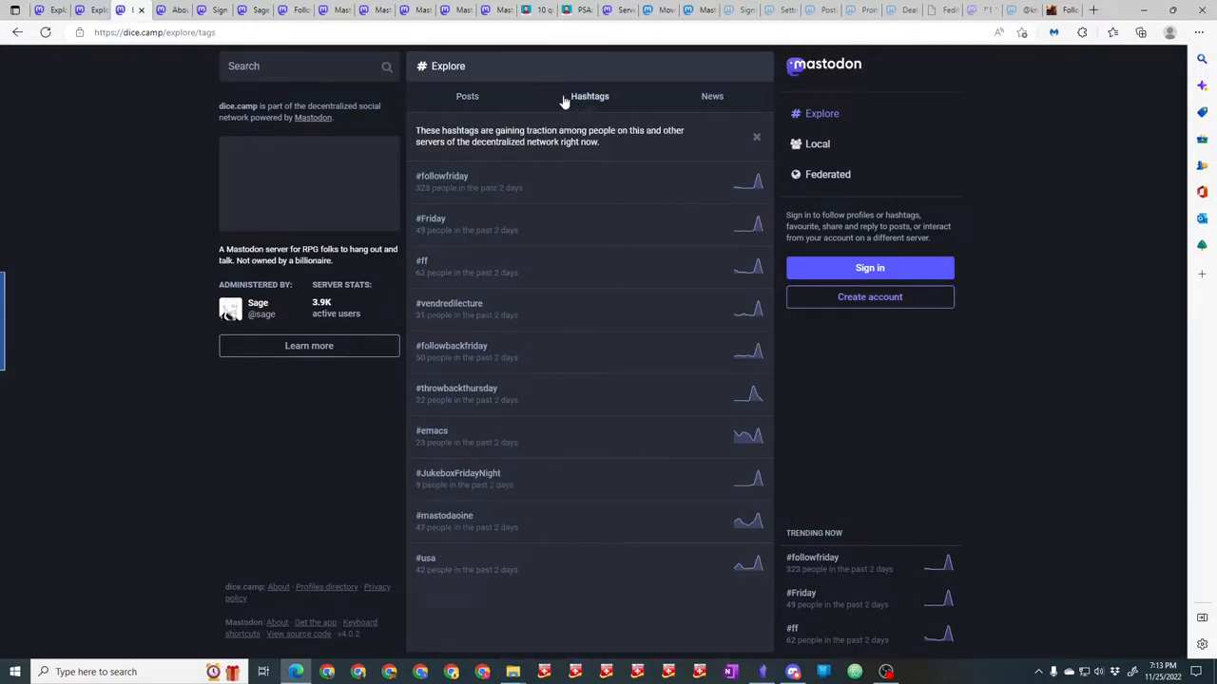
mouse_move(452, 346)
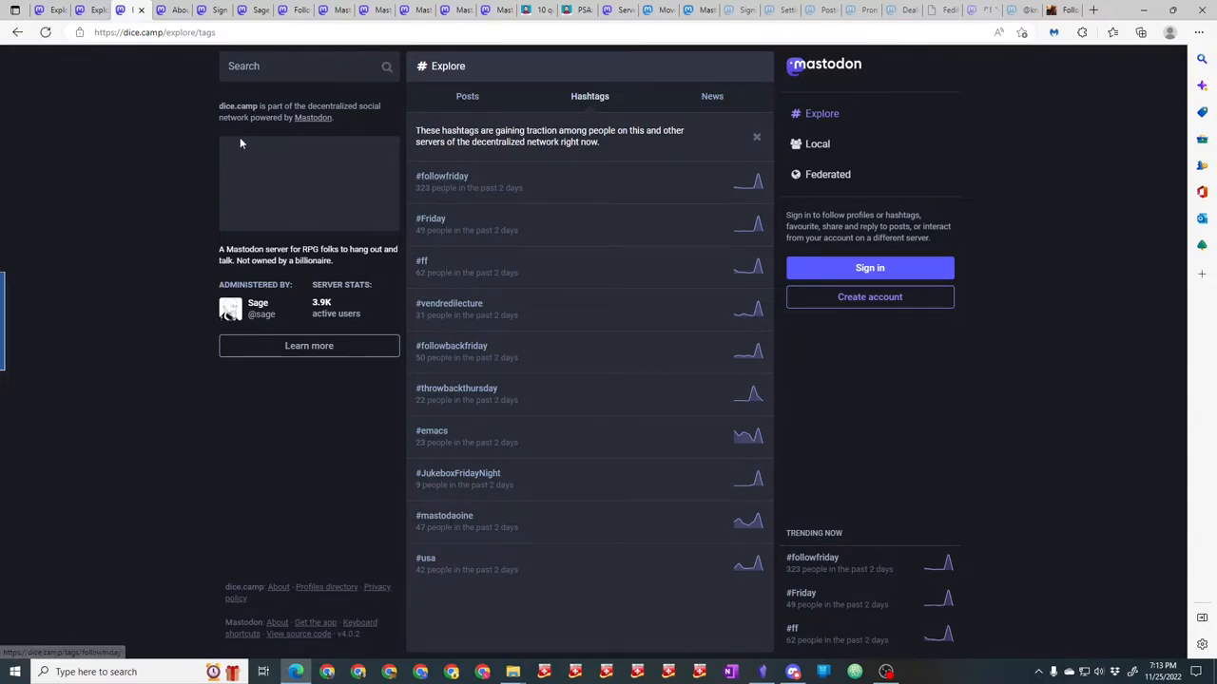
click(711, 95)
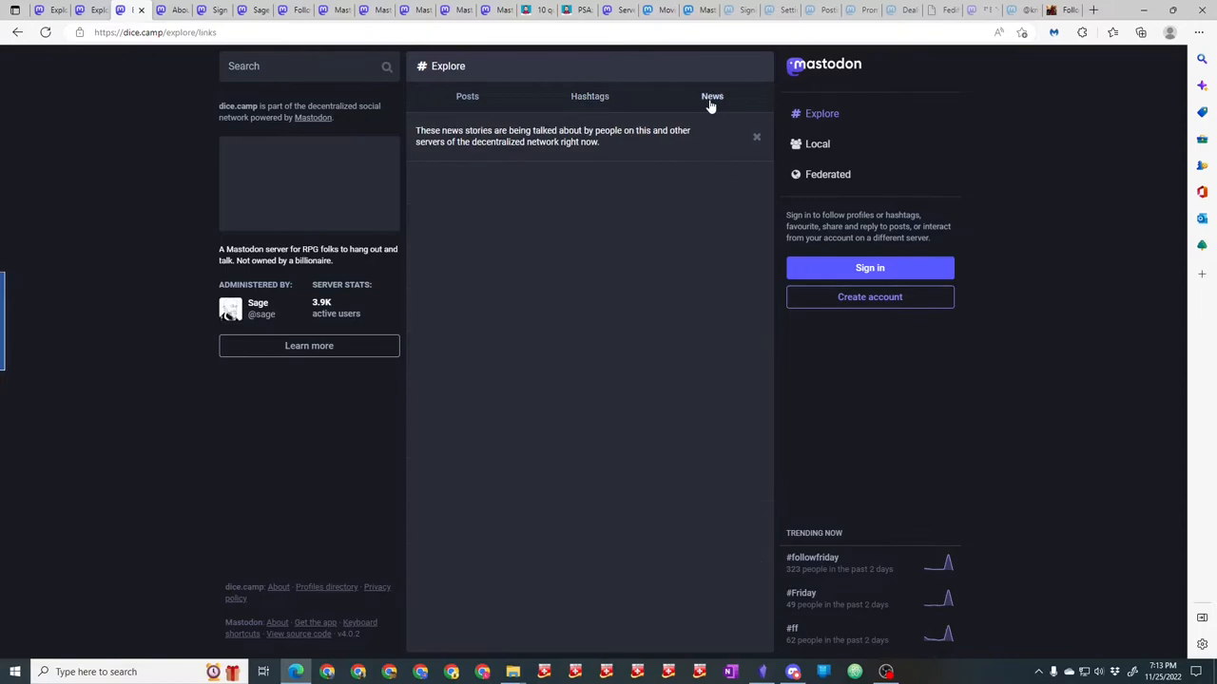
click(711, 95)
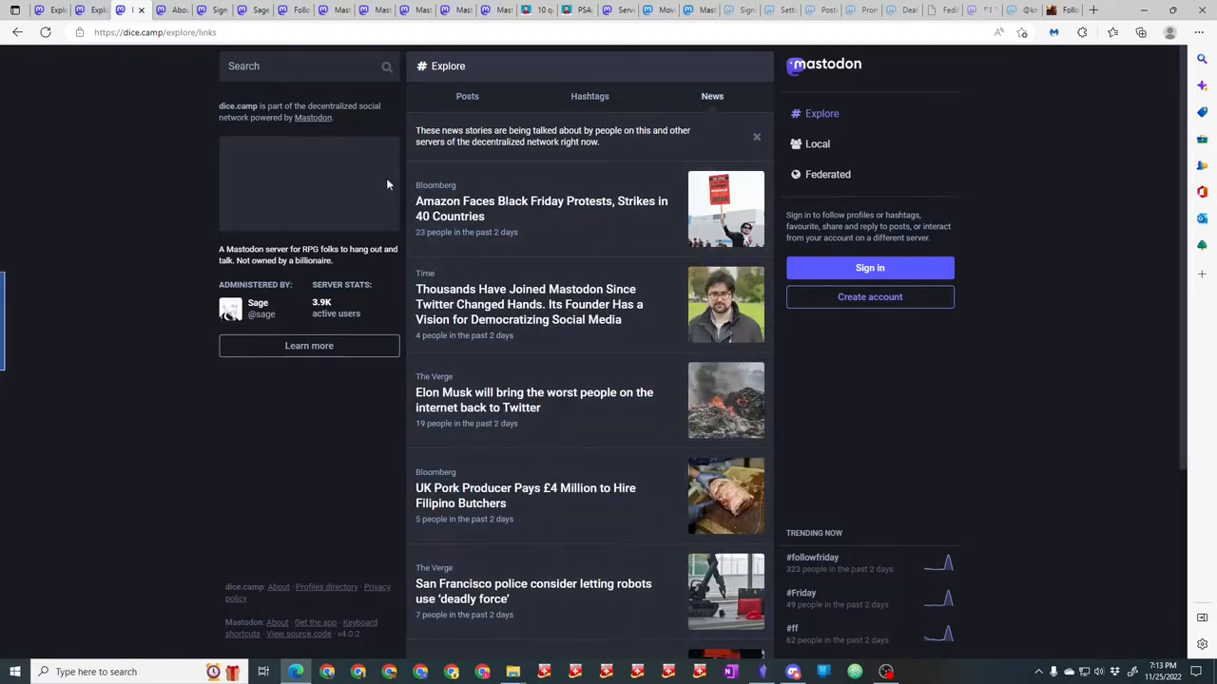
click(205, 31)
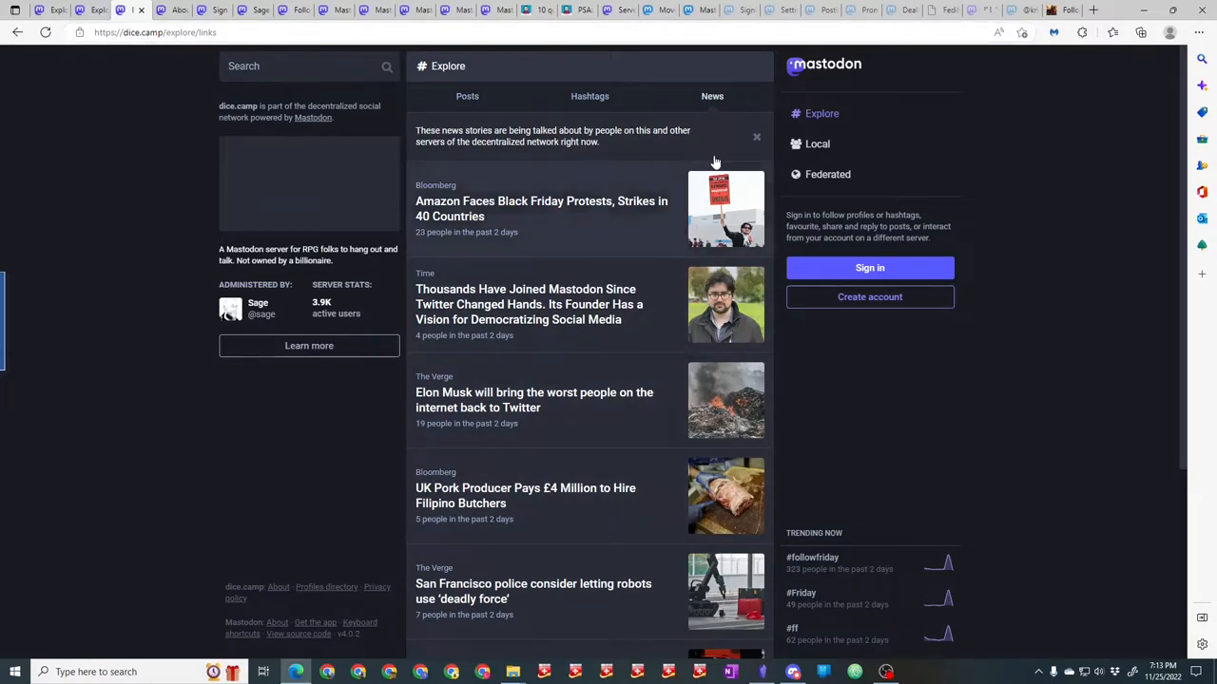
mouse_move(673, 110)
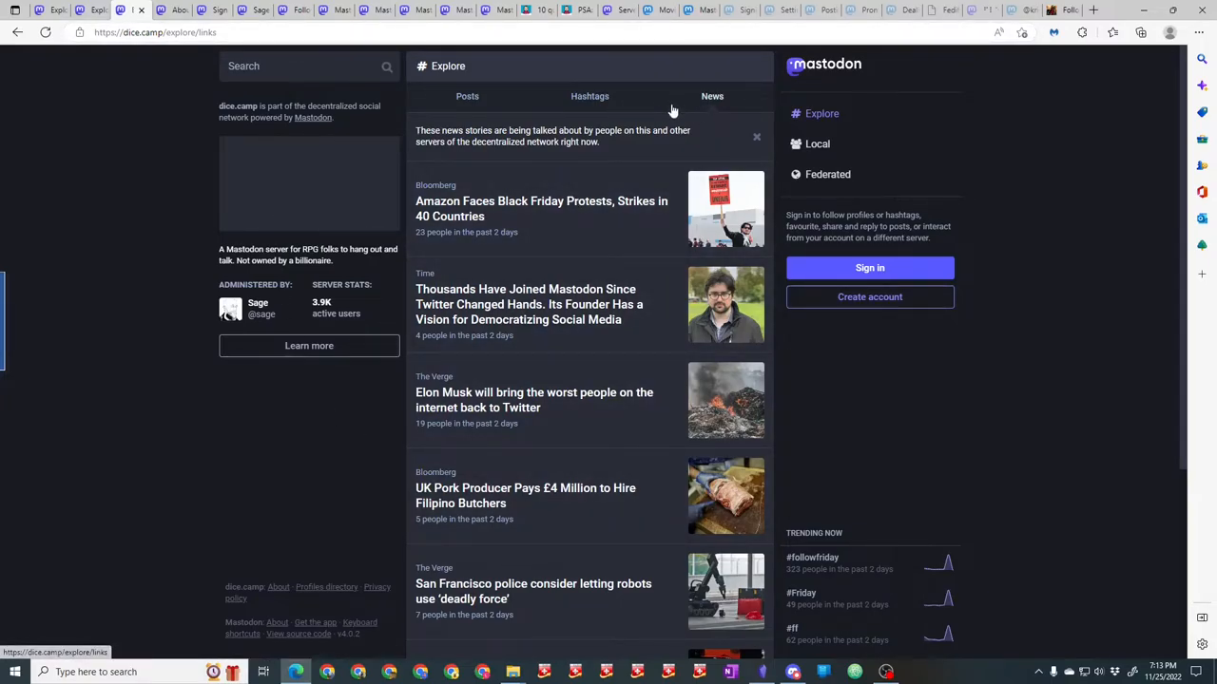
mouse_move(440, 109)
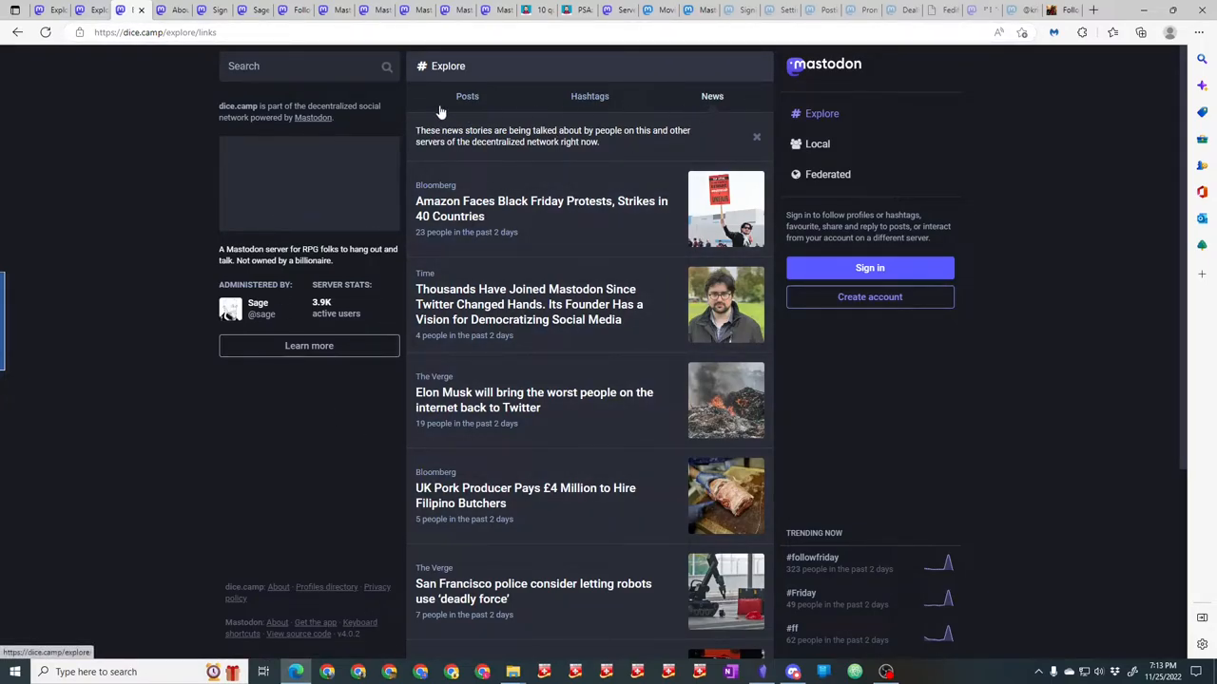
mouse_move(340, 102)
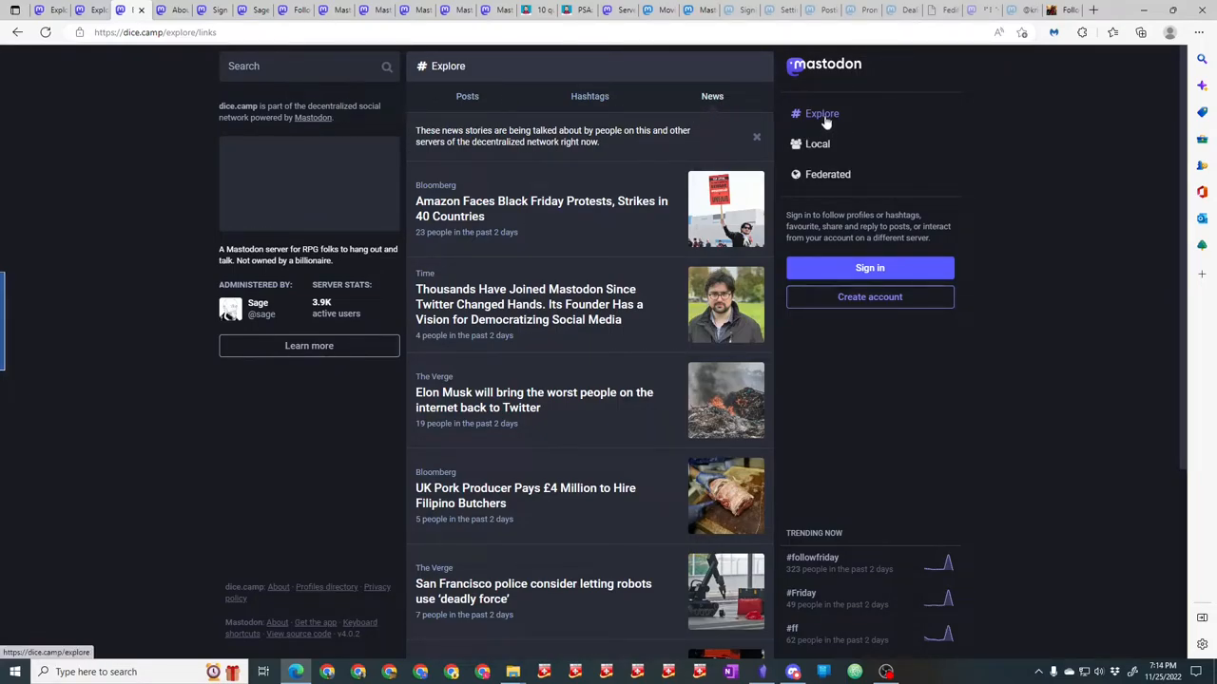
mouse_move(821, 114)
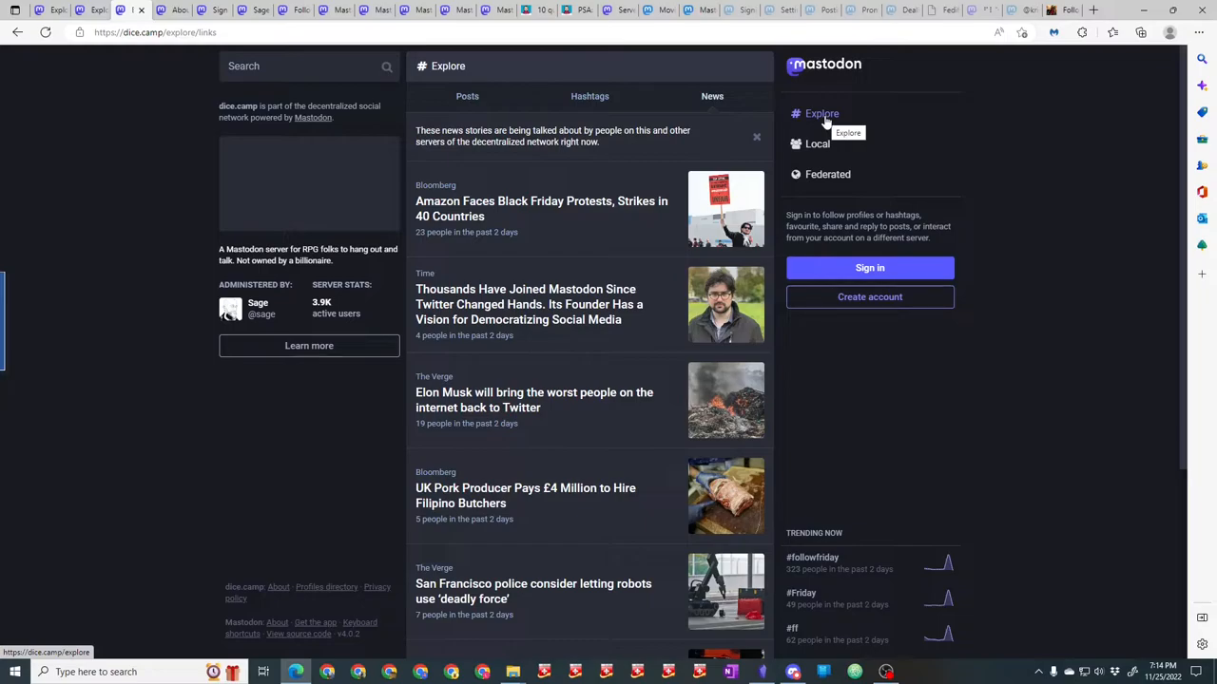
Return to the Posts view of dice.camp's Explore page with Levi Kornelsen's trending post.
click(468, 95)
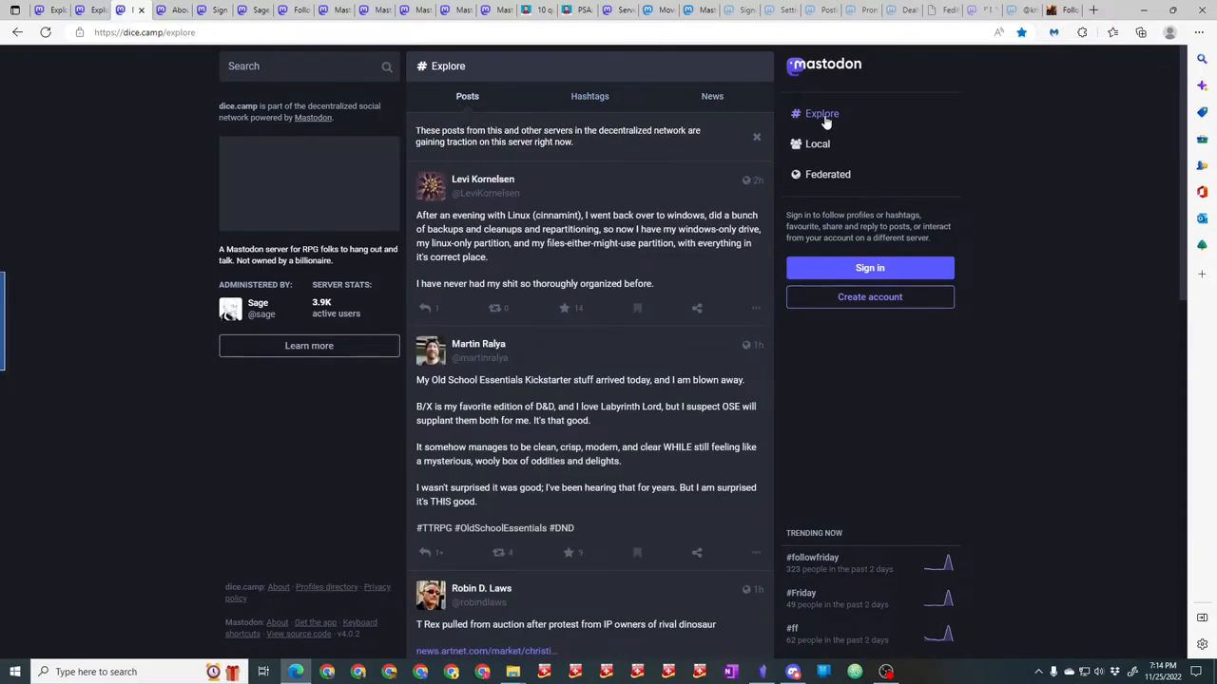
mouse_move(818, 145)
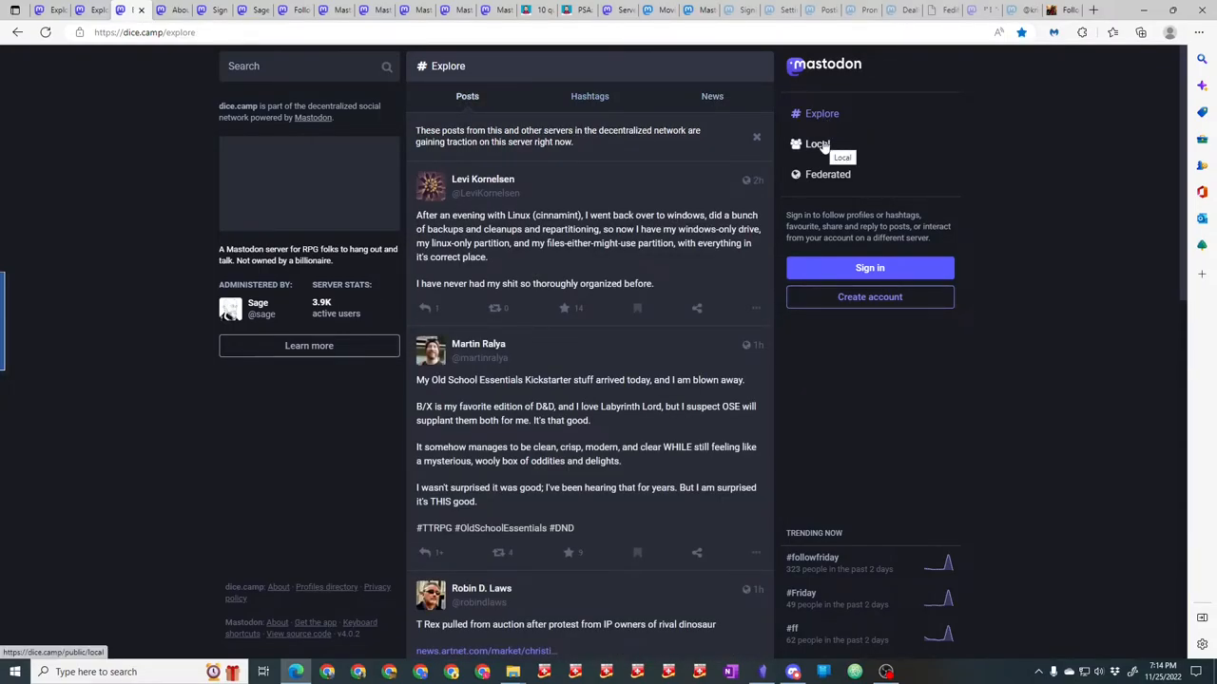
mouse_move(832, 151)
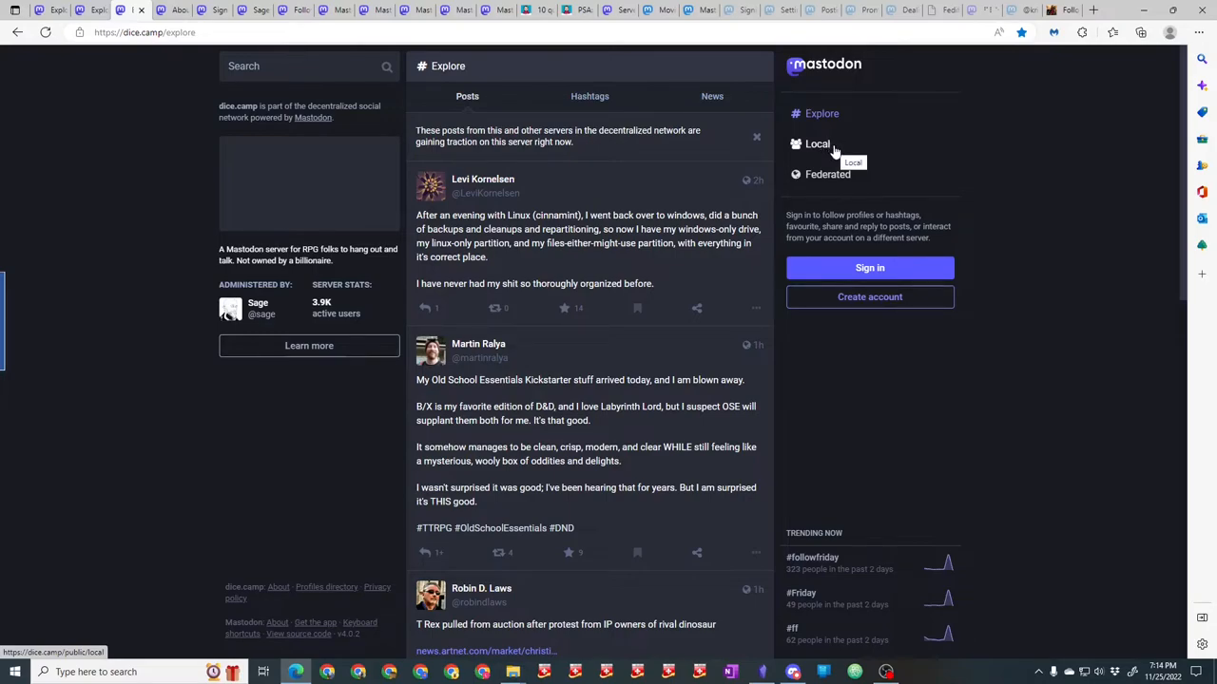
mouse_move(828, 175)
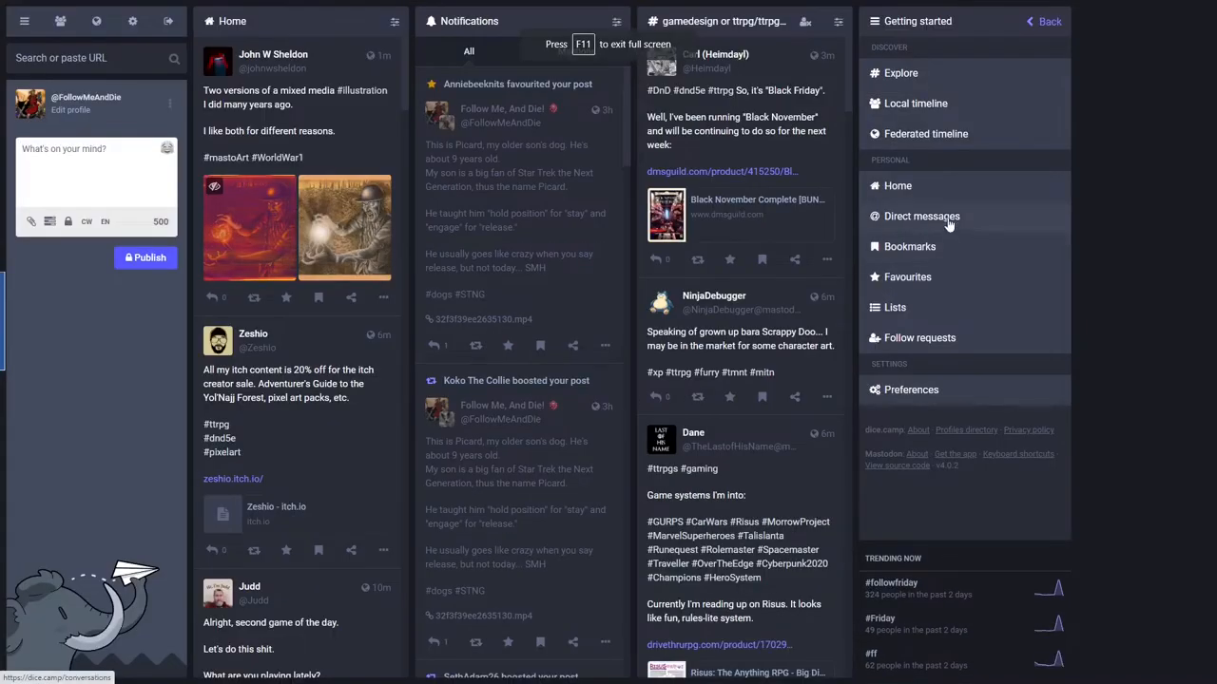
mouse_move(1213, 346)
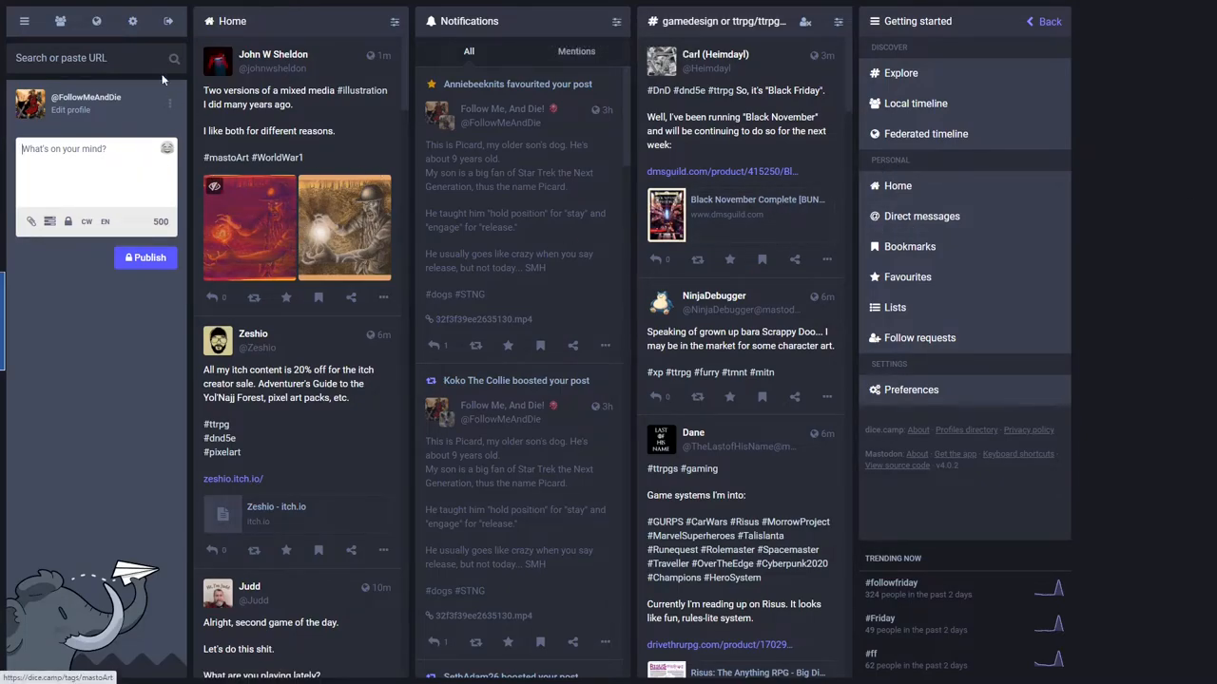
mouse_move(133, 21)
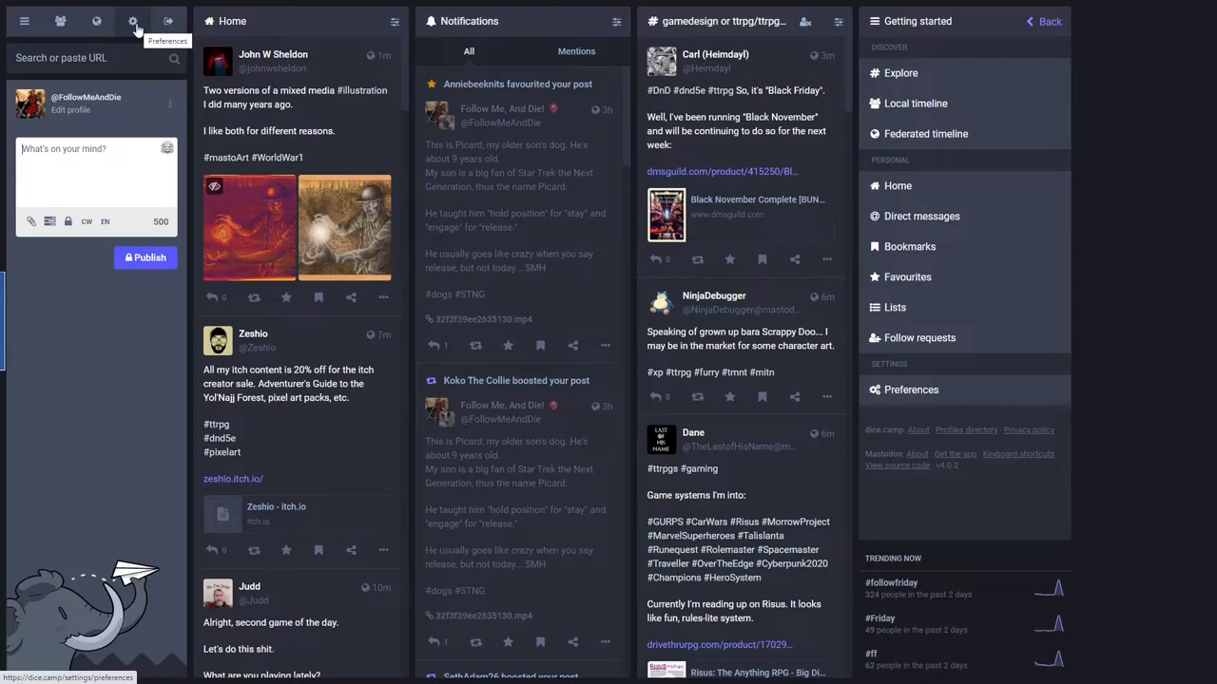
Go to the account's Appearance preferences with the advanced web interface enabled.
click(911, 390)
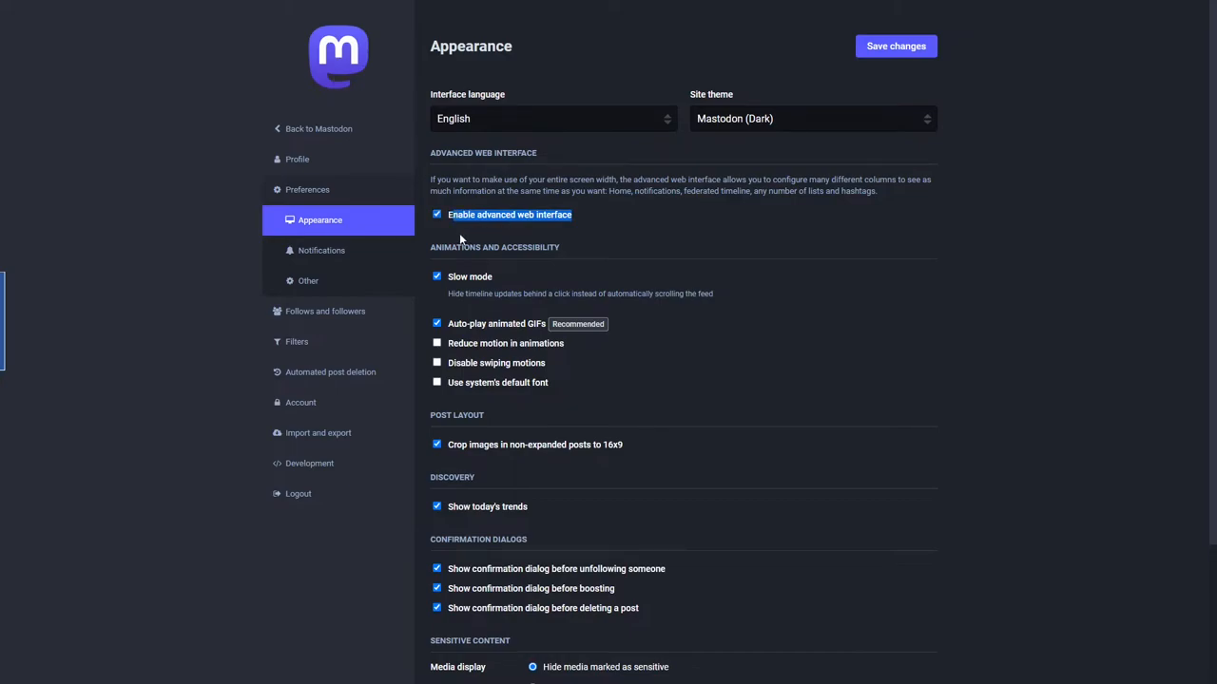
mouse_move(460, 240)
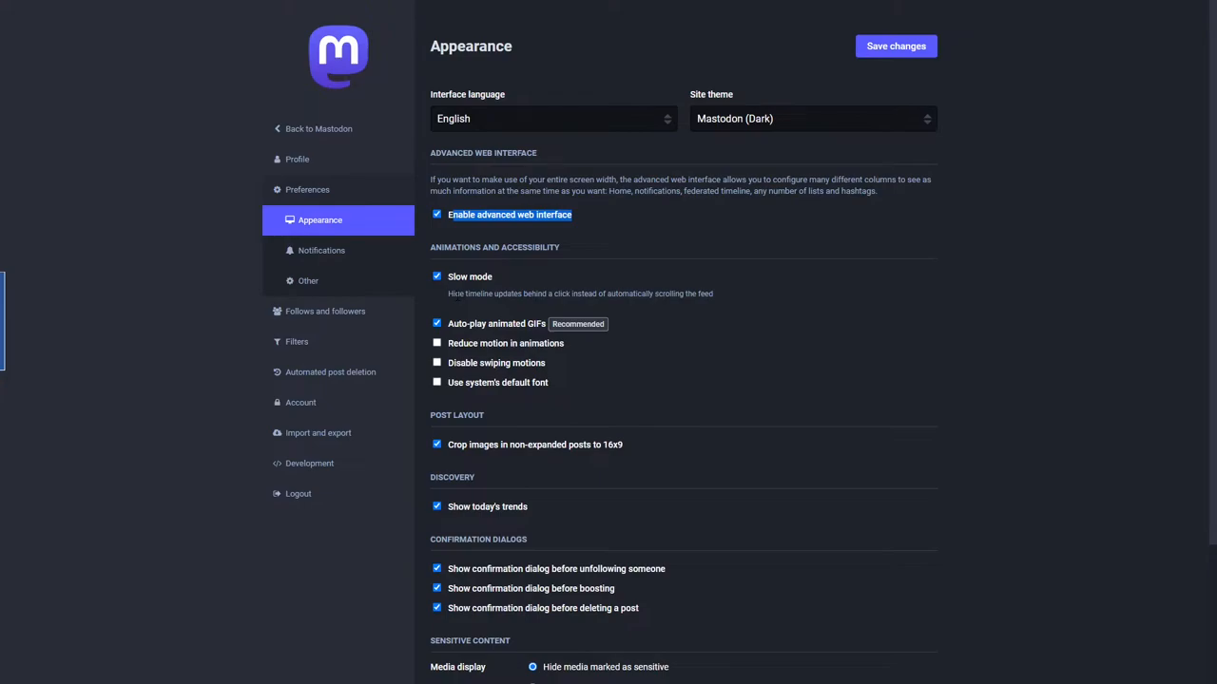
mouse_move(456, 305)
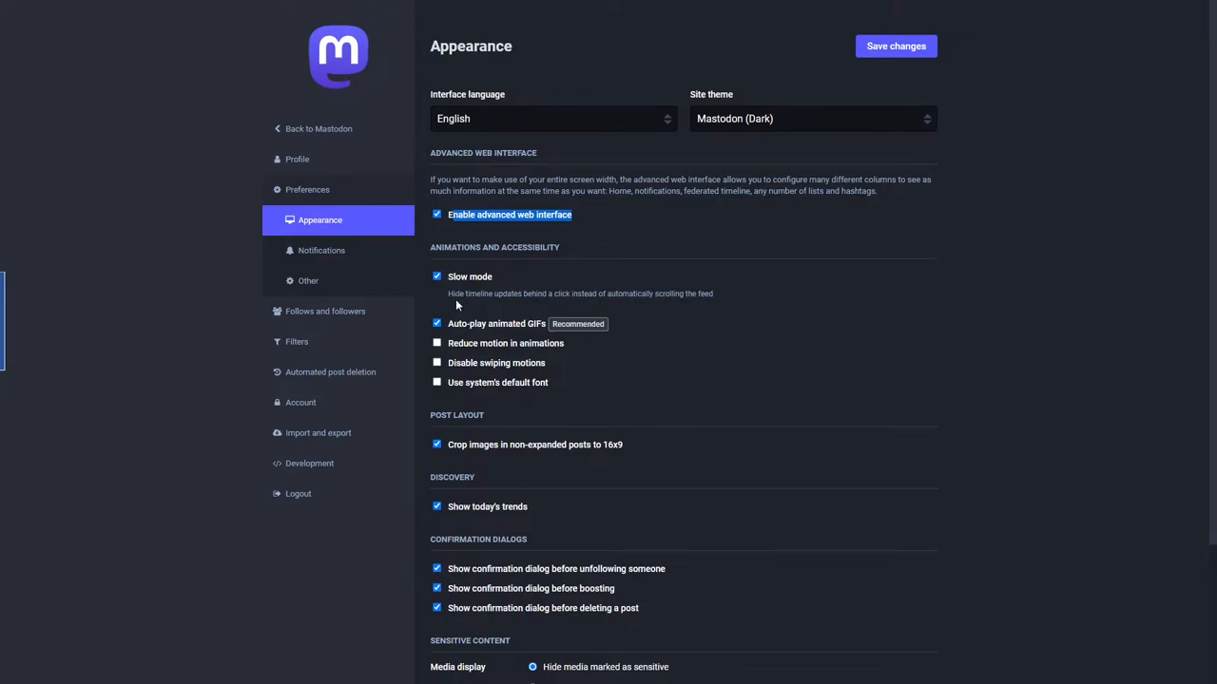
mouse_move(475, 306)
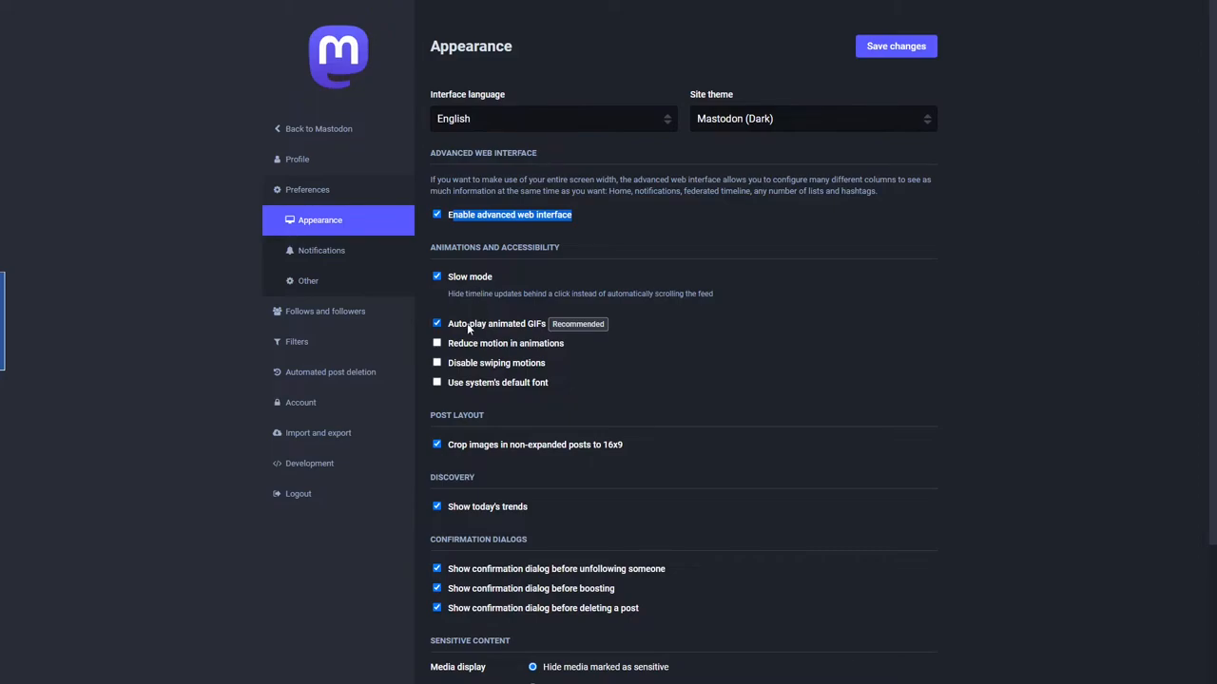
mouse_move(513, 331)
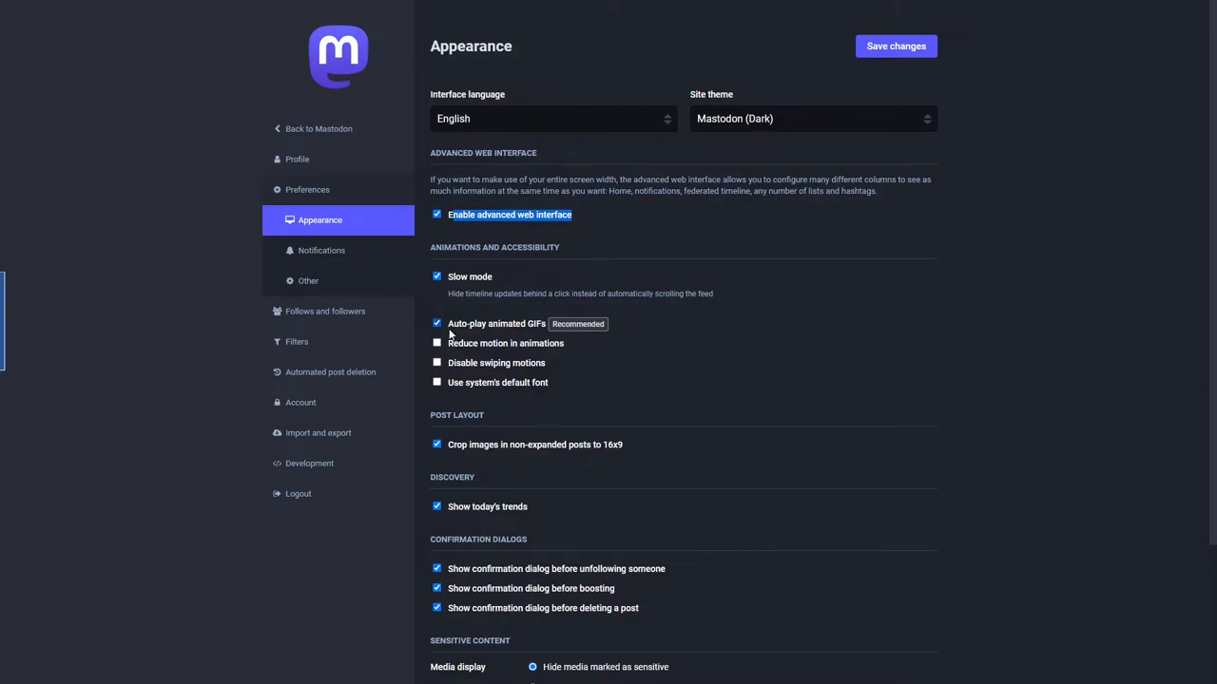
mouse_move(466, 350)
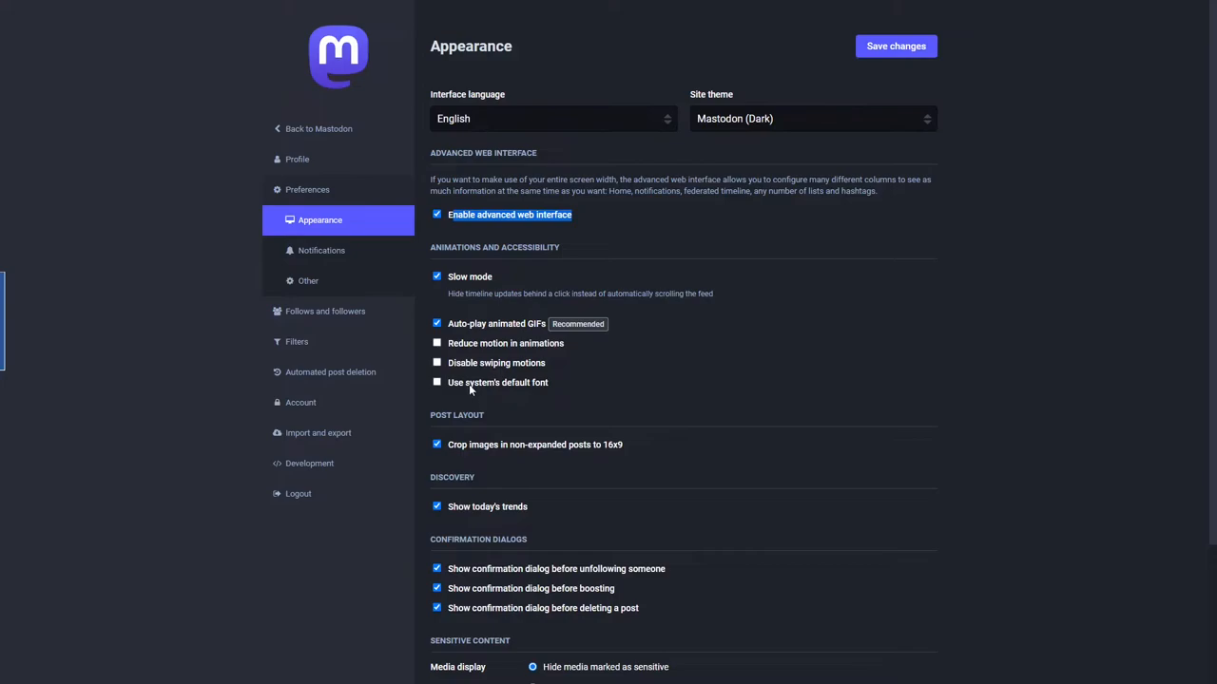
mouse_move(574, 399)
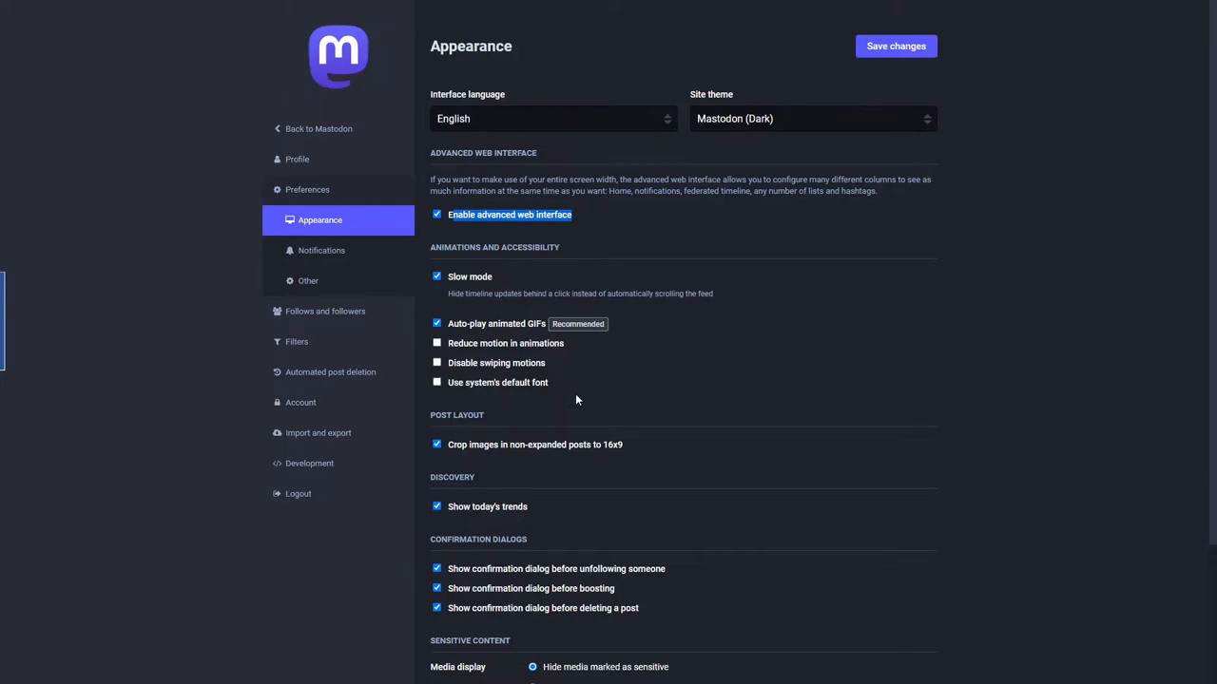
mouse_move(483, 458)
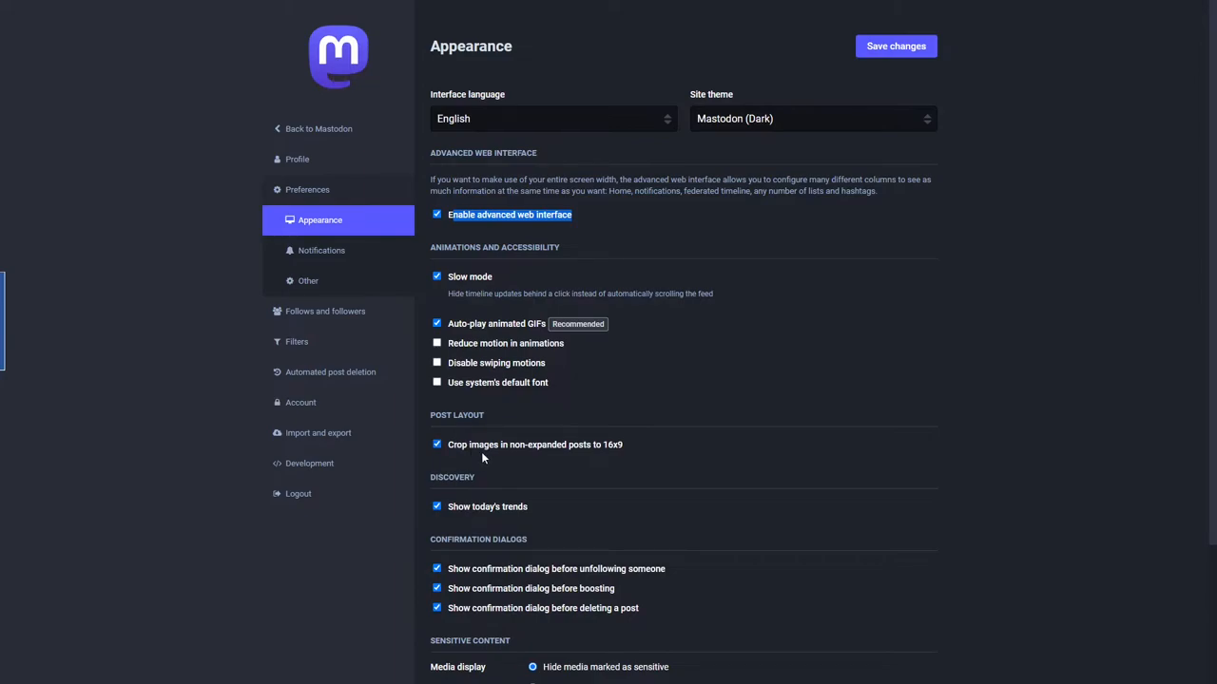
mouse_move(503, 456)
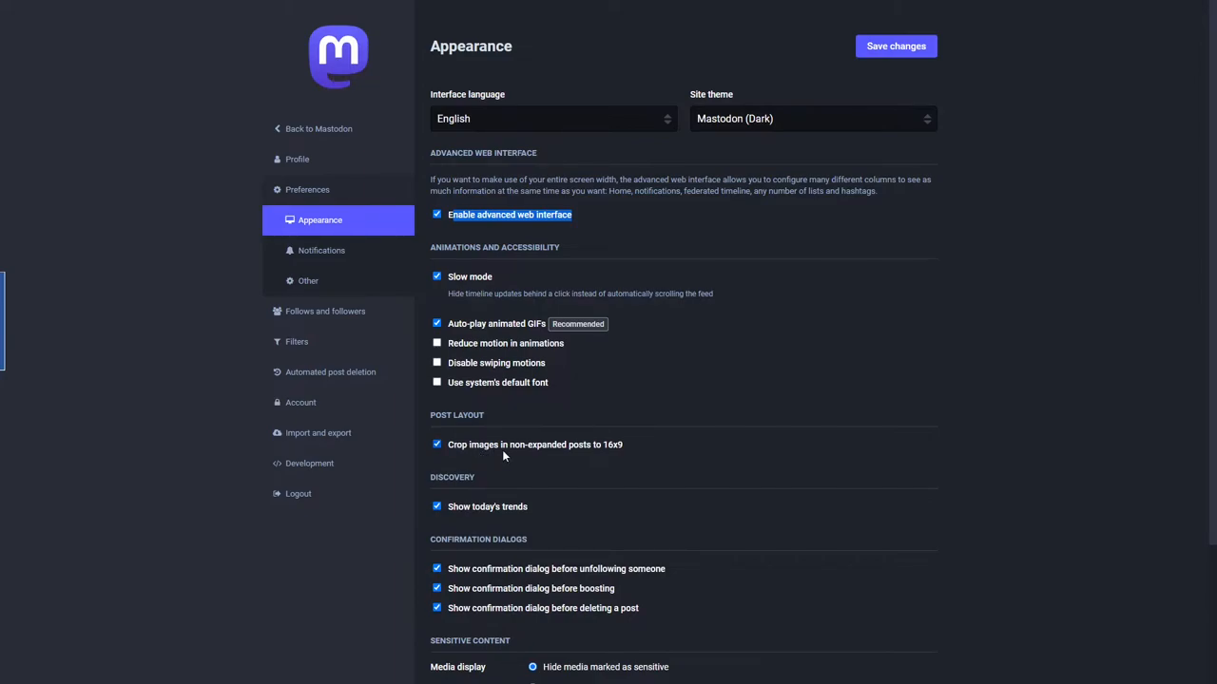
mouse_move(605, 456)
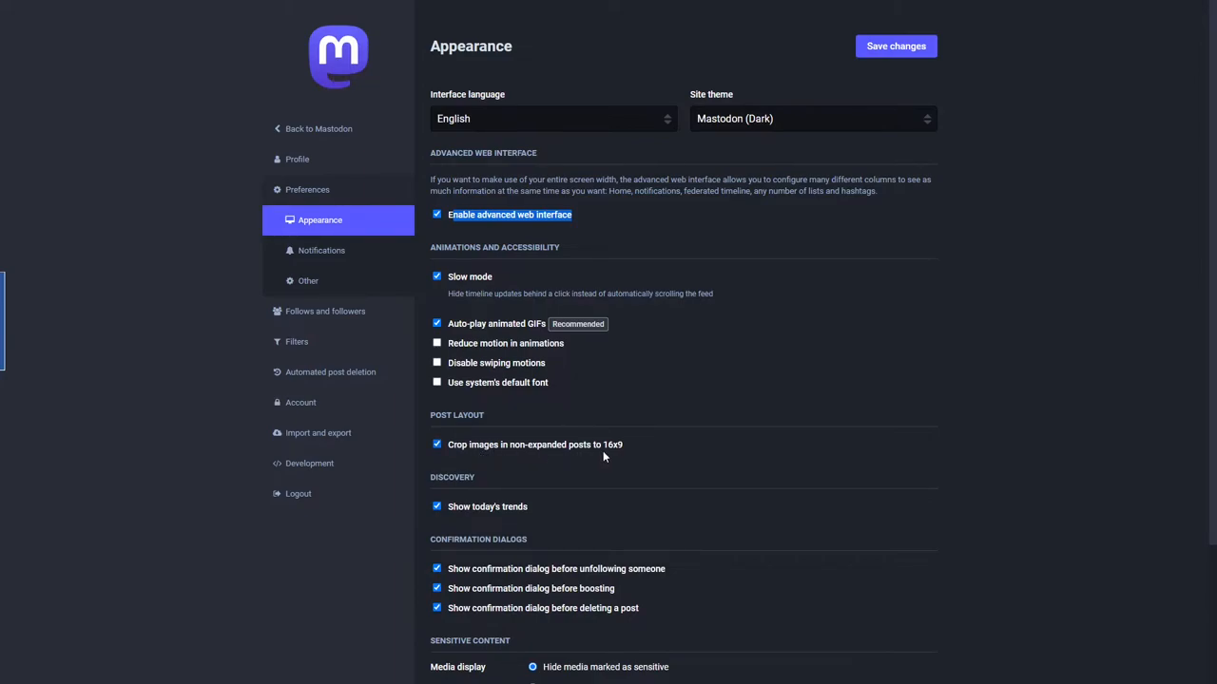
mouse_move(555, 452)
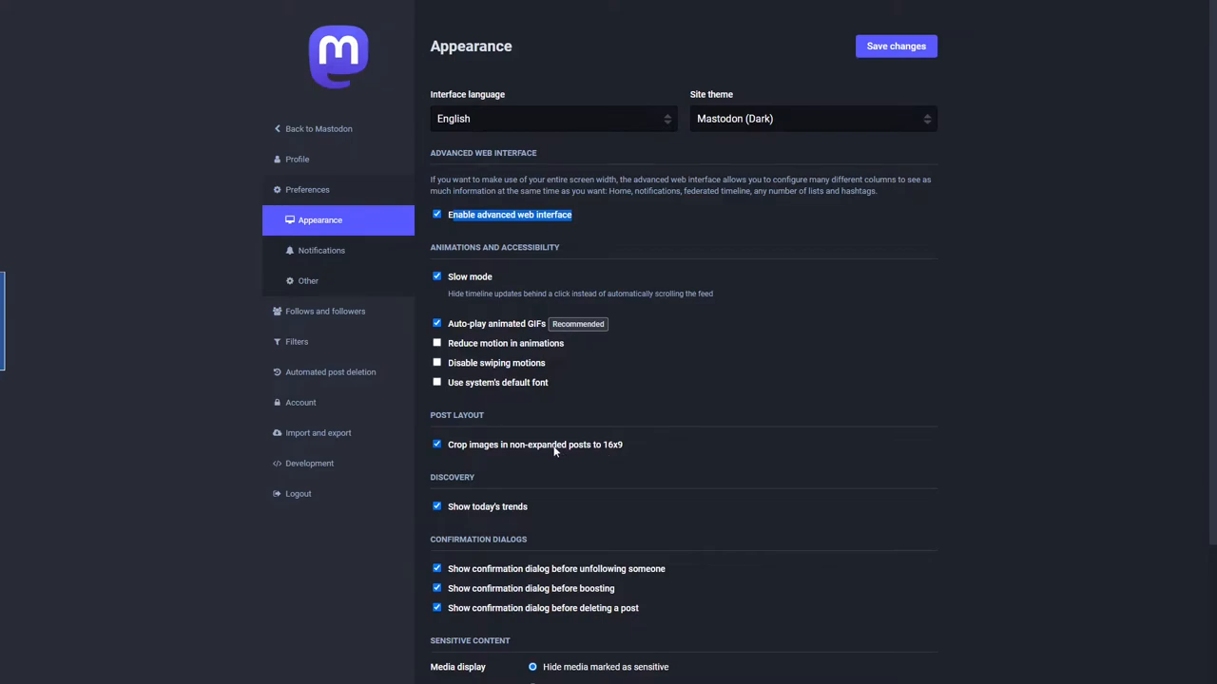
mouse_move(464, 521)
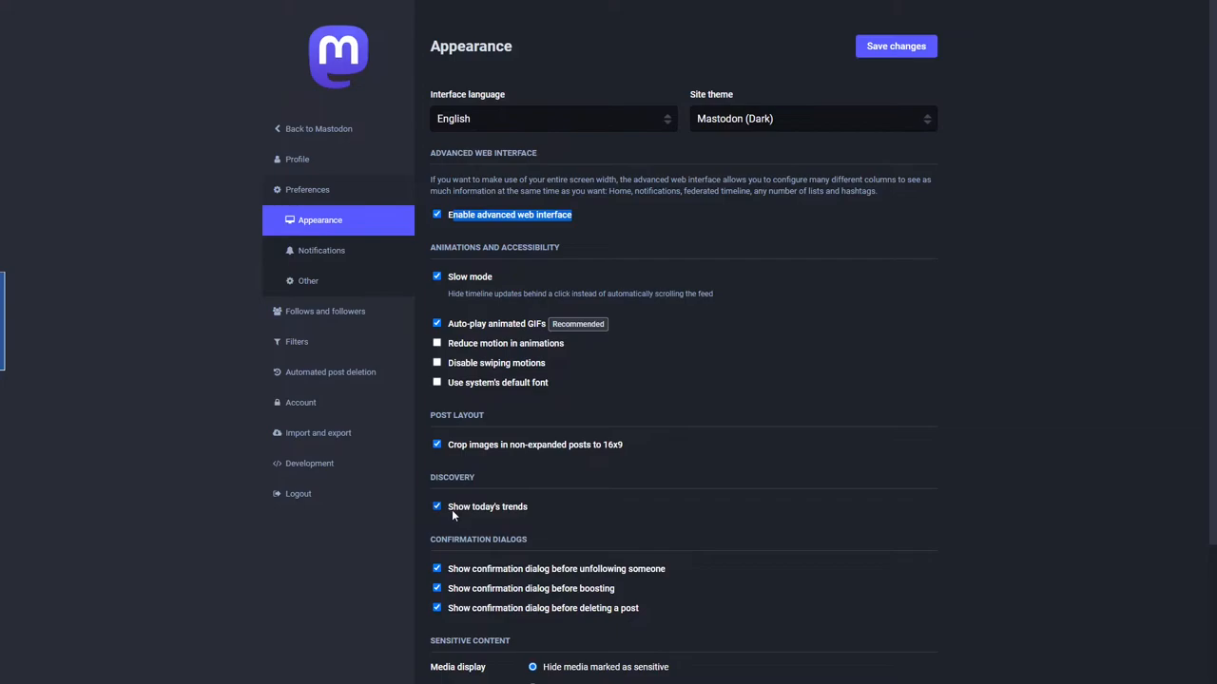
mouse_move(483, 512)
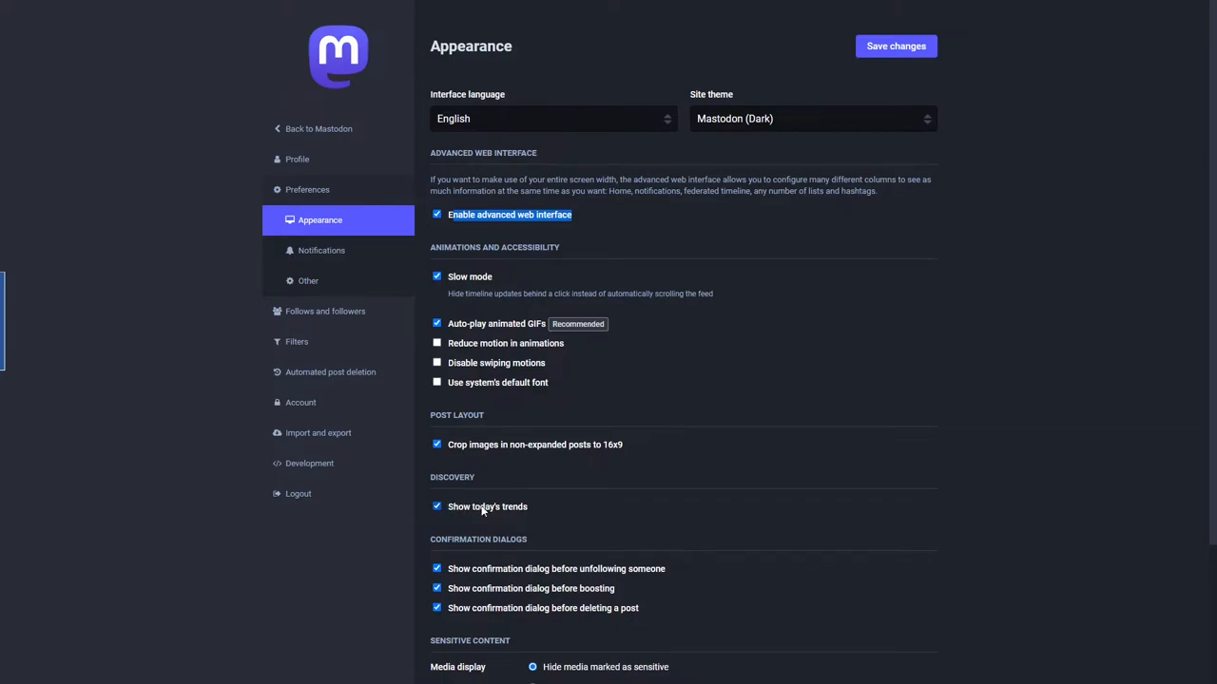
mouse_move(464, 620)
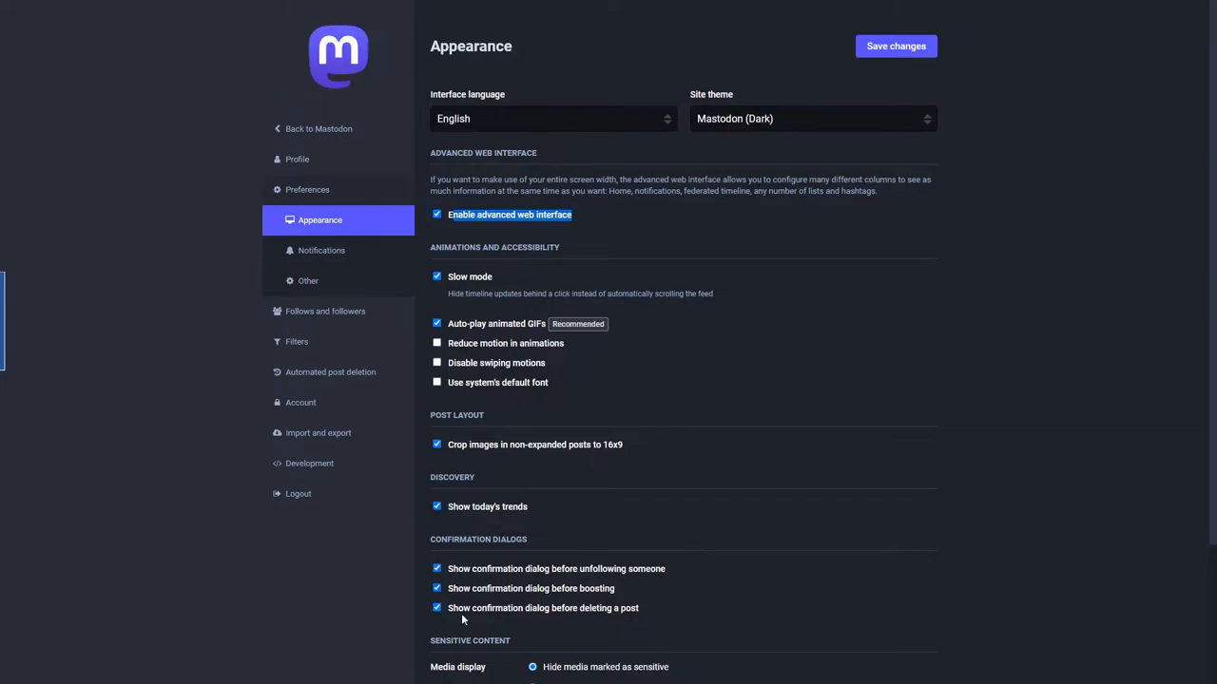
Move from the Appearance page to the Notifications preferences listing e-mail notification events.
scroll(down, 3)
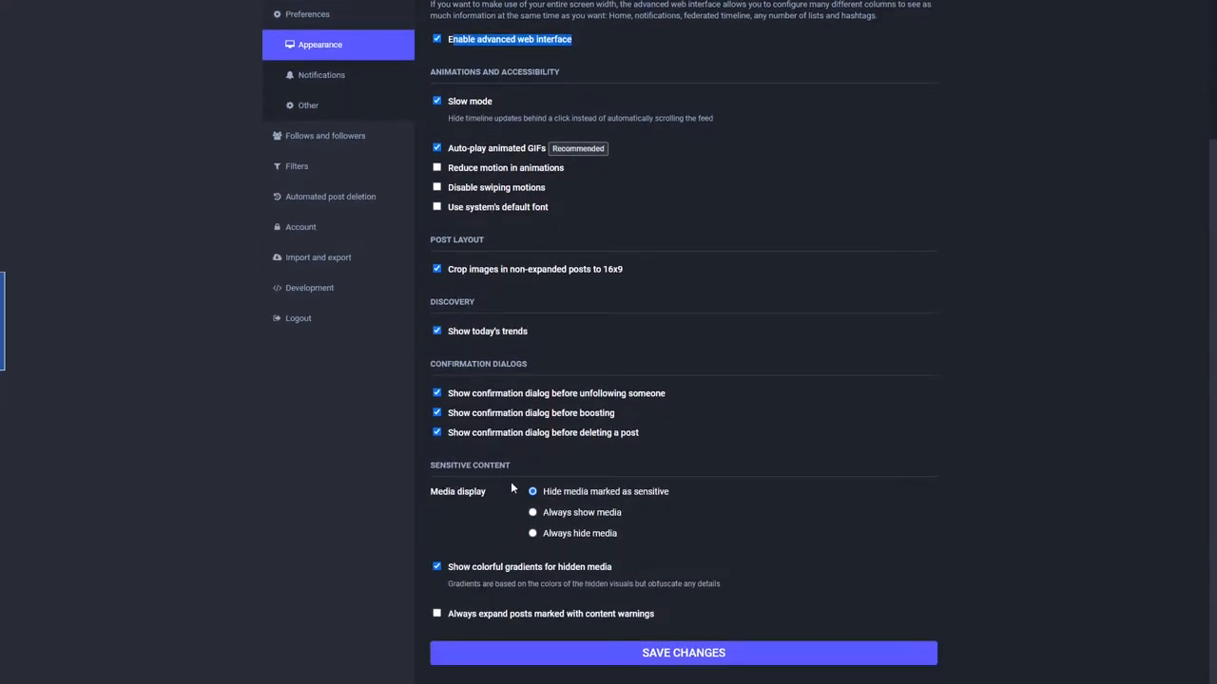
mouse_move(472, 523)
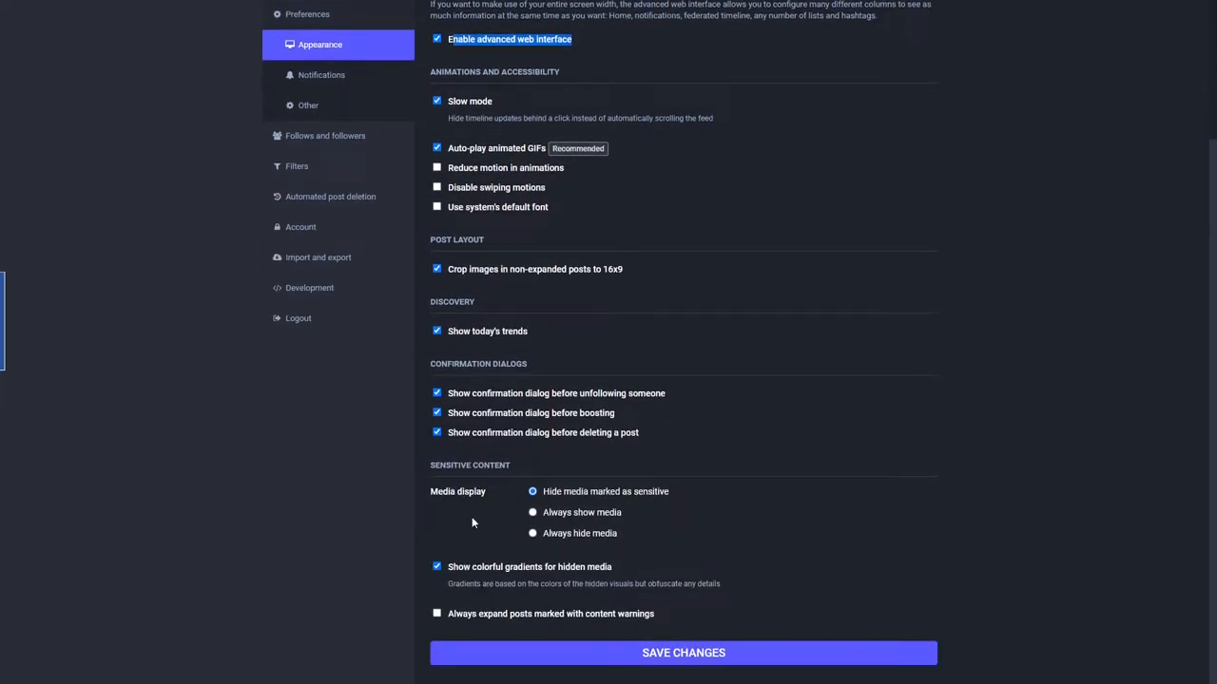
mouse_move(685, 654)
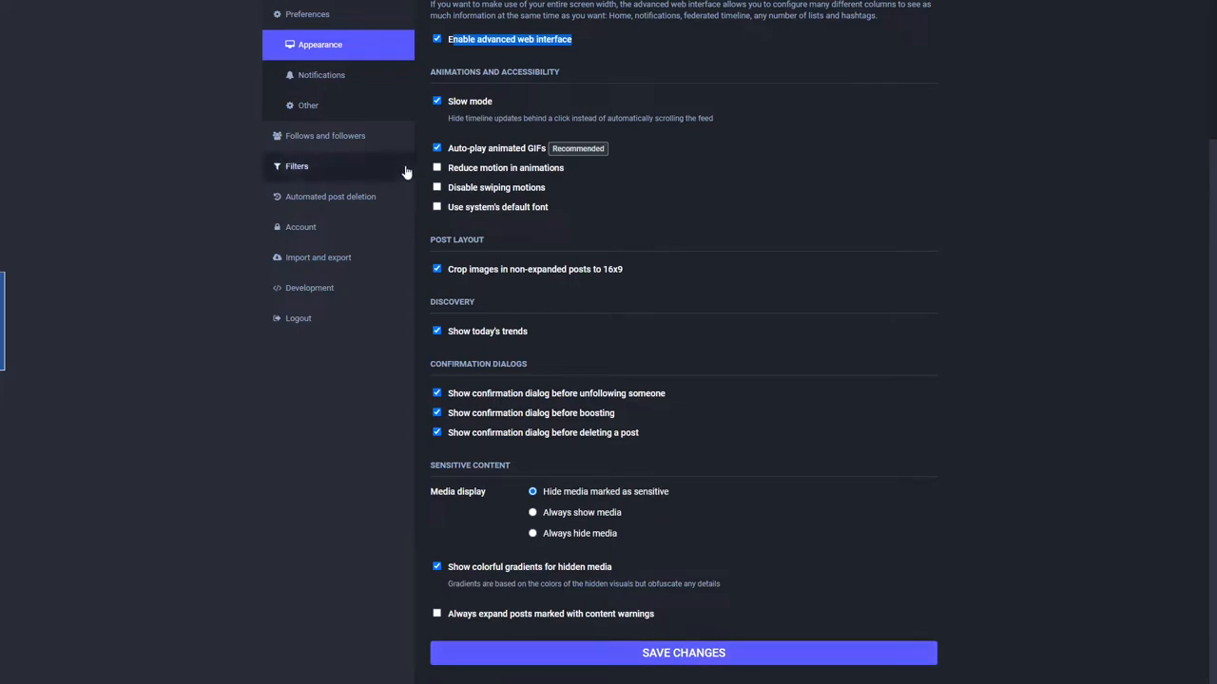
click(322, 74)
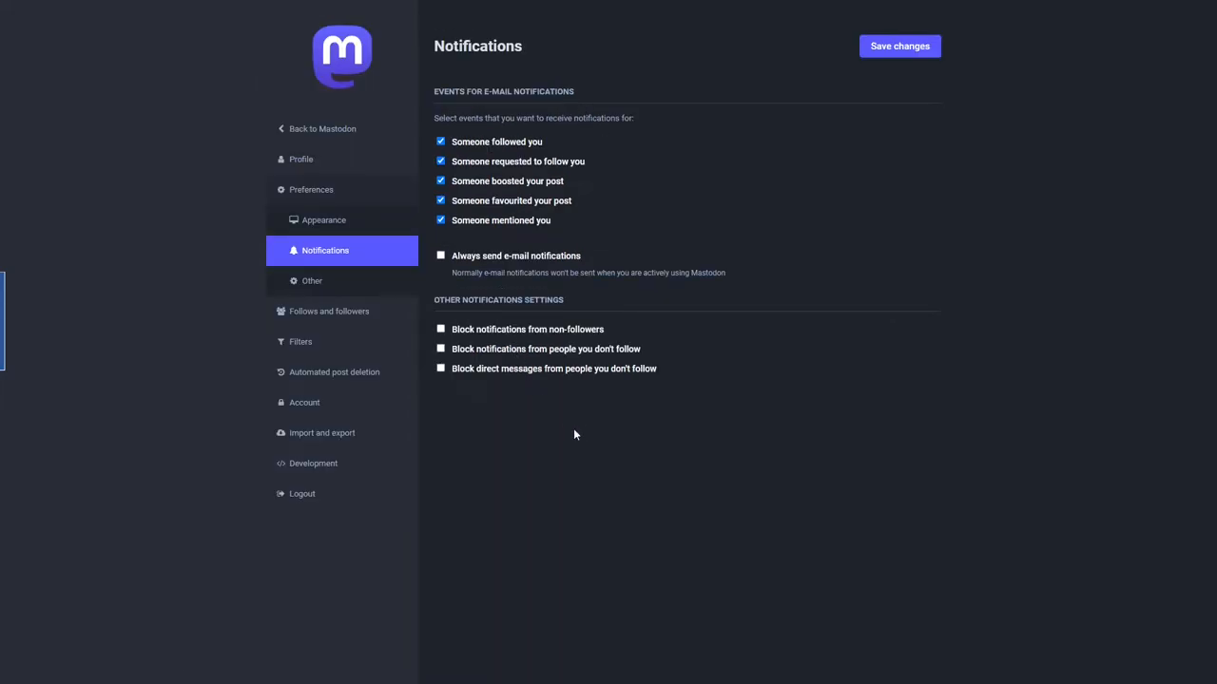
mouse_move(781, 219)
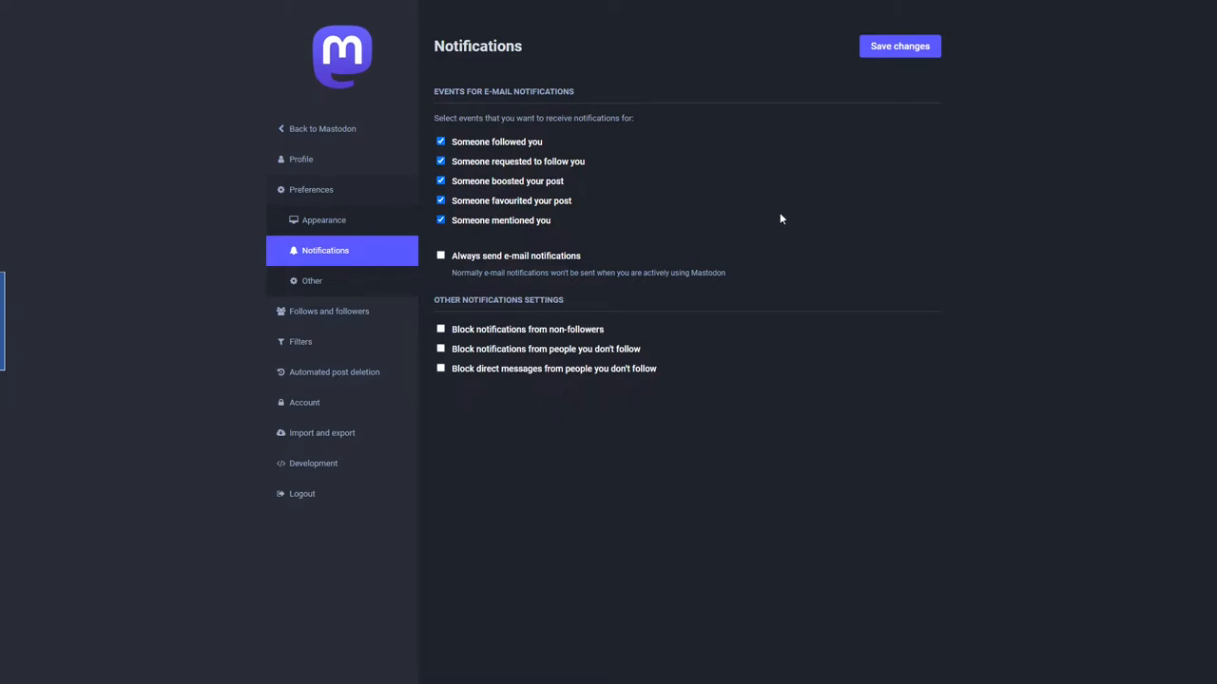
mouse_move(312, 281)
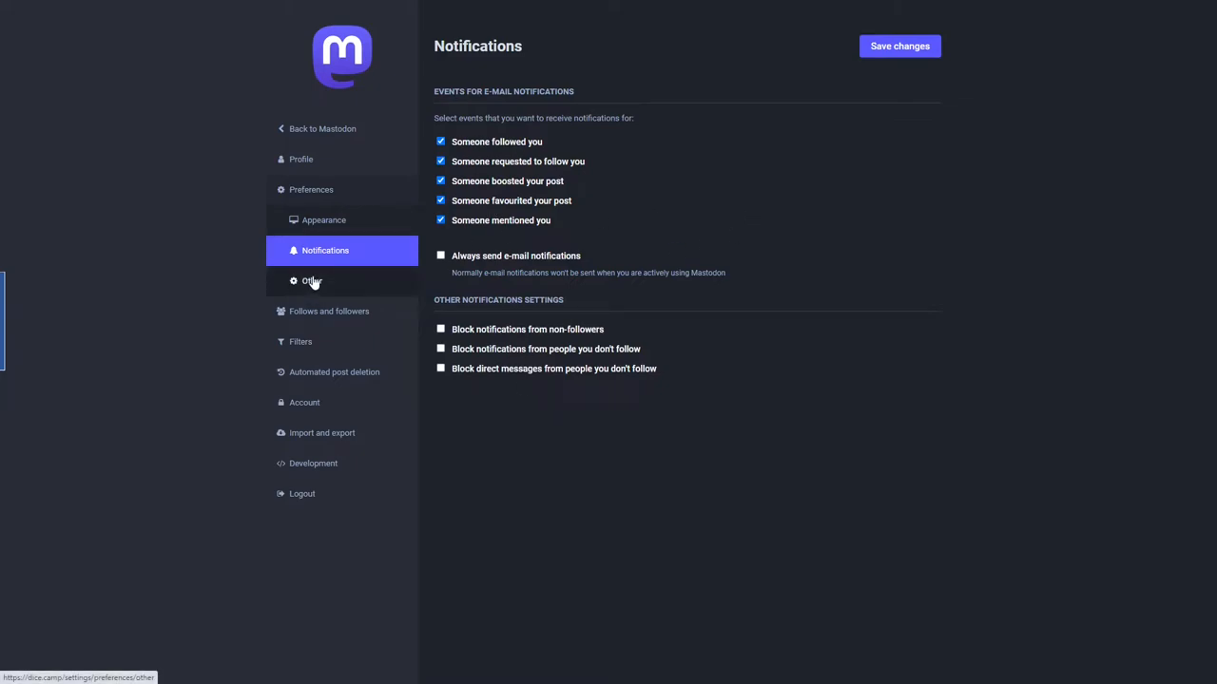
Review the Other preferences with posting defaults, then return to the Appearance preferences.
click(308, 281)
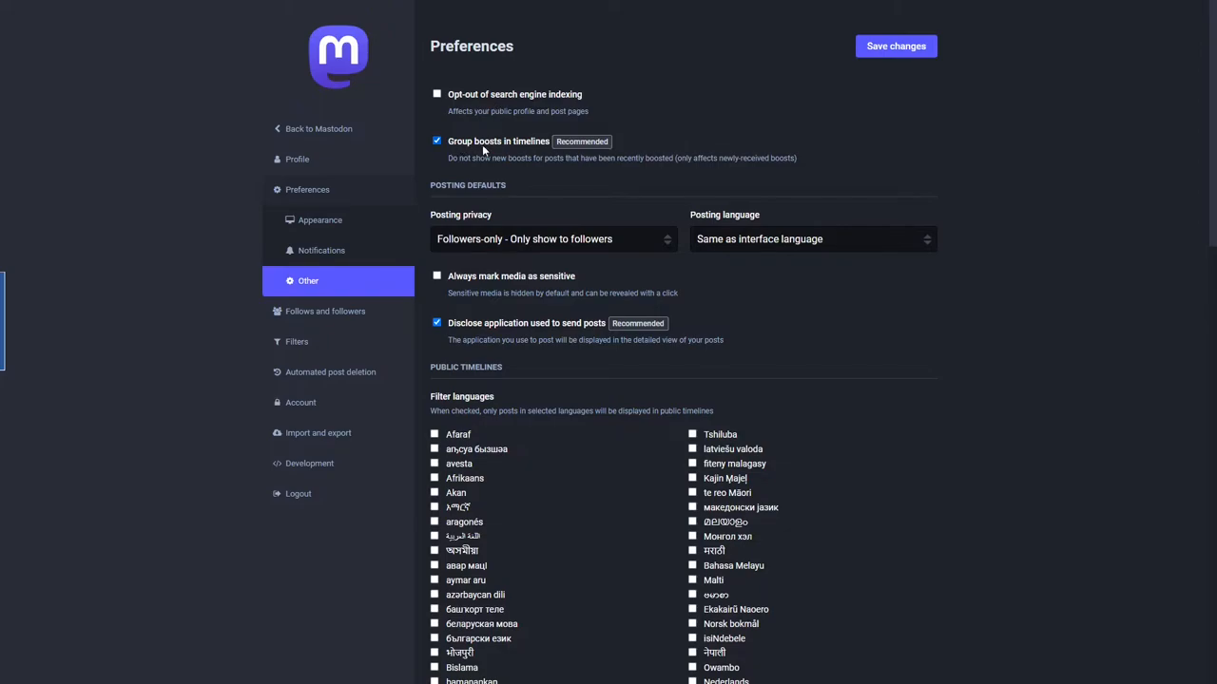
mouse_move(568, 177)
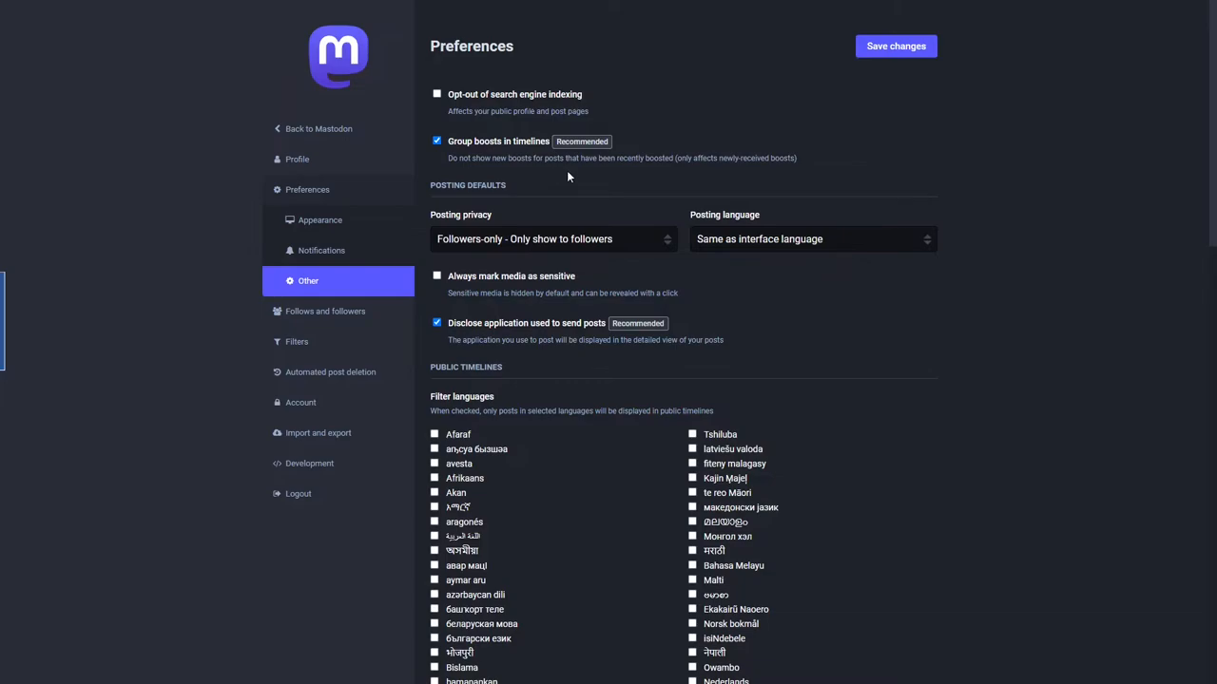
mouse_move(460, 247)
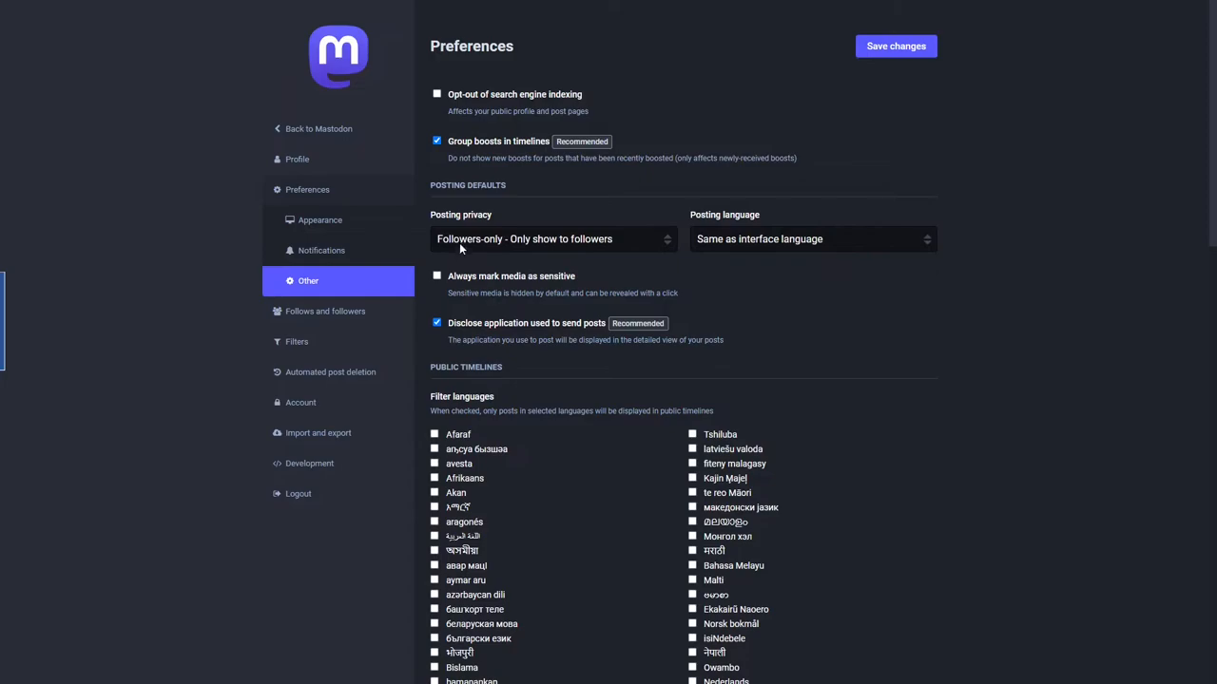
mouse_move(458, 238)
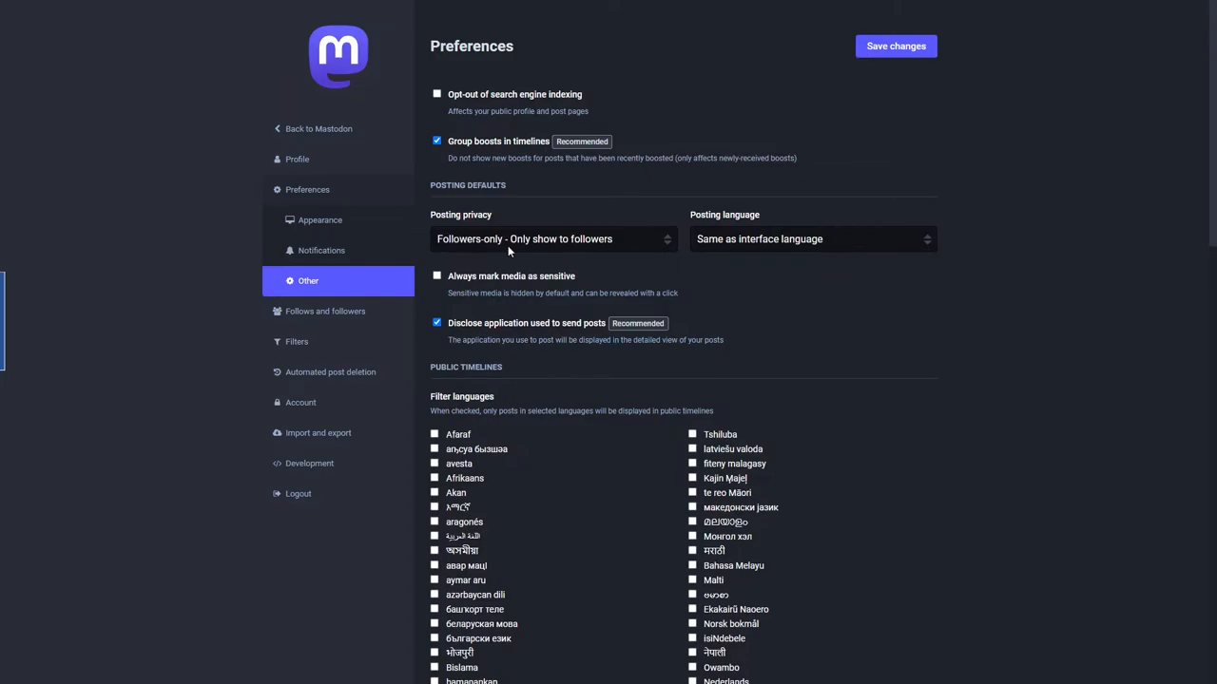
mouse_move(308, 190)
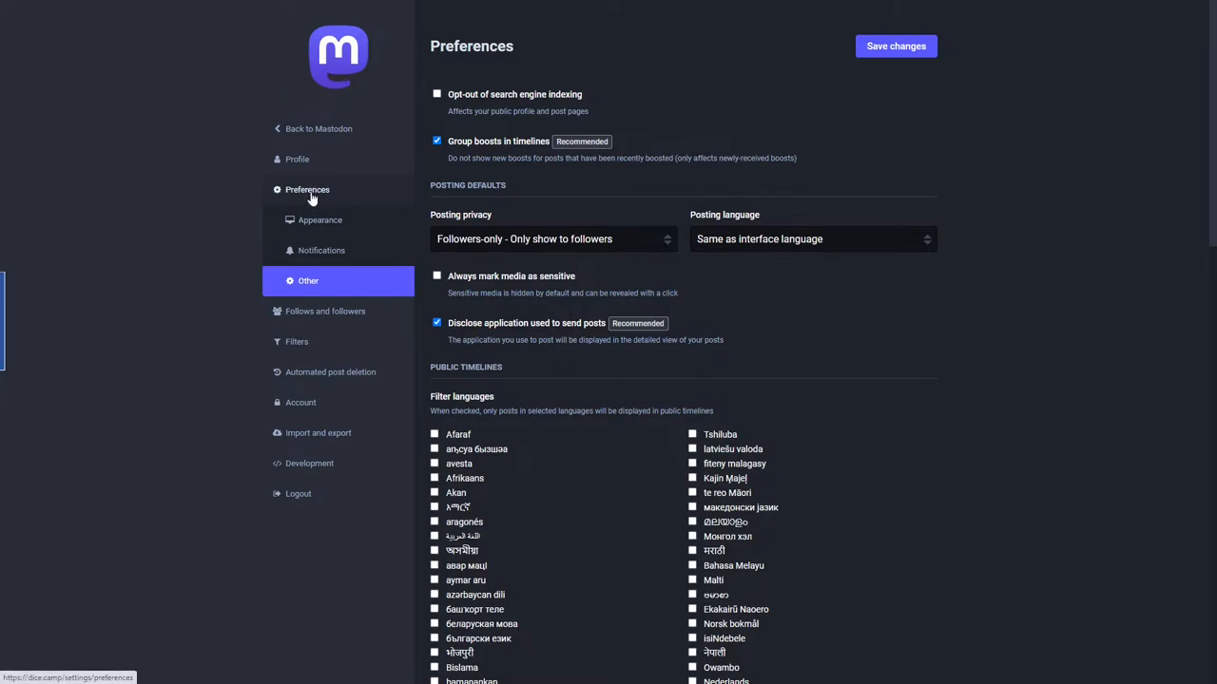
click(319, 221)
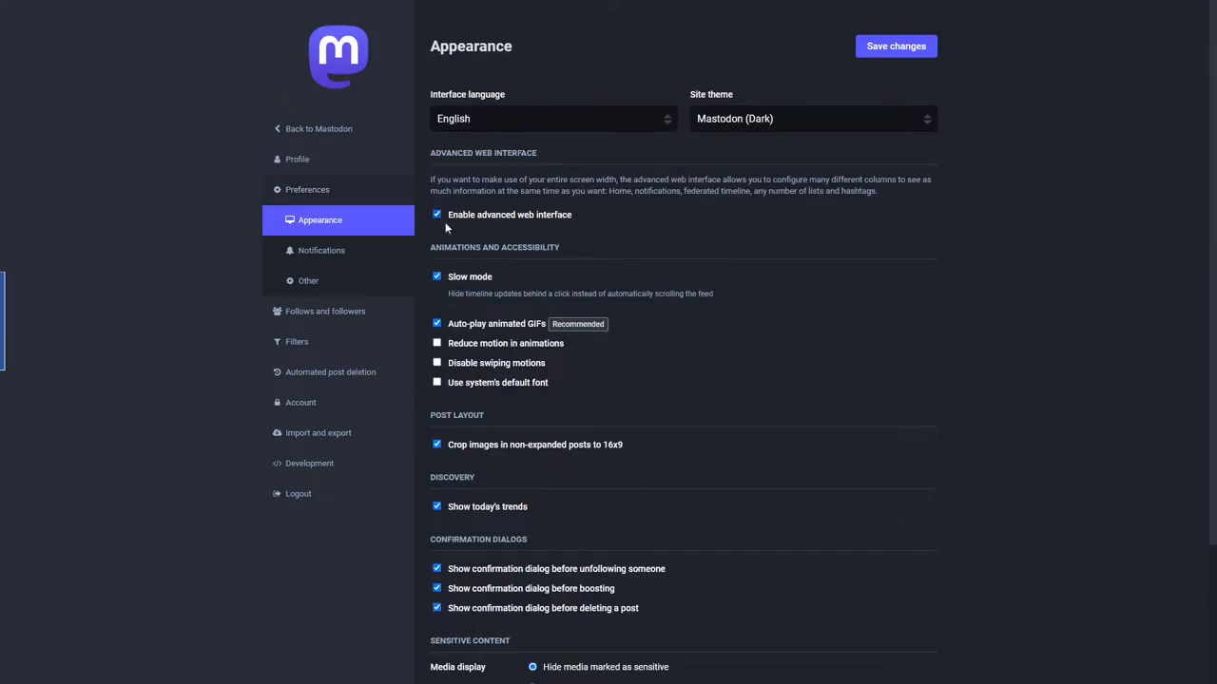
mouse_move(281, 270)
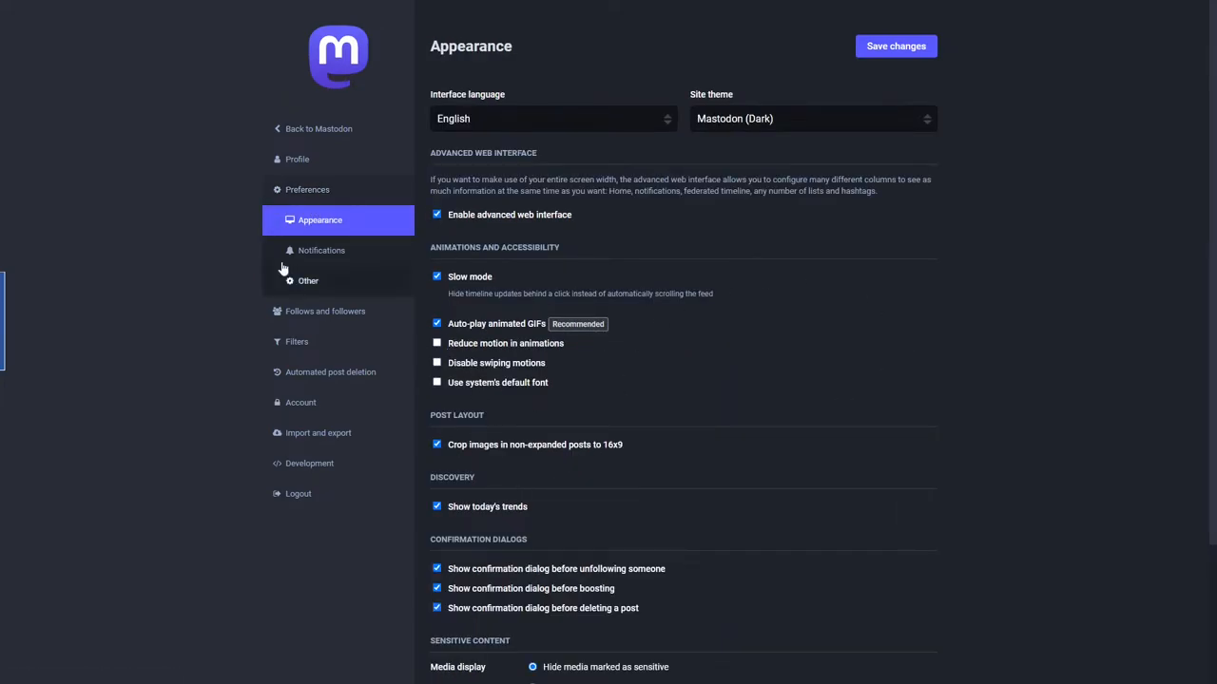
Go to the Edit profile page and select the explanation under Require follow requests.
click(297, 160)
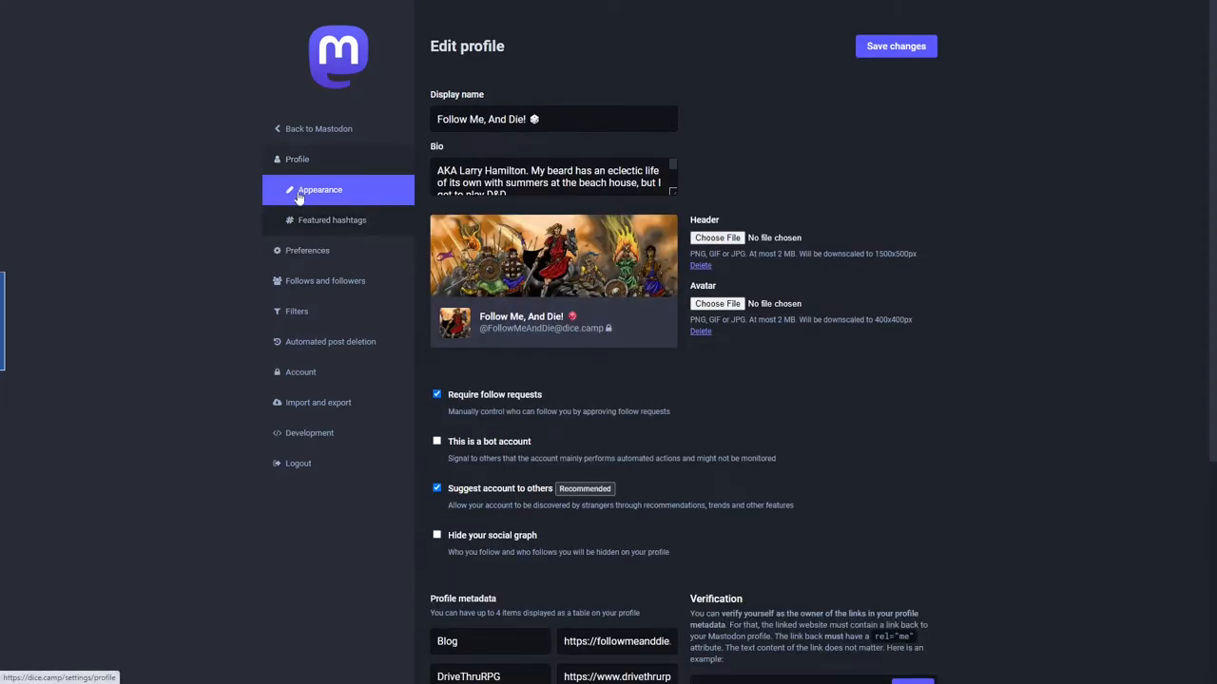
mouse_move(460, 422)
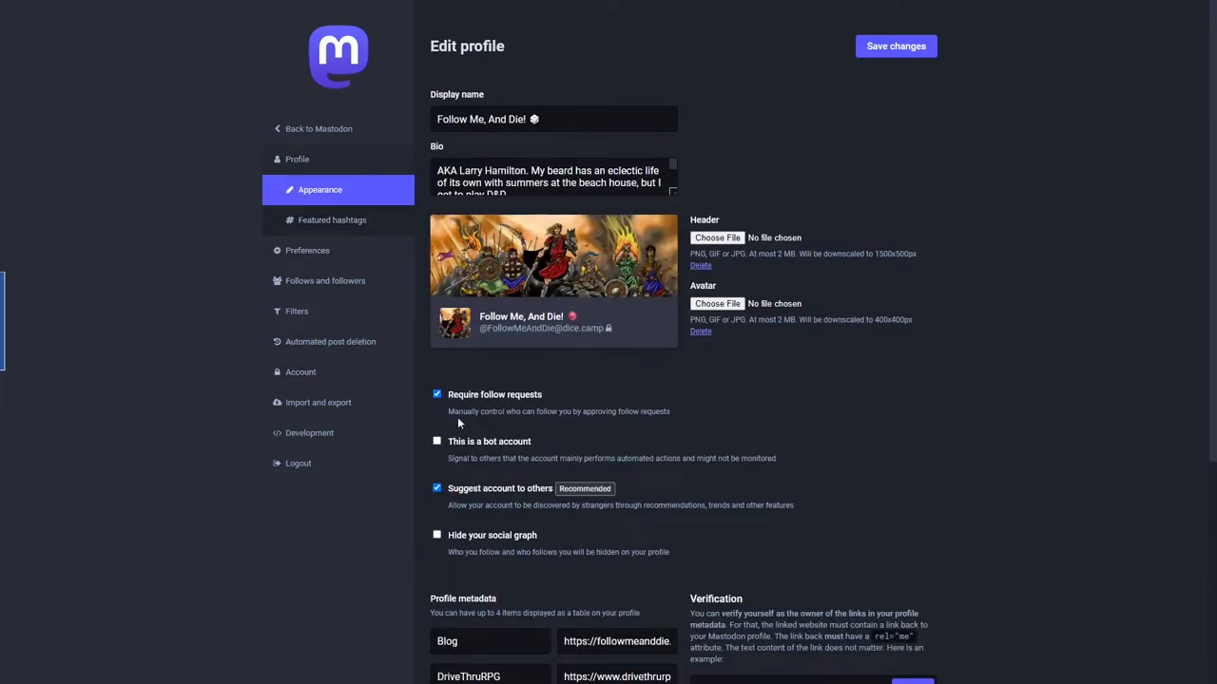
double_click(559, 411)
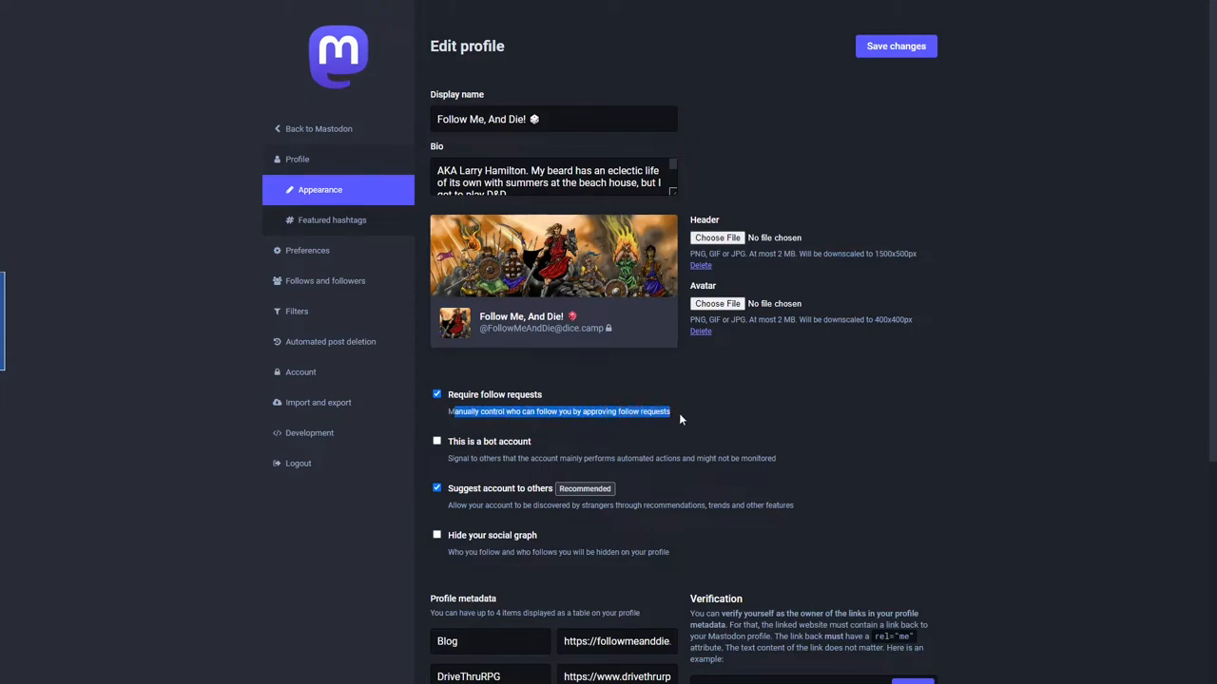
mouse_move(620, 426)
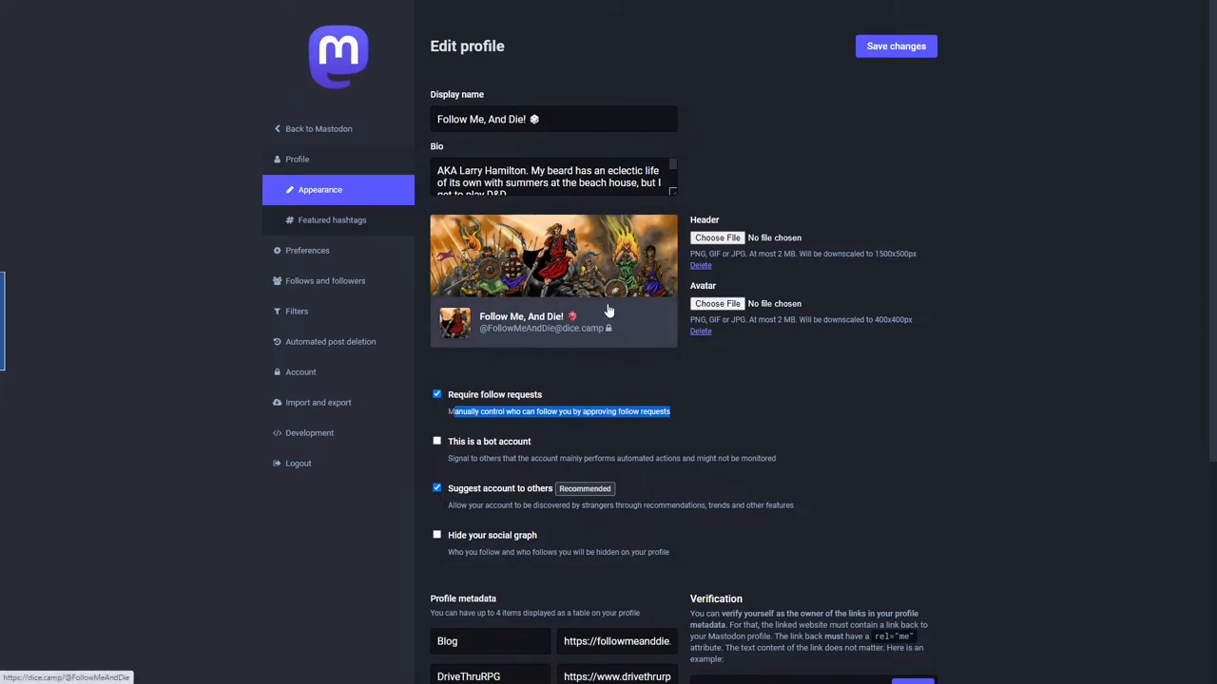
mouse_move(586, 439)
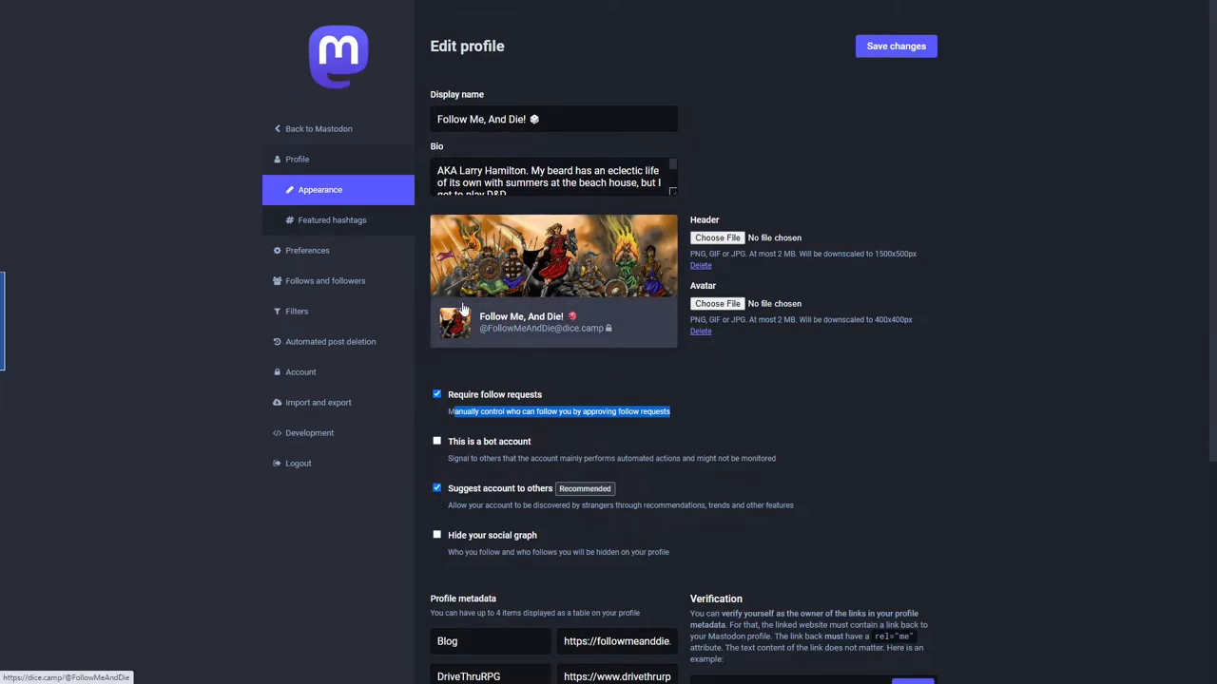
mouse_move(464, 335)
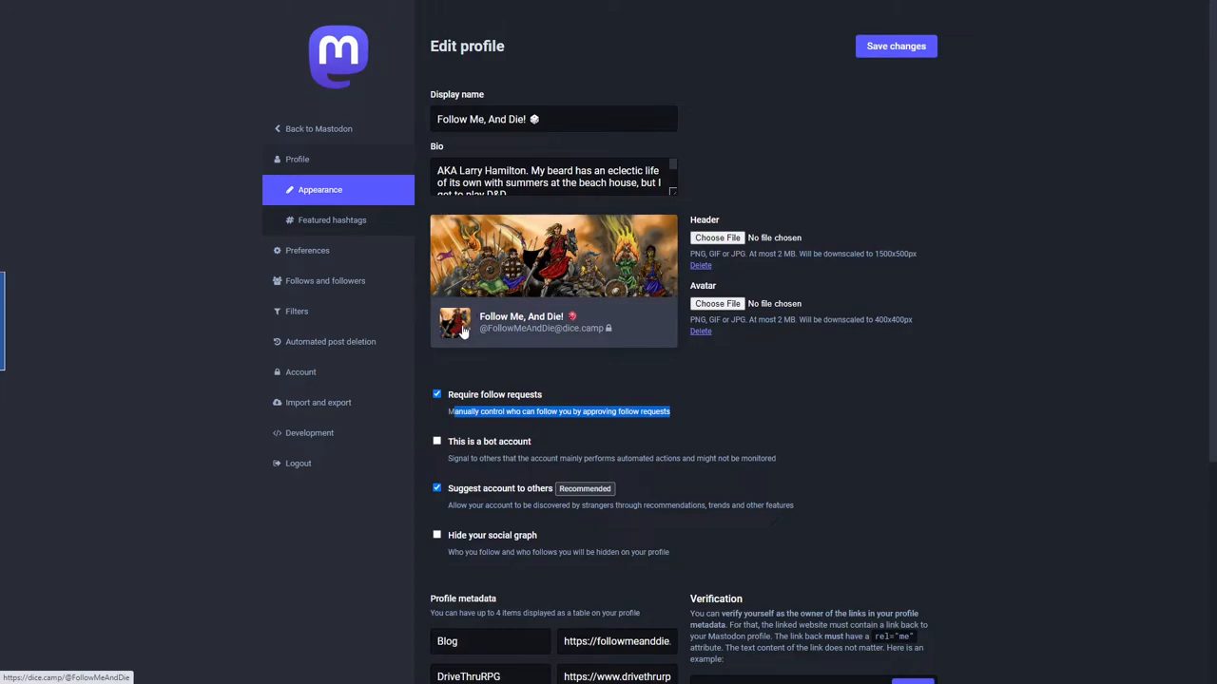
mouse_move(893, 361)
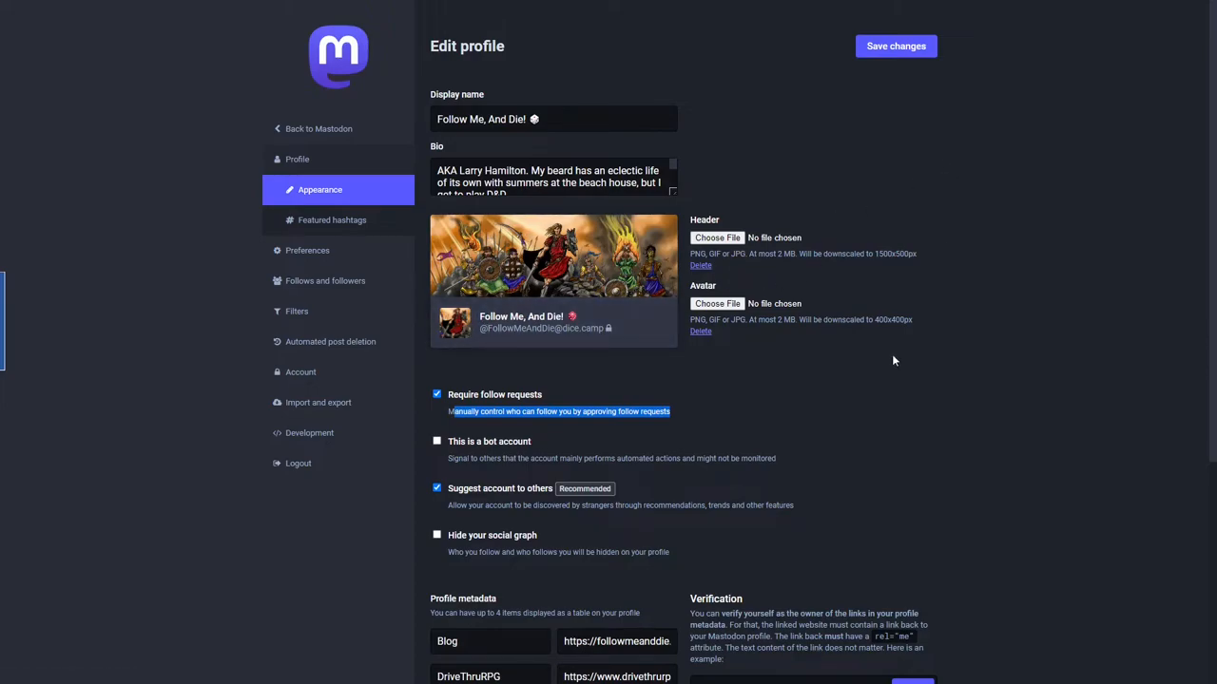
mouse_move(509, 354)
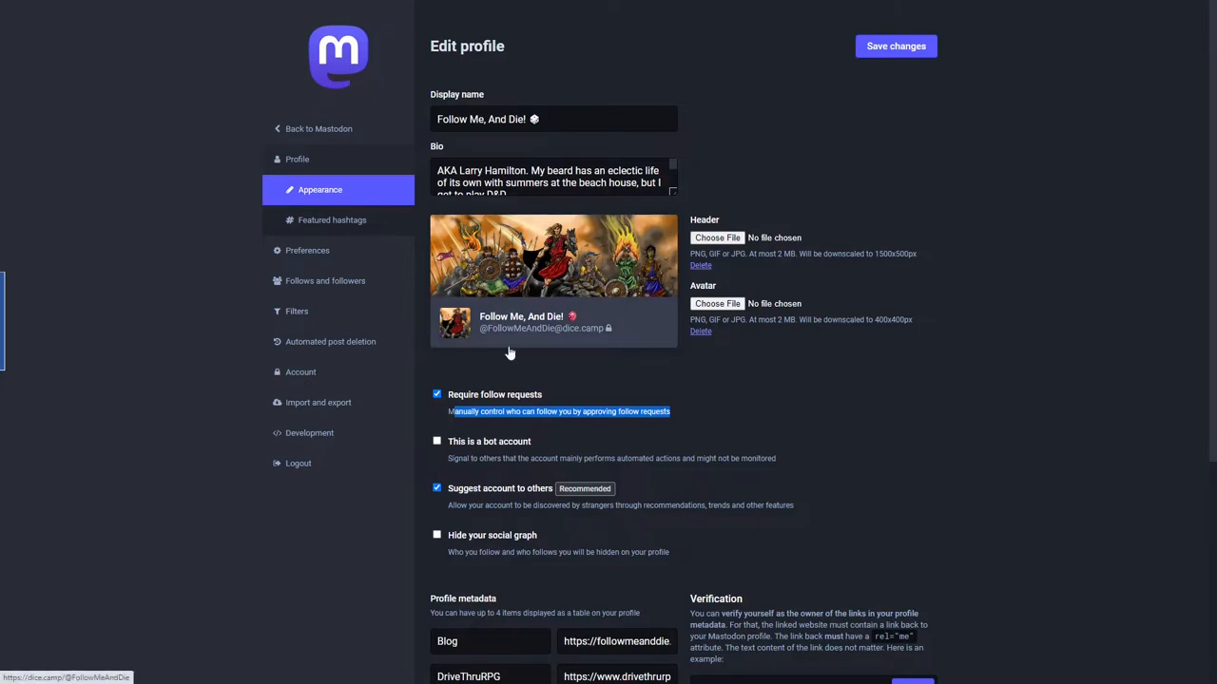
Review the Edit profile metadata, the Featured hashtags list led by ObsidianTTRPG, then Follows and followers.
scroll(down, 3)
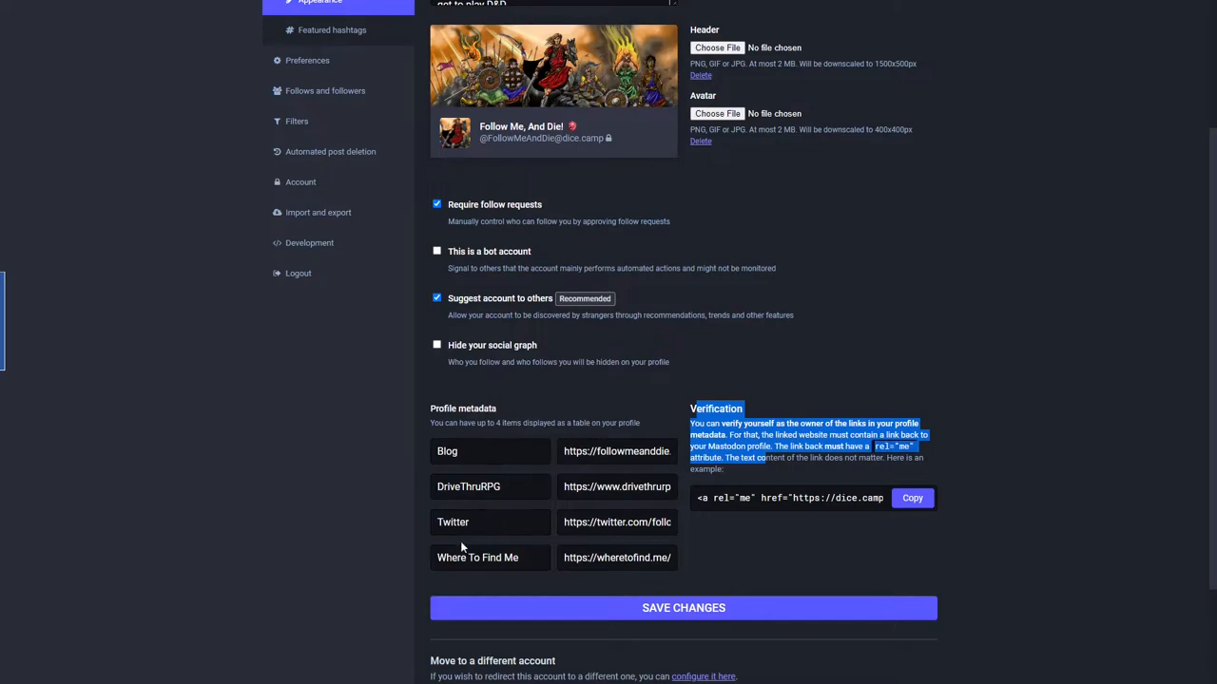
mouse_move(466, 584)
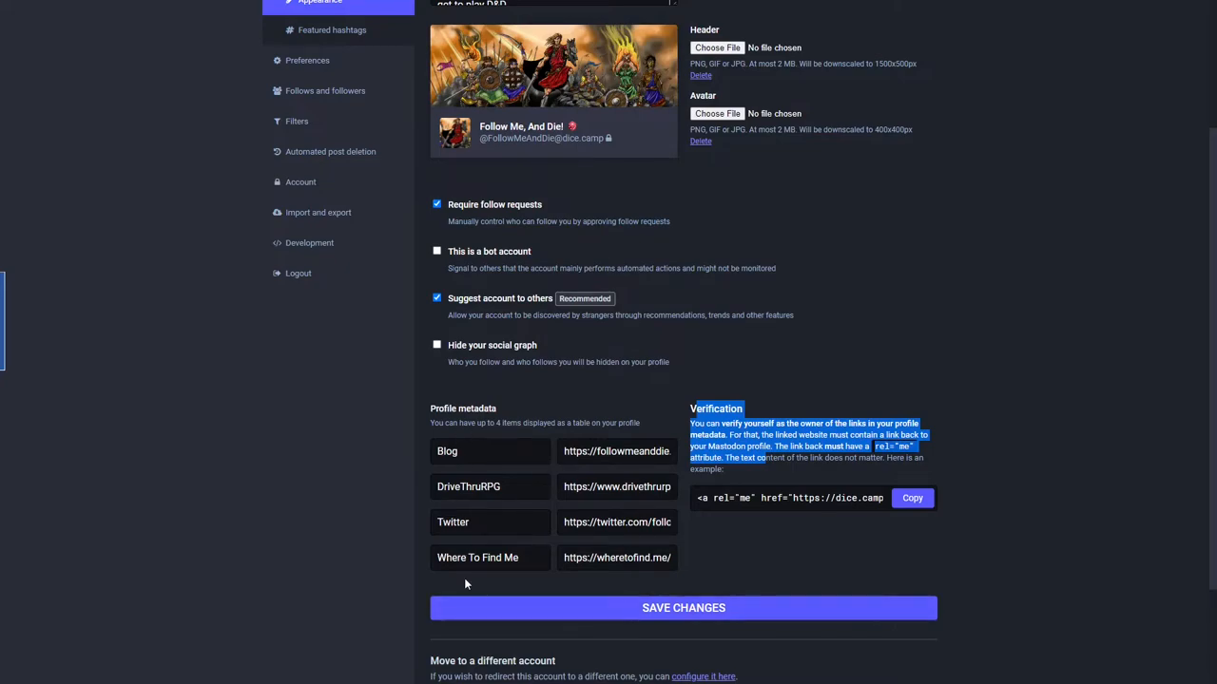
scroll(up, 3)
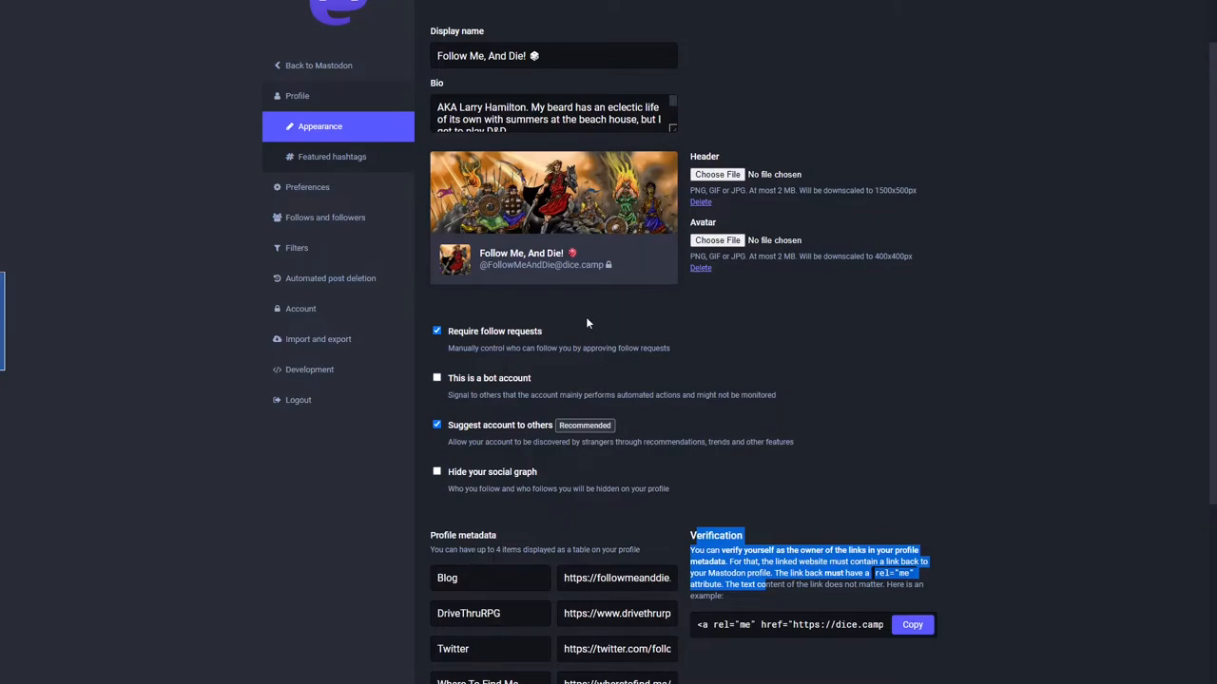
mouse_move(673, 129)
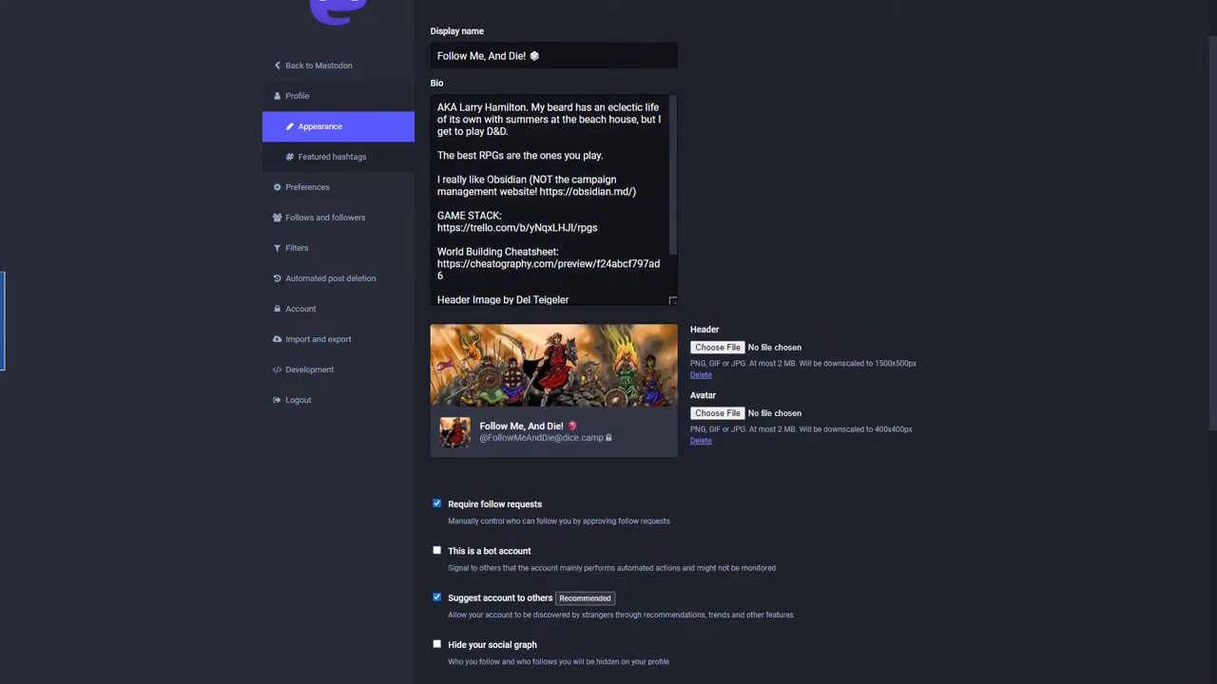
mouse_move(681, 244)
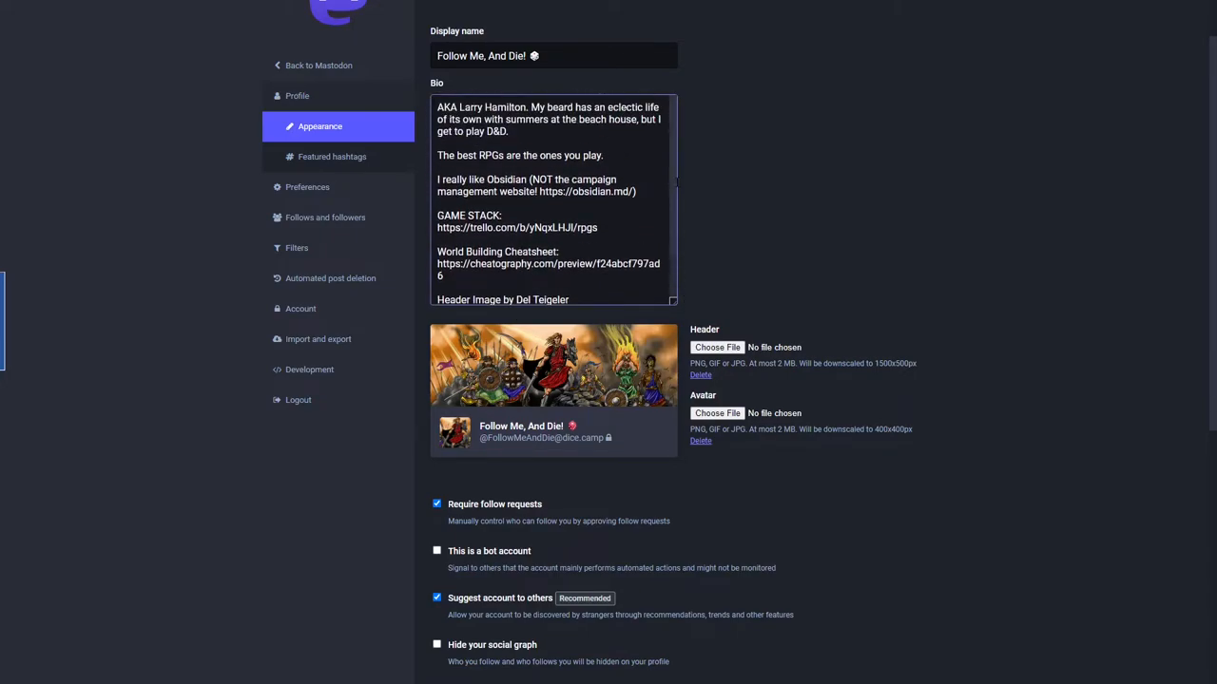
click(331, 156)
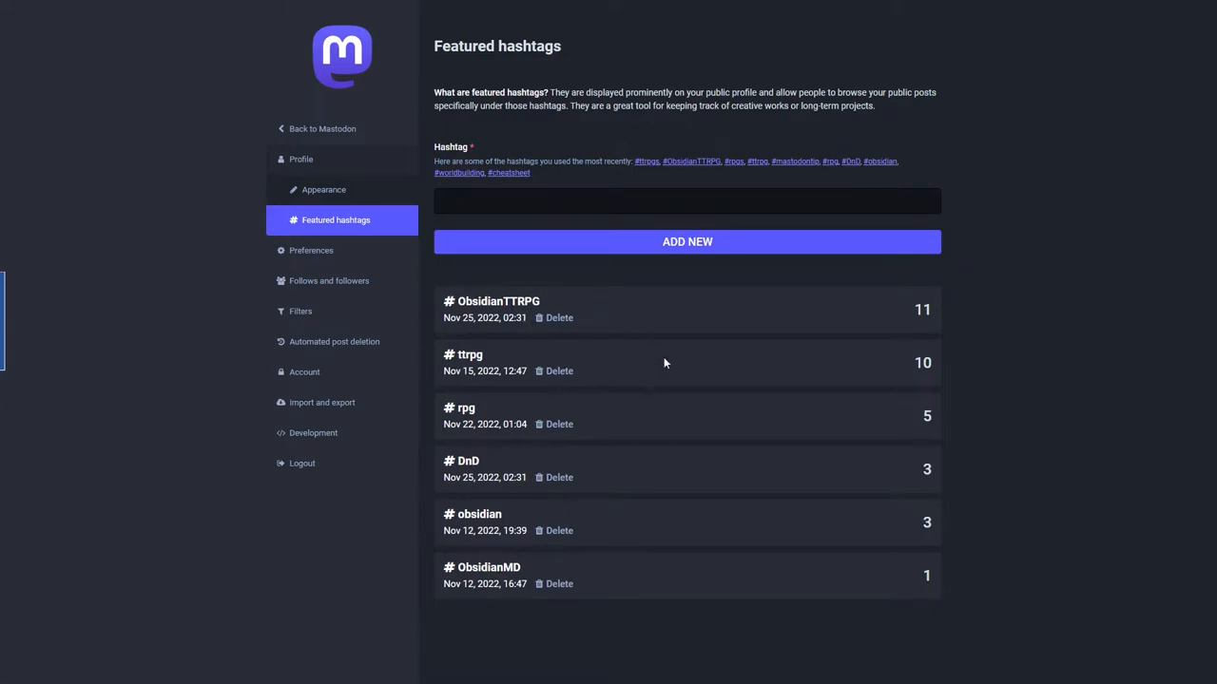
mouse_move(312, 251)
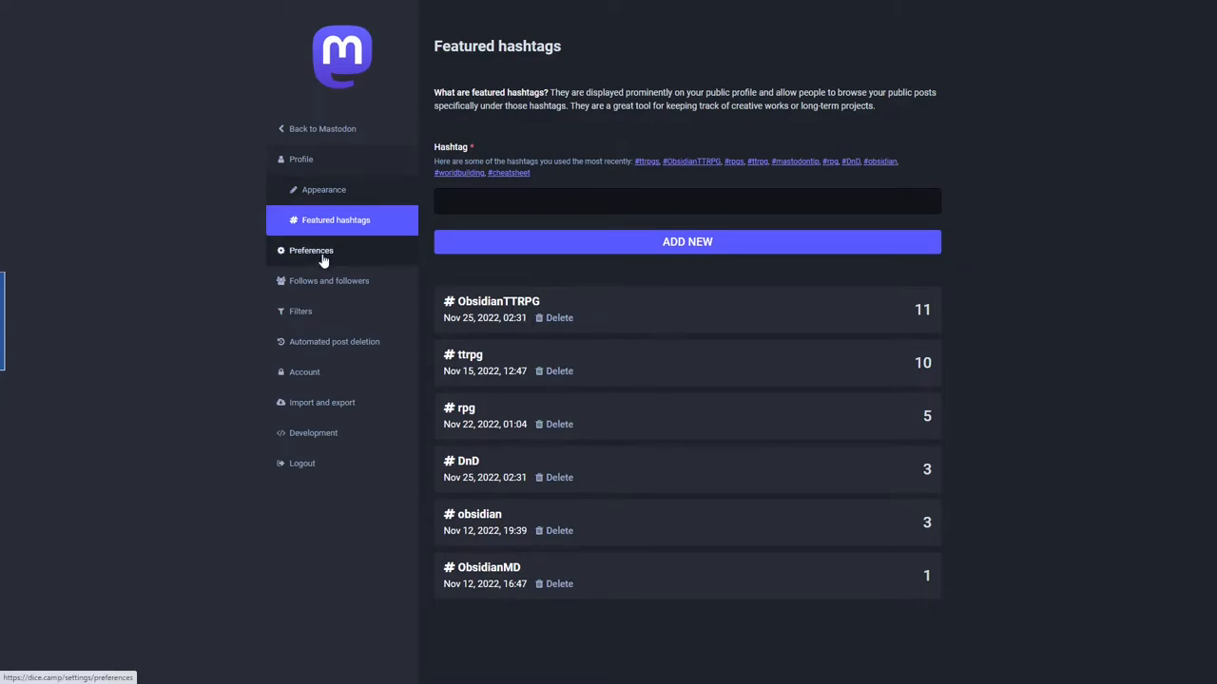
click(328, 281)
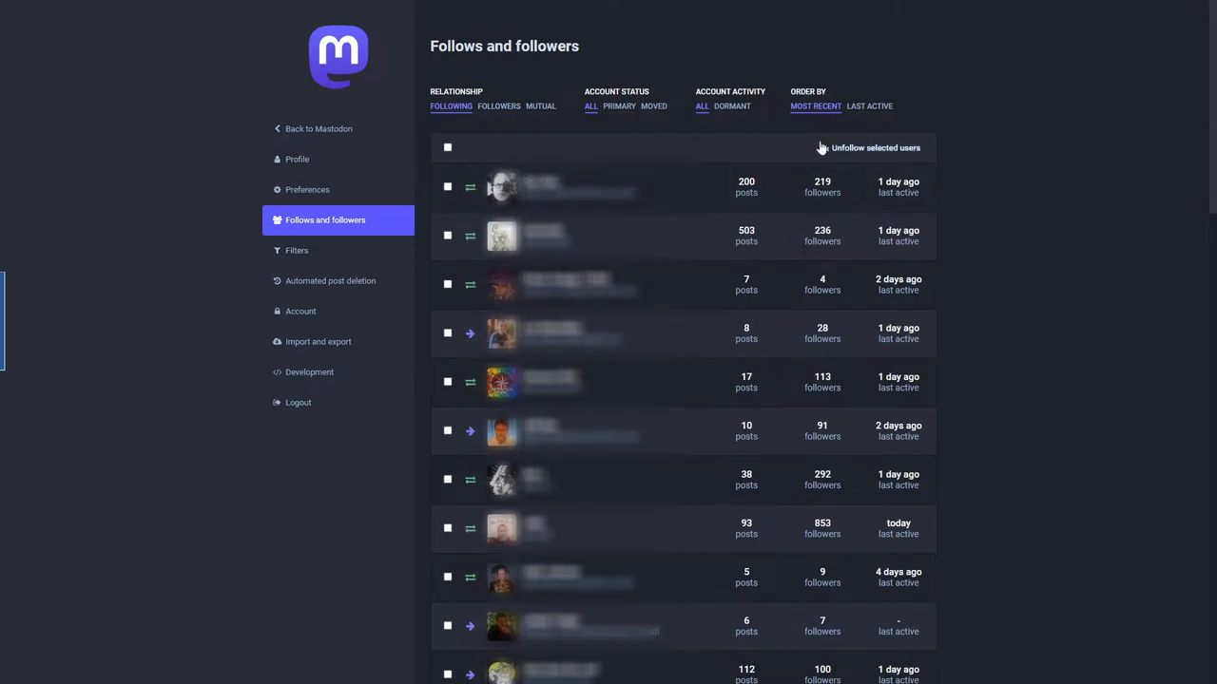
mouse_move(409, 229)
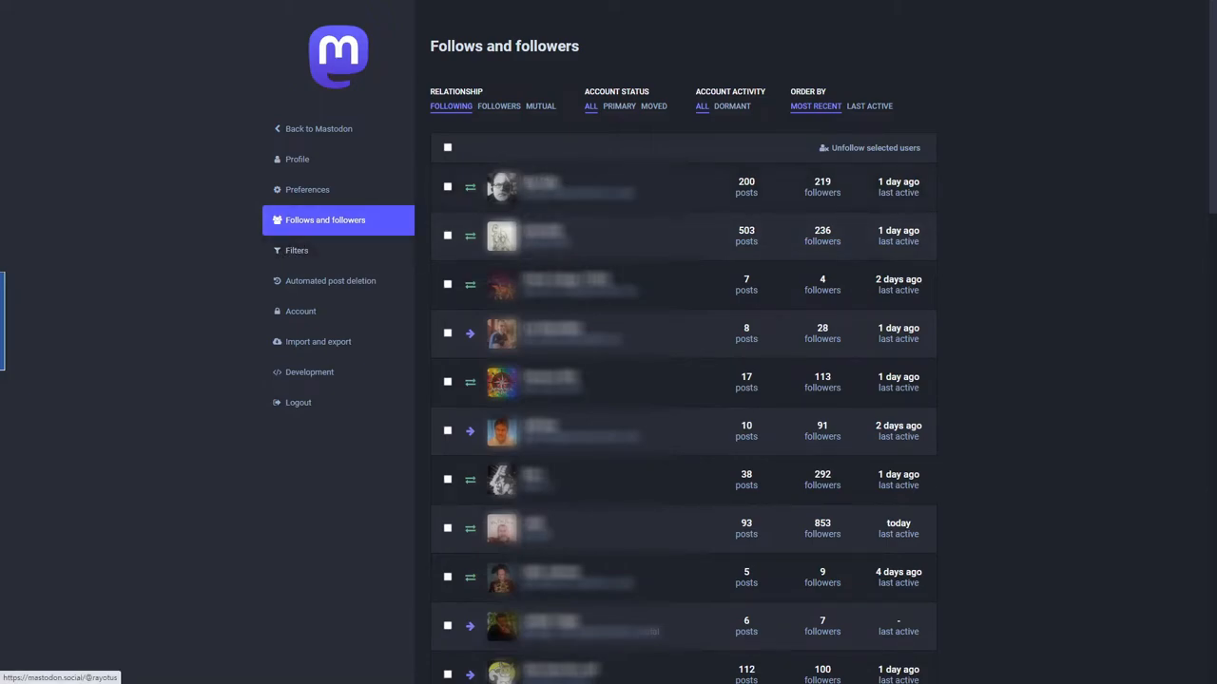
mouse_move(297, 251)
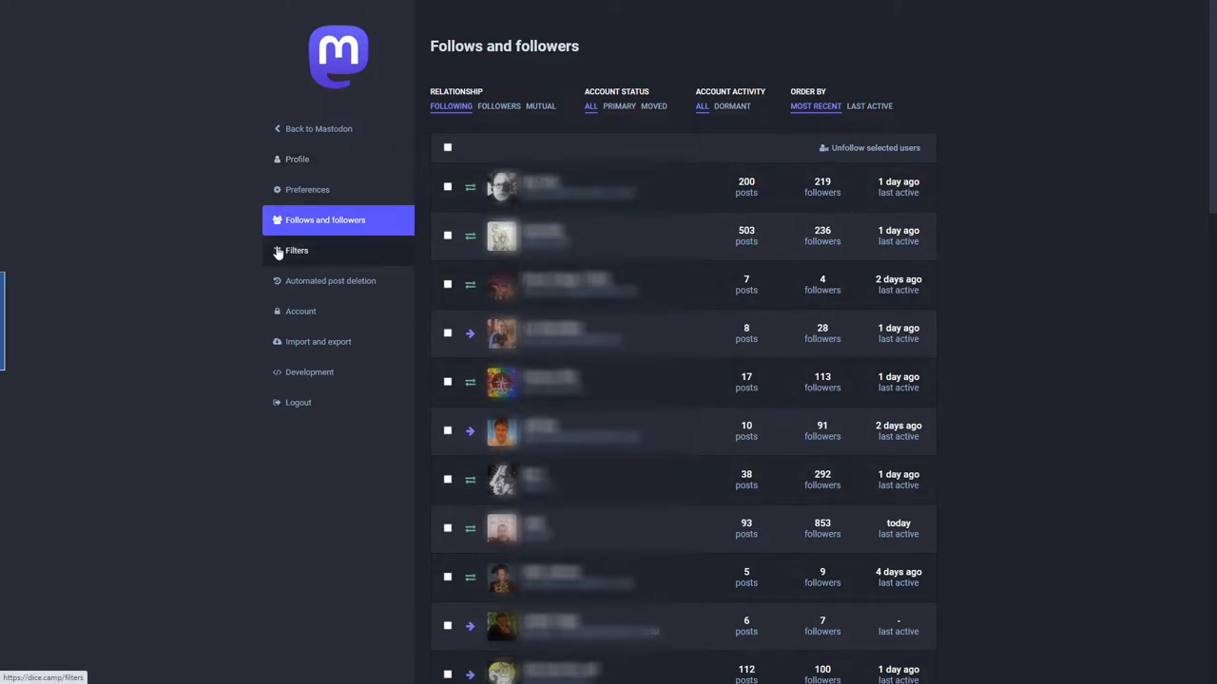
mouse_move(330, 282)
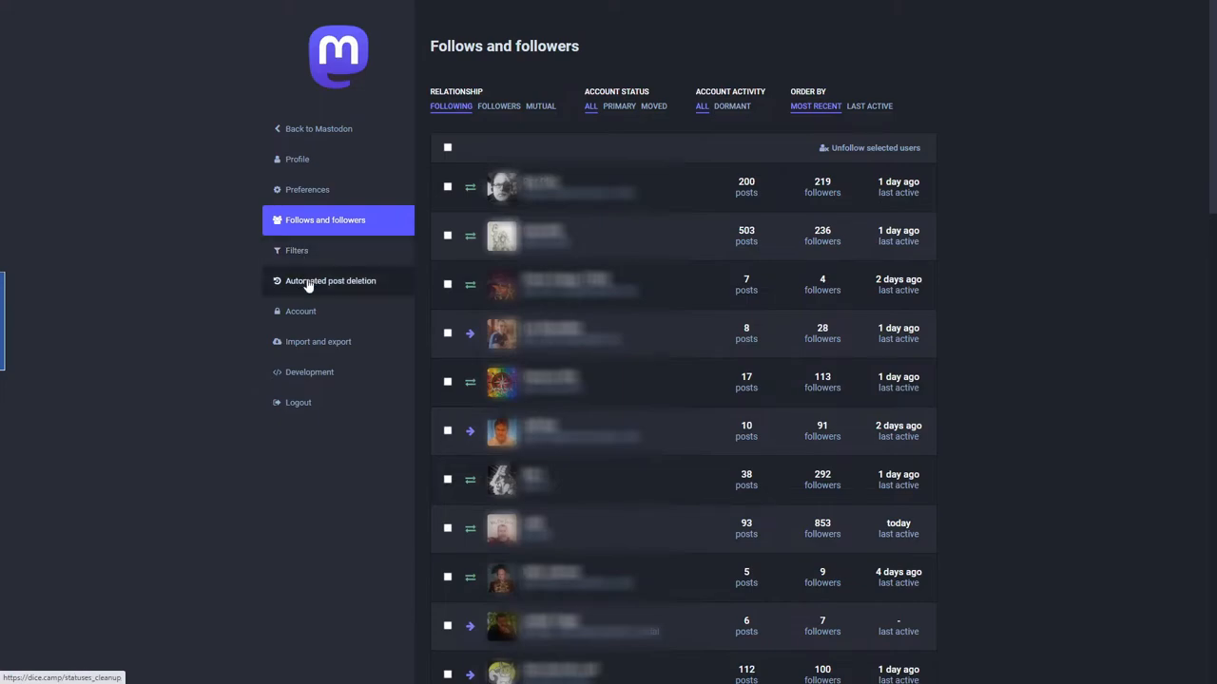
Show the Automated post deletion settings with deletion off and a 2 weeks threshold.
click(331, 281)
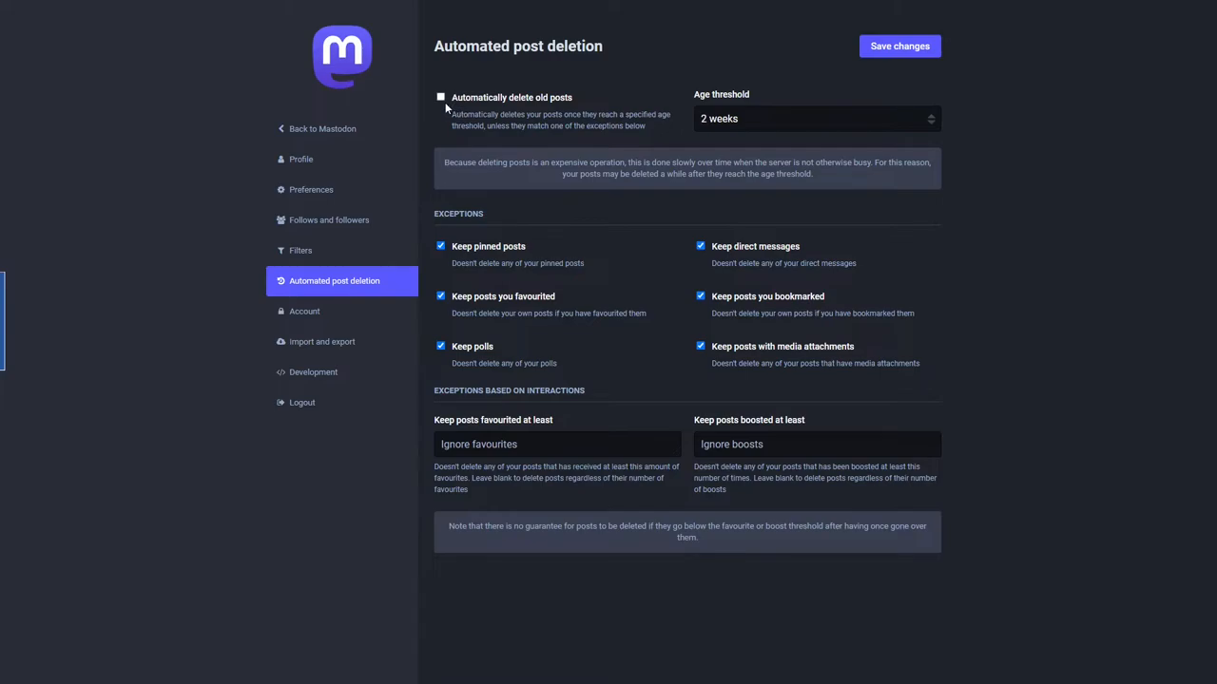
mouse_move(928, 125)
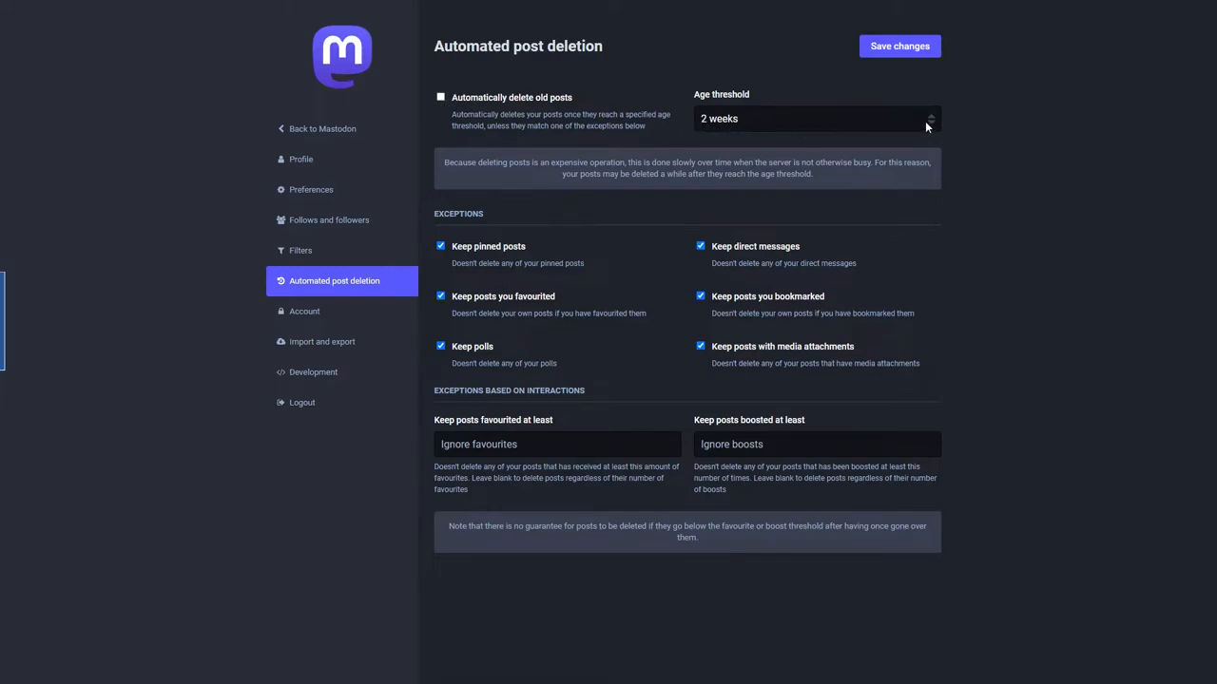
mouse_move(931, 122)
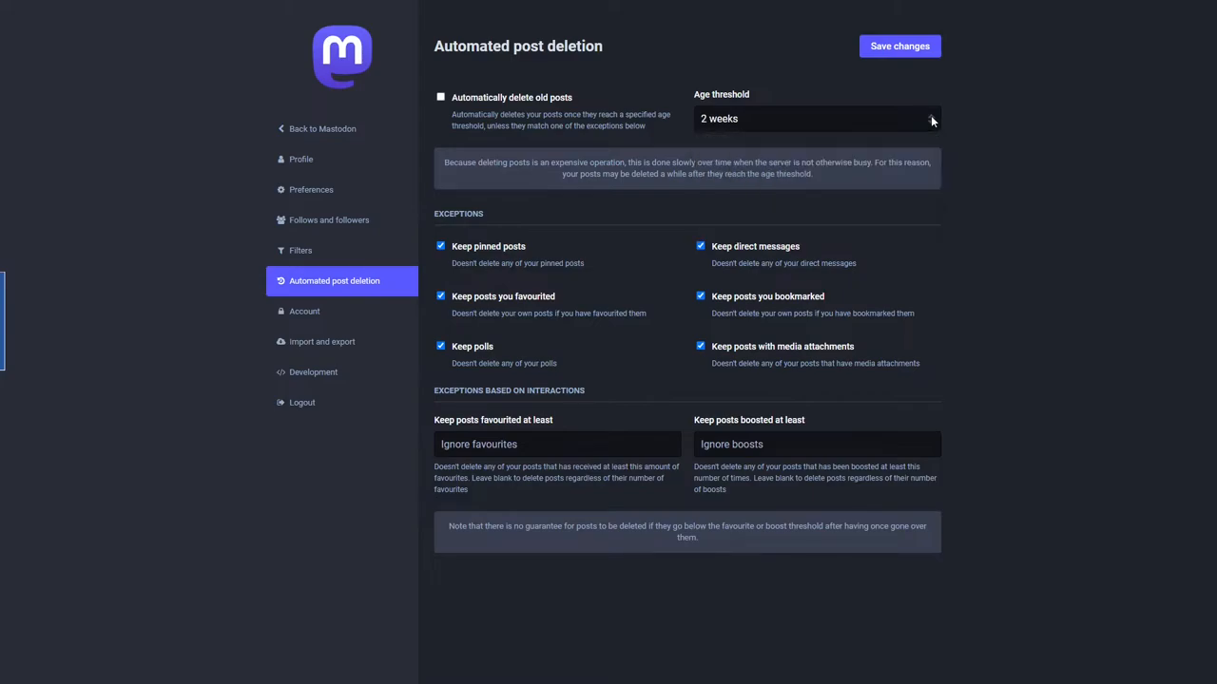
mouse_move(703, 152)
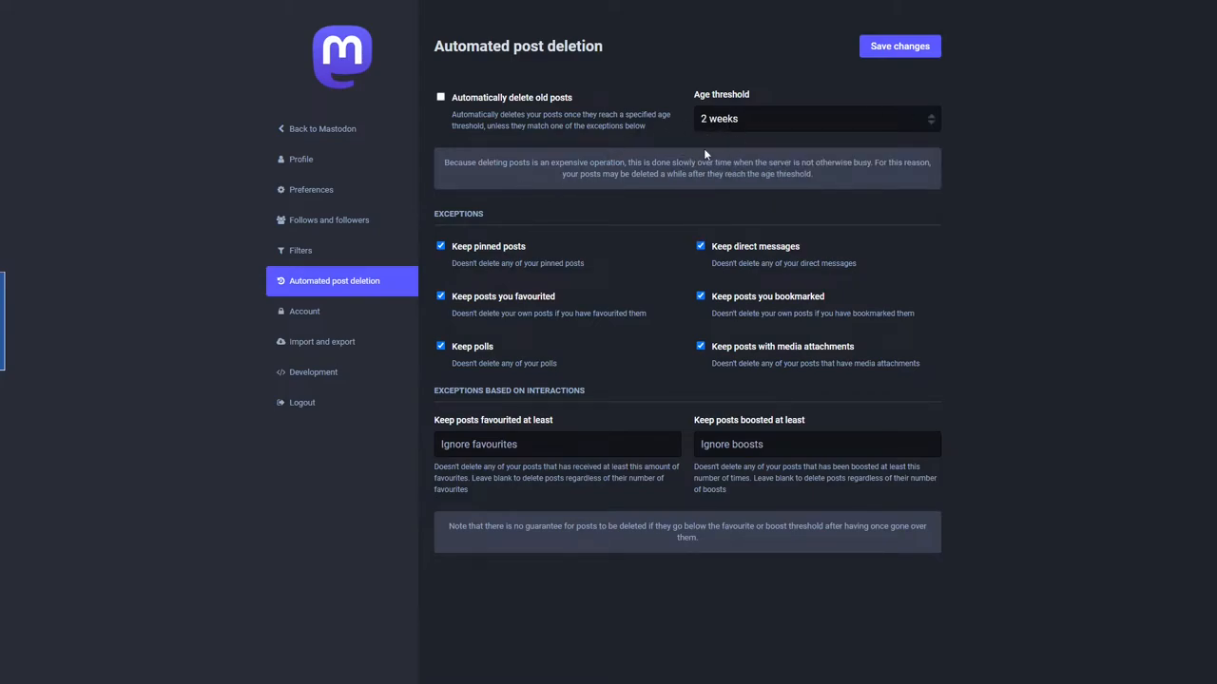
mouse_move(688, 152)
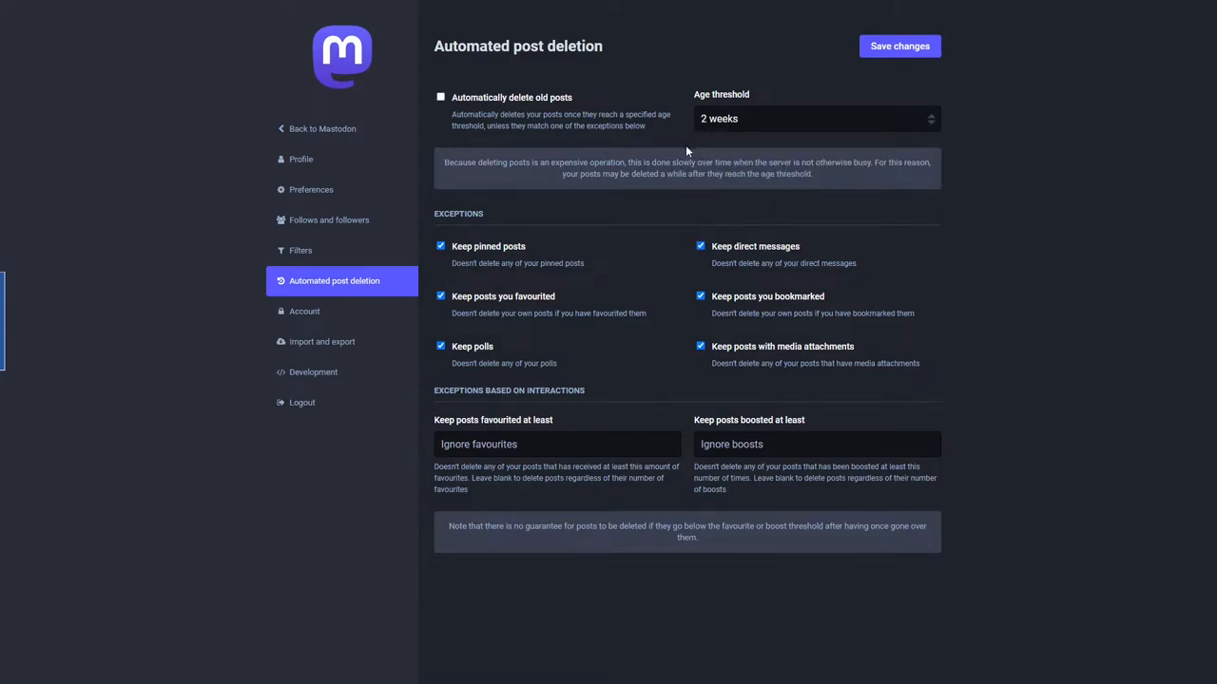
mouse_move(692, 138)
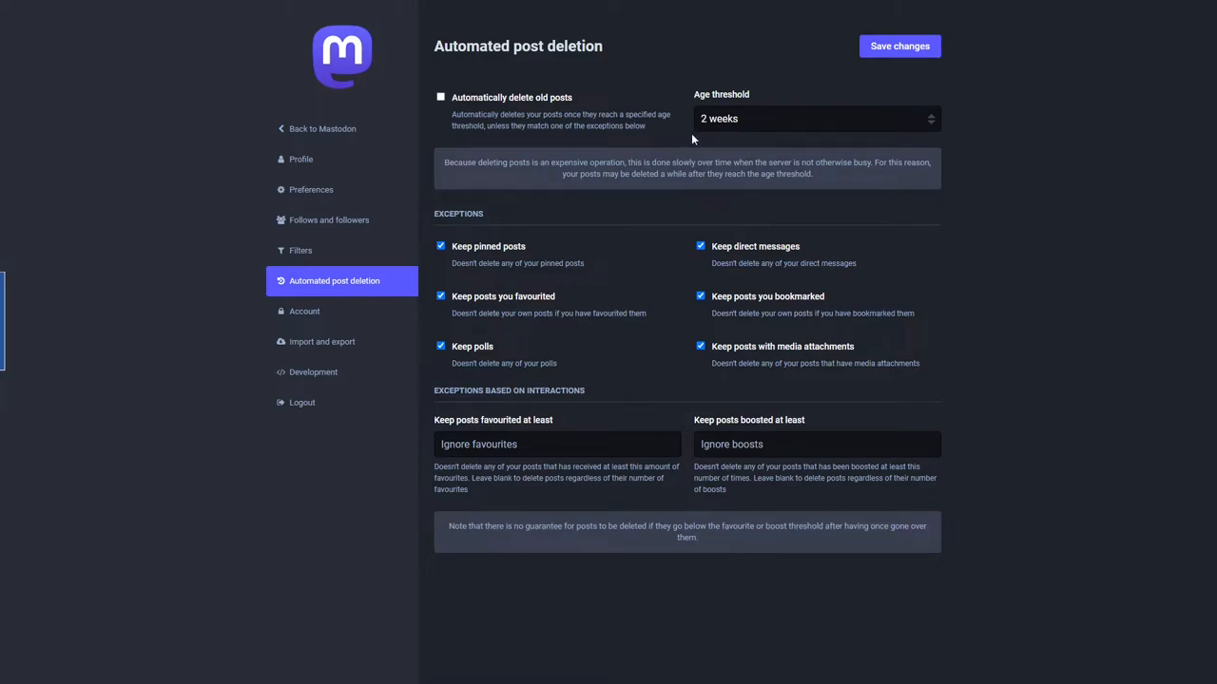
mouse_move(452, 232)
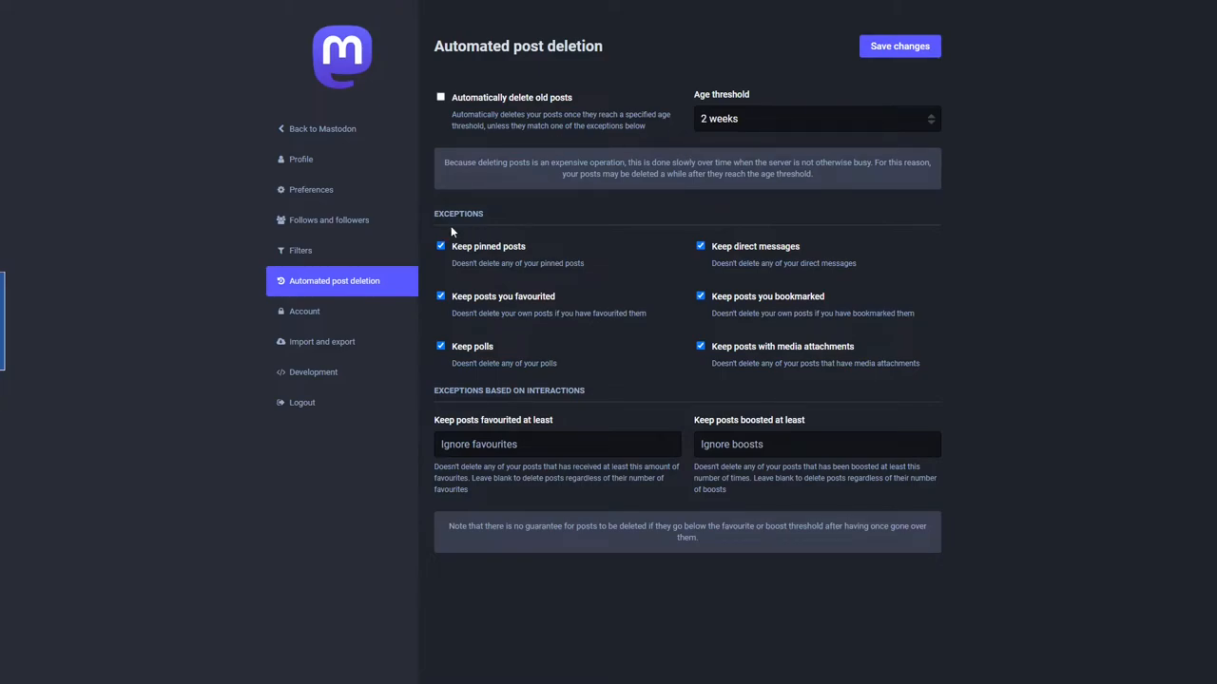
mouse_move(438, 160)
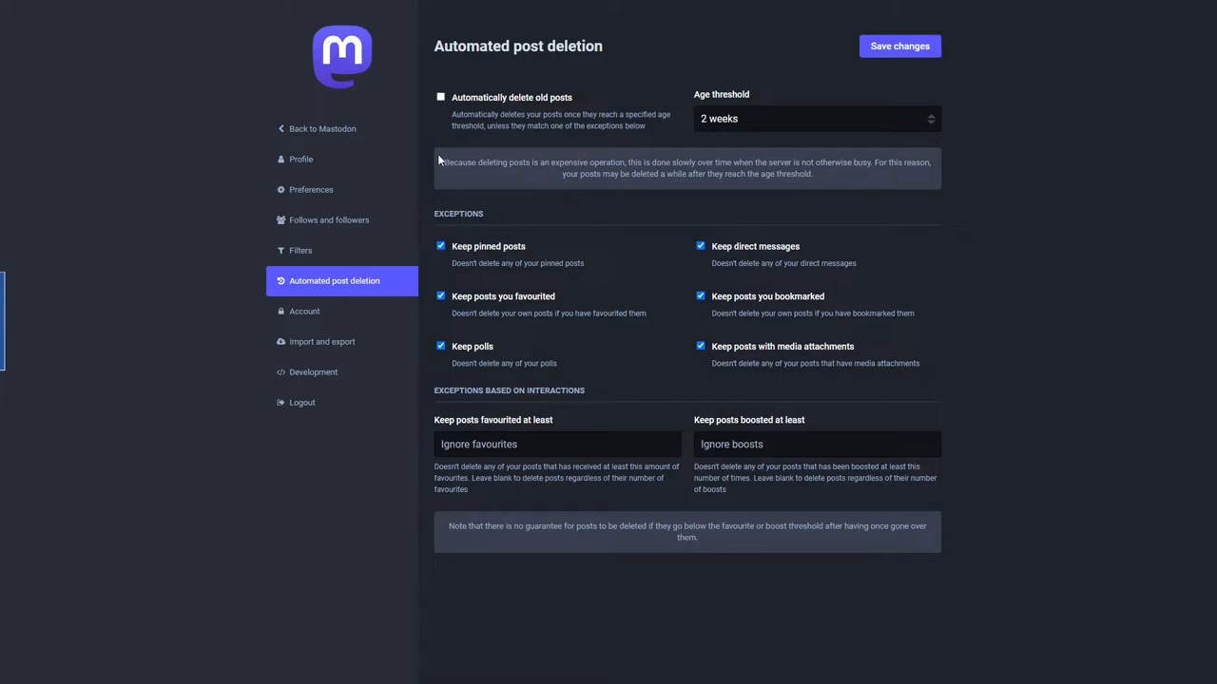
mouse_move(479, 259)
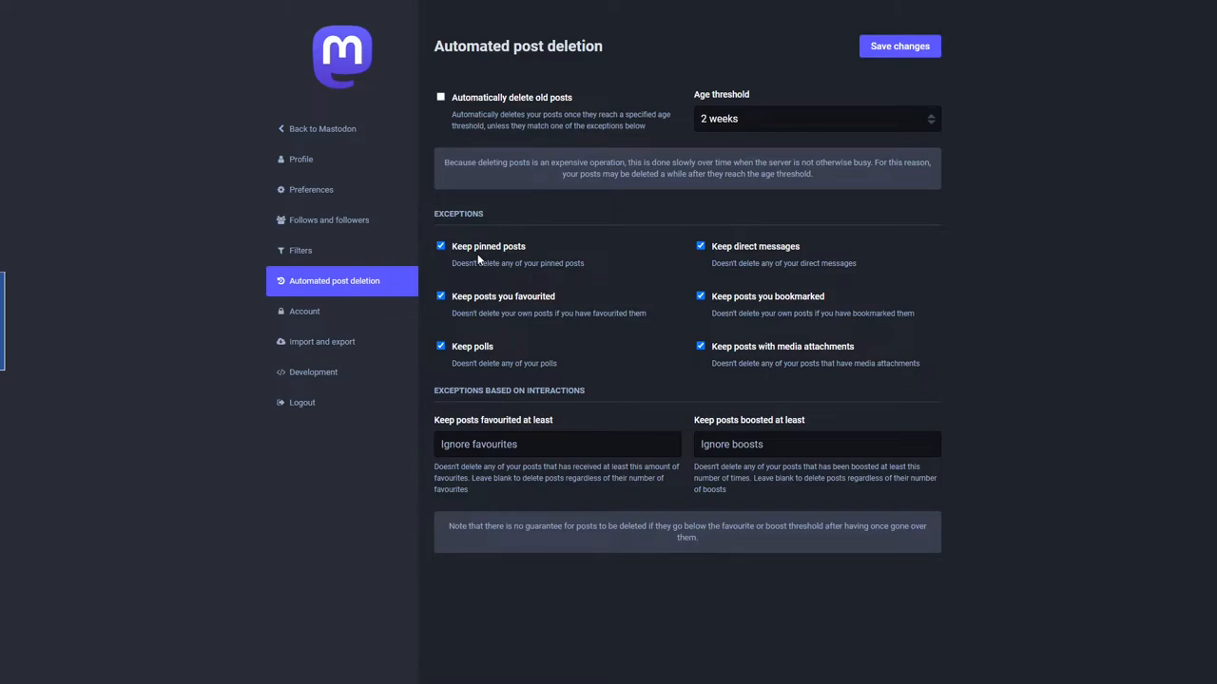
mouse_move(300, 160)
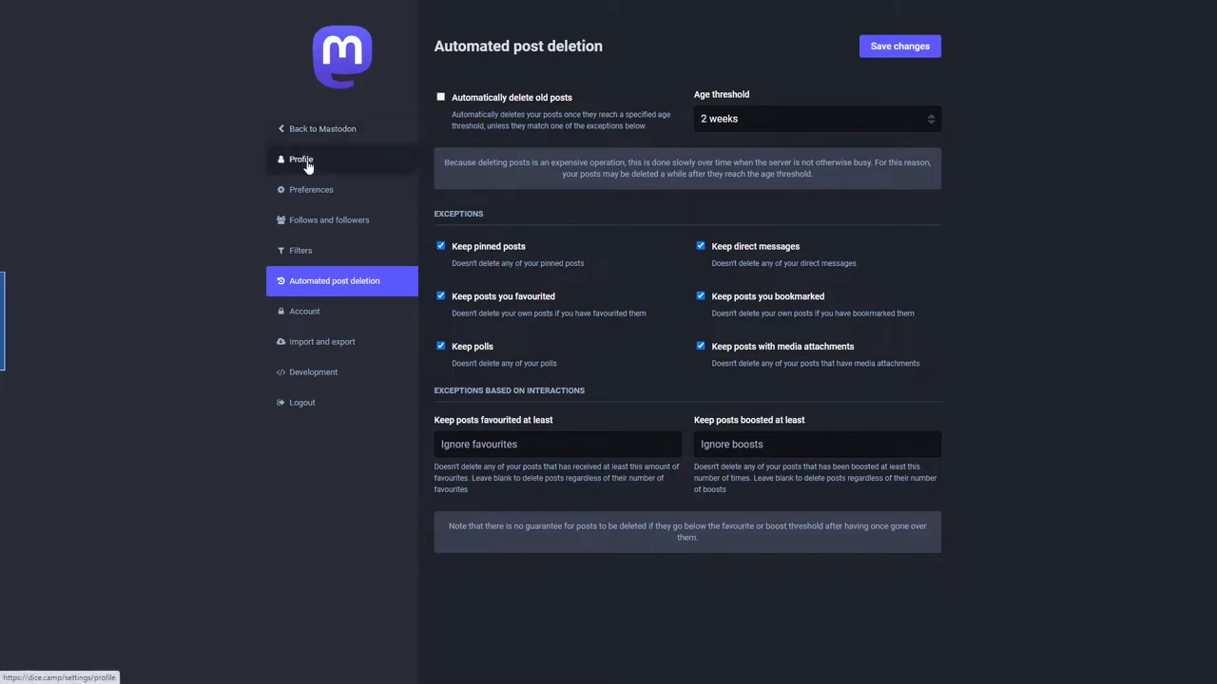
click(300, 160)
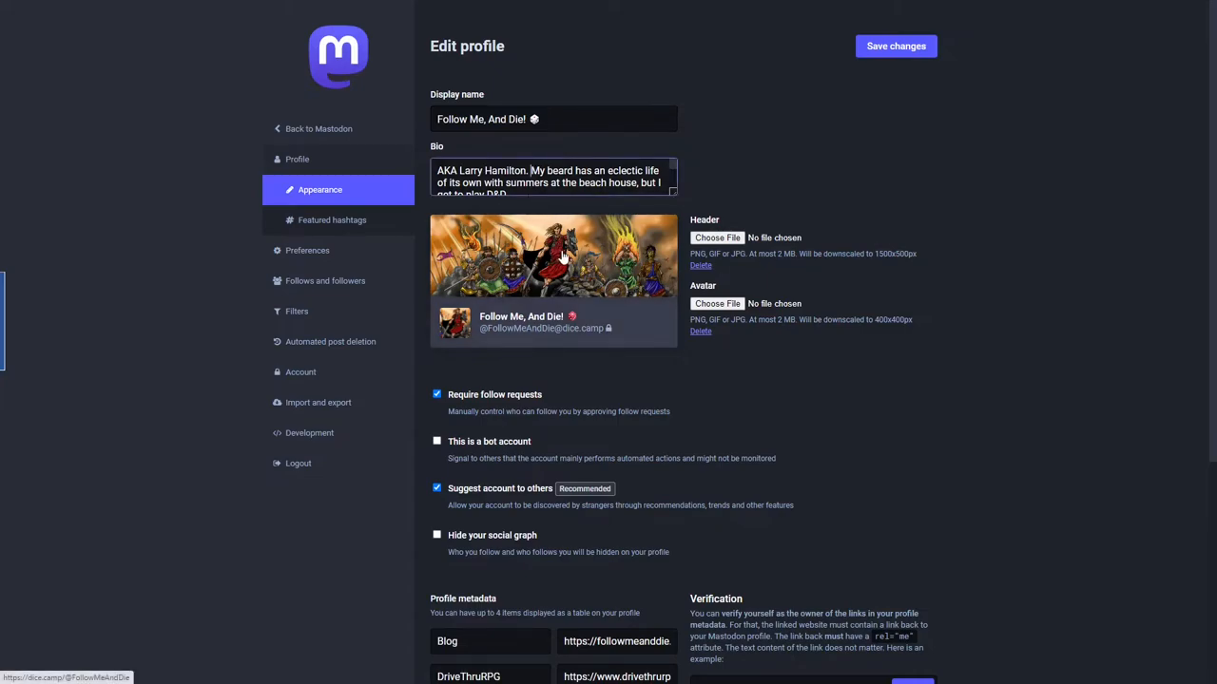
mouse_move(464, 331)
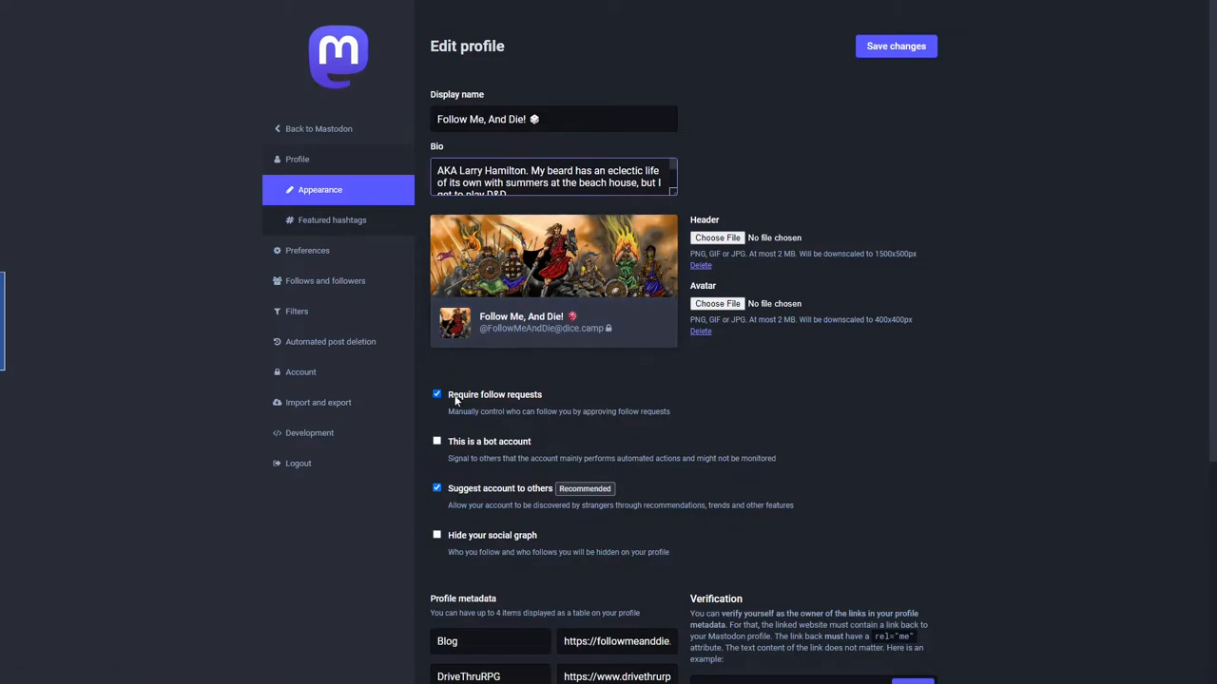
scroll(down, 3)
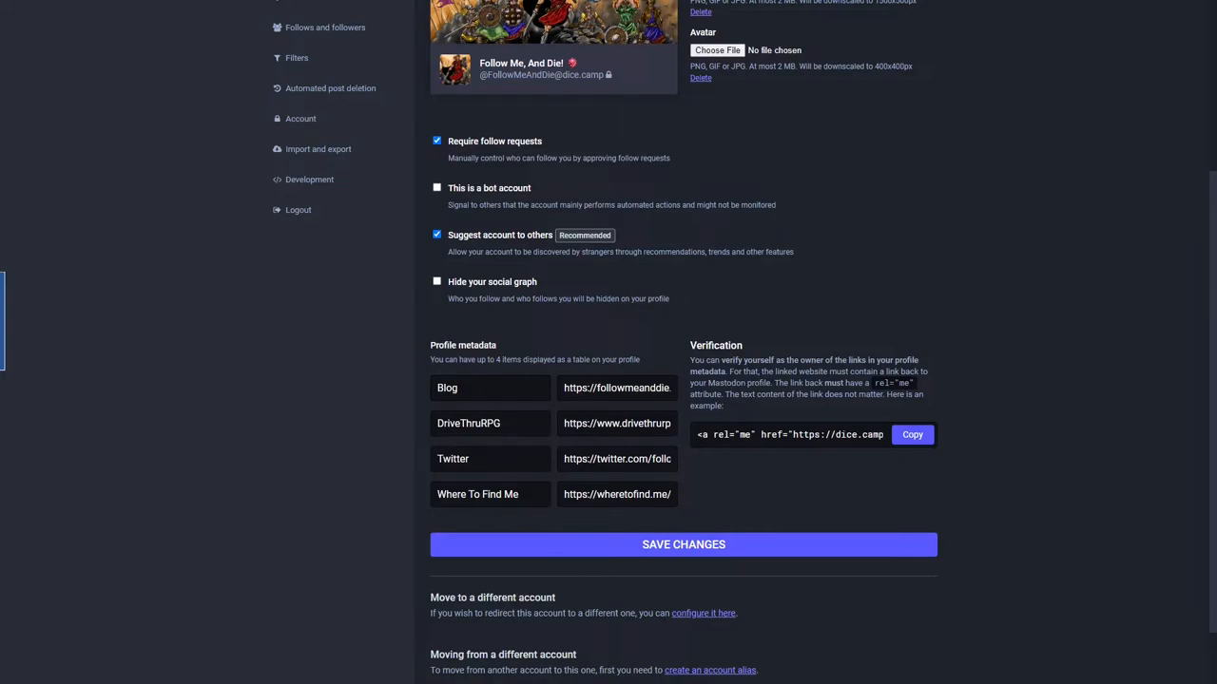
mouse_move(532, 365)
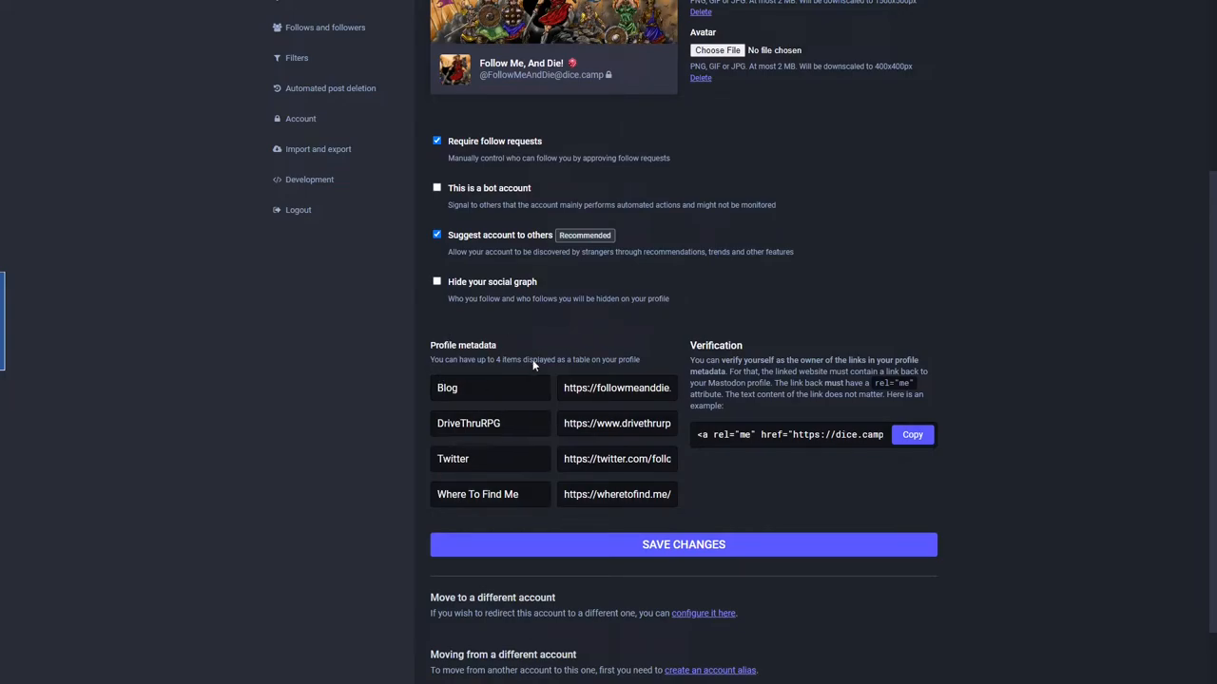
mouse_move(865, 479)
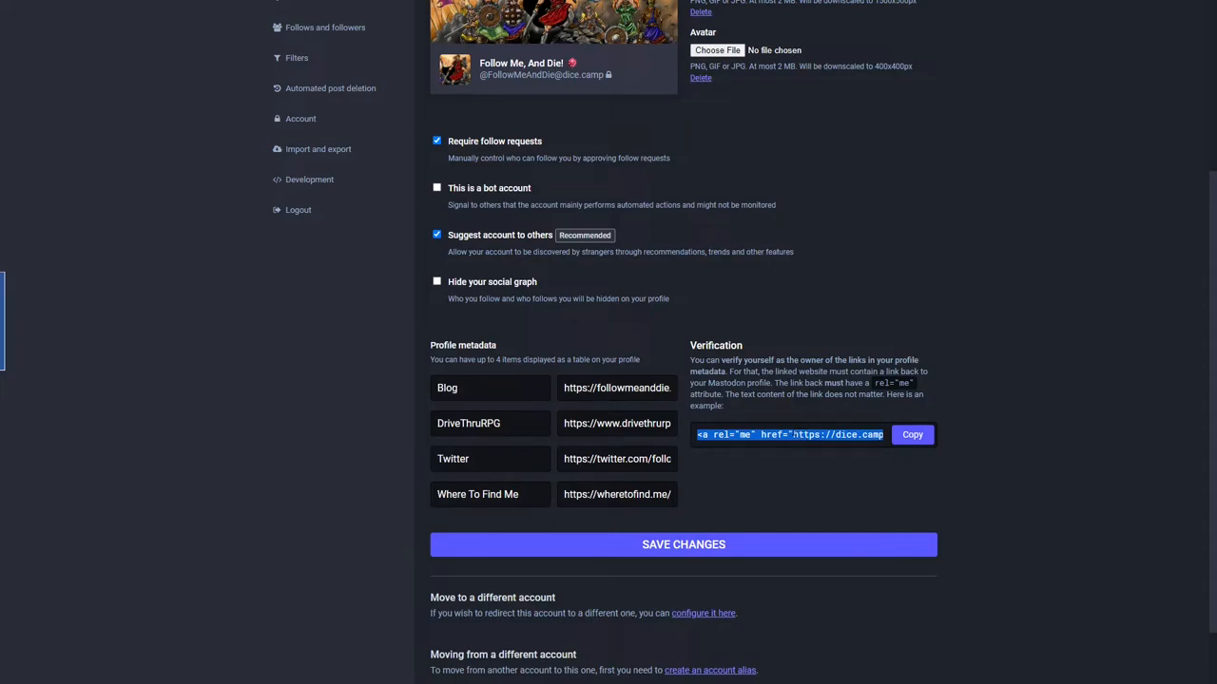
mouse_move(722, 232)
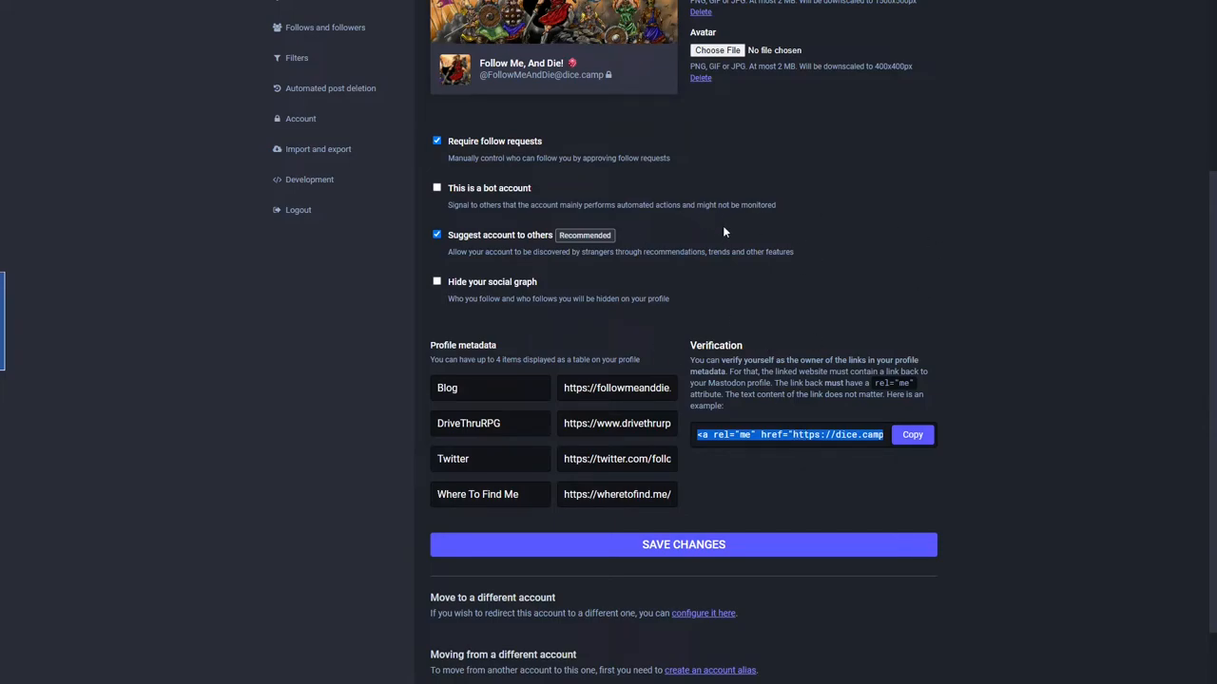
mouse_move(799, 205)
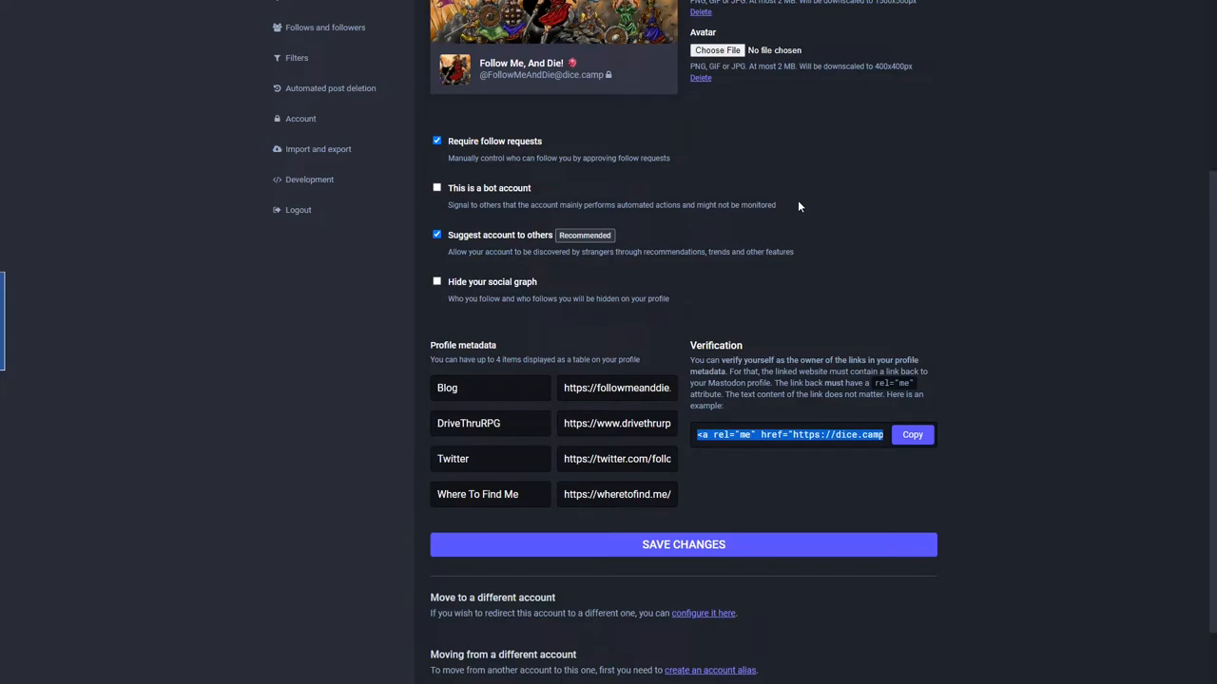
scroll(up, 3)
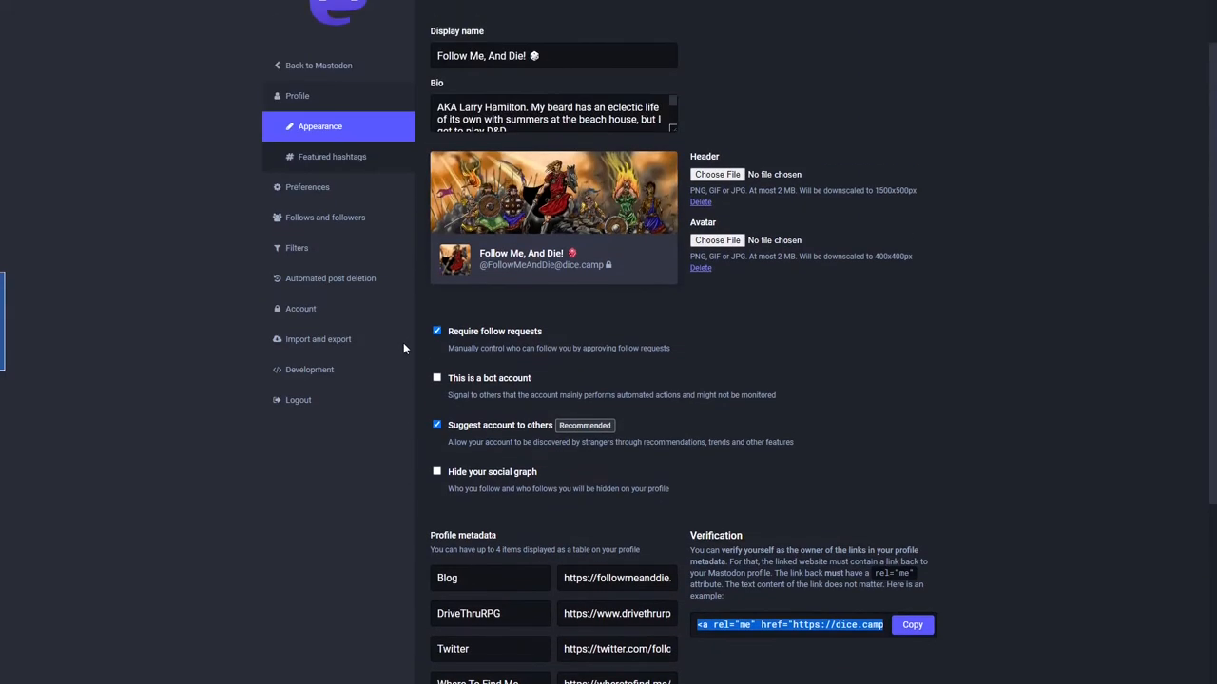
click(331, 155)
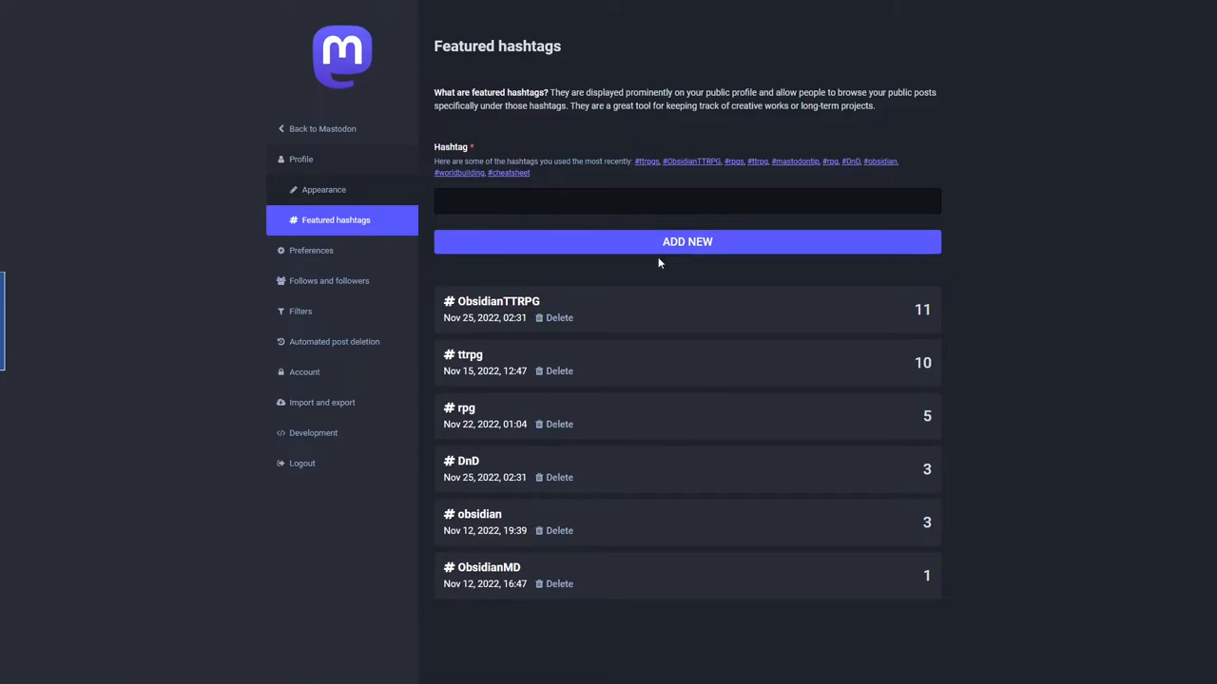
click(323, 190)
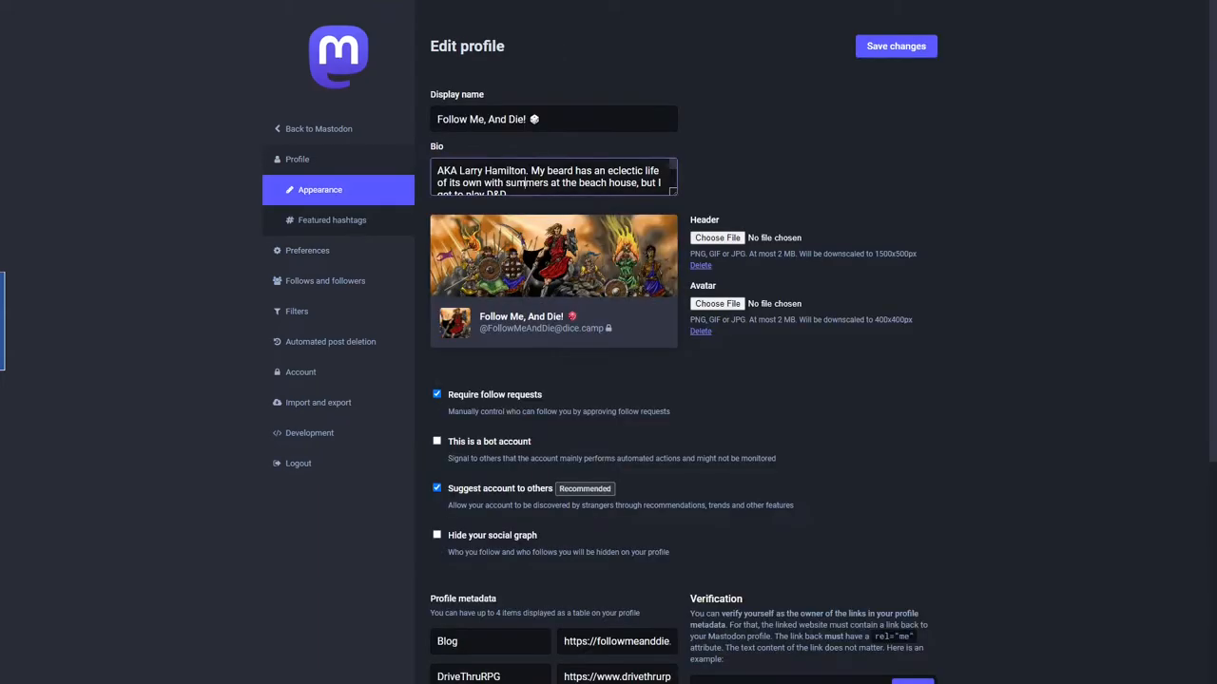
mouse_move(730, 182)
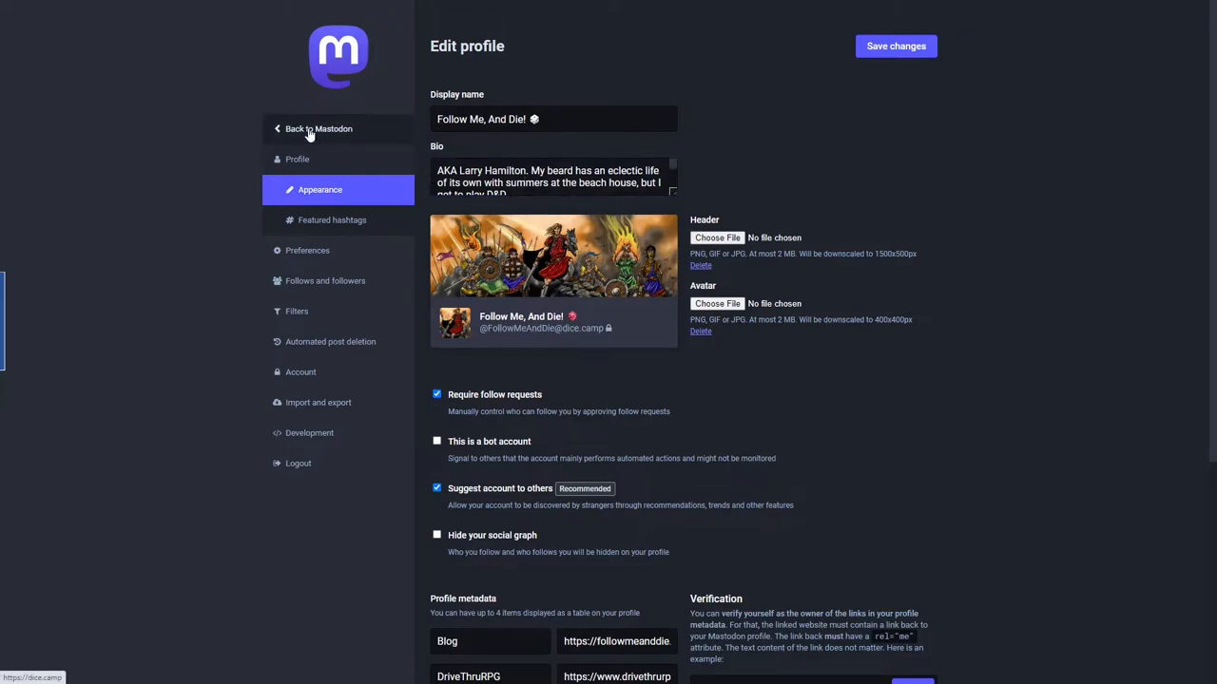
Return to the main web interface and bring up the Notifications preferences page.
click(319, 129)
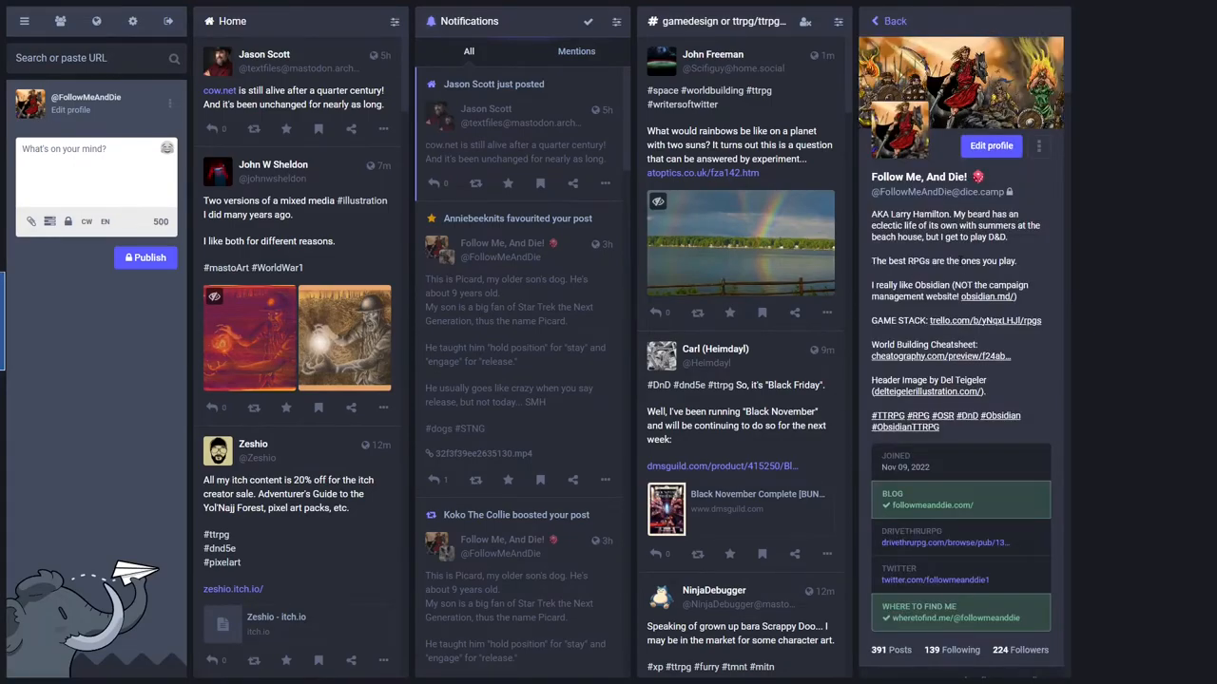
scroll(down, 3)
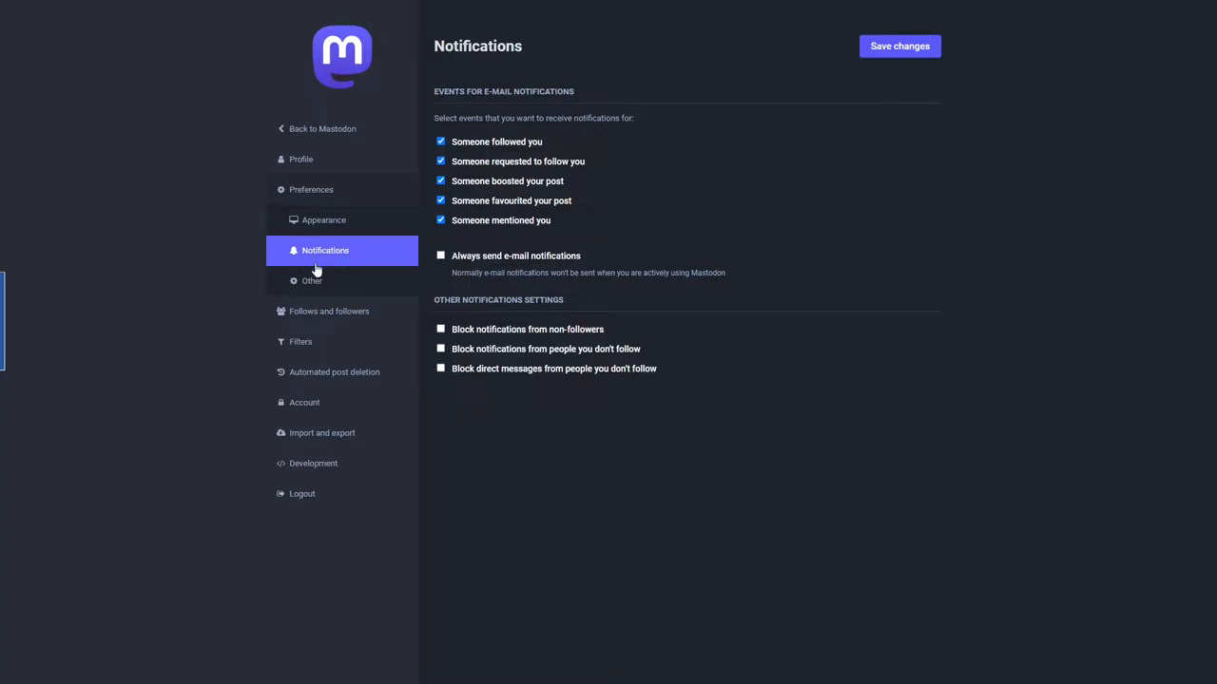
Step through Filters, Add new filter, Automated post deletion and the Account security settings.
click(300, 342)
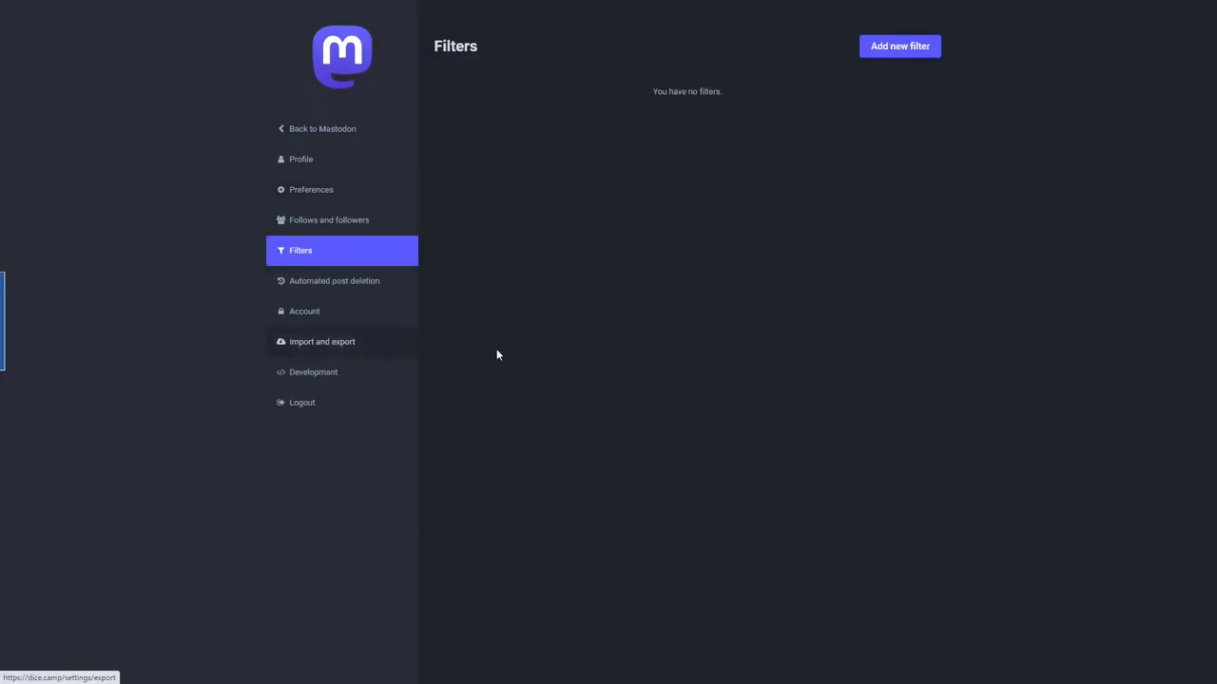
click(897, 46)
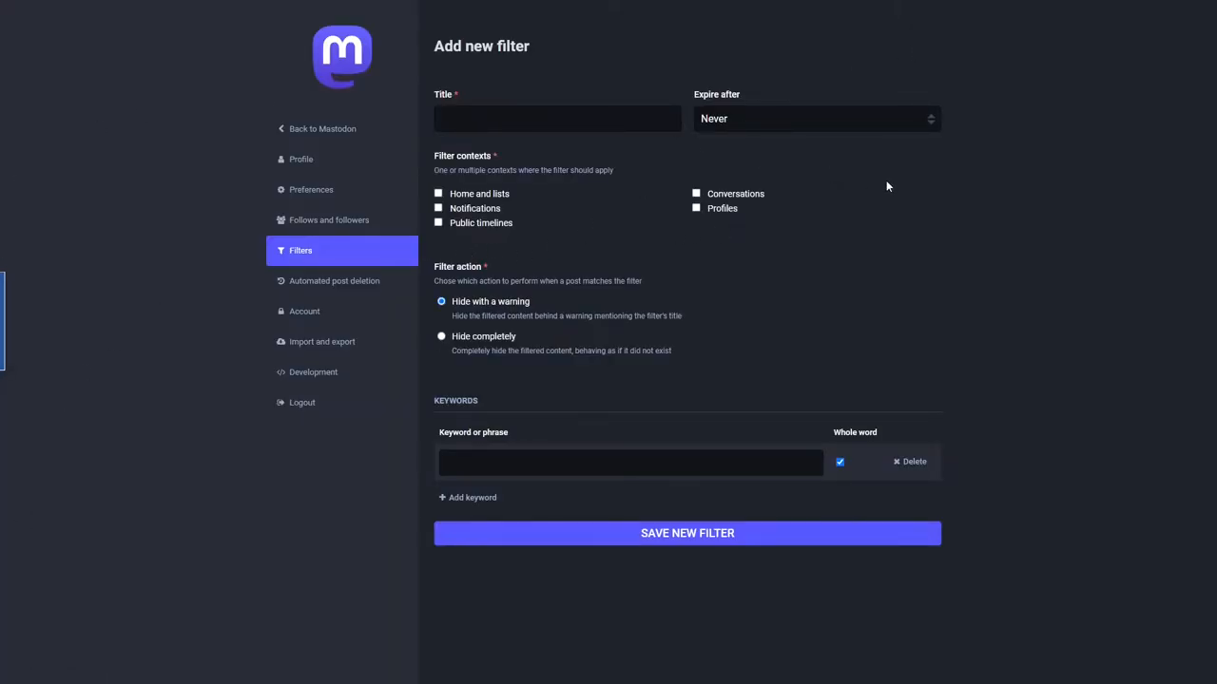
click(335, 282)
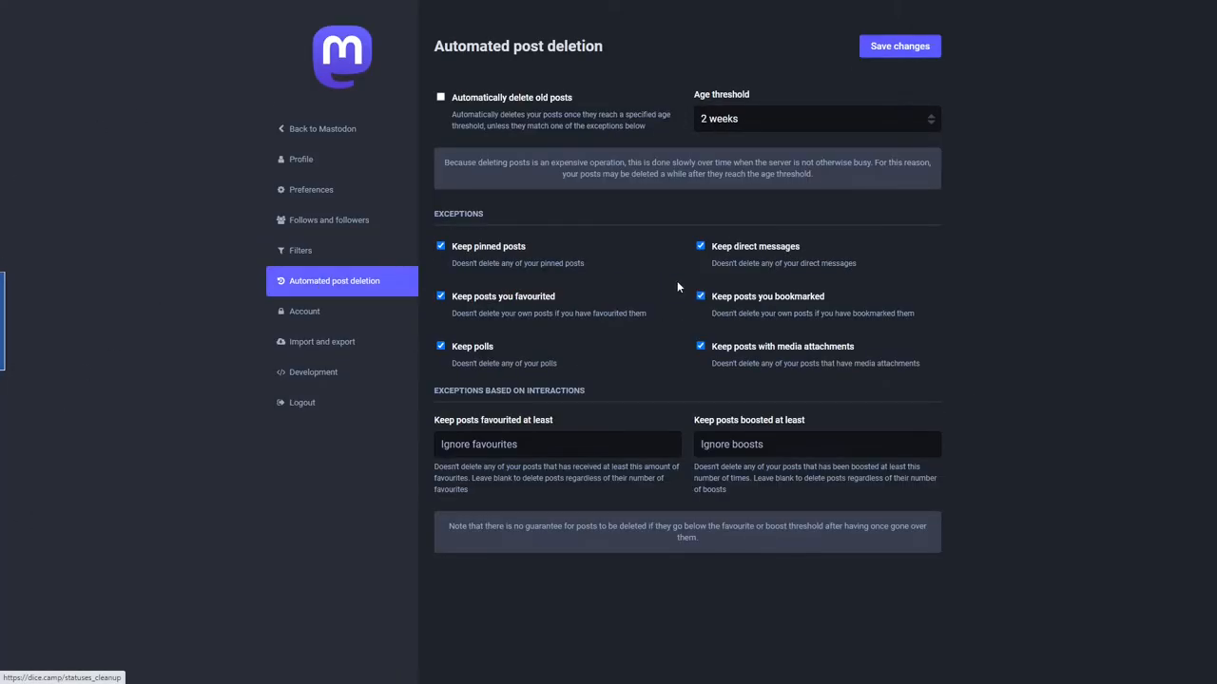
mouse_move(466, 258)
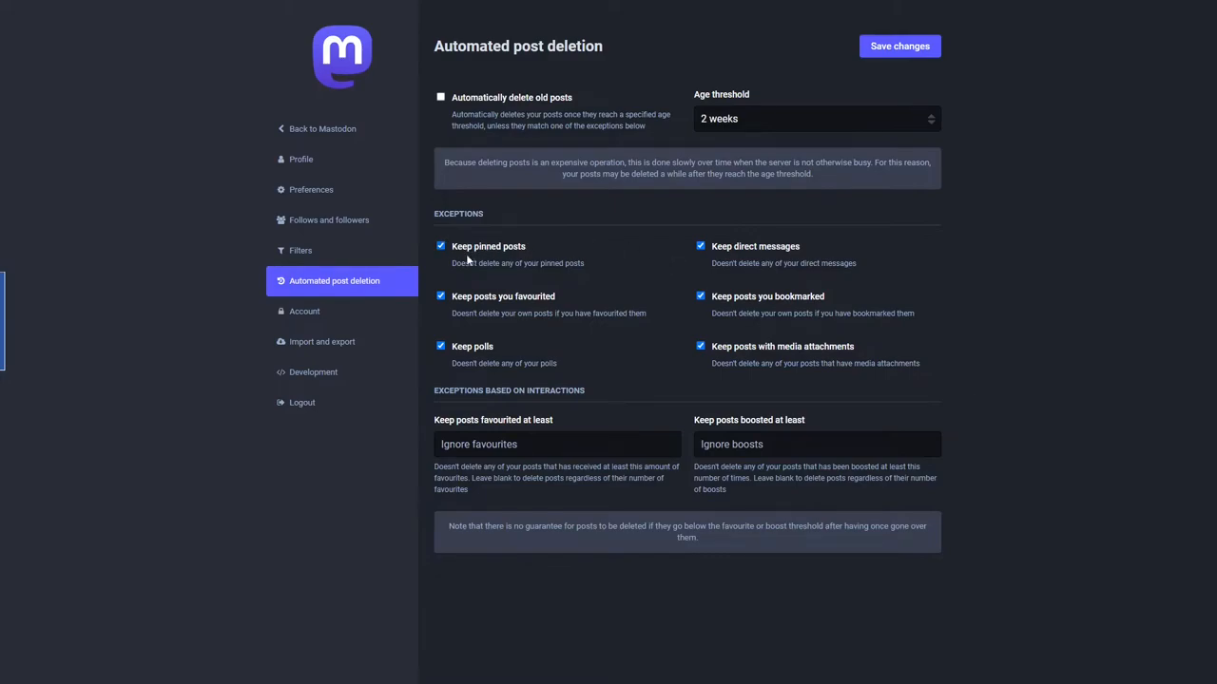
mouse_move(304, 312)
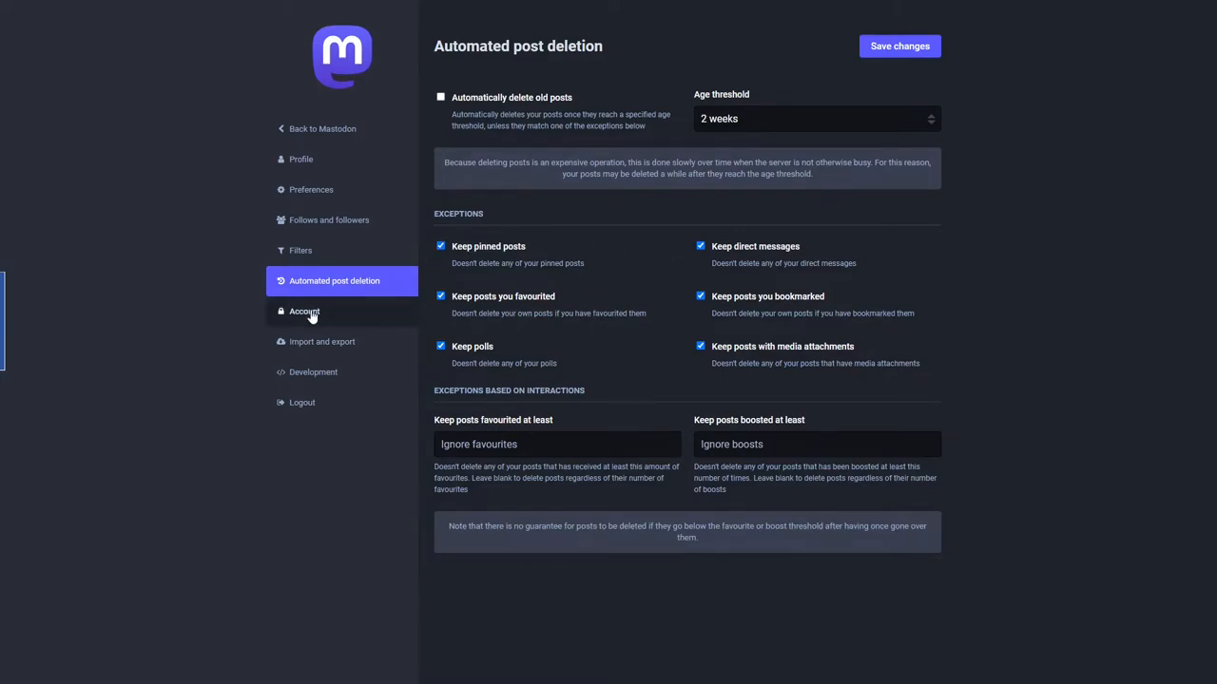
click(304, 312)
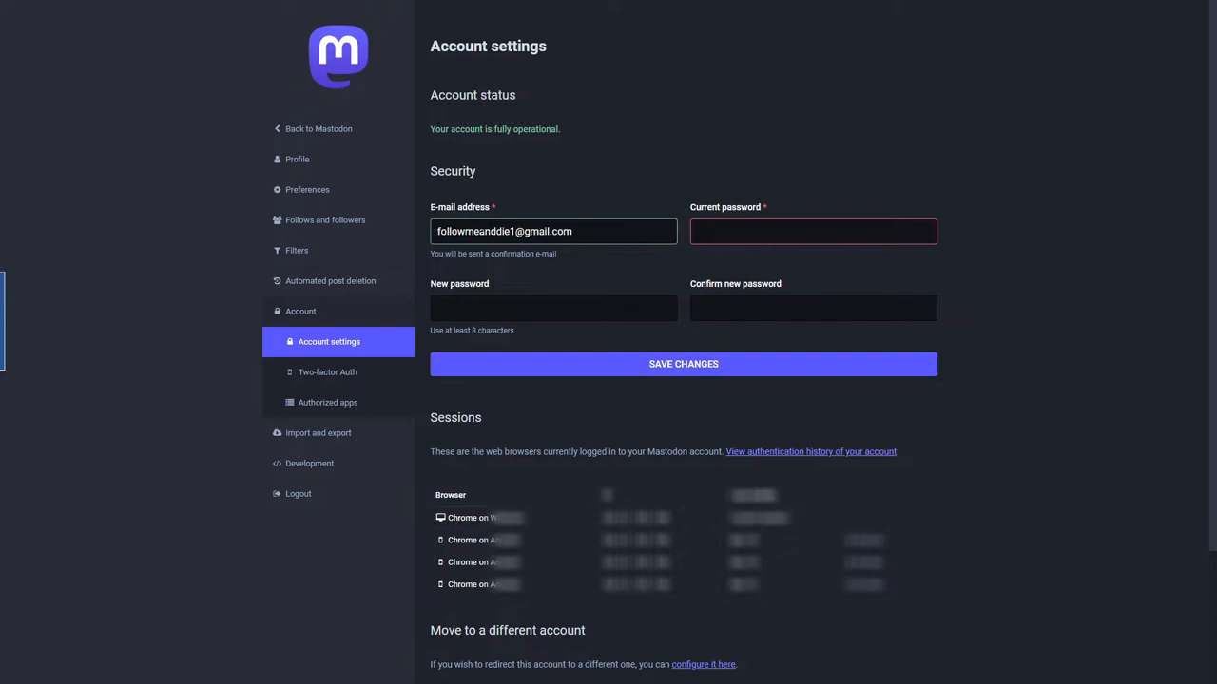
scroll(down, 3)
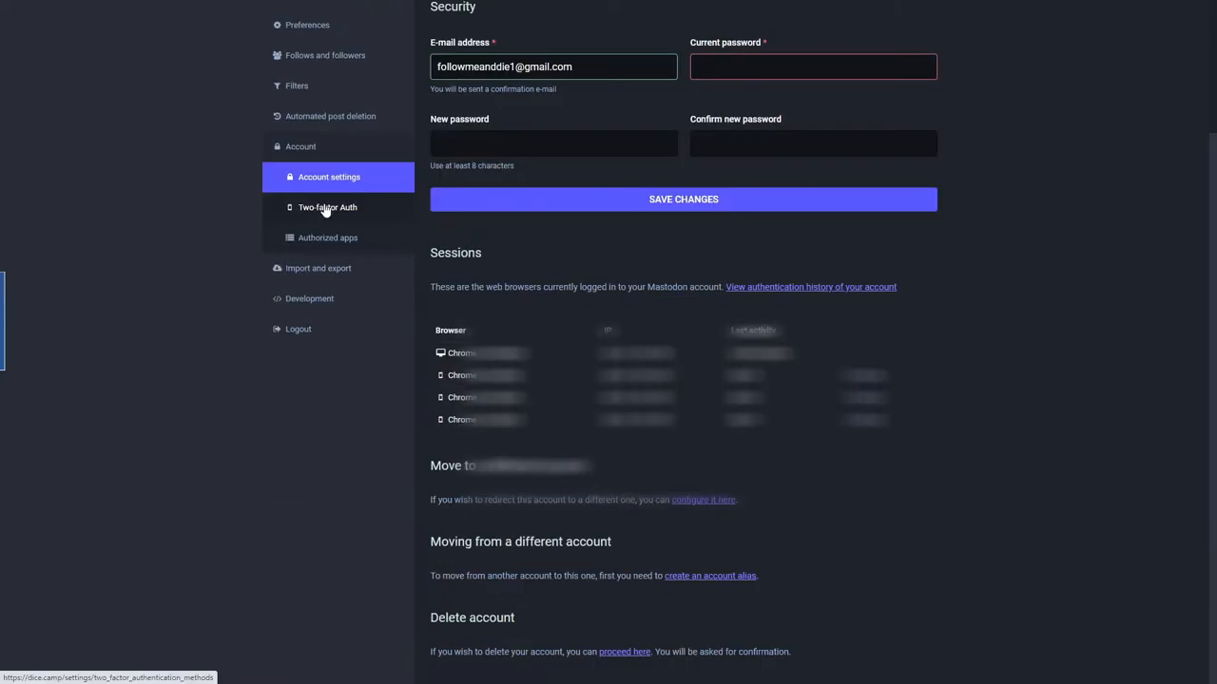
mouse_move(327, 238)
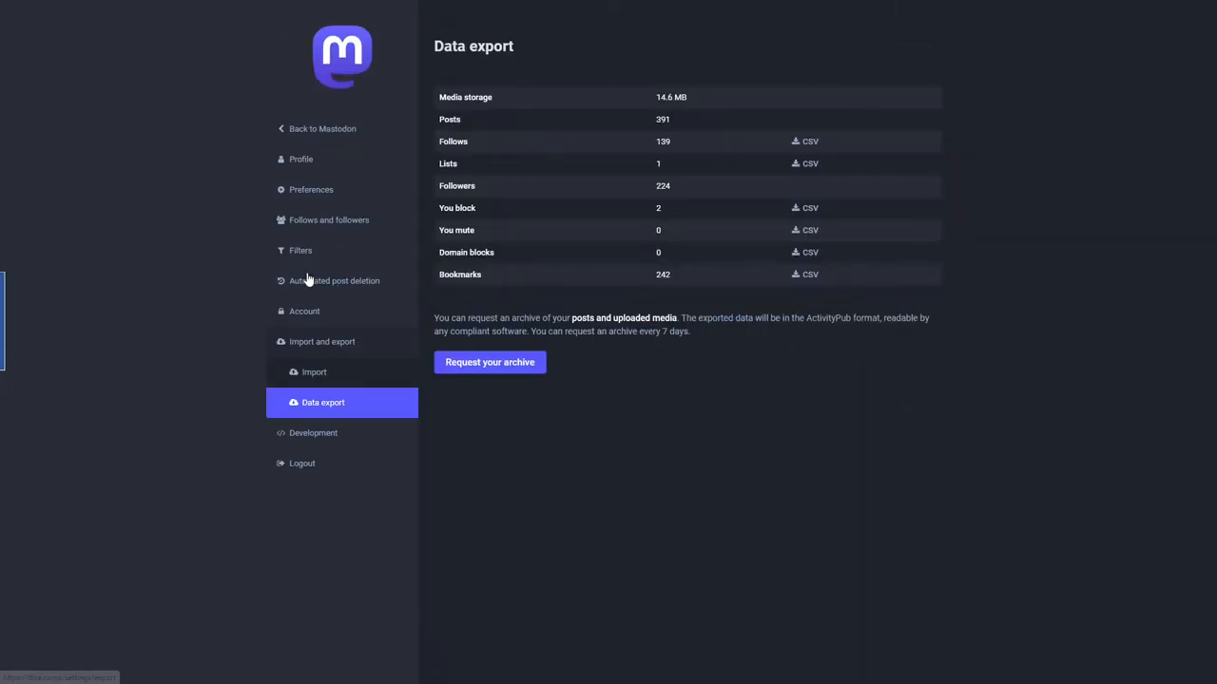
mouse_move(517, 133)
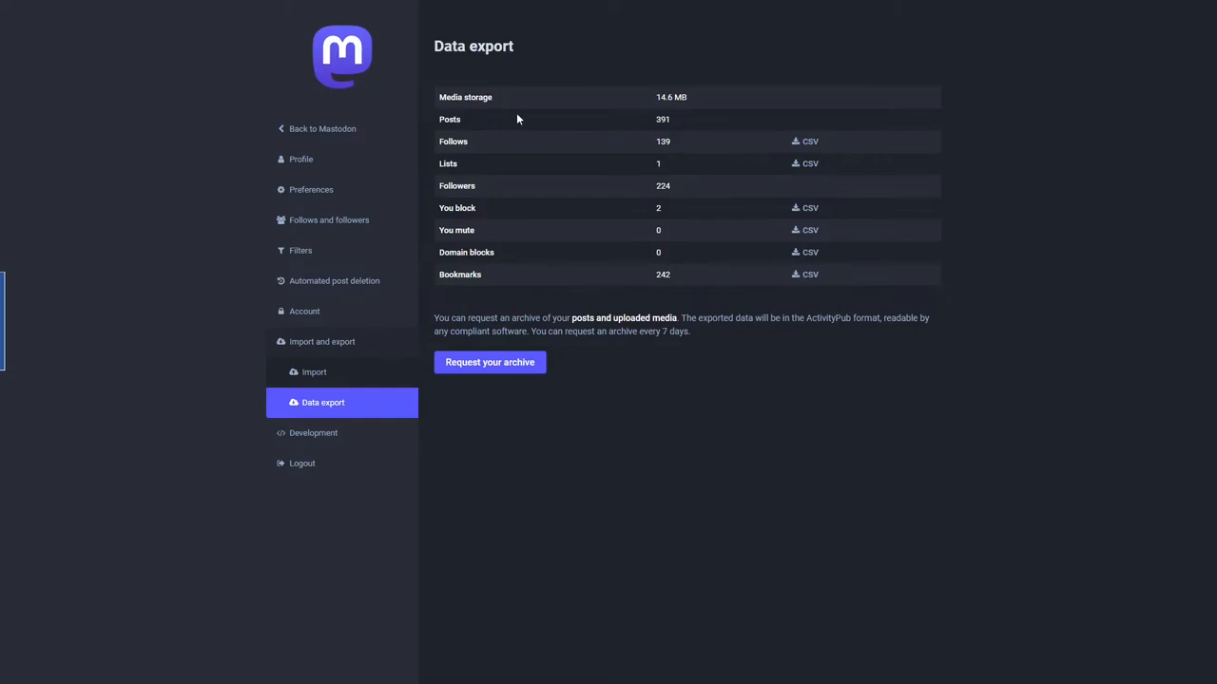
mouse_move(650, 144)
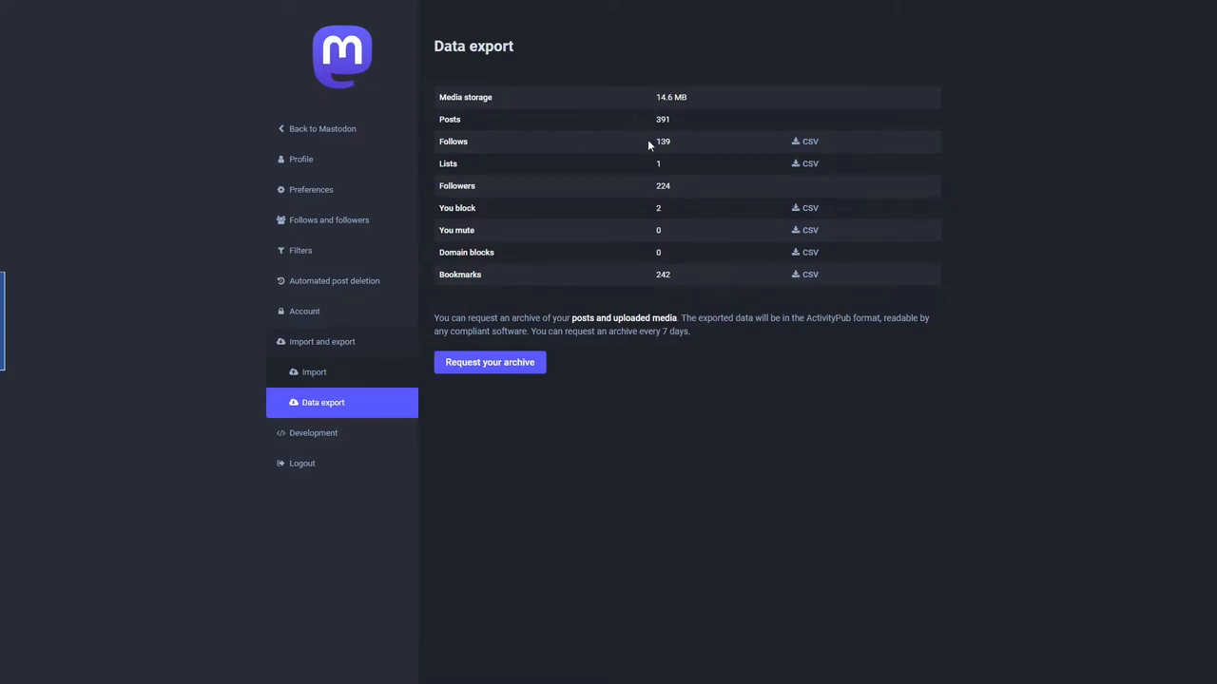
mouse_move(624, 190)
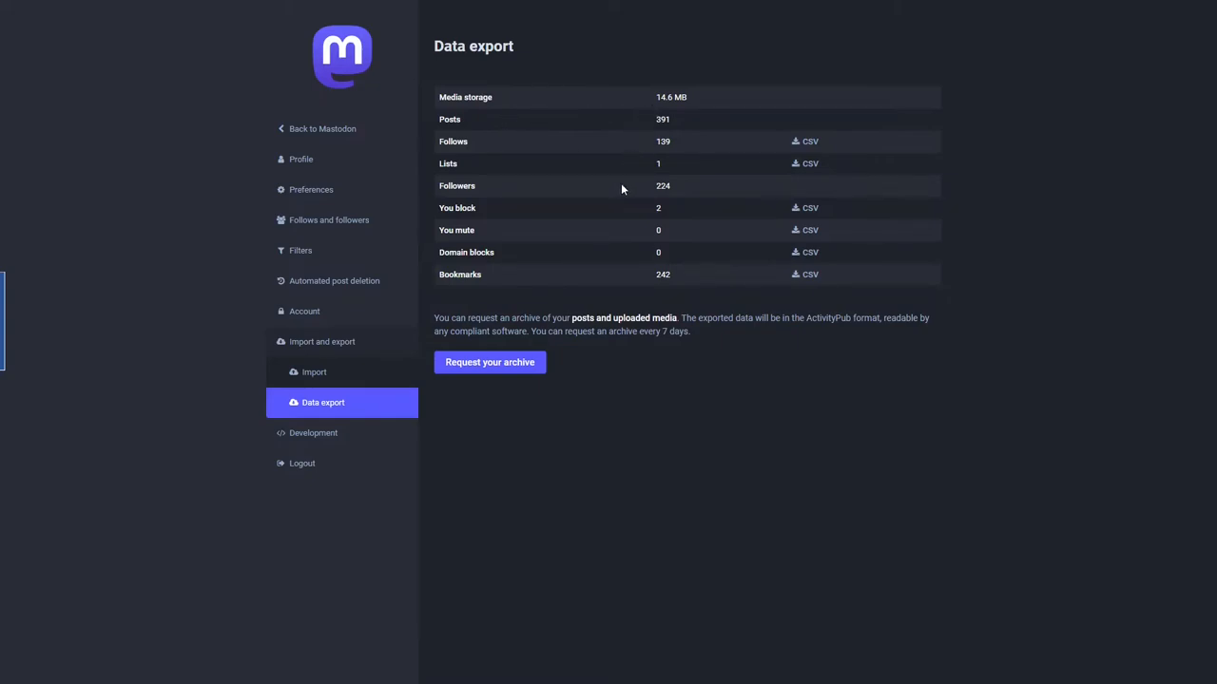
mouse_move(589, 253)
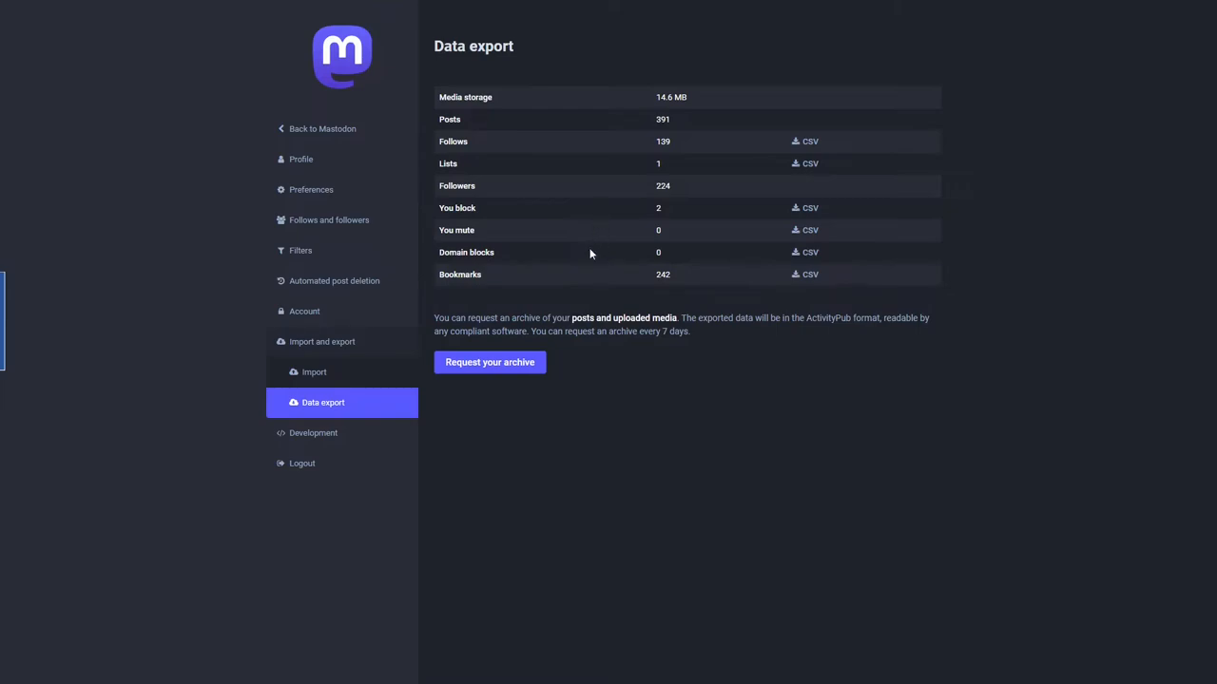
mouse_move(742, 116)
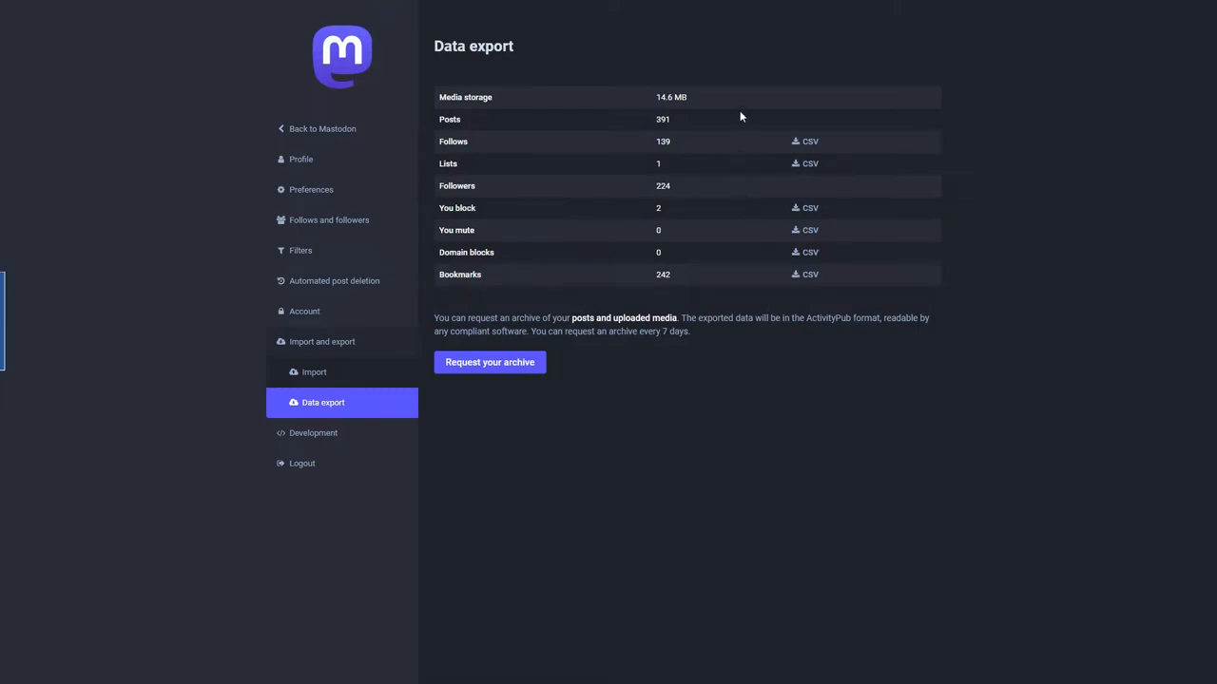
mouse_move(798, 304)
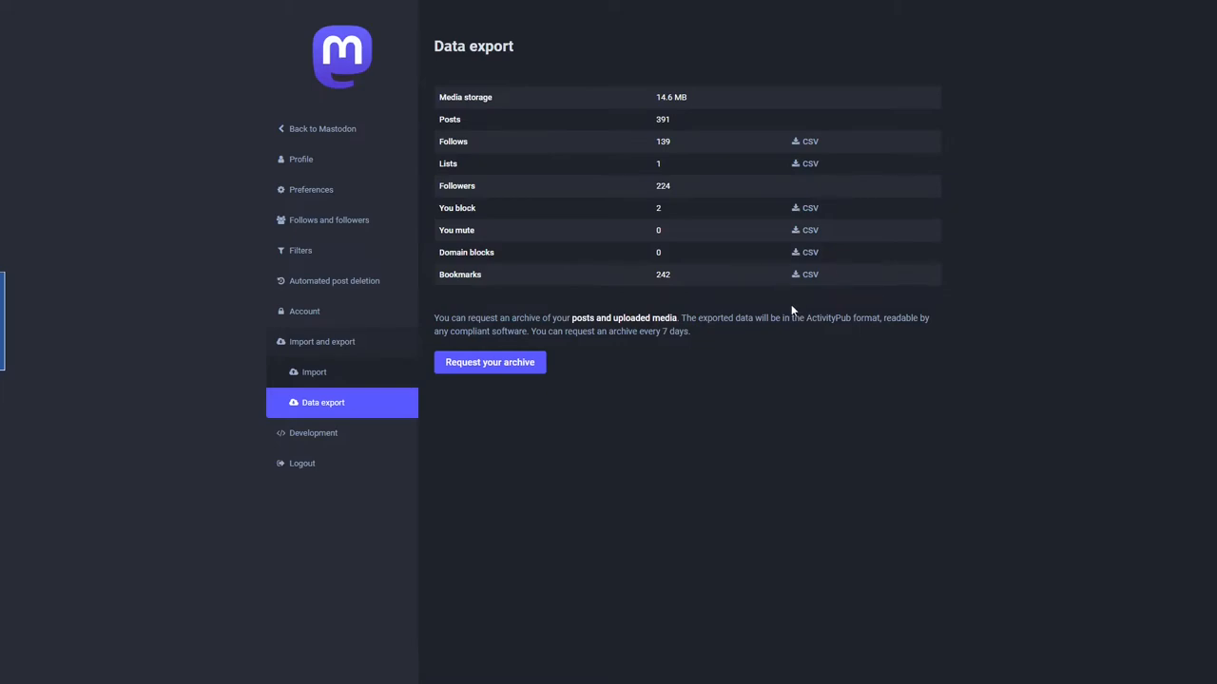
click(323, 129)
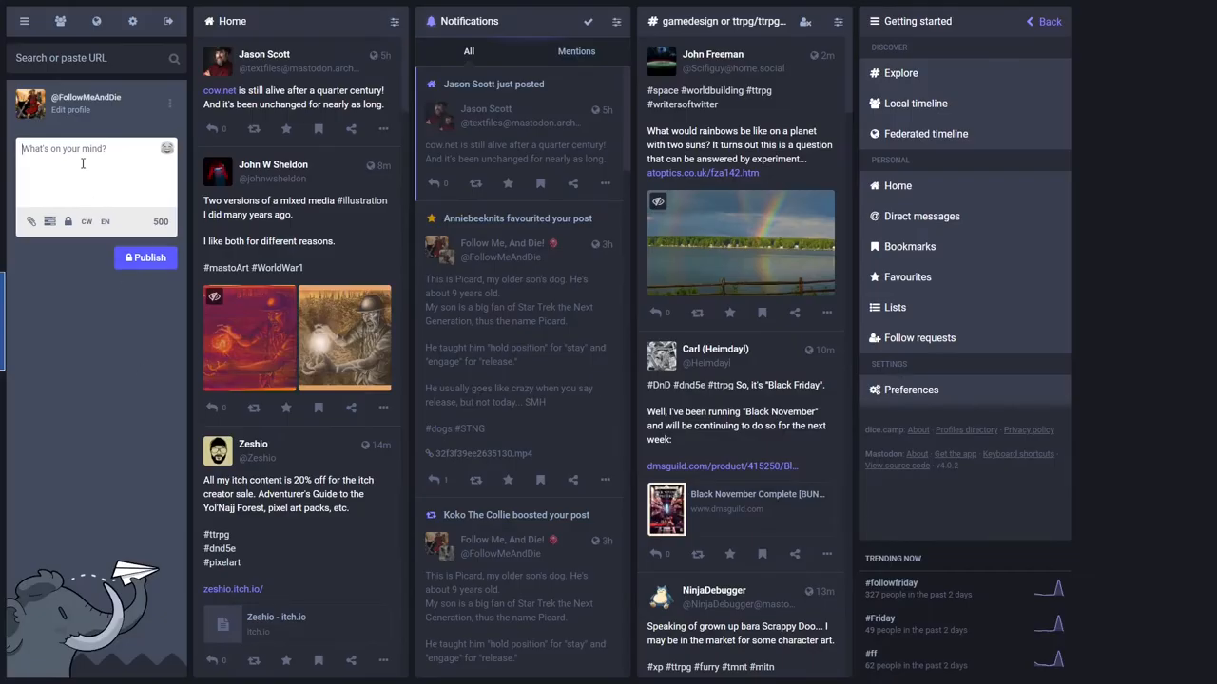
click(85, 57)
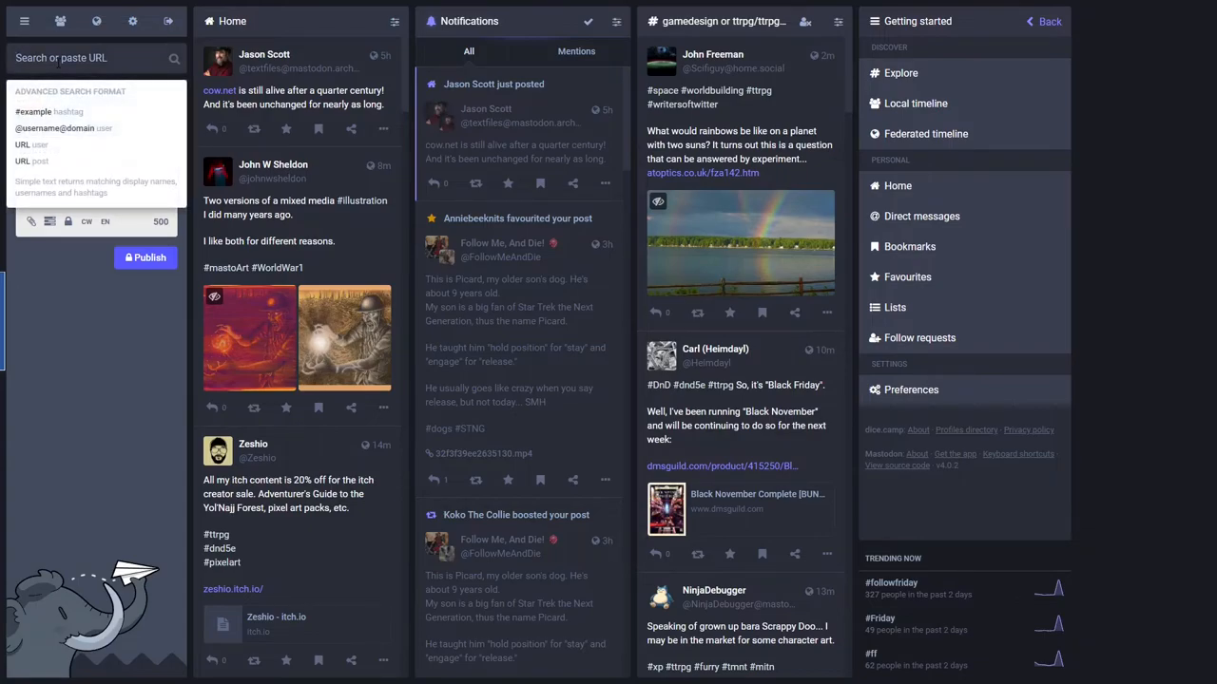
mouse_move(221, 36)
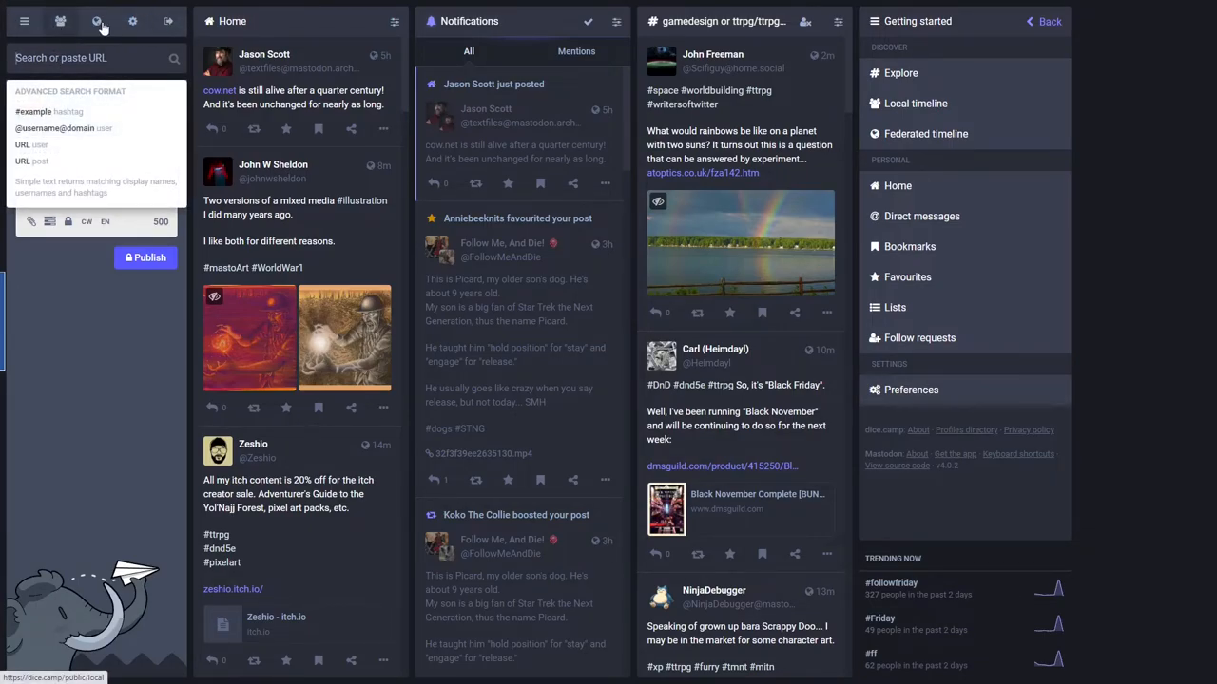
click(61, 21)
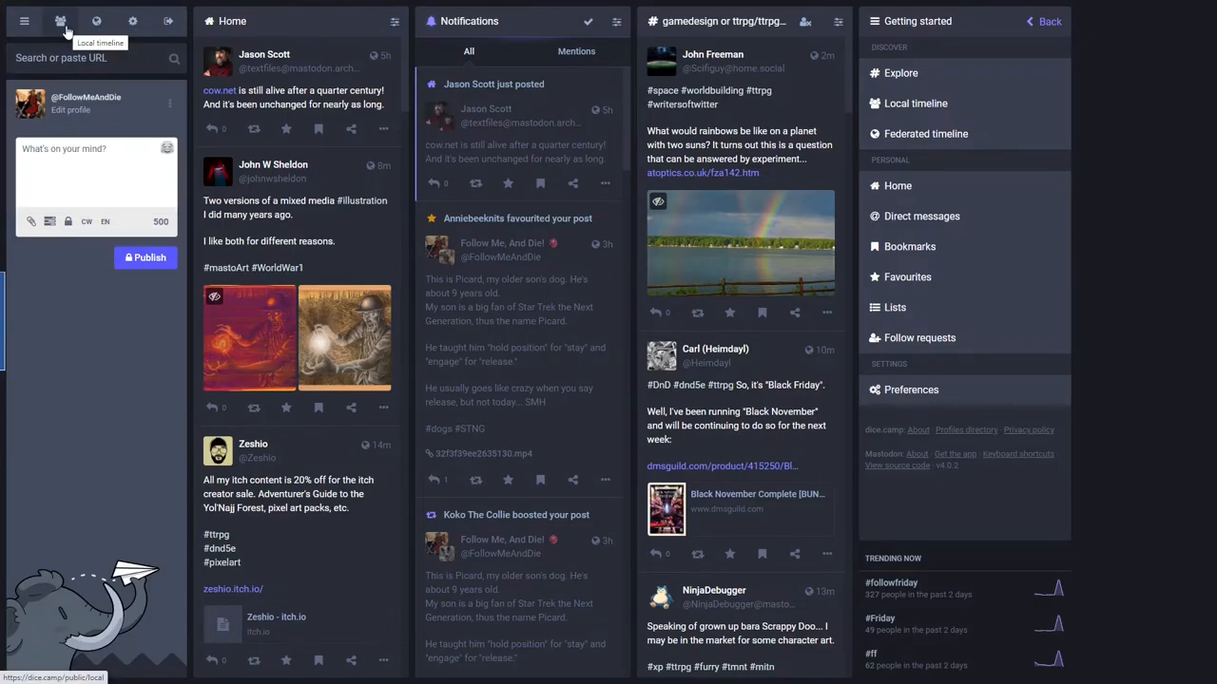
mouse_move(168, 21)
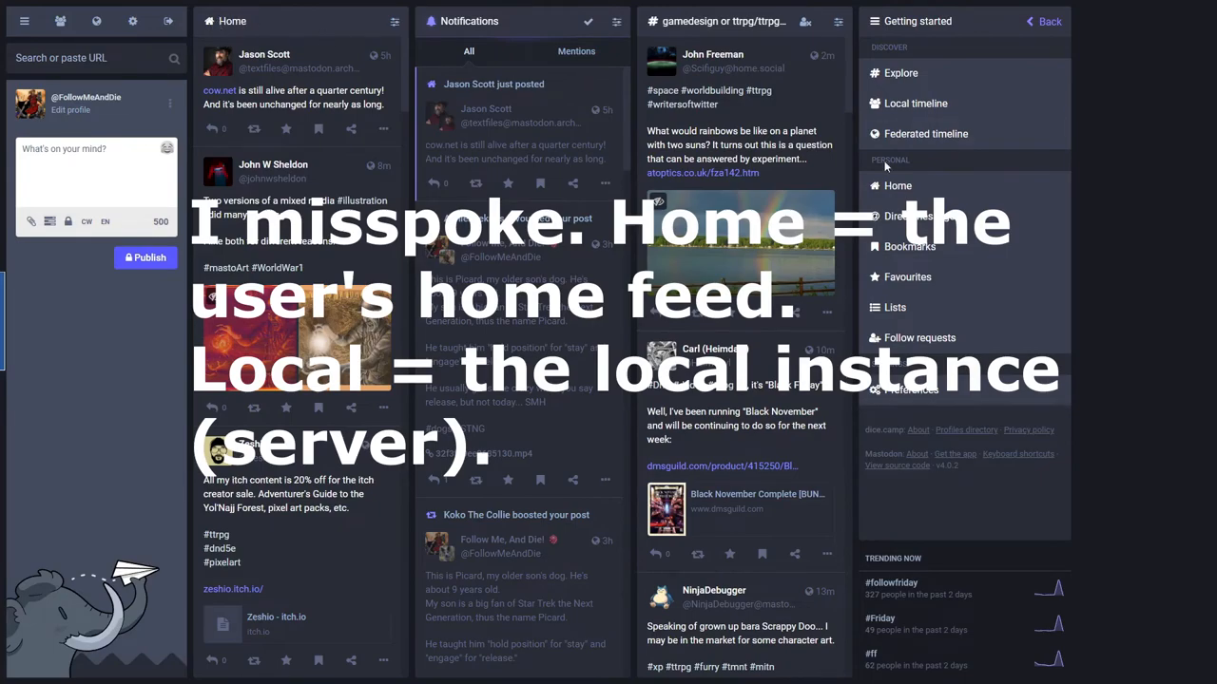
mouse_move(42, 6)
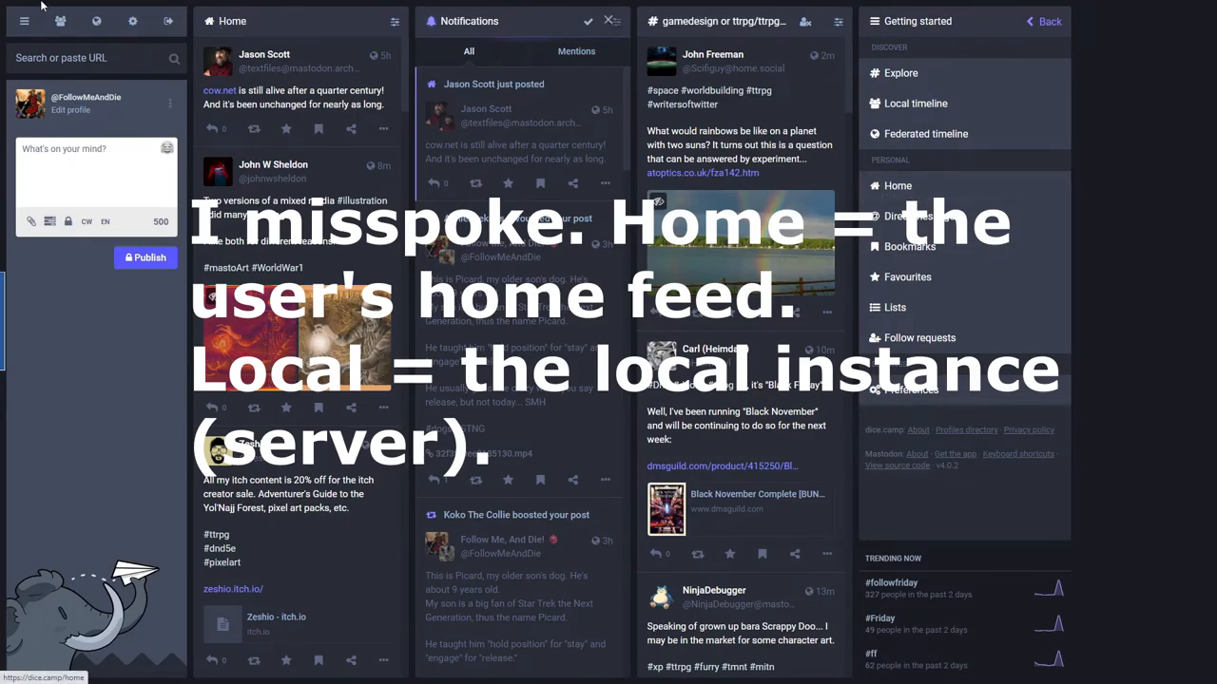
mouse_move(95, 21)
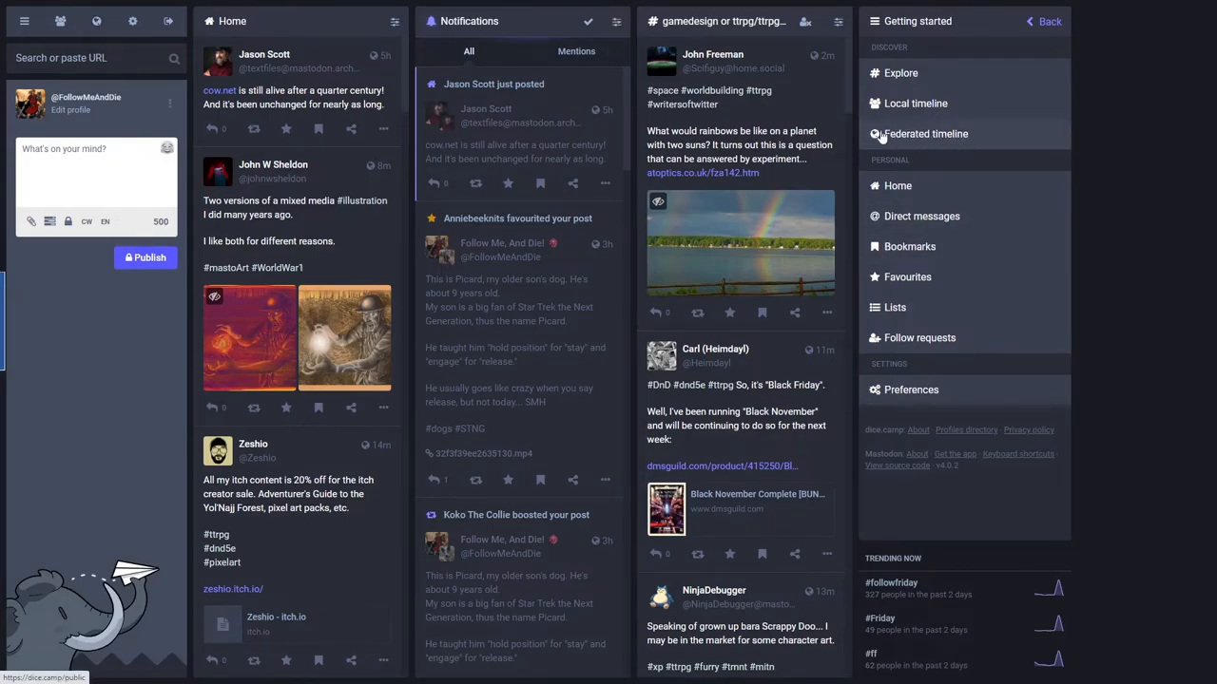
mouse_move(920, 217)
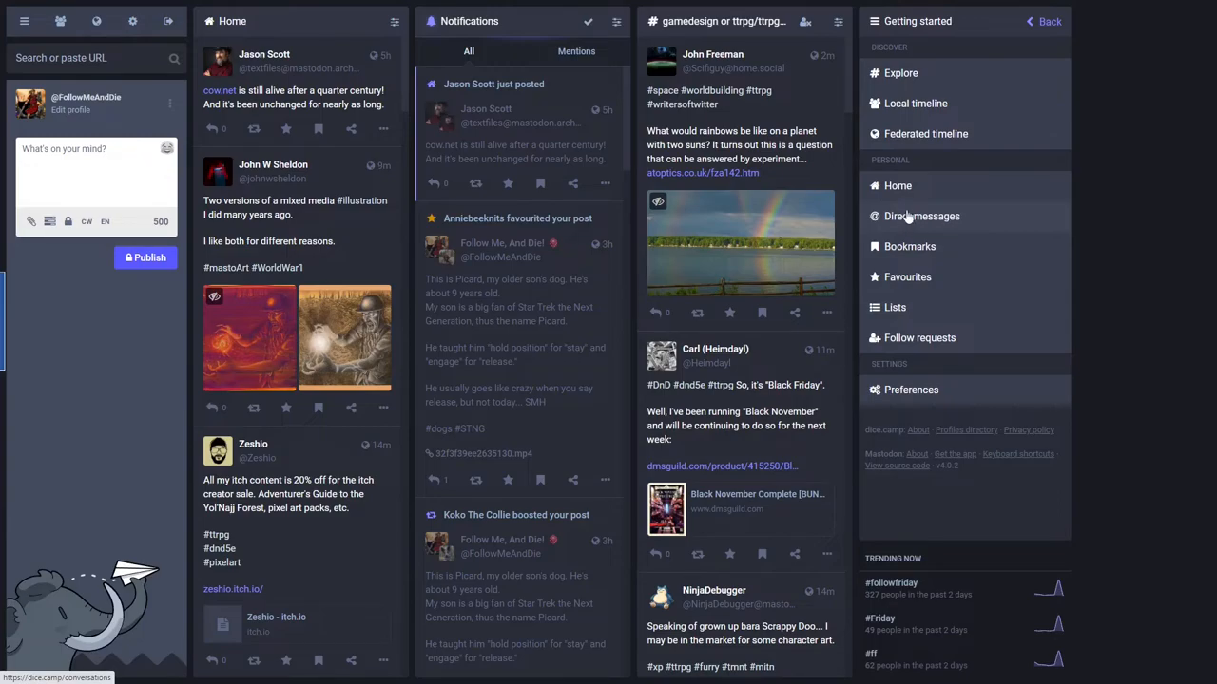
mouse_move(909, 251)
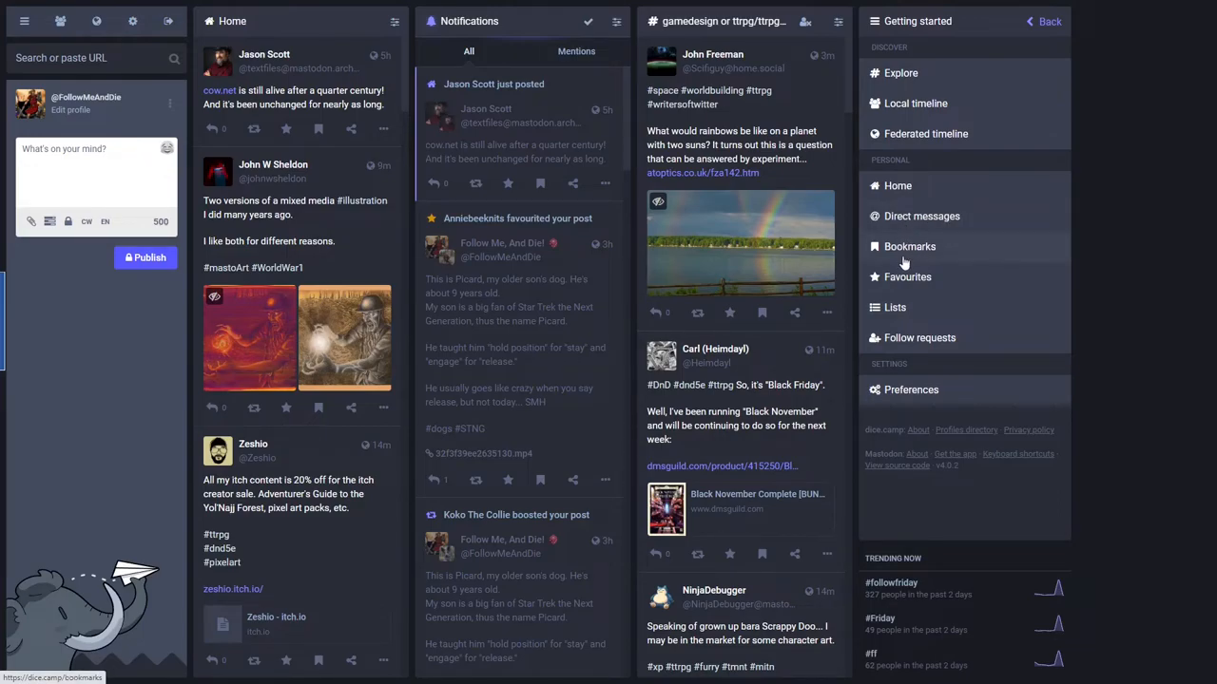
mouse_move(909, 247)
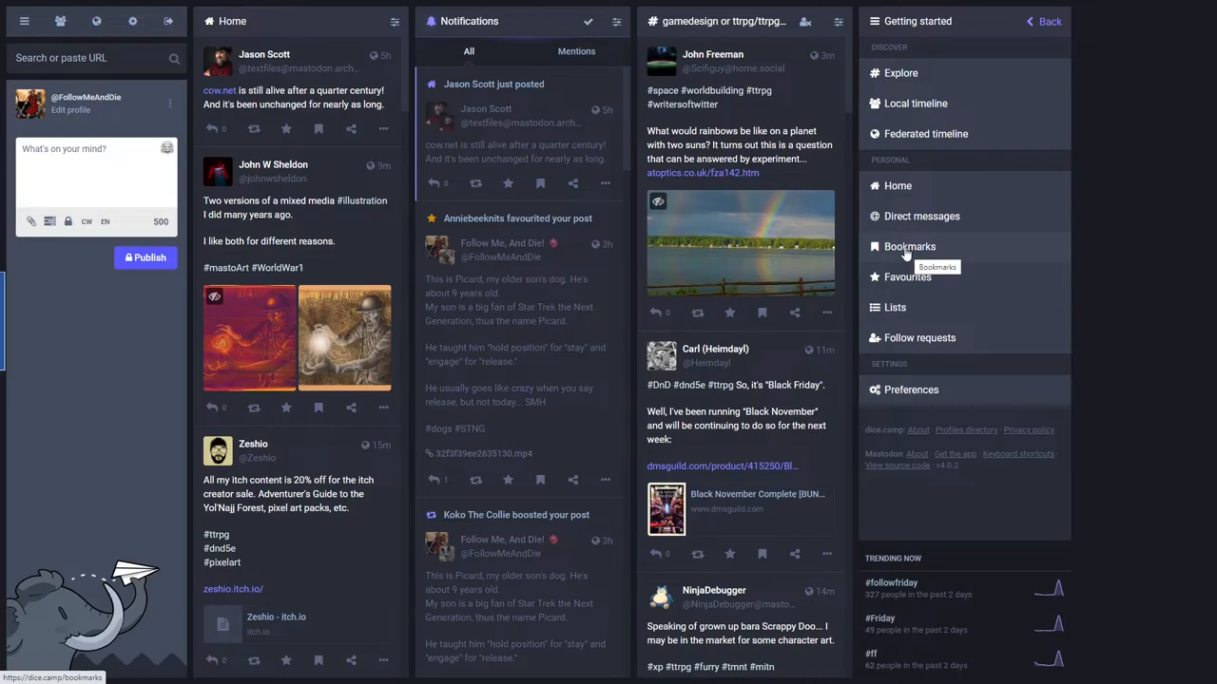
mouse_move(902, 277)
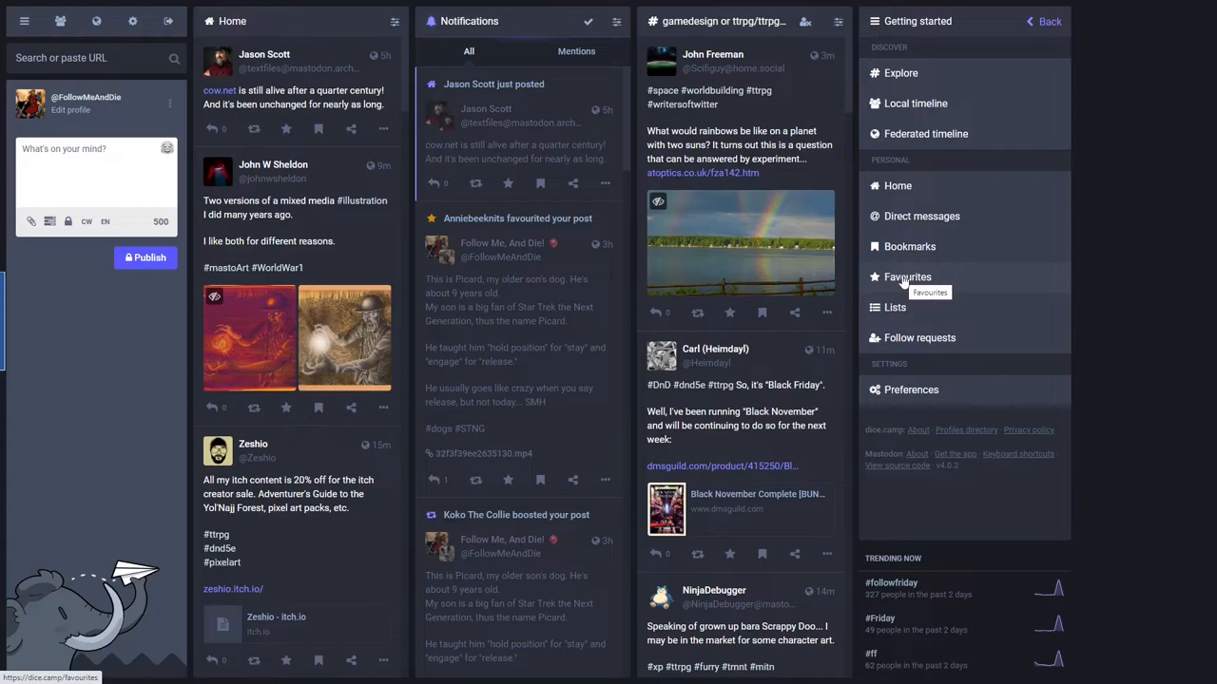
mouse_move(469, 239)
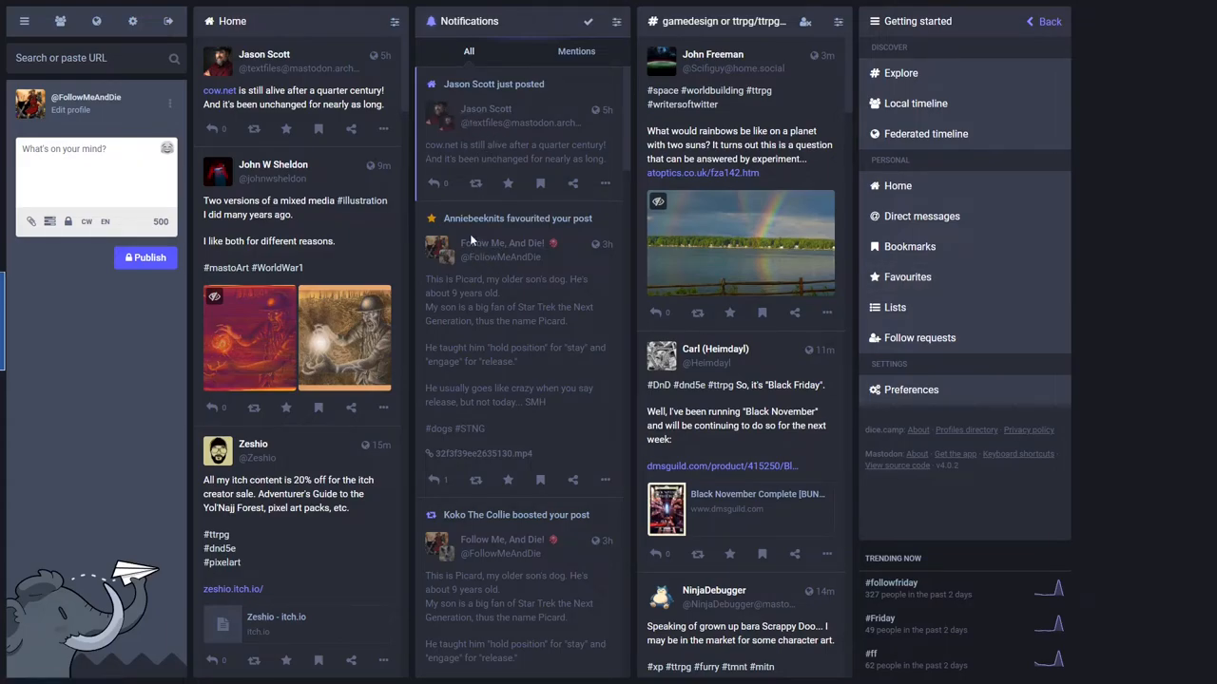
mouse_move(503, 319)
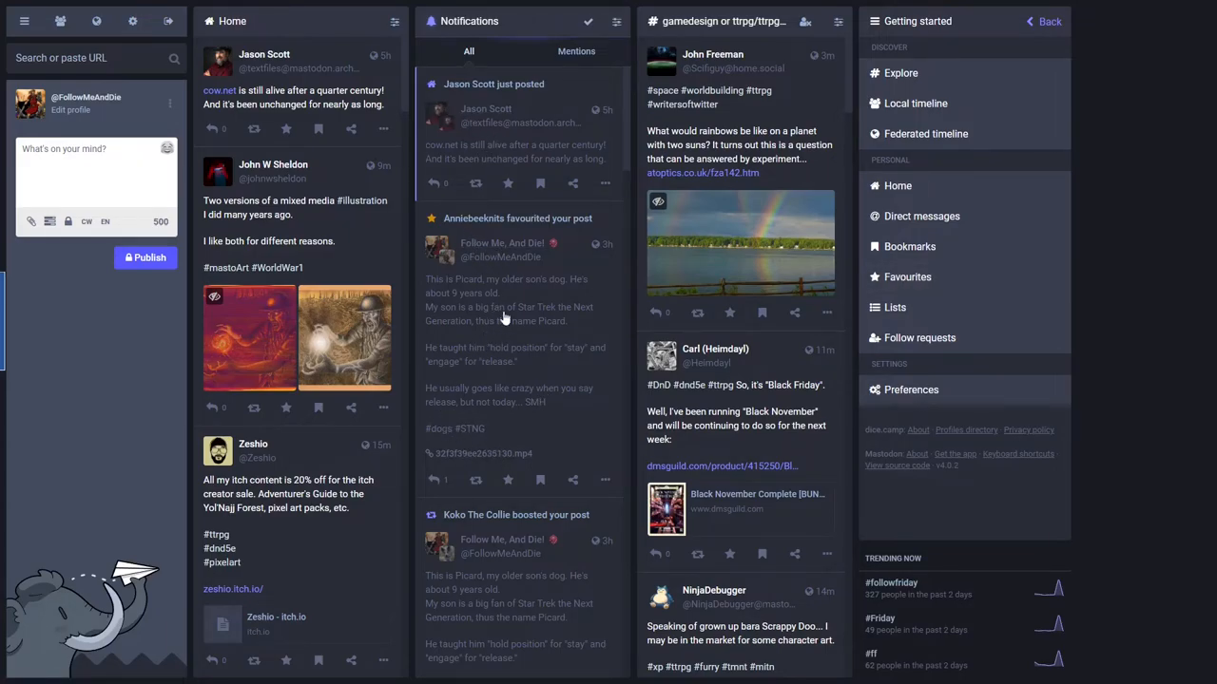
mouse_move(533, 355)
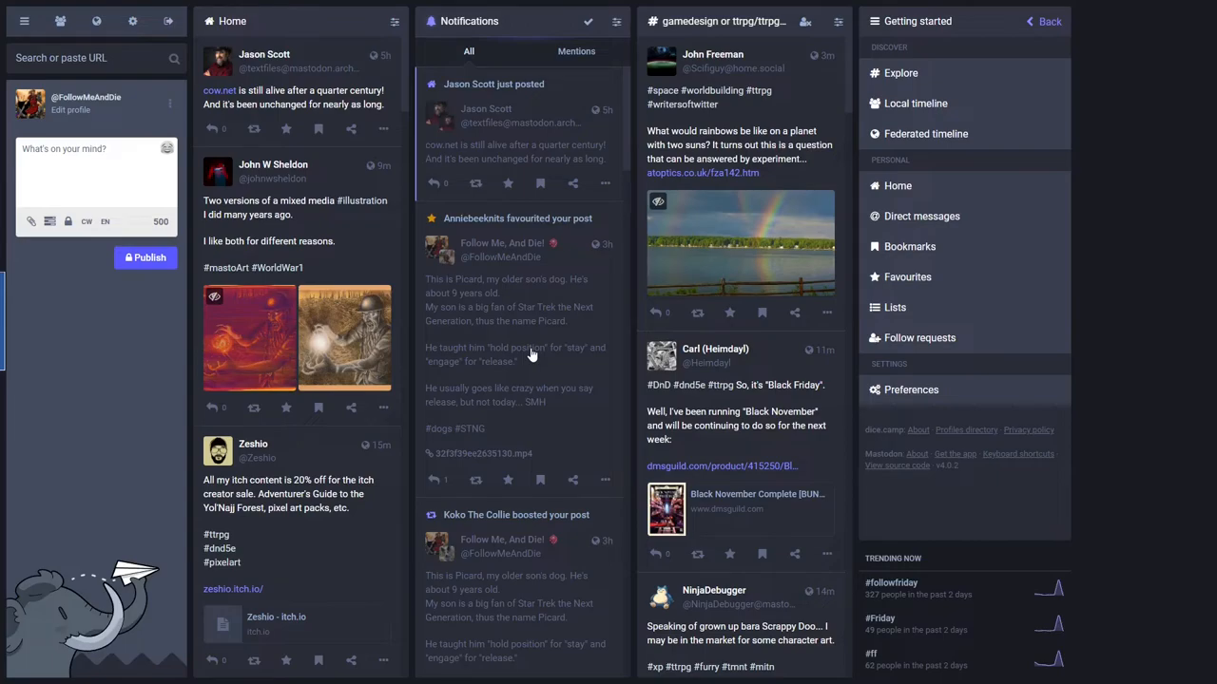
mouse_move(1011, 323)
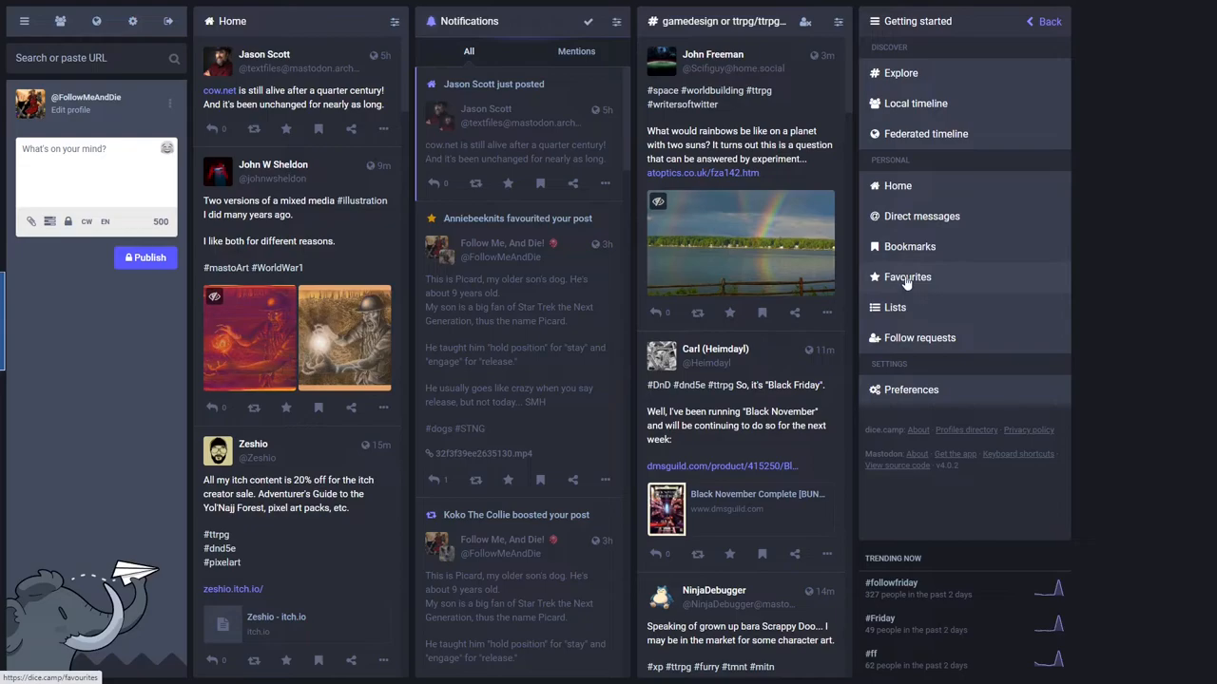
mouse_move(901, 301)
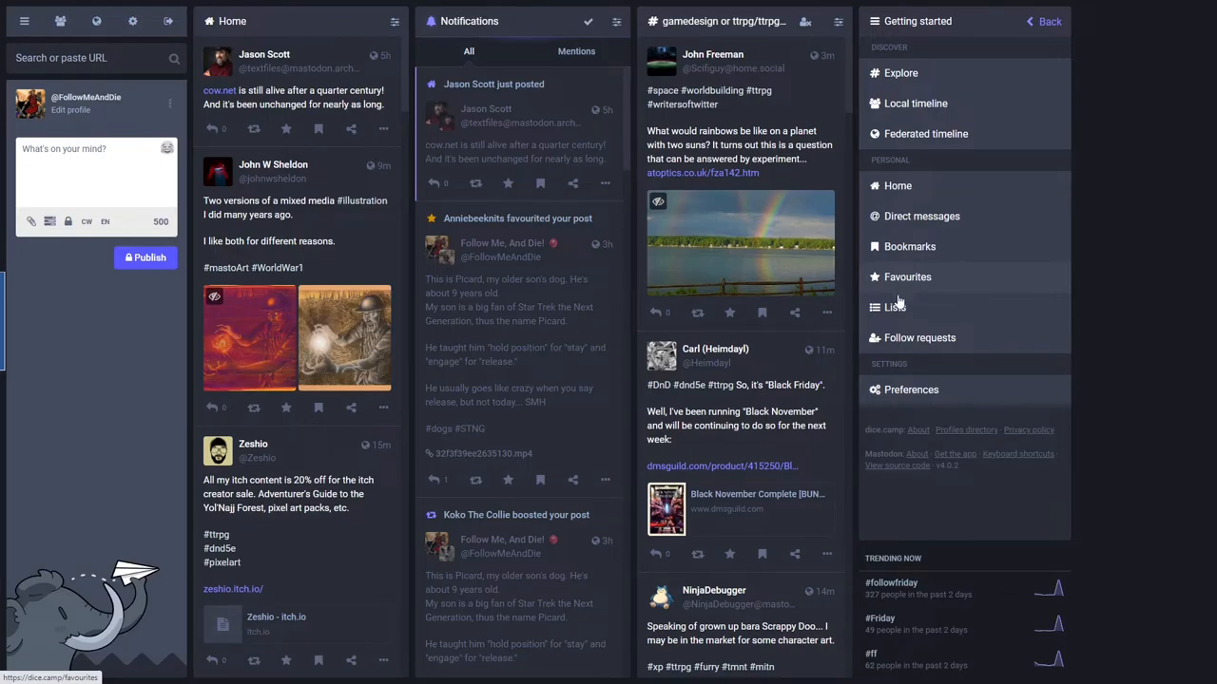
mouse_move(941, 313)
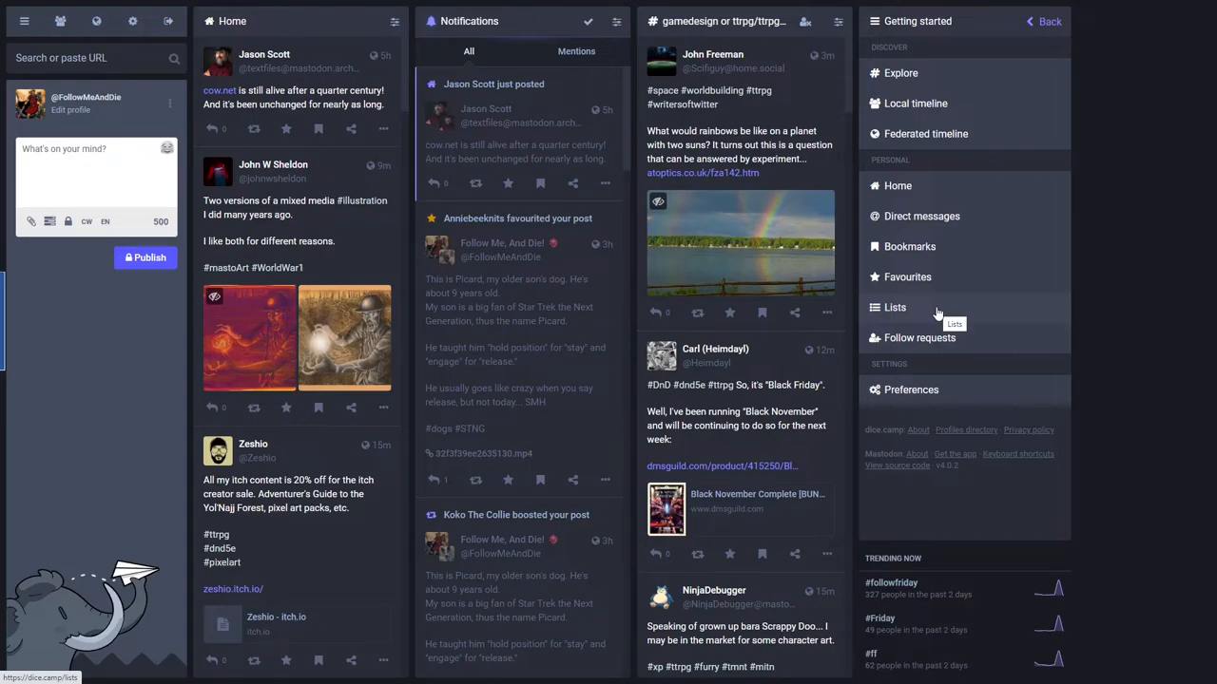
click(894, 308)
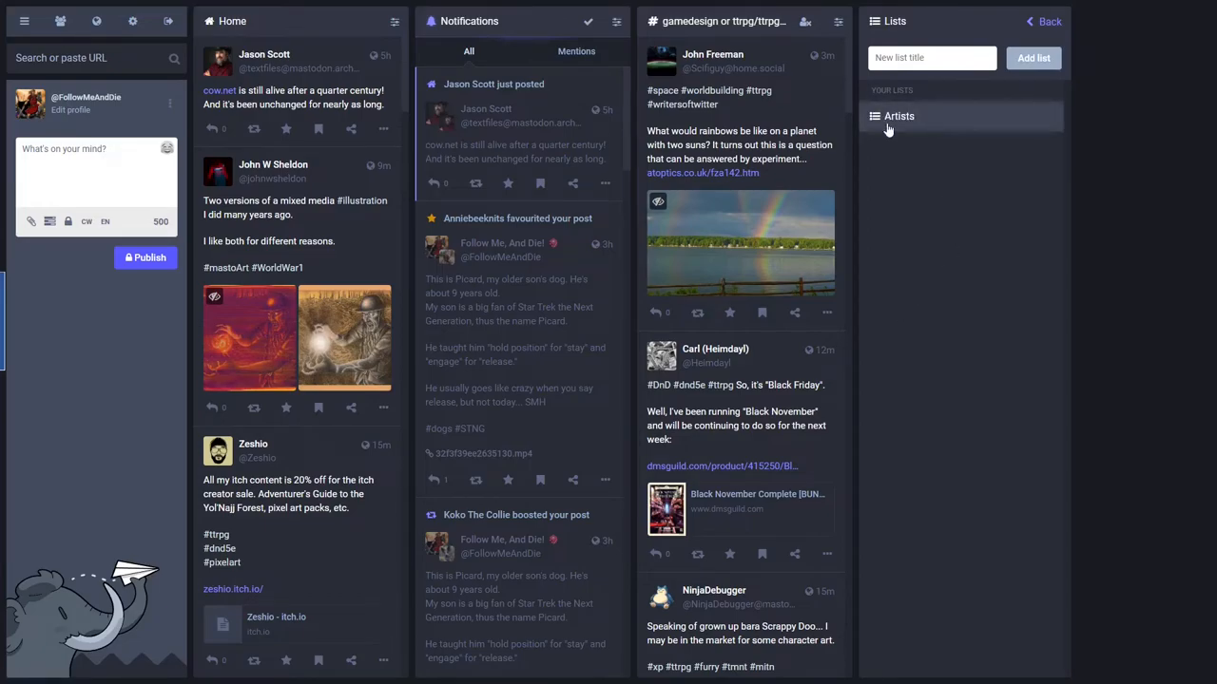
click(1043, 21)
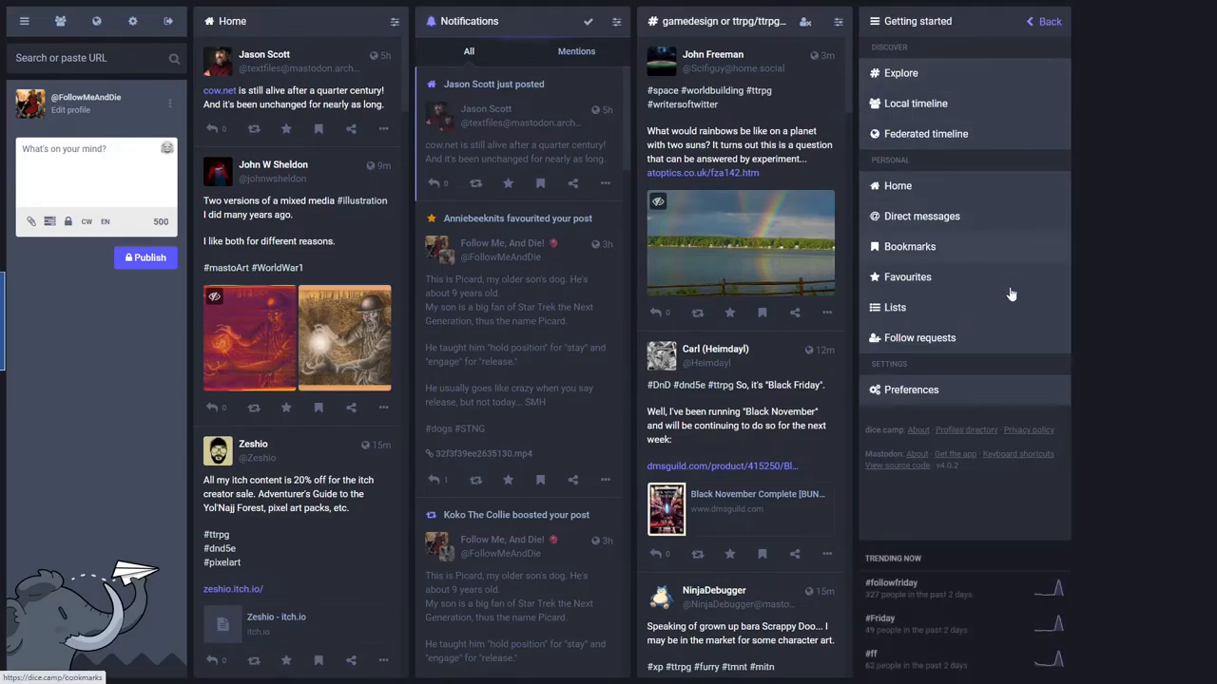
mouse_move(920, 338)
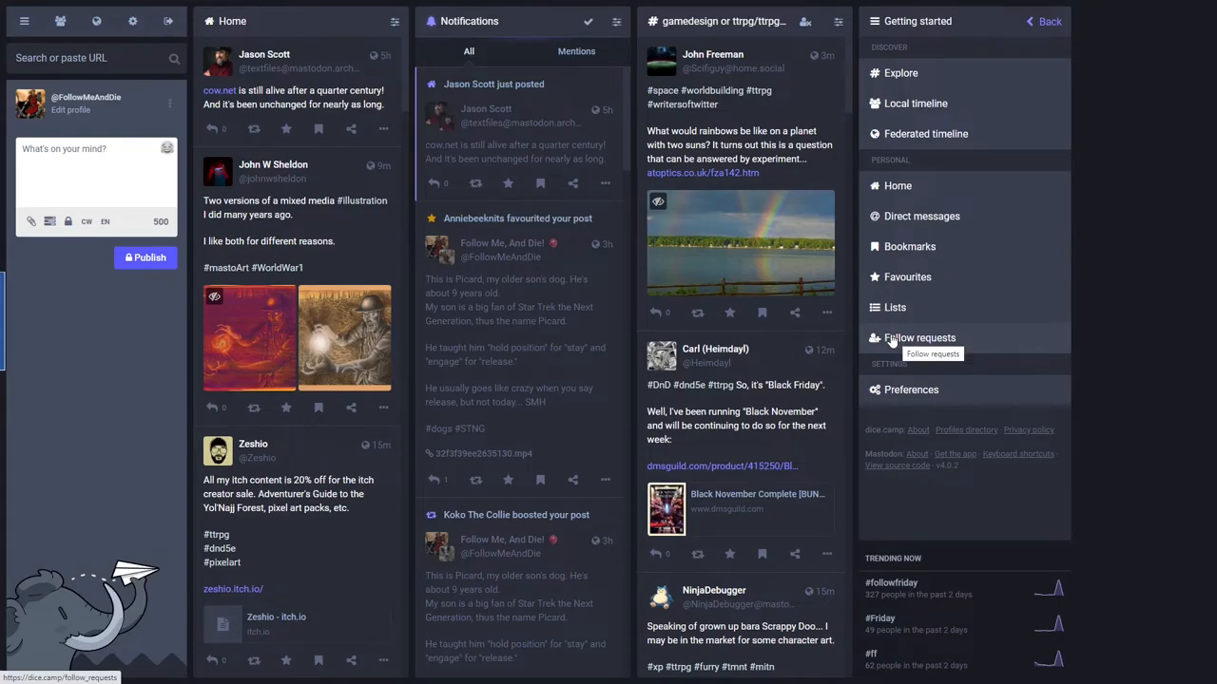
mouse_move(920, 342)
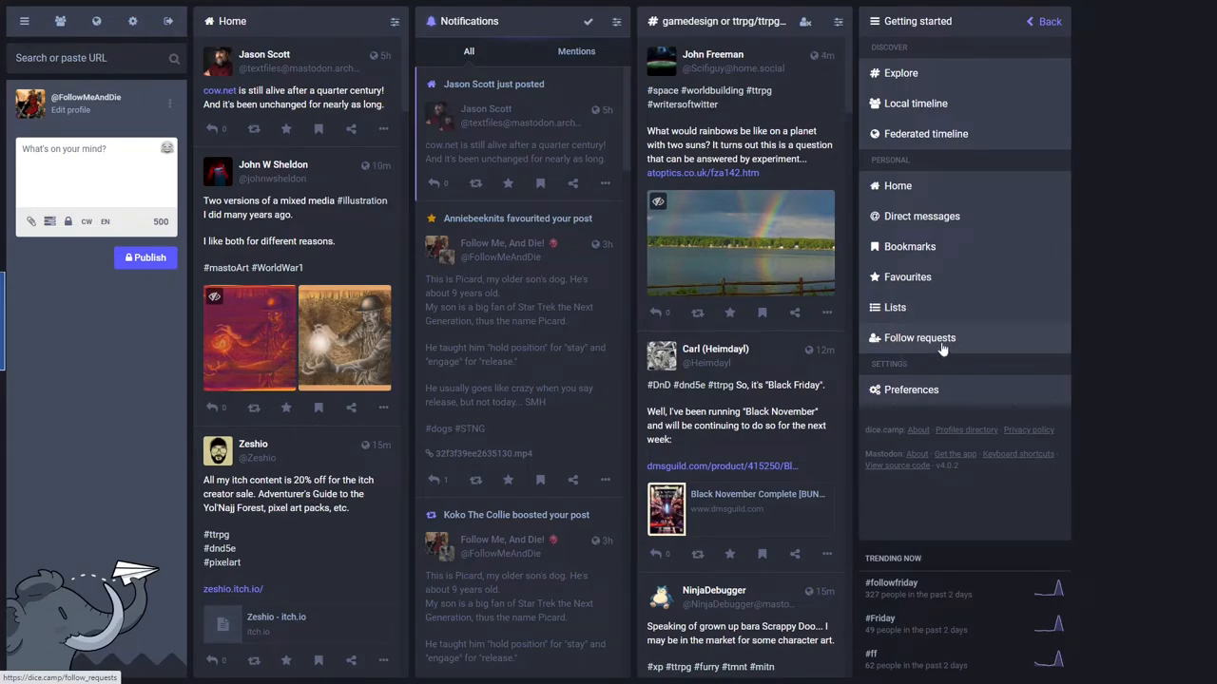
click(920, 338)
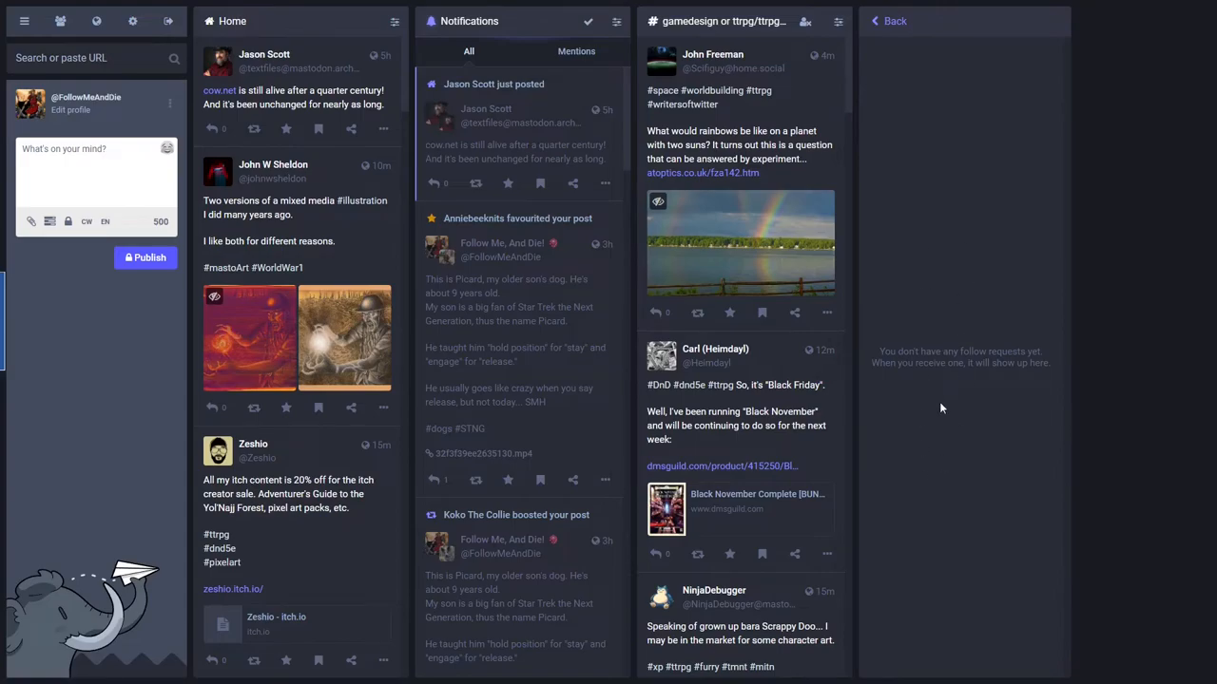
mouse_move(947, 47)
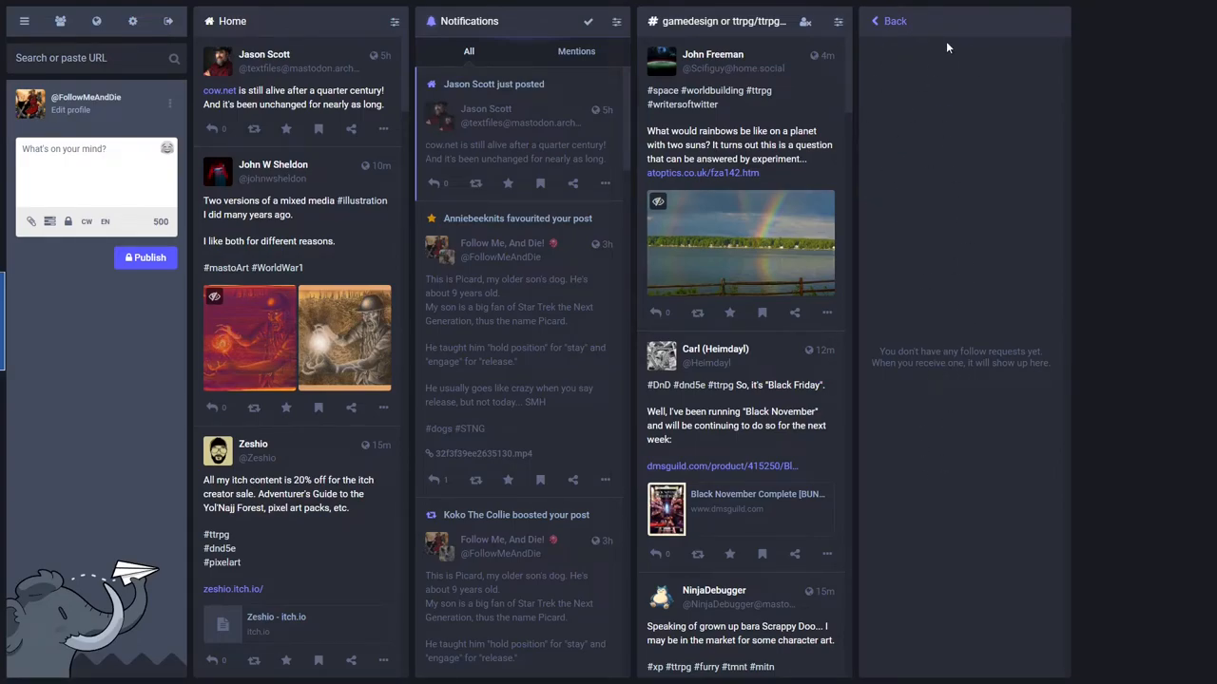
click(893, 20)
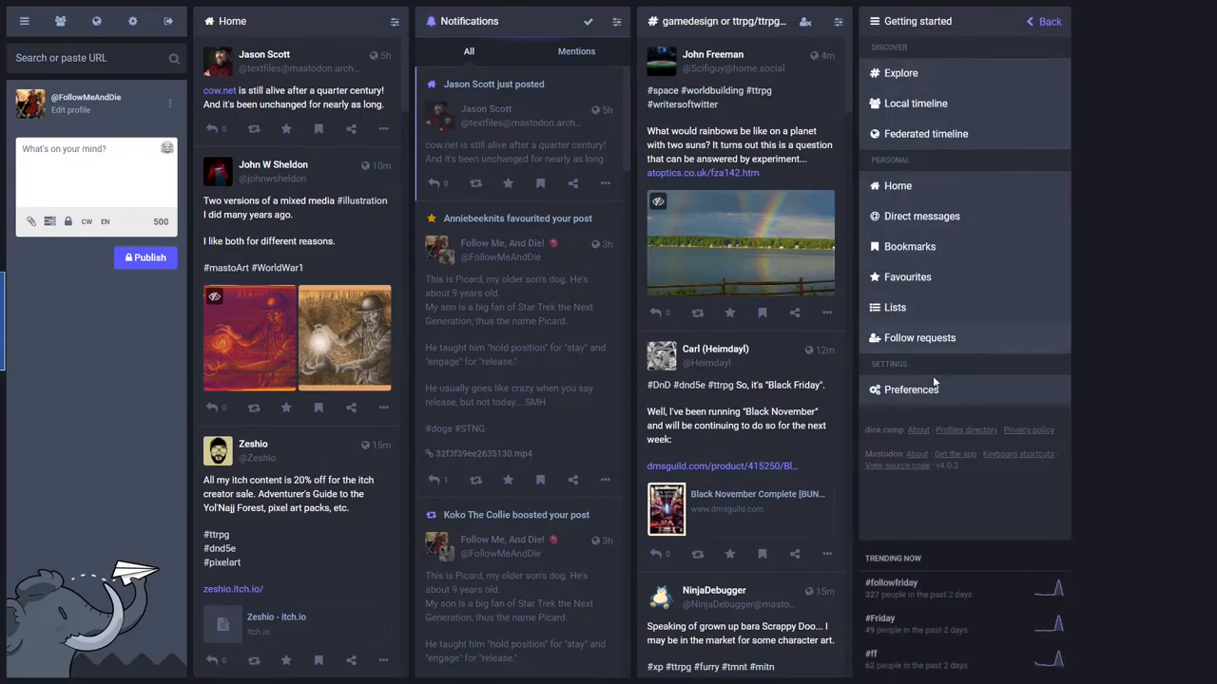
mouse_move(910, 389)
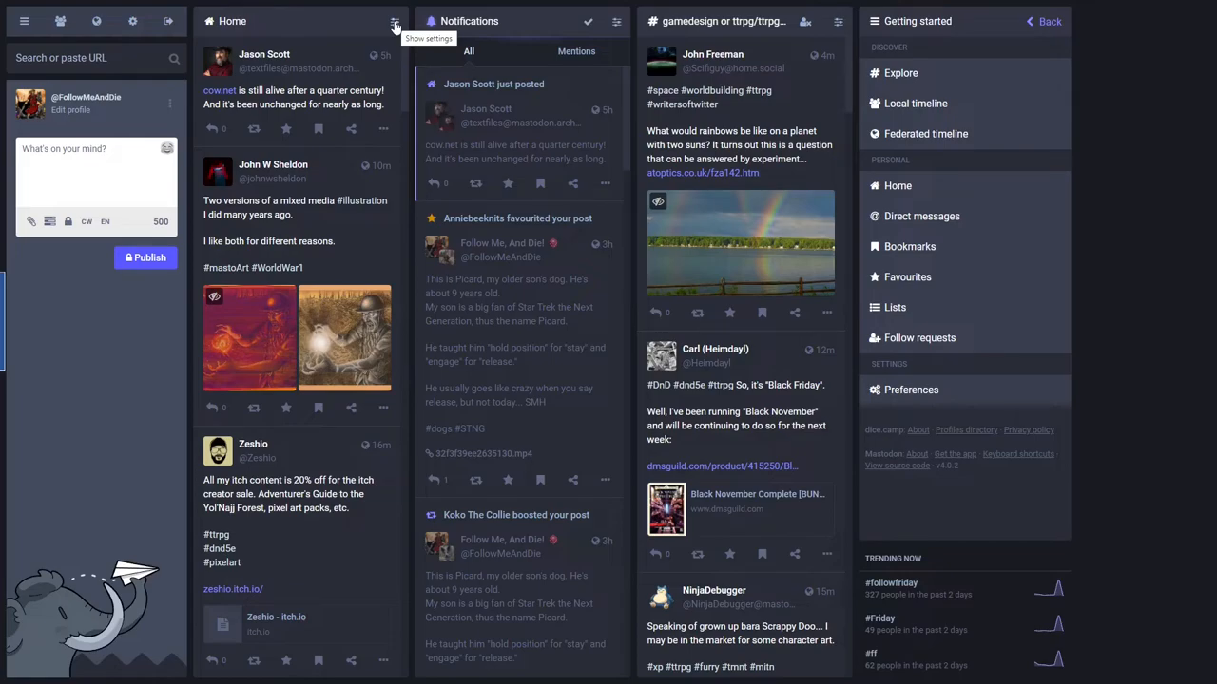
mouse_move(395, 26)
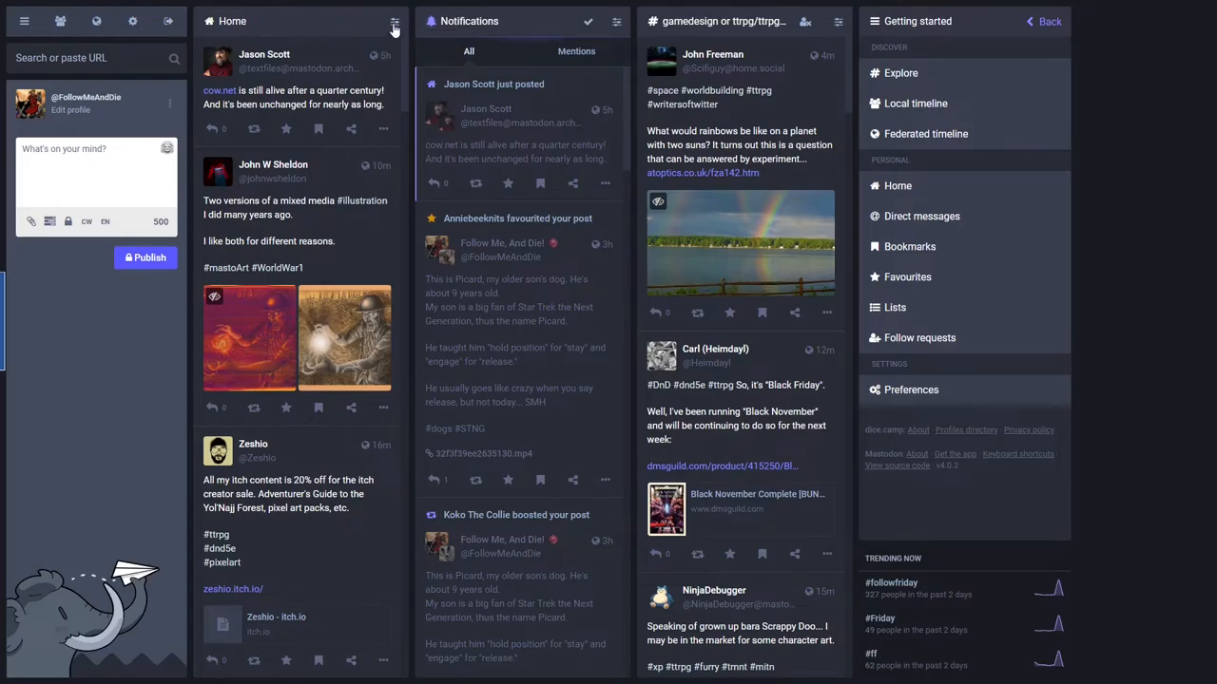
click(394, 21)
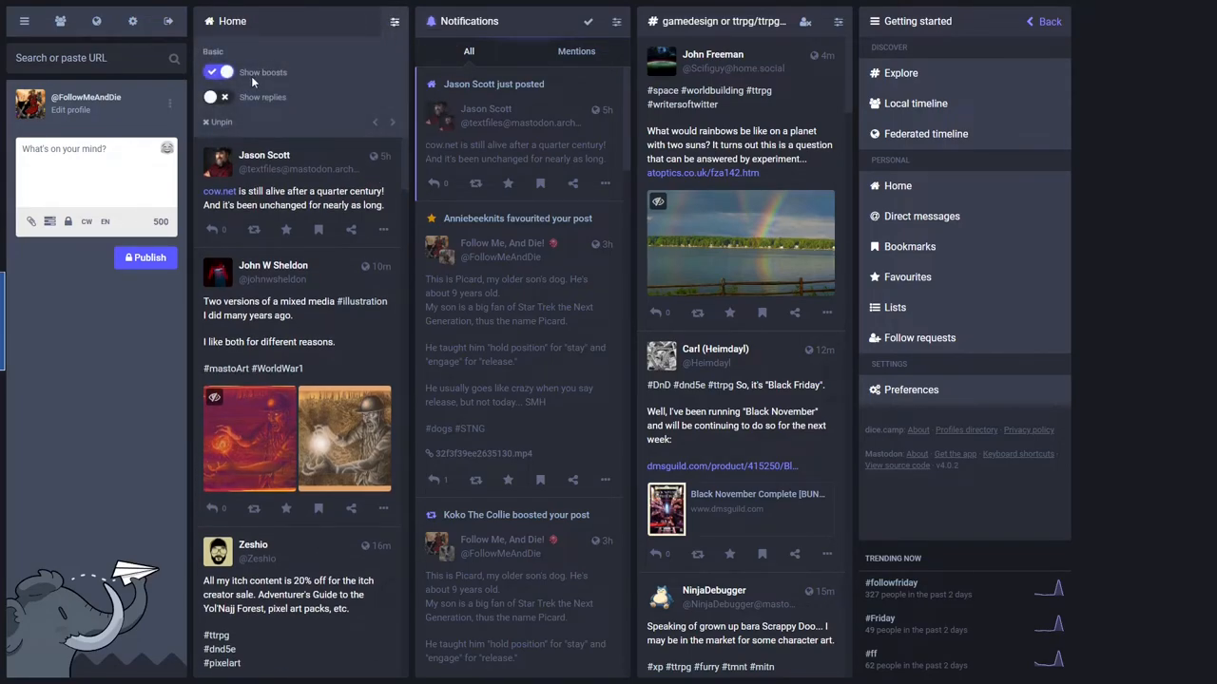
mouse_move(251, 95)
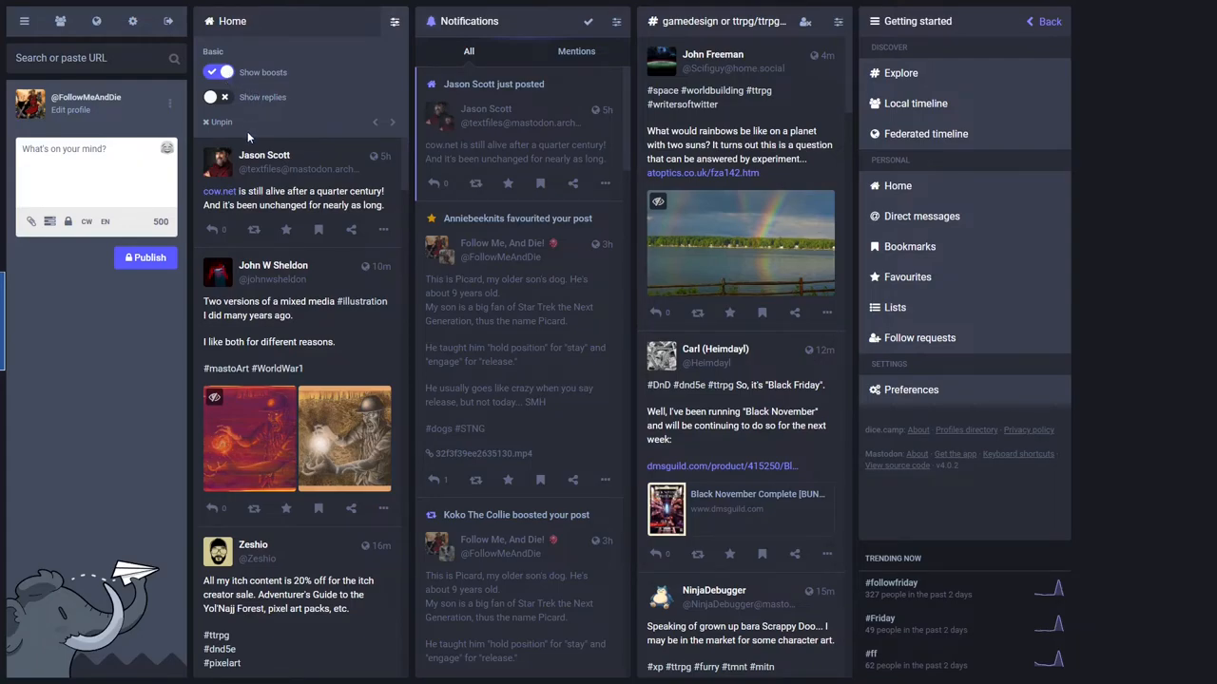
mouse_move(251, 29)
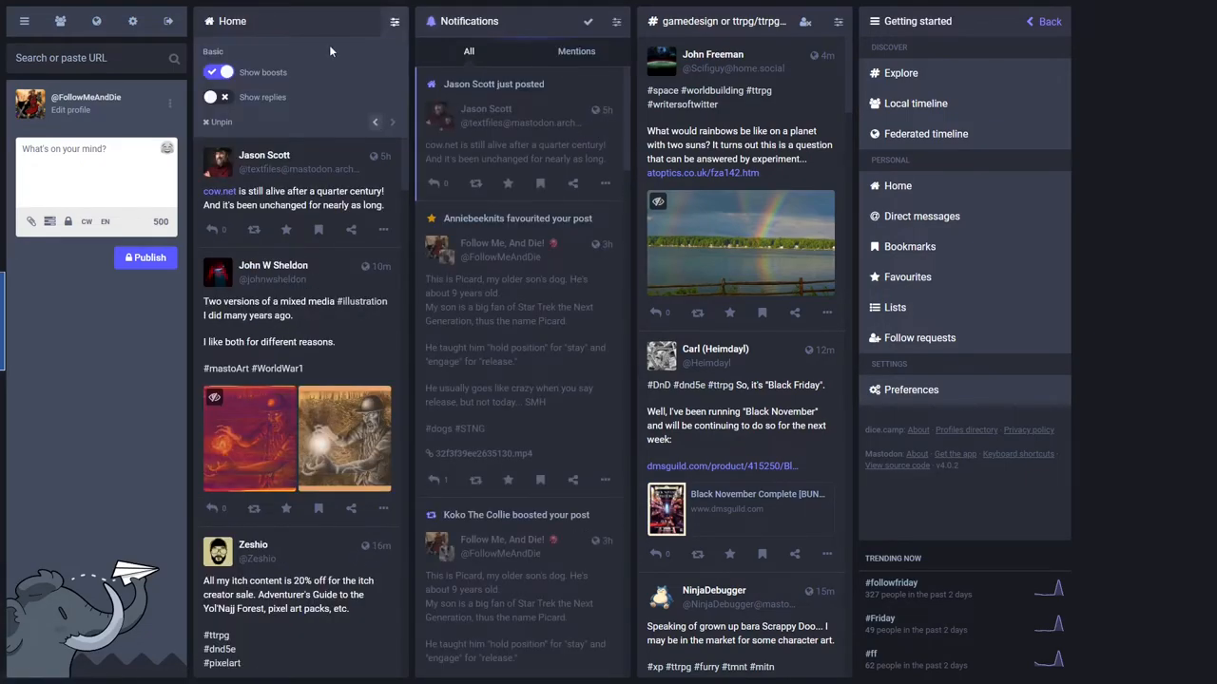
mouse_move(286, 45)
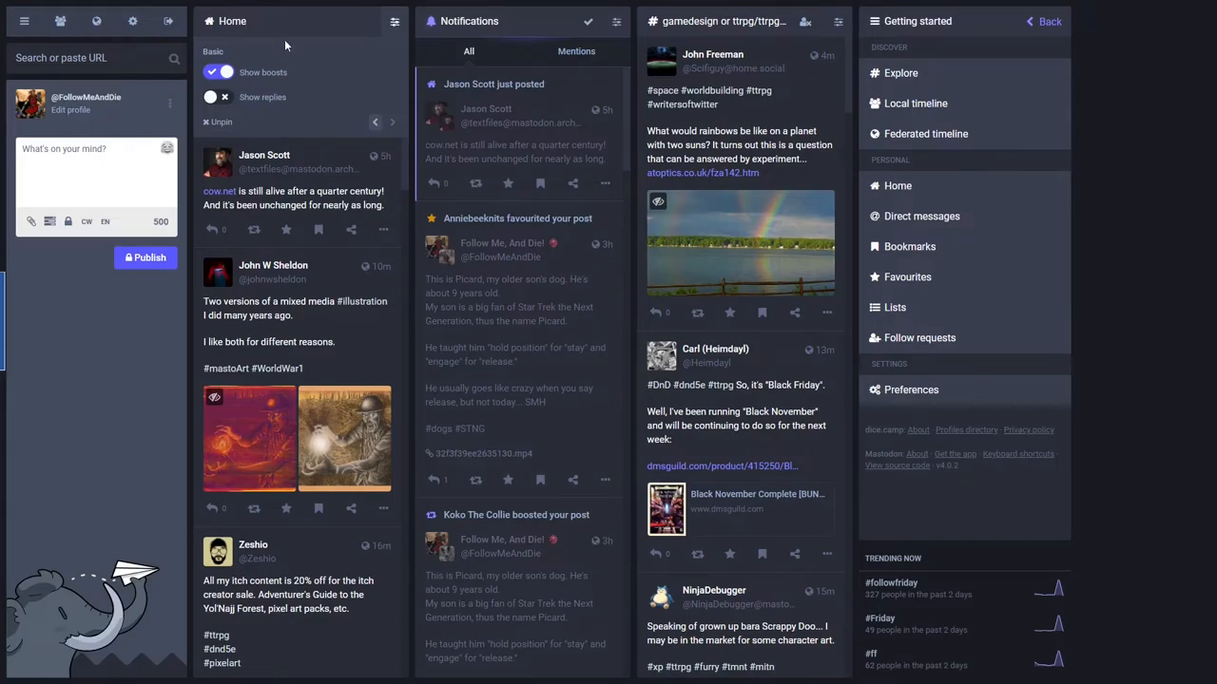
mouse_move(308, 53)
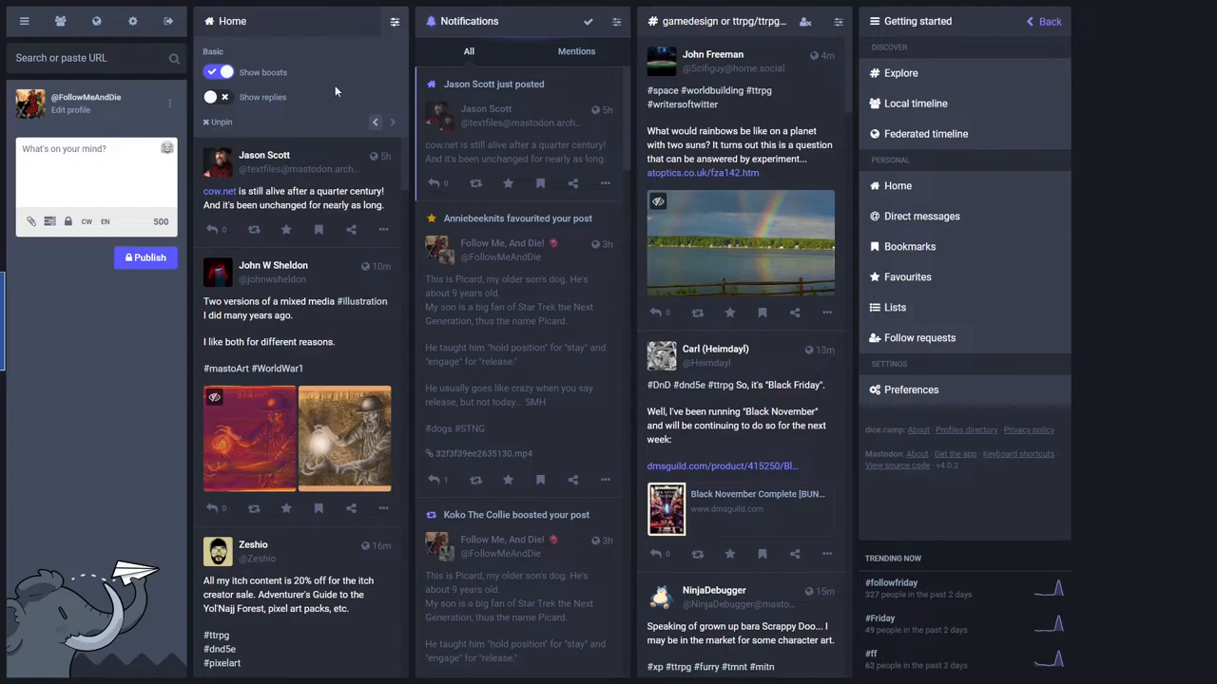
mouse_move(331, 53)
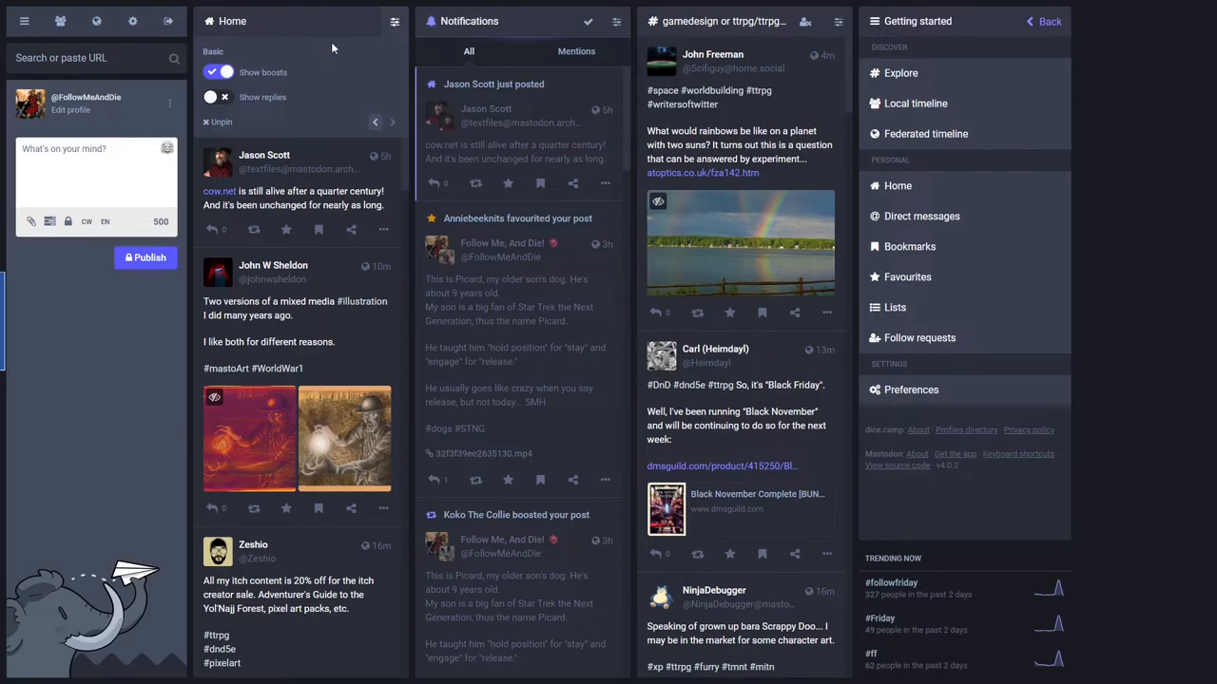
mouse_move(342, 107)
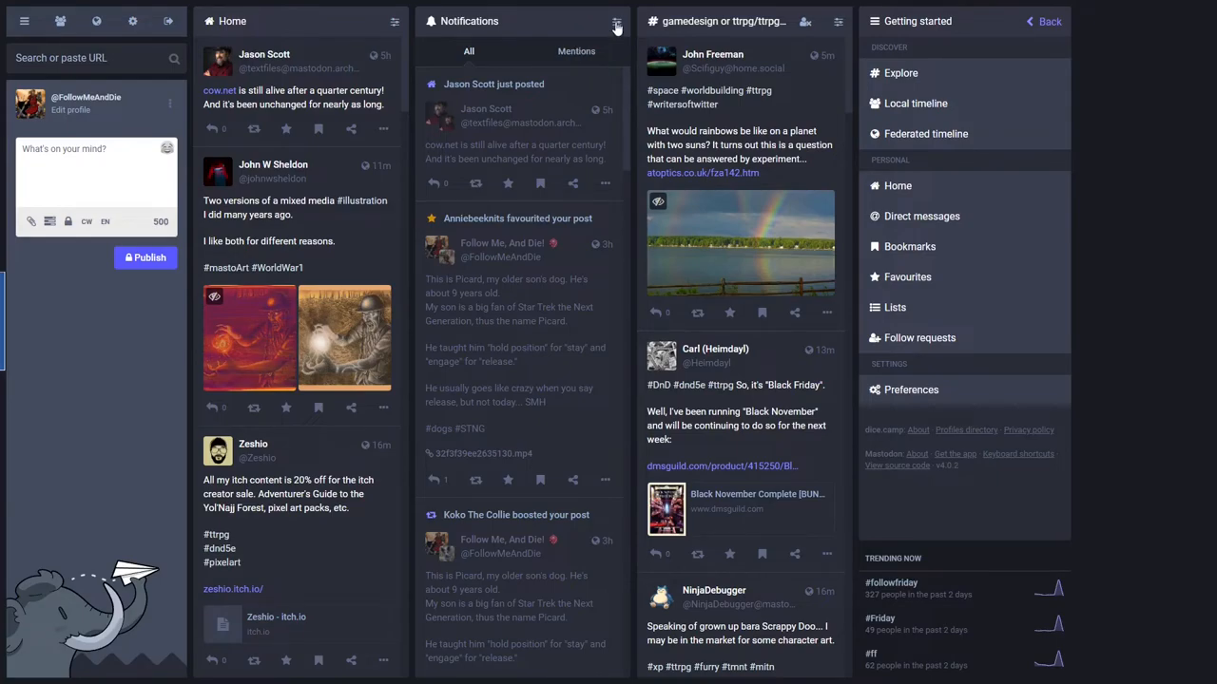
click(615, 21)
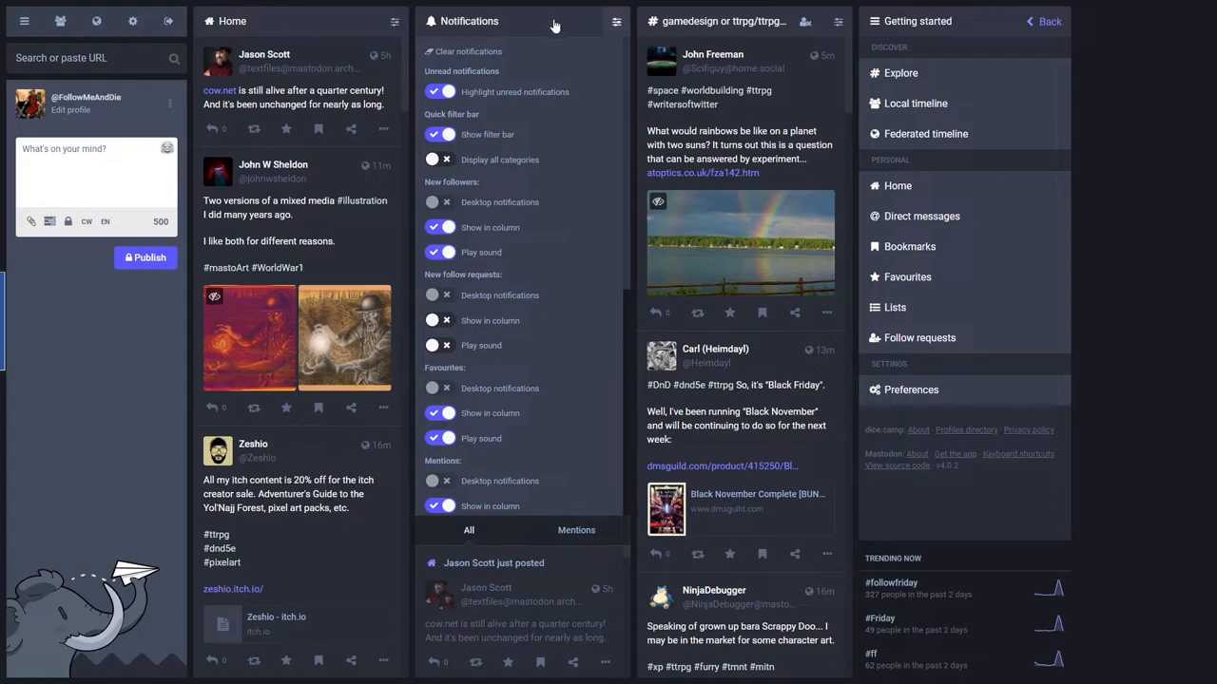
mouse_move(598, 510)
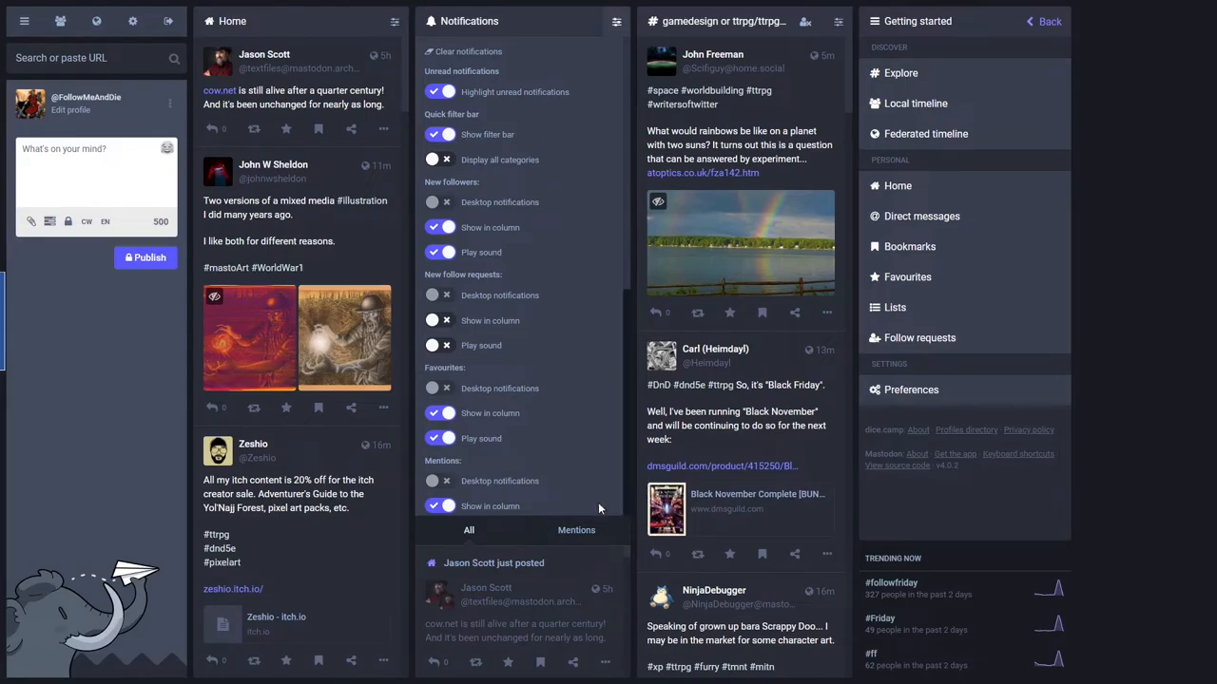
mouse_move(566, 503)
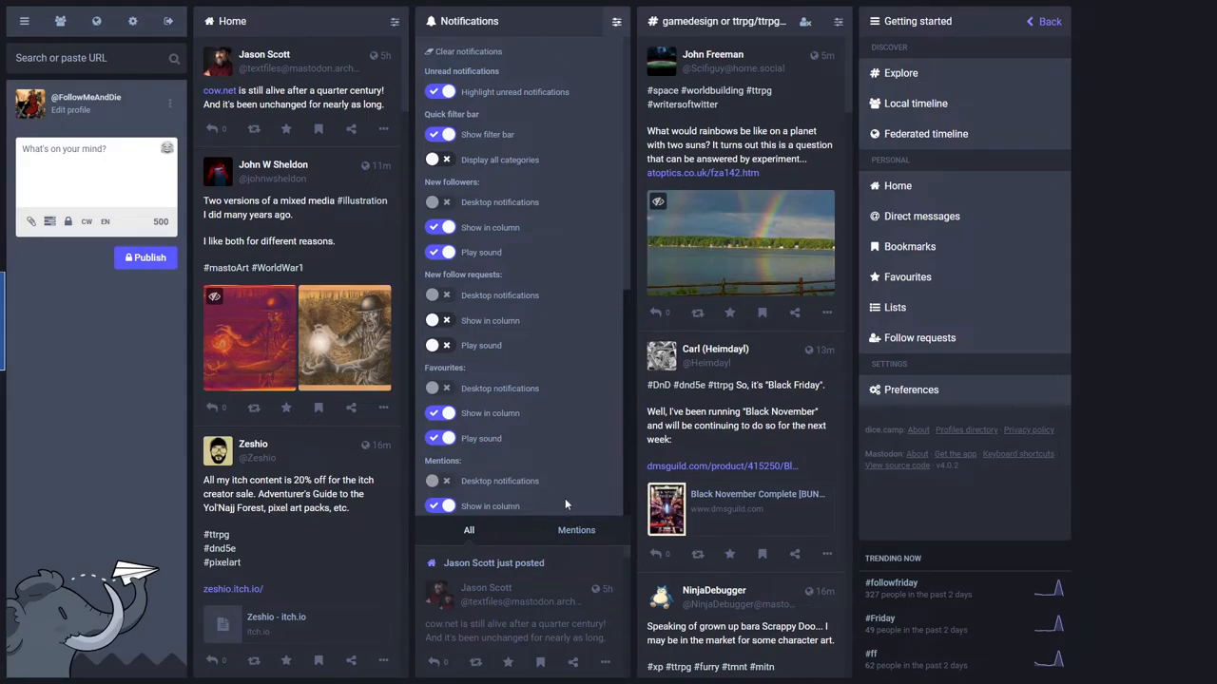
mouse_move(521, 26)
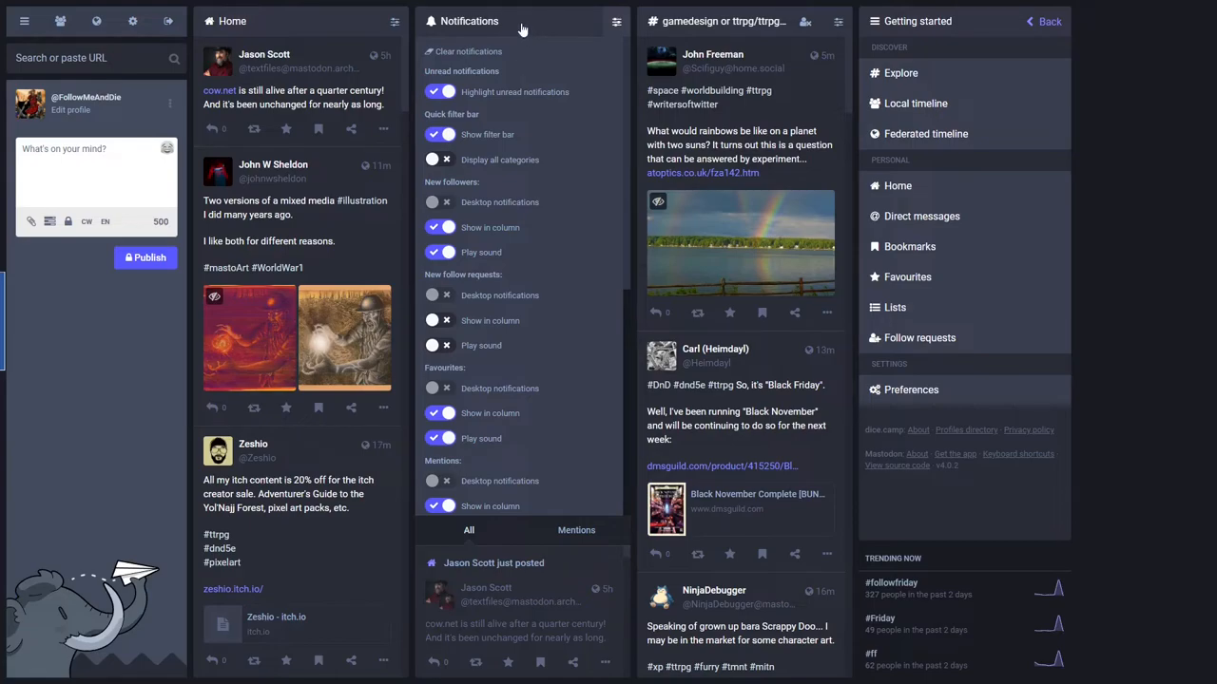
click(616, 21)
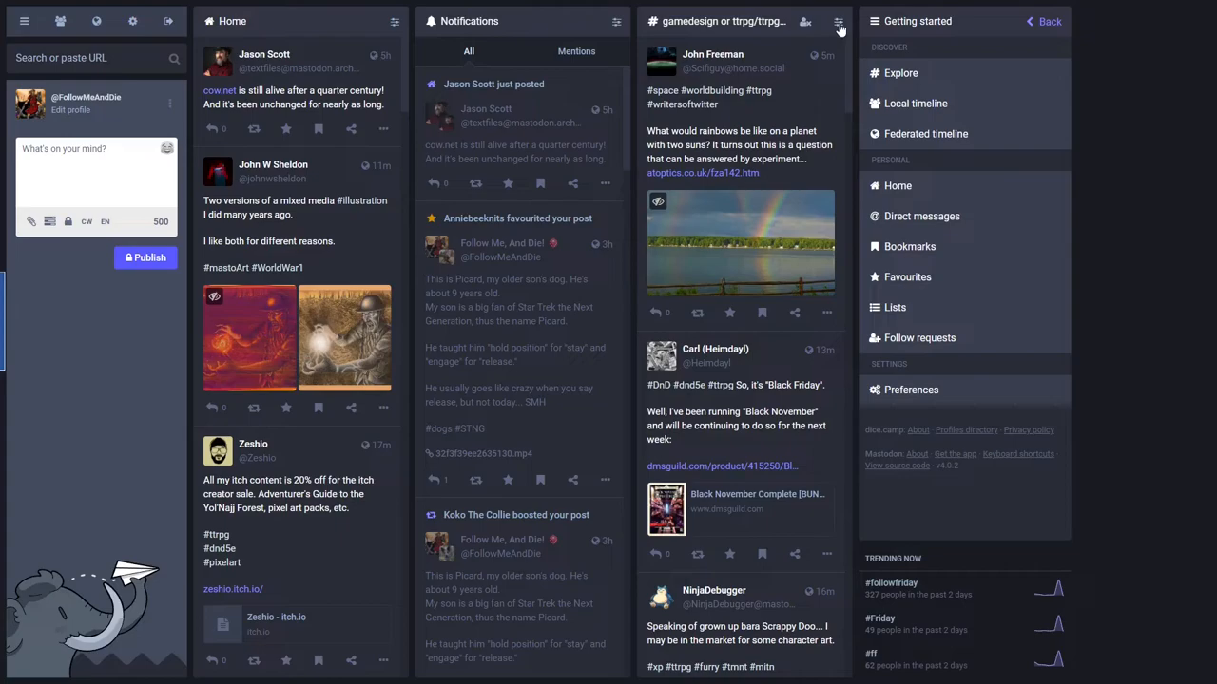
mouse_move(654, 23)
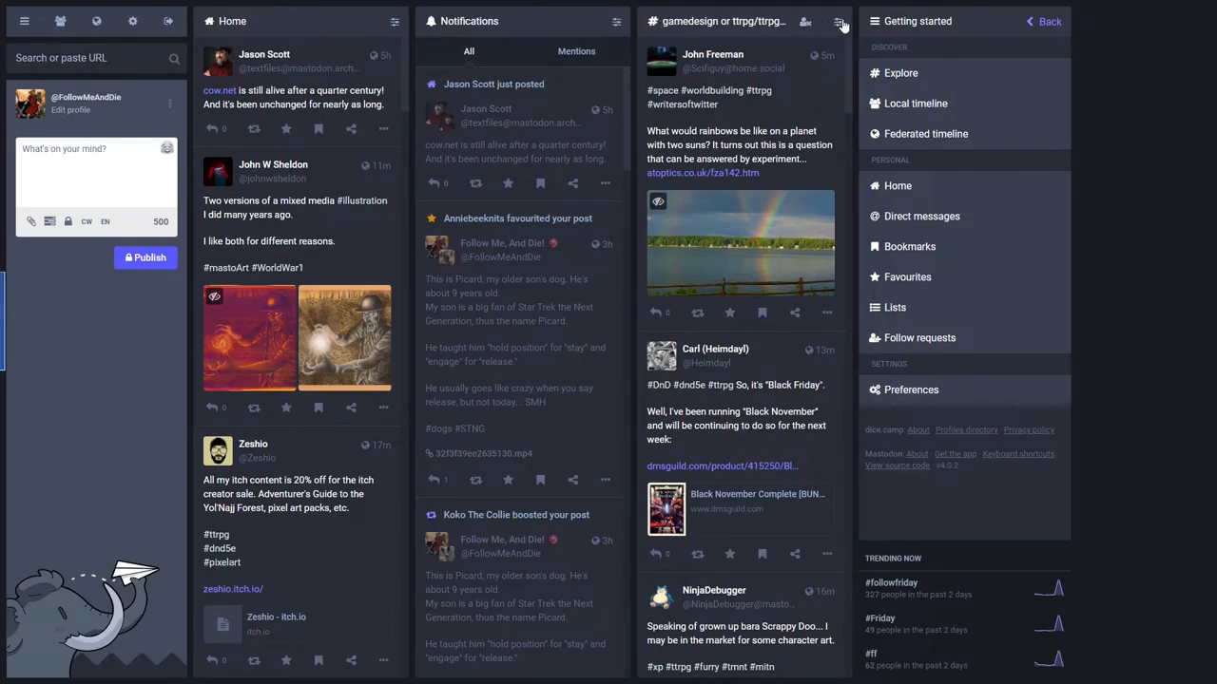
click(837, 21)
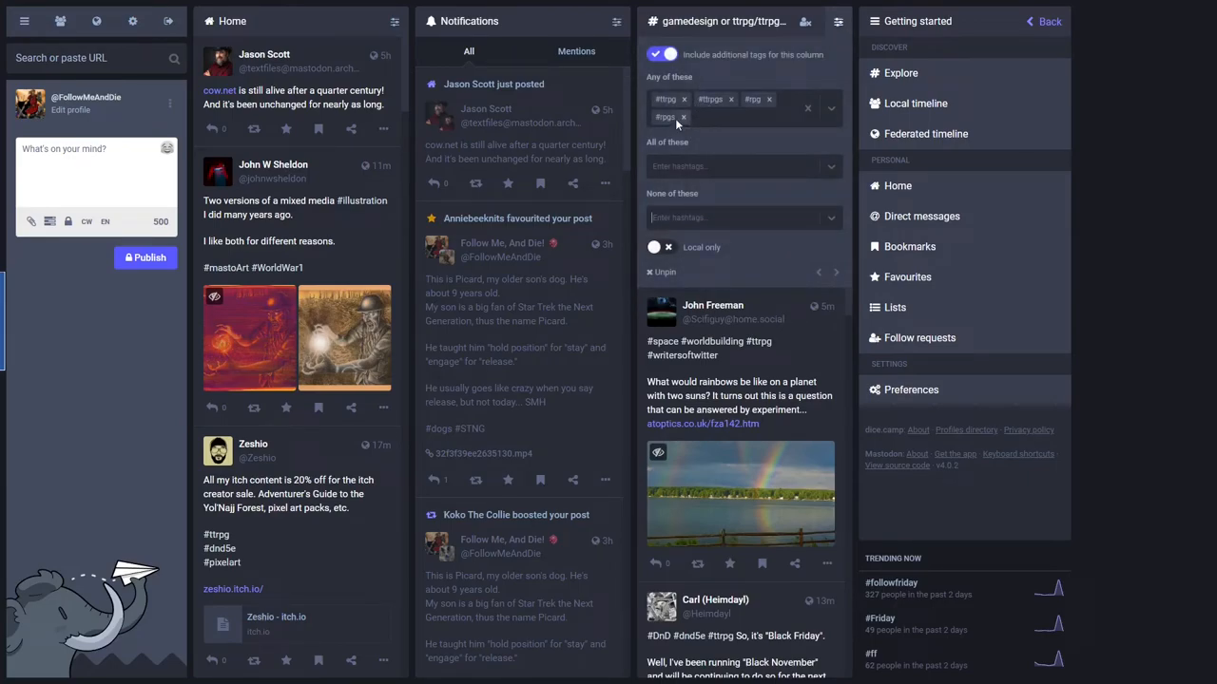
mouse_move(700, 121)
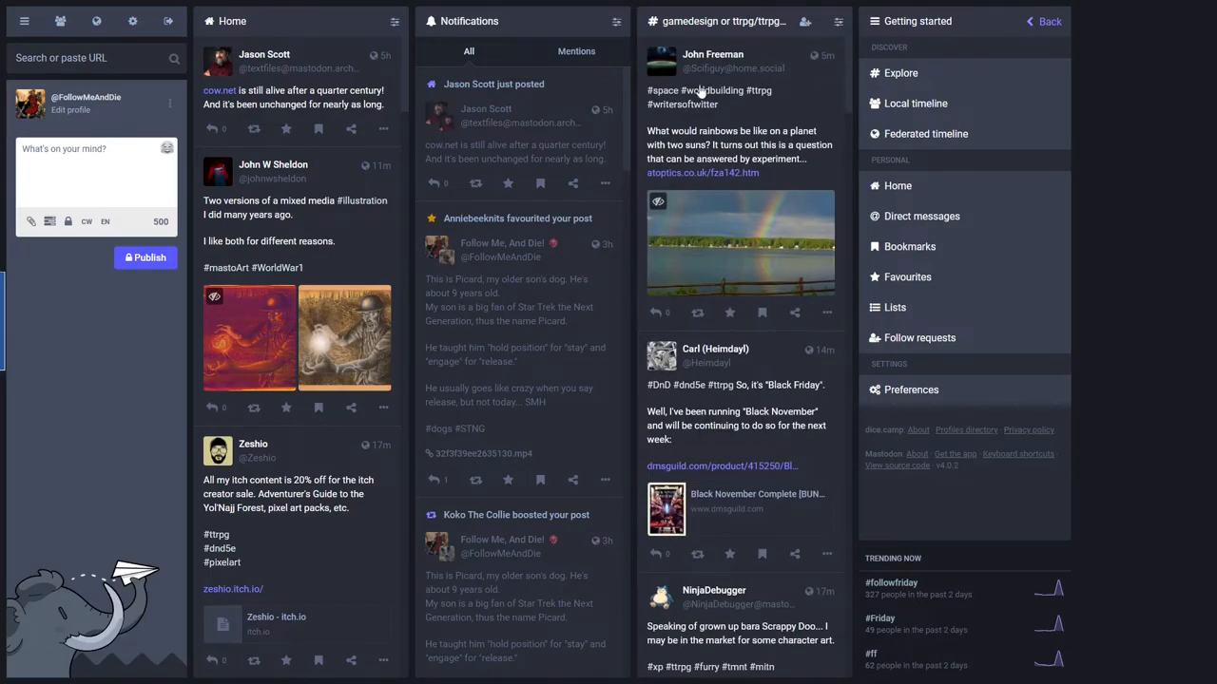
mouse_move(426, 156)
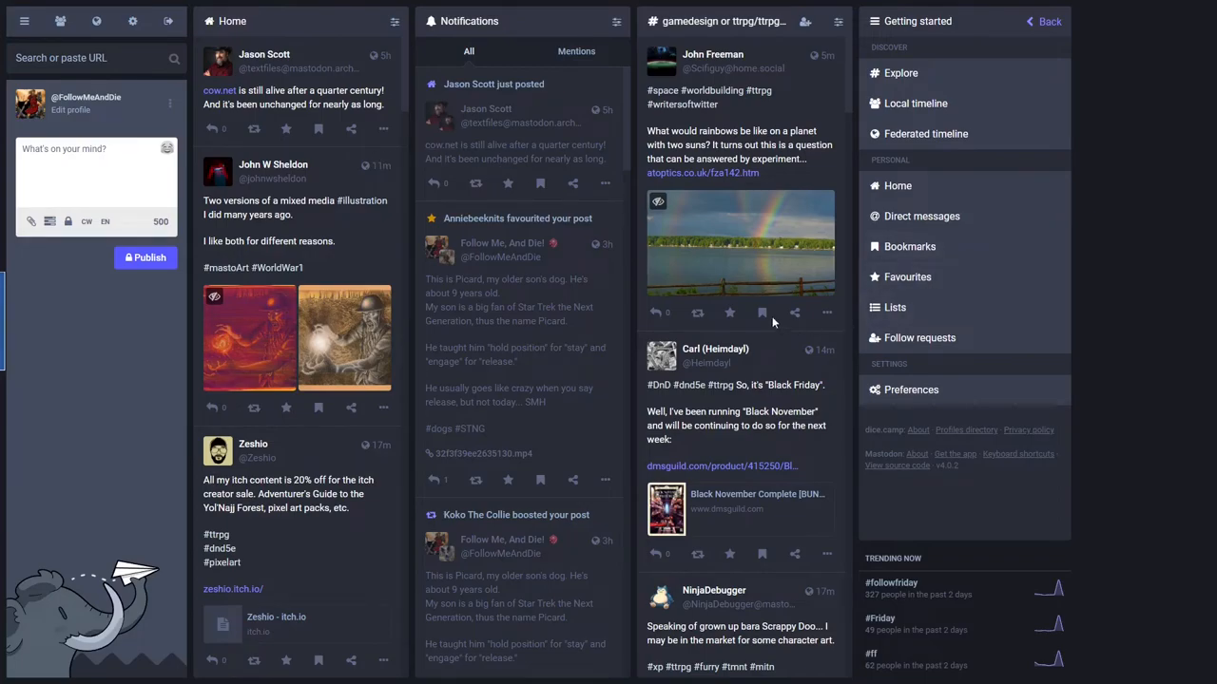
Untick Enable advanced web interface, save the change and return to the single-column Home feed.
click(911, 390)
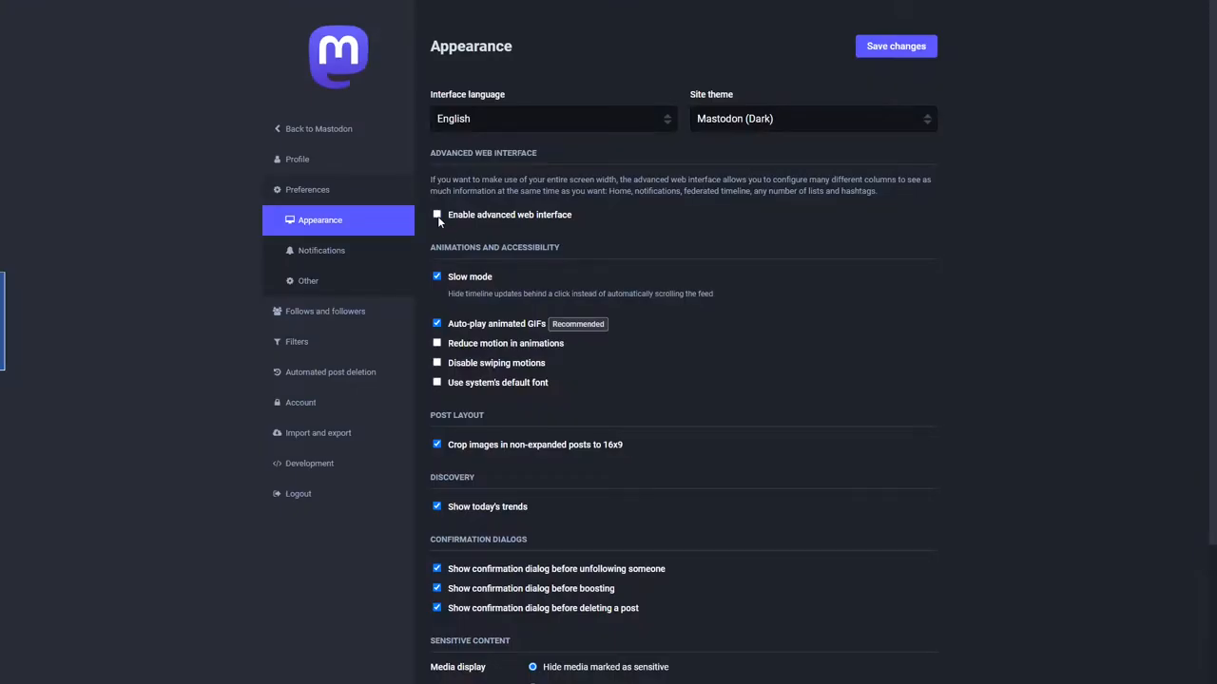
click(893, 46)
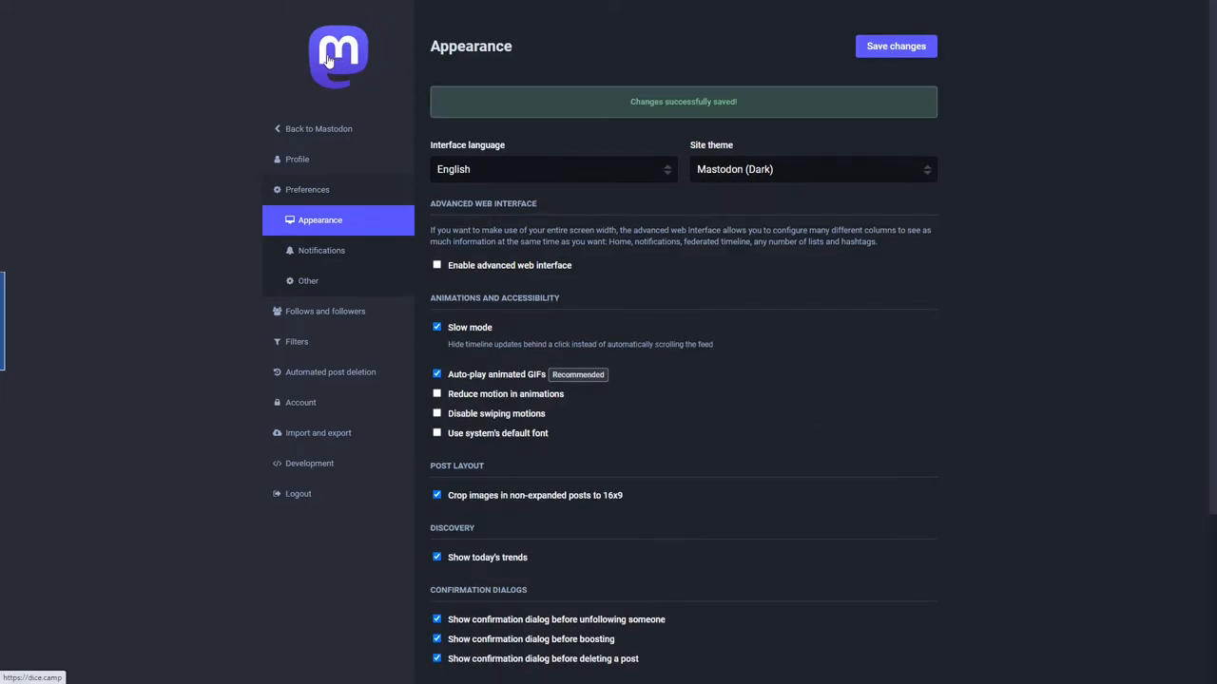
click(319, 129)
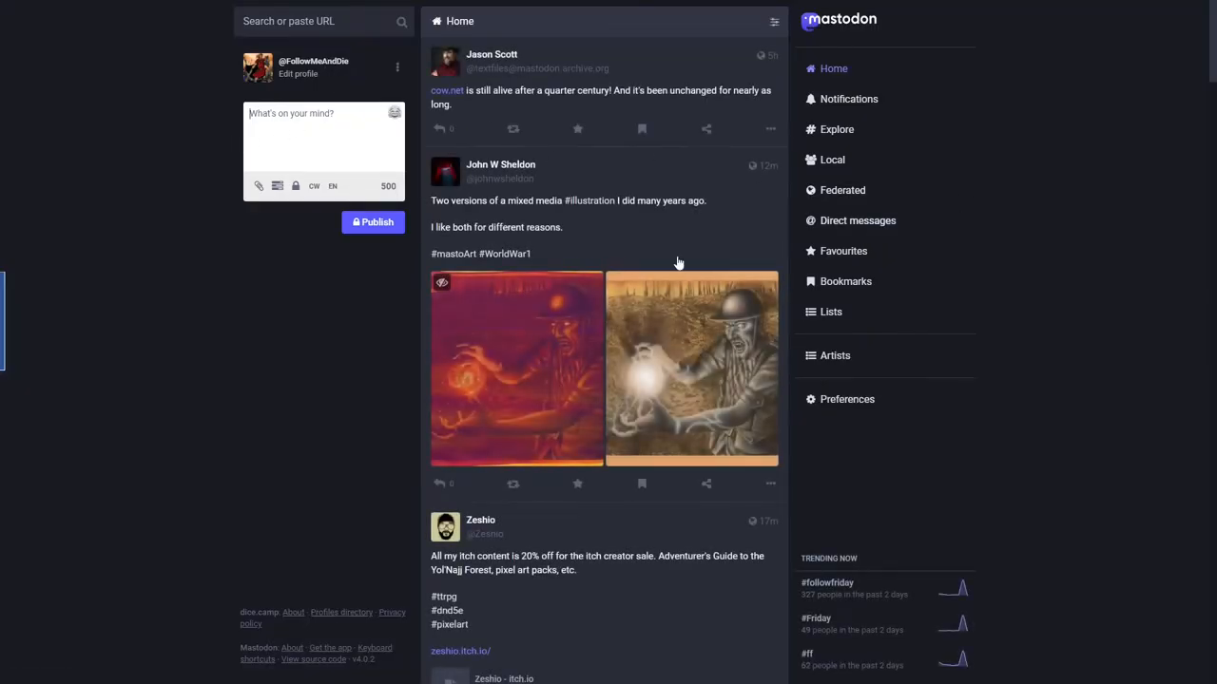
mouse_move(248, 245)
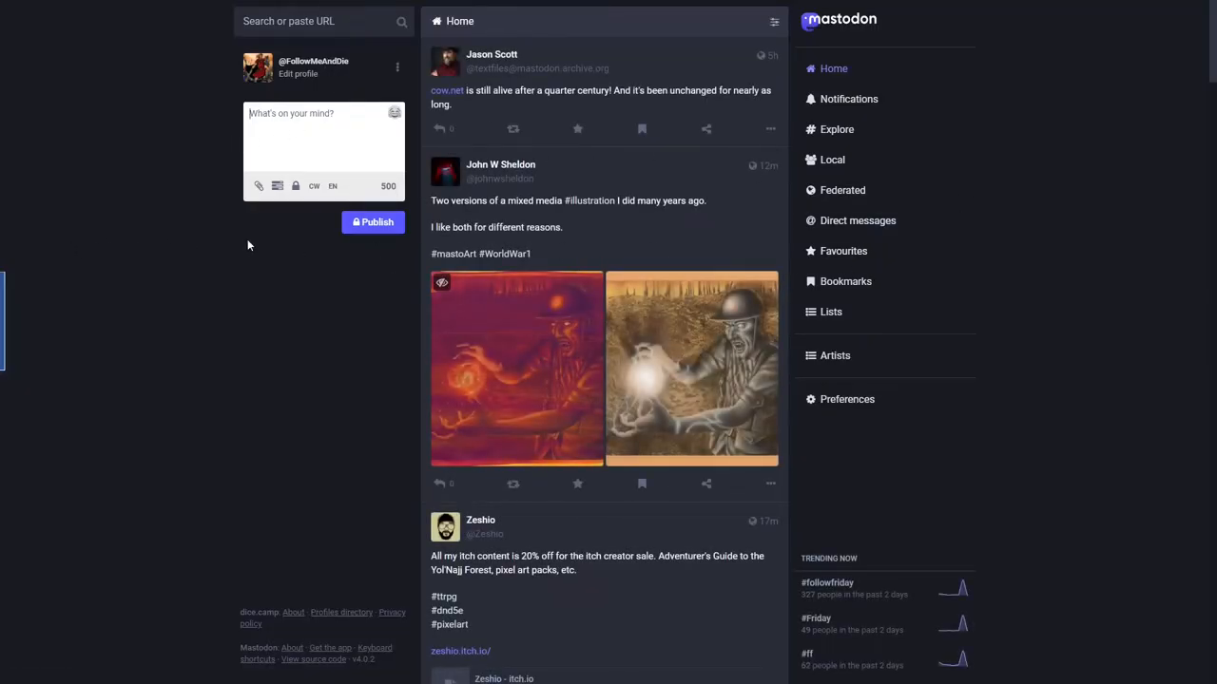
mouse_move(532, 78)
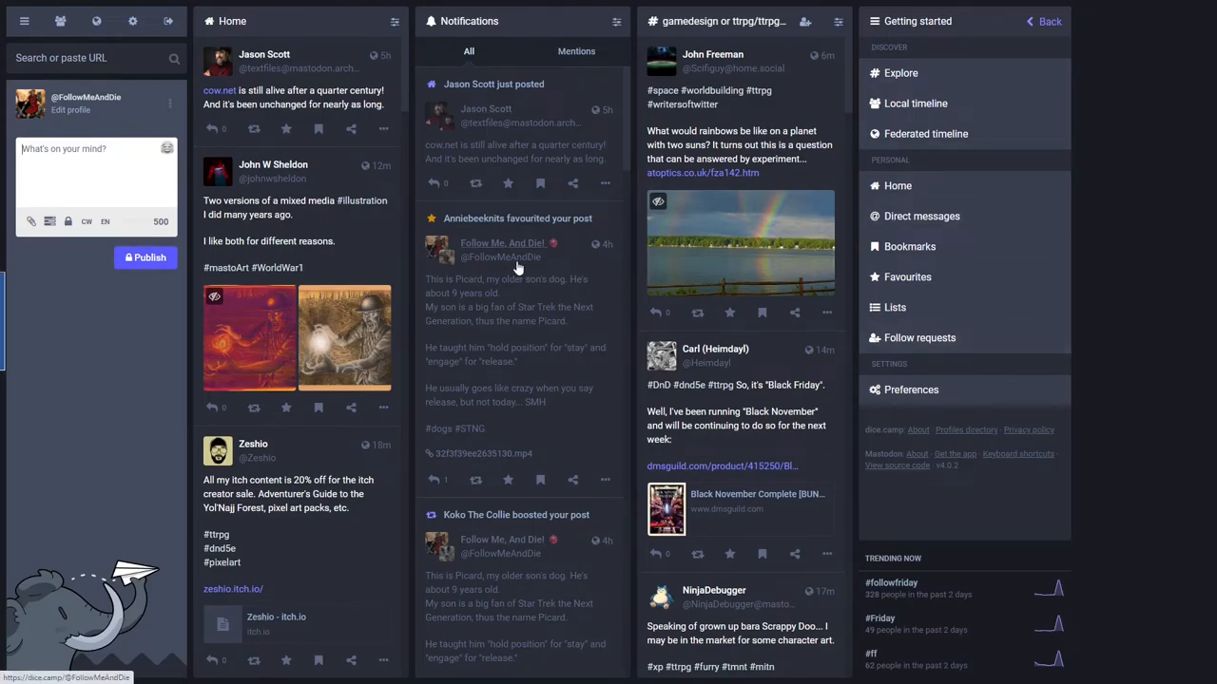
mouse_move(335, 315)
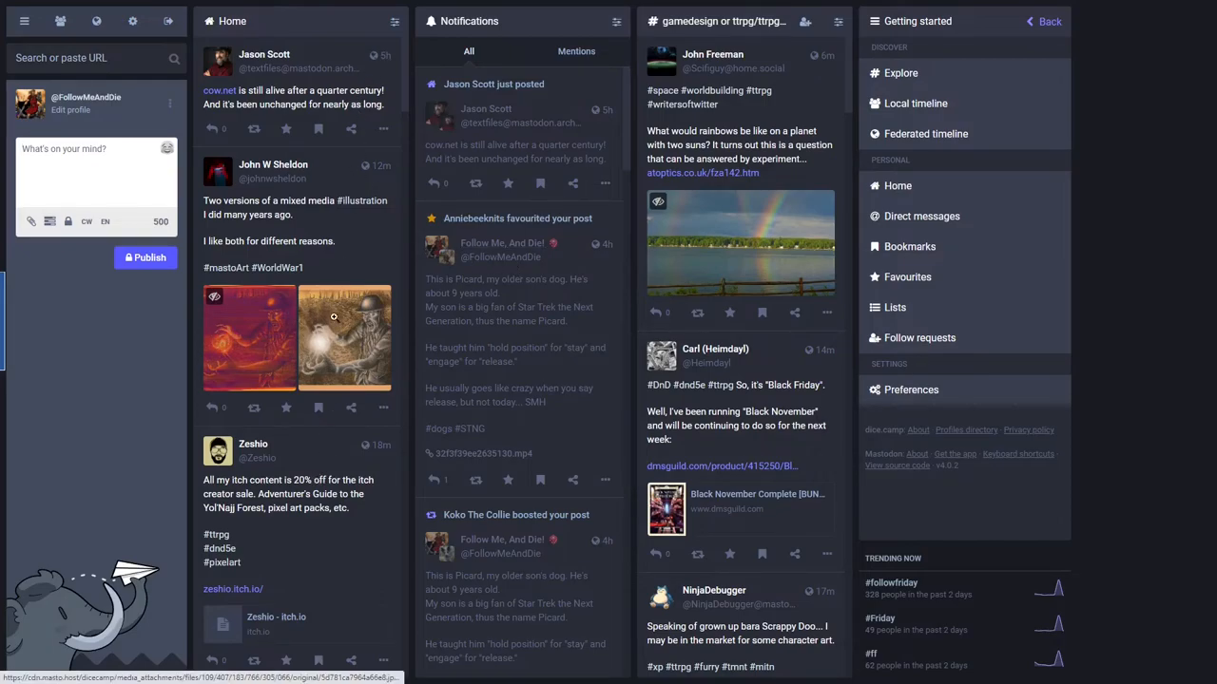
mouse_move(357, 521)
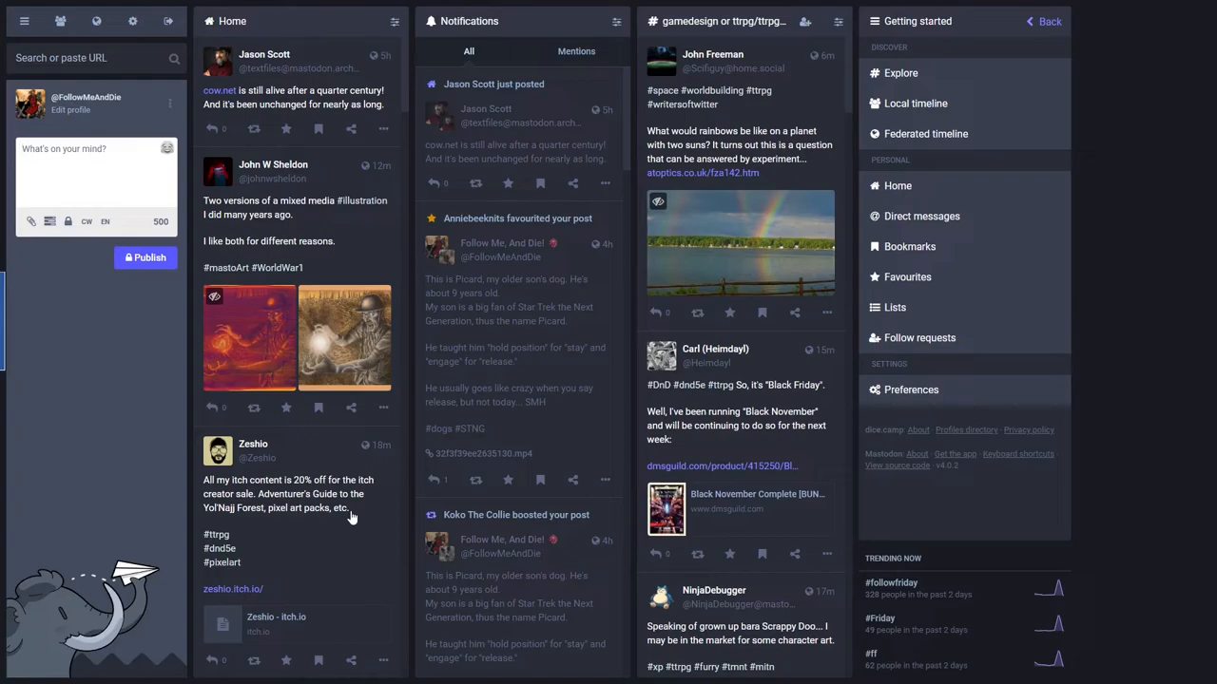
mouse_move(376, 502)
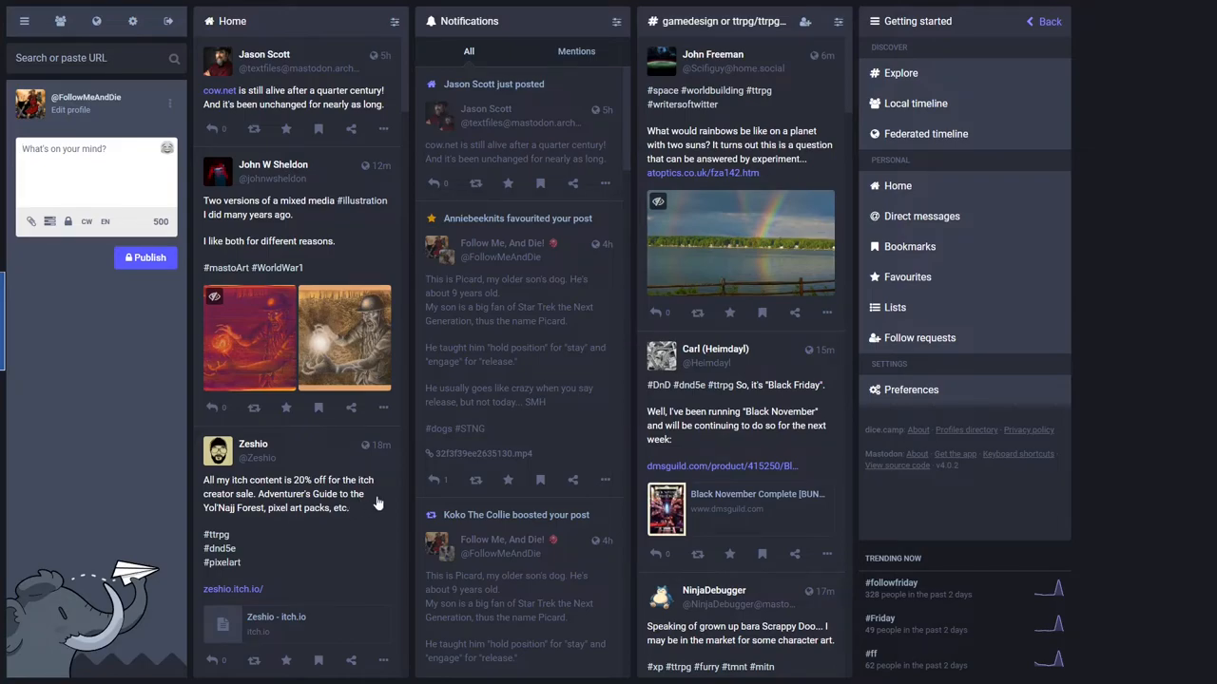
mouse_move(379, 502)
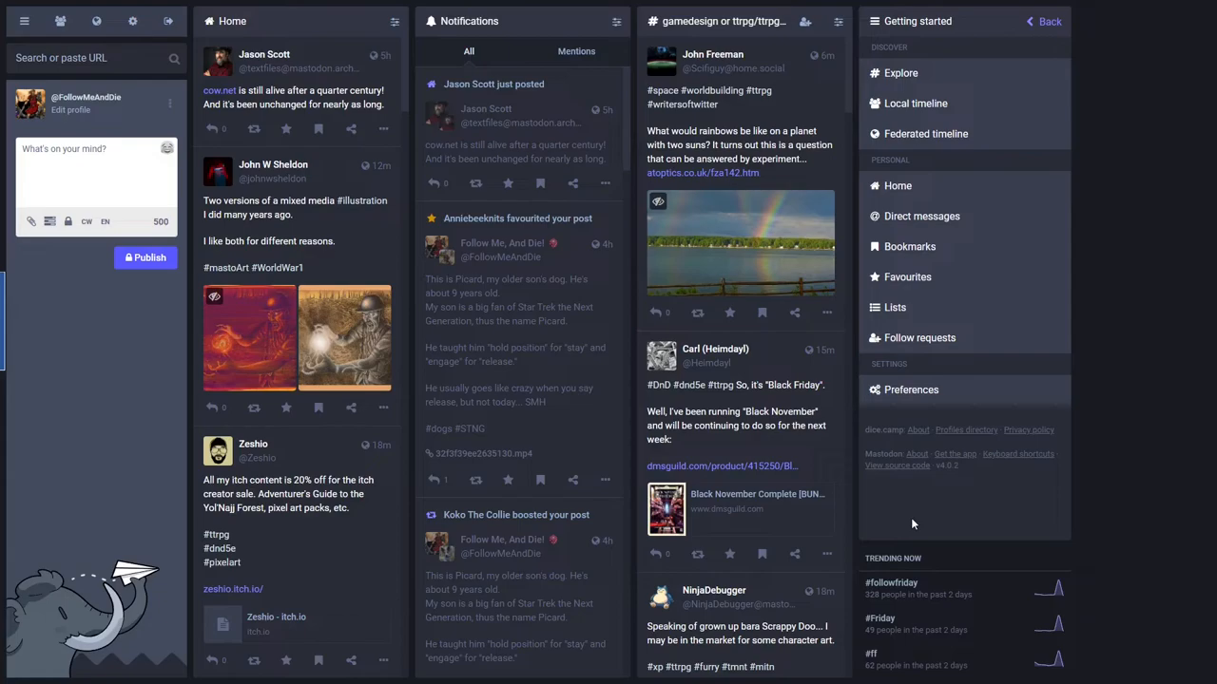
mouse_move(897, 525)
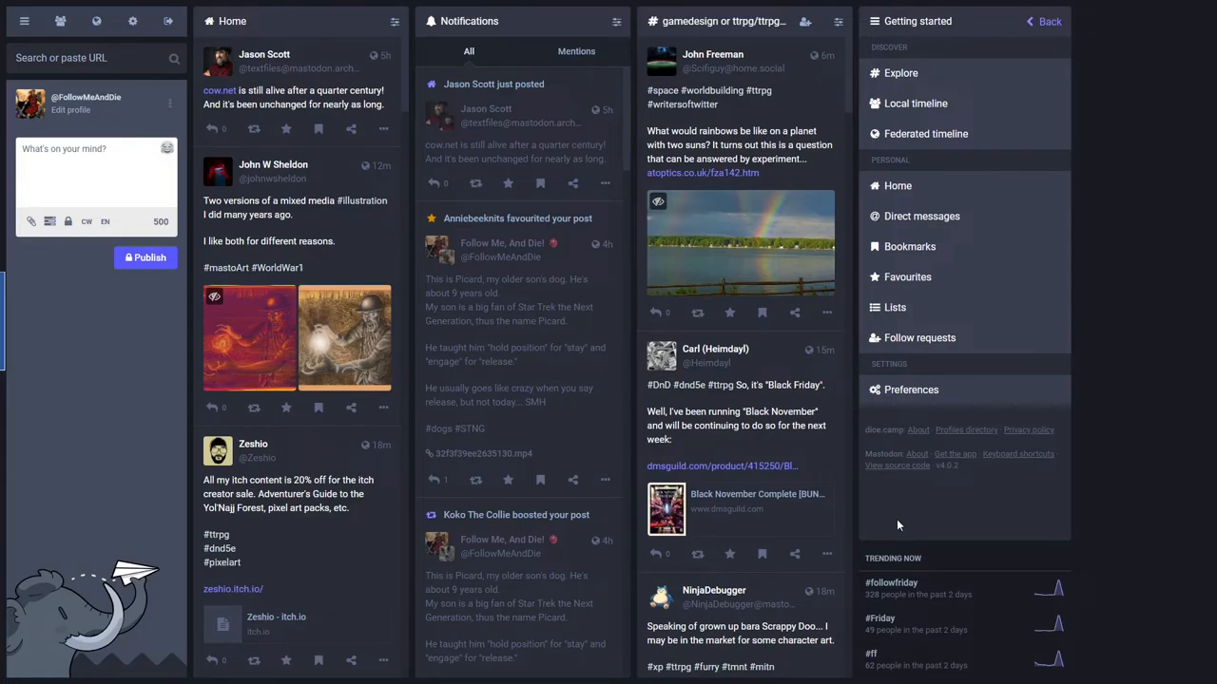
mouse_move(886, 531)
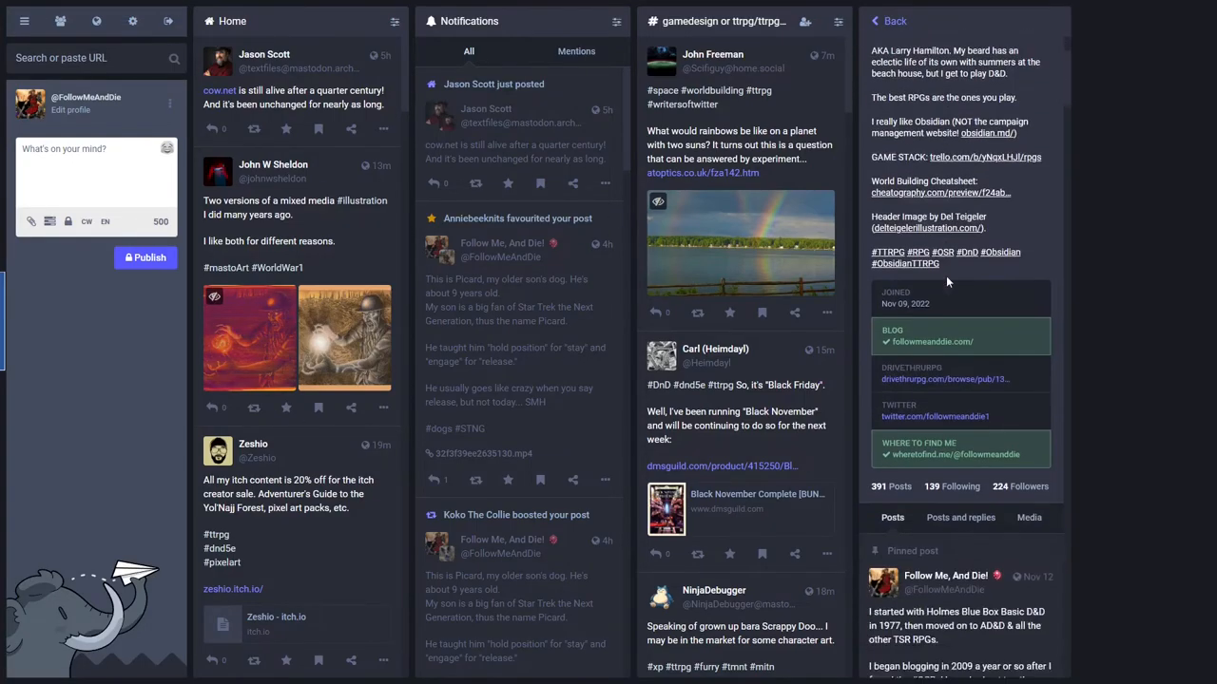
scroll(down, 3)
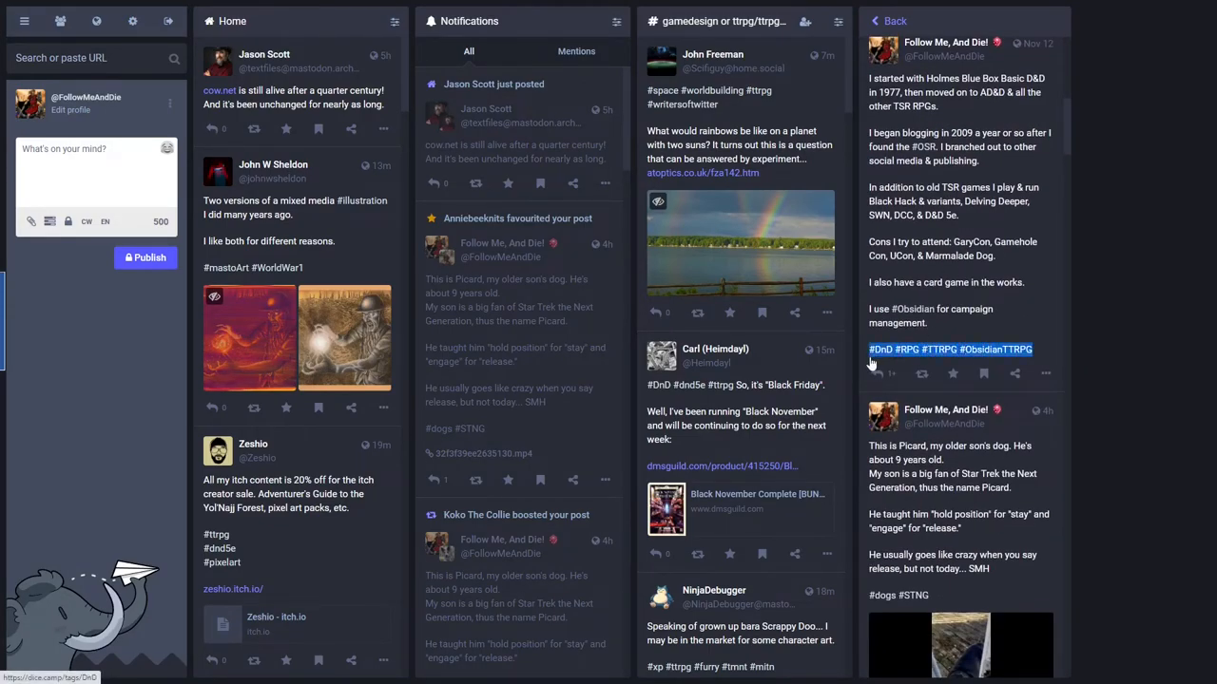
scroll(down, 3)
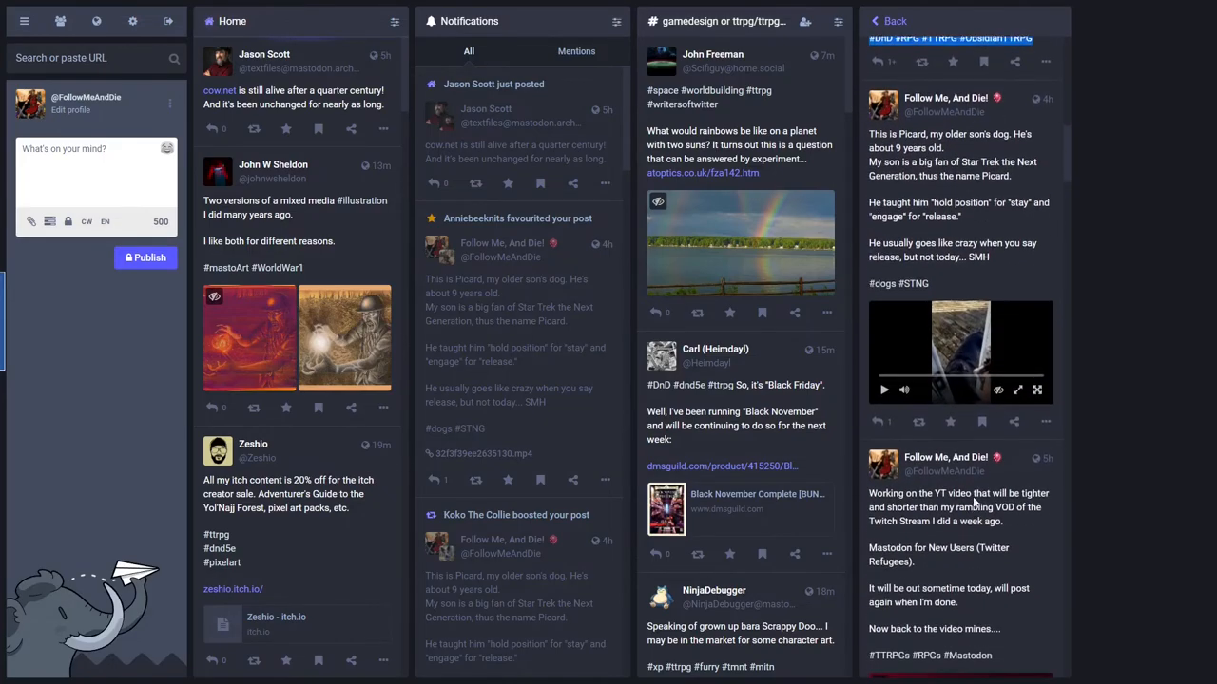
scroll(down, 3)
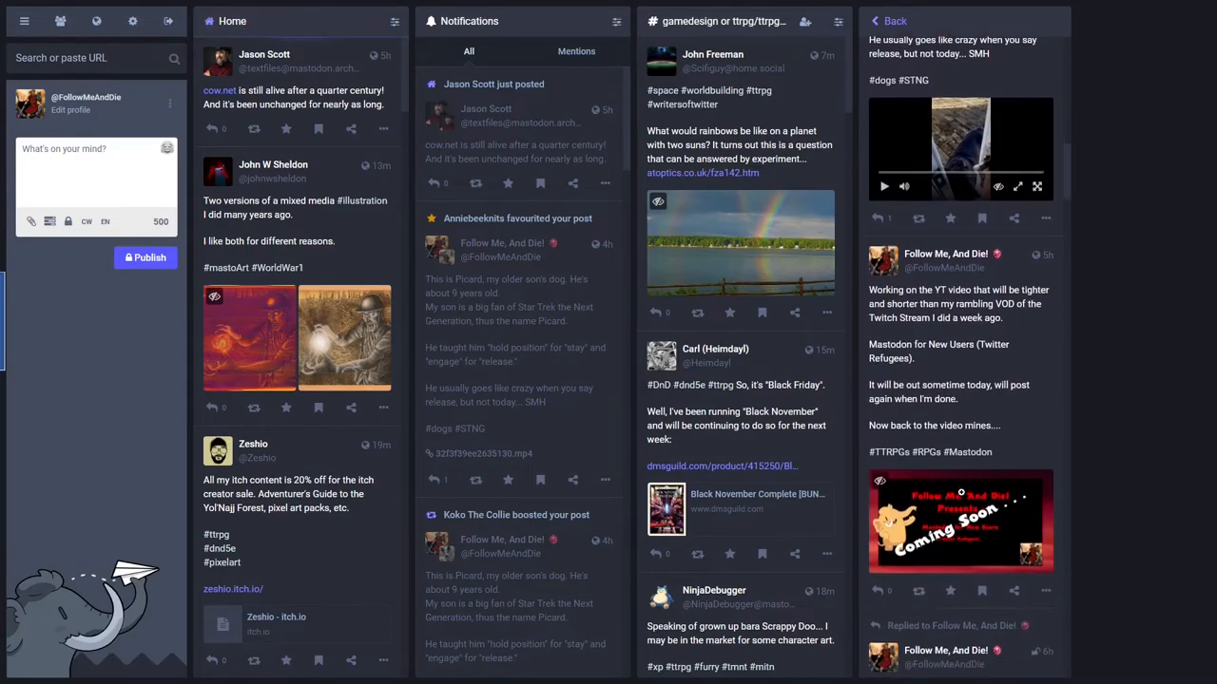
scroll(down, 3)
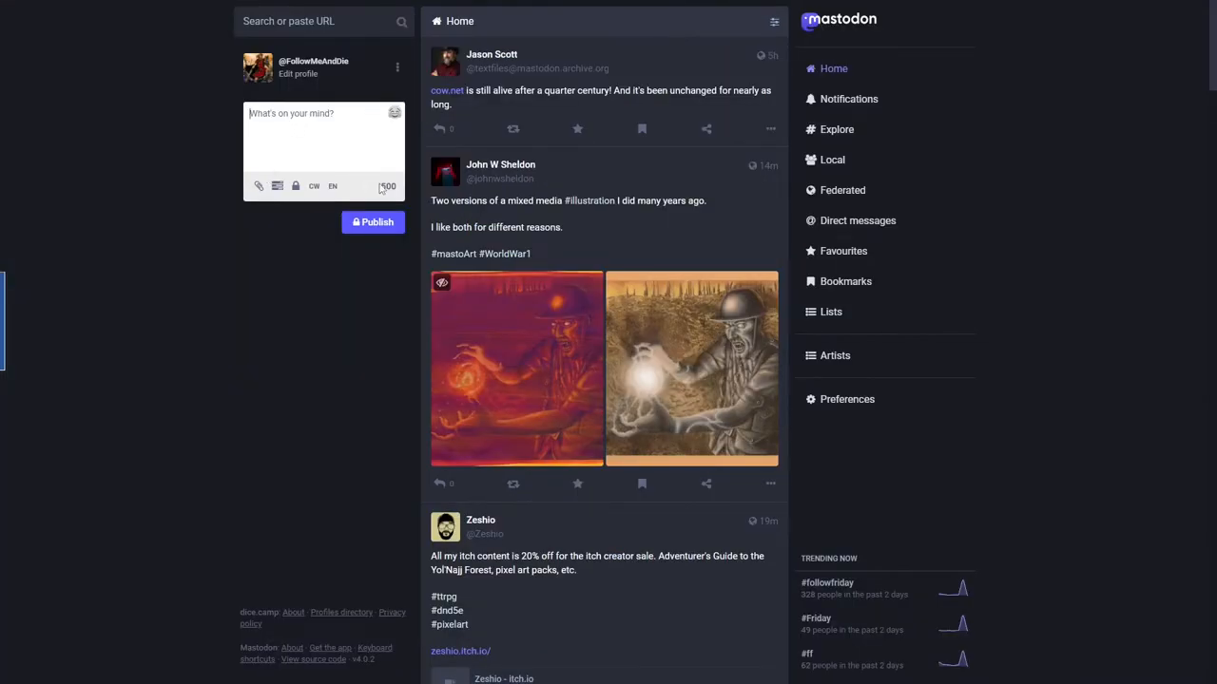
Draft 'Hey this is a post' in the composer, adding a poll and then removing it.
double_click(387, 187)
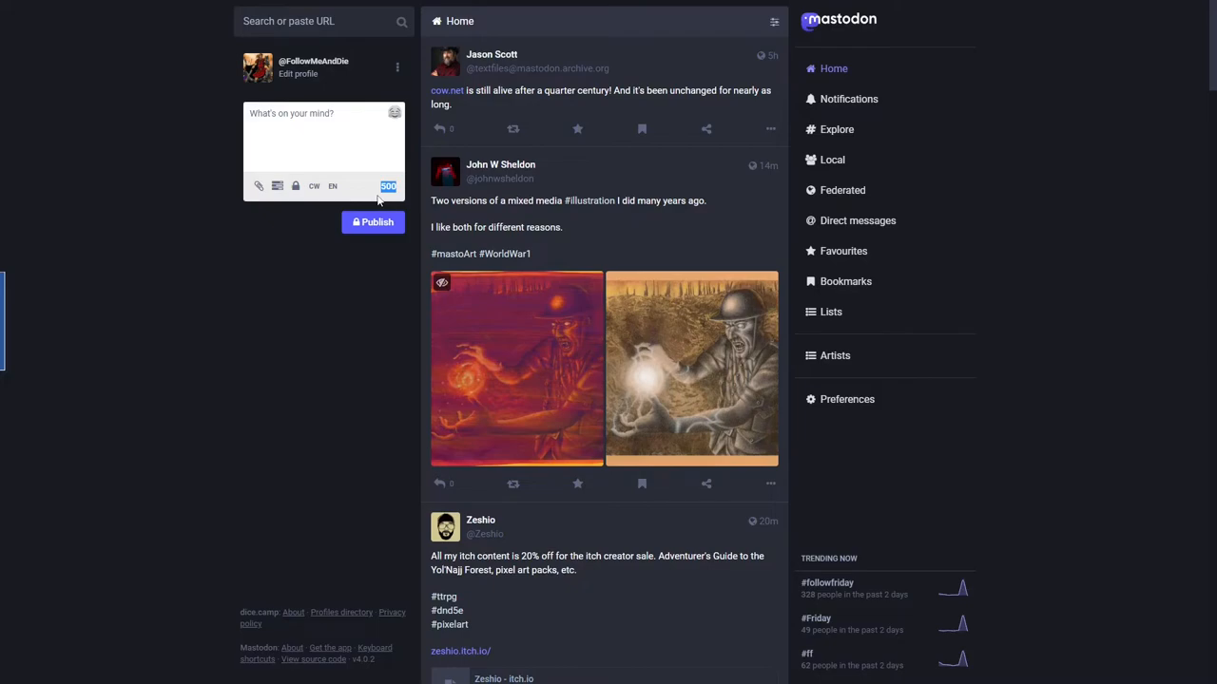
text(Hey this is a)
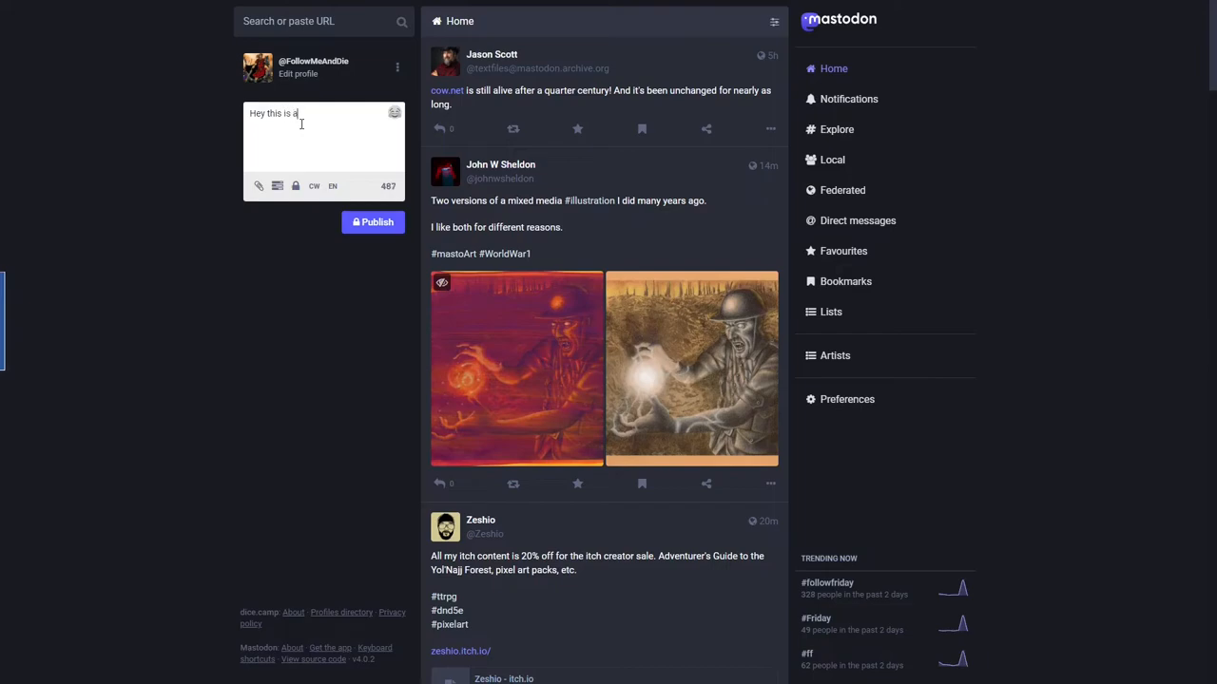
text(pa)
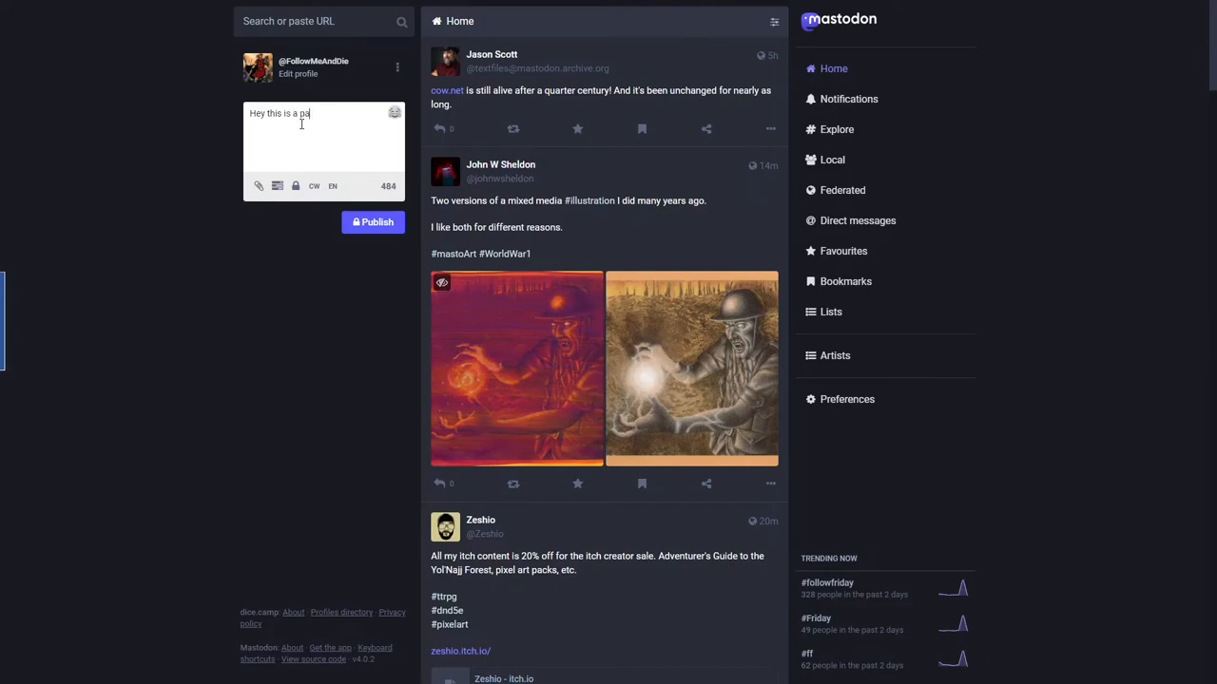
text(p)
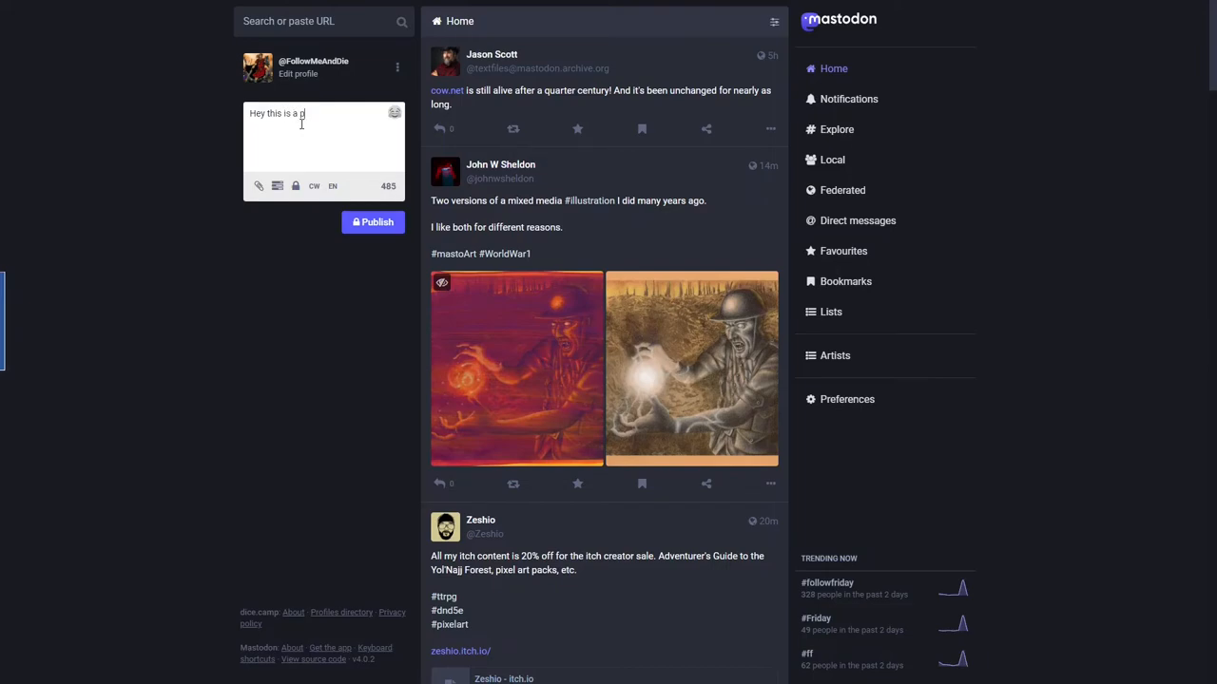
text(ost)
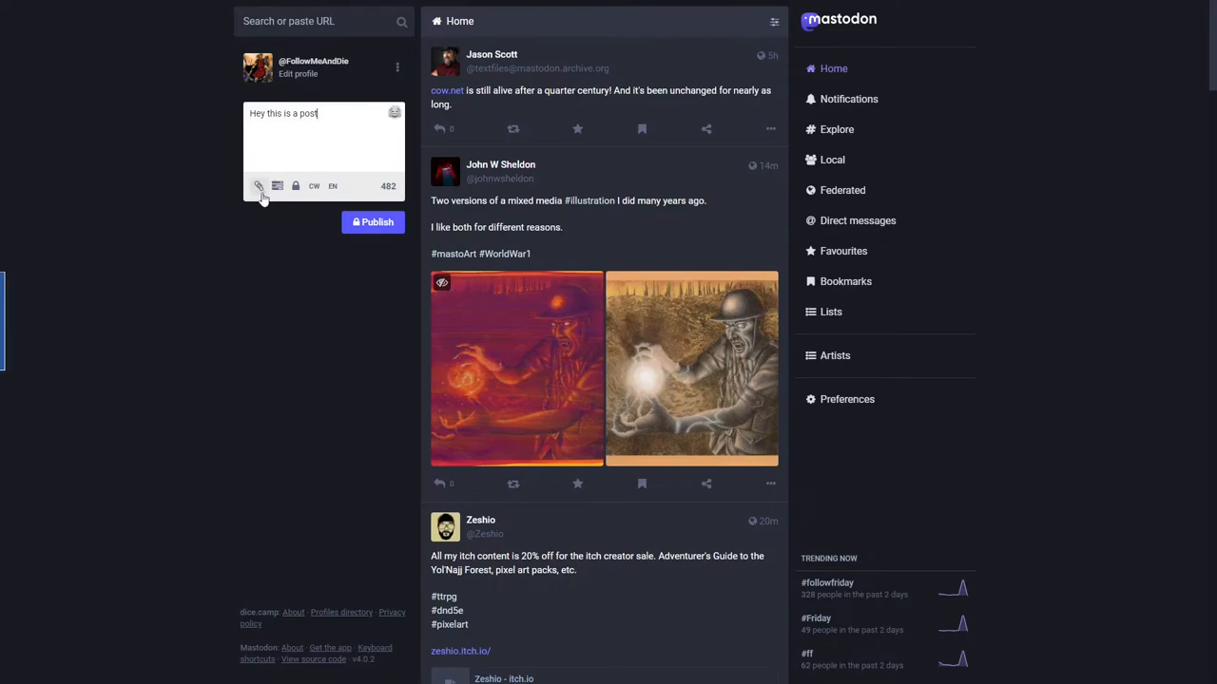
click(277, 186)
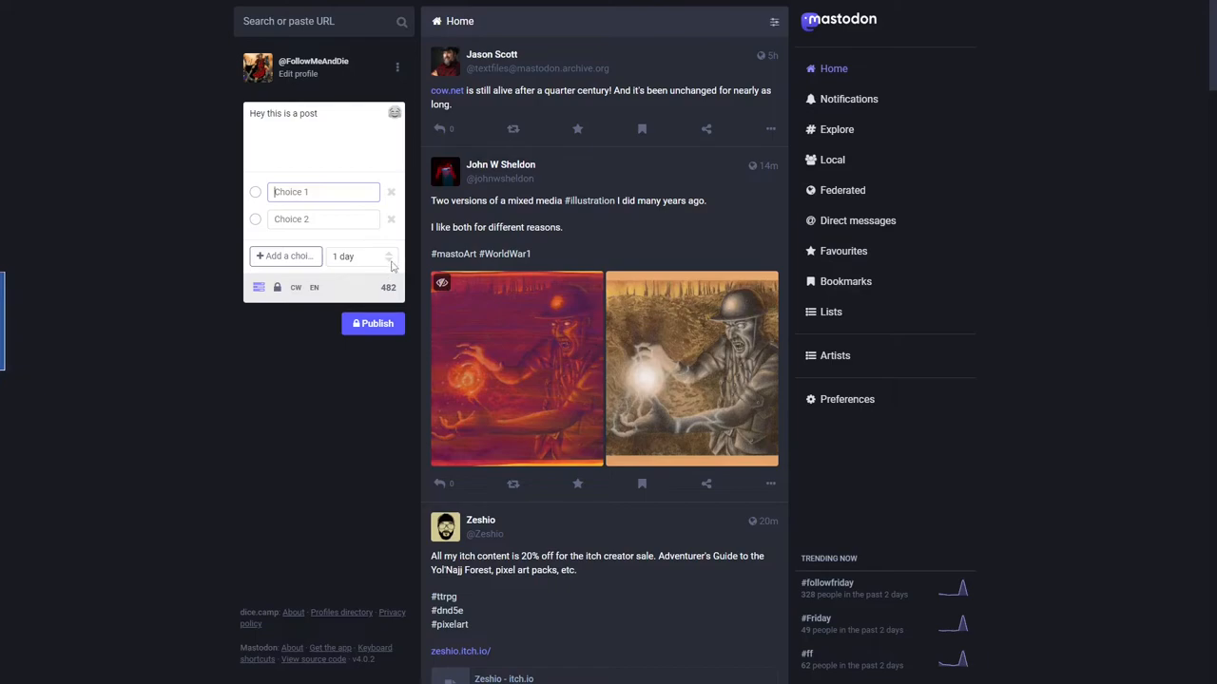
click(359, 256)
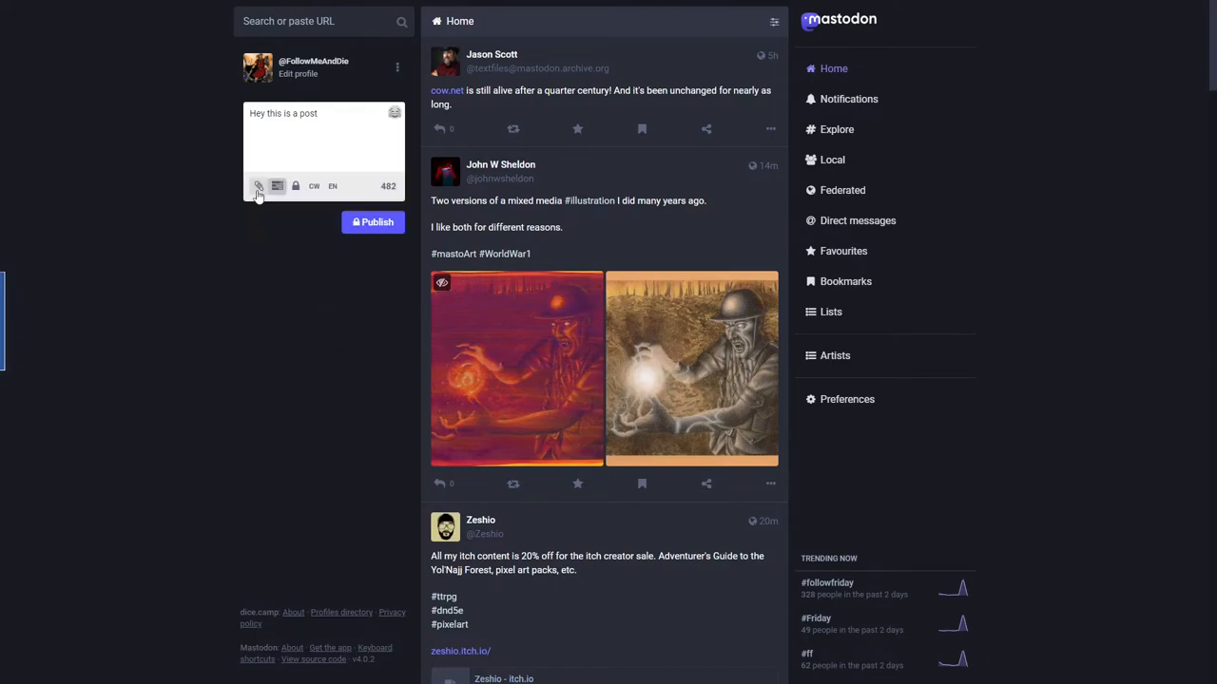
Attach 'Mastodon For New Users - Twitter Refugees.png' to the draft via the Open dialog.
click(258, 187)
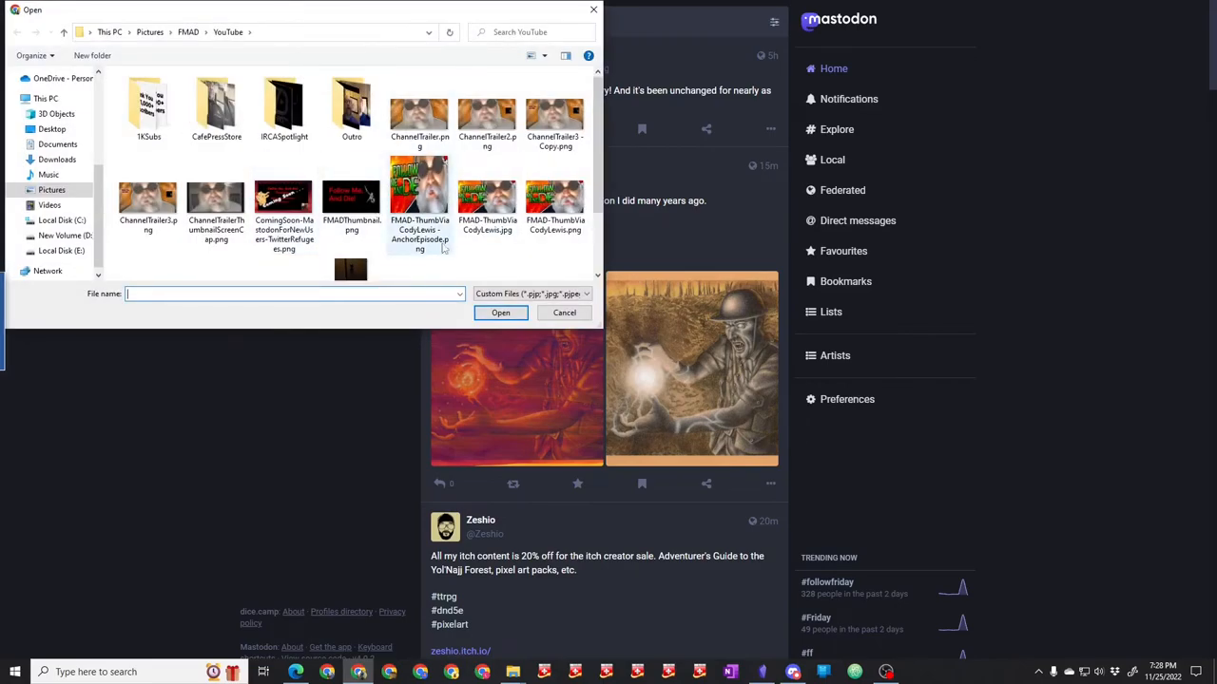
click(148, 224)
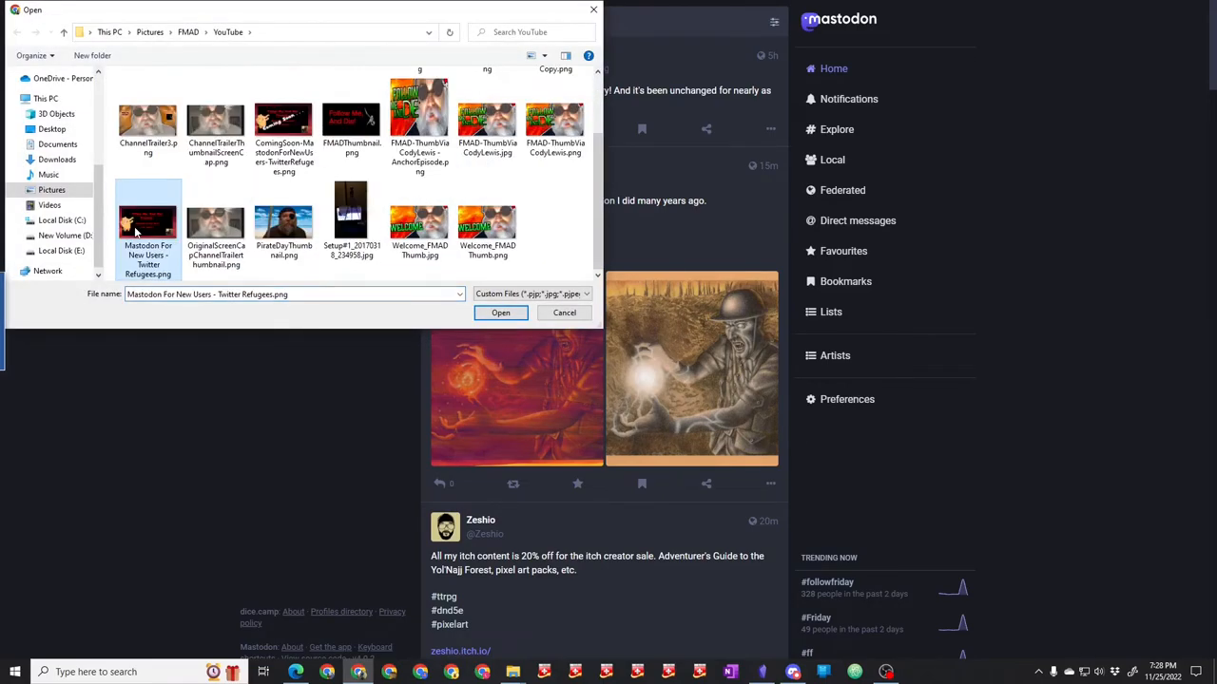
click(500, 312)
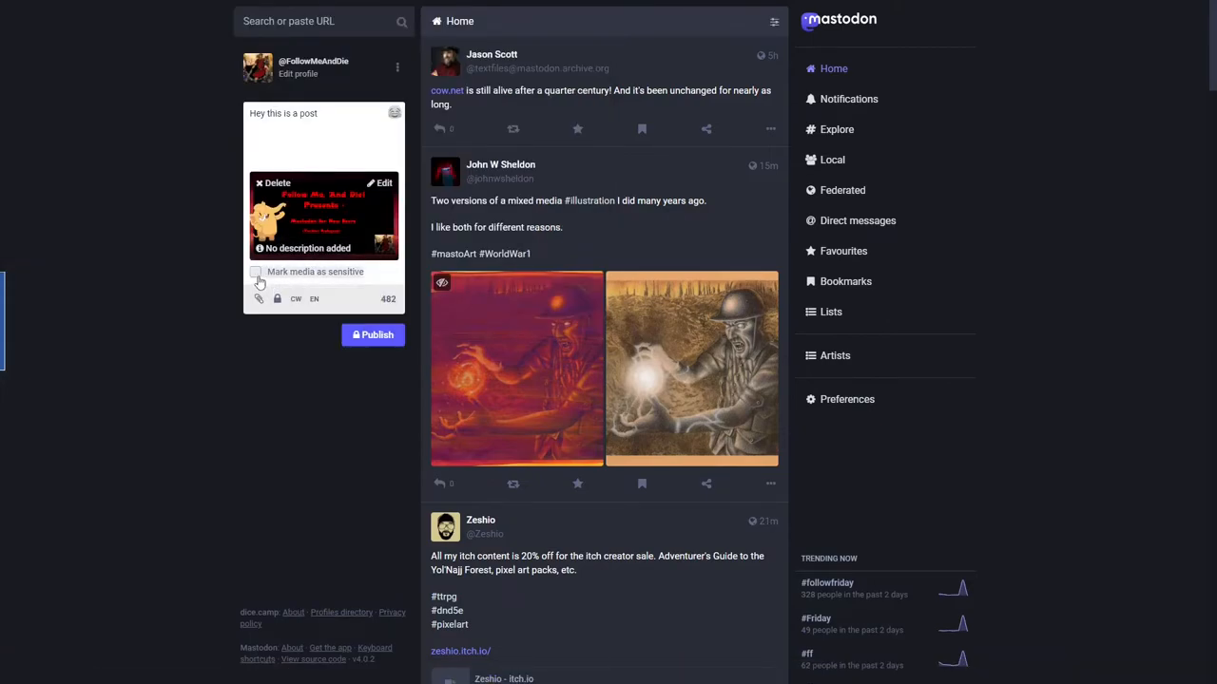
Mark the attached image sensitive and look at its media editing window, then close it.
click(255, 269)
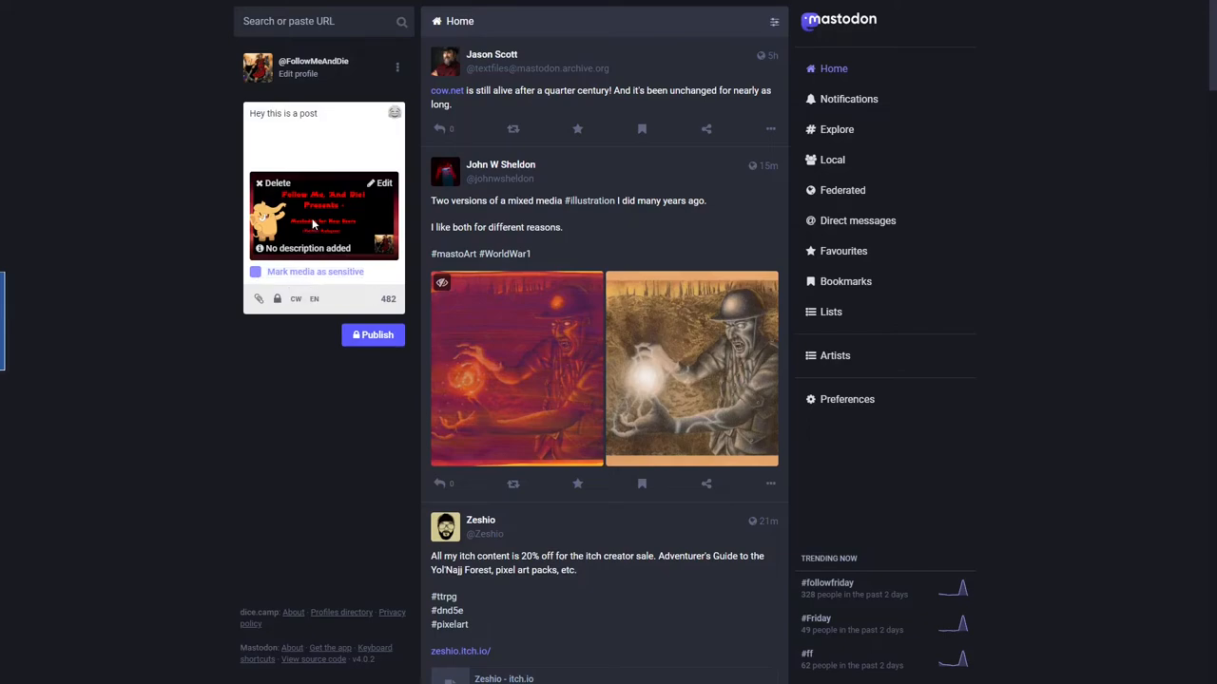
click(384, 183)
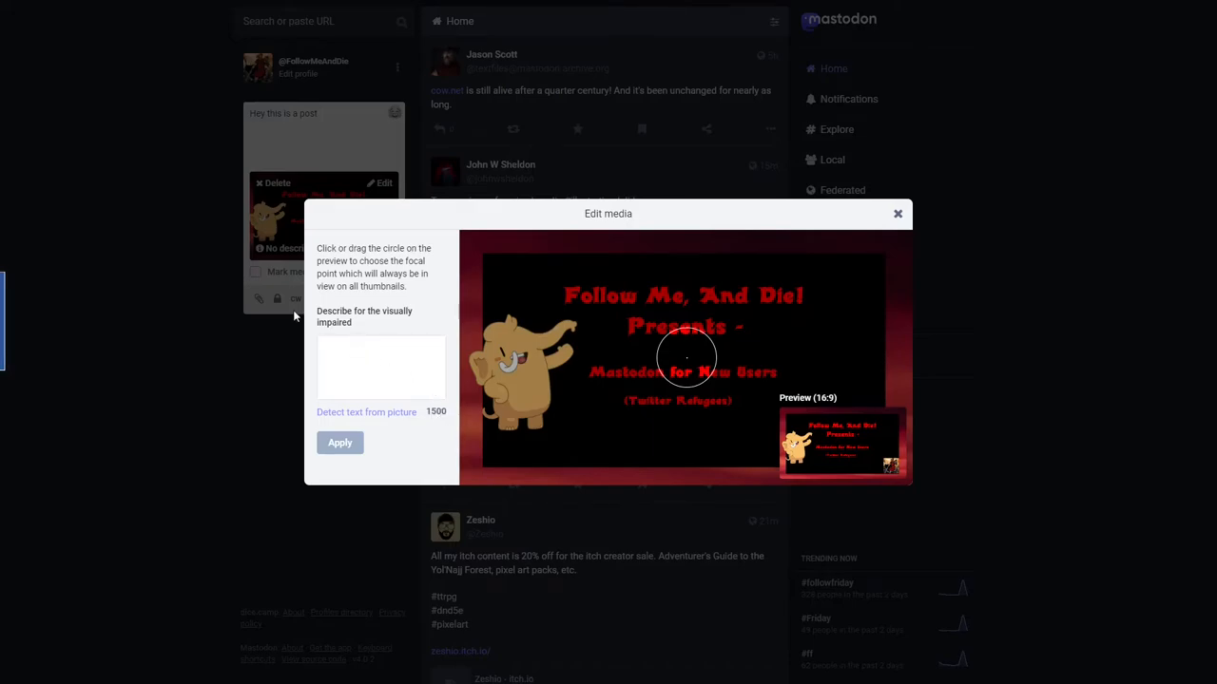
click(897, 212)
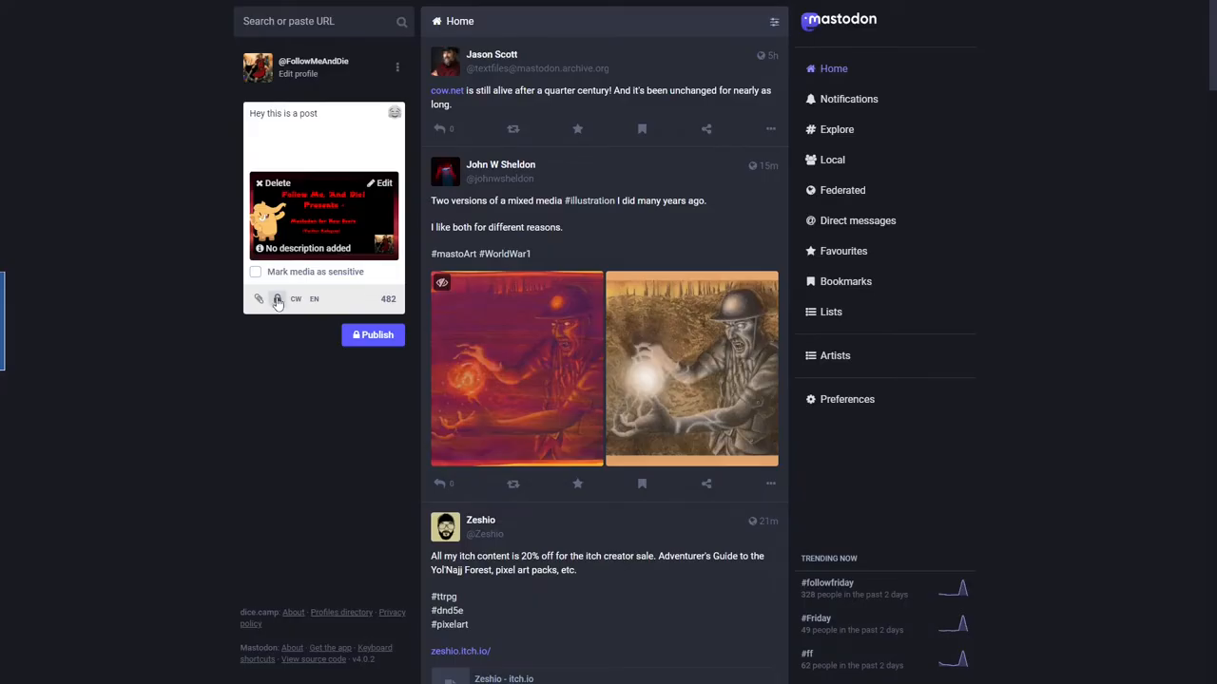
mouse_move(277, 298)
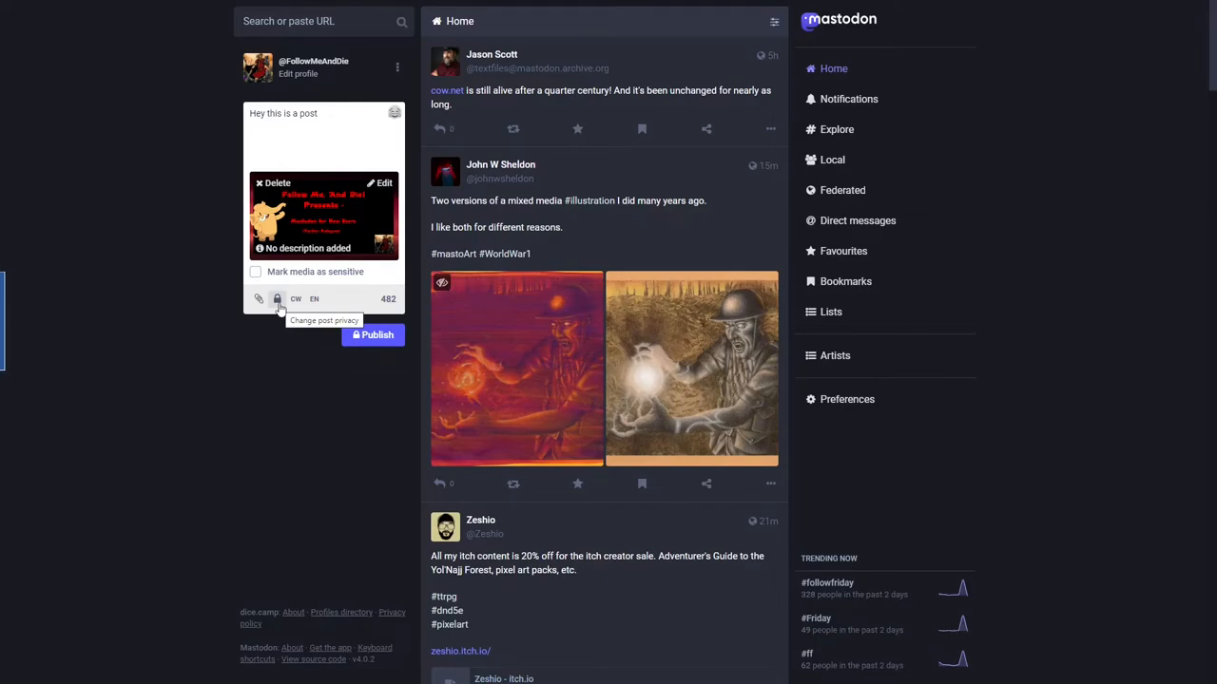
Bring up the post visibility choices: Public, Unlisted, Followers only and Mentioned people only.
click(277, 298)
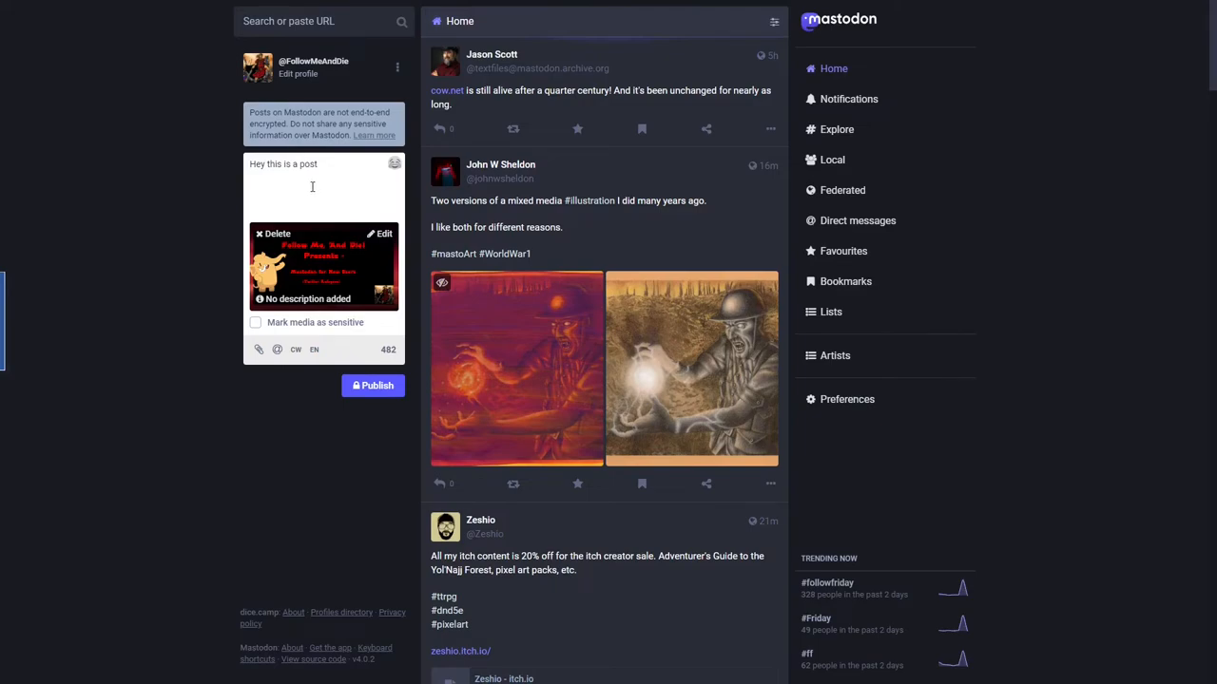
mouse_move(277, 350)
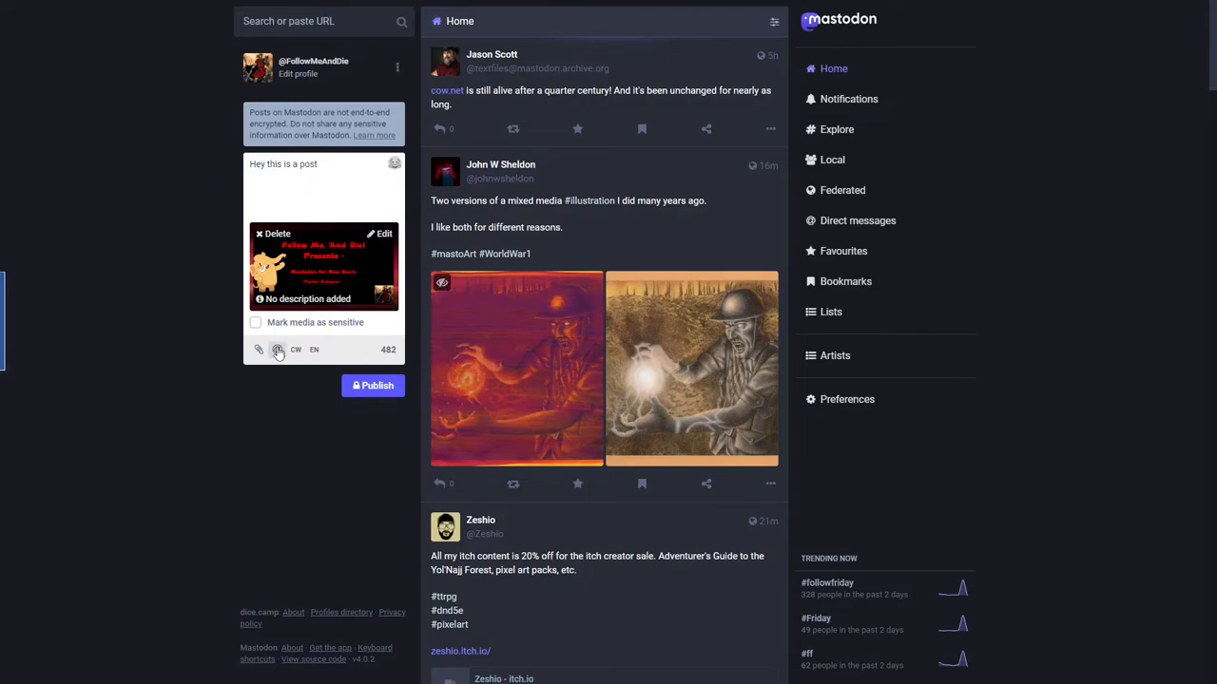
click(278, 350)
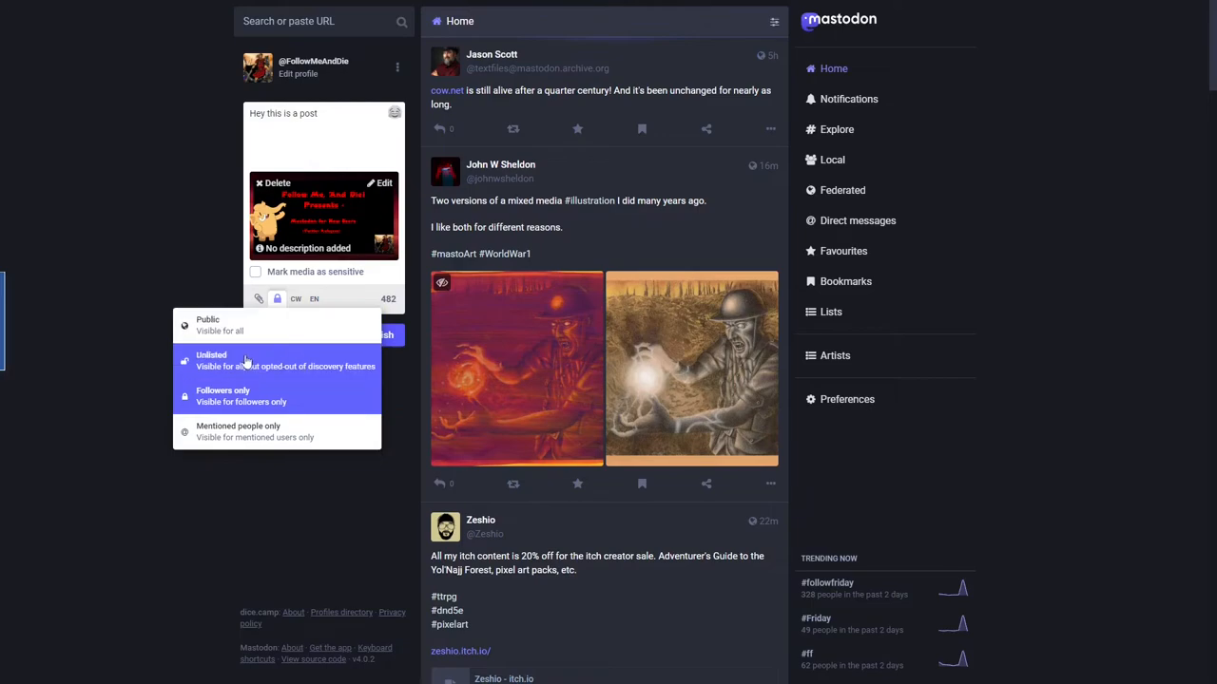
mouse_move(246, 365)
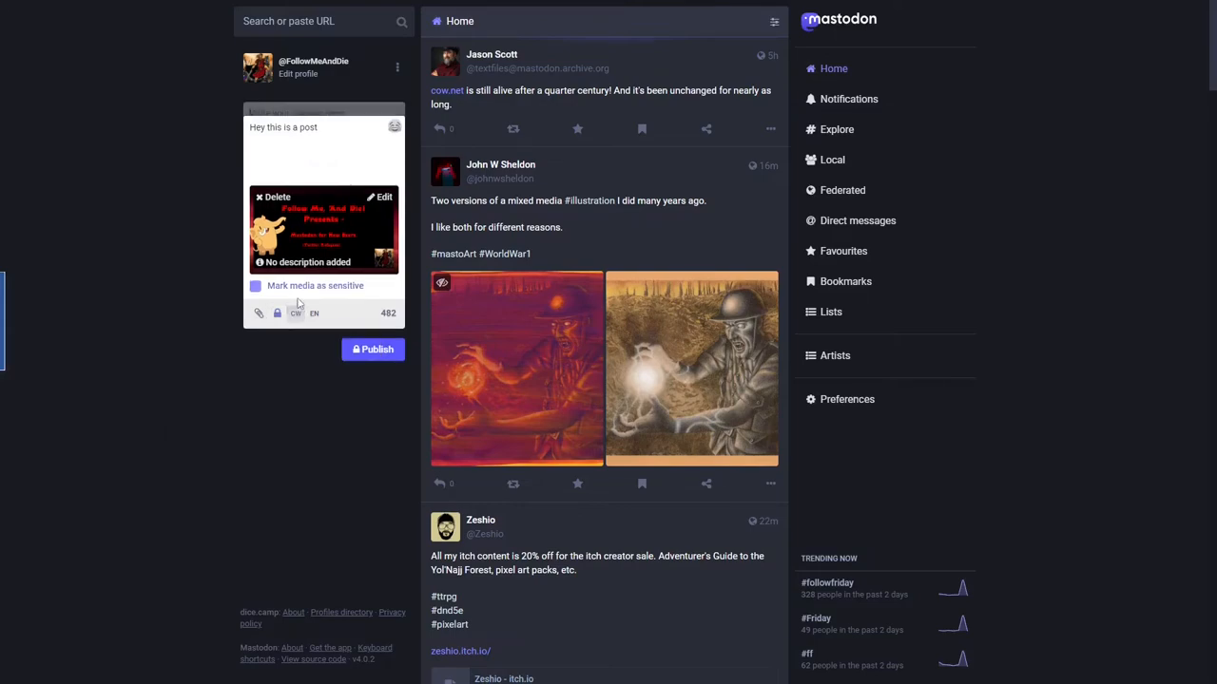
Add the content warning 'Spoiler TV Show #TVShow' and 'that was some episode!' to the body.
click(297, 312)
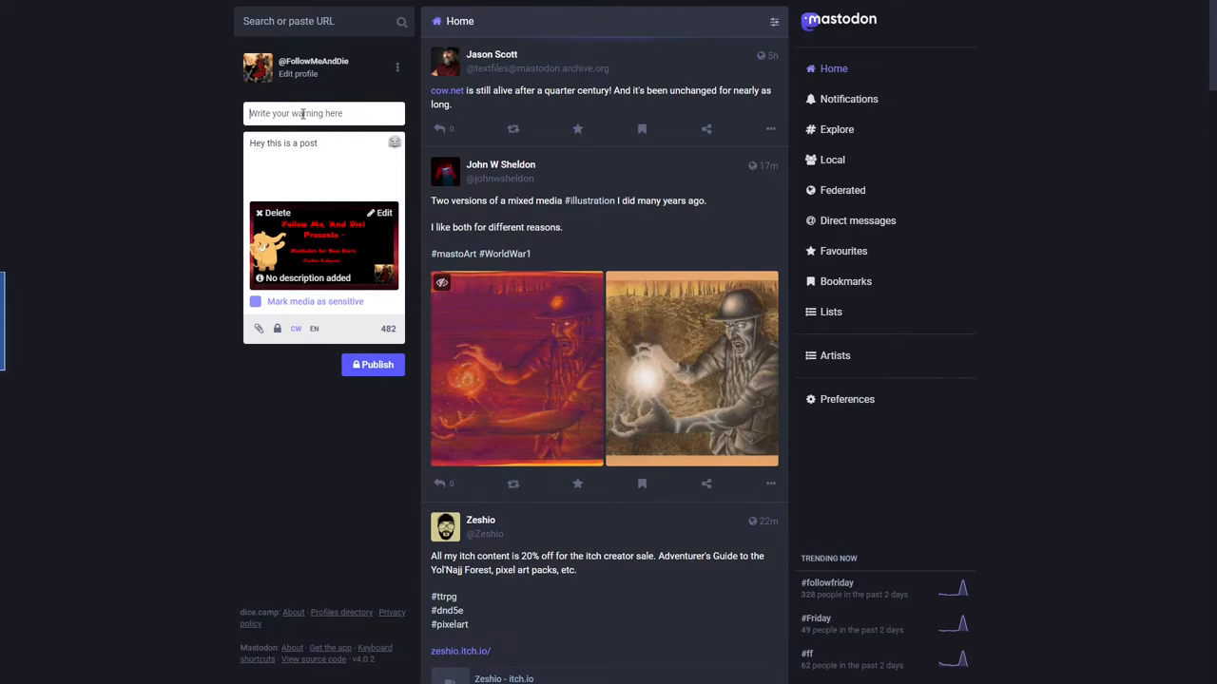
text(Spo)
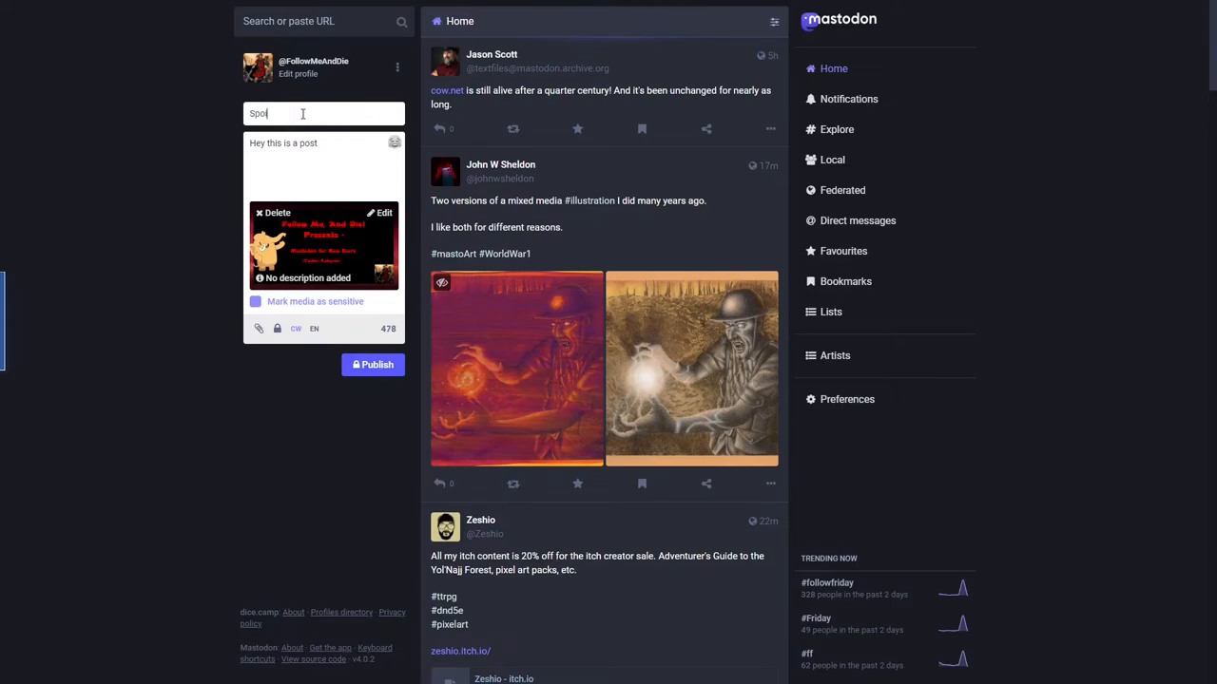
text(iler TV)
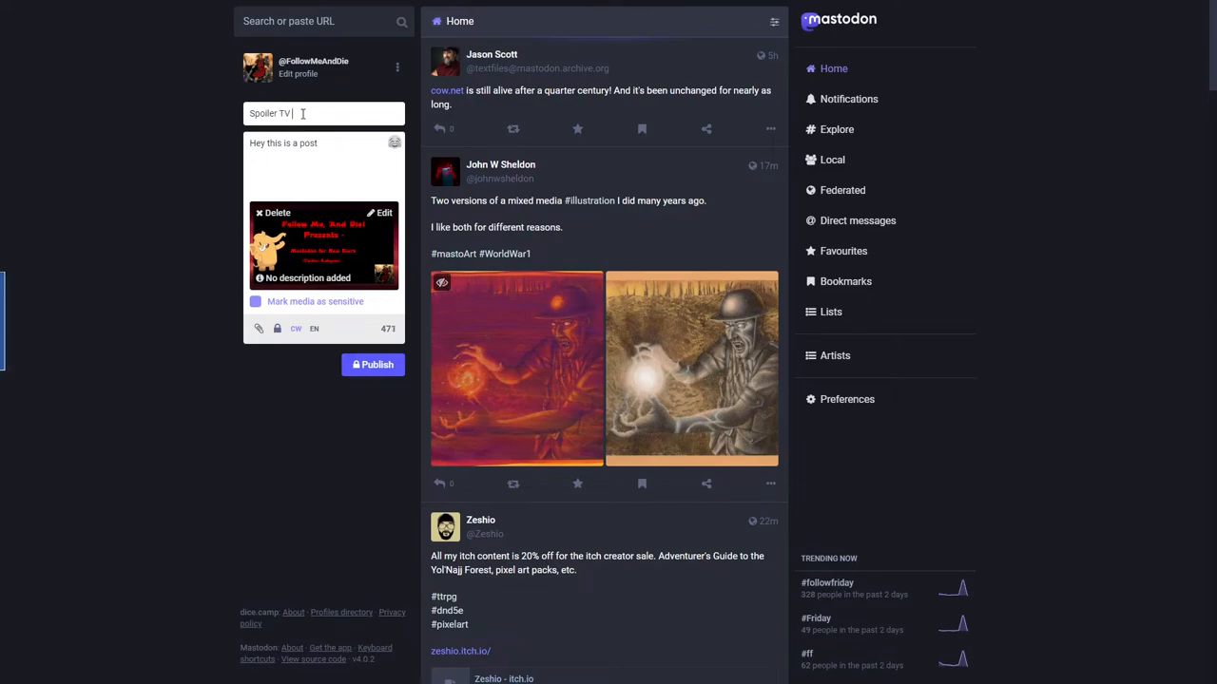
text(Show)
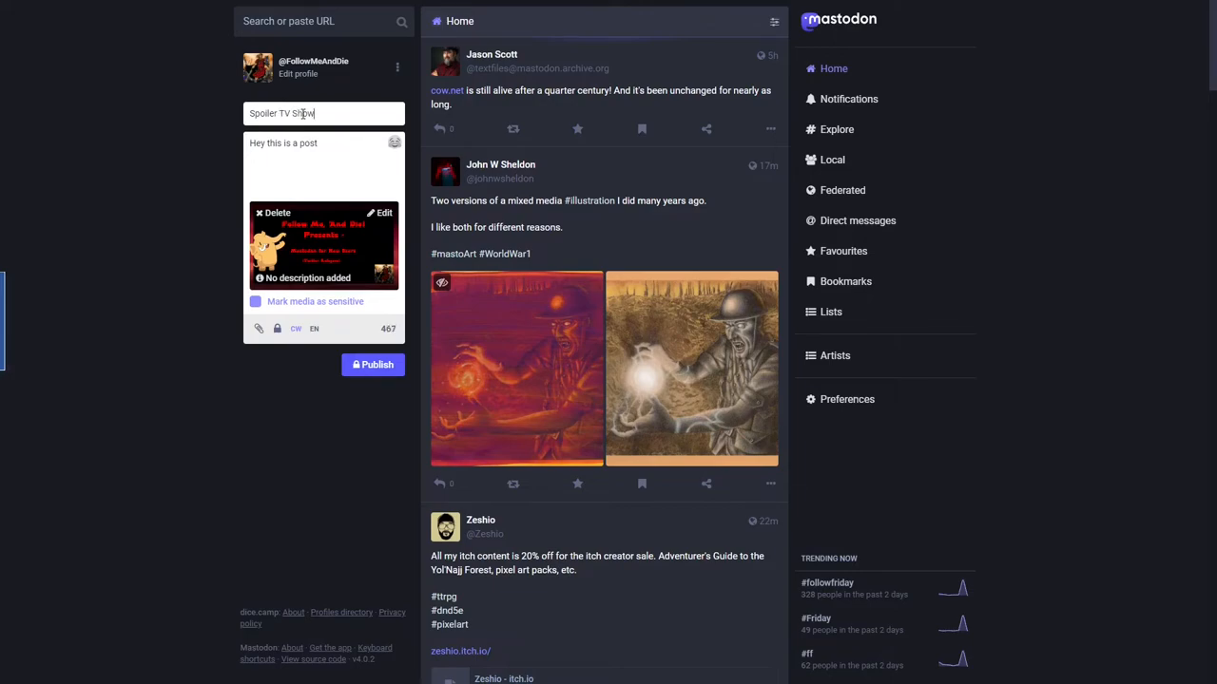
text(that was some episode!)
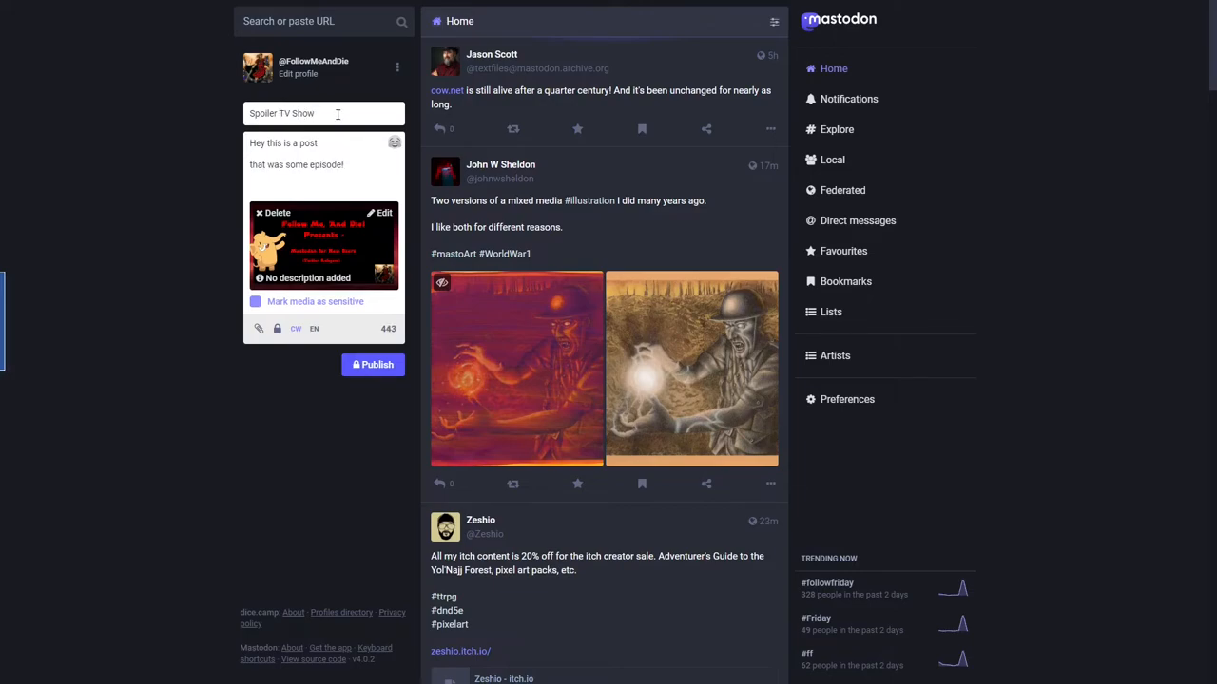
key(Backspace)
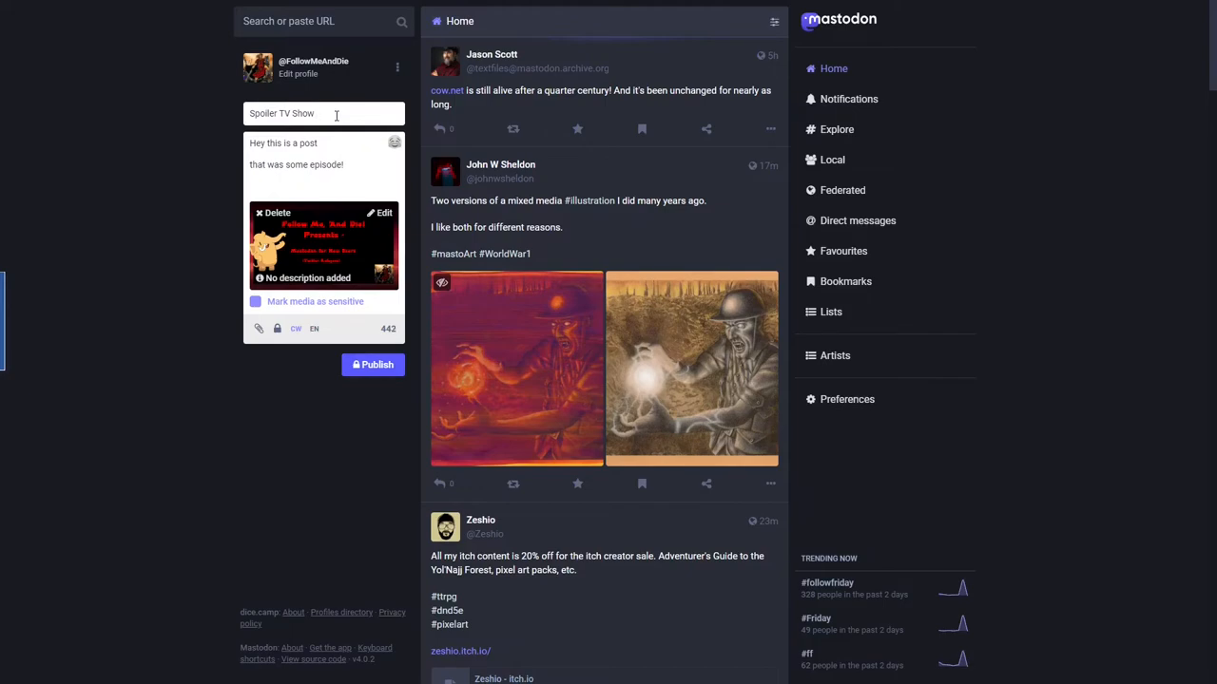
text(#TVShow)
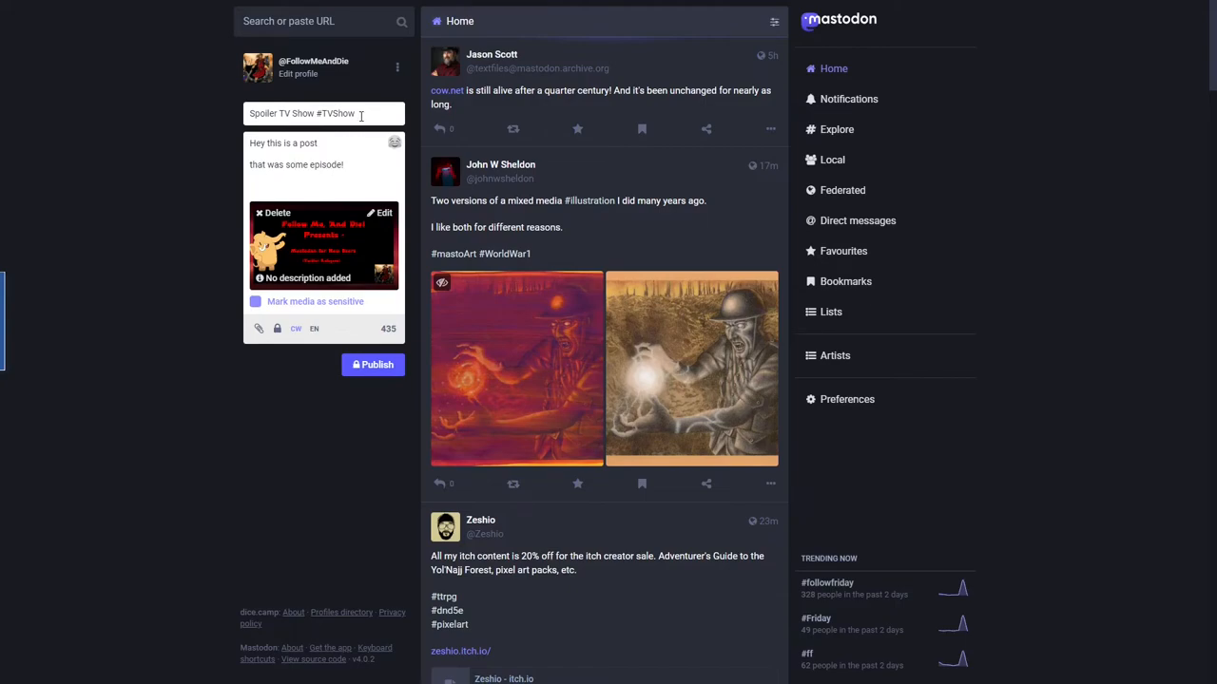
mouse_move(313, 329)
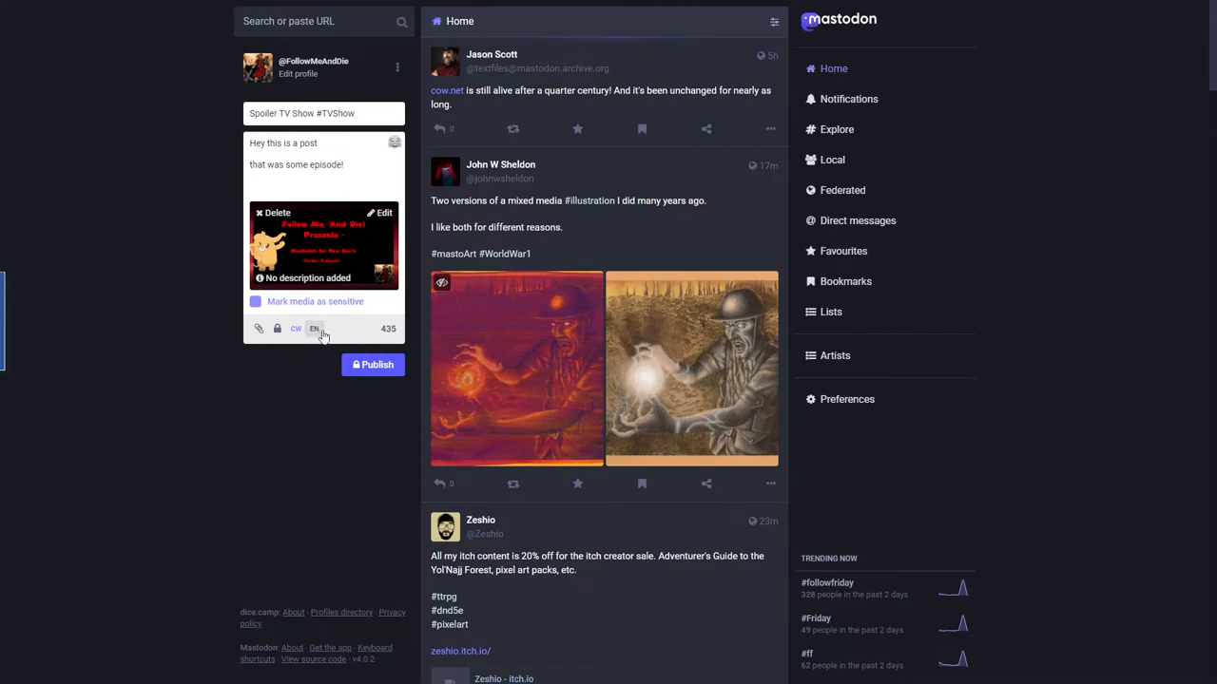
mouse_move(313, 328)
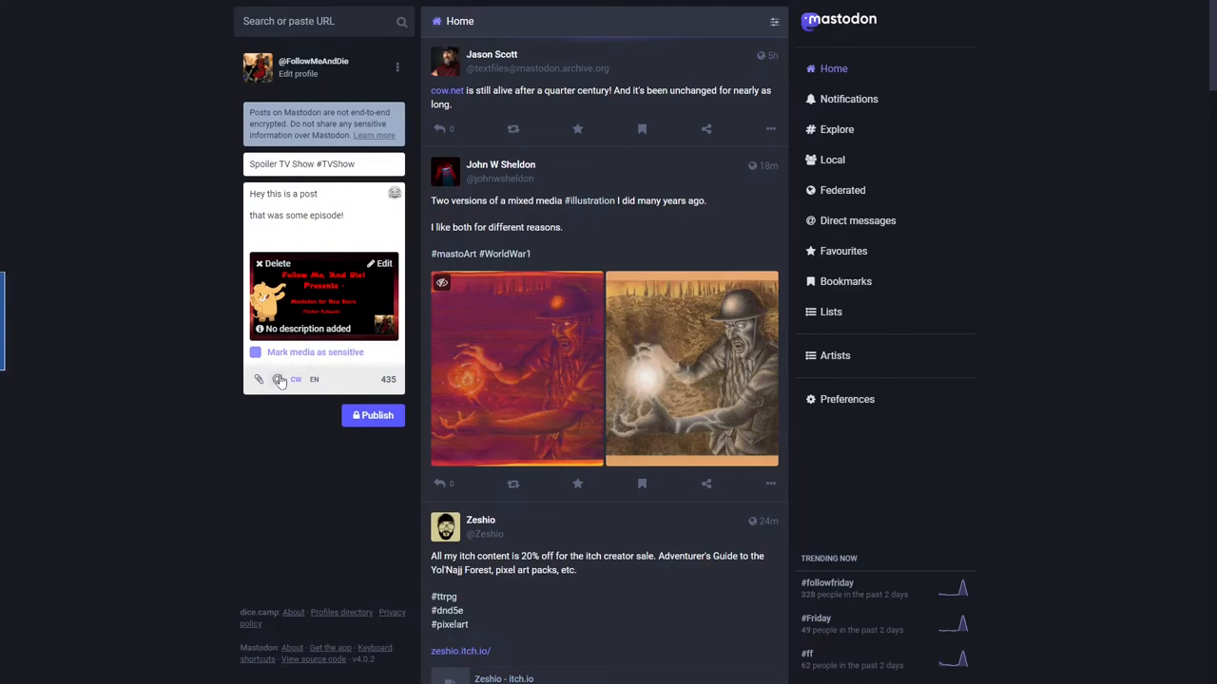
mouse_move(373, 414)
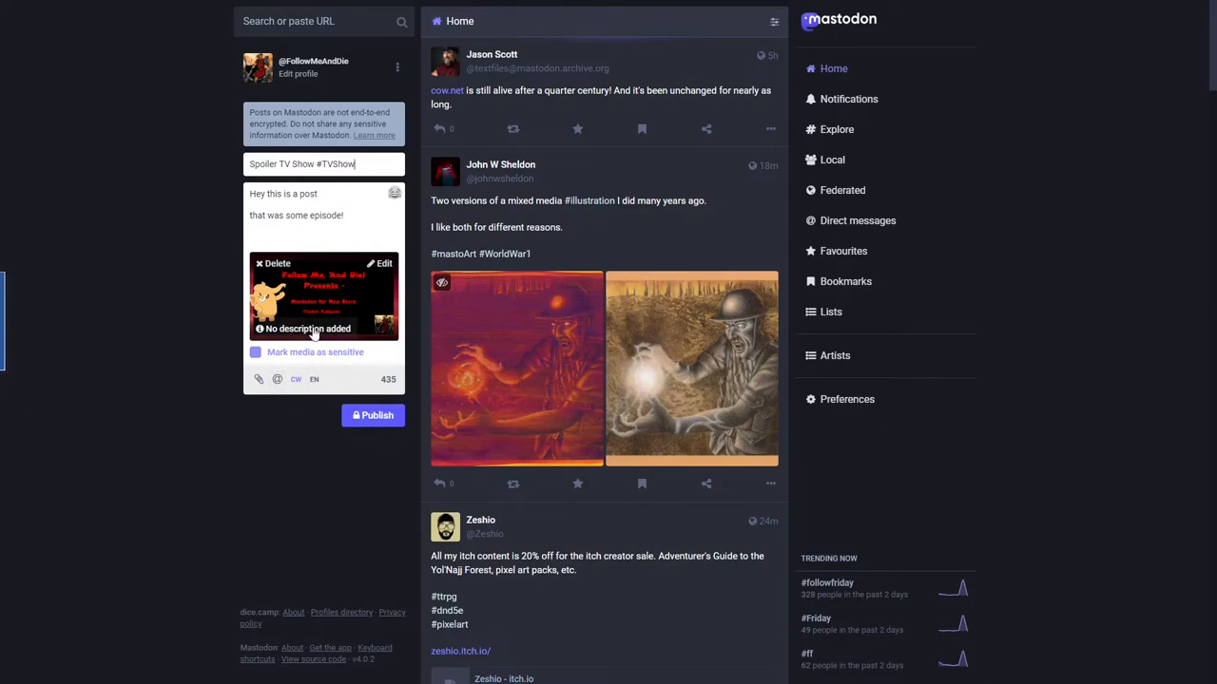
Give the attached image the description 'description' and apply it.
click(380, 262)
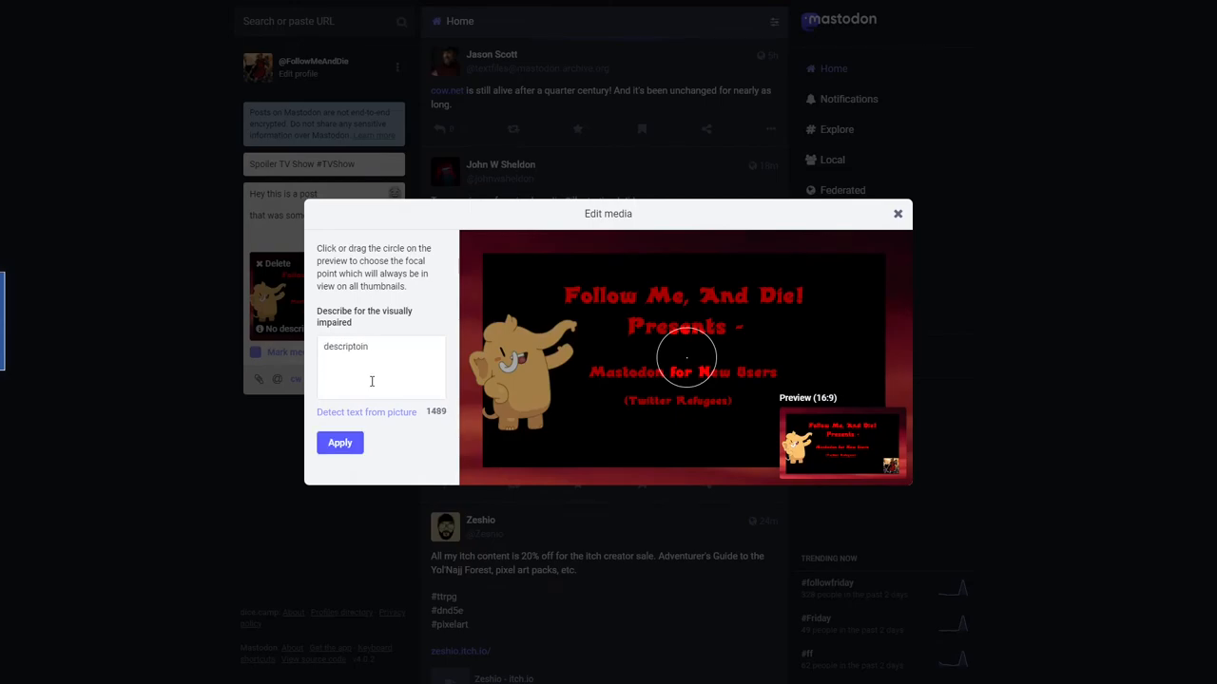
text(description)
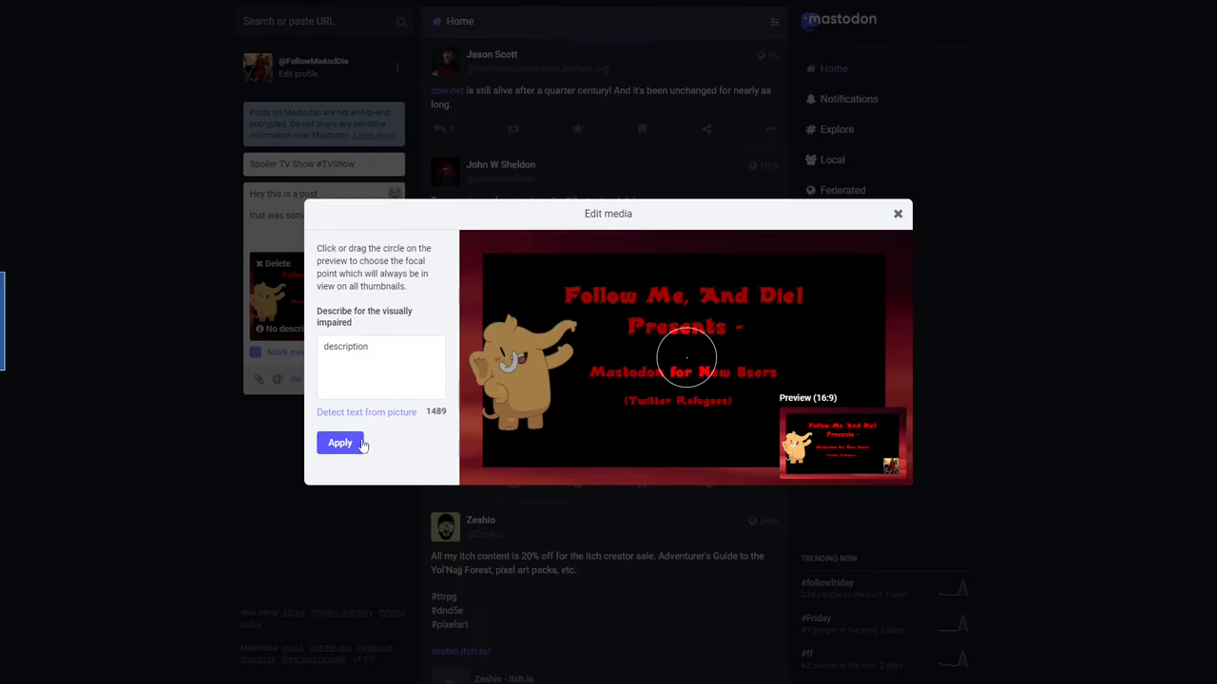
click(339, 443)
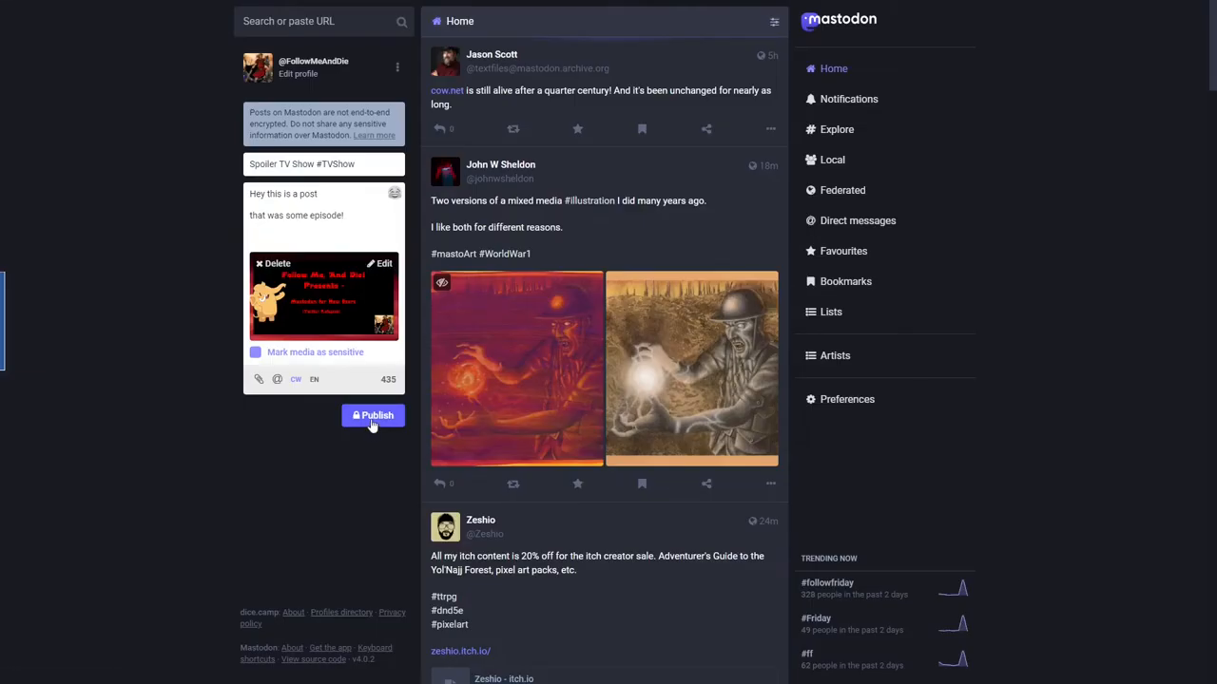
Publish the post, view it on the profile and expand the text behind its content warning.
click(372, 415)
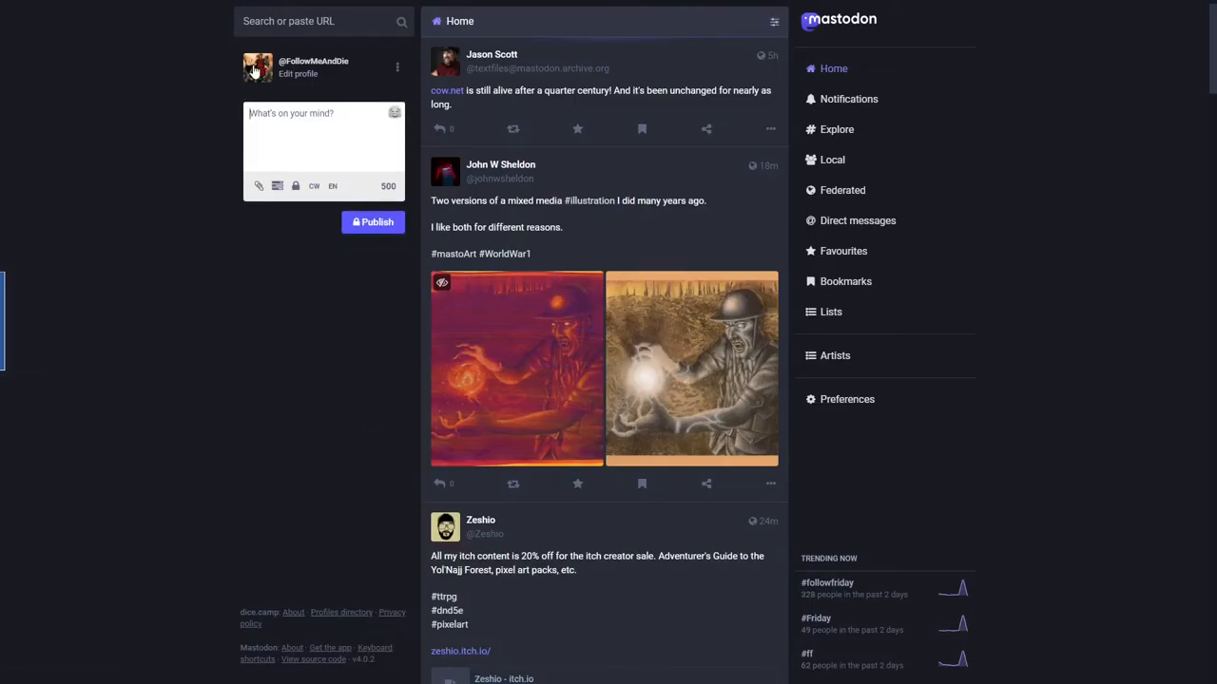
click(256, 67)
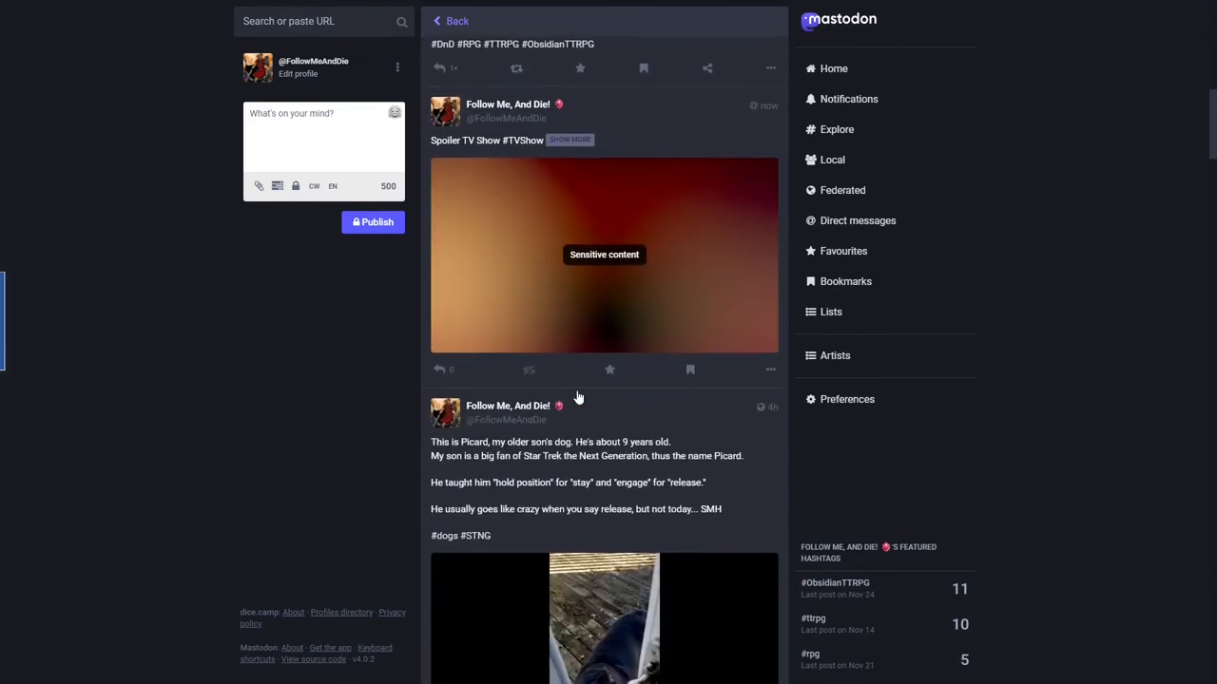
mouse_move(523, 154)
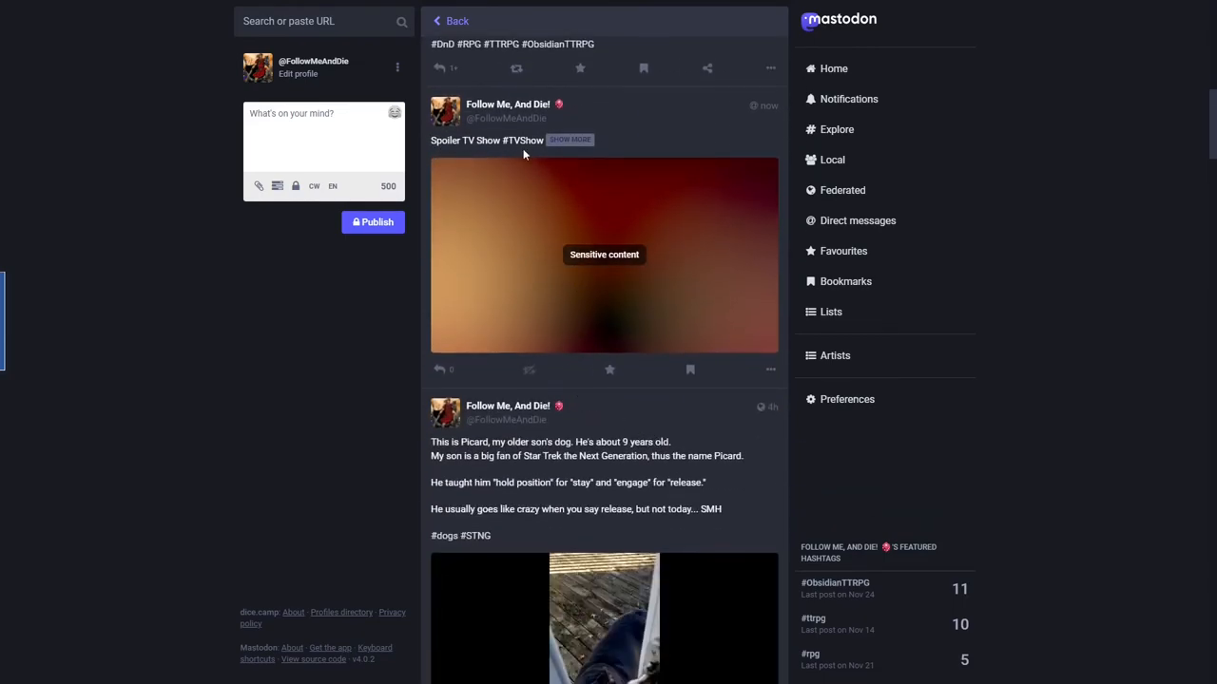
mouse_move(635, 308)
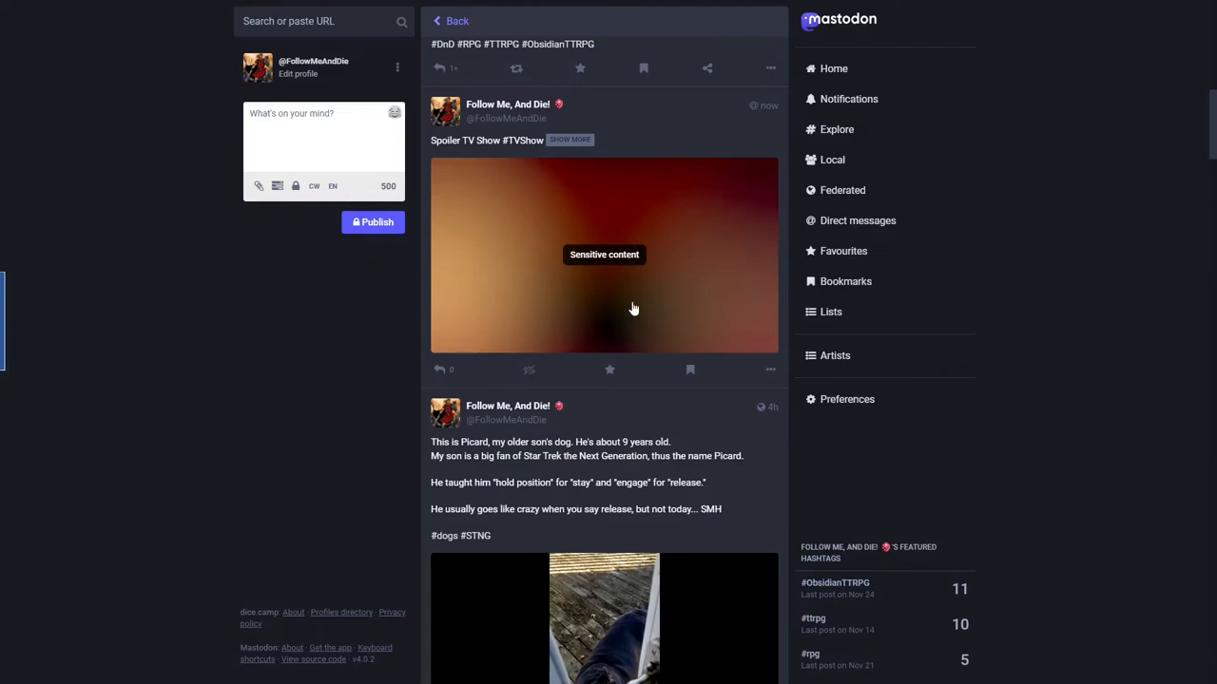
mouse_move(562, 160)
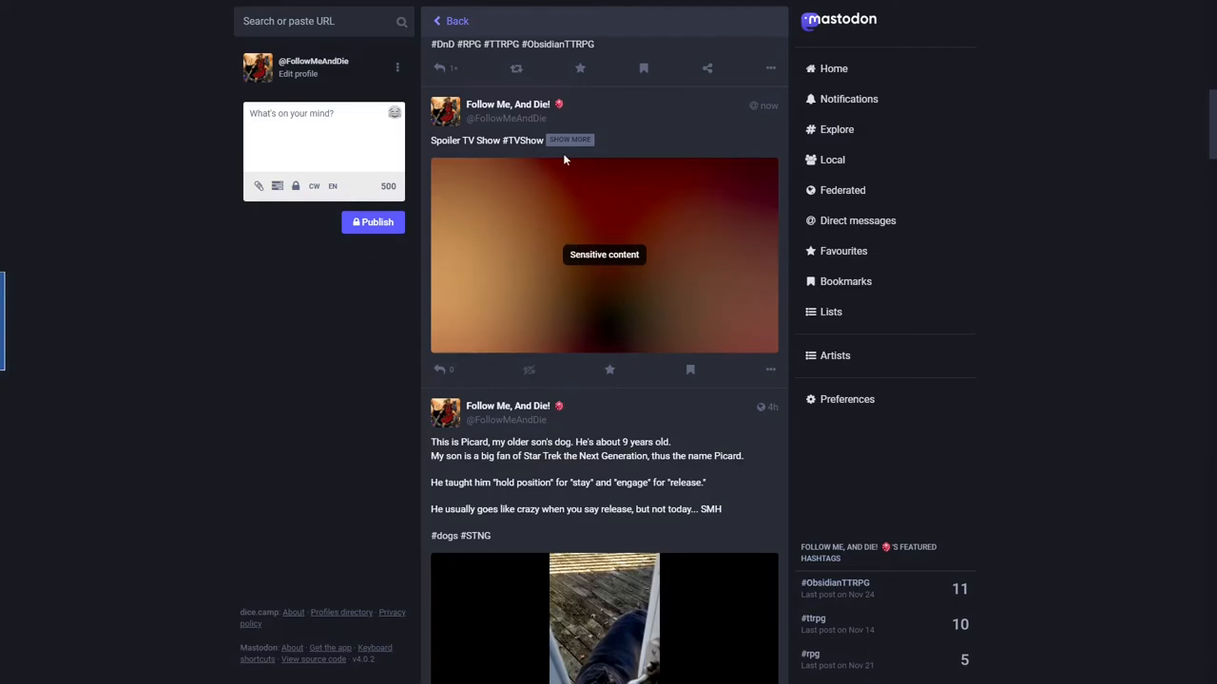
click(571, 141)
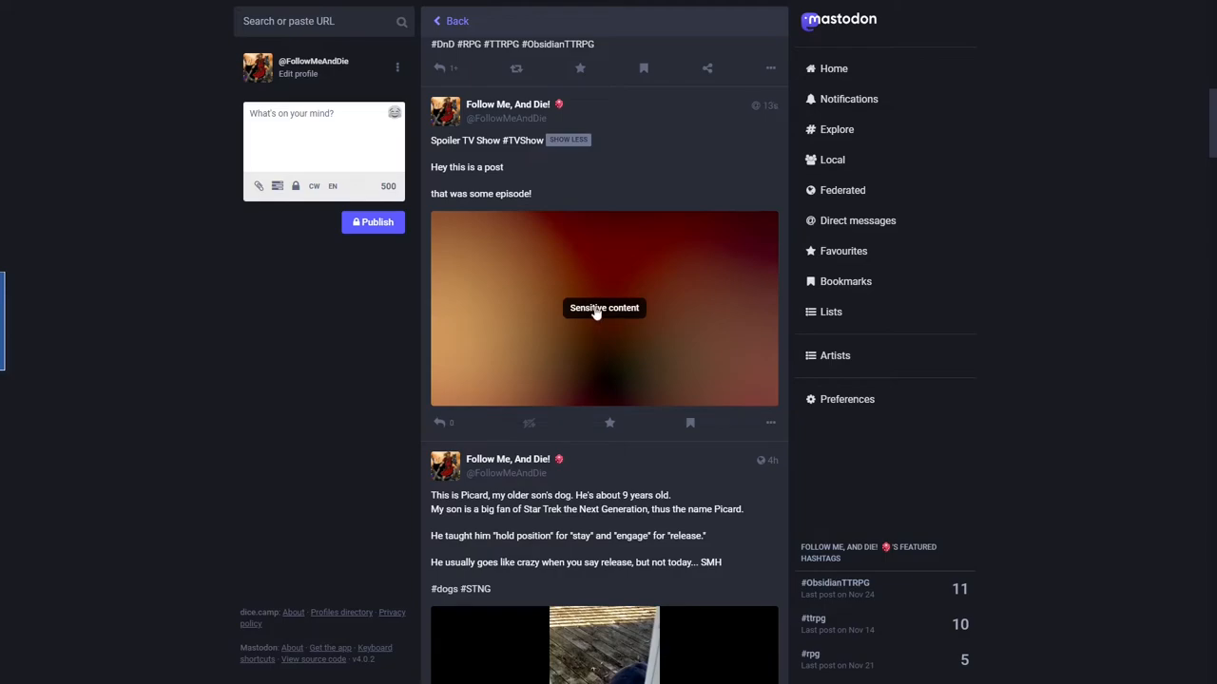
Reveal the post's sensitive image, showing the Follow Me, And Die! title card.
click(605, 308)
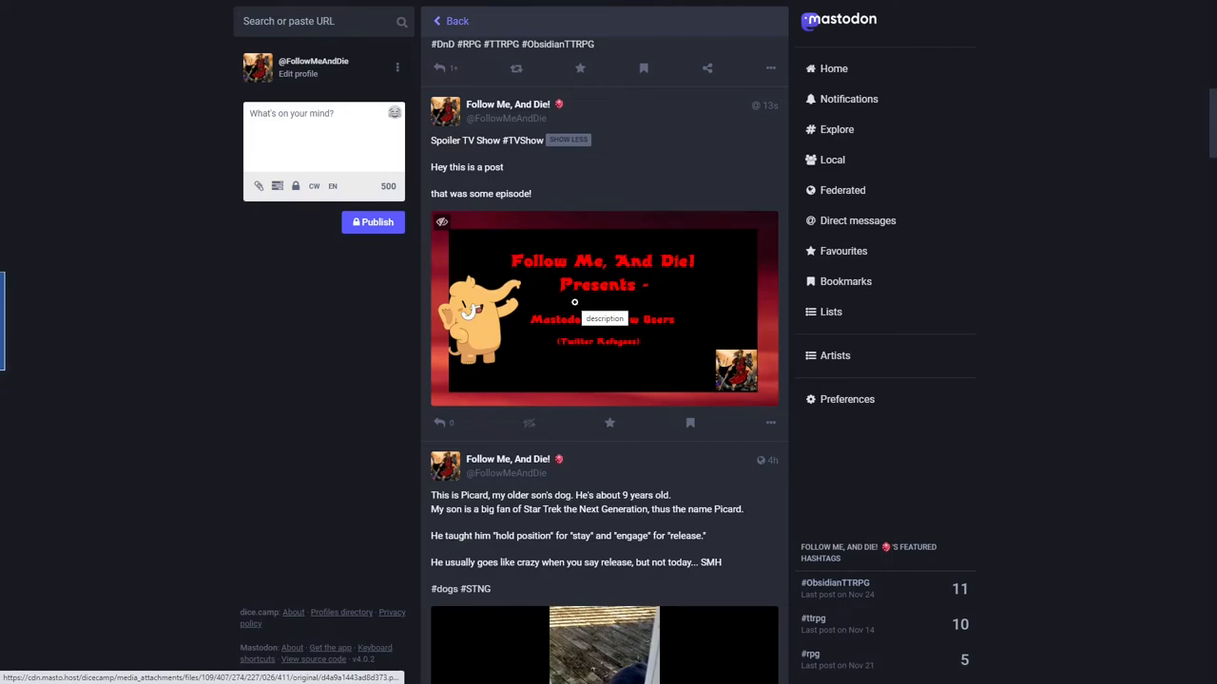
mouse_move(688, 427)
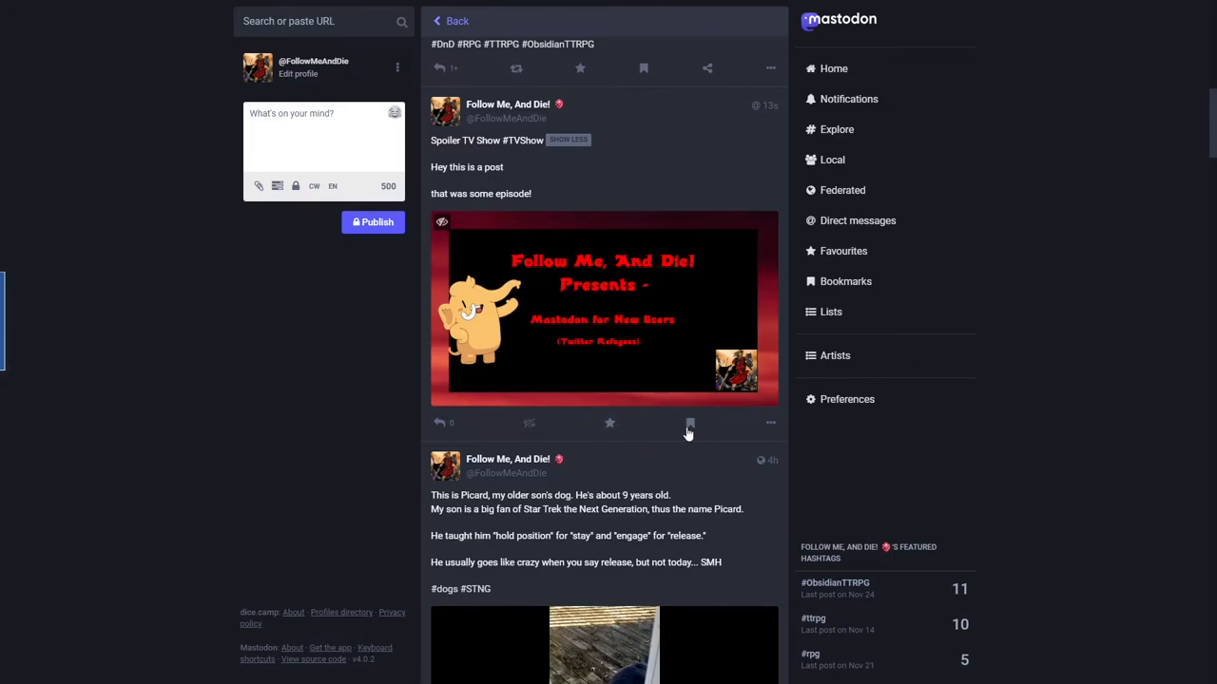
mouse_move(529, 422)
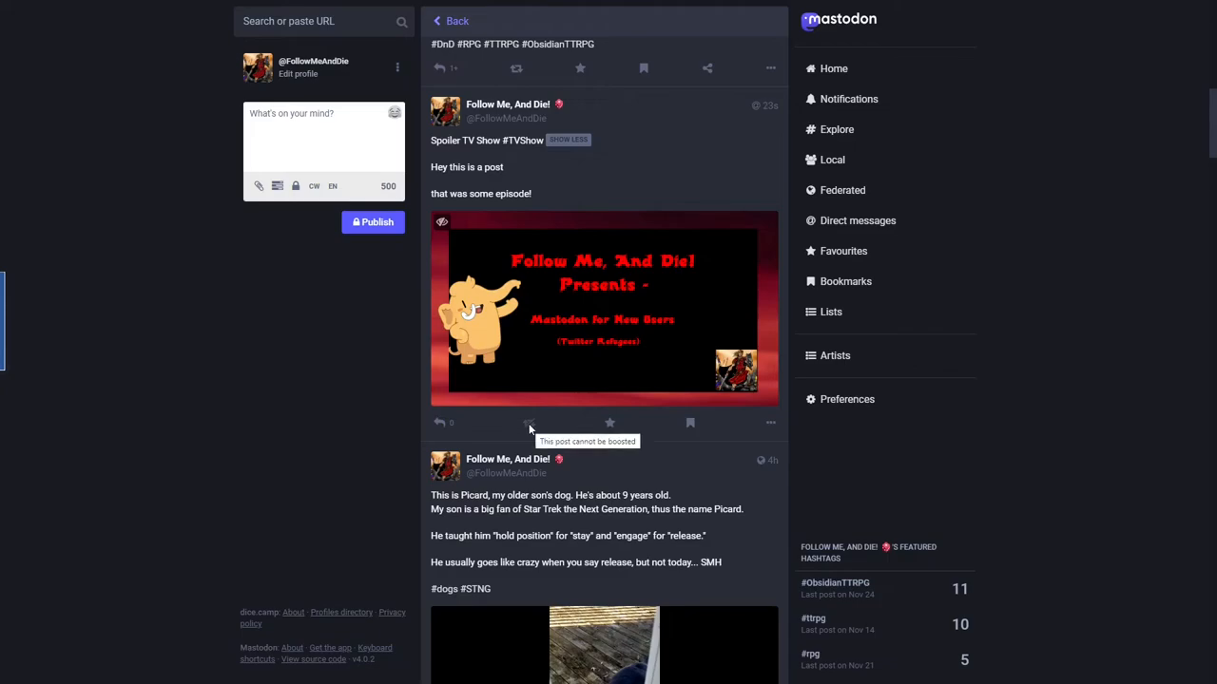
mouse_move(437, 422)
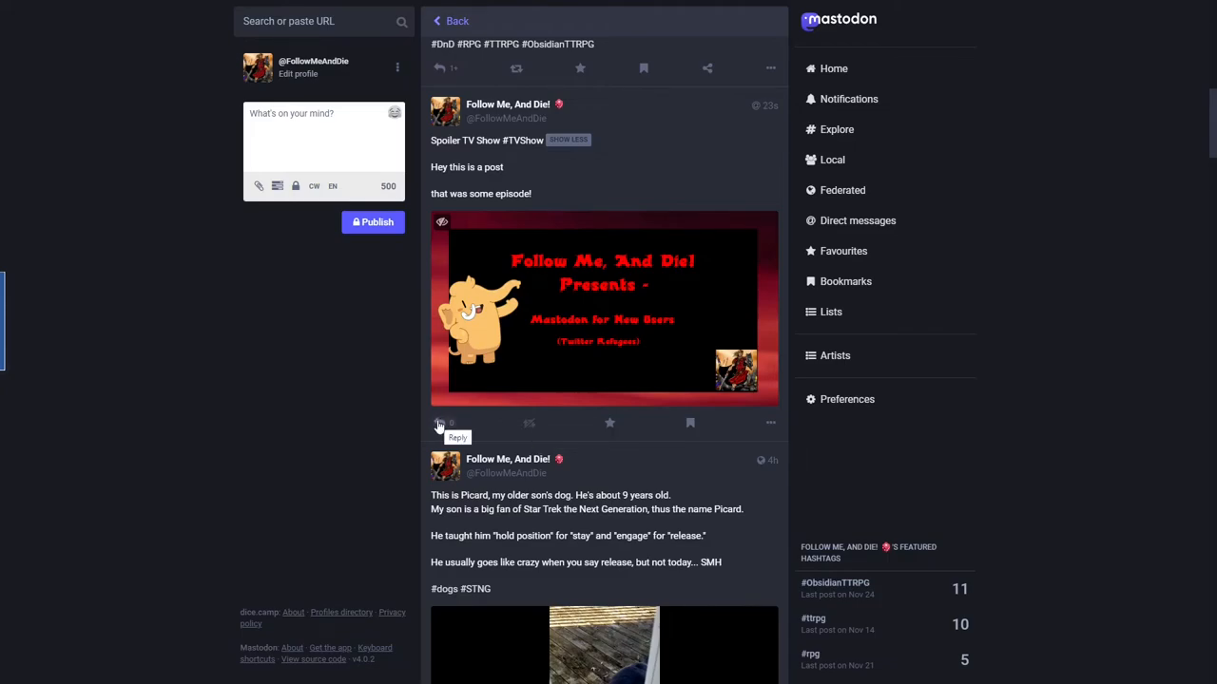
mouse_move(530, 430)
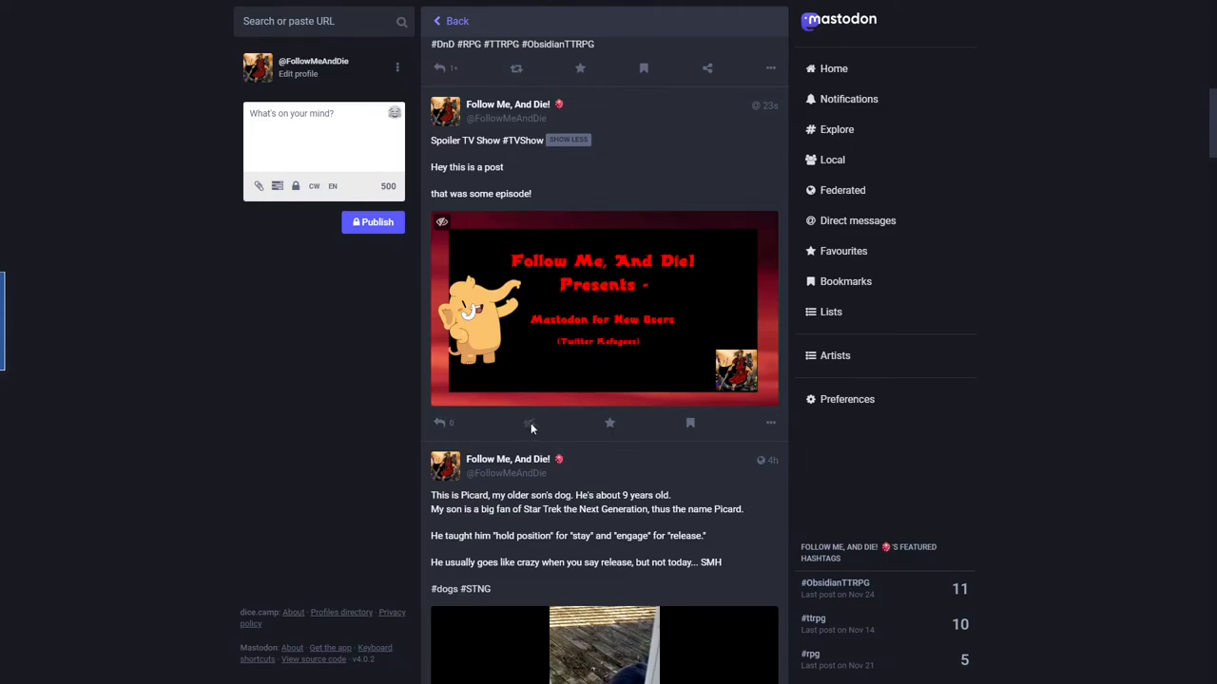
mouse_move(530, 422)
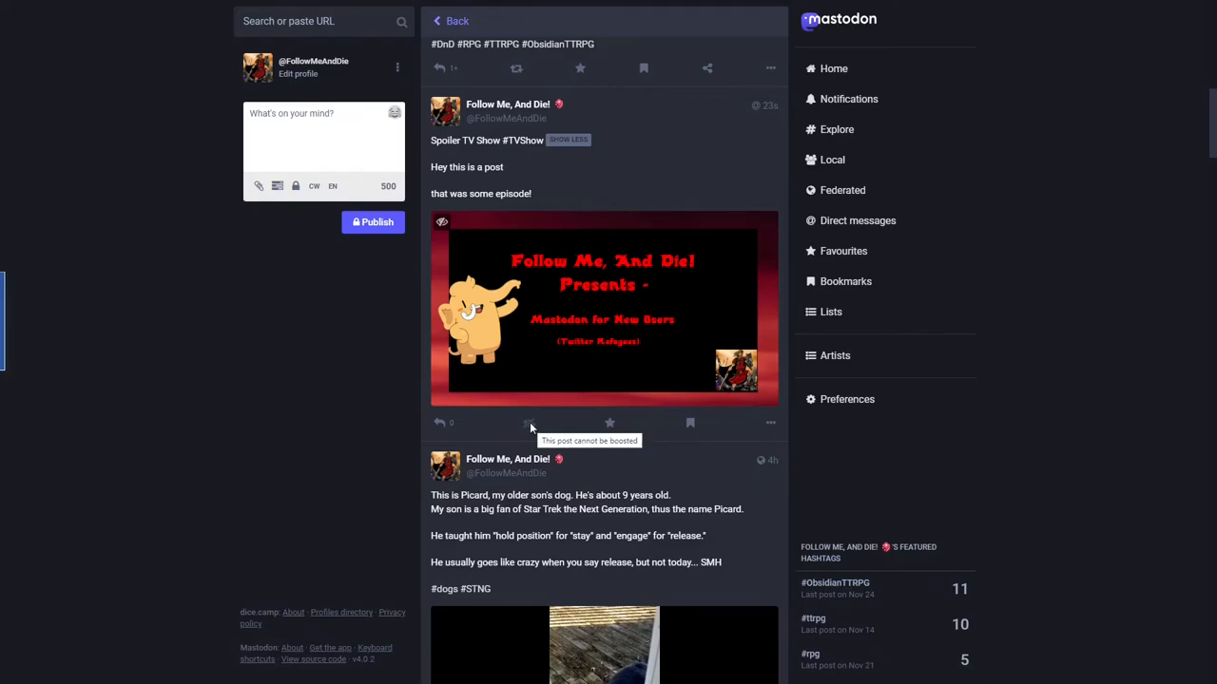
mouse_move(513, 423)
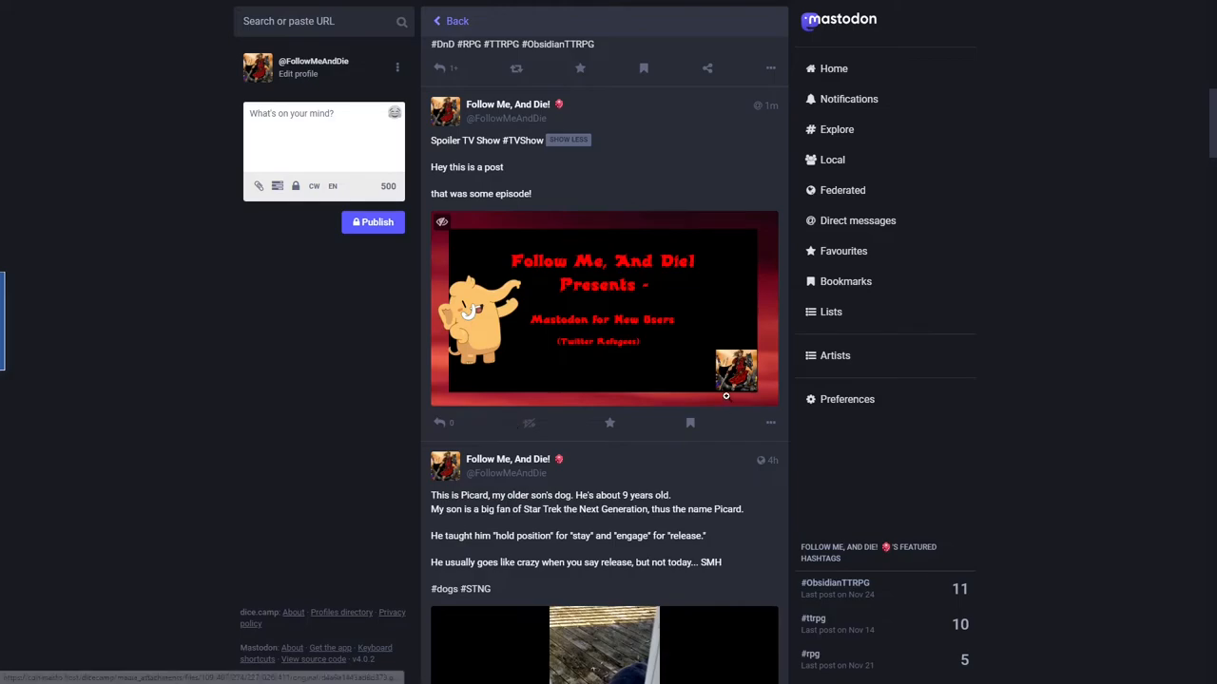
click(770, 422)
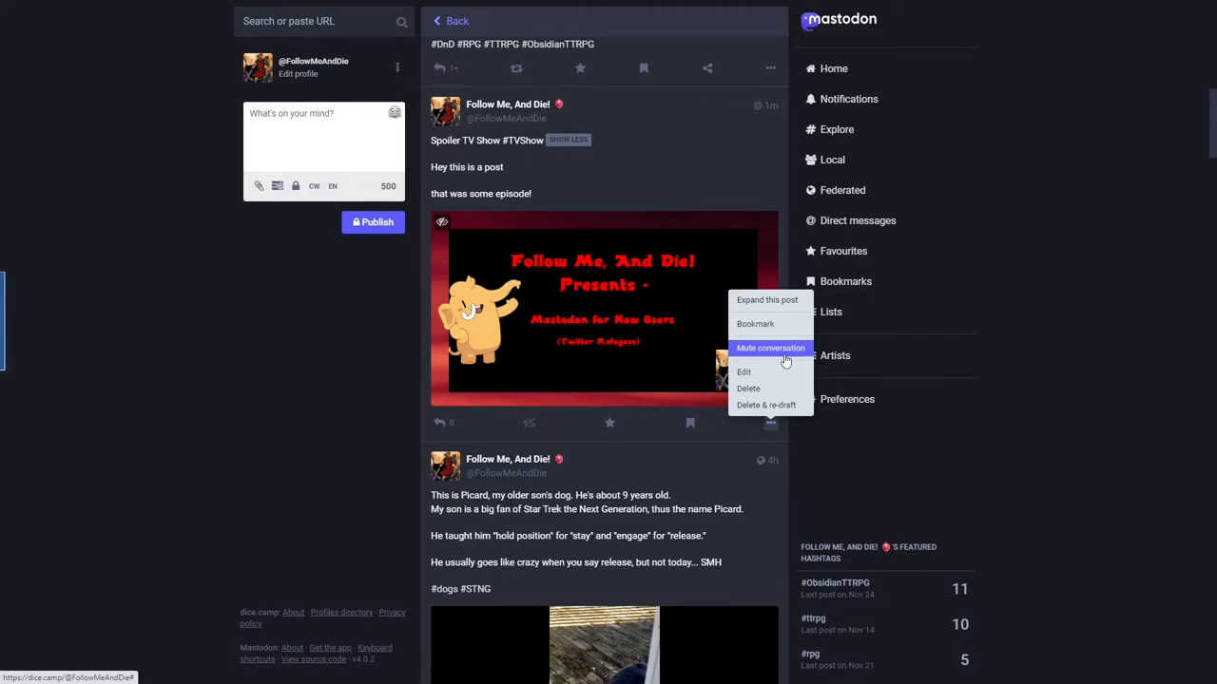
mouse_move(770, 388)
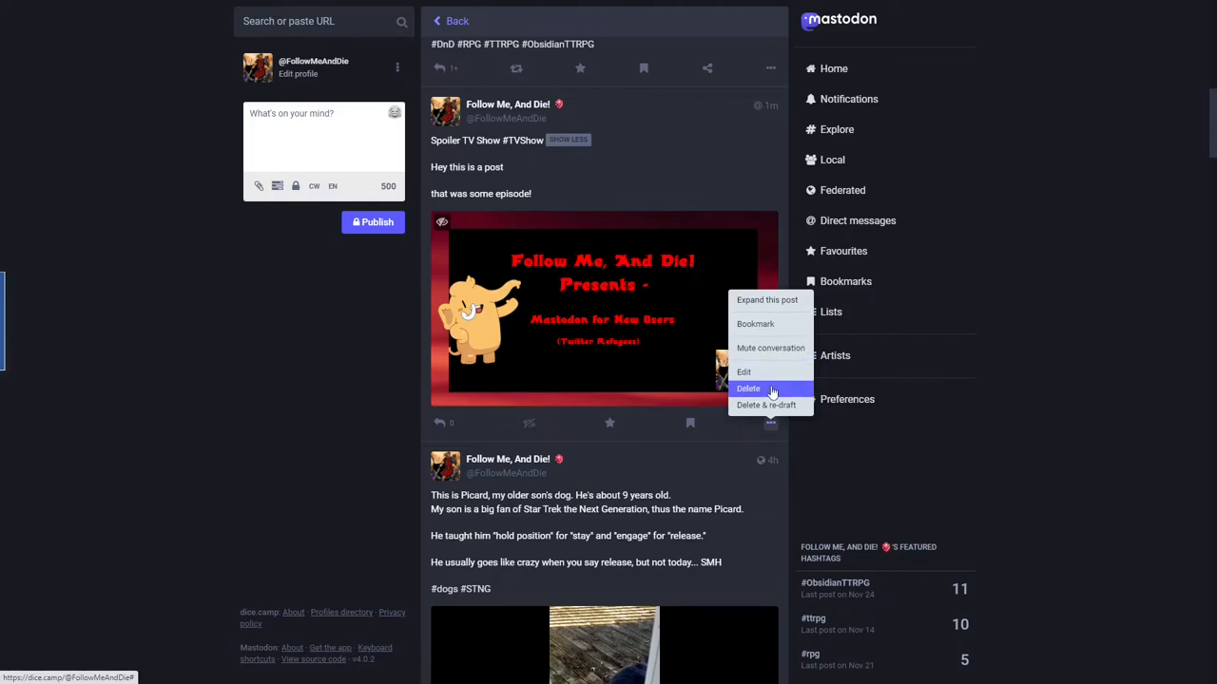
mouse_move(770, 323)
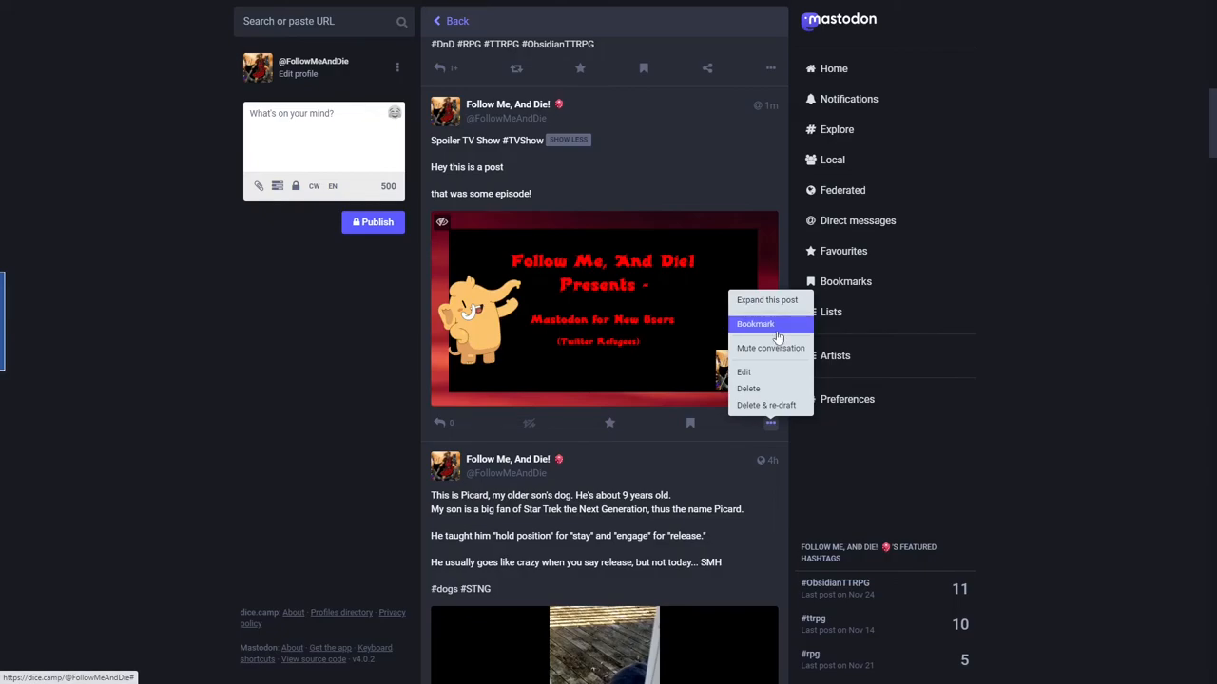
mouse_move(694, 434)
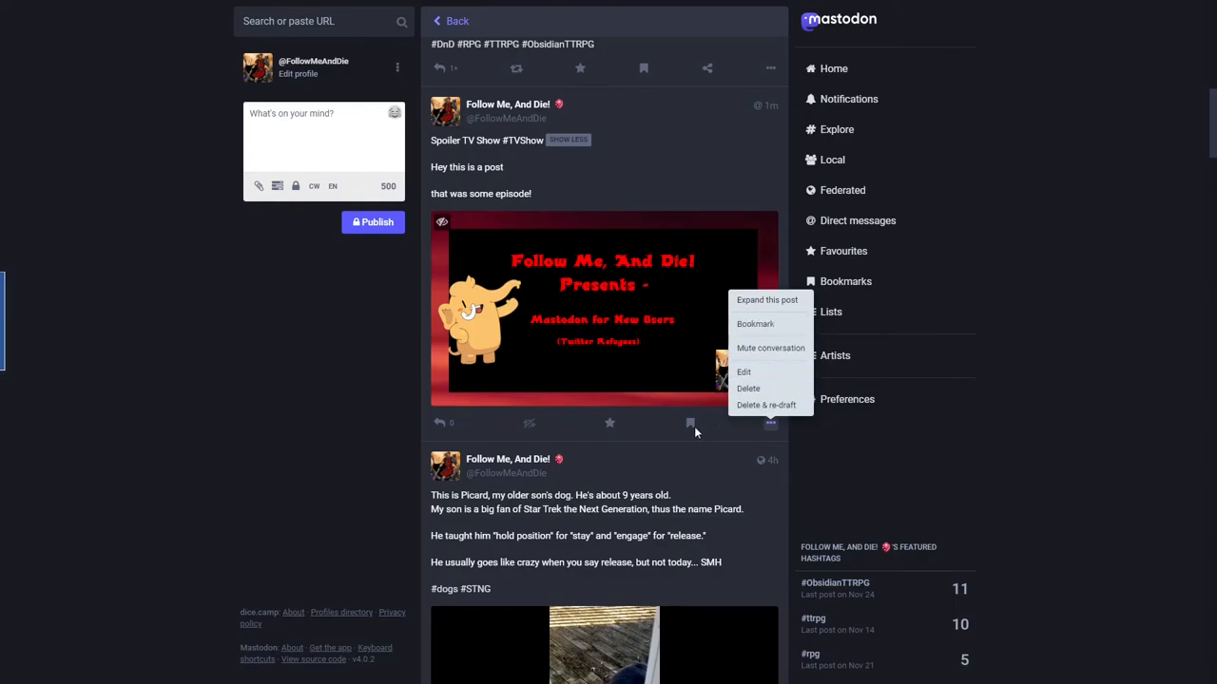
mouse_move(770, 371)
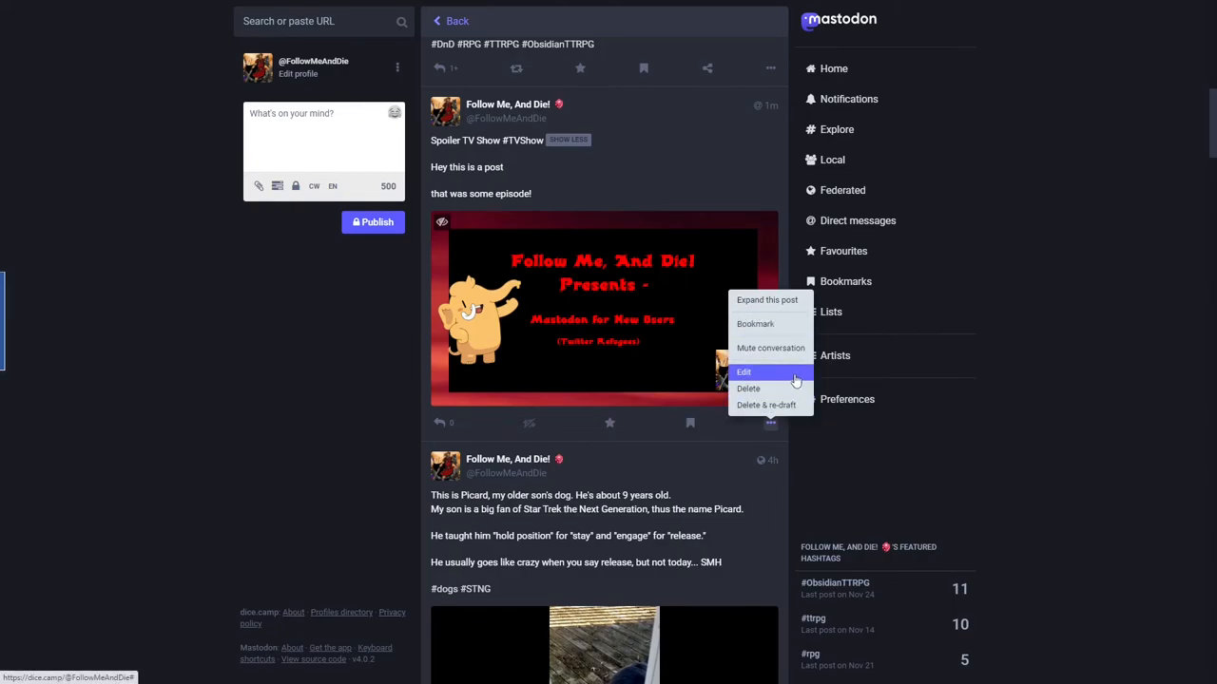
mouse_move(766, 404)
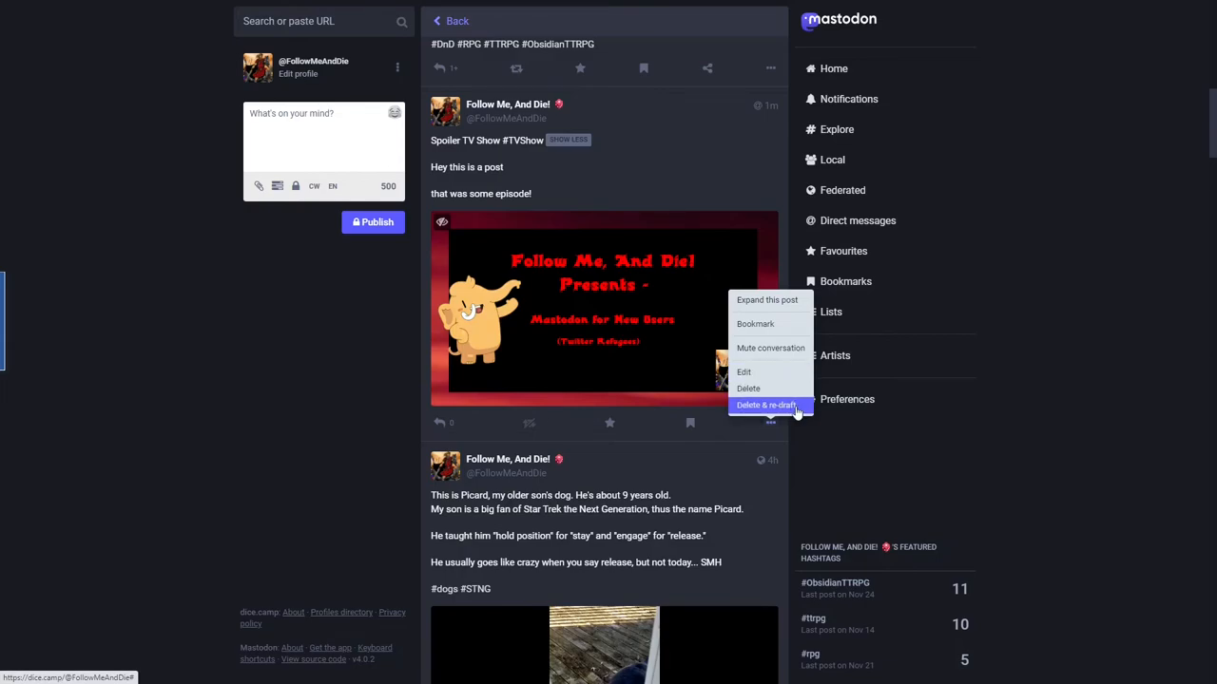
Choose Delete & re-draft for the spoiler TV show post from its options menu.
click(764, 405)
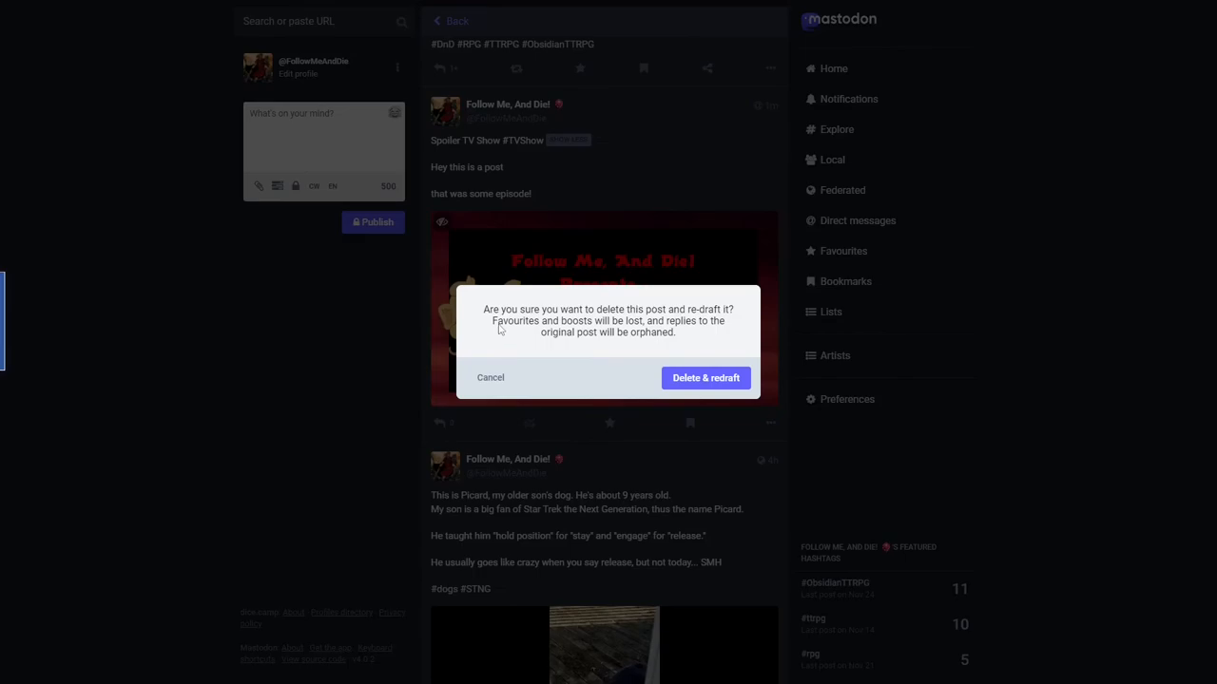
mouse_move(589, 348)
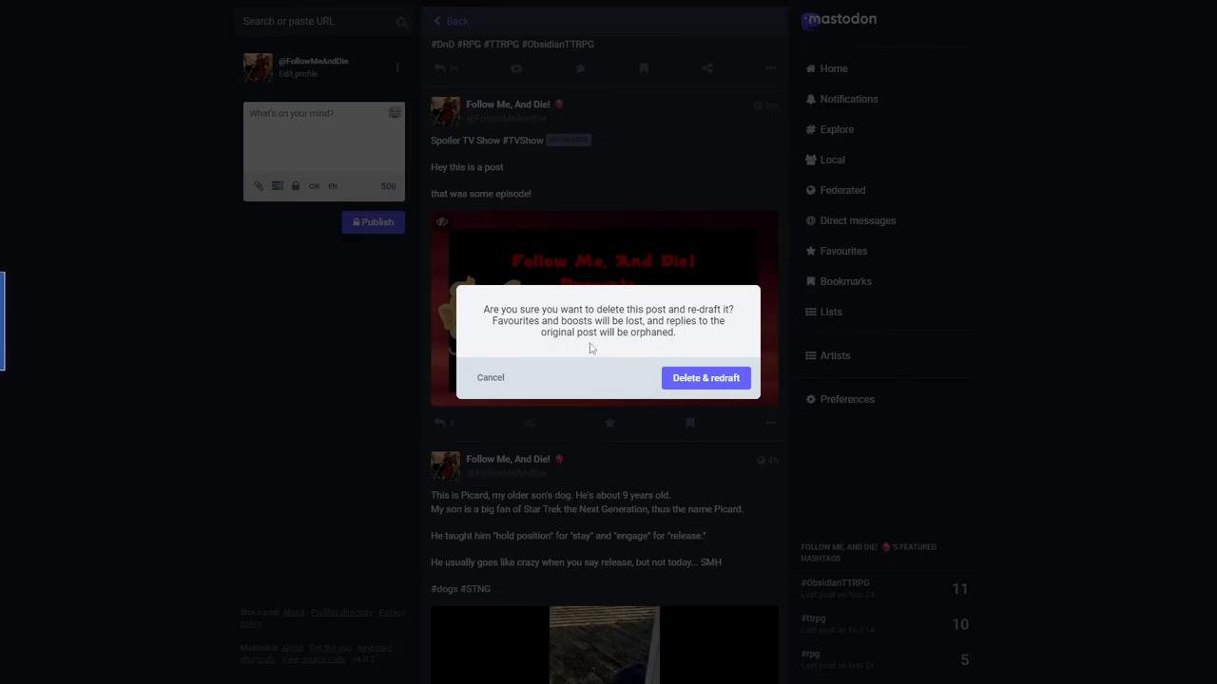
mouse_move(577, 349)
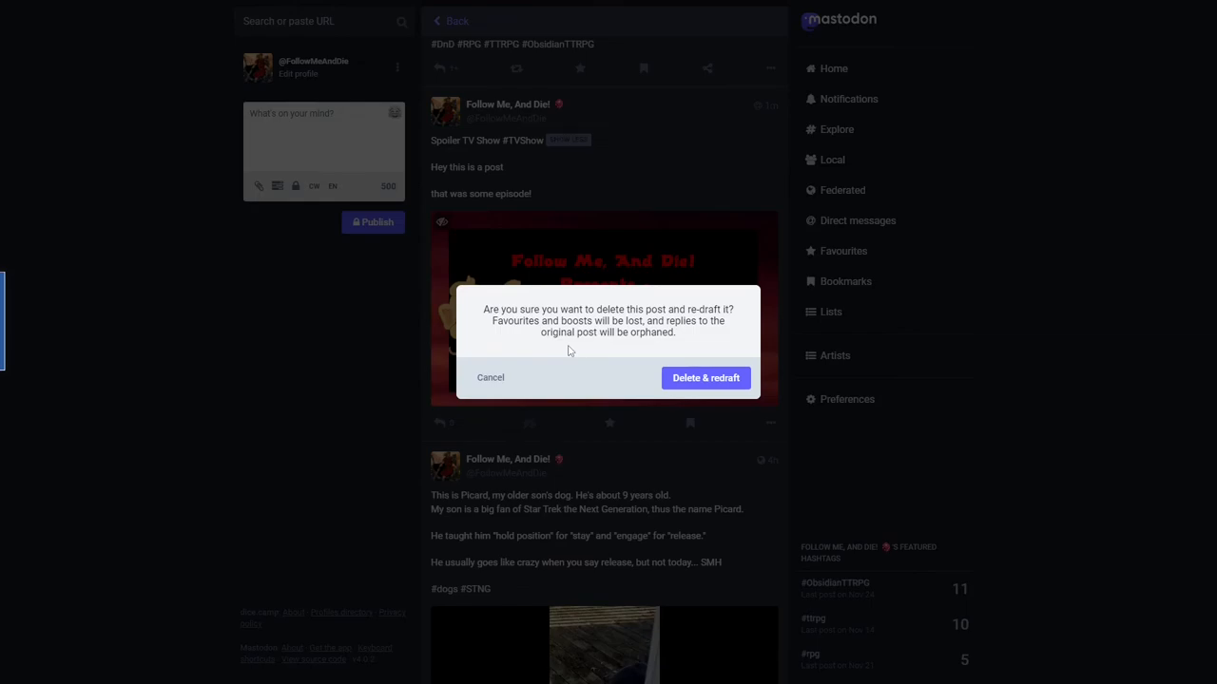
mouse_move(490, 380)
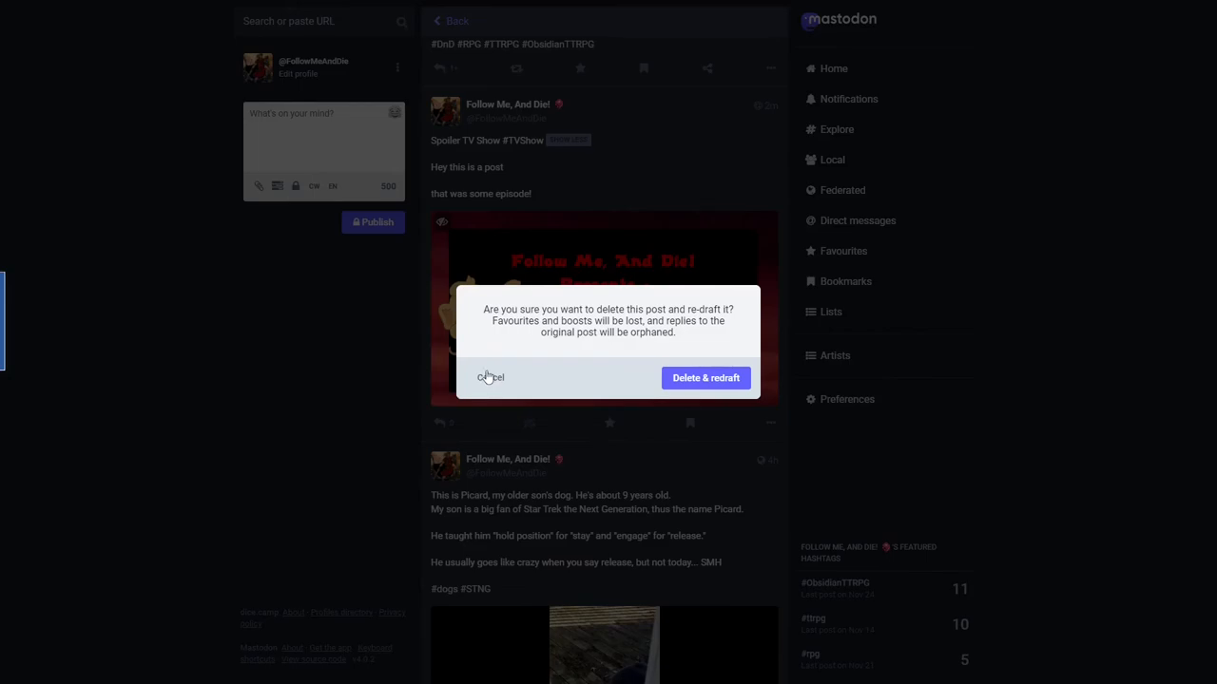
Cancel the re-draft, then edit the spoiler TV show post and save the changes.
click(490, 376)
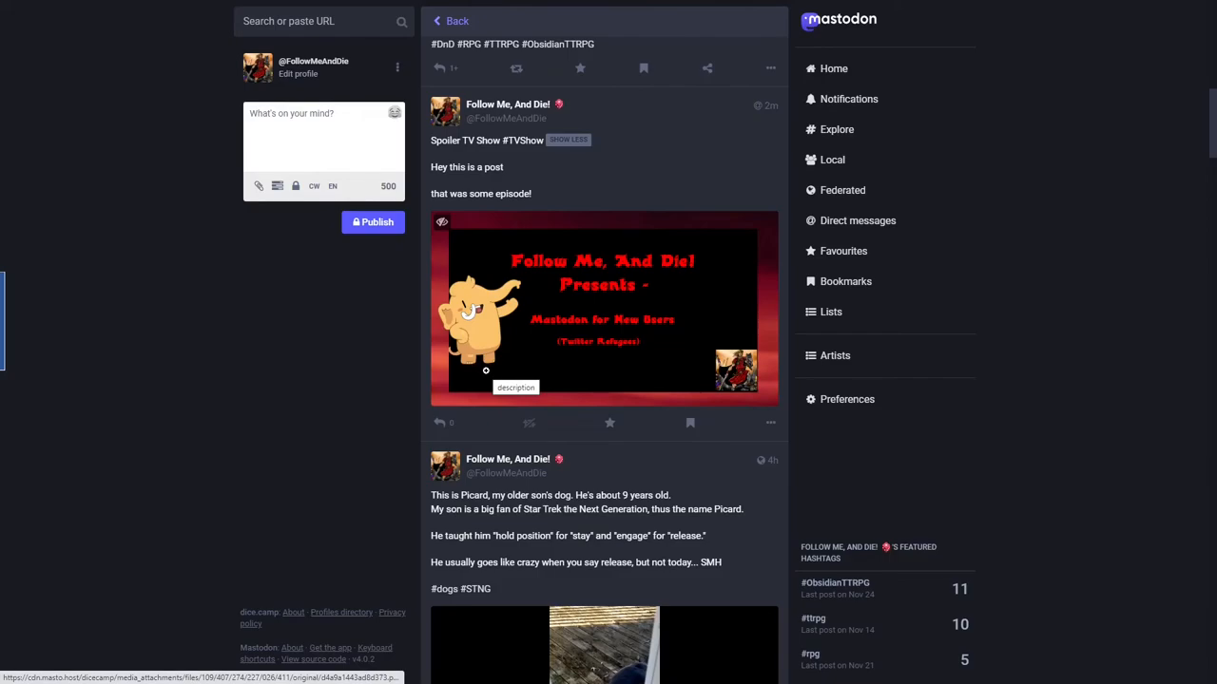
click(770, 422)
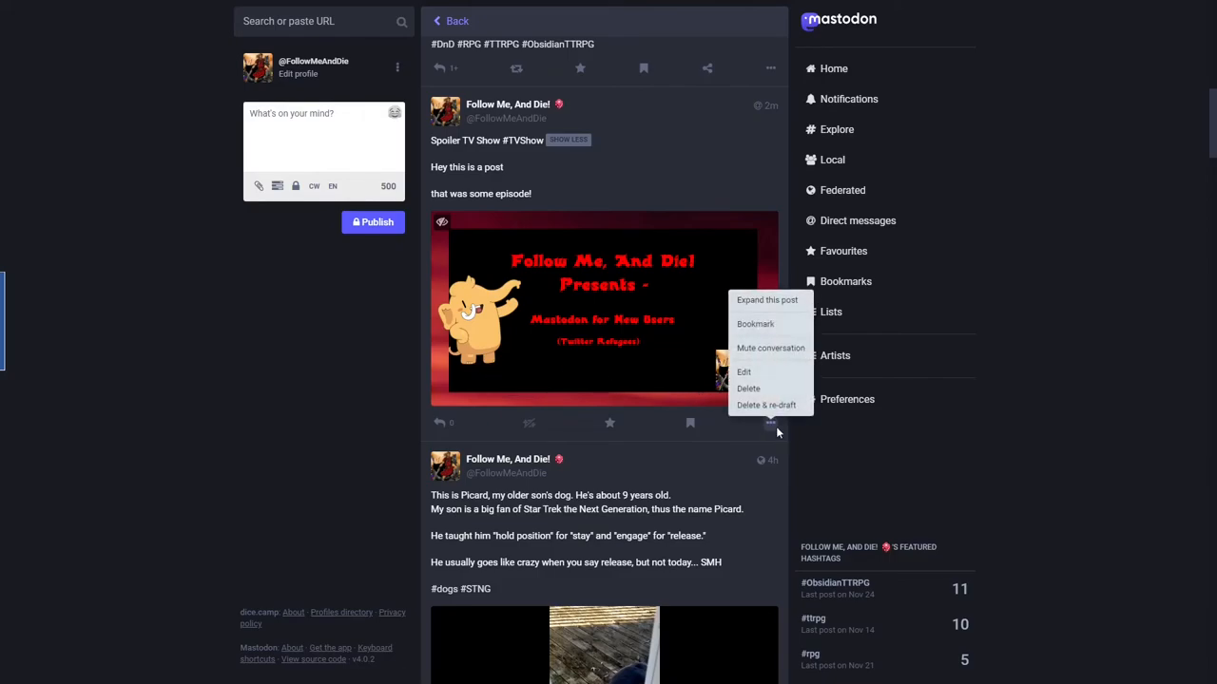
mouse_move(743, 371)
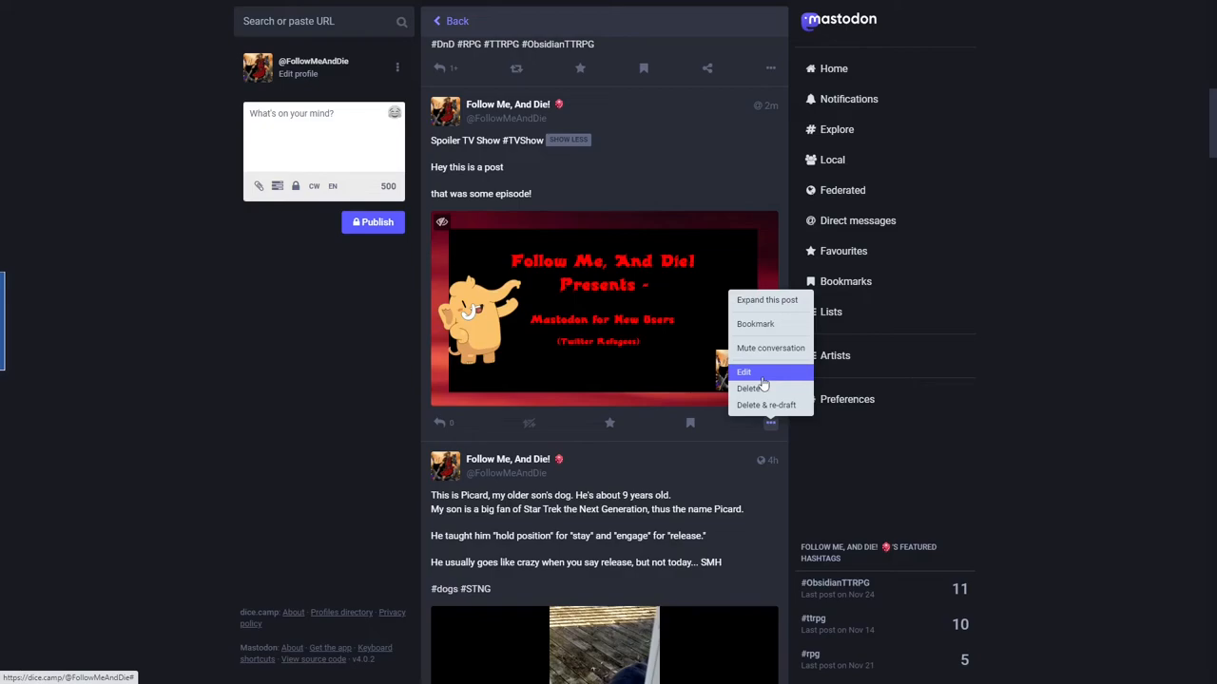
click(743, 370)
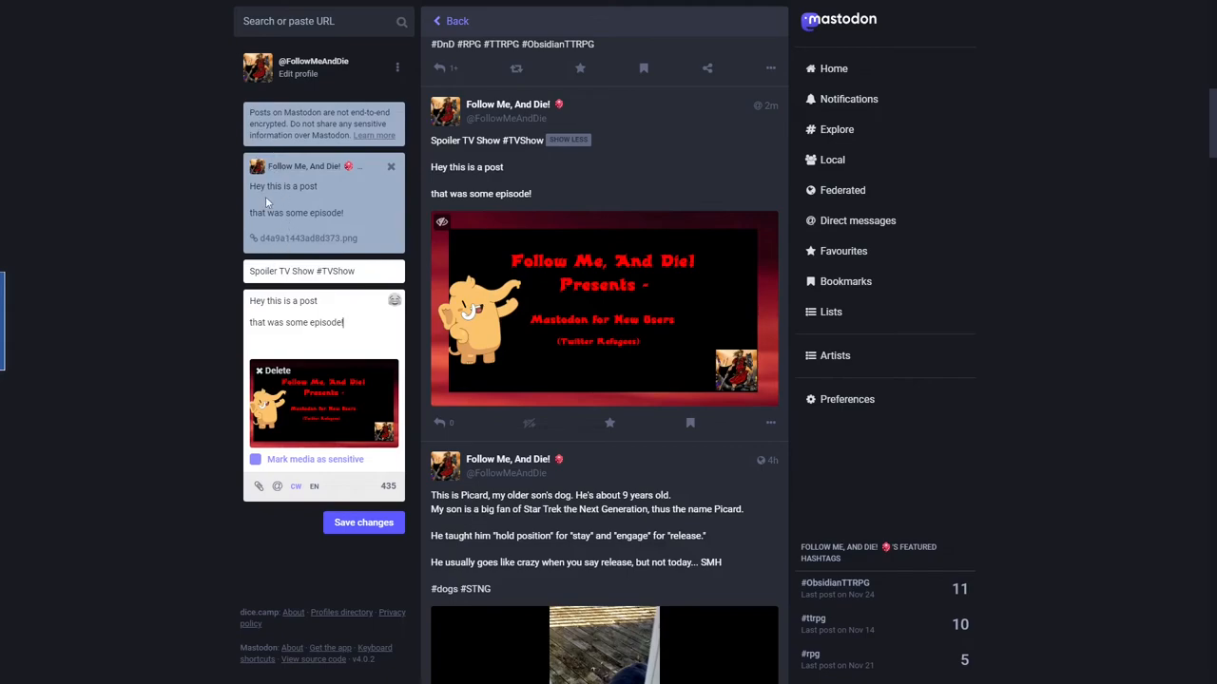
mouse_move(395, 471)
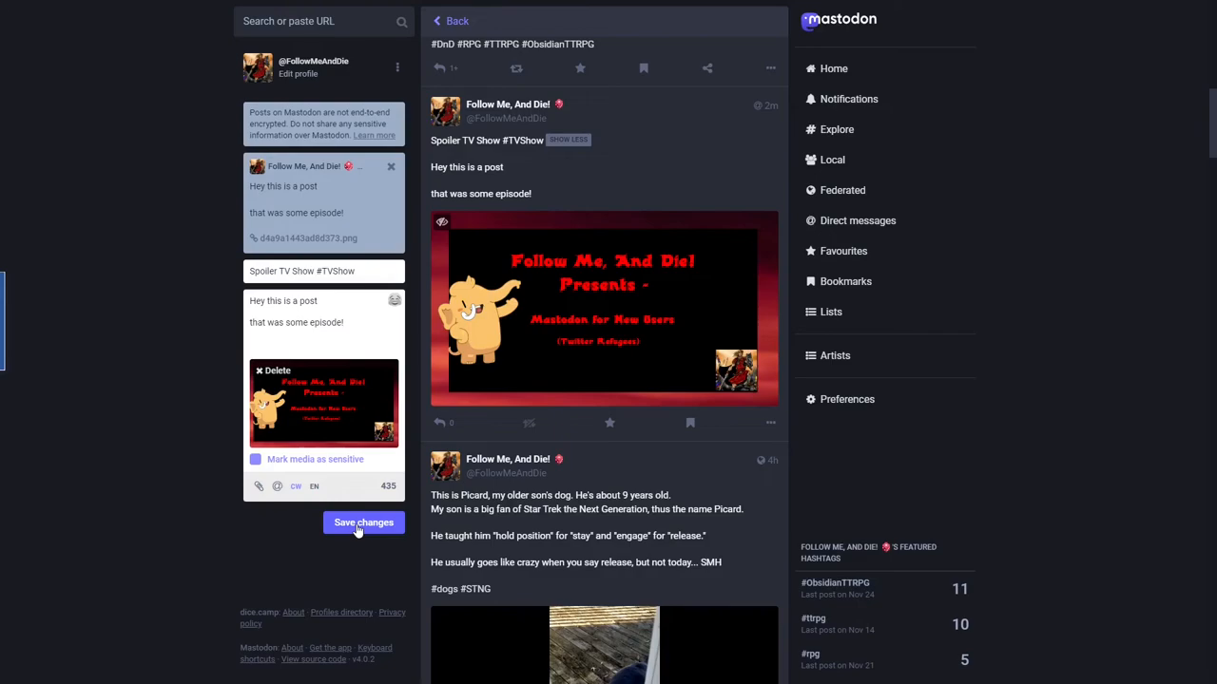
mouse_move(508, 458)
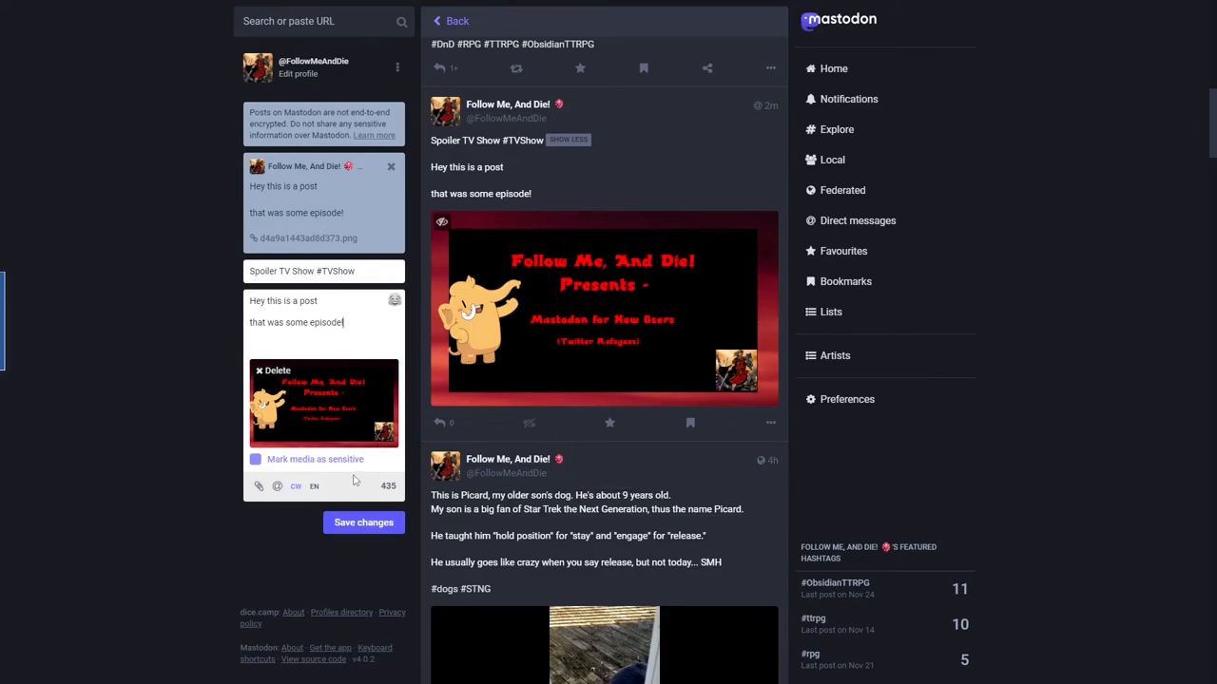
click(363, 521)
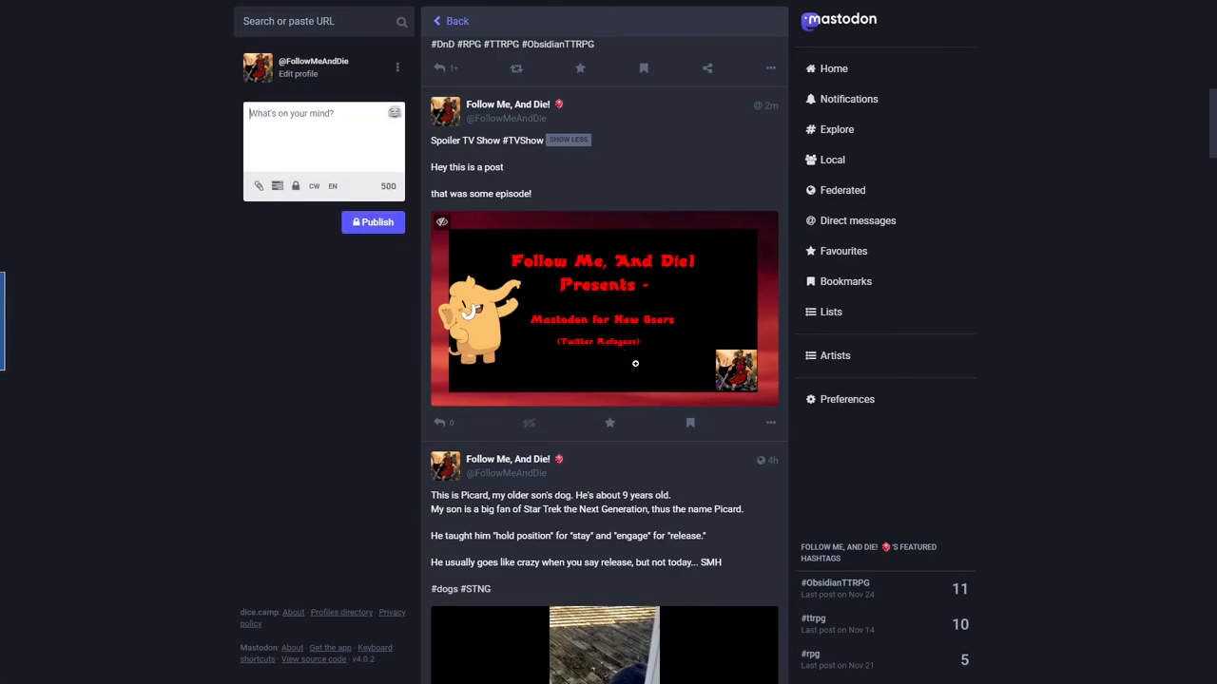
Delete the spoiler TV show post and confirm the deletion.
click(770, 422)
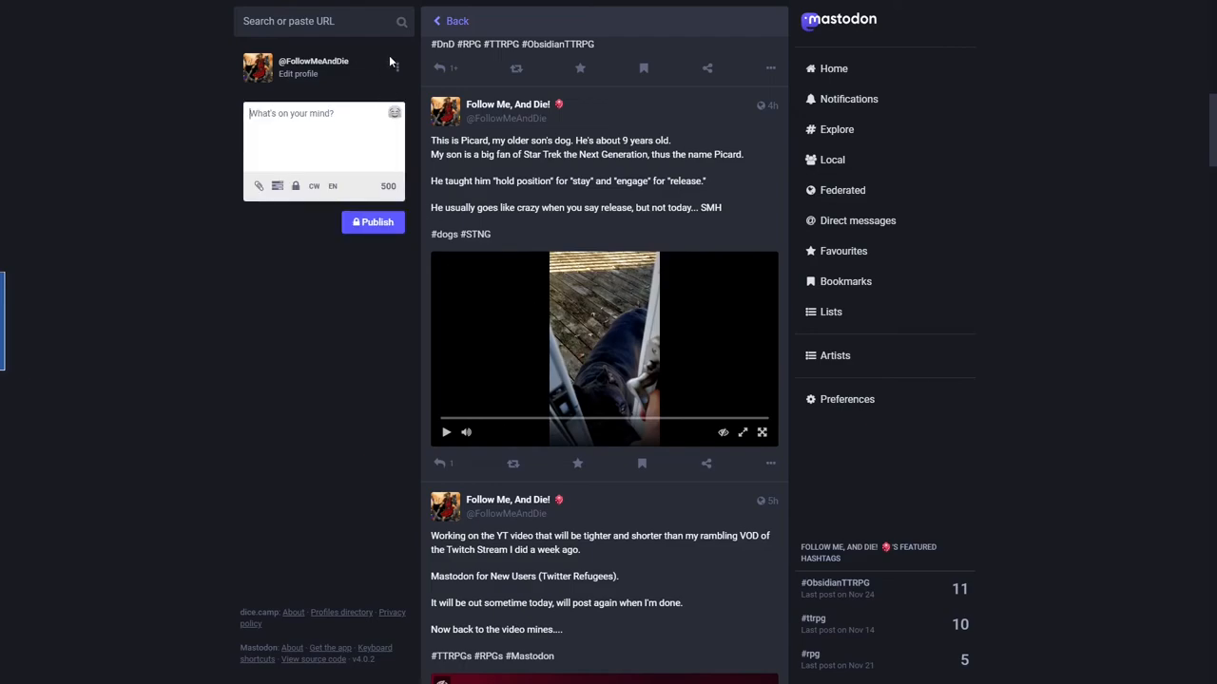
mouse_move(321, 310)
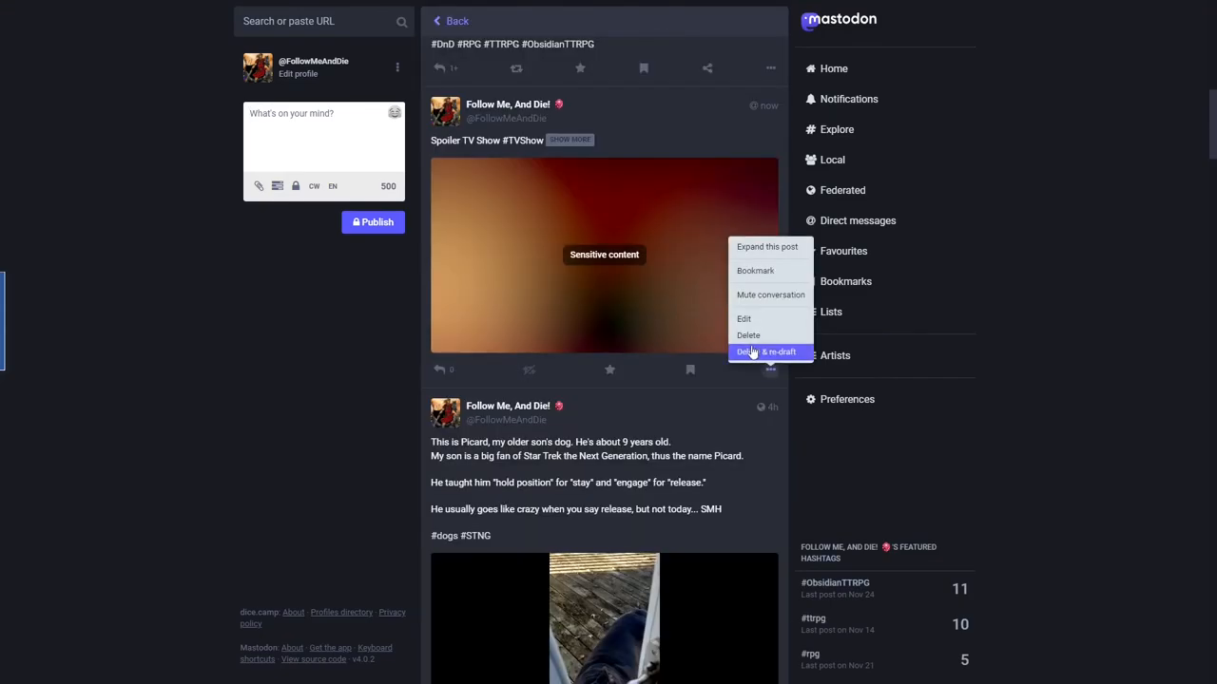
click(749, 335)
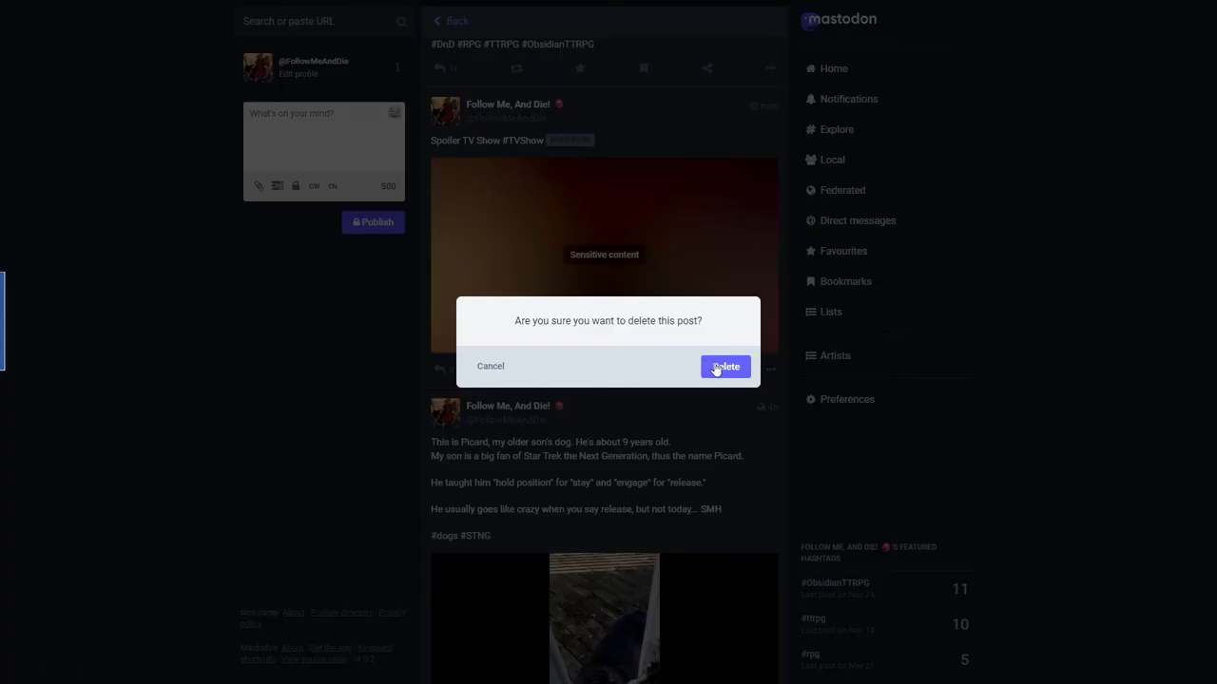
click(724, 365)
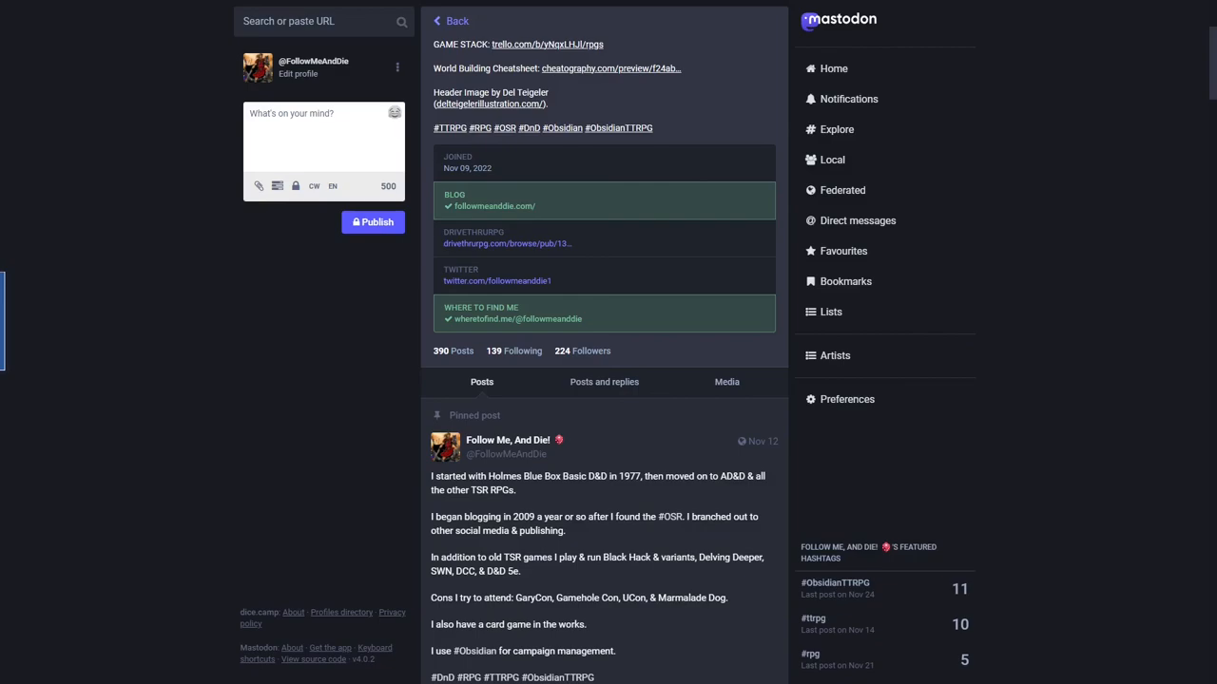
mouse_move(509, 574)
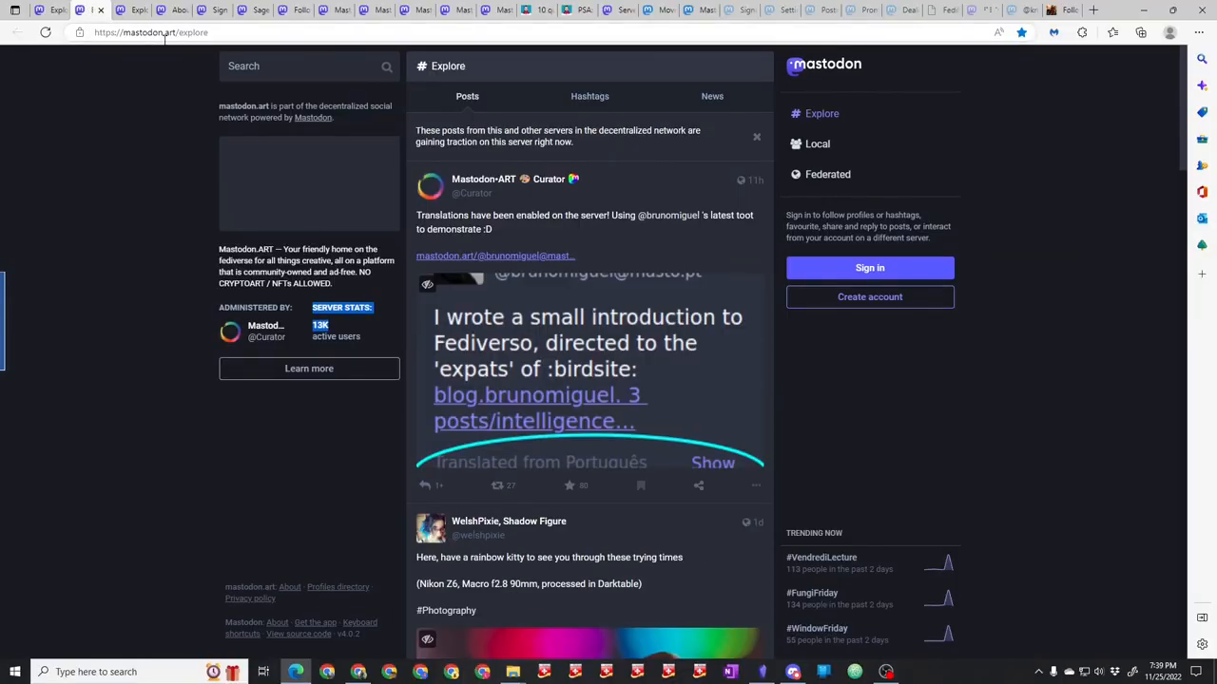
Switch to the browser tab showing the mastodon.art Explore page.
click(126, 10)
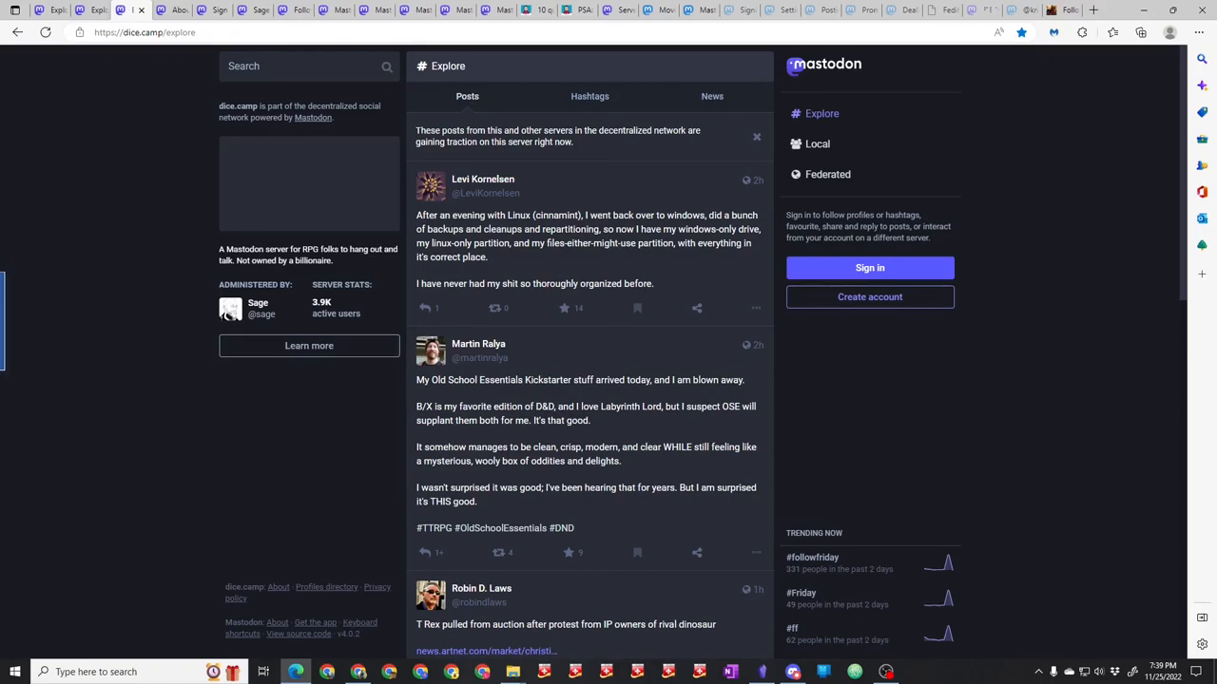
mouse_move(821, 83)
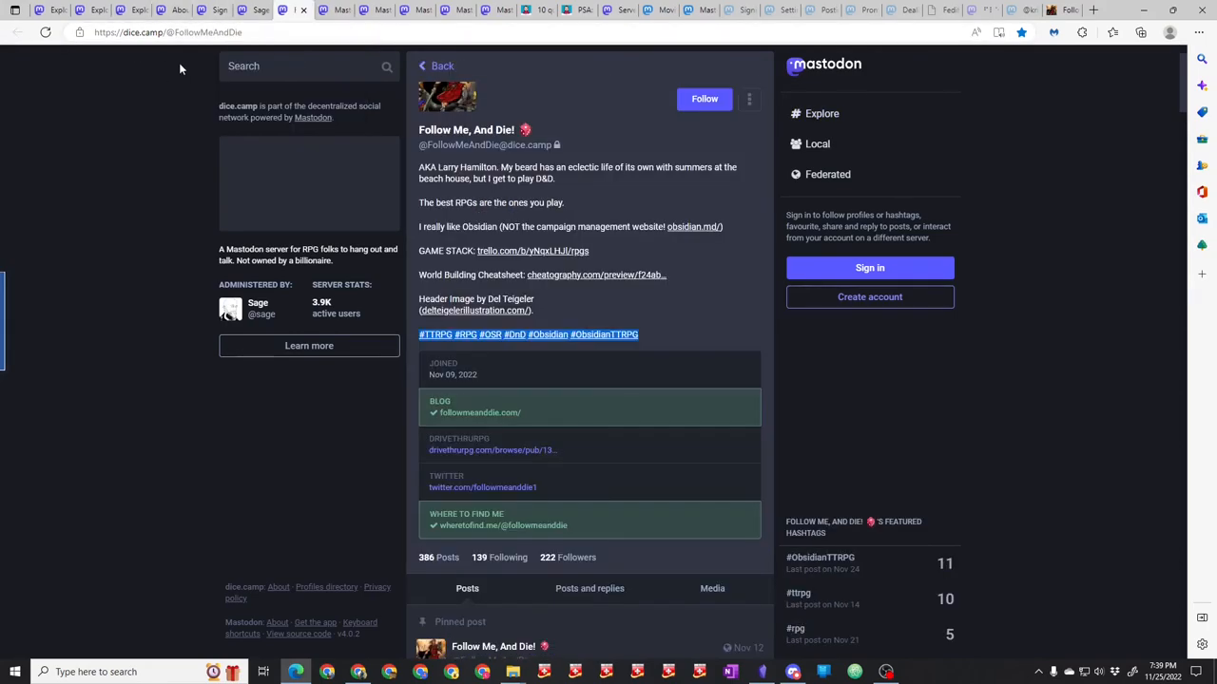
mouse_move(141, 50)
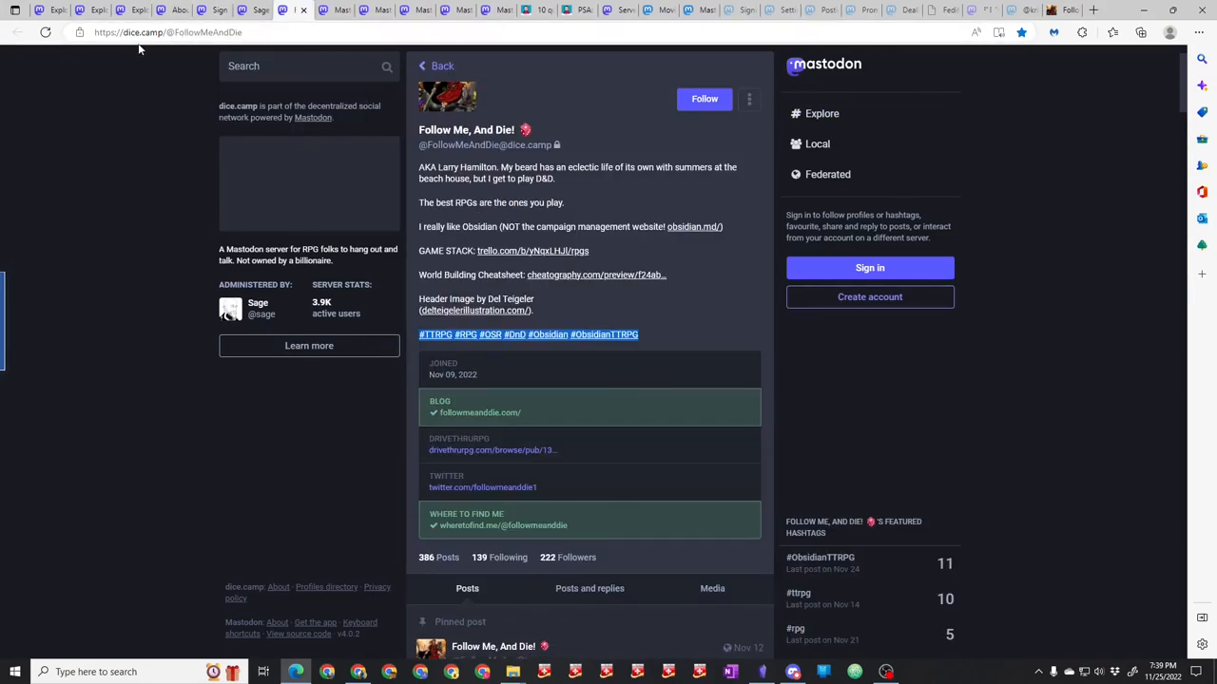